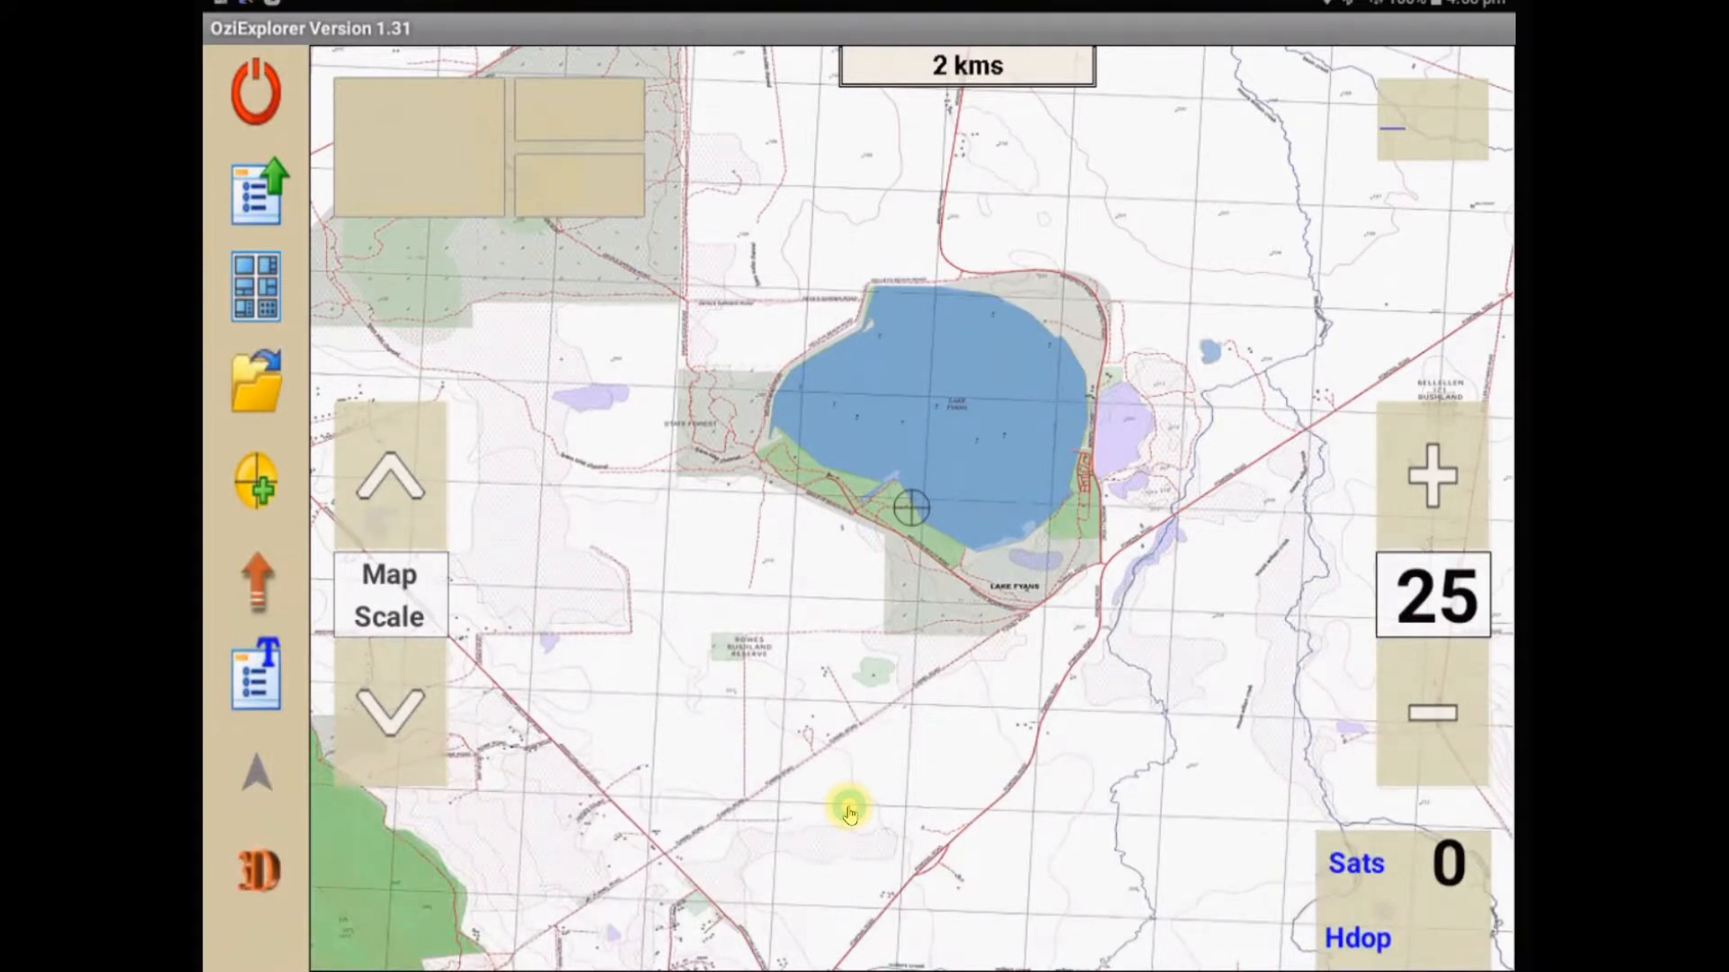
mouse_move(841, 796)
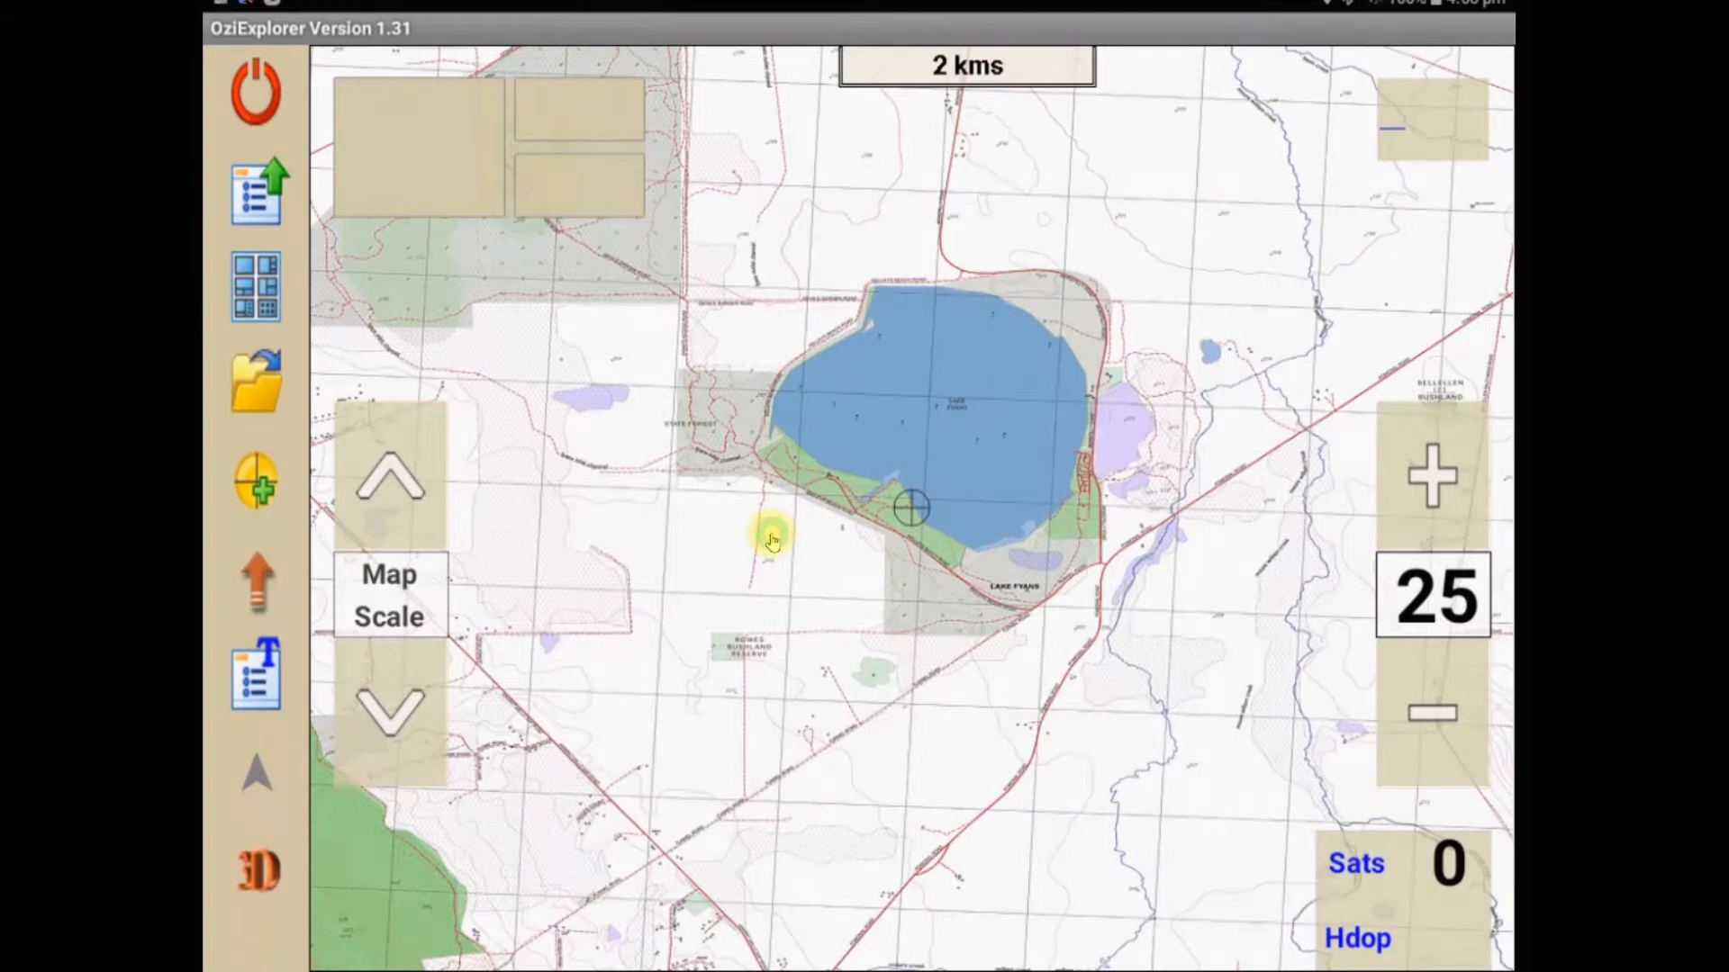
mouse_move(733, 528)
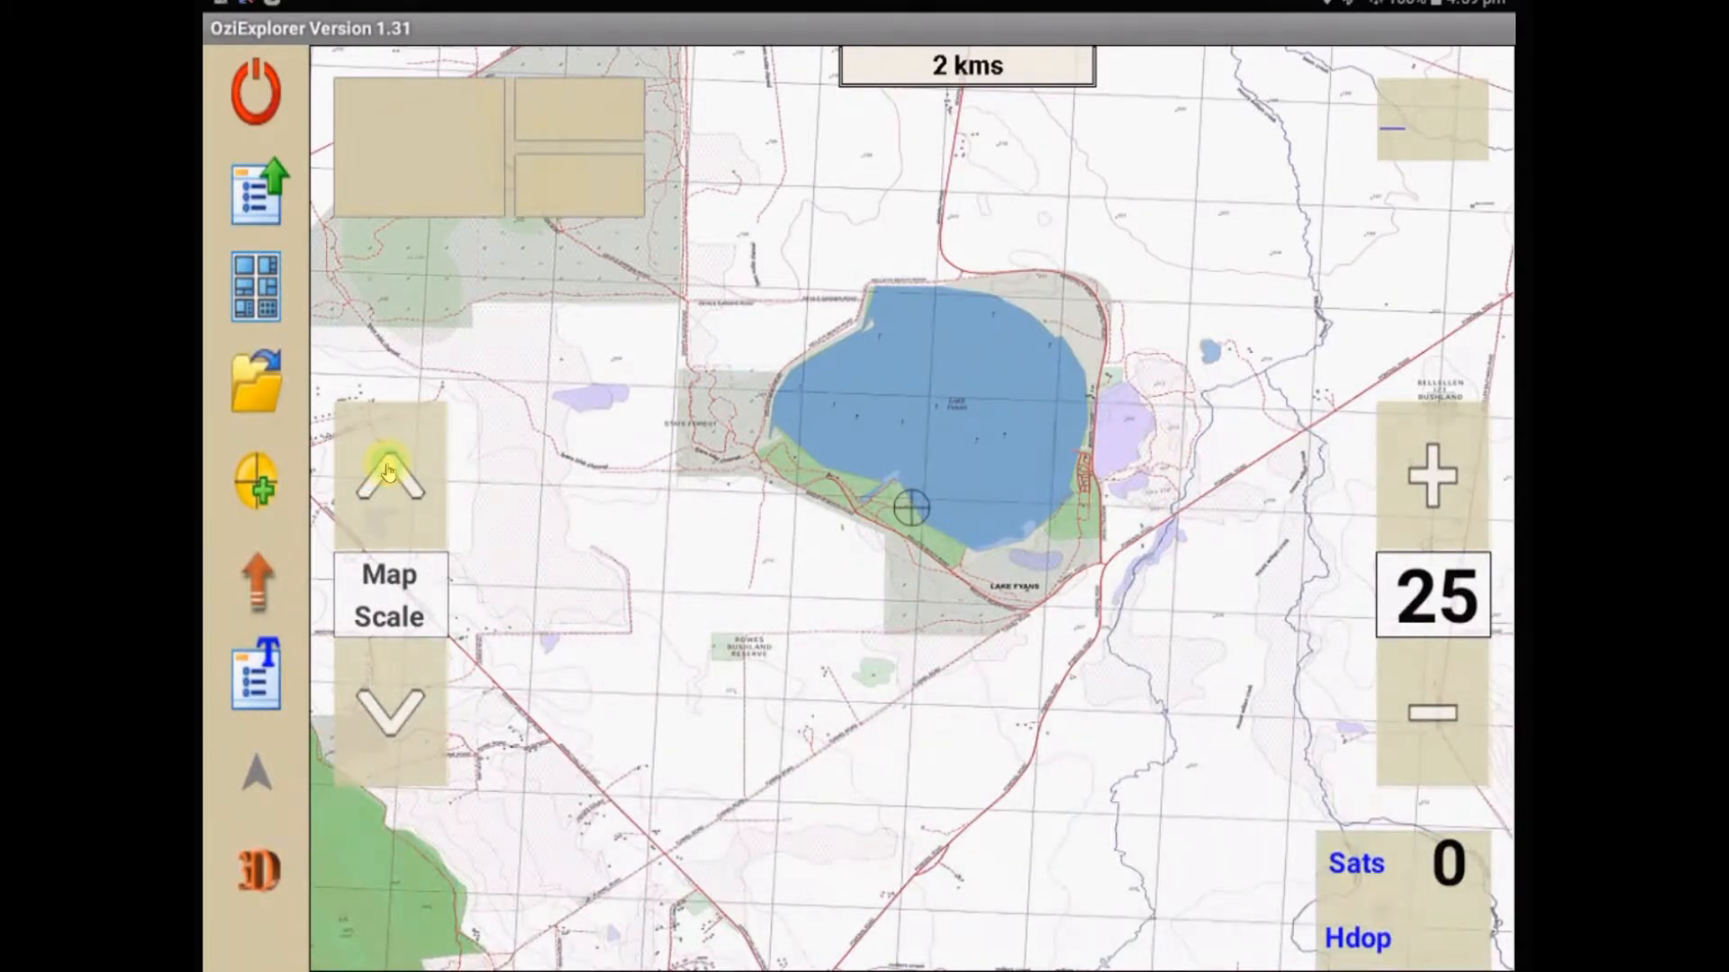
mouse_move(603, 461)
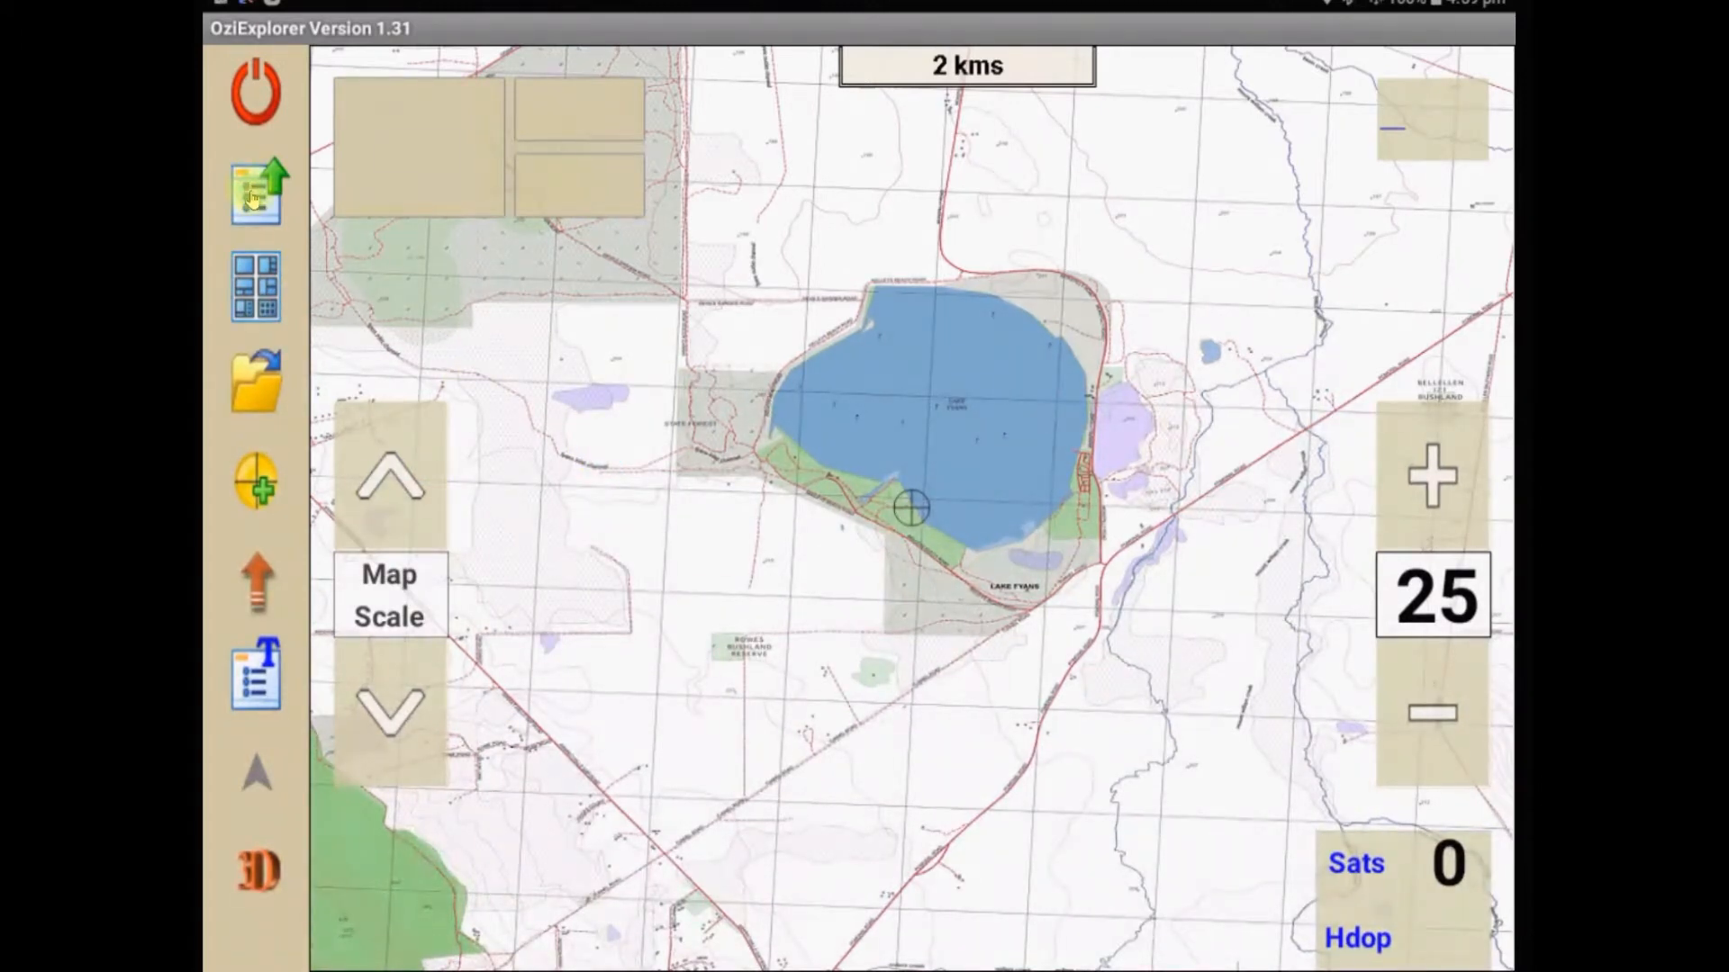
Step: Reach the General operation options from the main menu
click(254, 90)
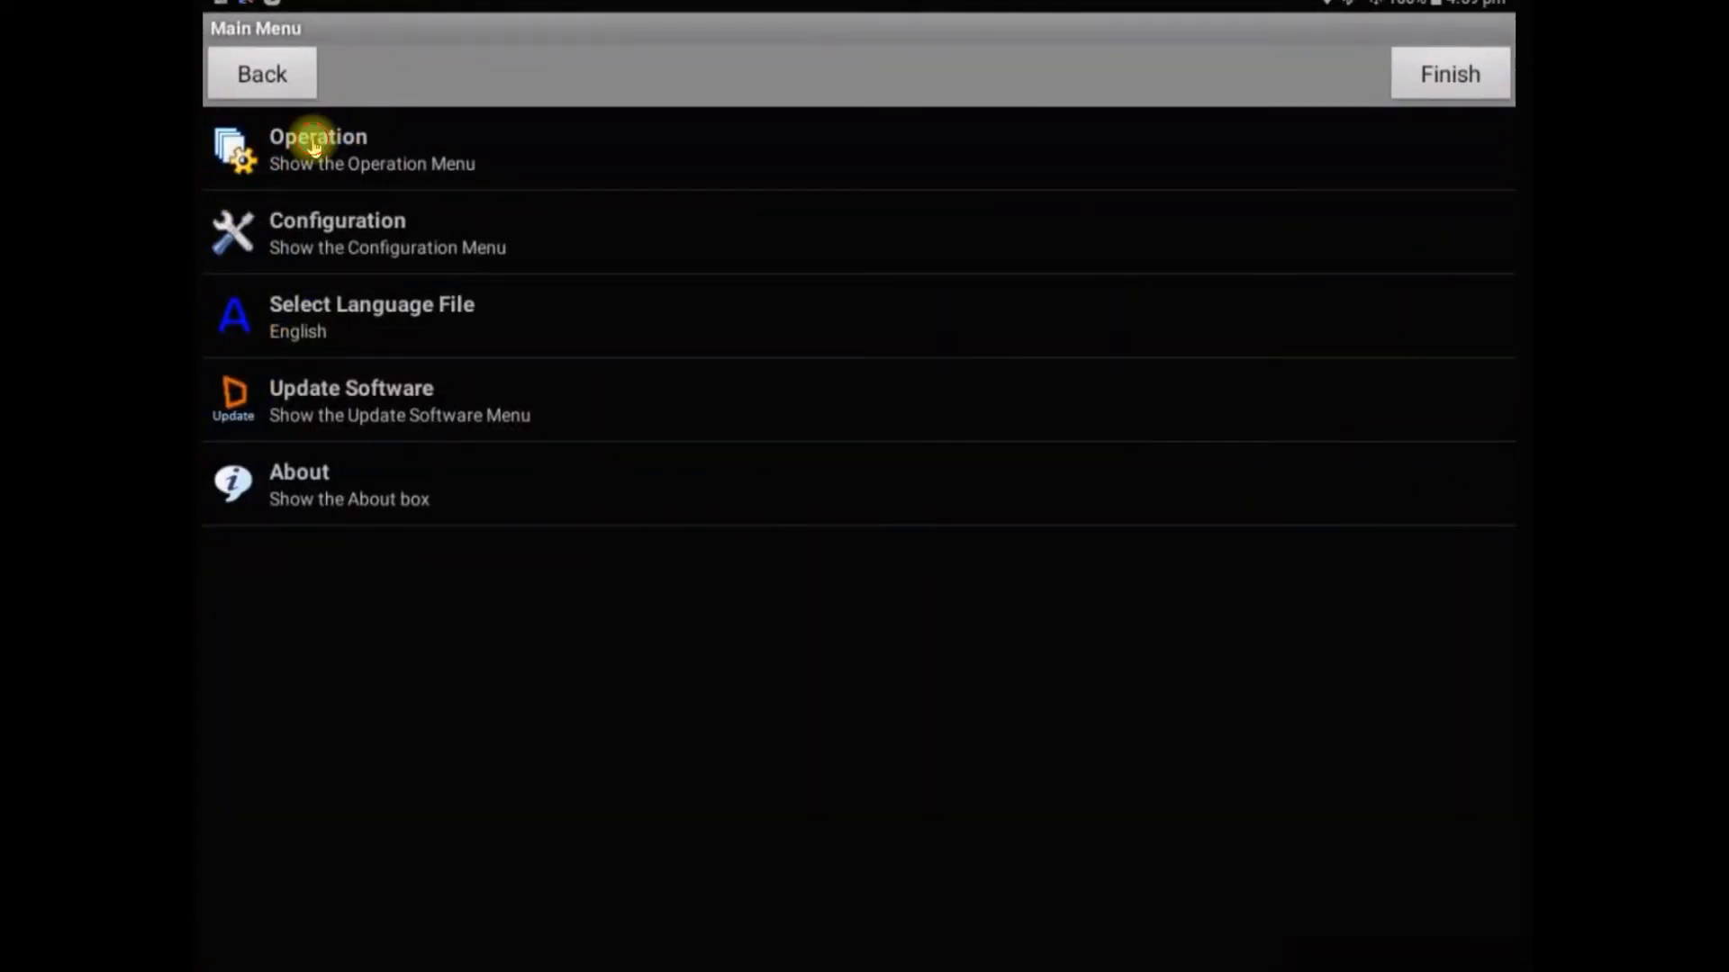
click(332, 150)
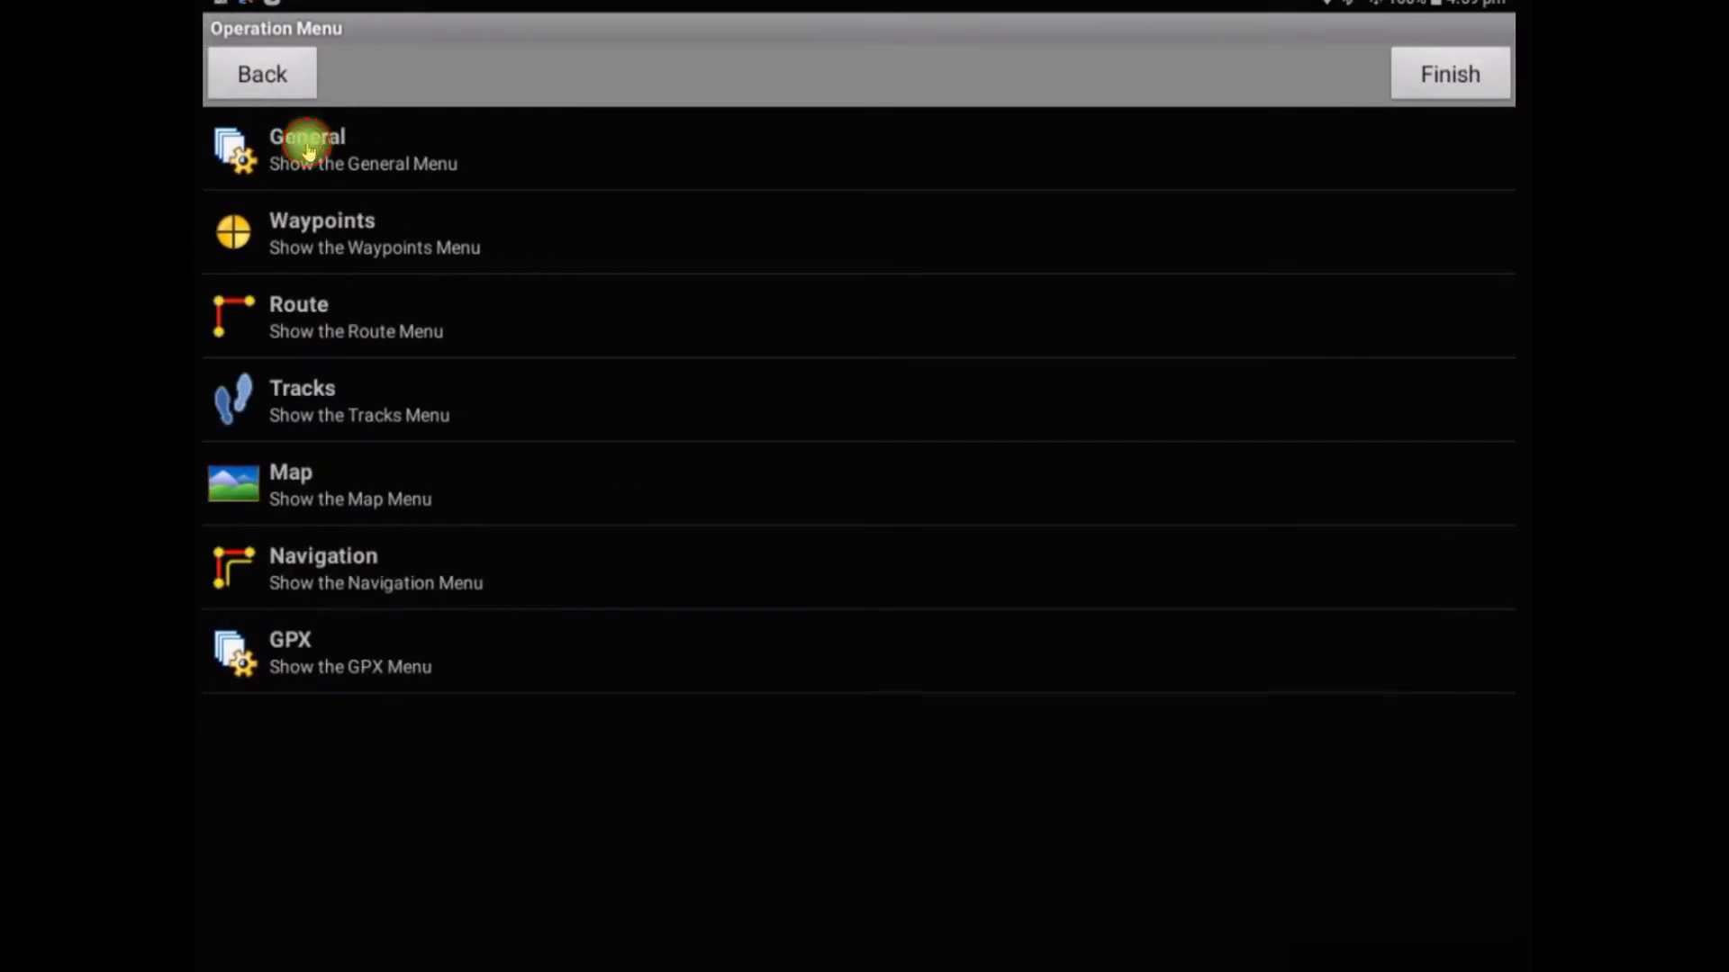
click(306, 149)
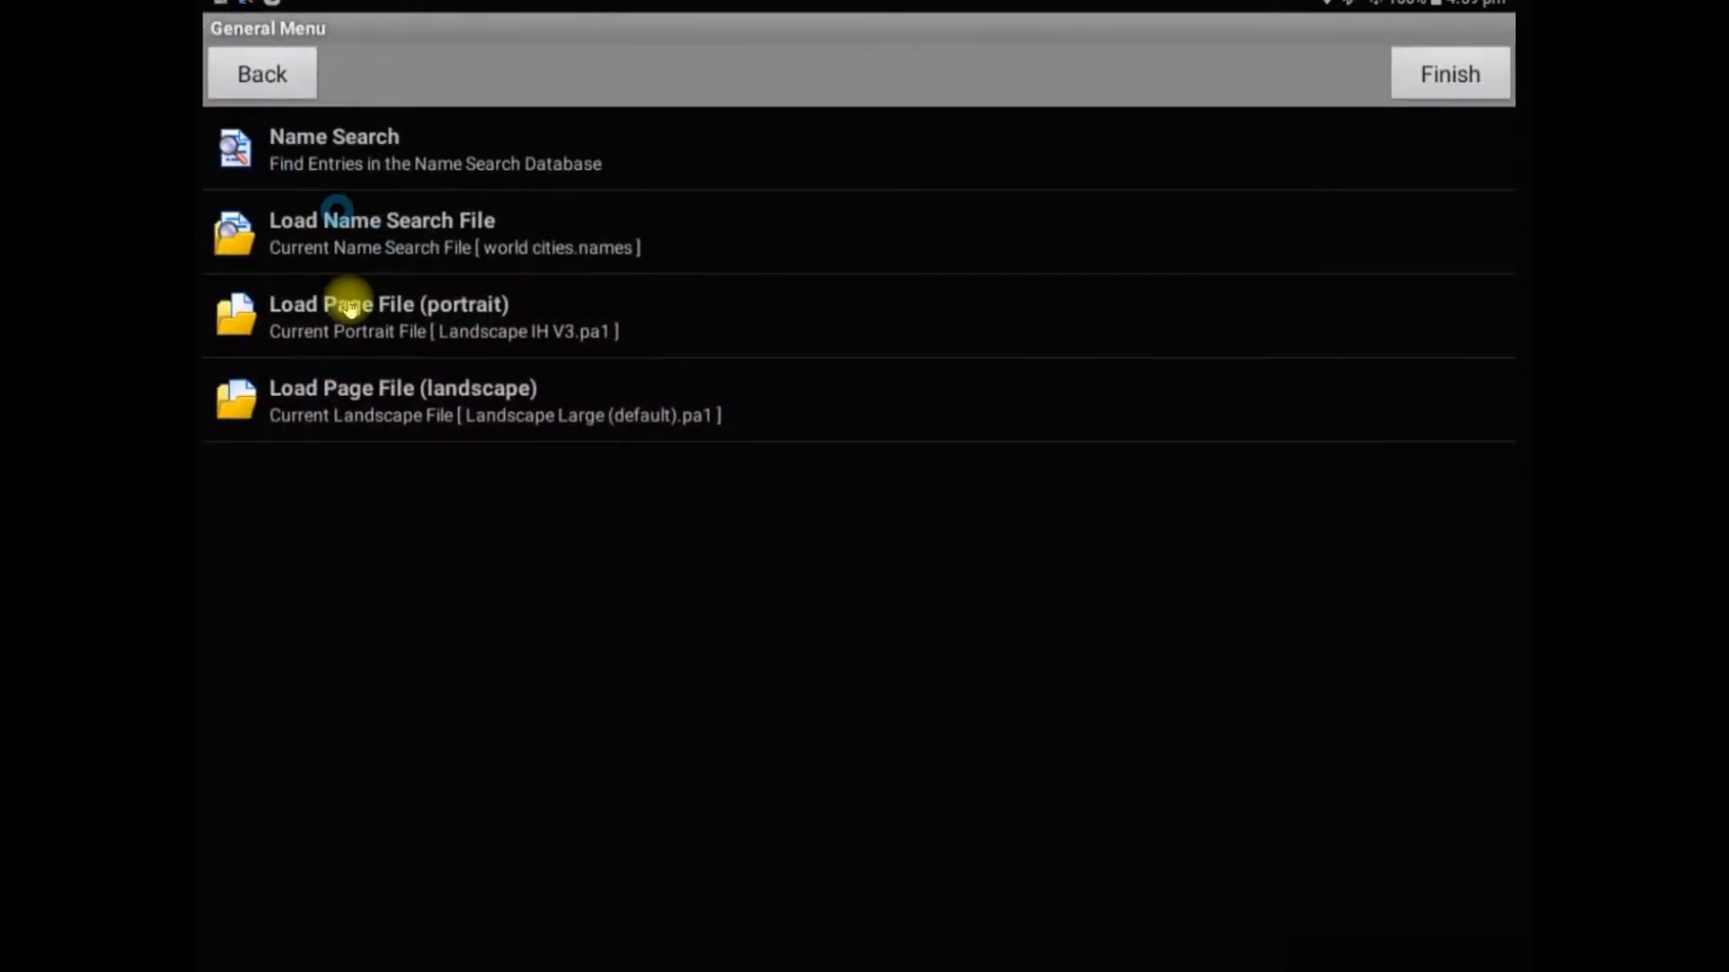
mouse_move(410, 416)
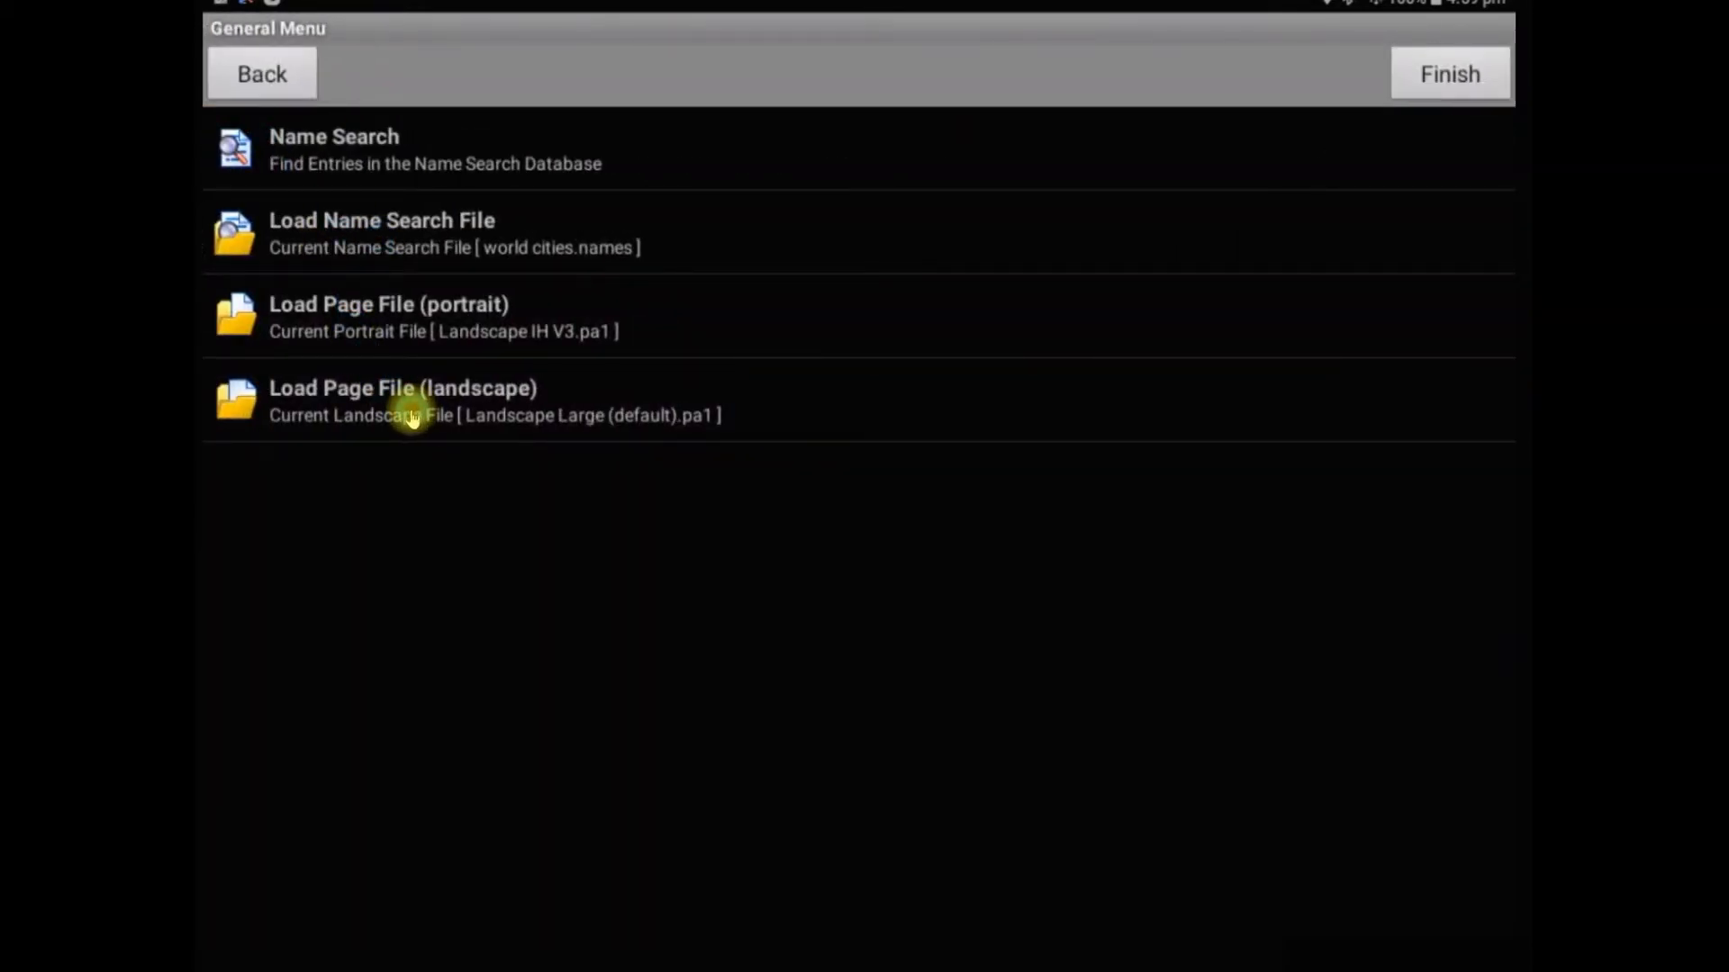
mouse_move(364, 419)
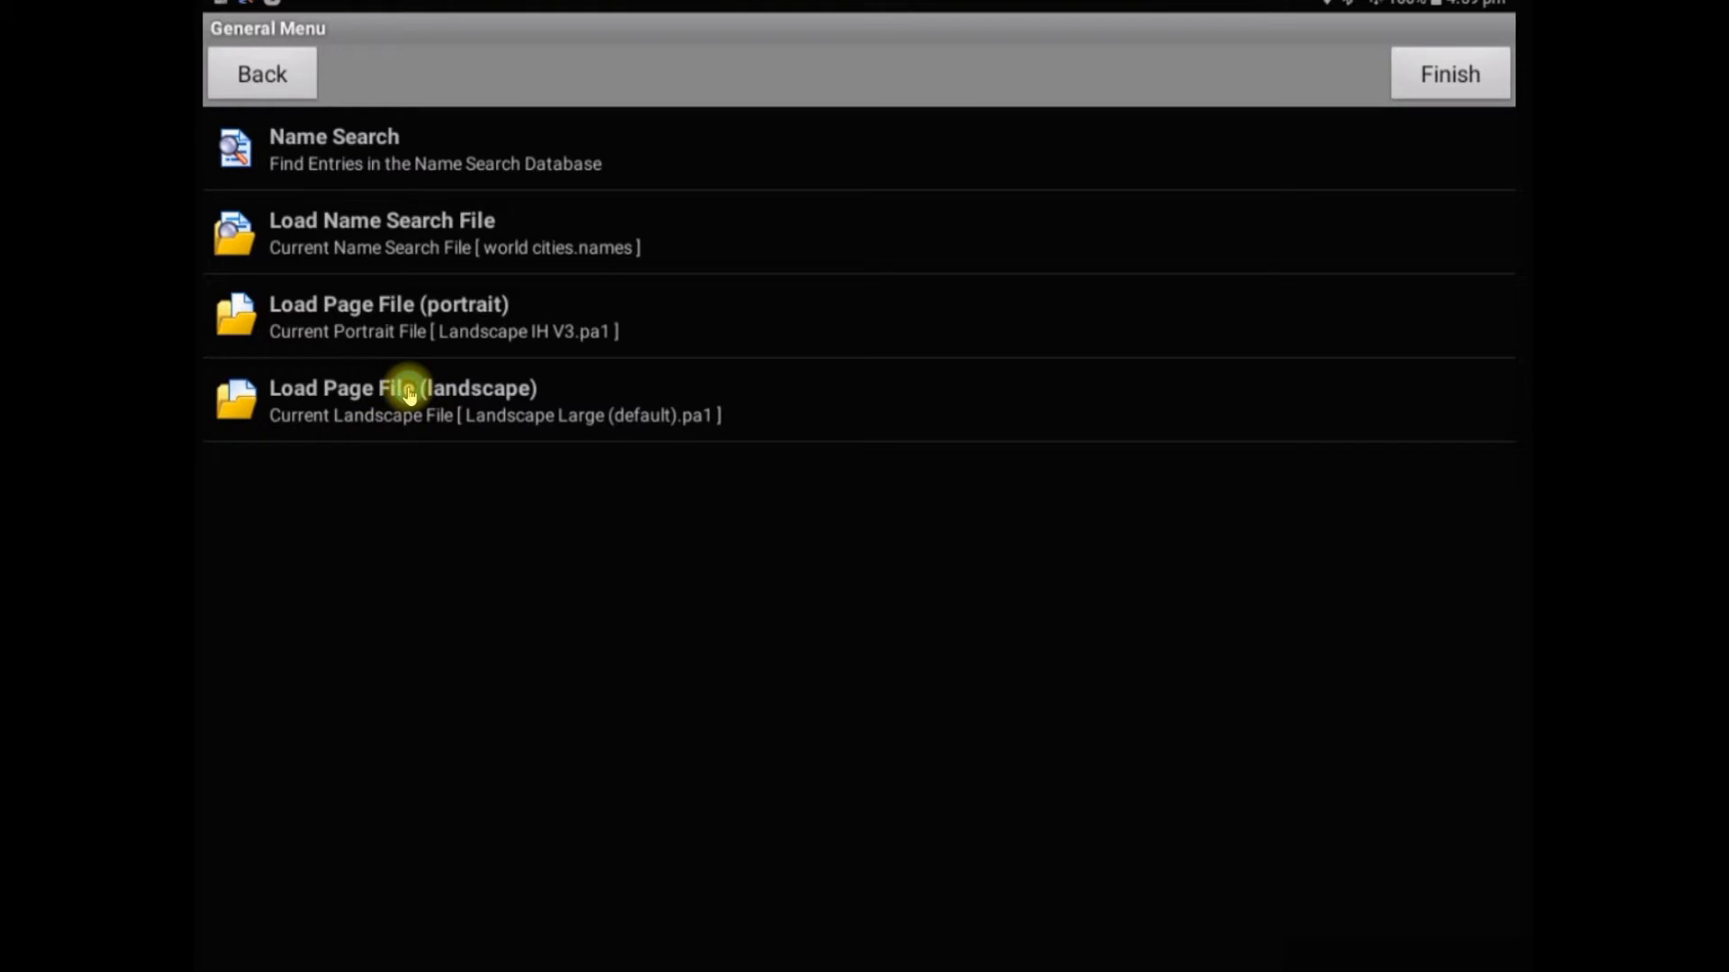
mouse_move(442, 331)
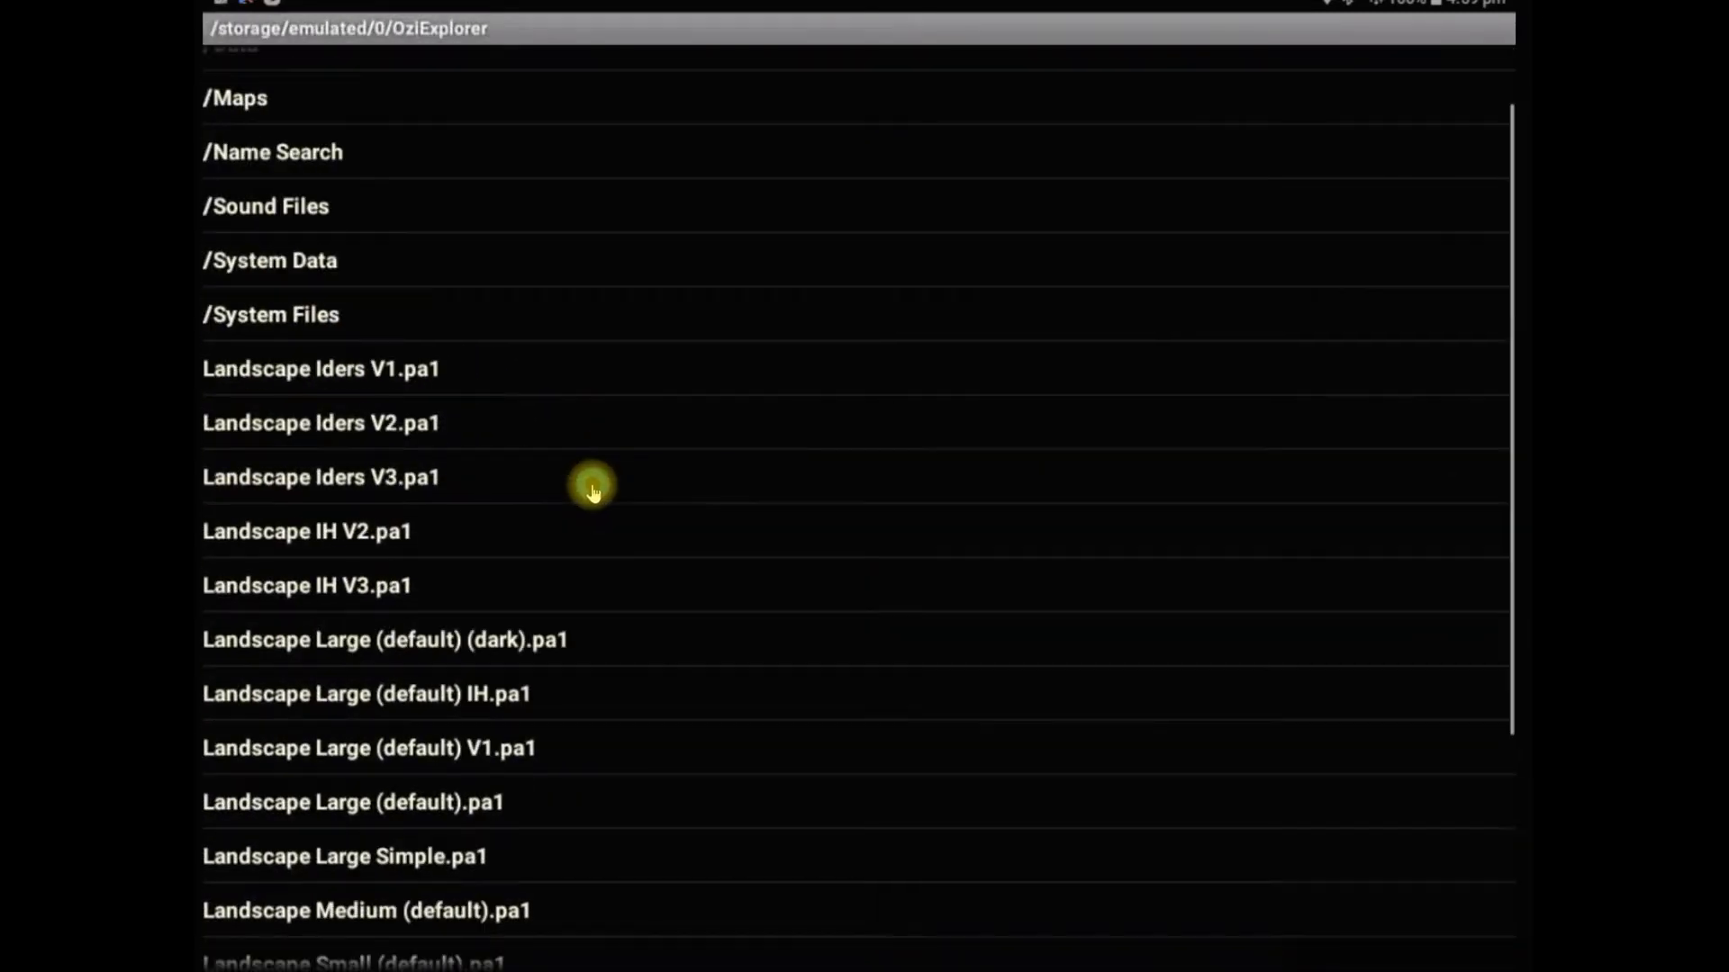
scroll(down, 3)
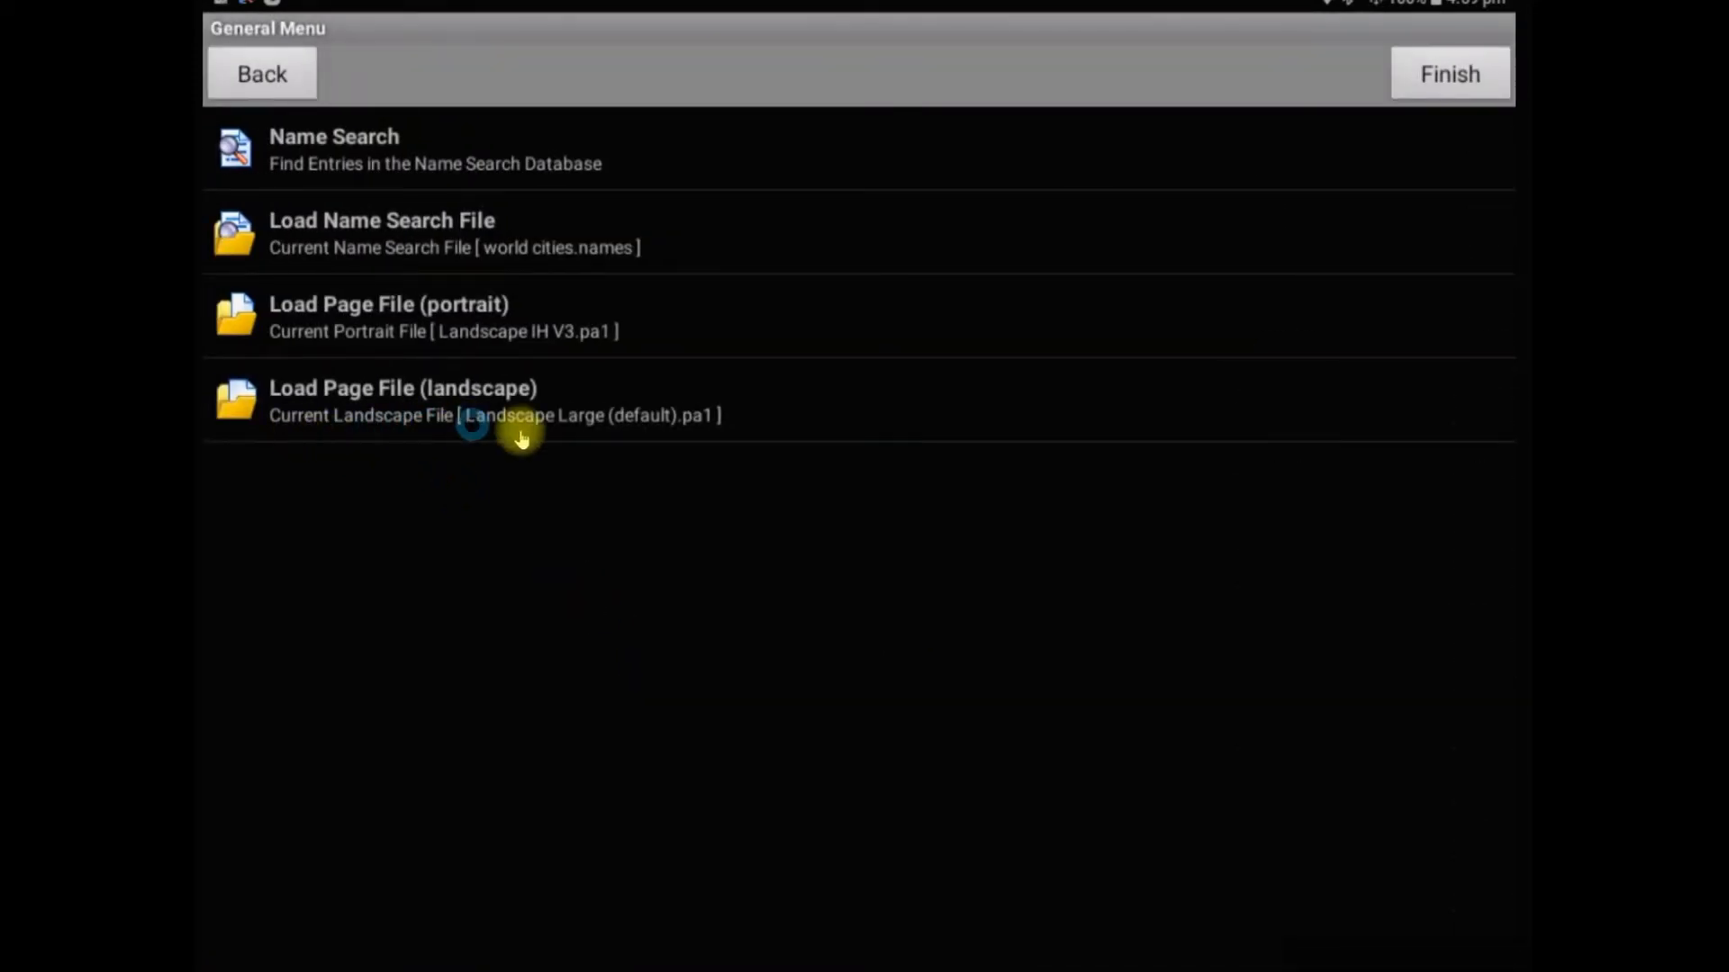
mouse_move(690, 430)
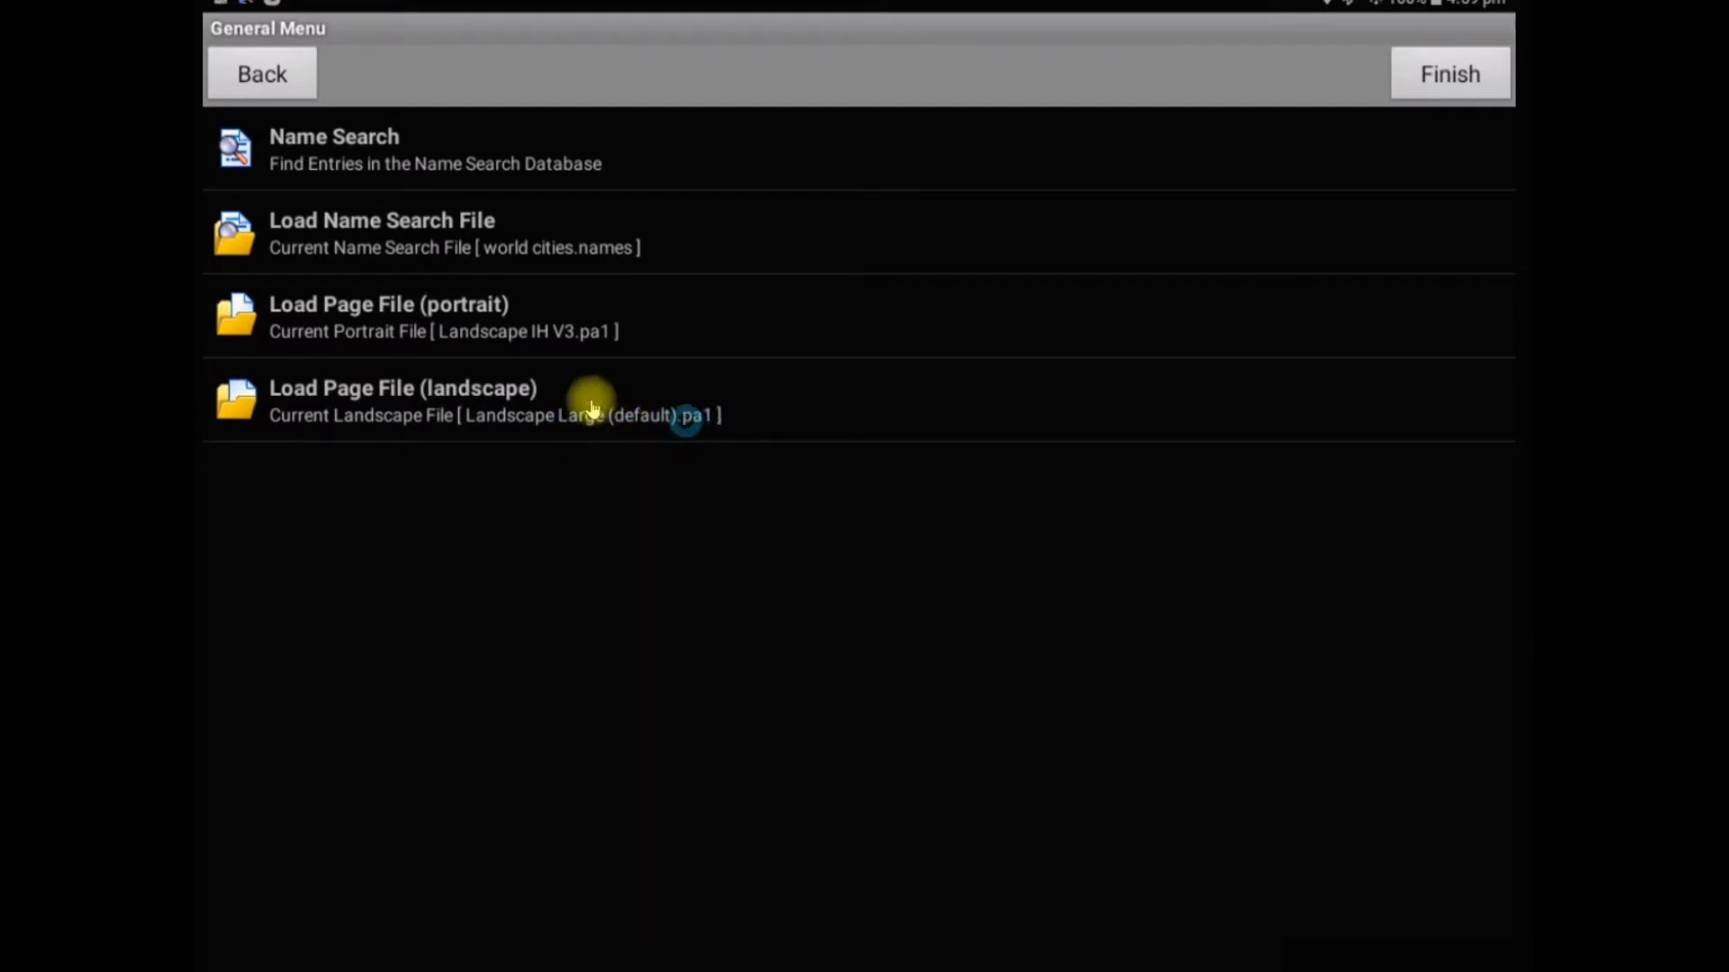
Step: Load Landscape Large (default) V1.pa1 as the landscape page file
click(402, 400)
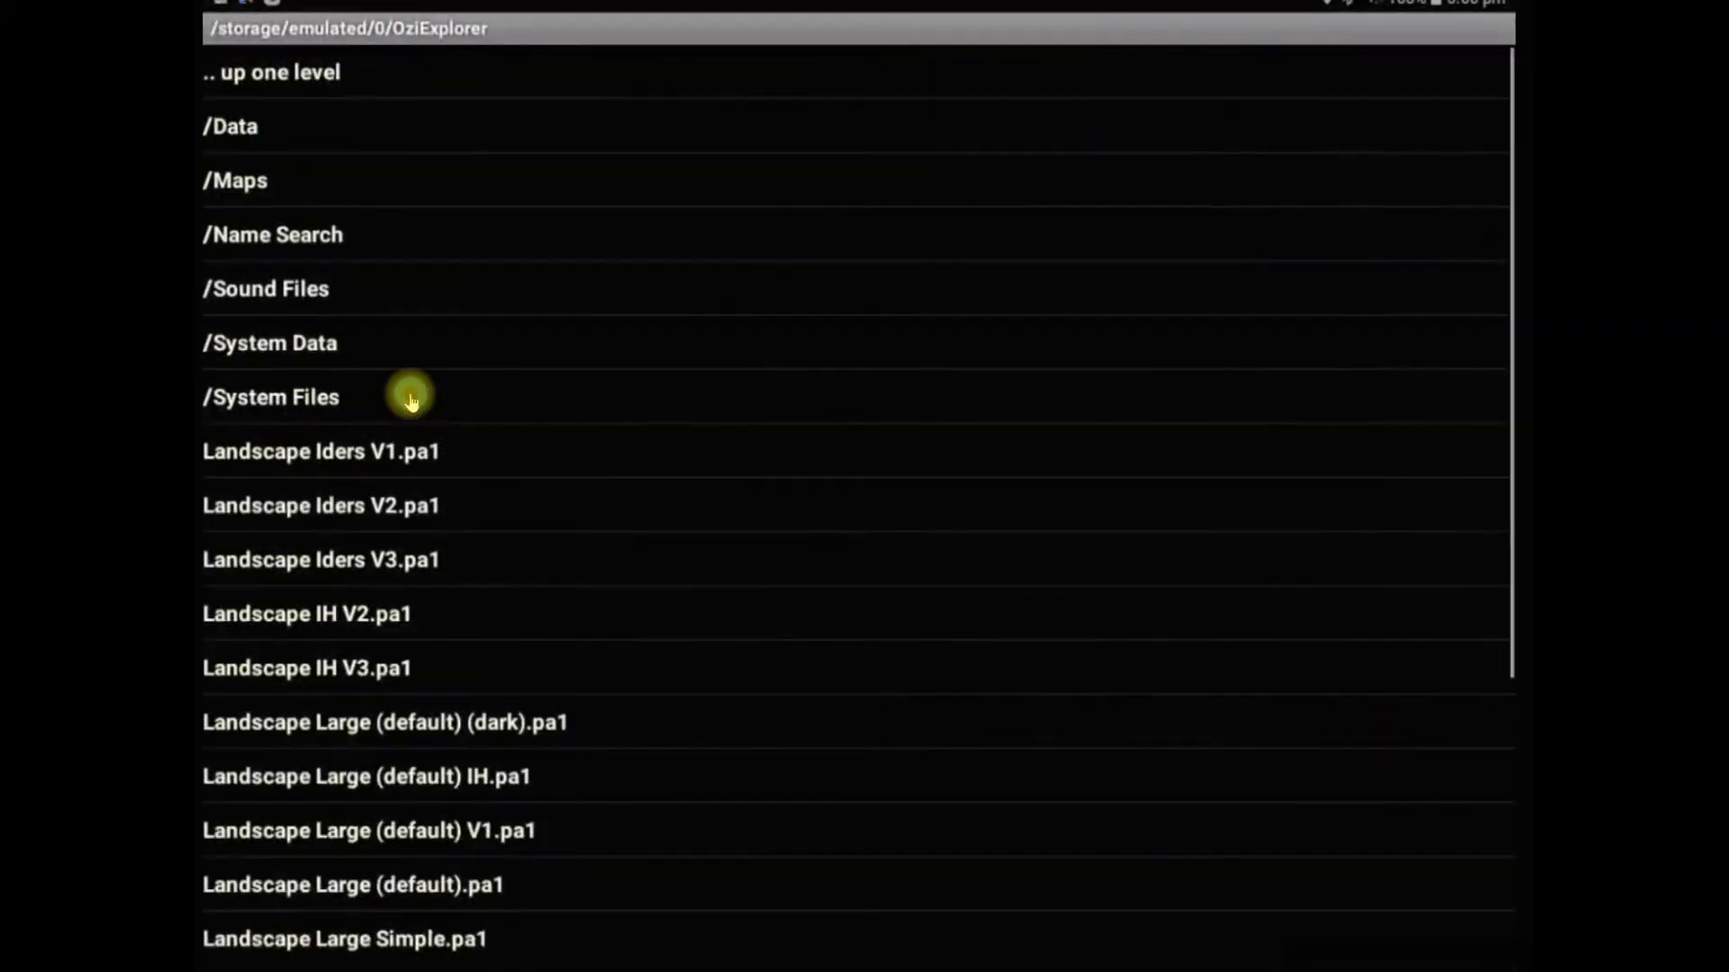
scroll(down, 3)
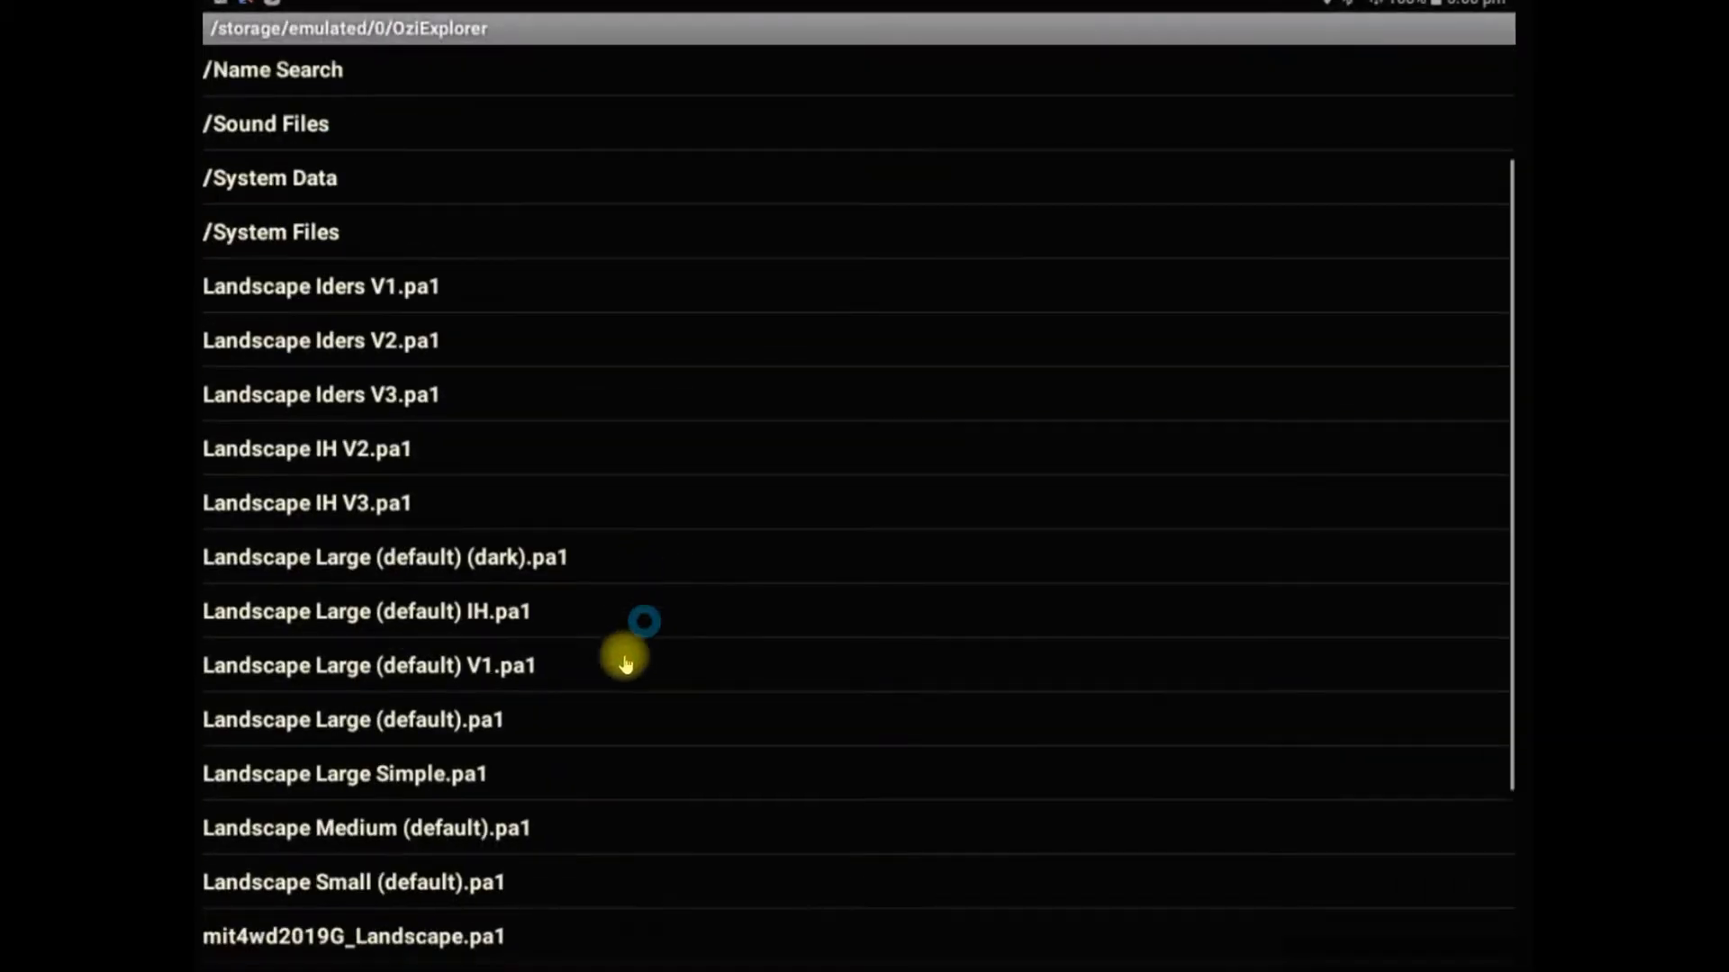
mouse_move(536, 825)
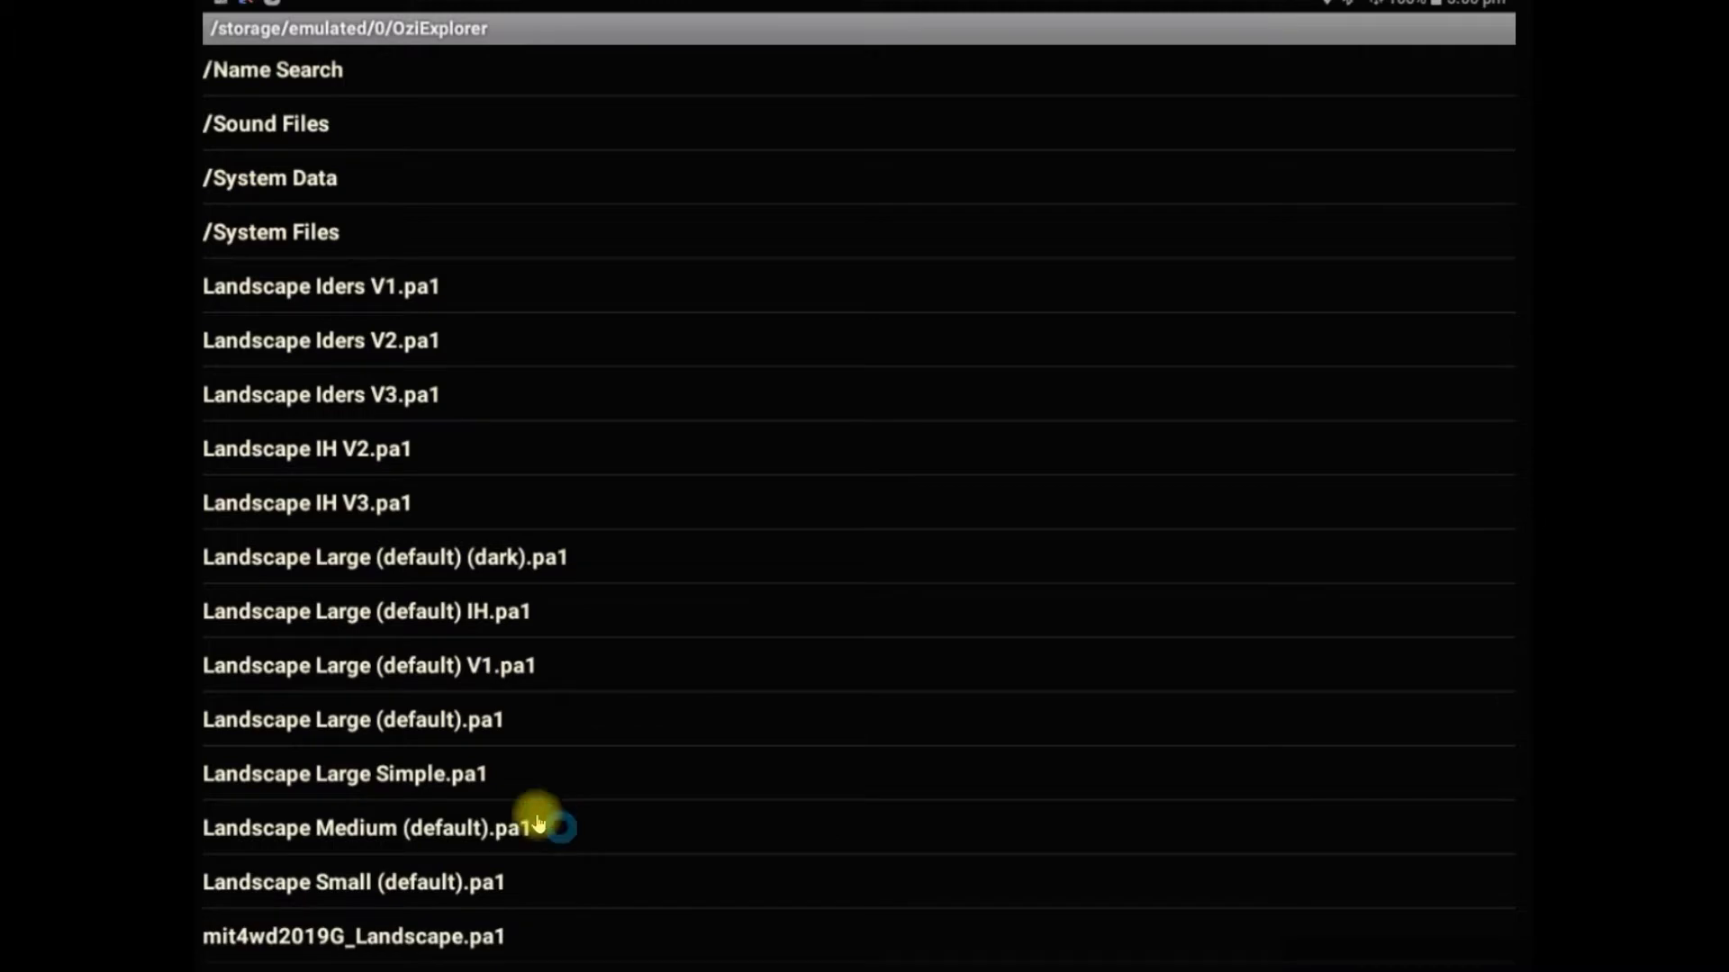
mouse_move(363, 718)
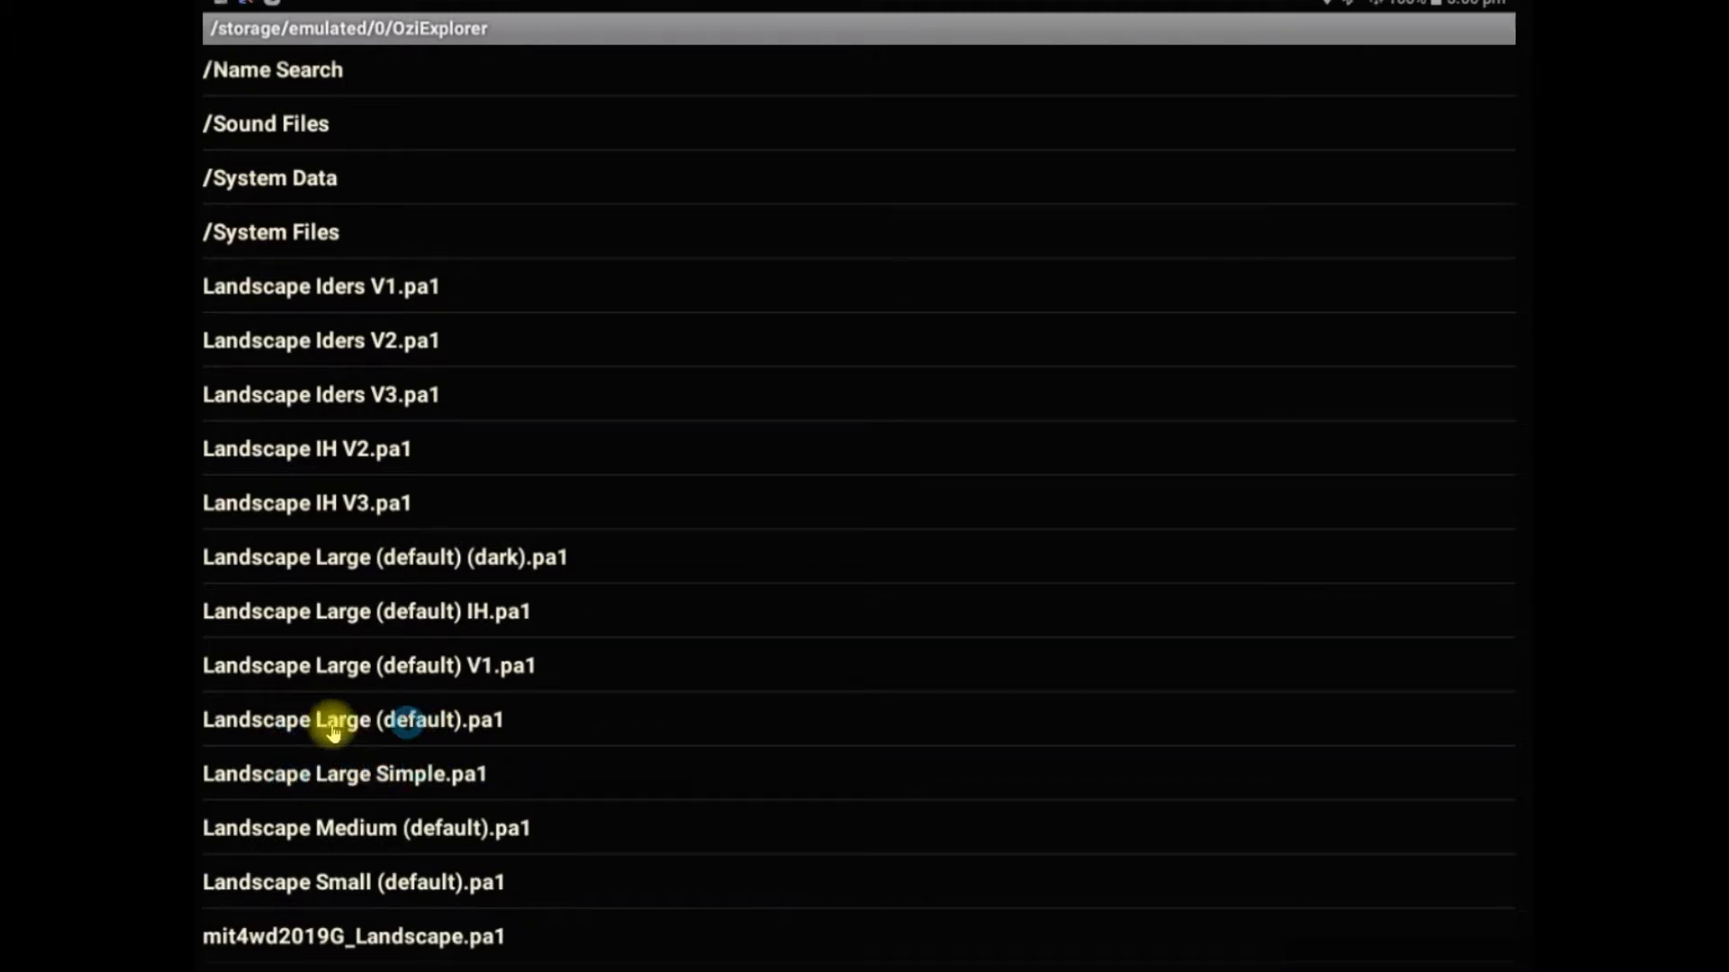
mouse_move(457, 676)
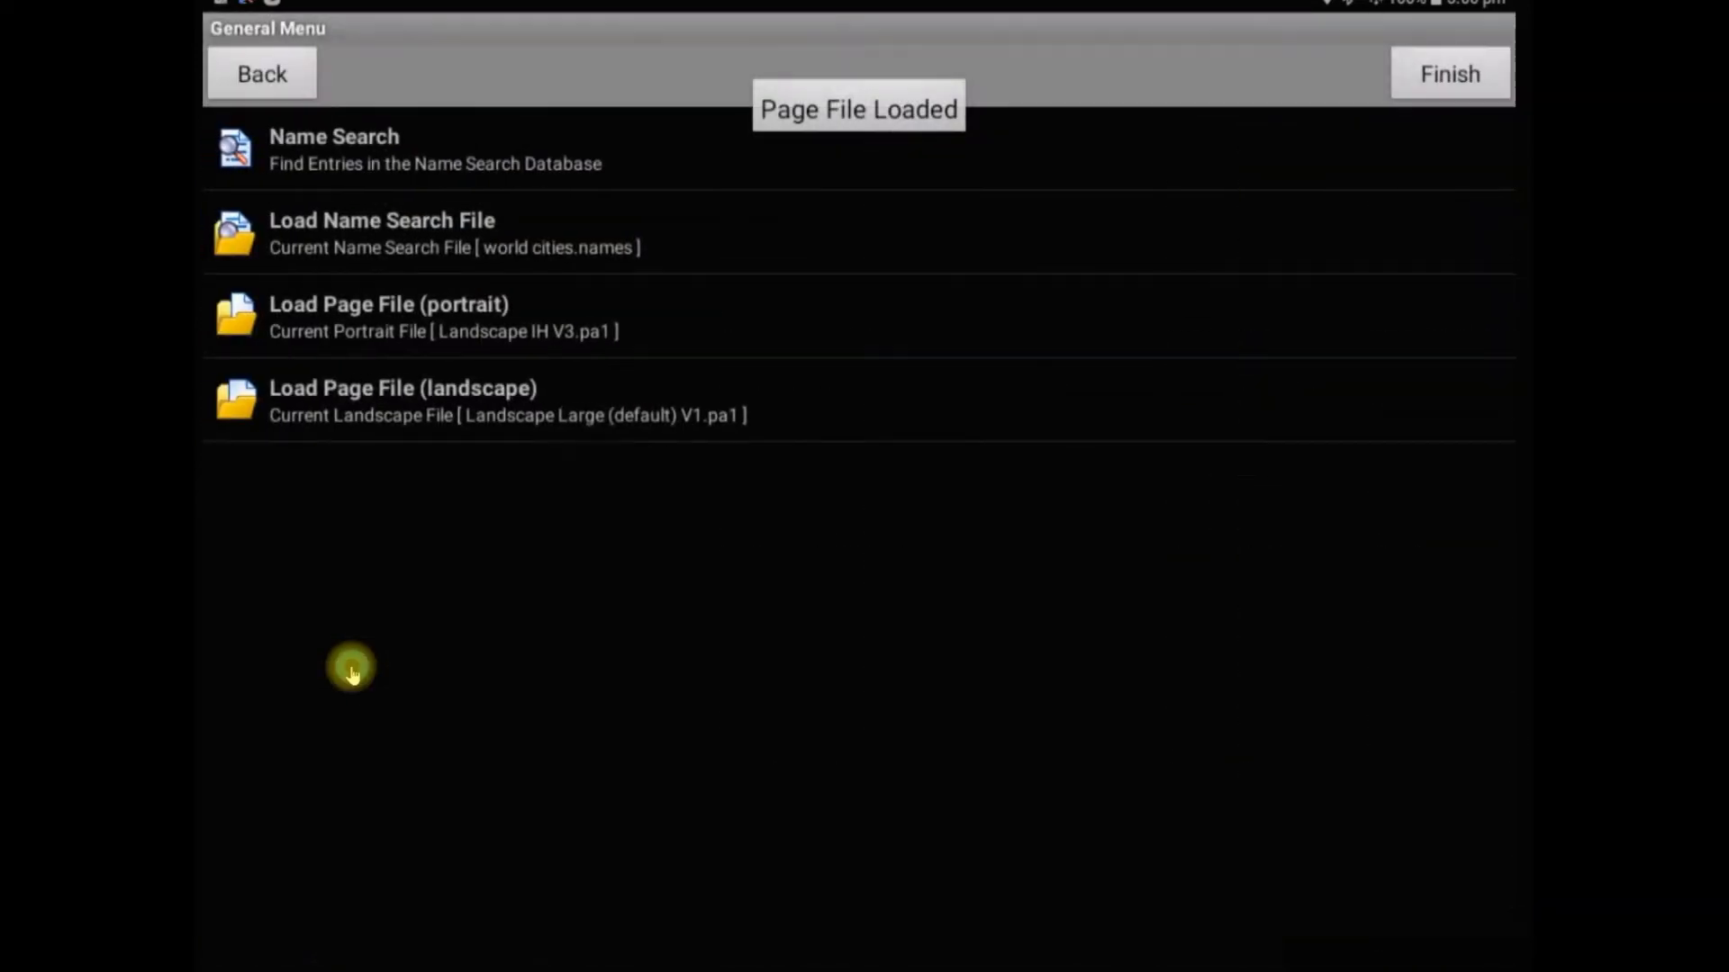
click(1448, 74)
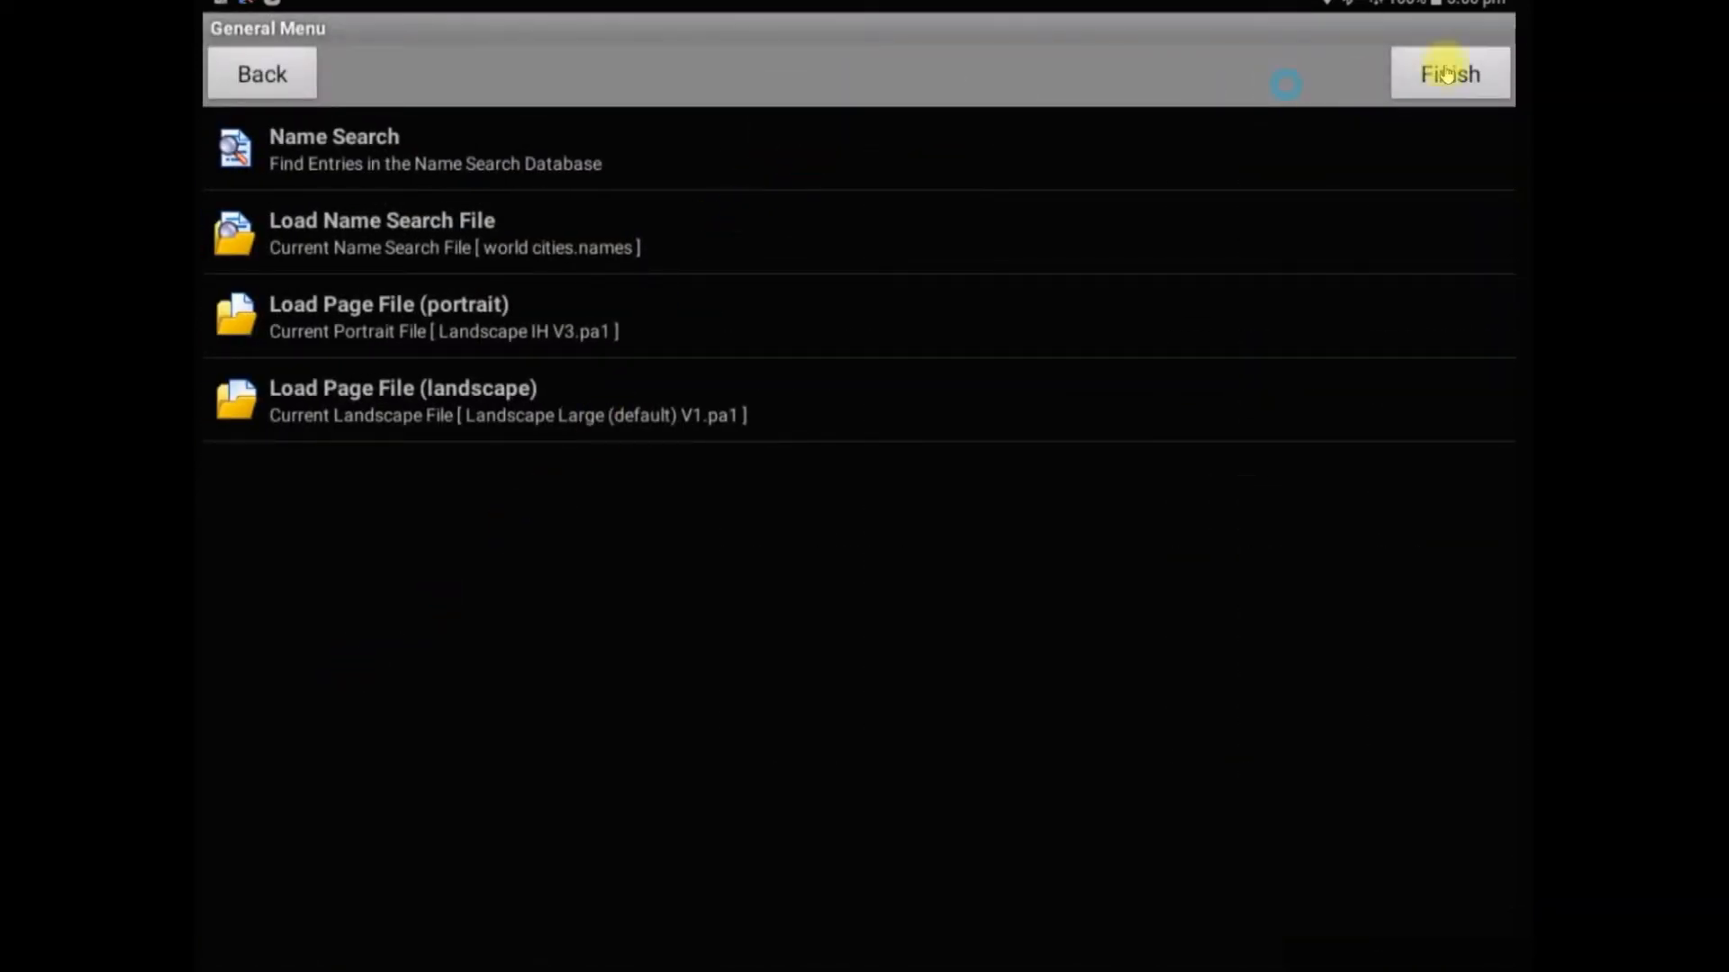
Step: Return to the map and toggle course-up orientation on and back off
click(1448, 72)
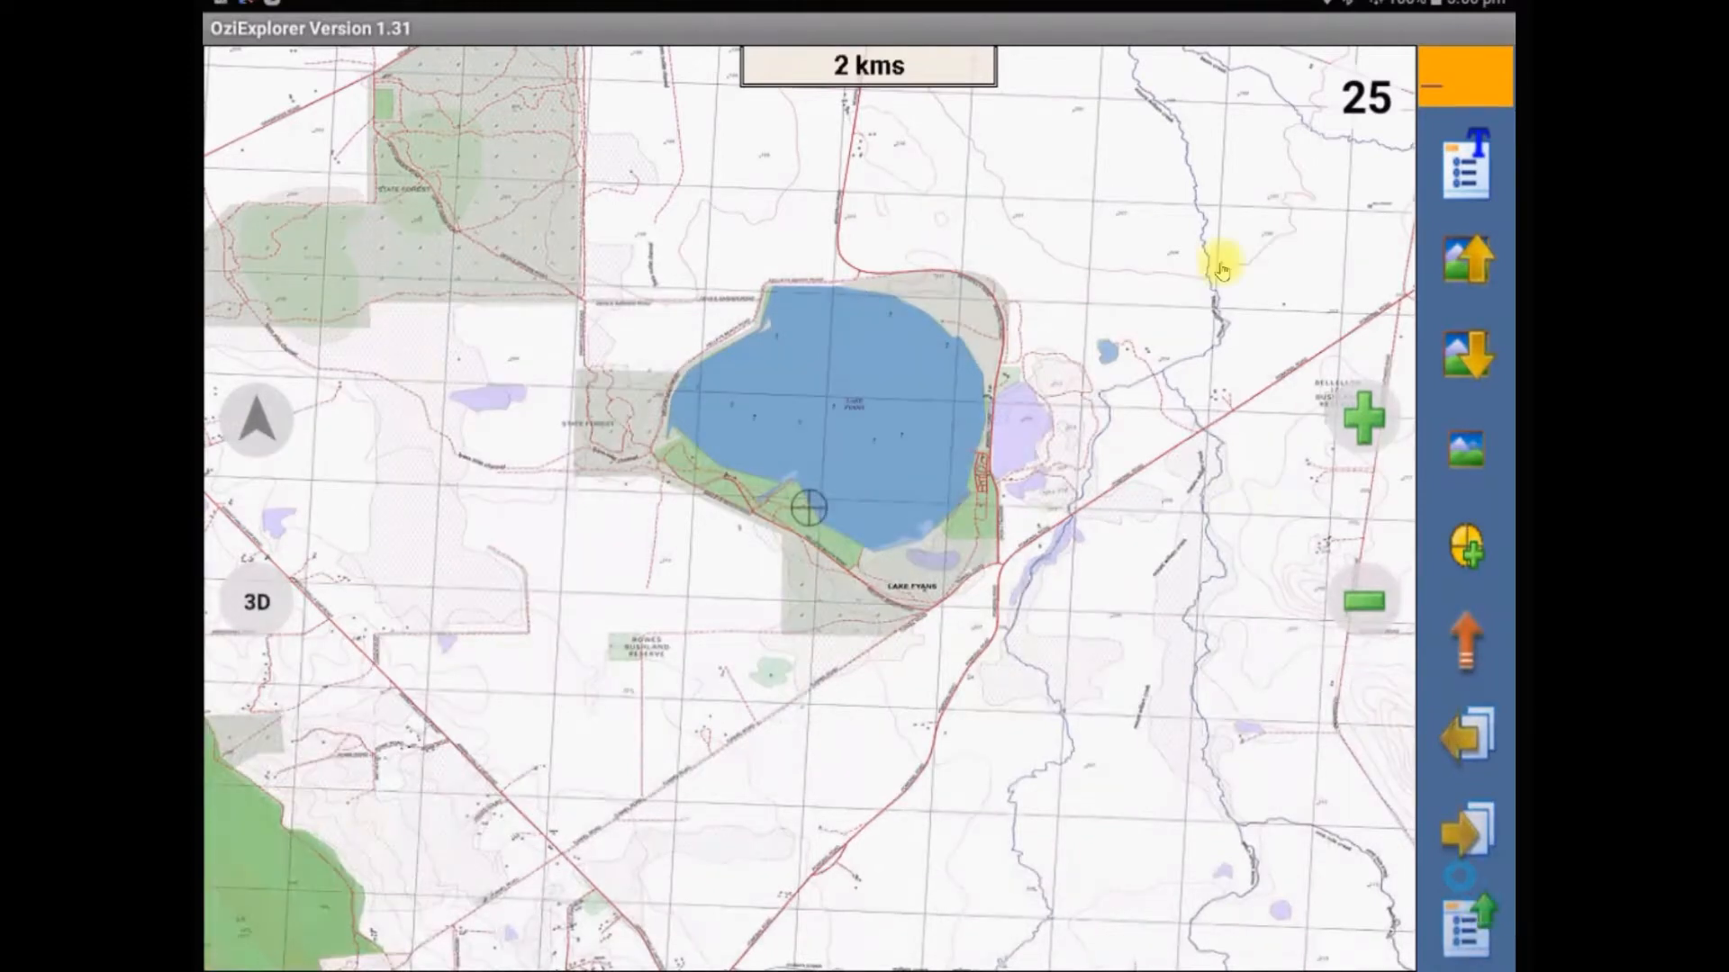
mouse_move(1262, 551)
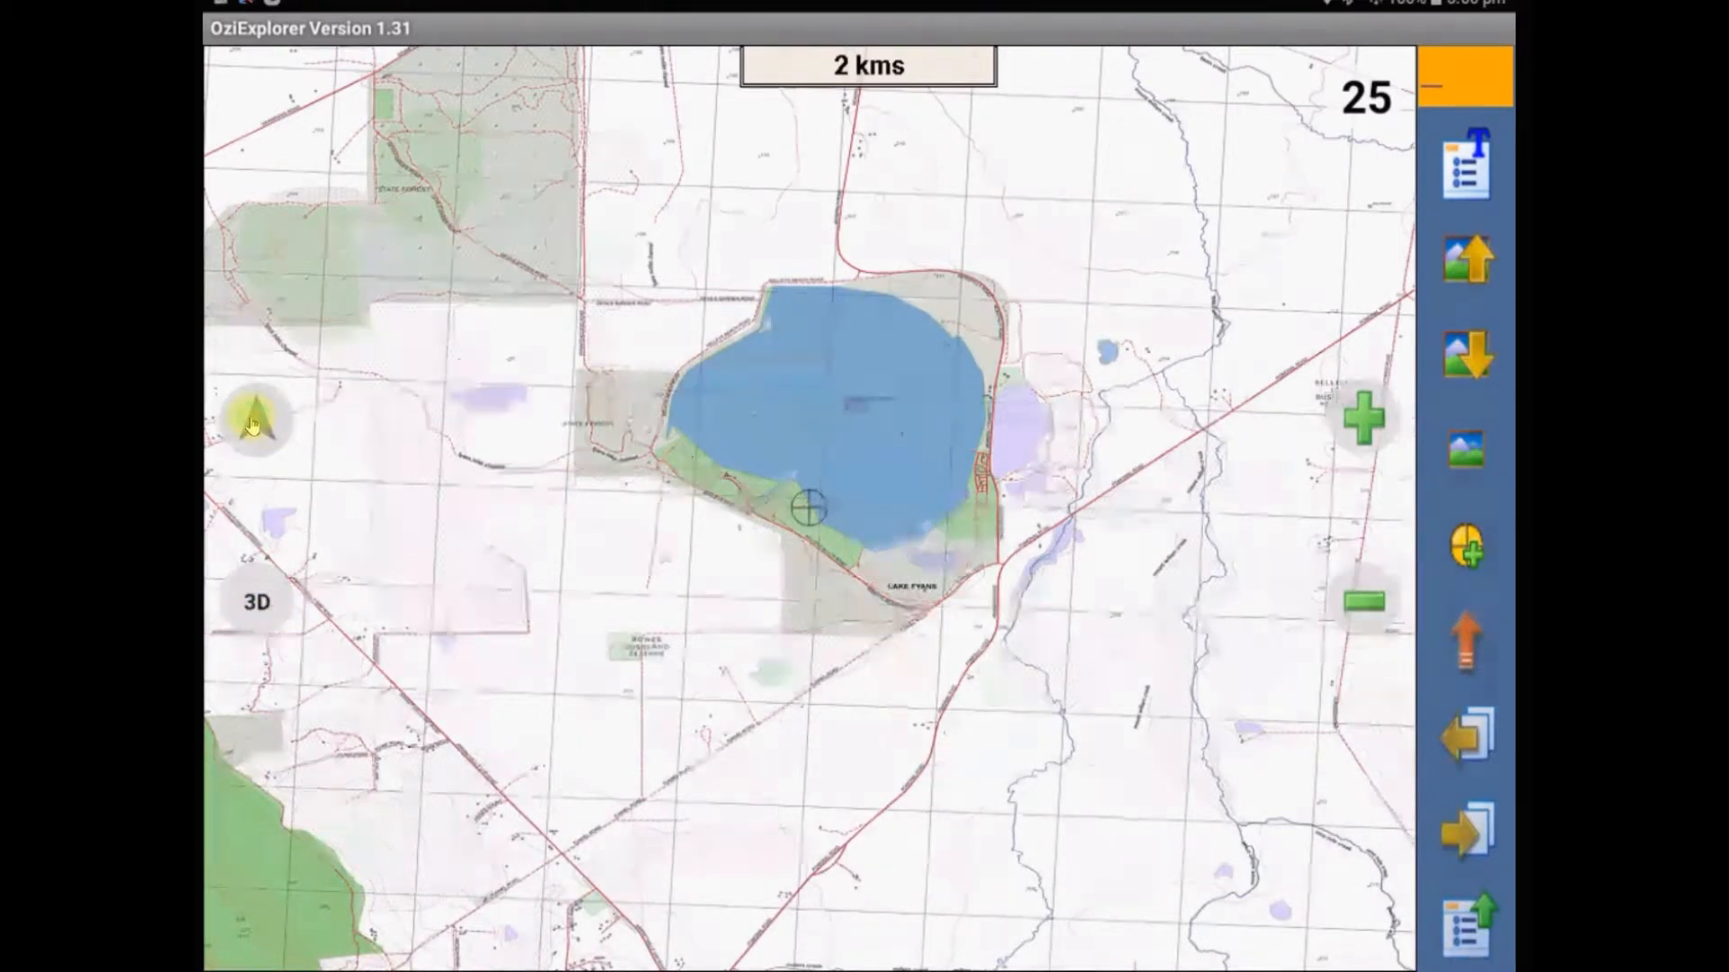
click(256, 421)
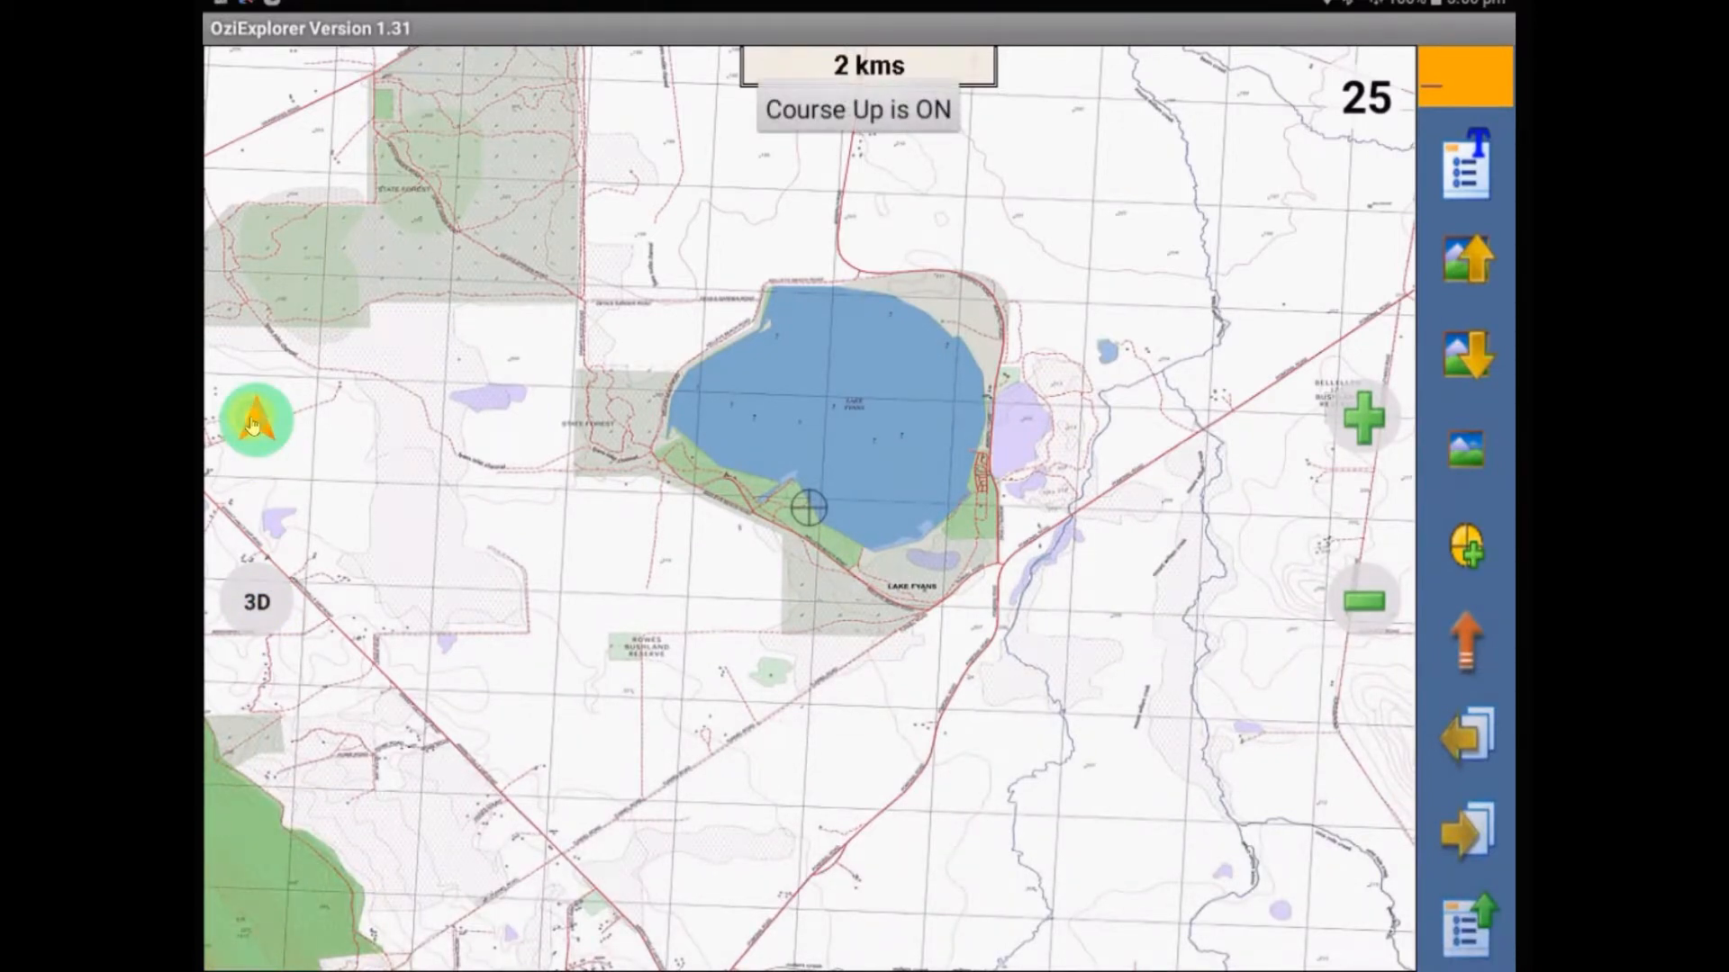
click(256, 421)
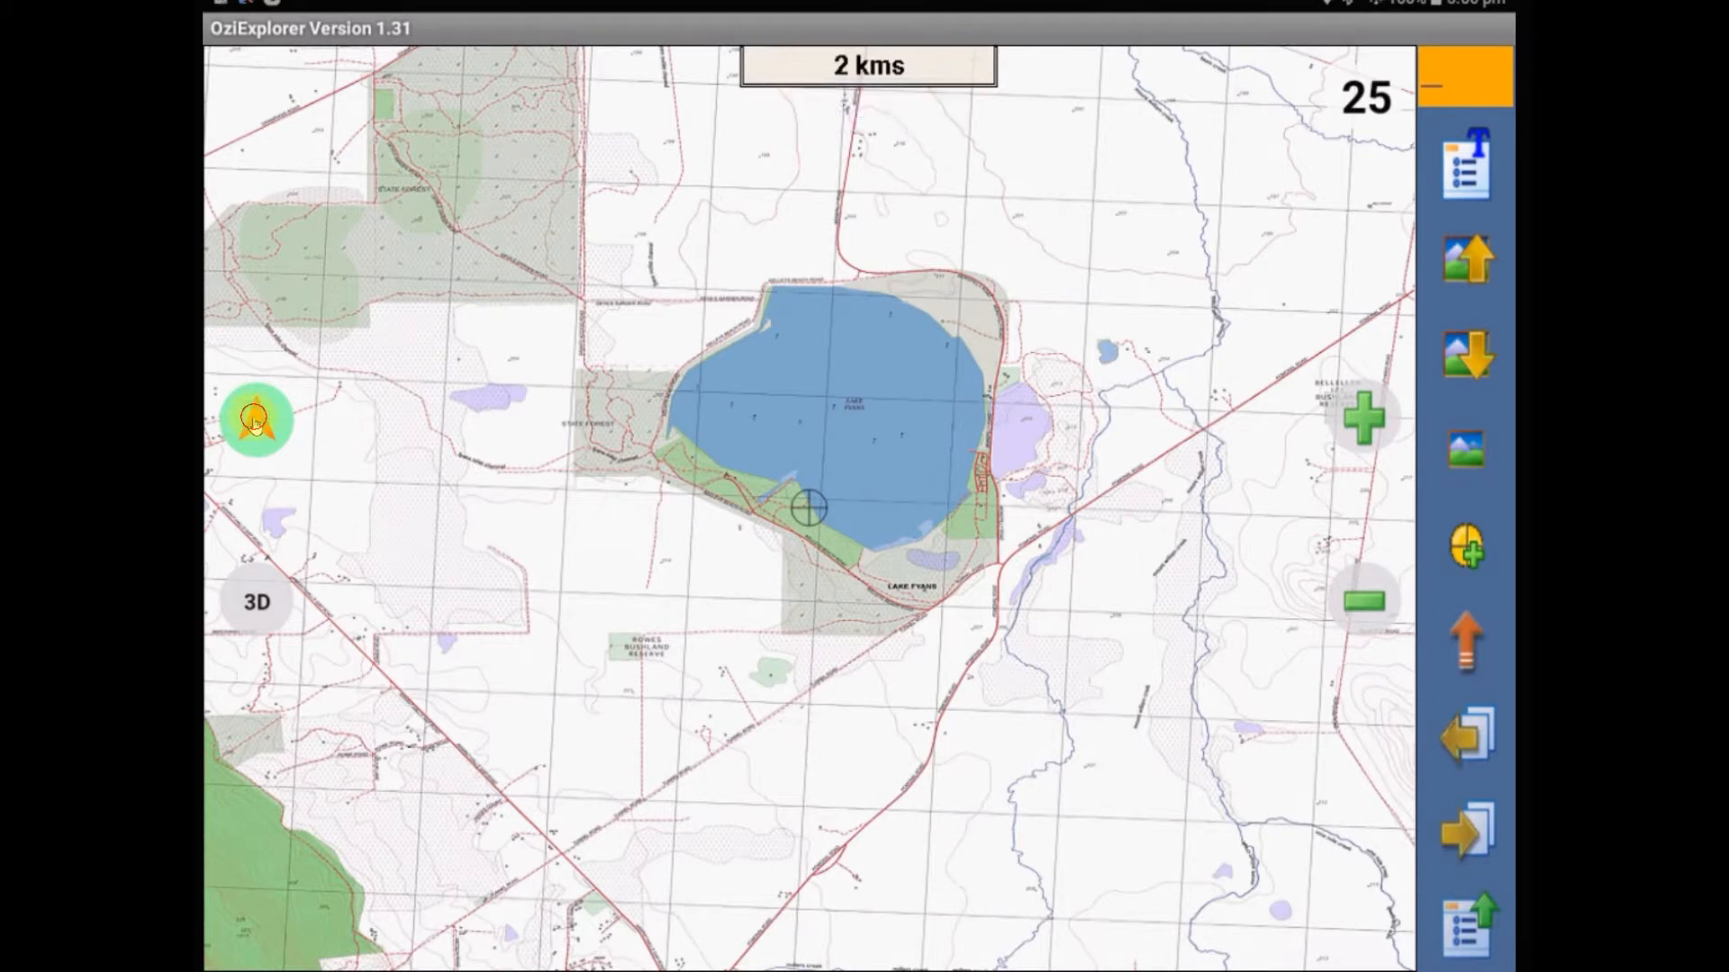
click(256, 421)
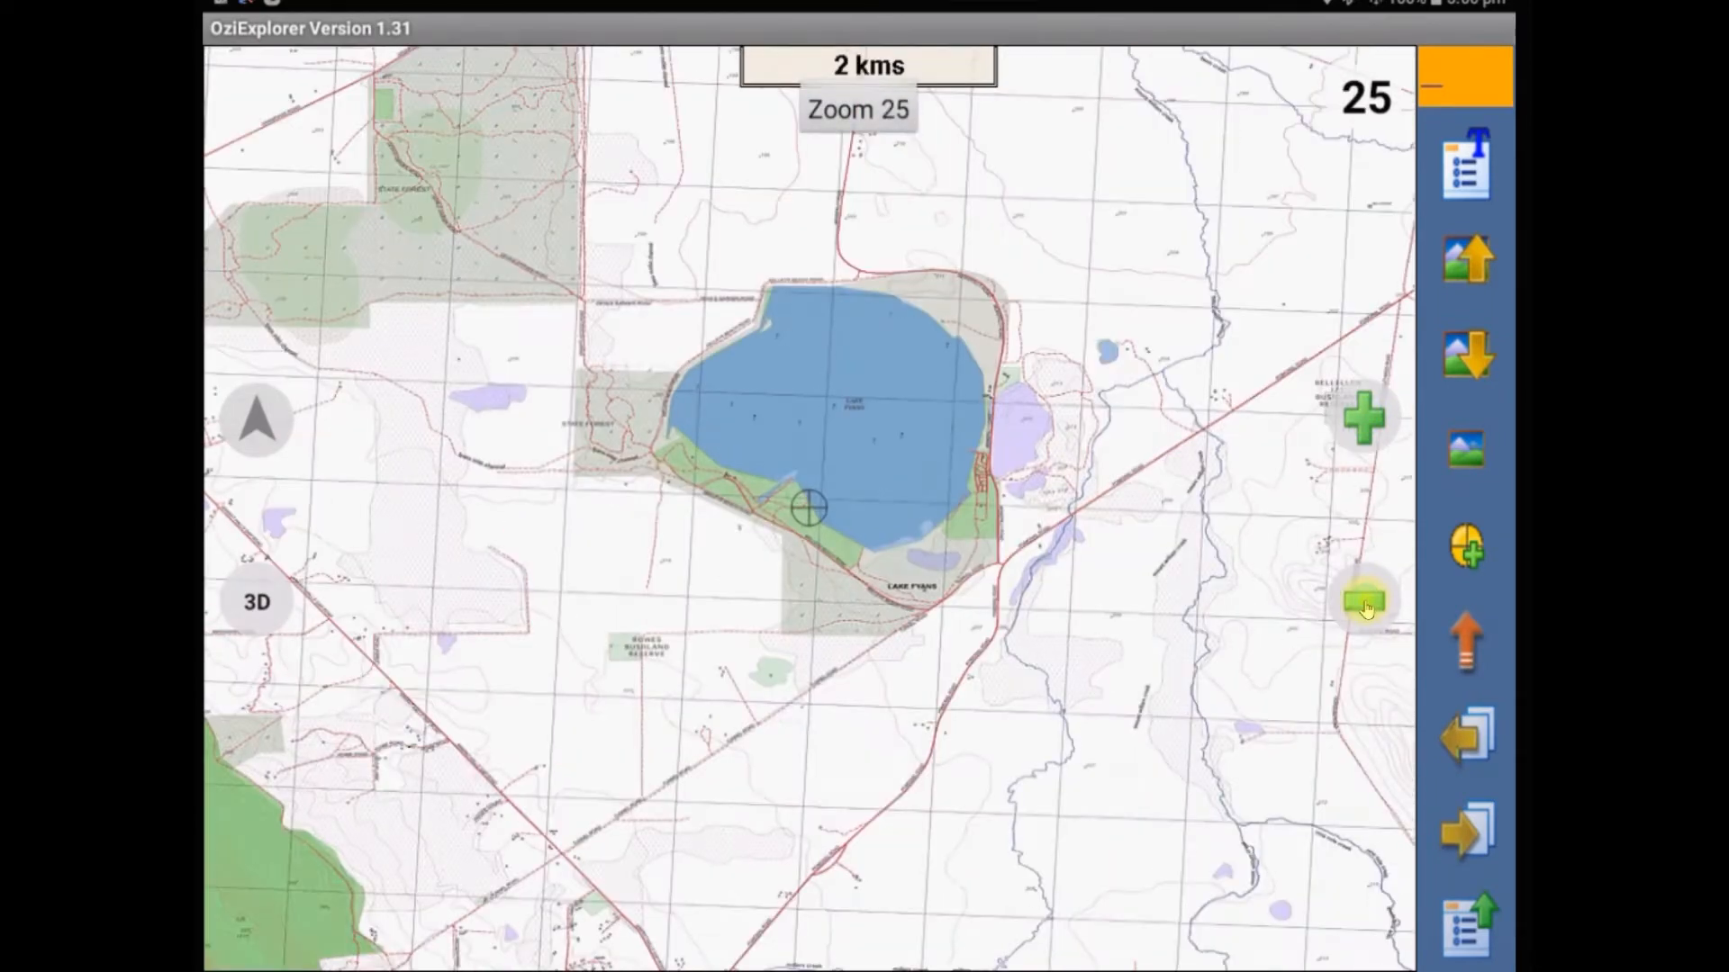
Step: Zoom the map out and back in with the new layout's buttons
click(1365, 419)
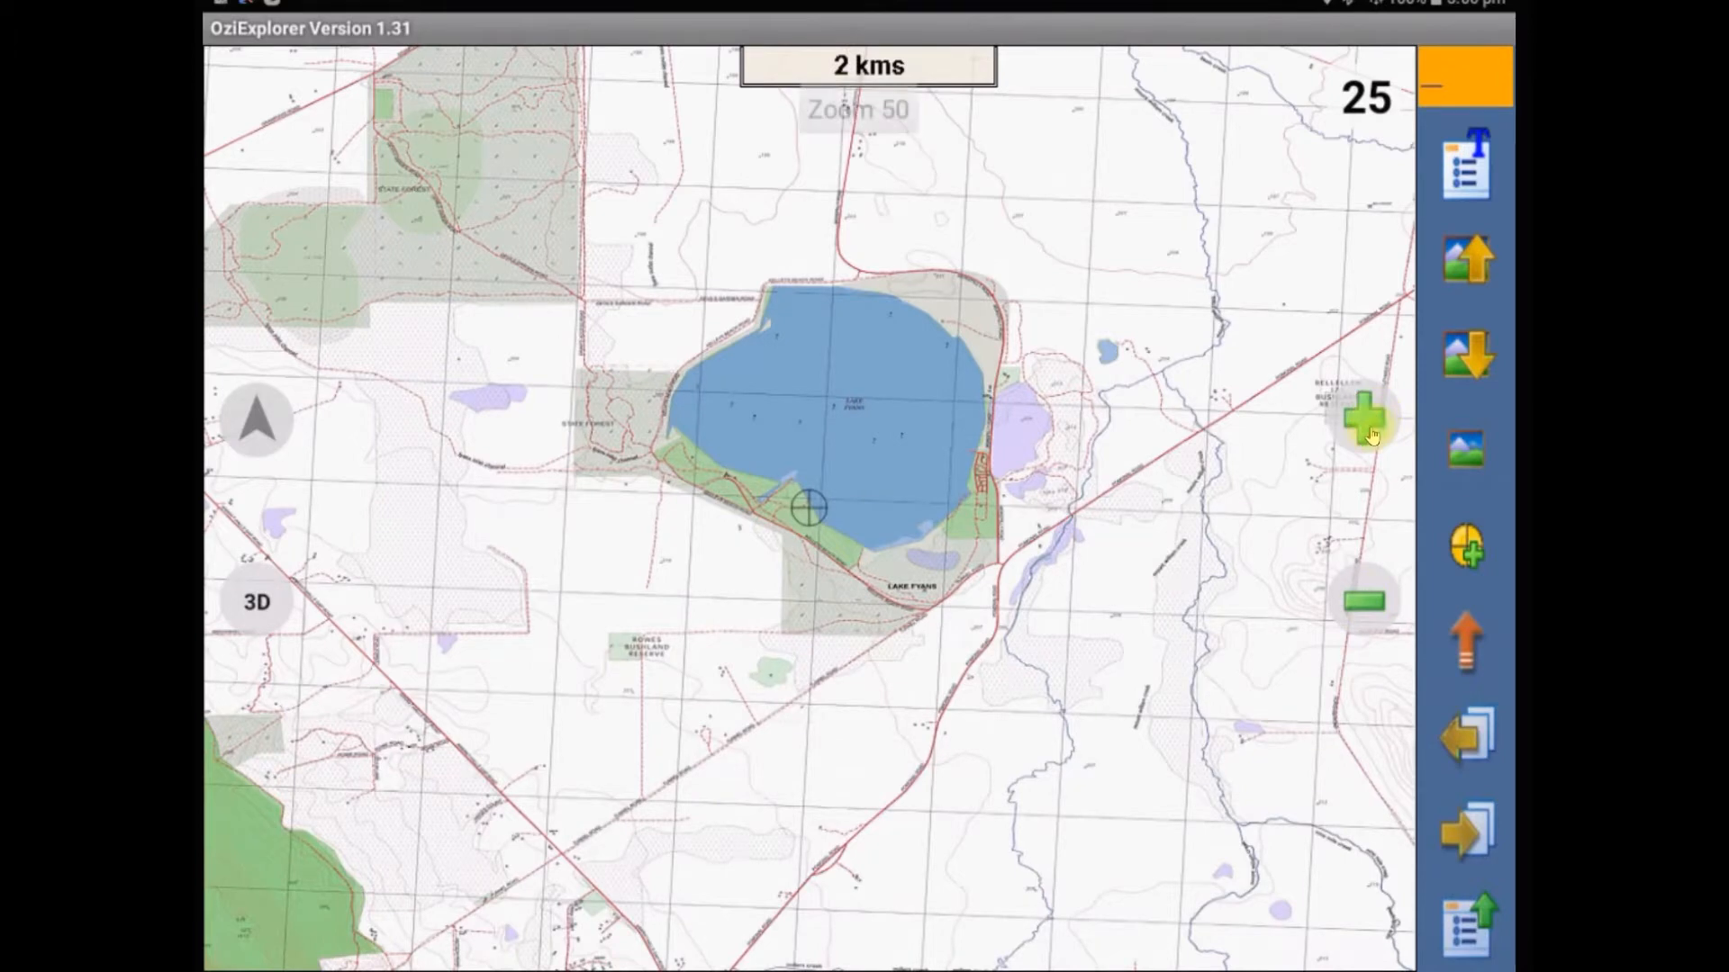
click(1365, 601)
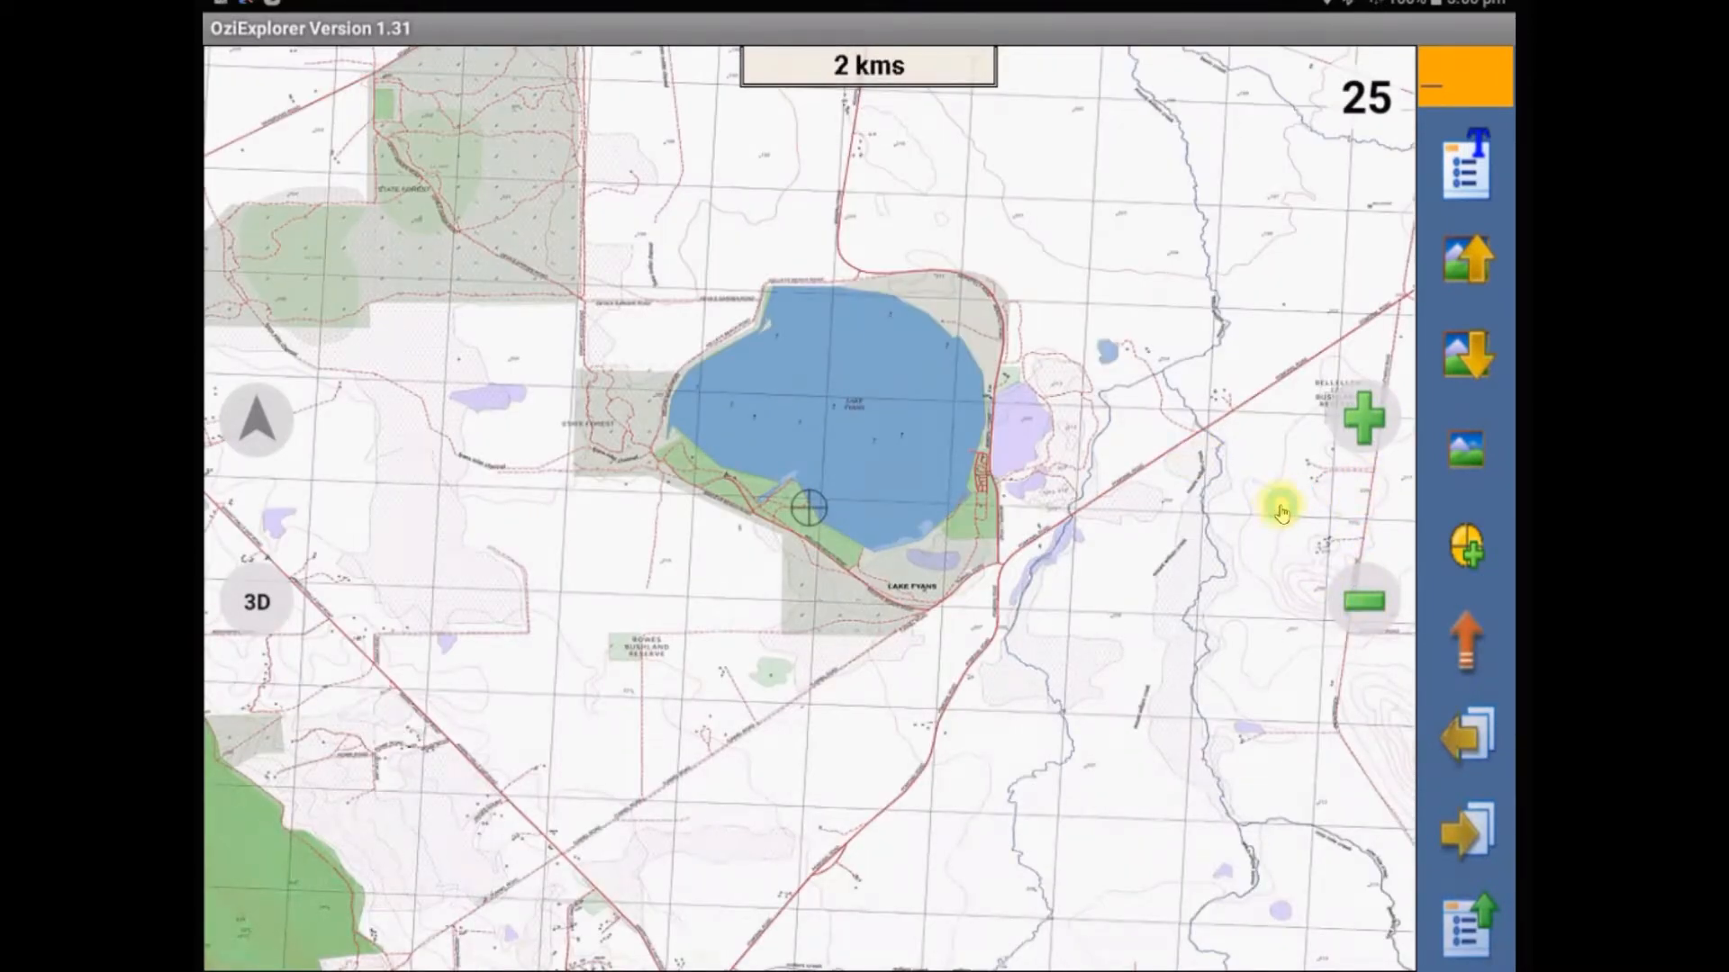
mouse_move(1206, 562)
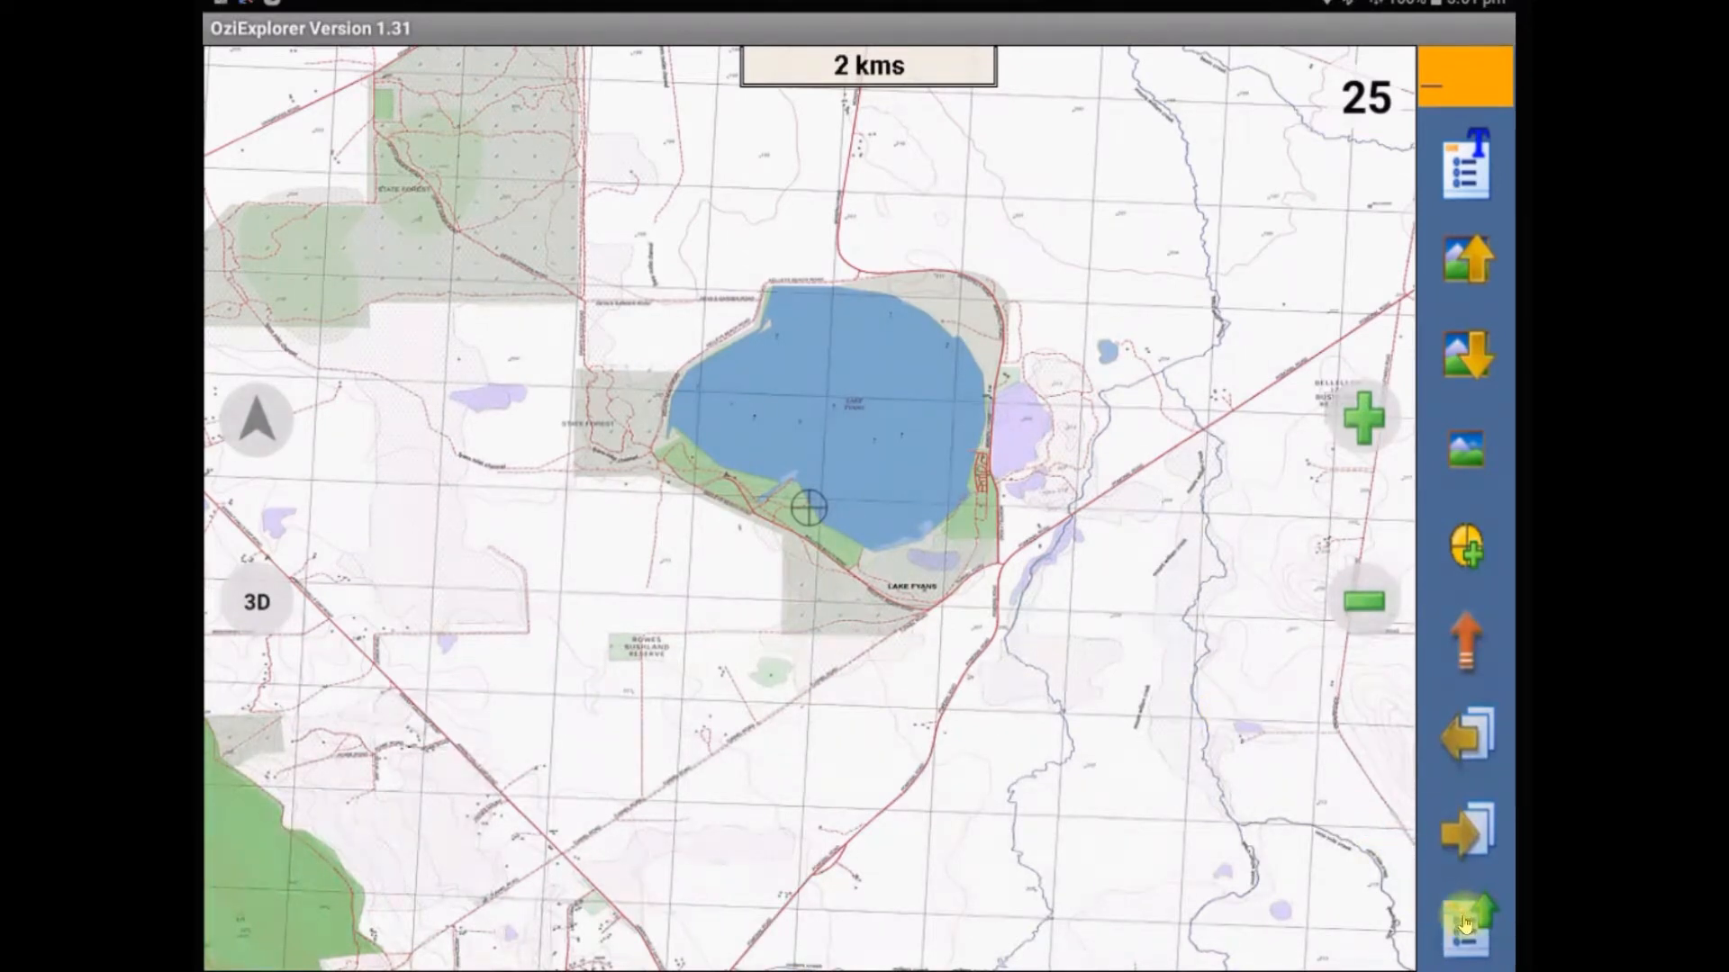
Step: Reach Load Page File (landscape) in the General operation options
click(1466, 924)
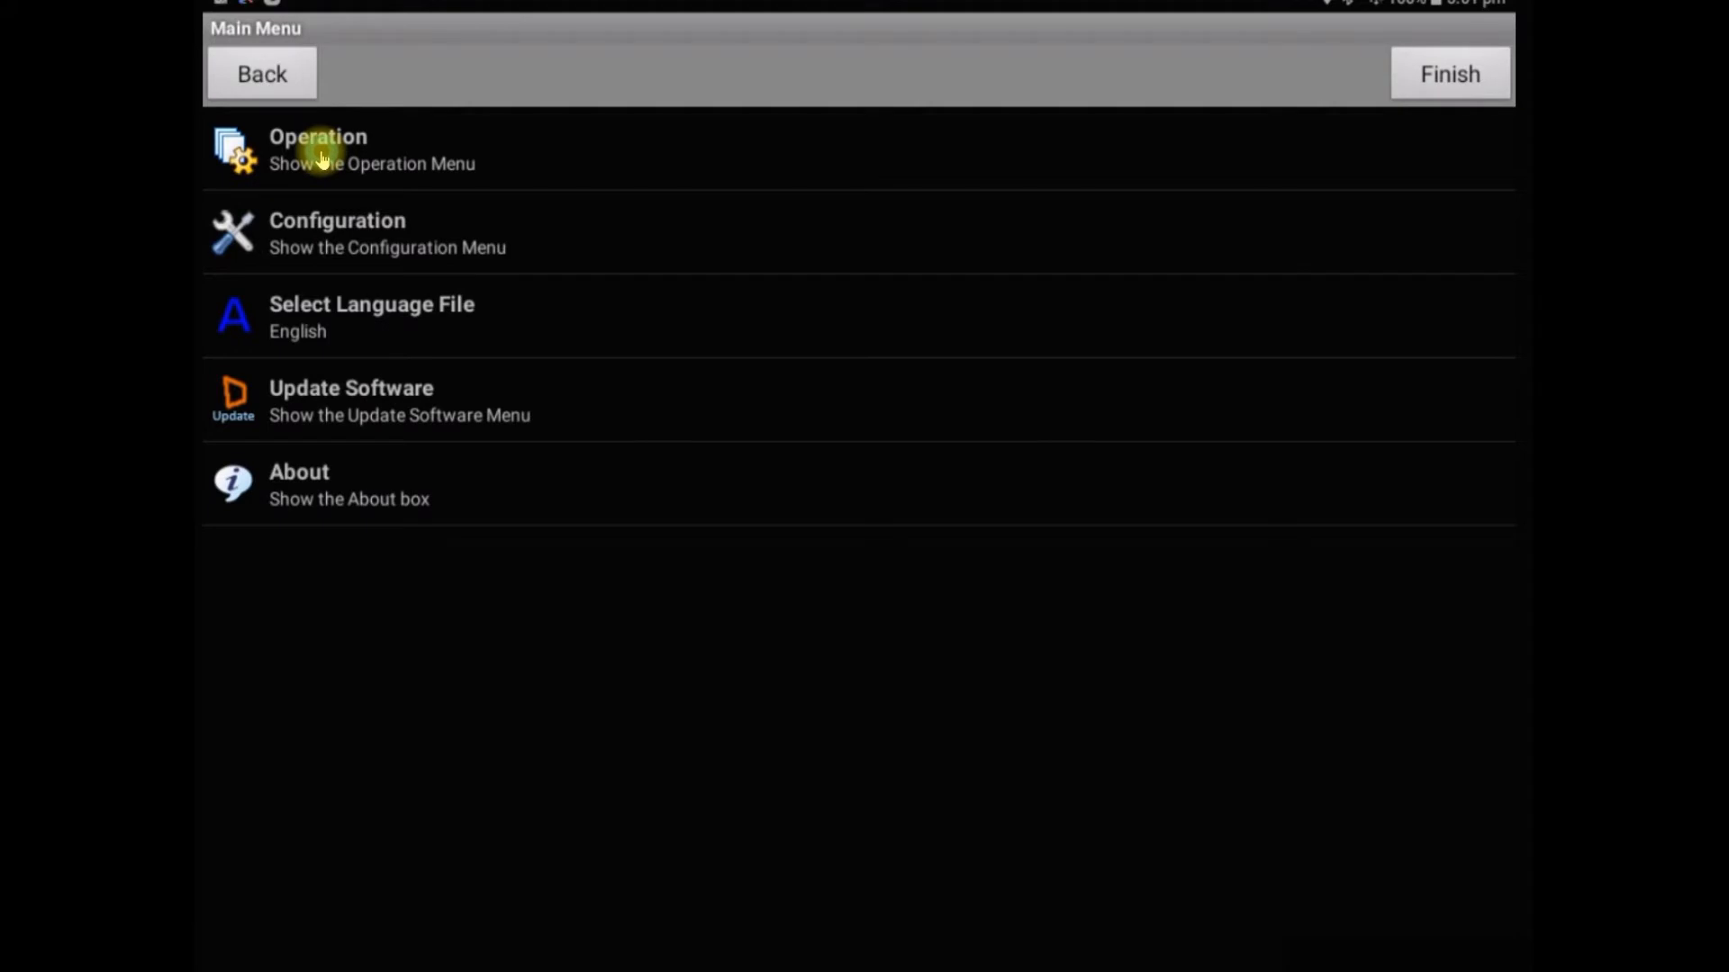
click(371, 150)
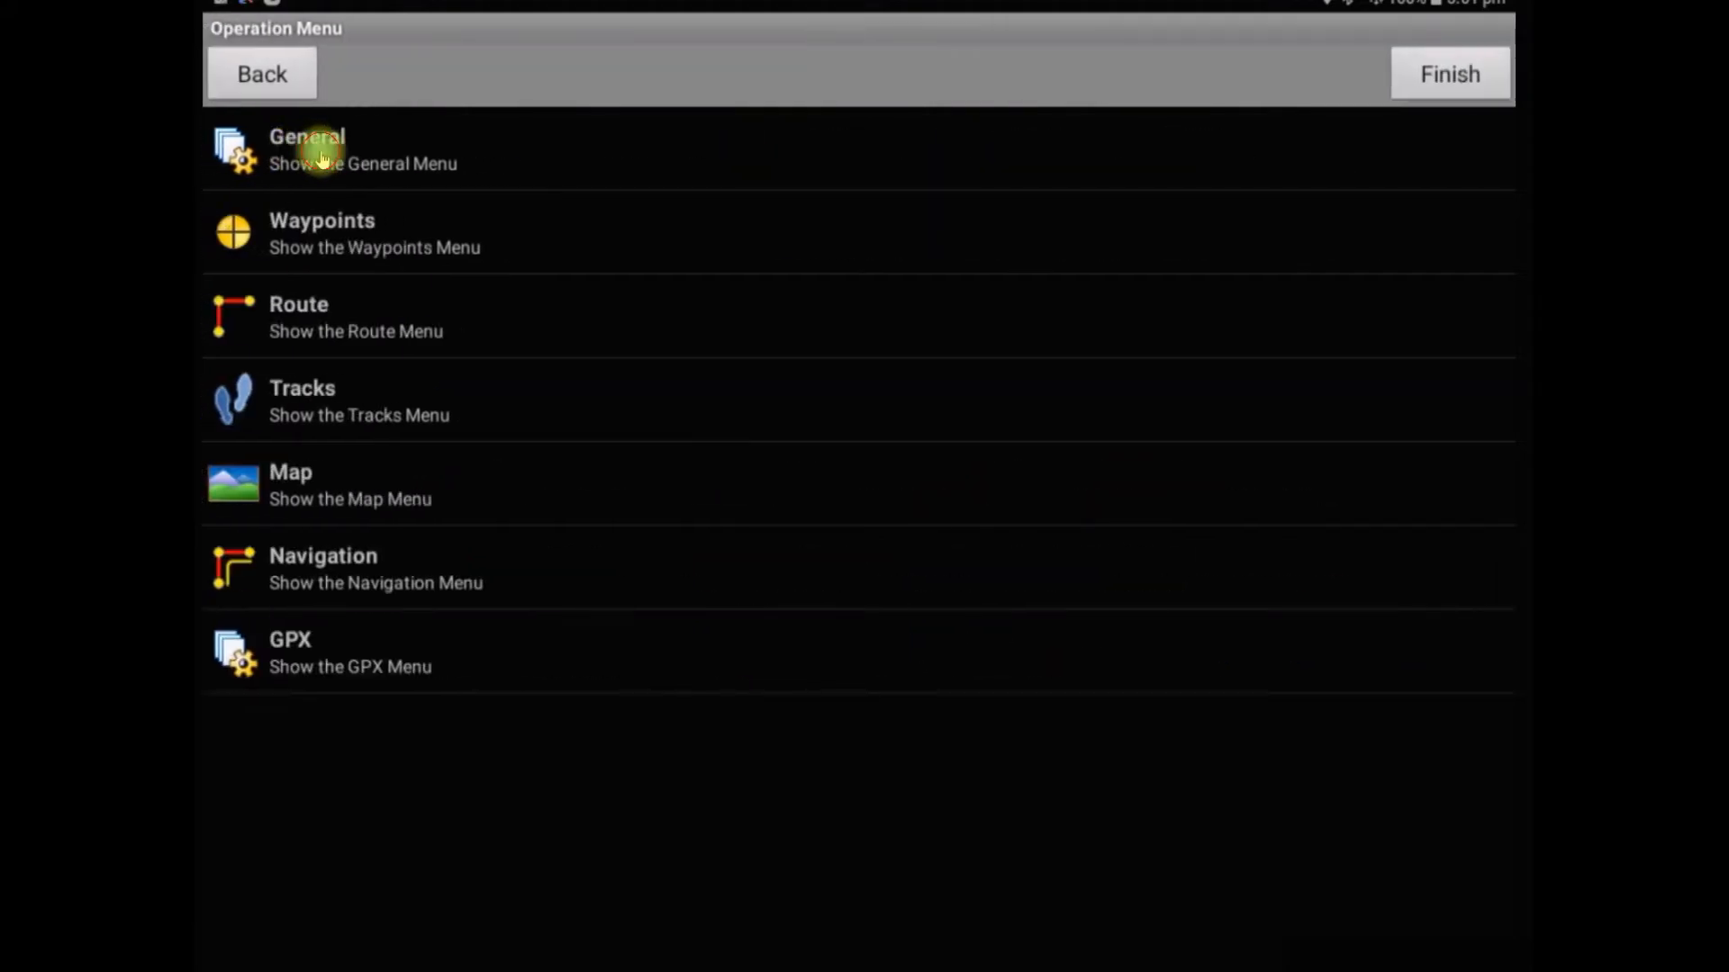
click(321, 150)
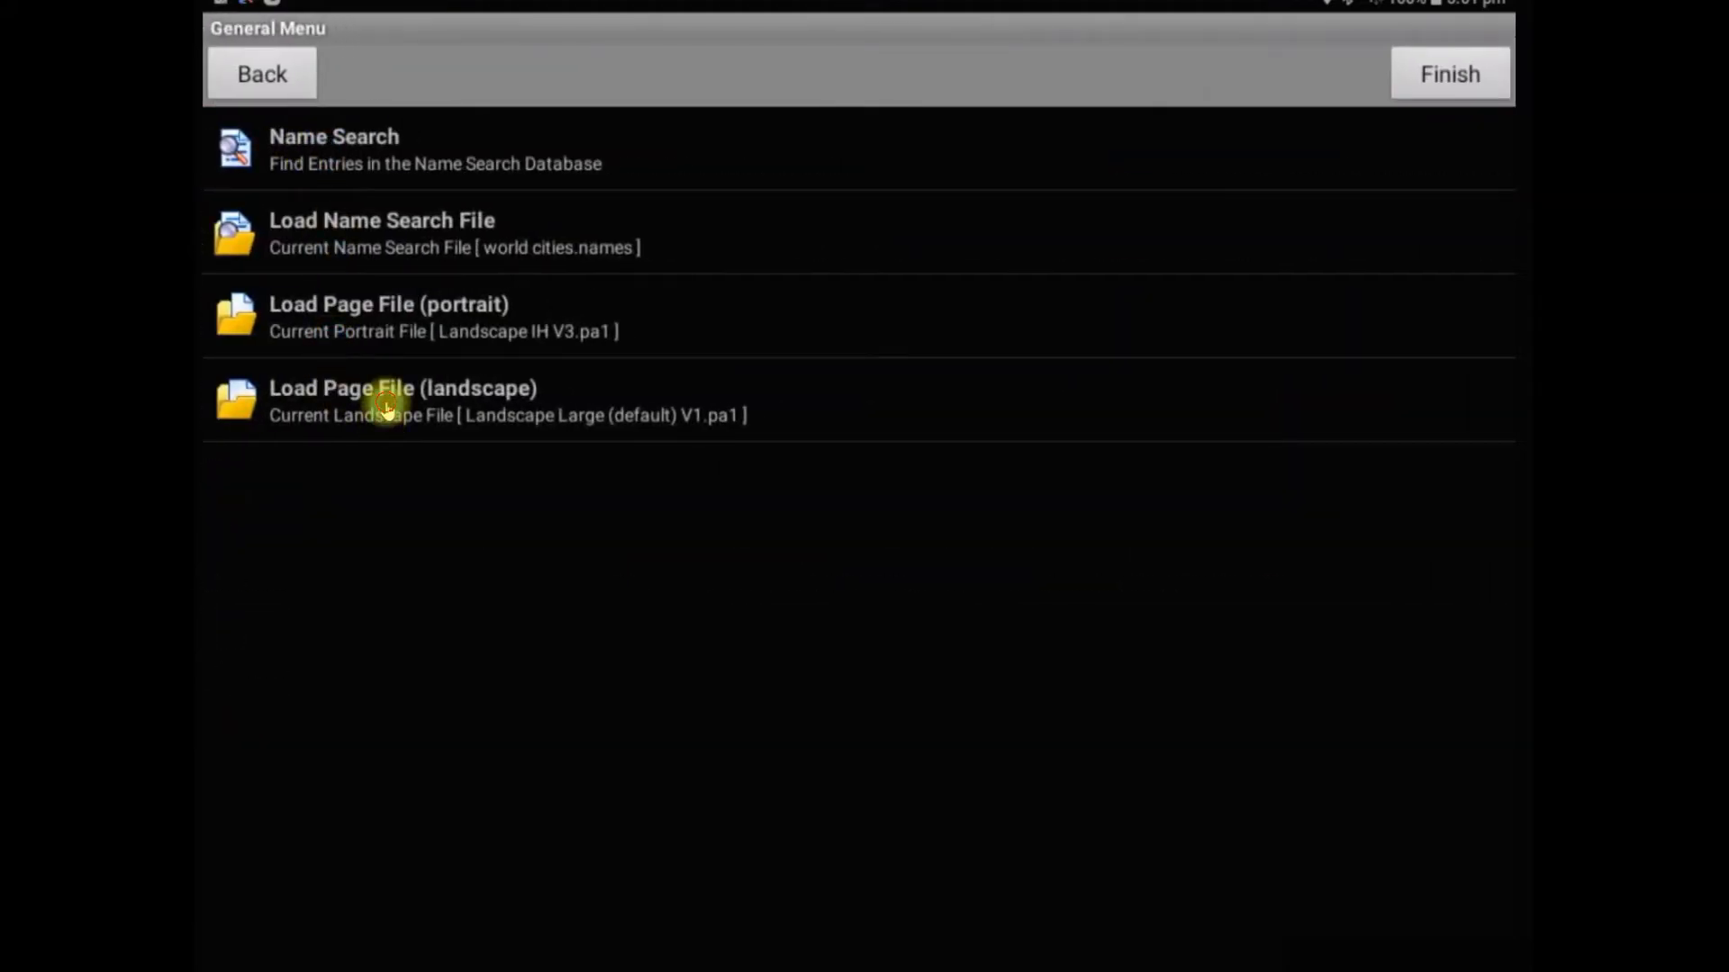
click(401, 400)
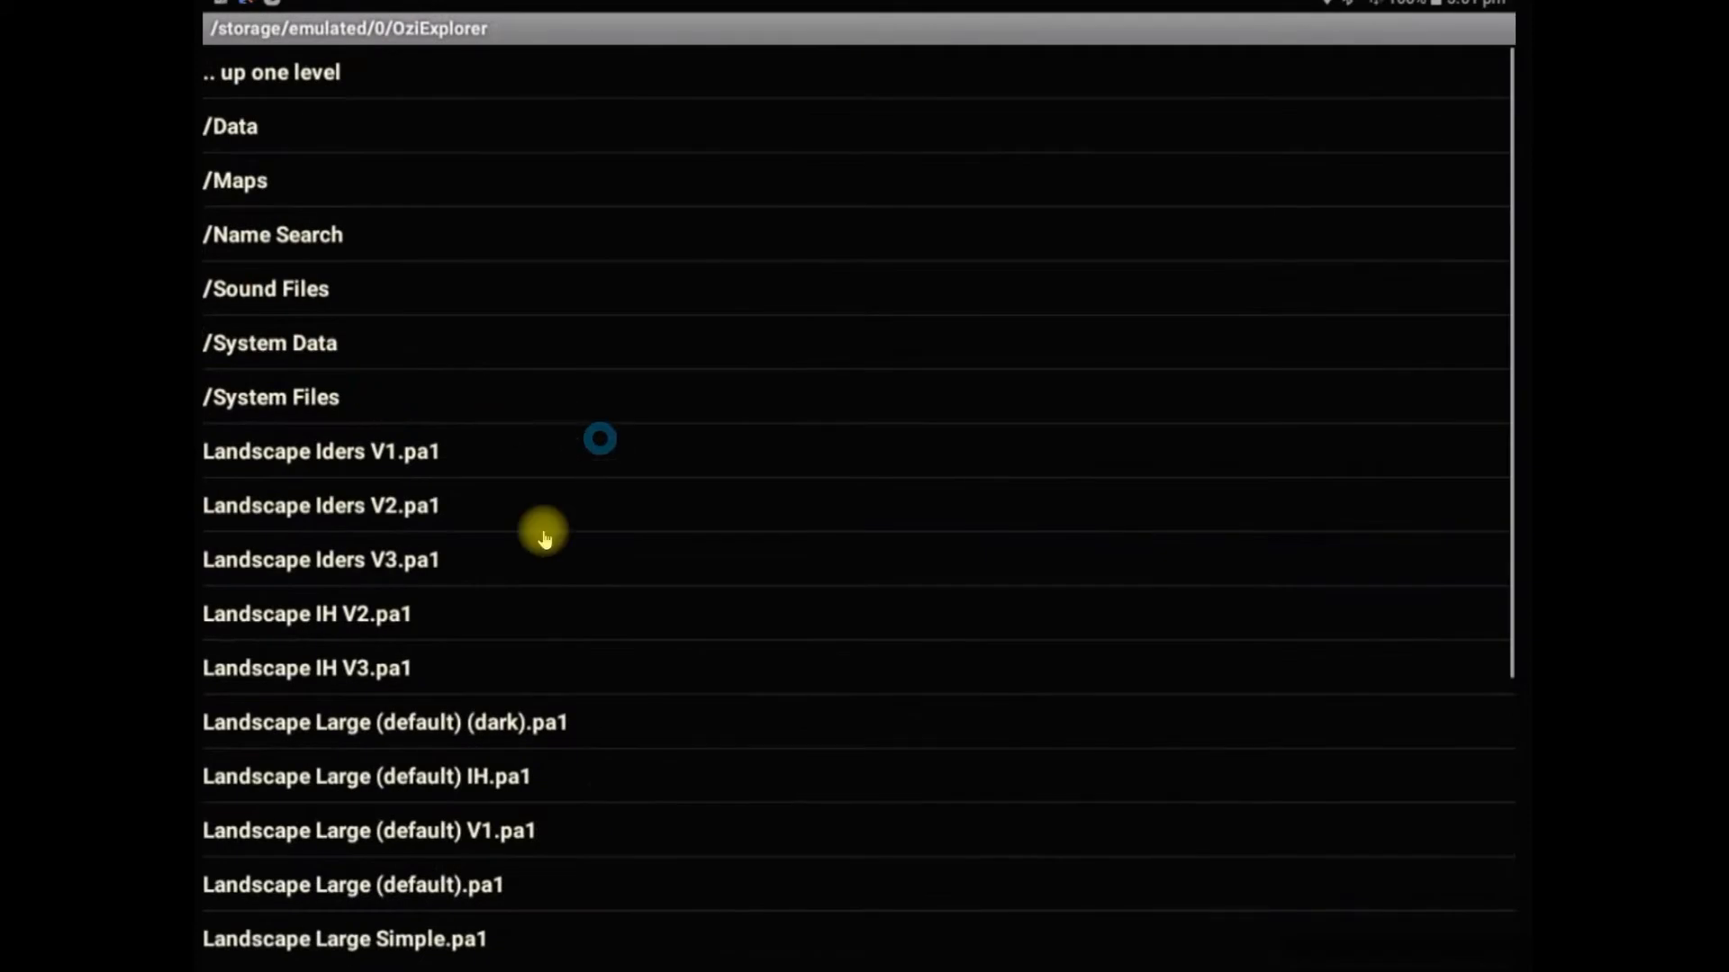
mouse_move(313, 560)
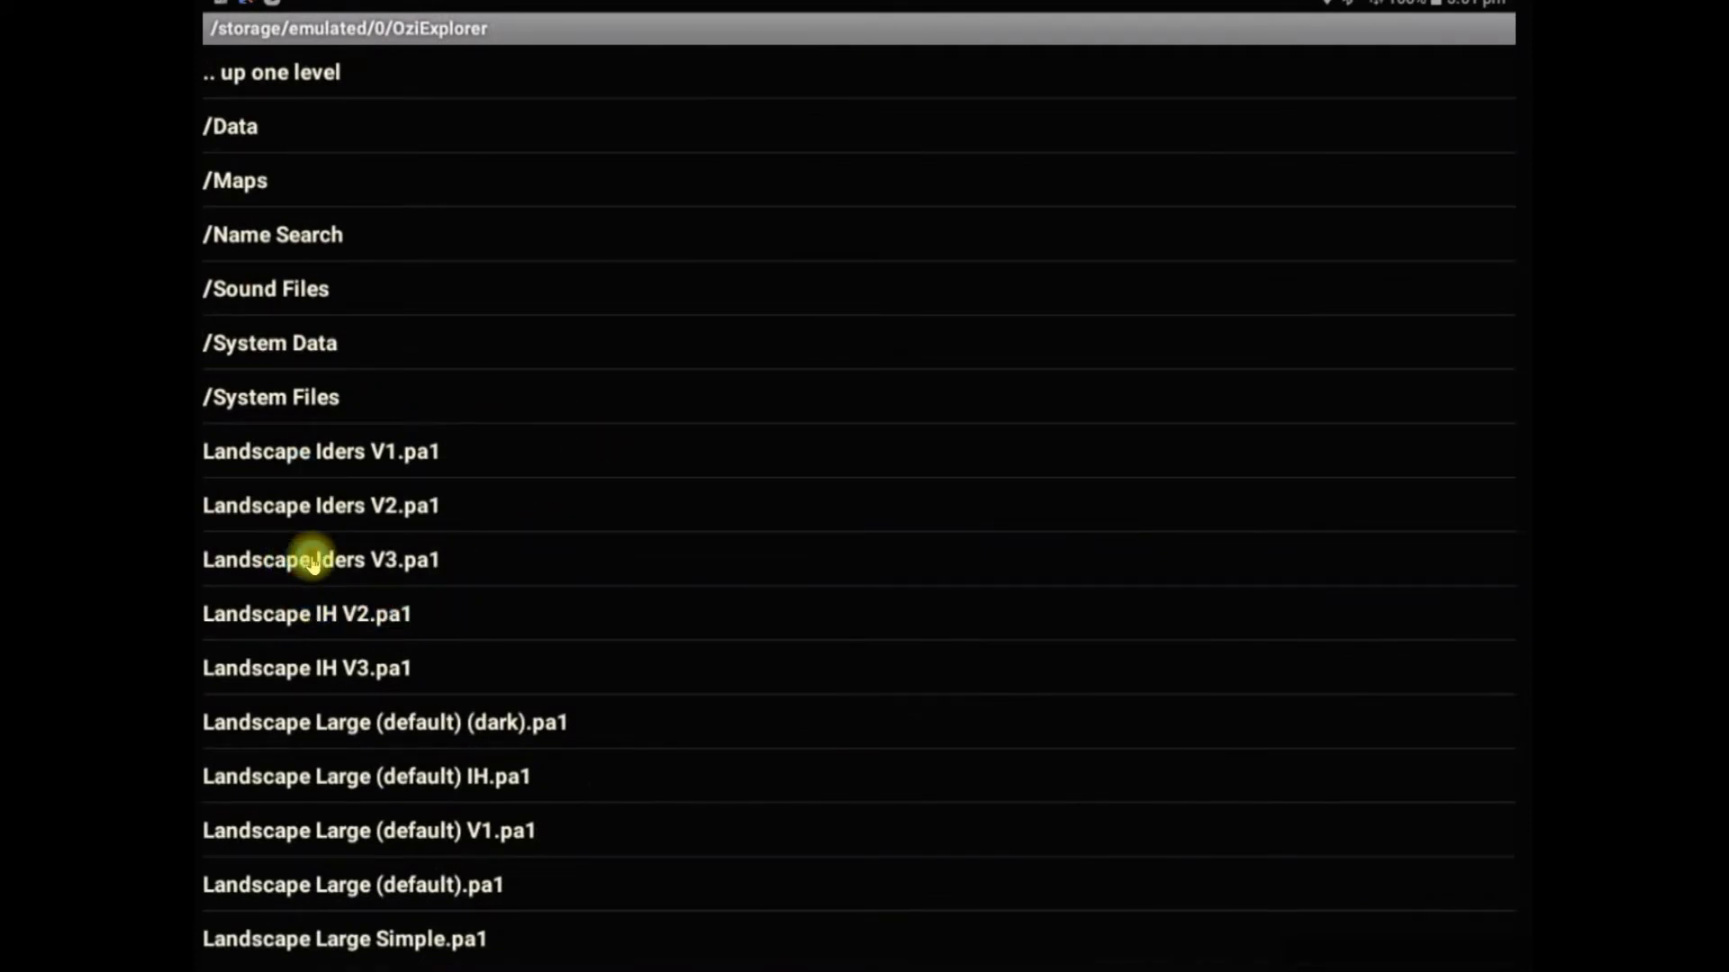
Step: Load Landscape Iders V3.pa1 and finish back to the map
click(321, 558)
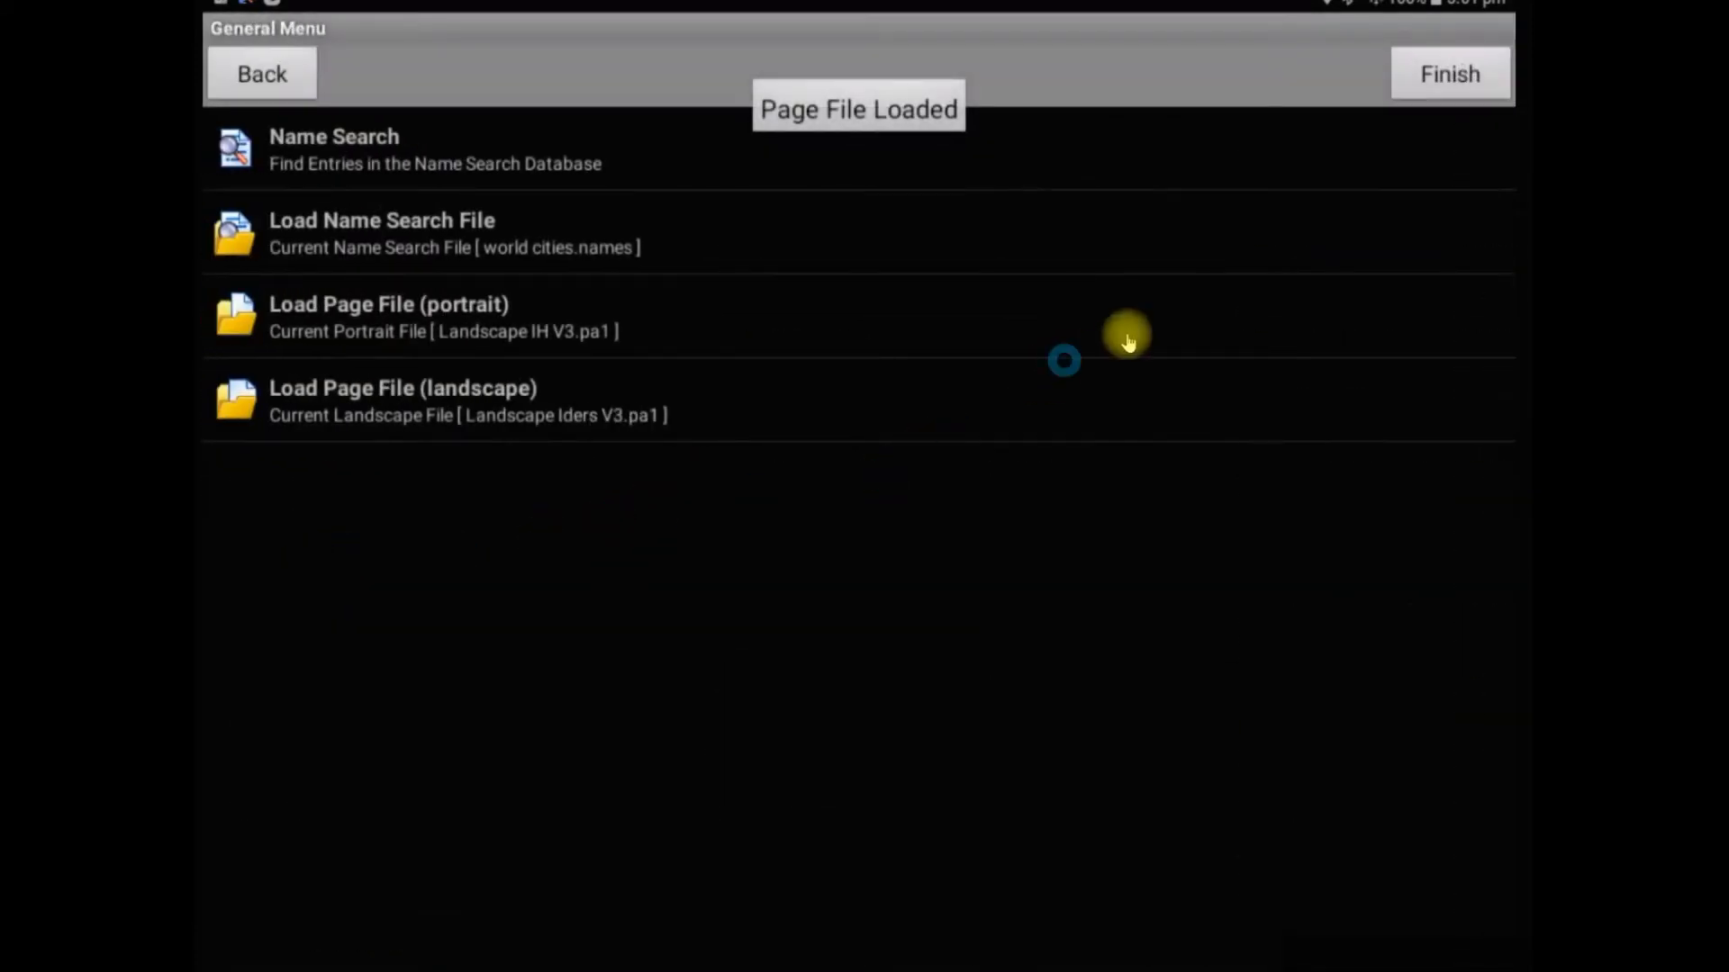
click(1448, 74)
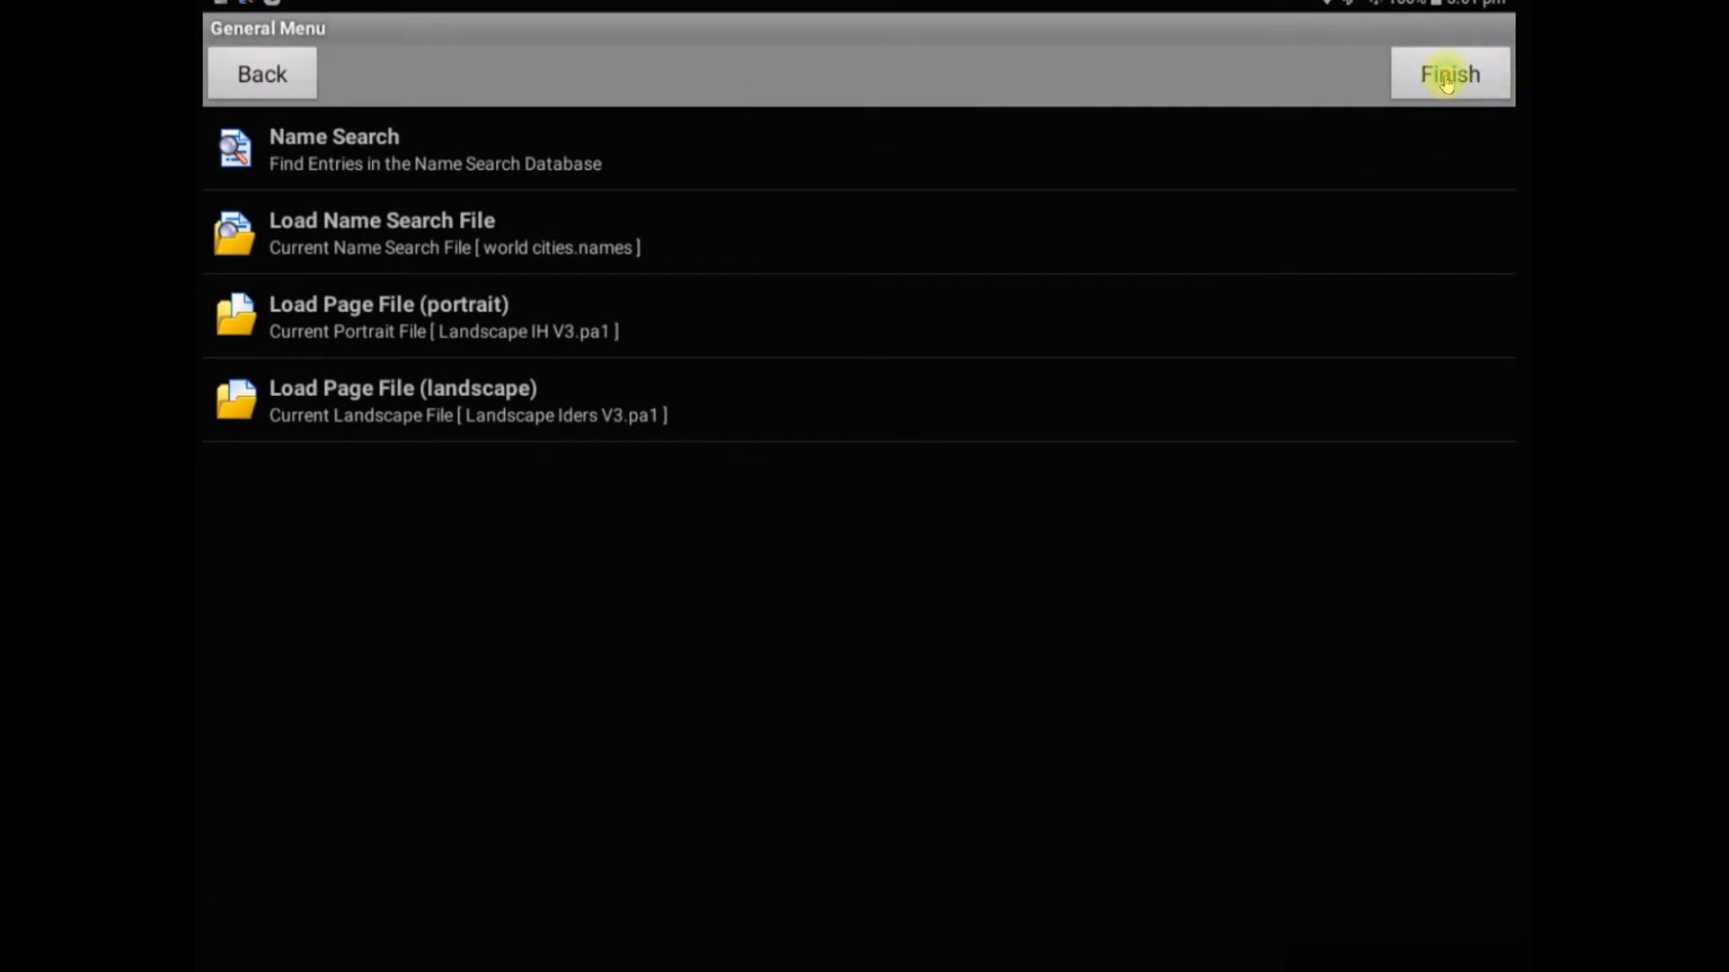
click(1448, 74)
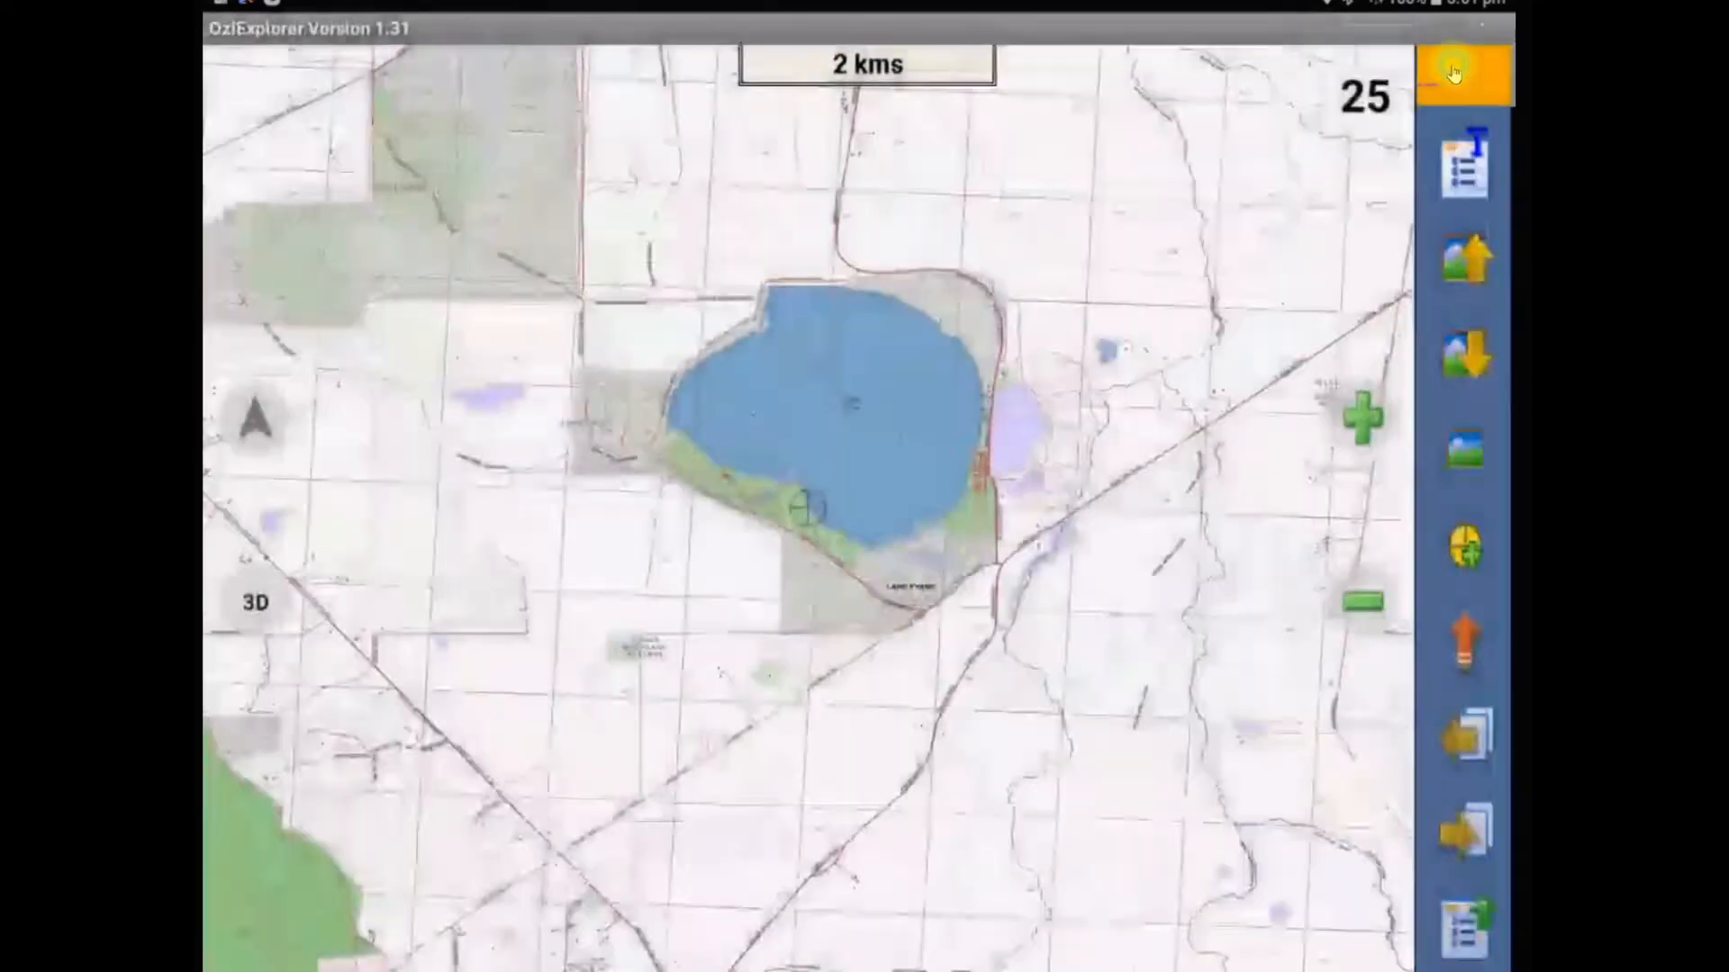
Step: Check the Idlers club skin's panels and buttons on the lake map
click(1466, 72)
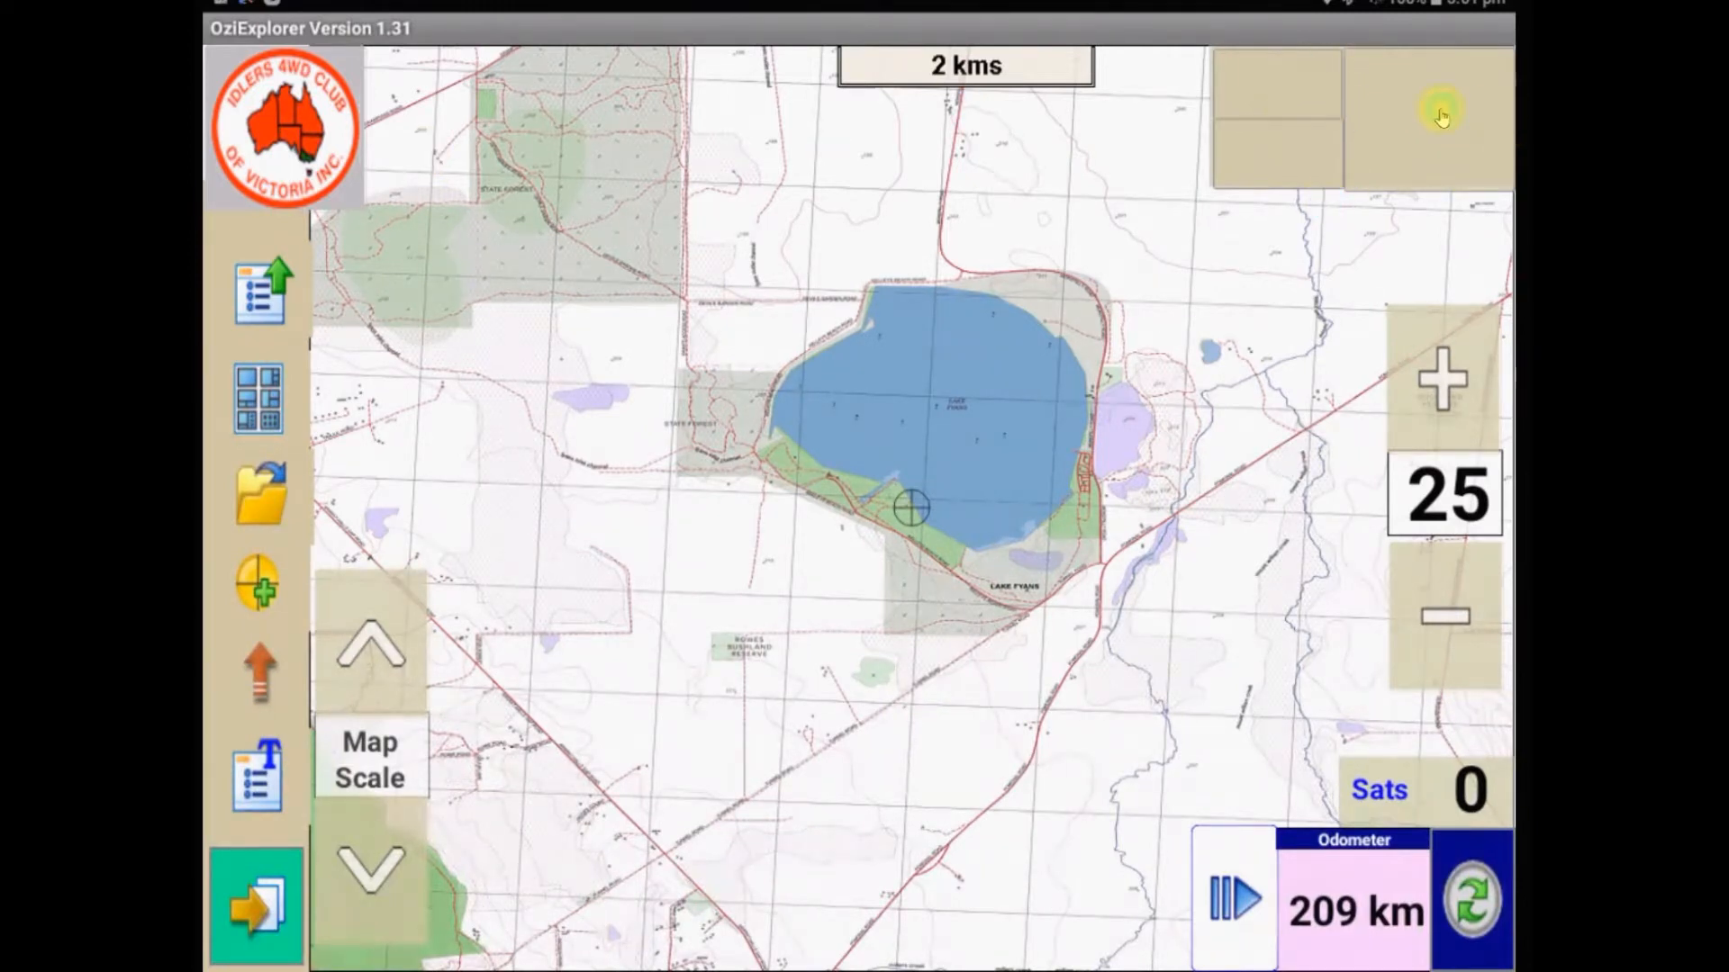
mouse_move(1277, 151)
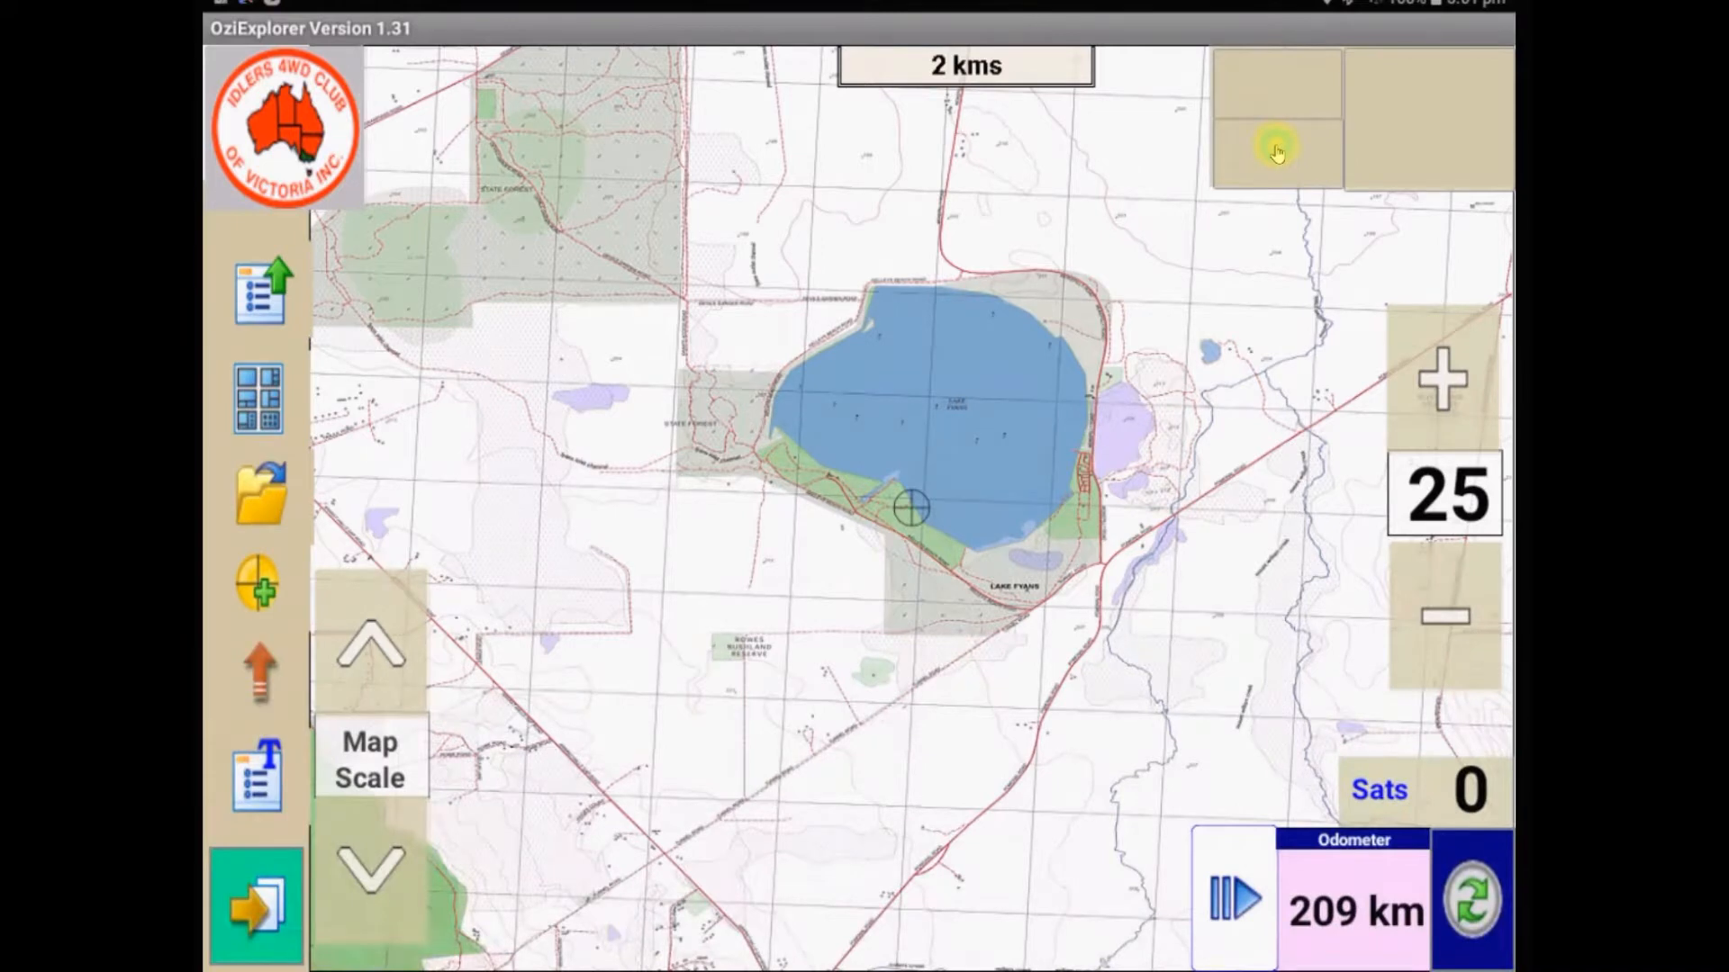
mouse_move(1301, 83)
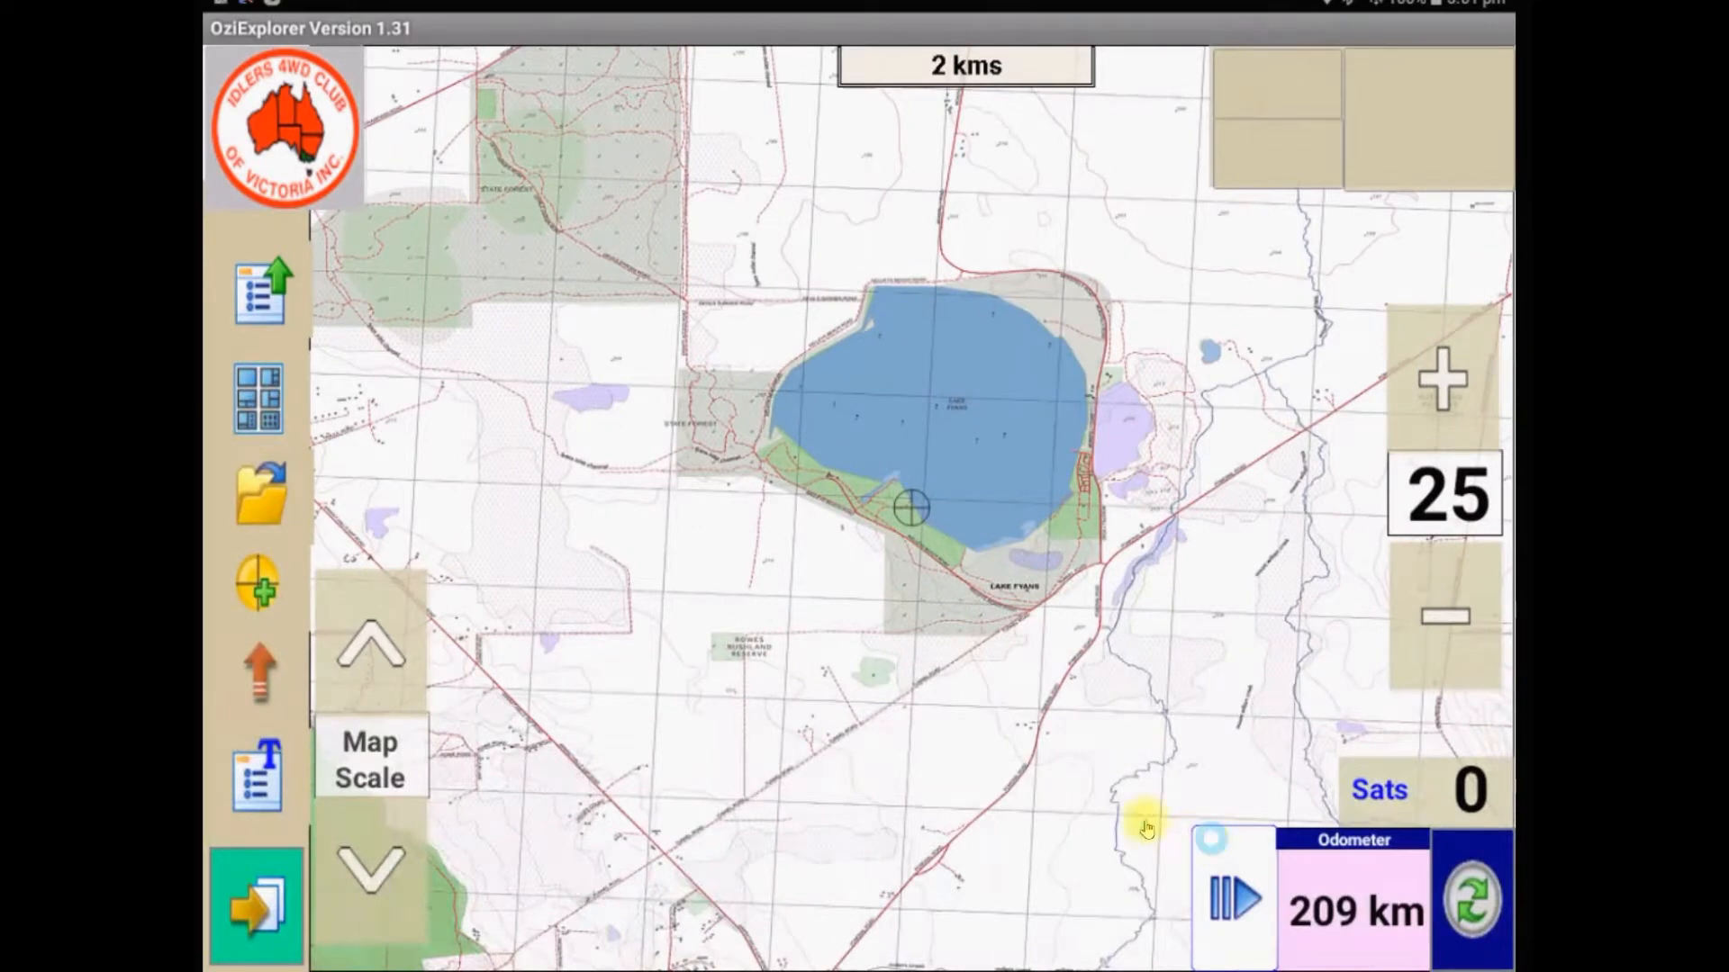
mouse_move(1086, 772)
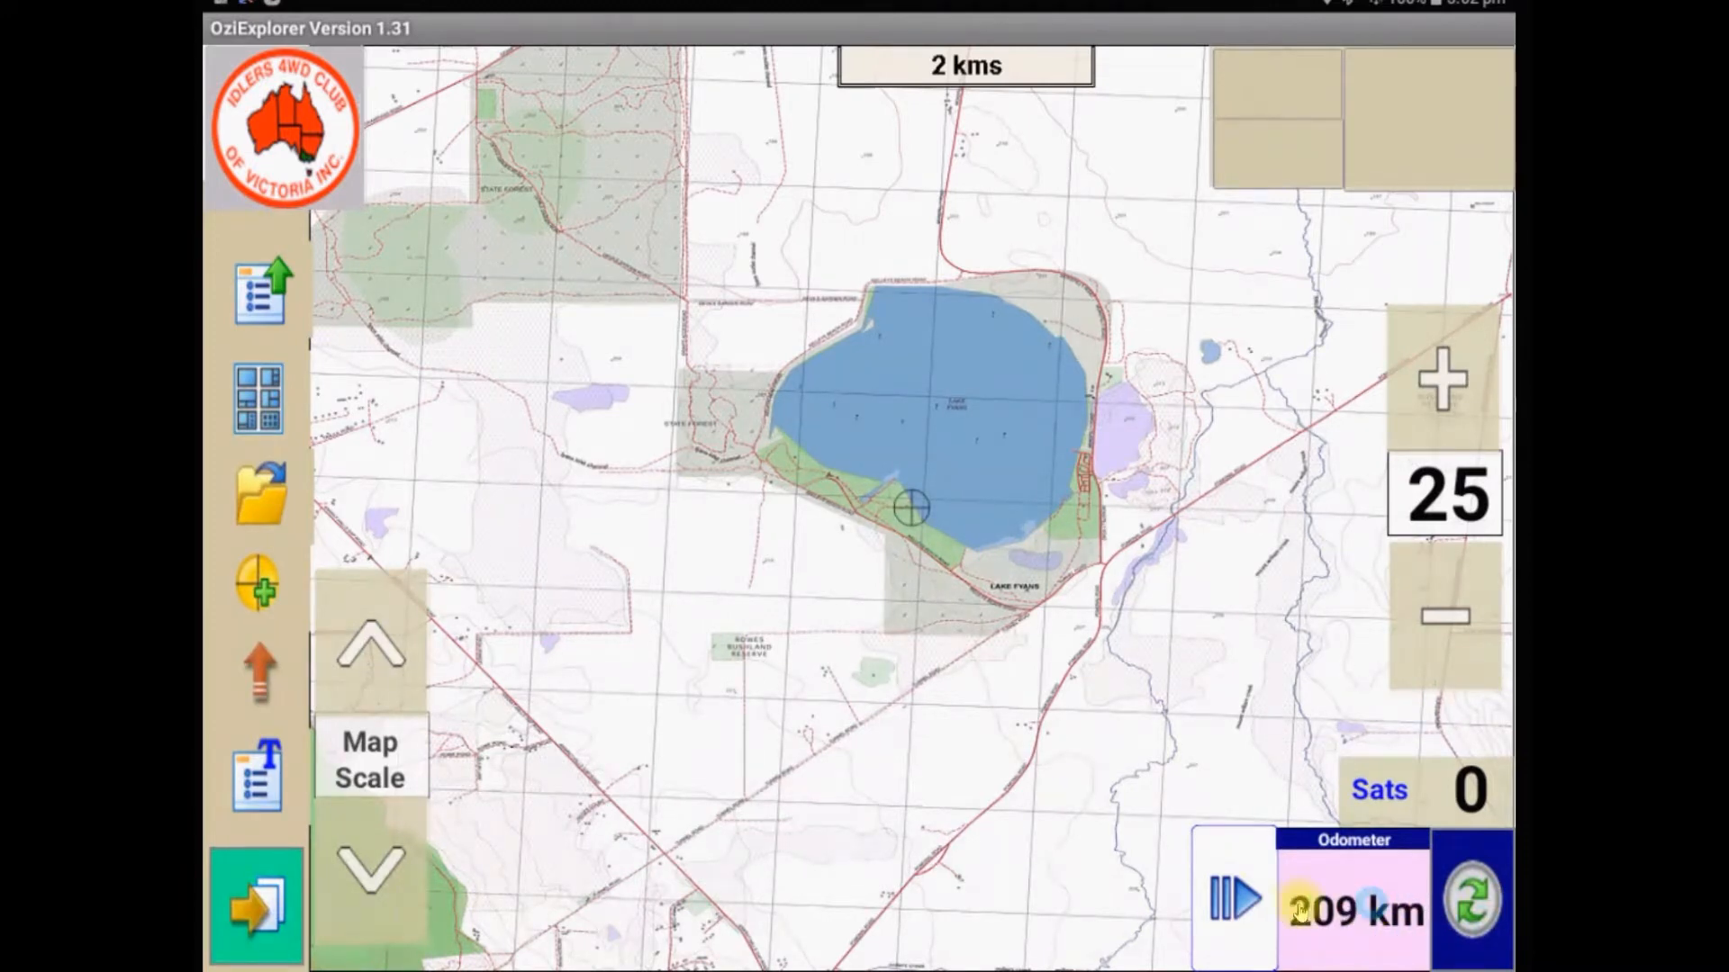
click(1234, 899)
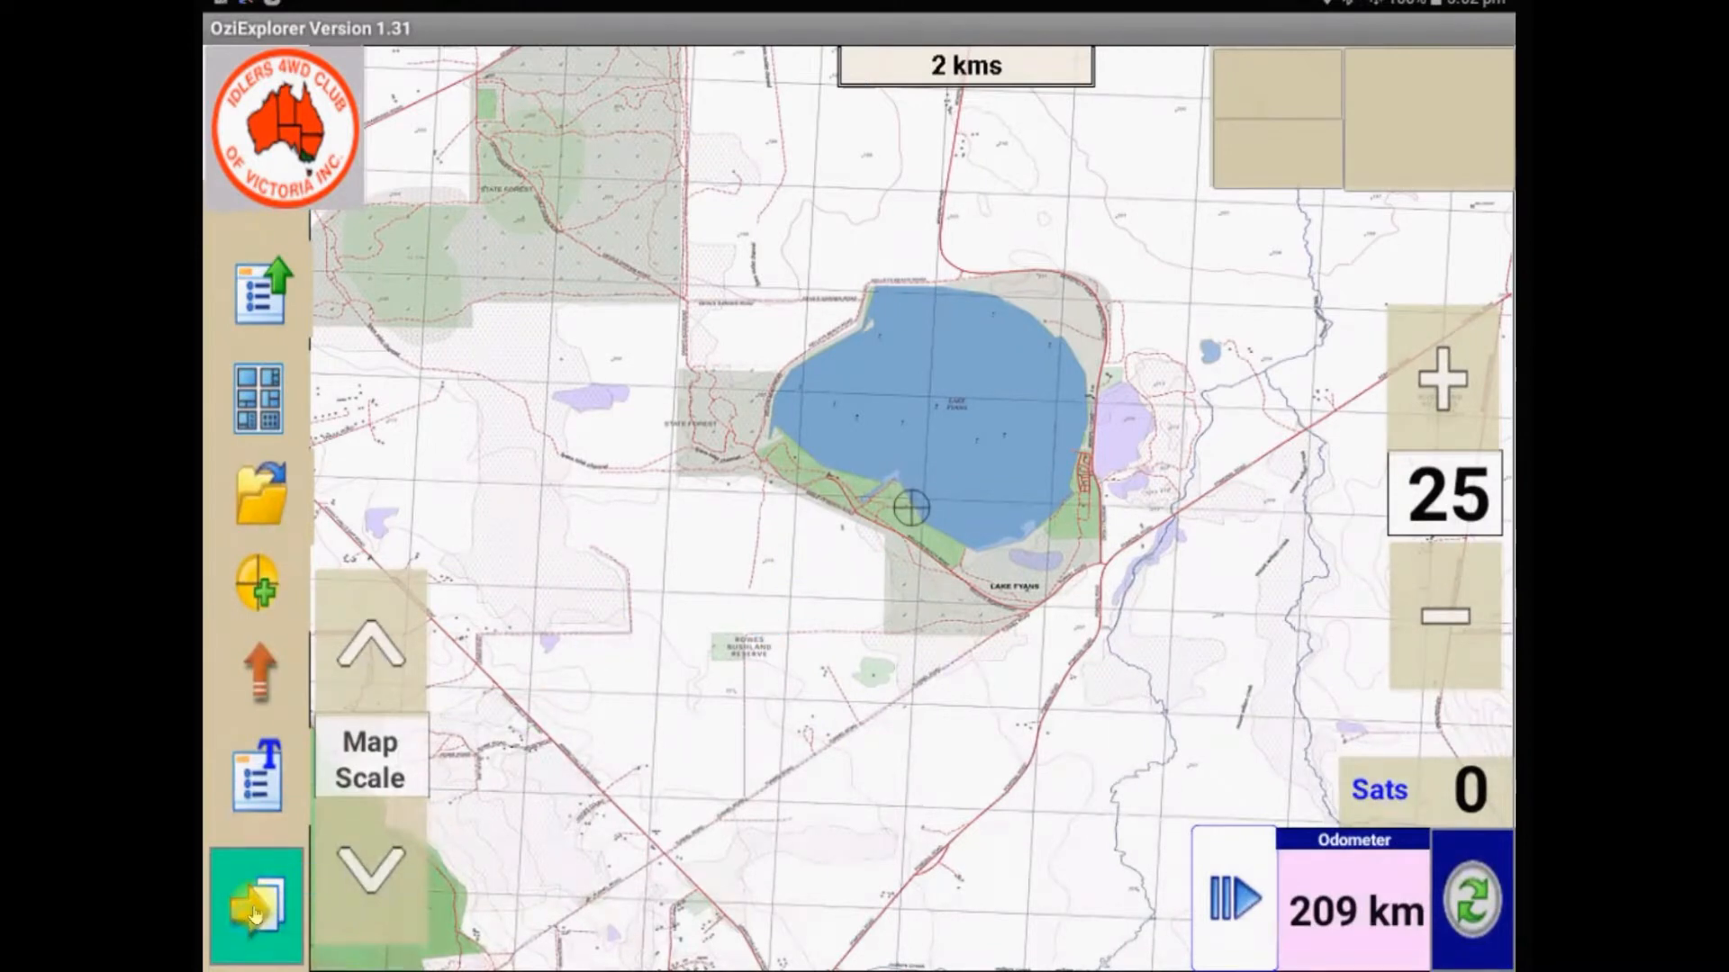
click(256, 903)
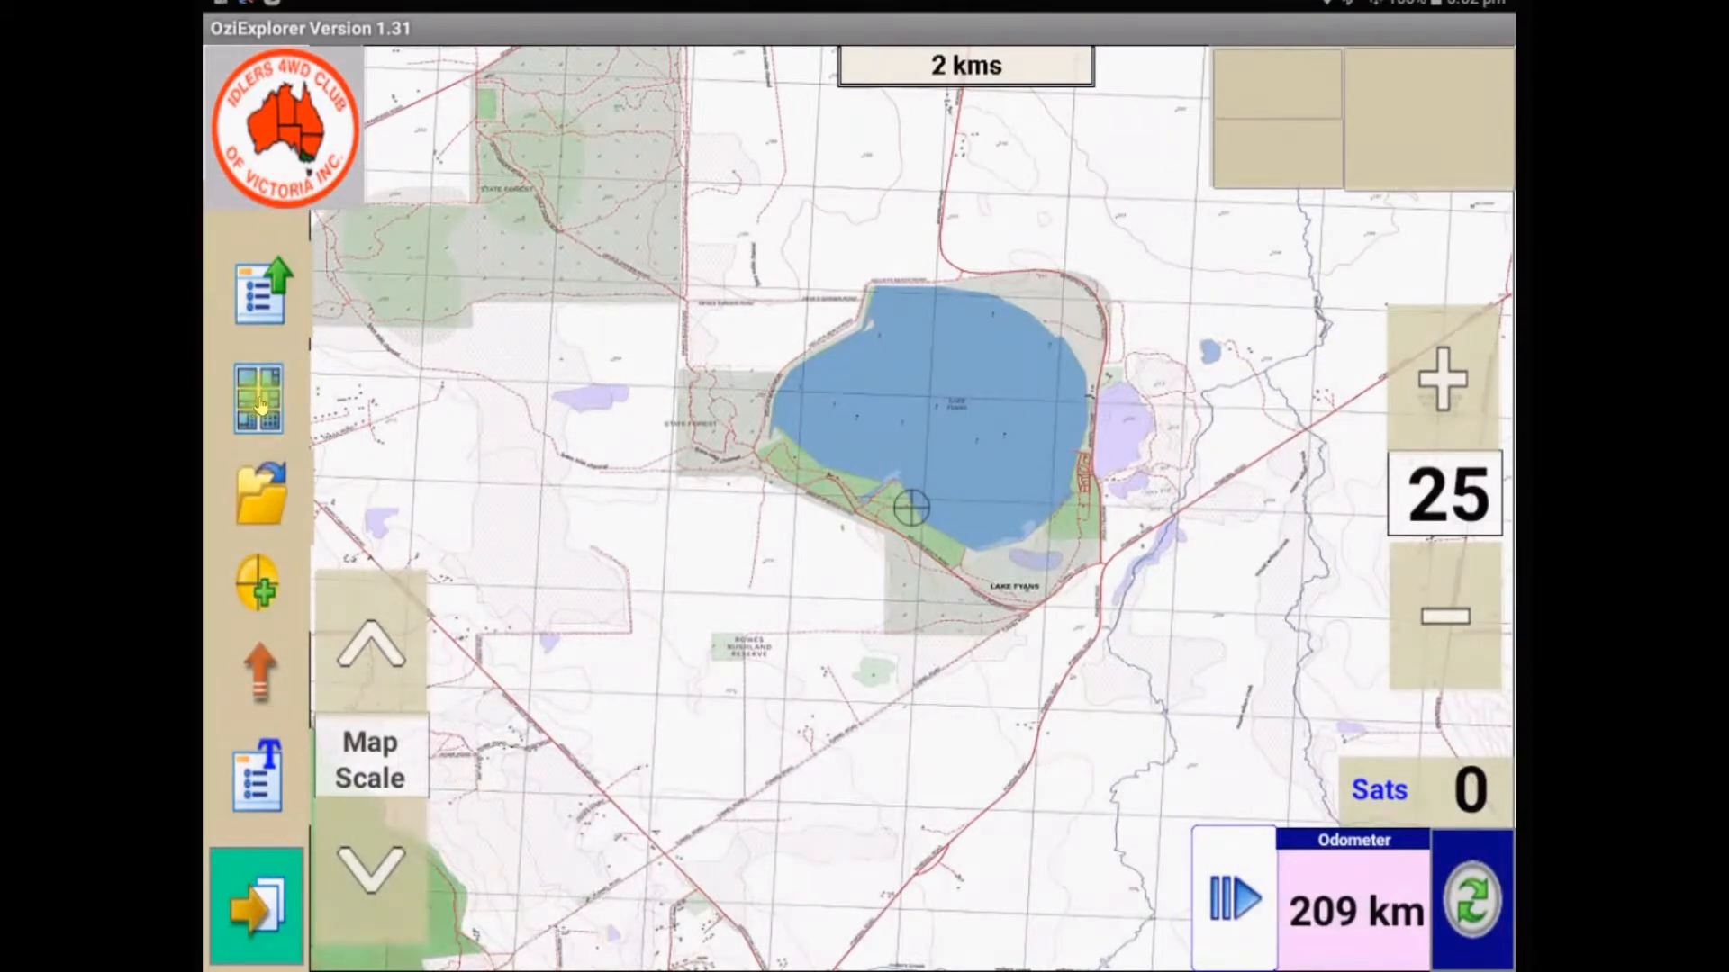
click(256, 396)
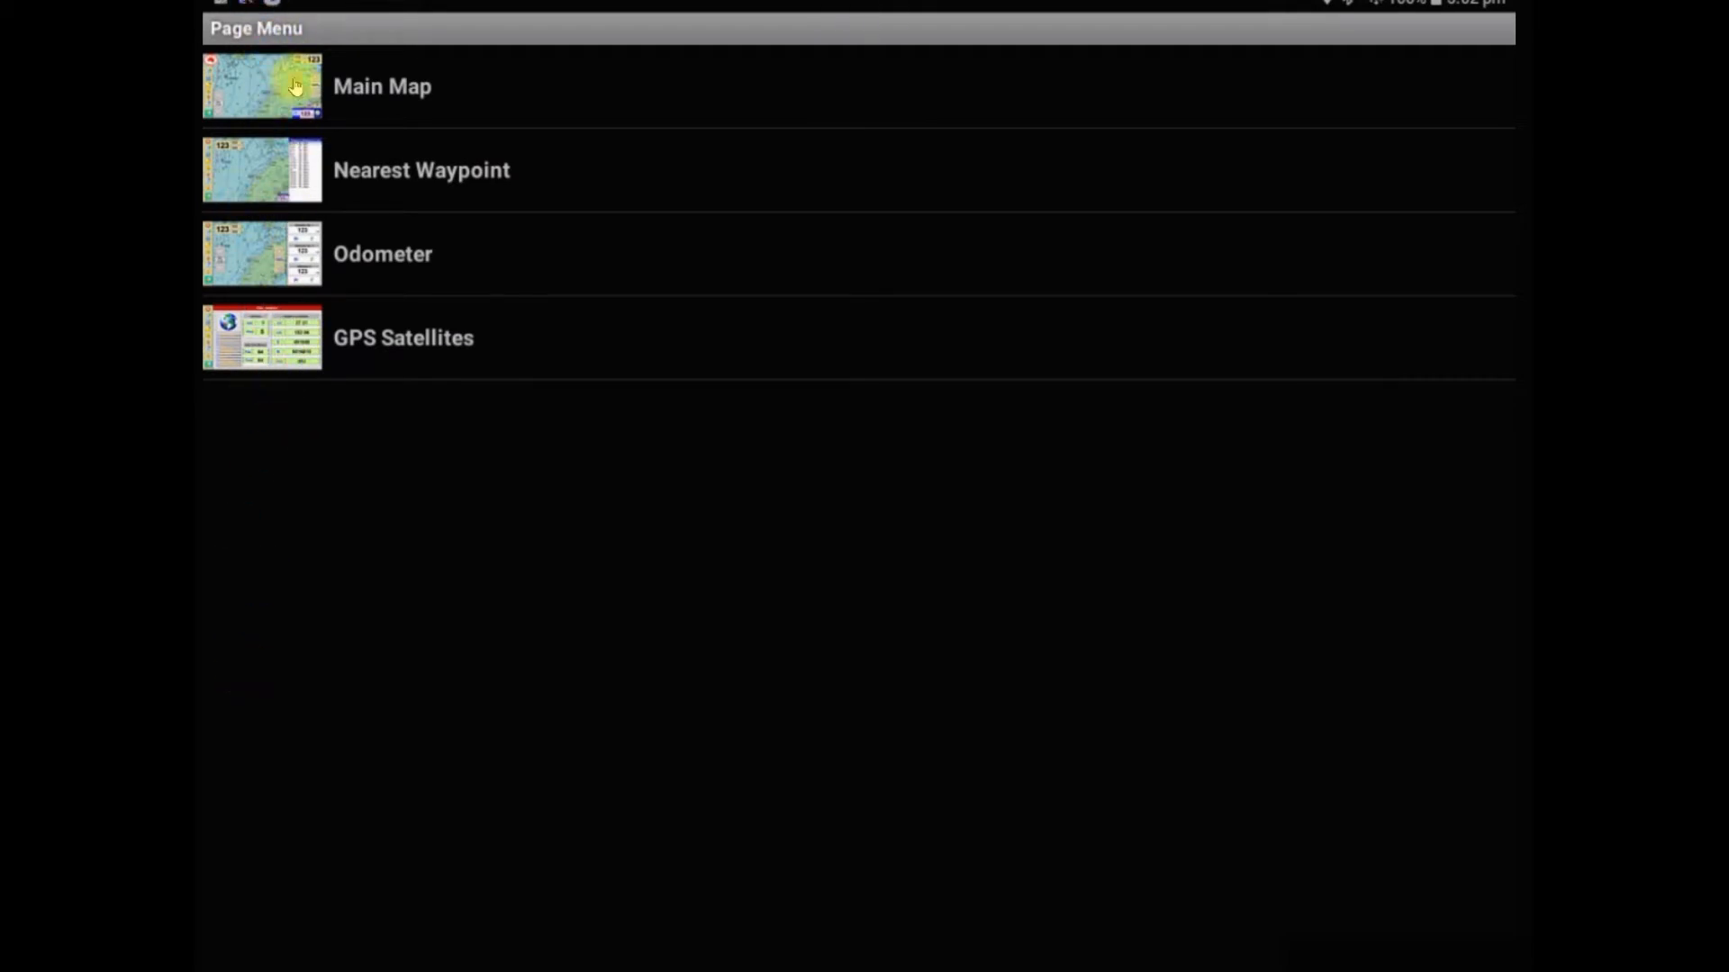
mouse_move(295, 337)
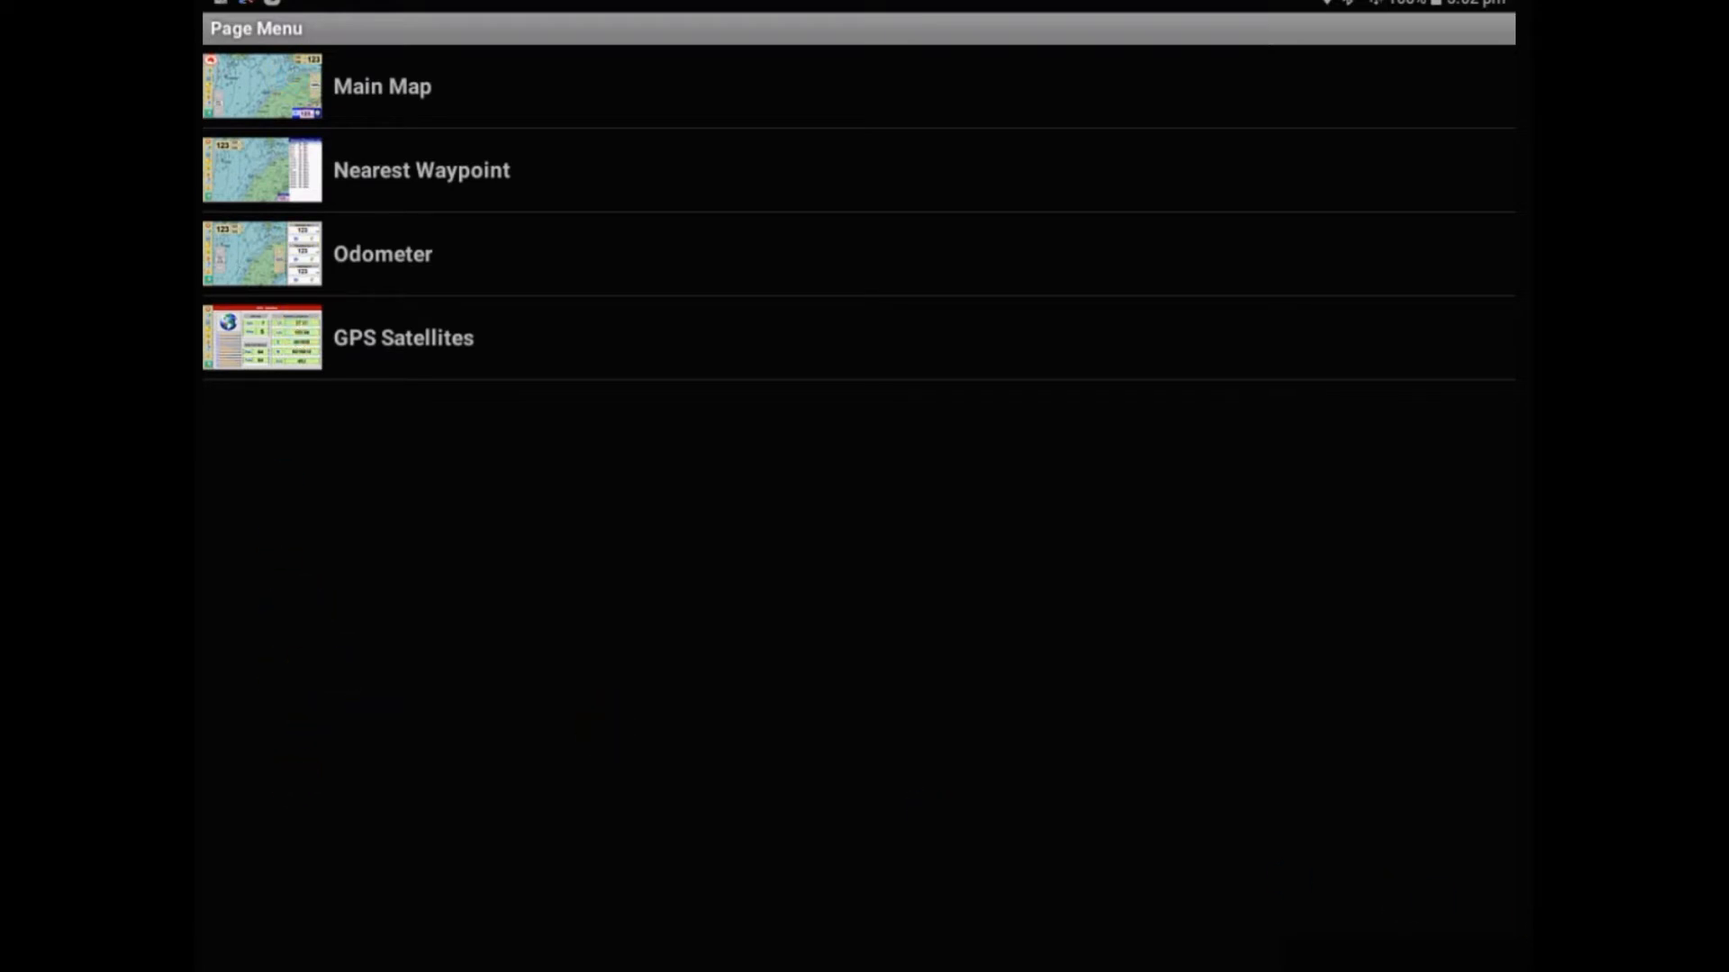
click(382, 85)
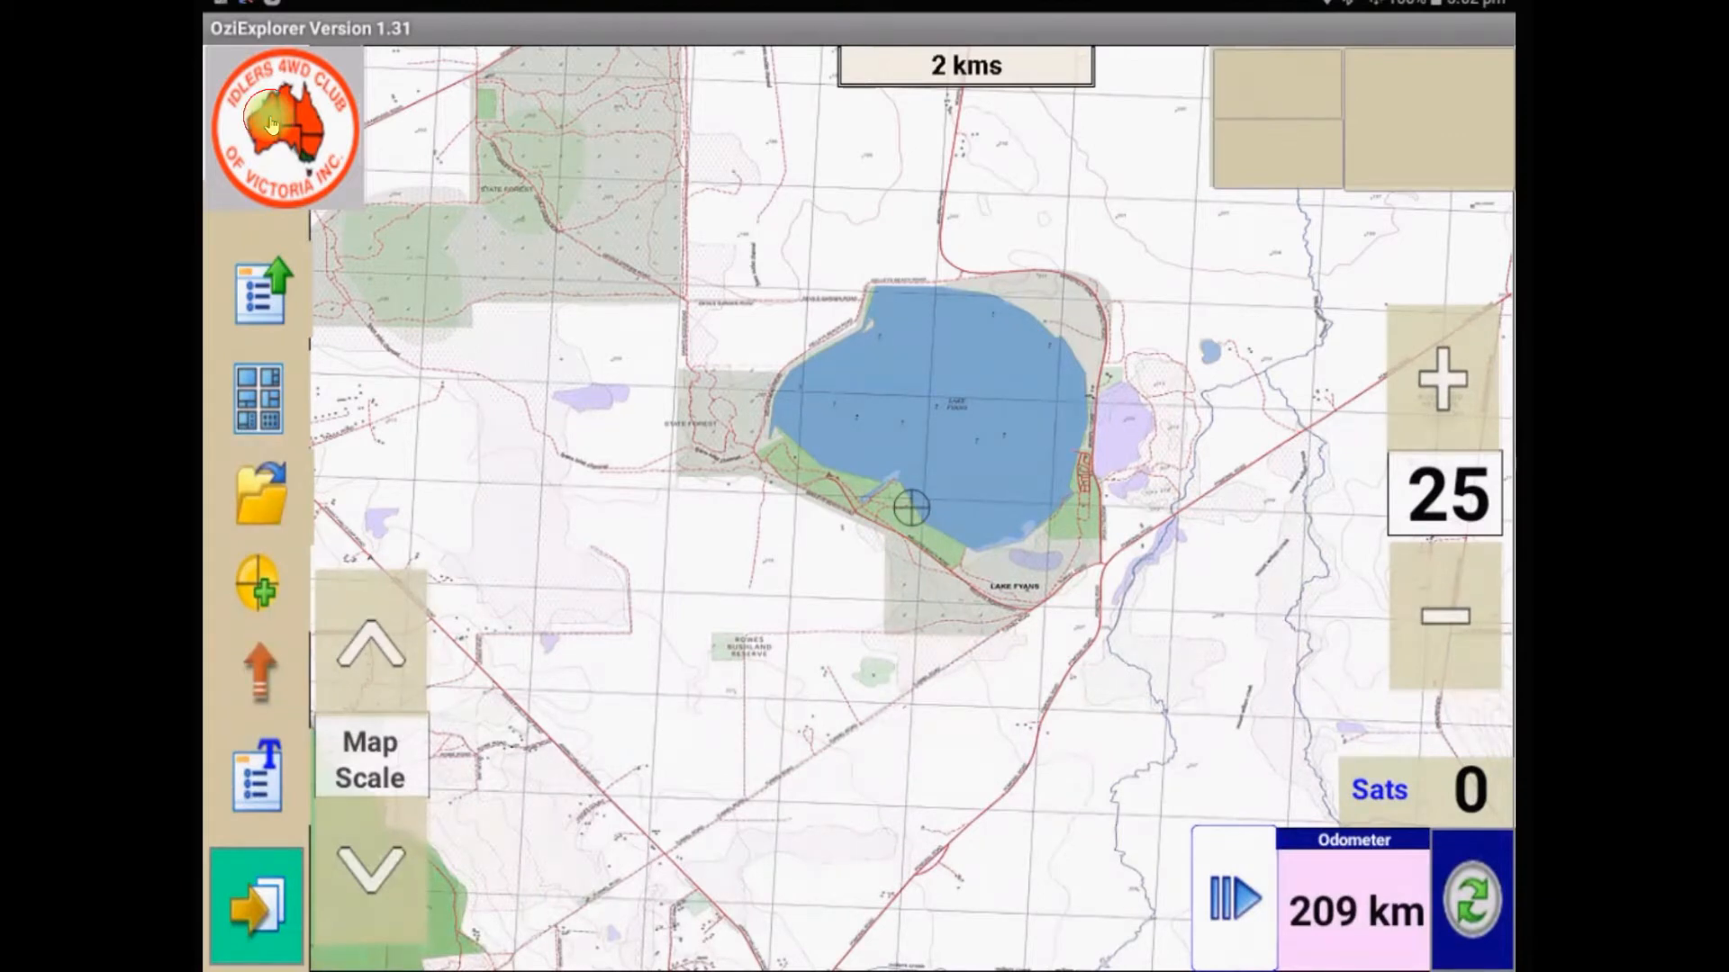
Step: Quit OziExplorer via the club logo and confirm with Yes
click(254, 902)
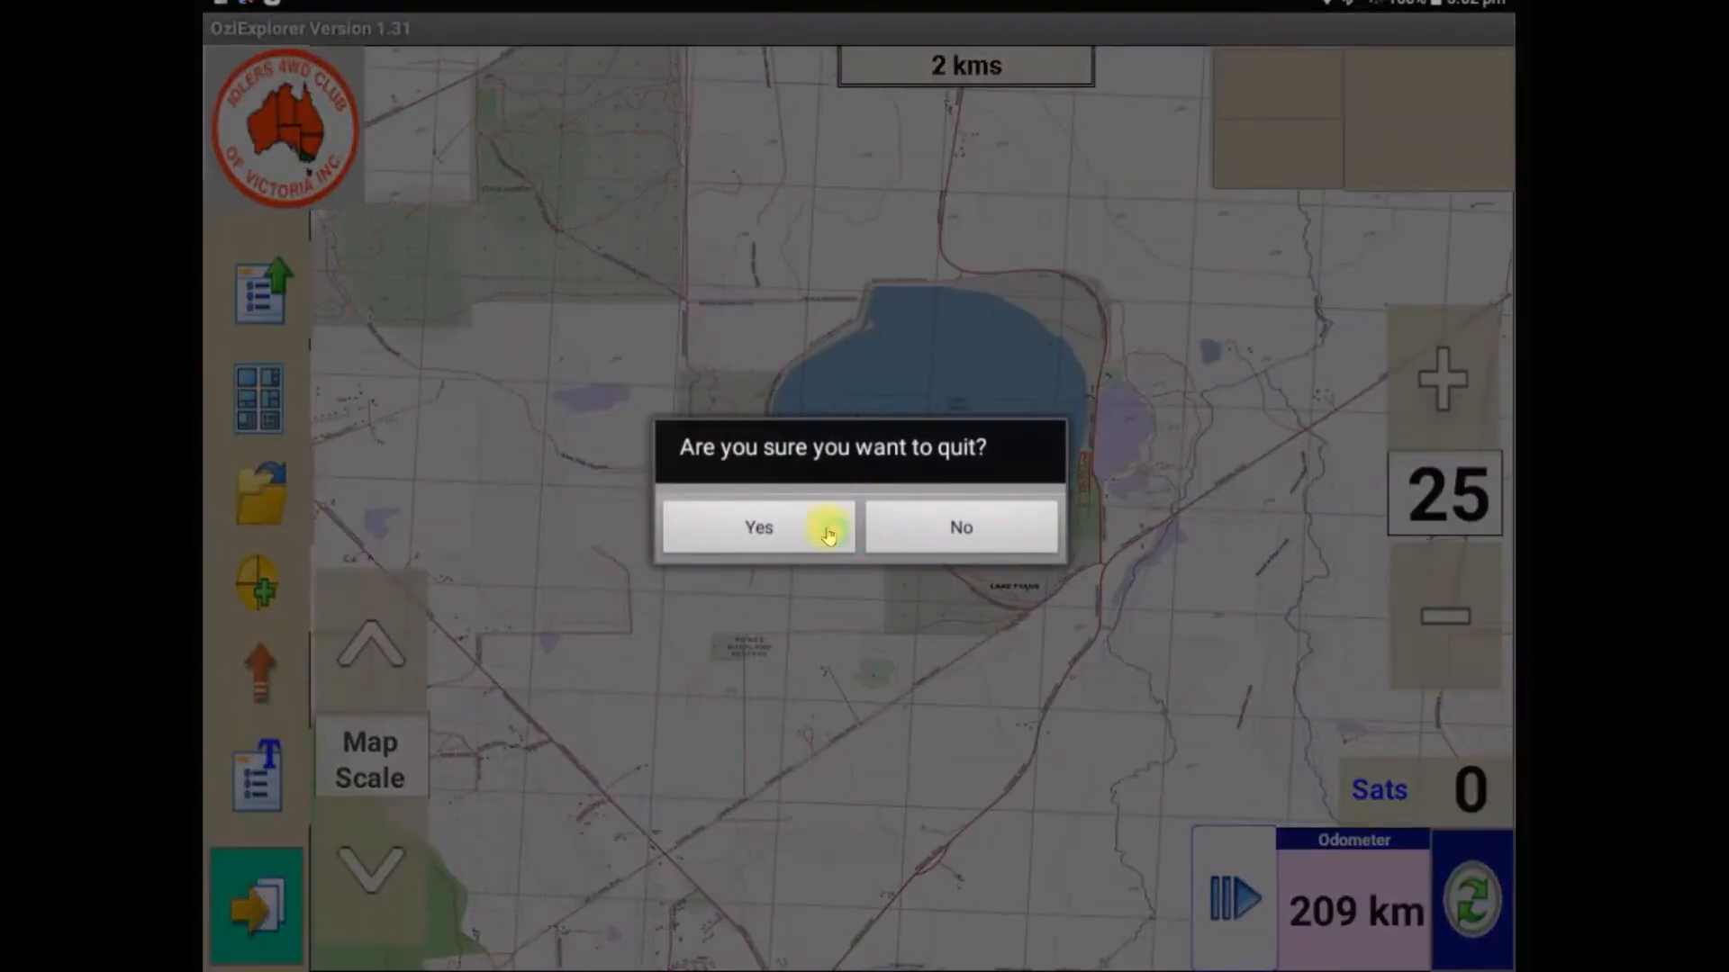
click(758, 528)
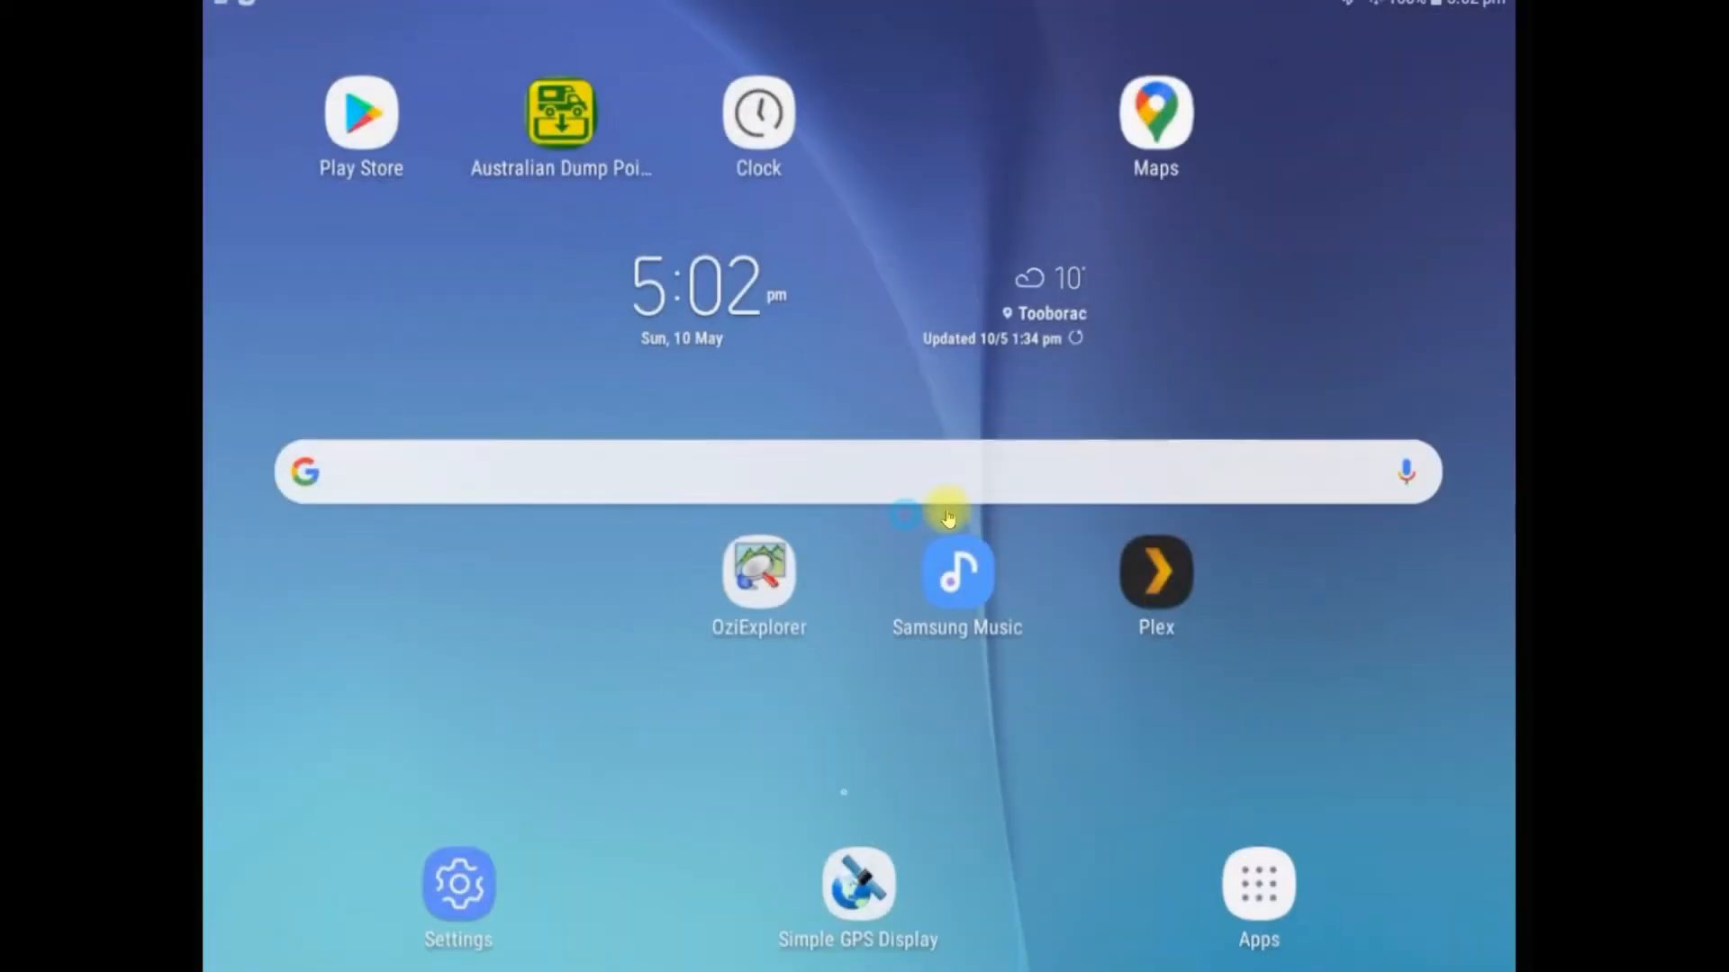
mouse_move(1176, 799)
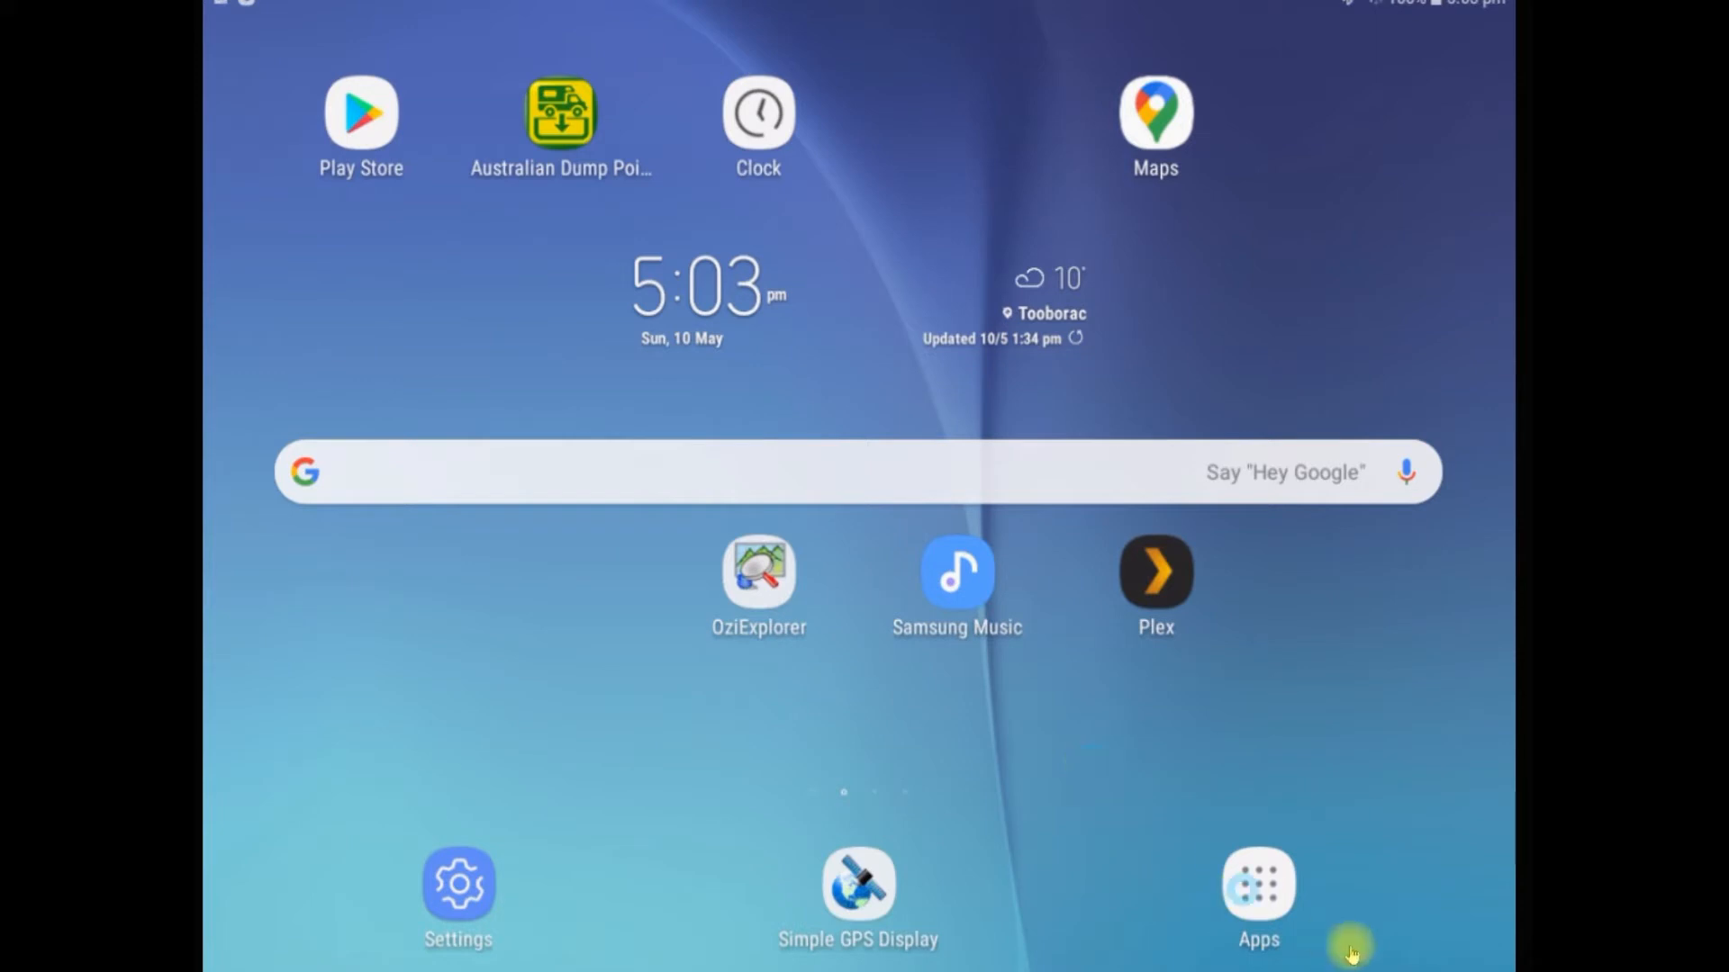
mouse_move(1439, 949)
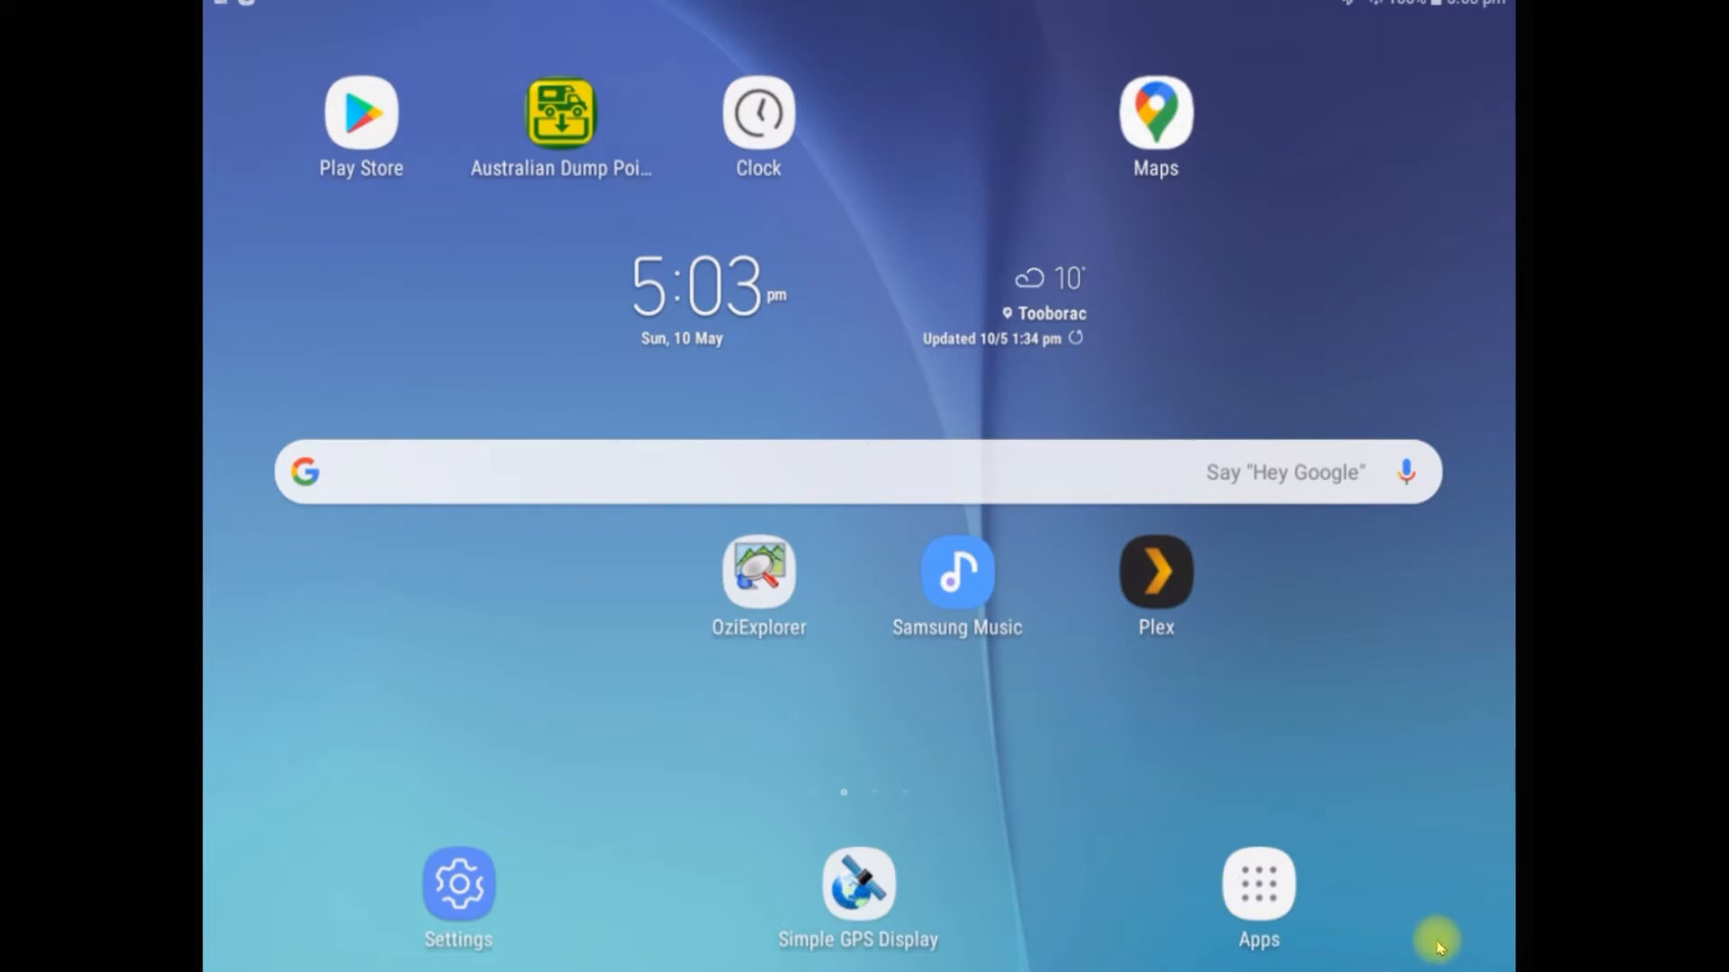
click(758, 571)
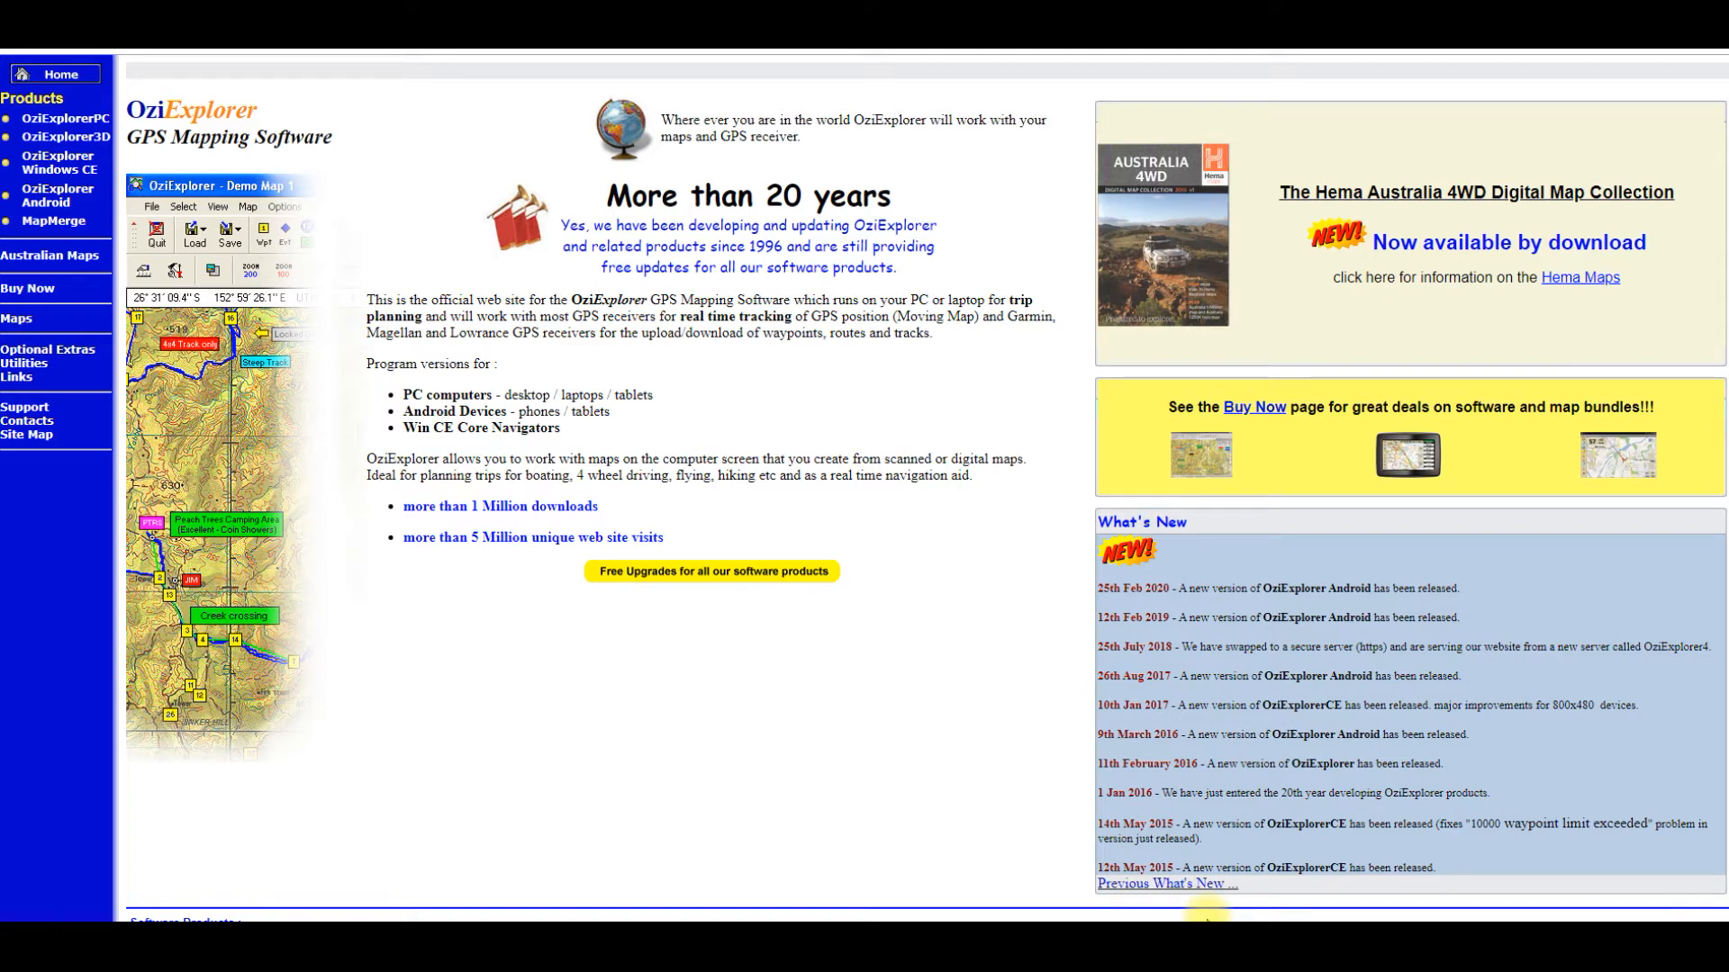
mouse_move(863, 696)
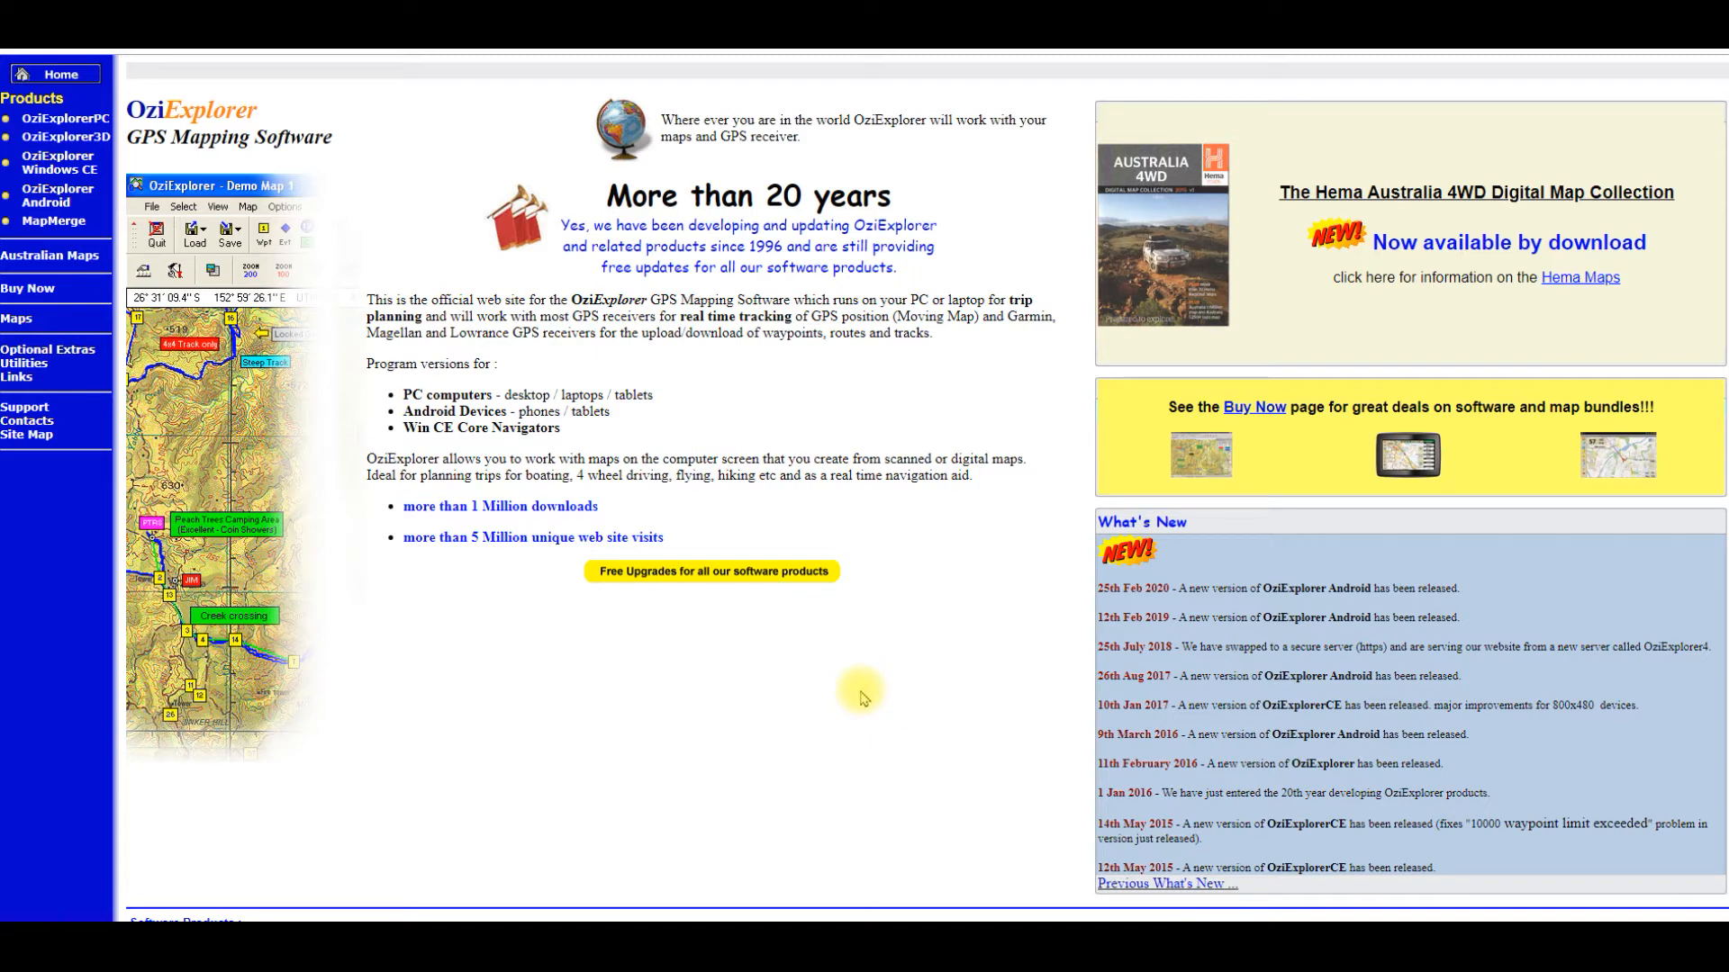
mouse_move(56, 195)
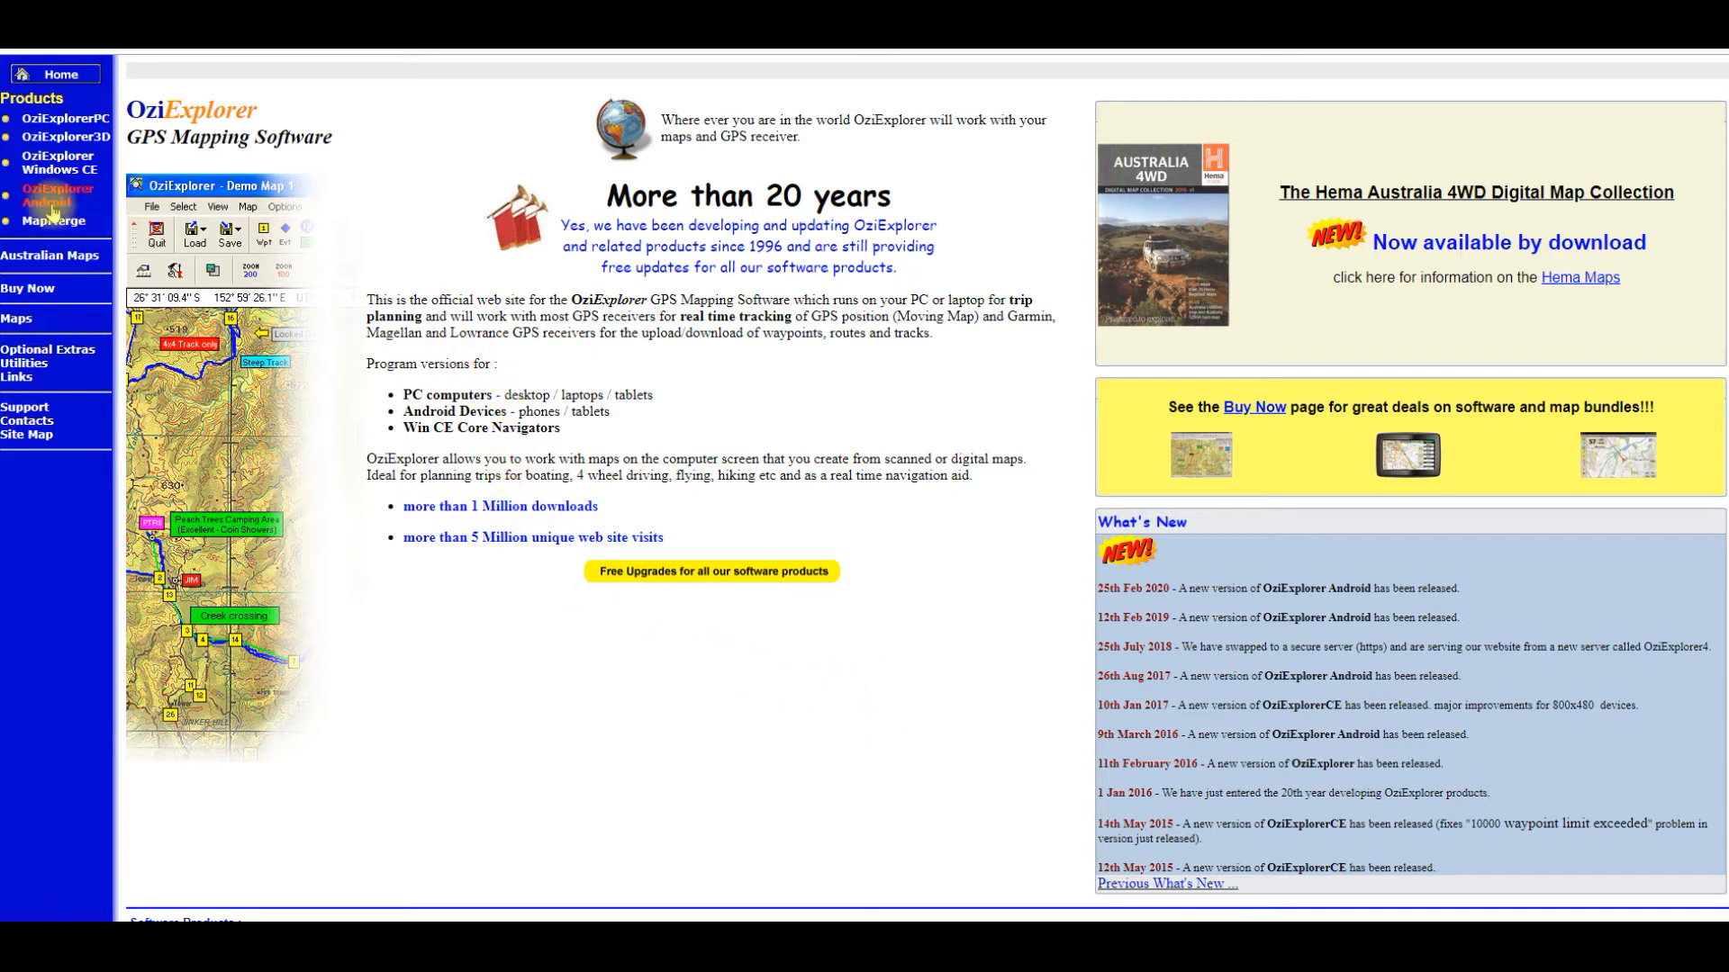
mouse_move(48, 195)
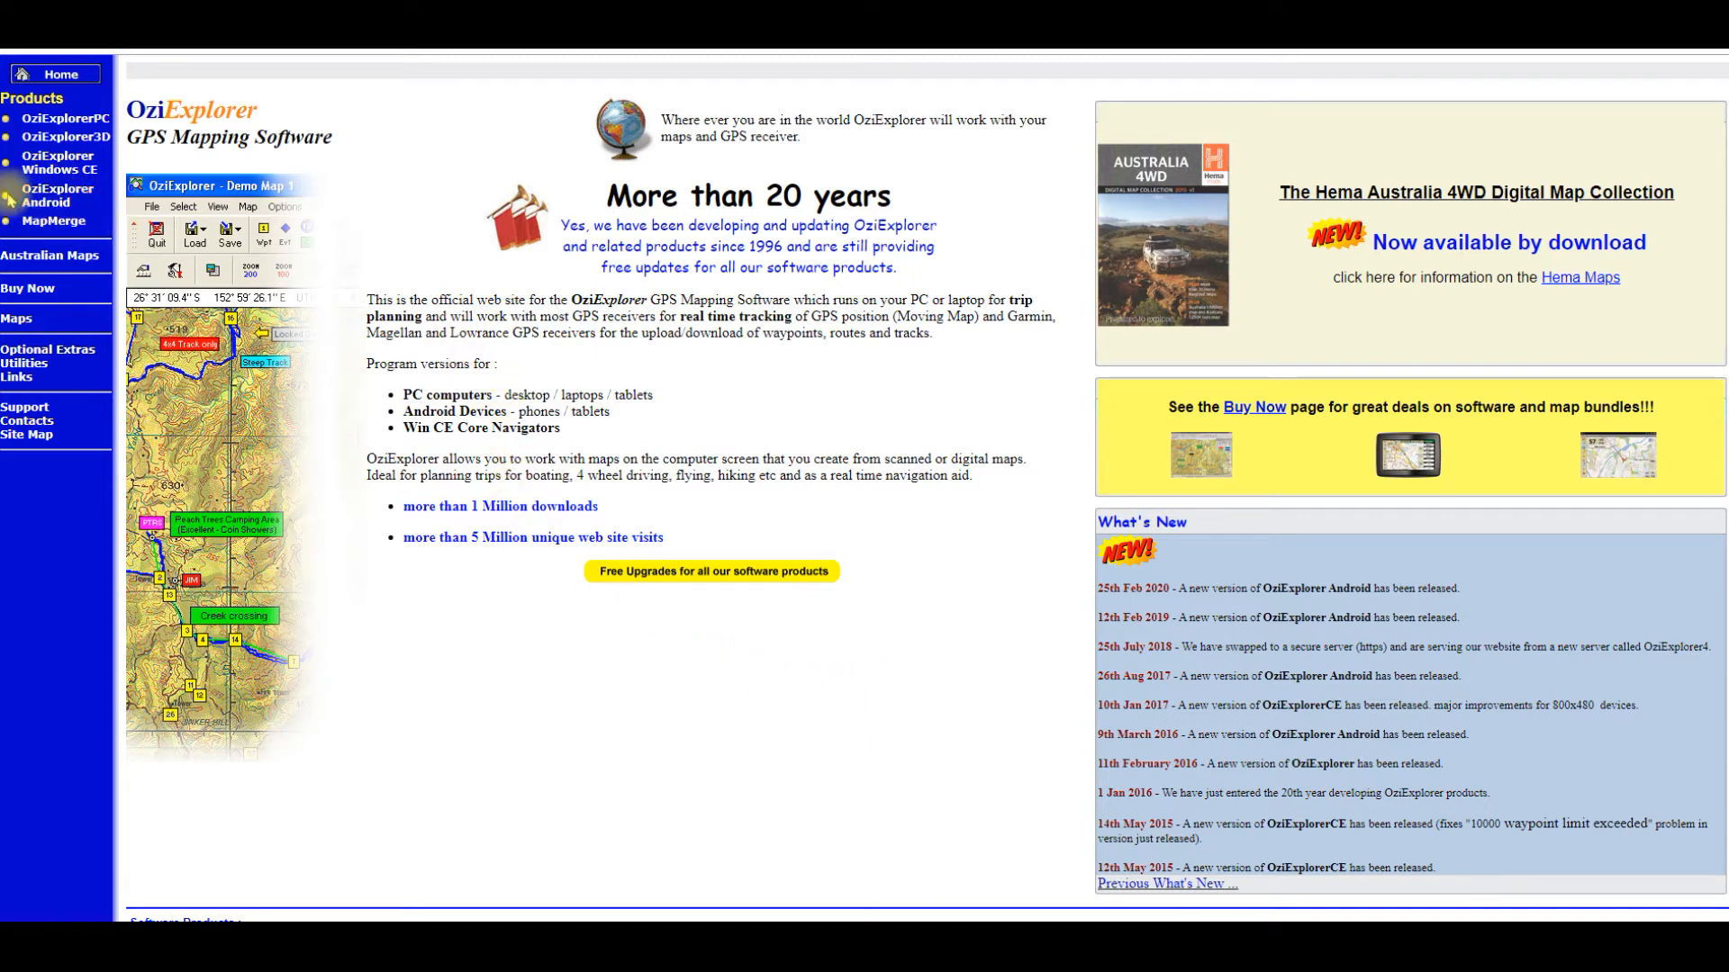
Step: Show the OziExplorer for Android page scrolled to its Screen Designer downloads
click(58, 195)
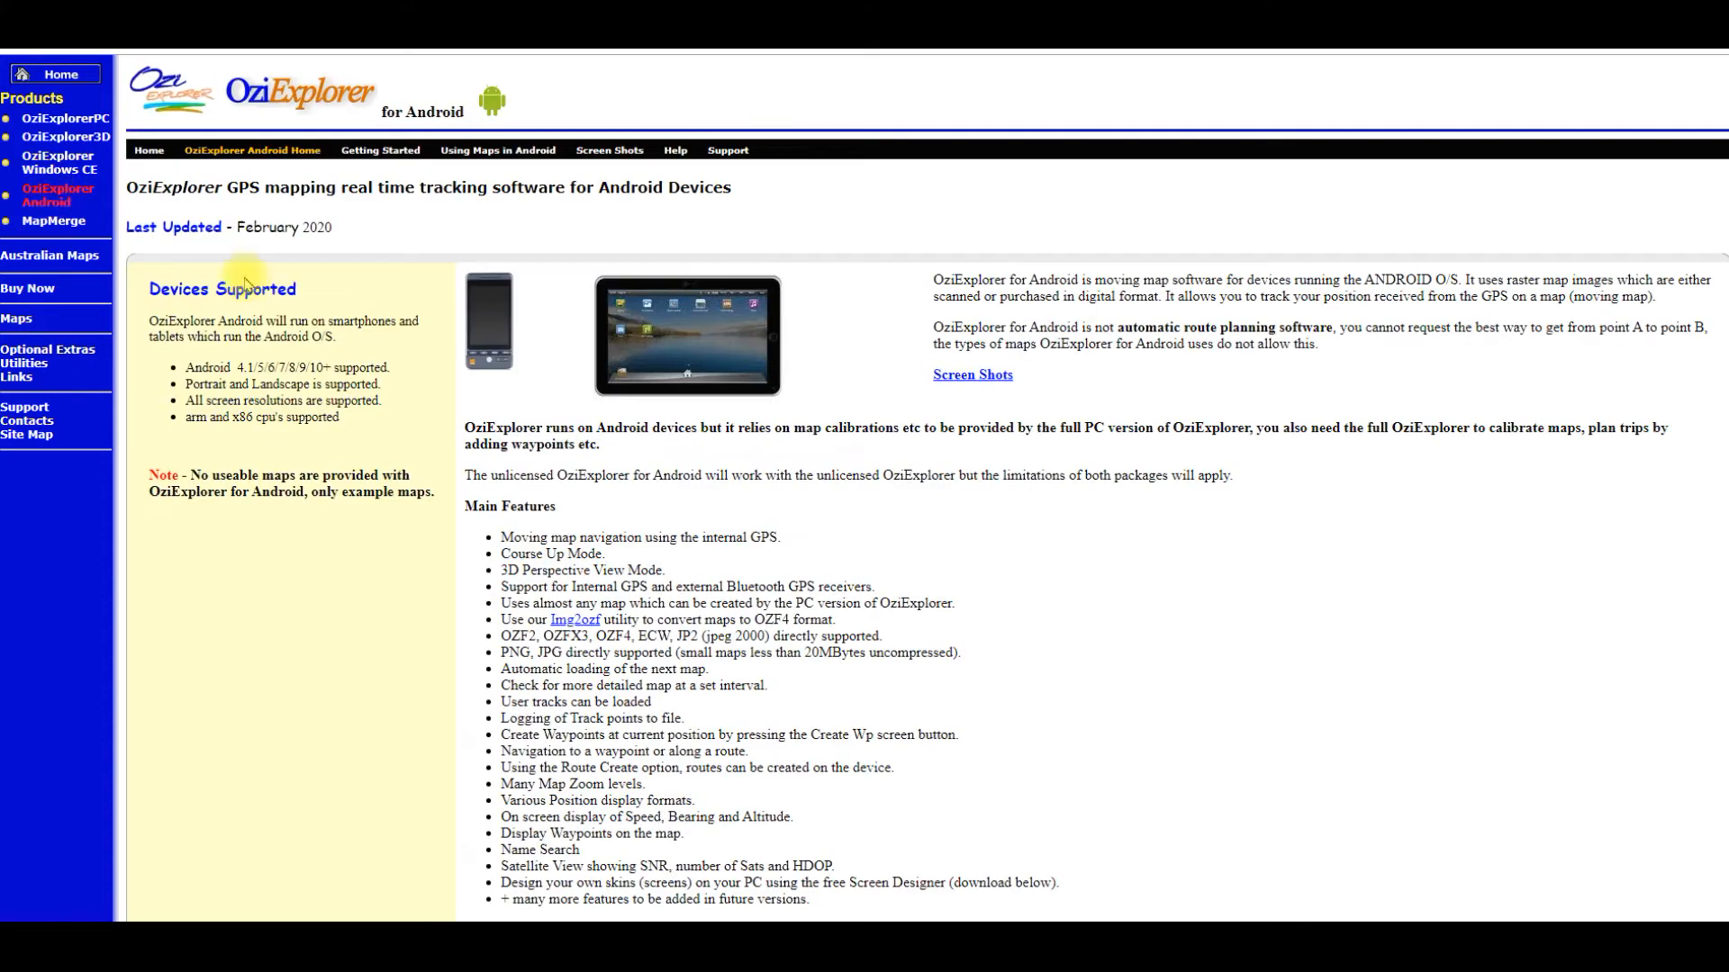
scroll(down, 3)
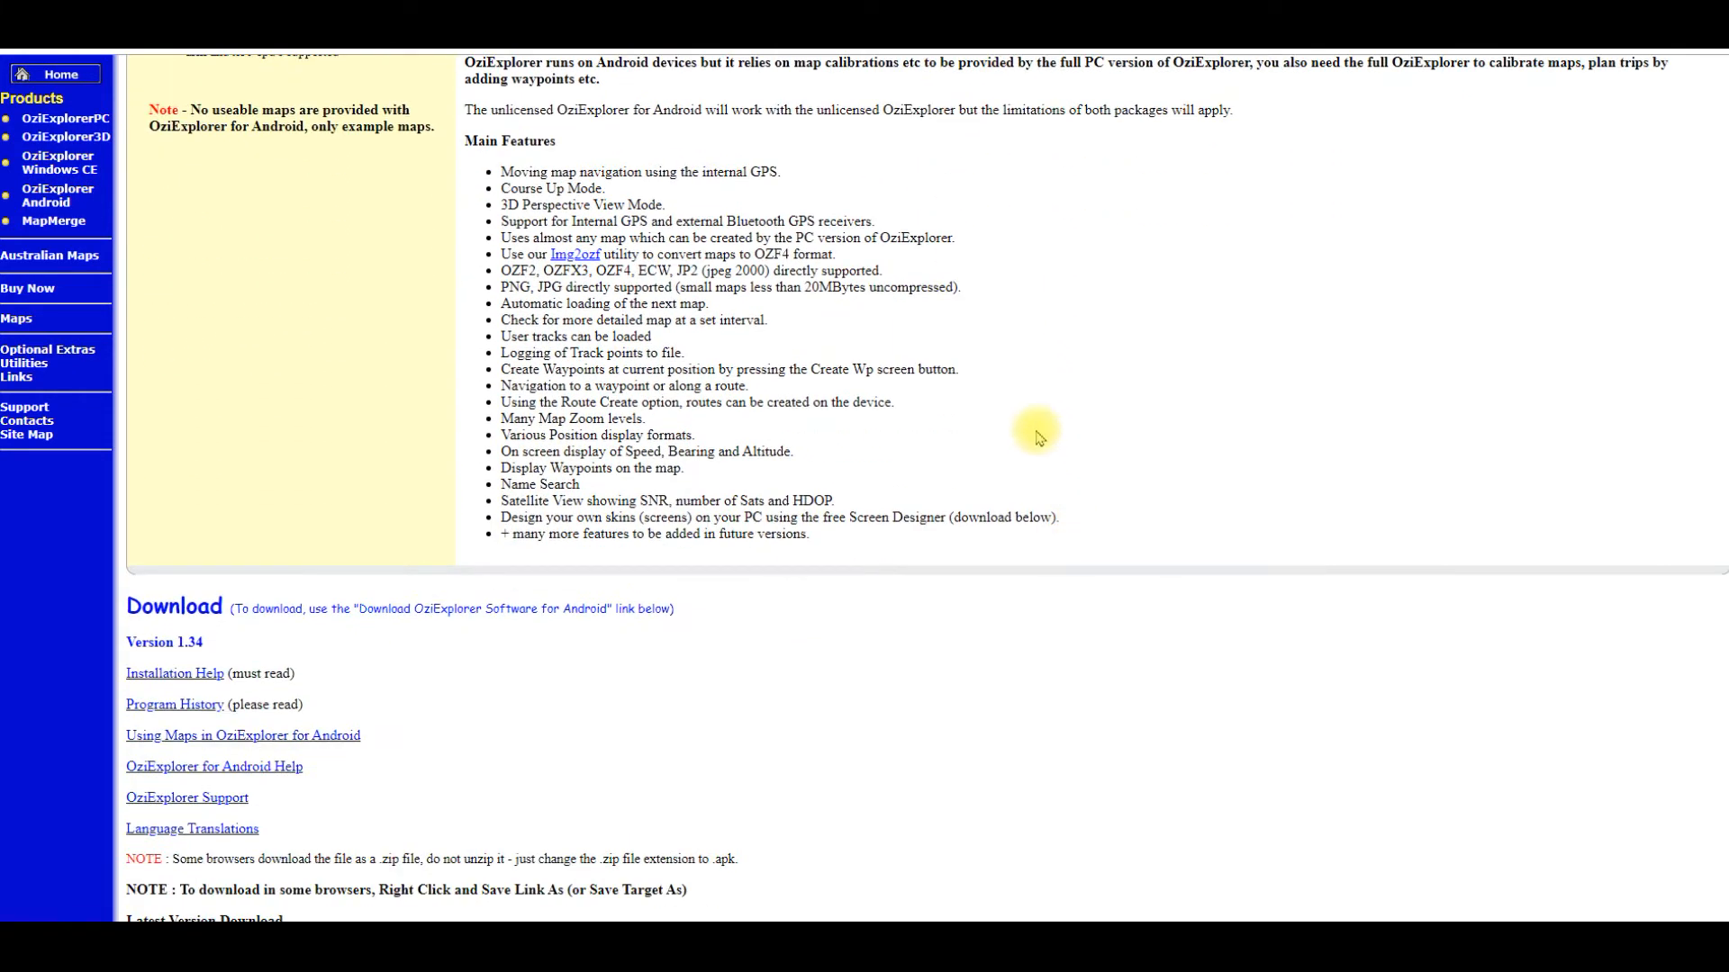
mouse_move(702, 483)
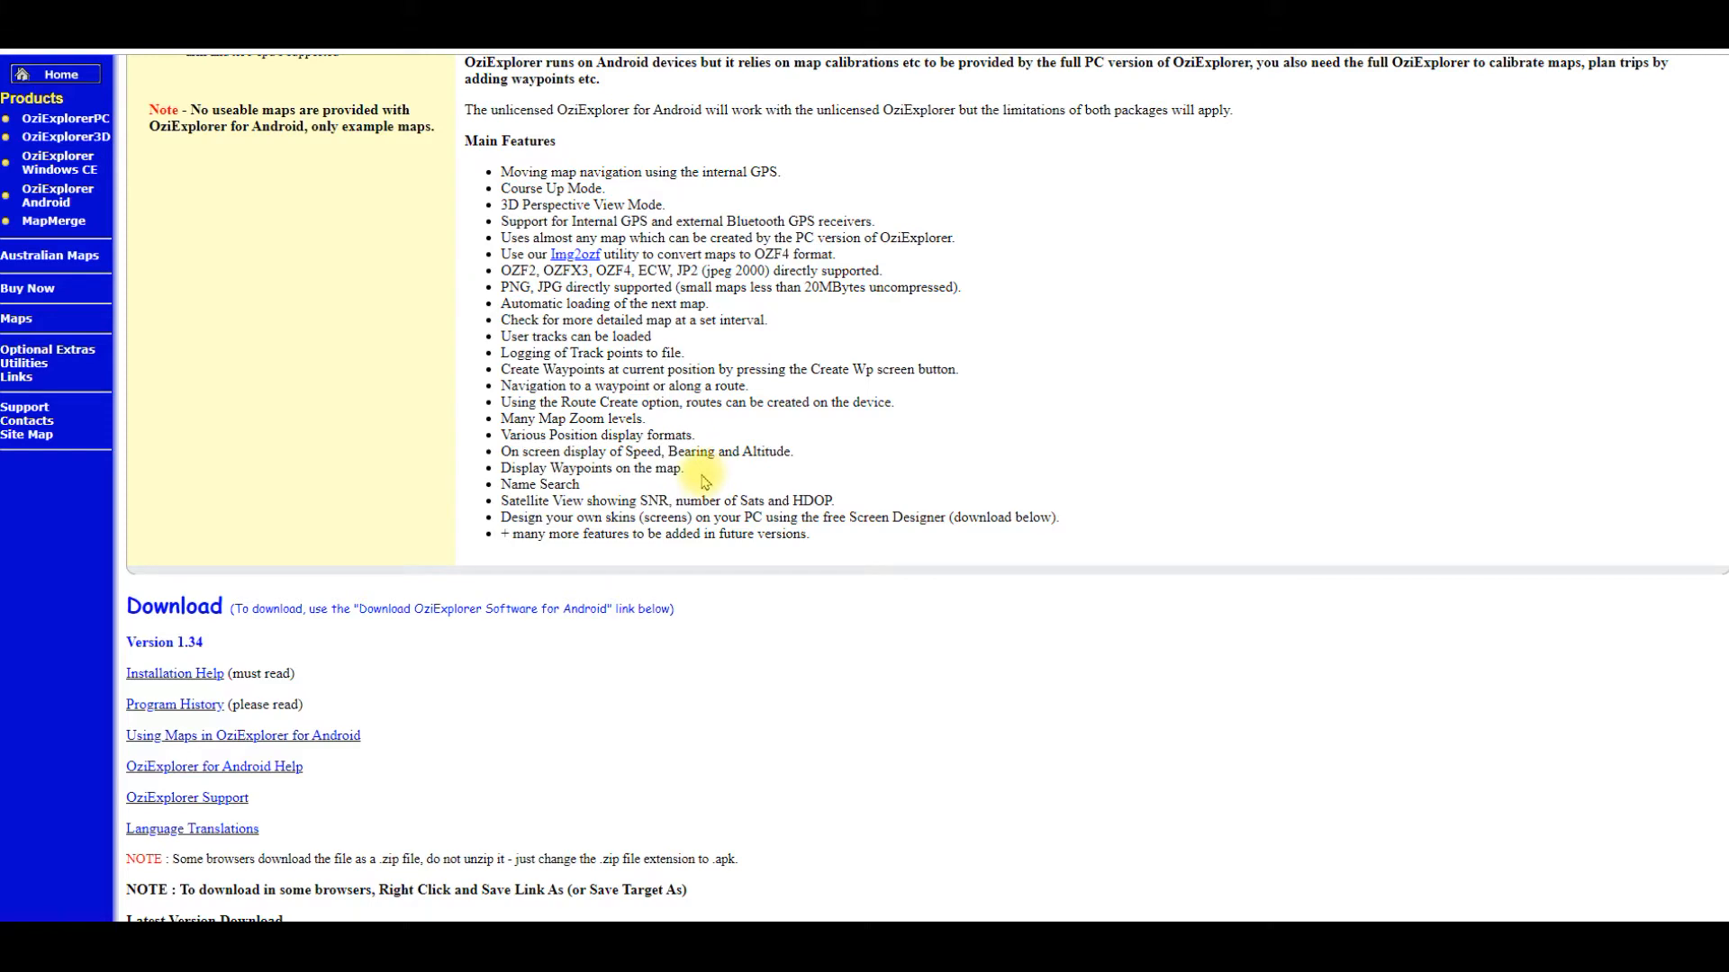
scroll(down, 3)
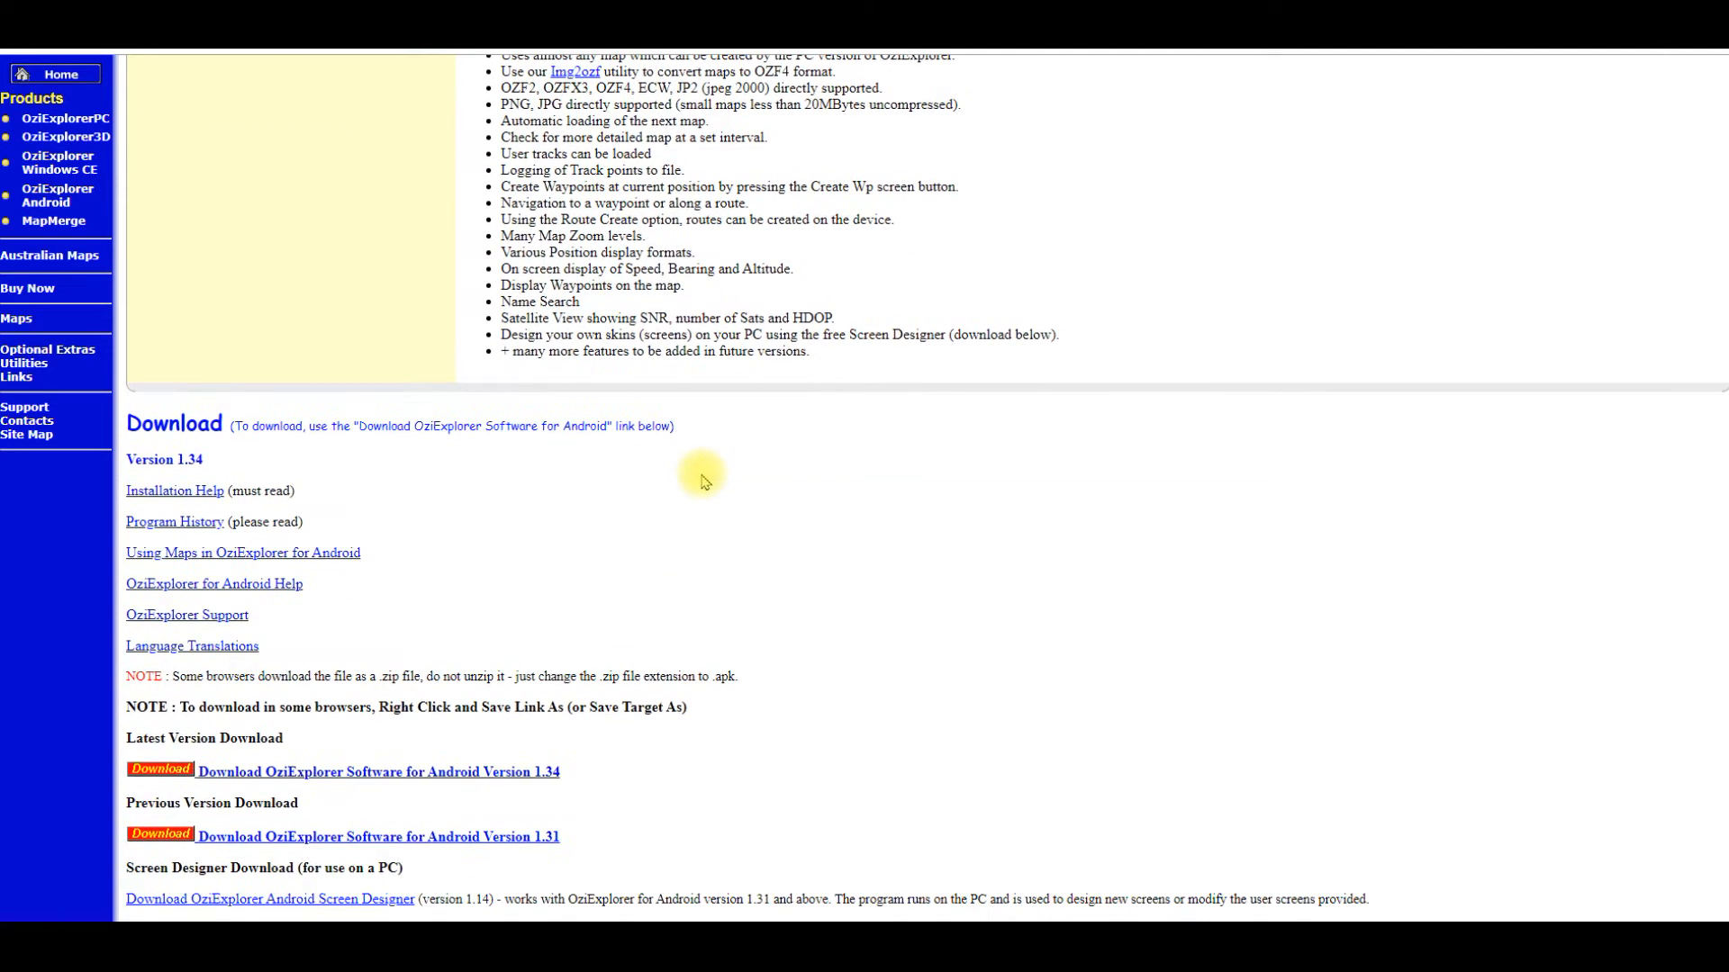
scroll(down, 3)
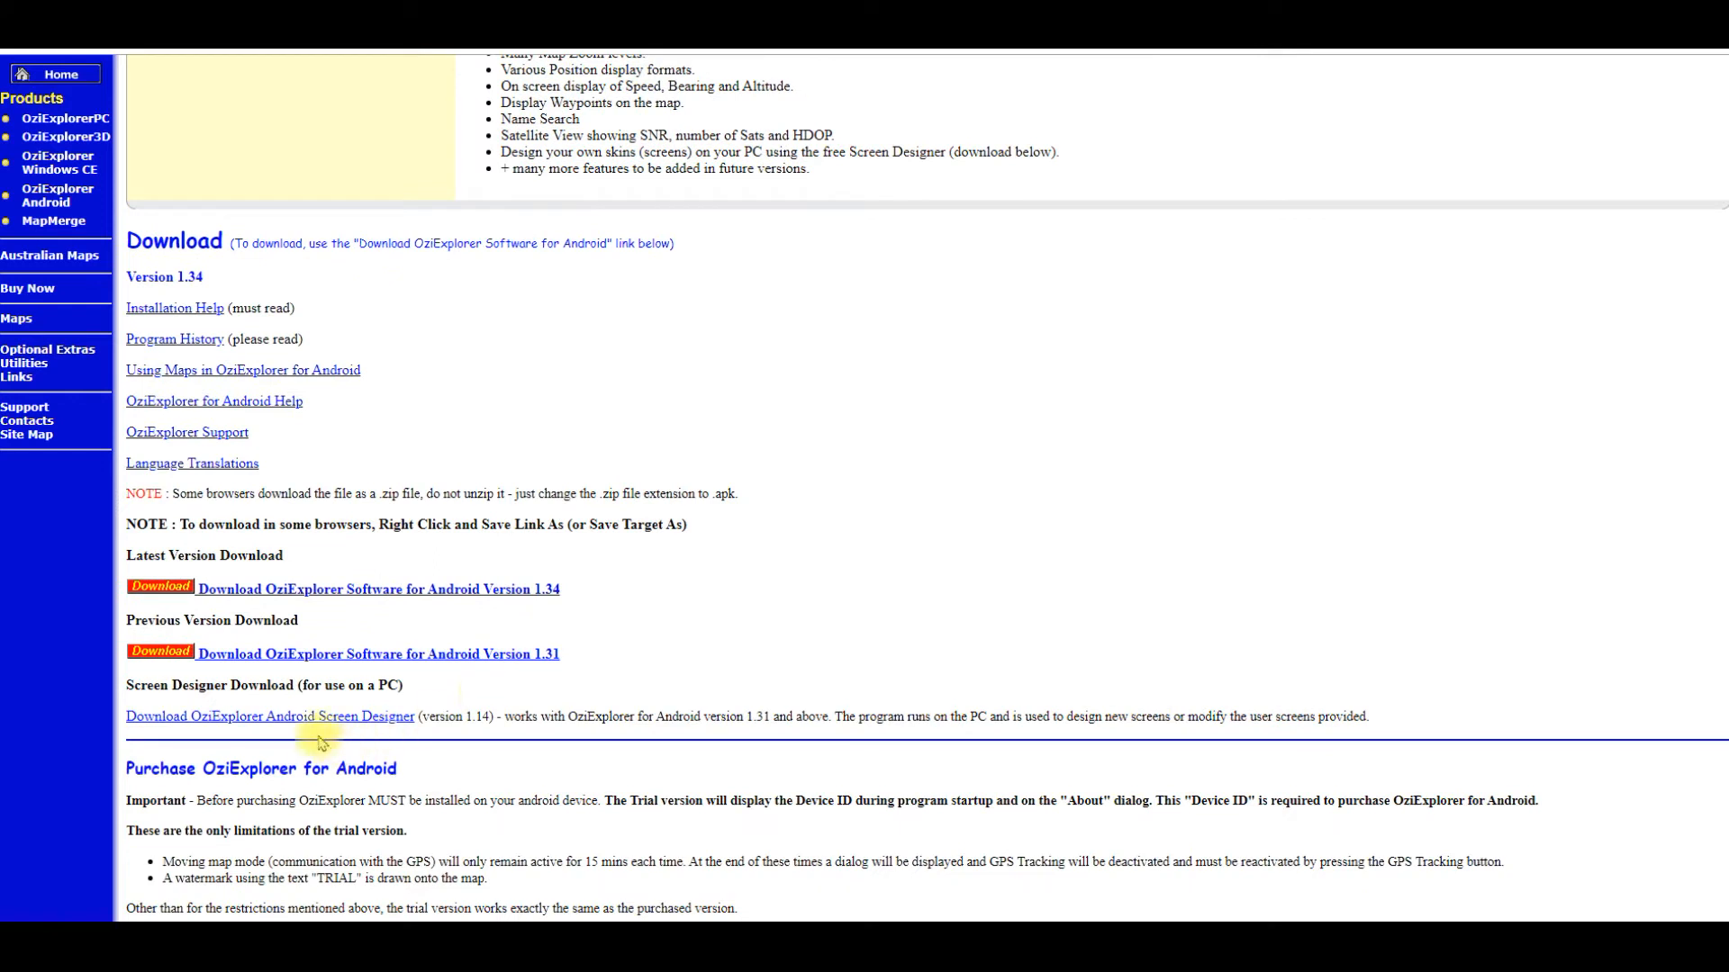
mouse_move(205, 726)
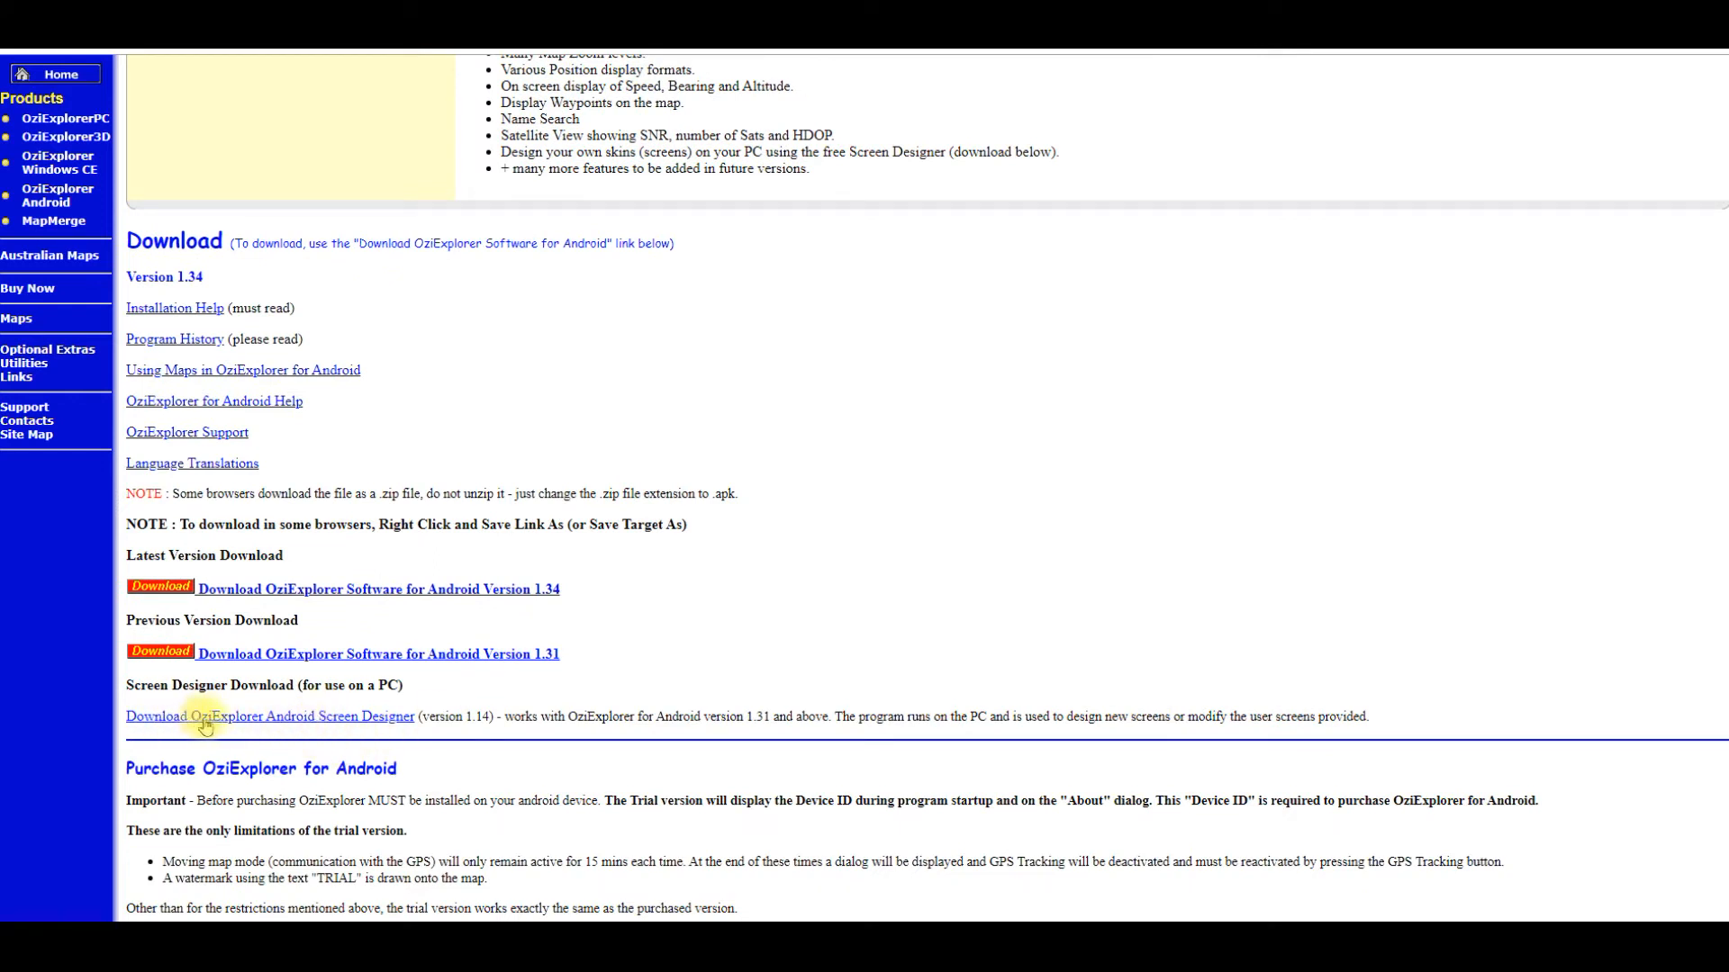
mouse_move(362, 646)
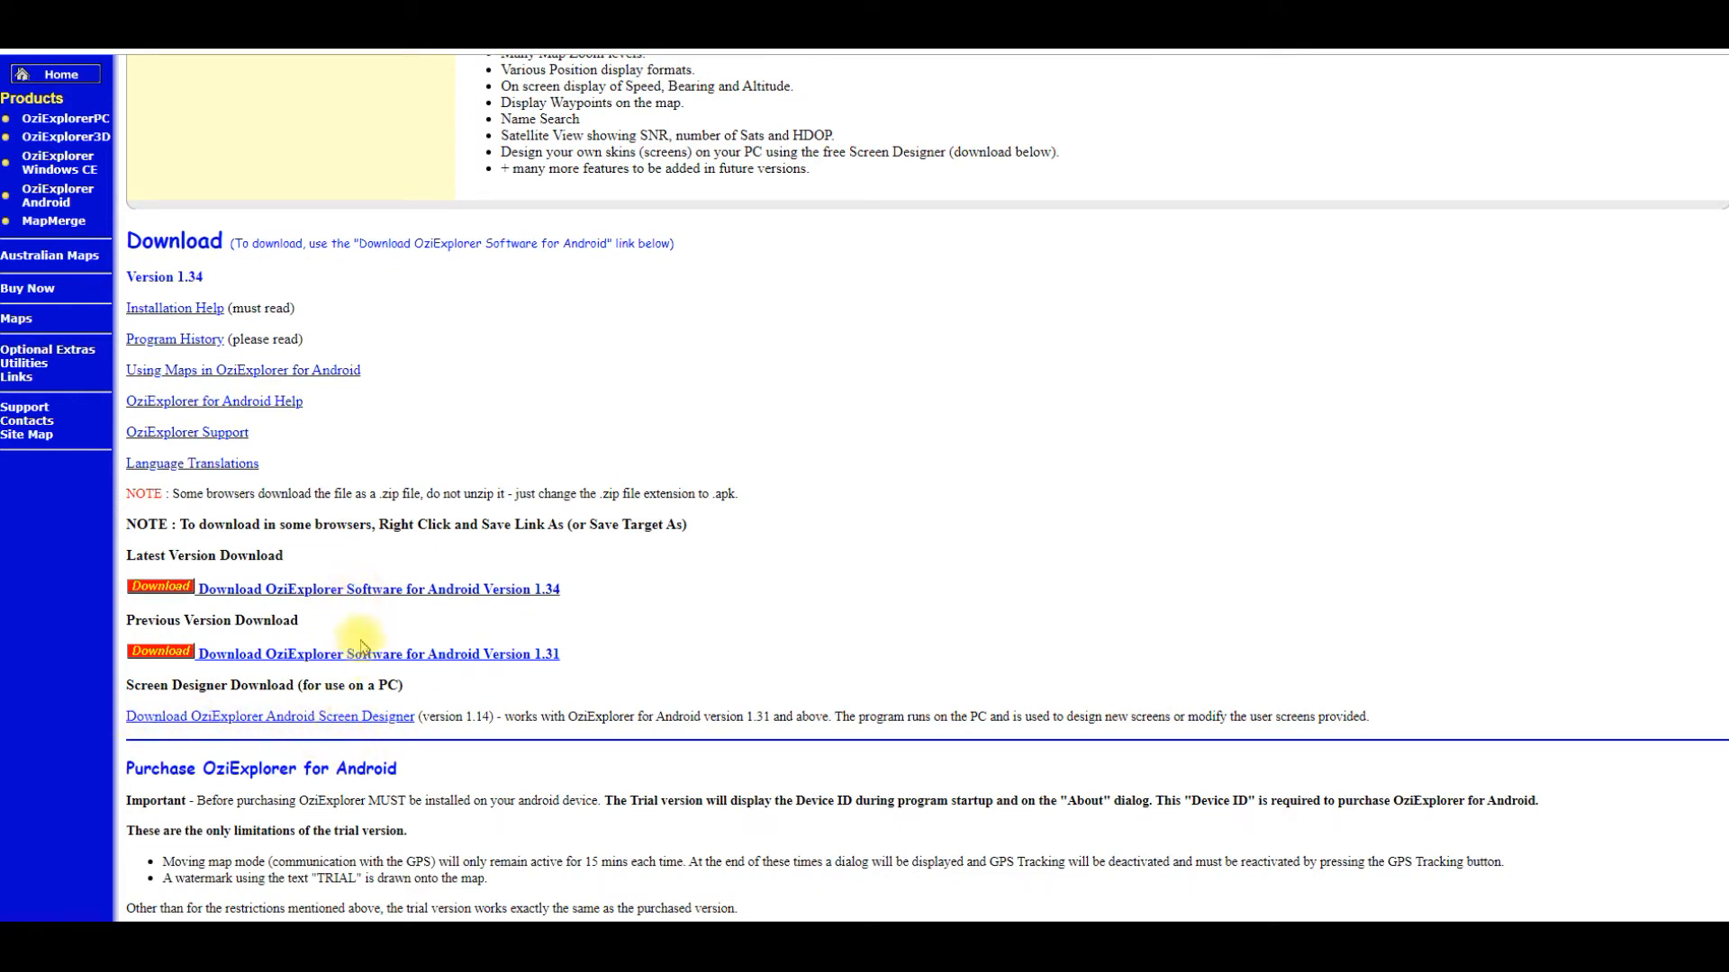
mouse_move(306, 719)
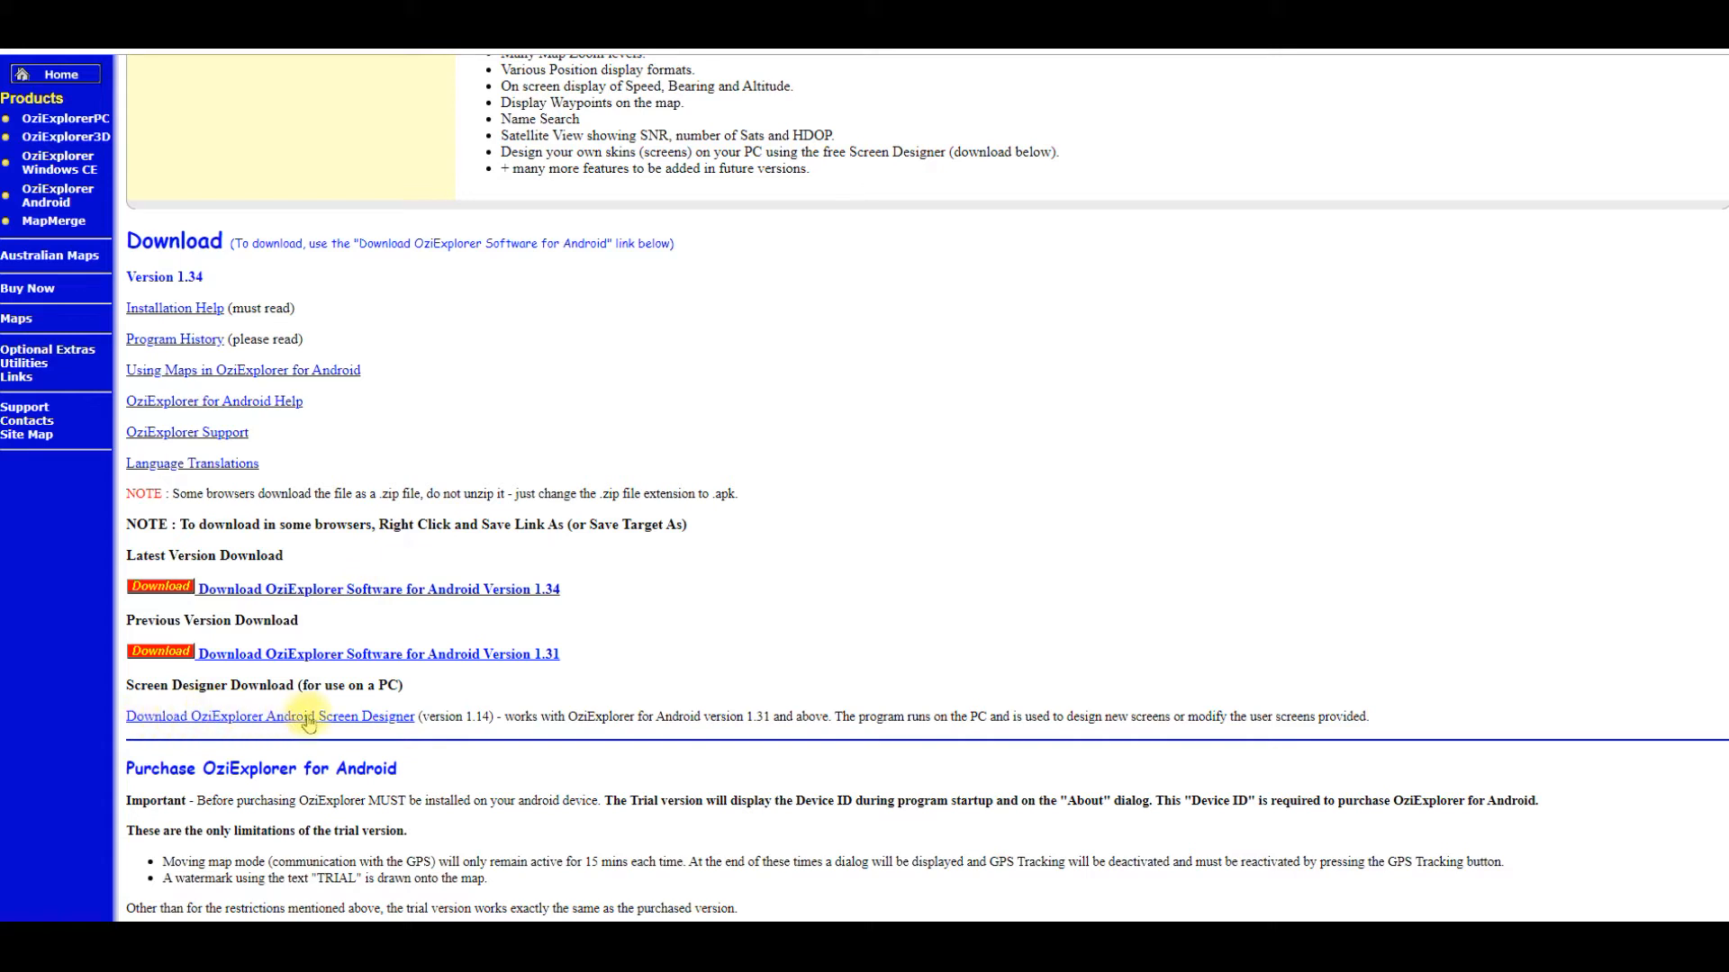
mouse_move(355, 726)
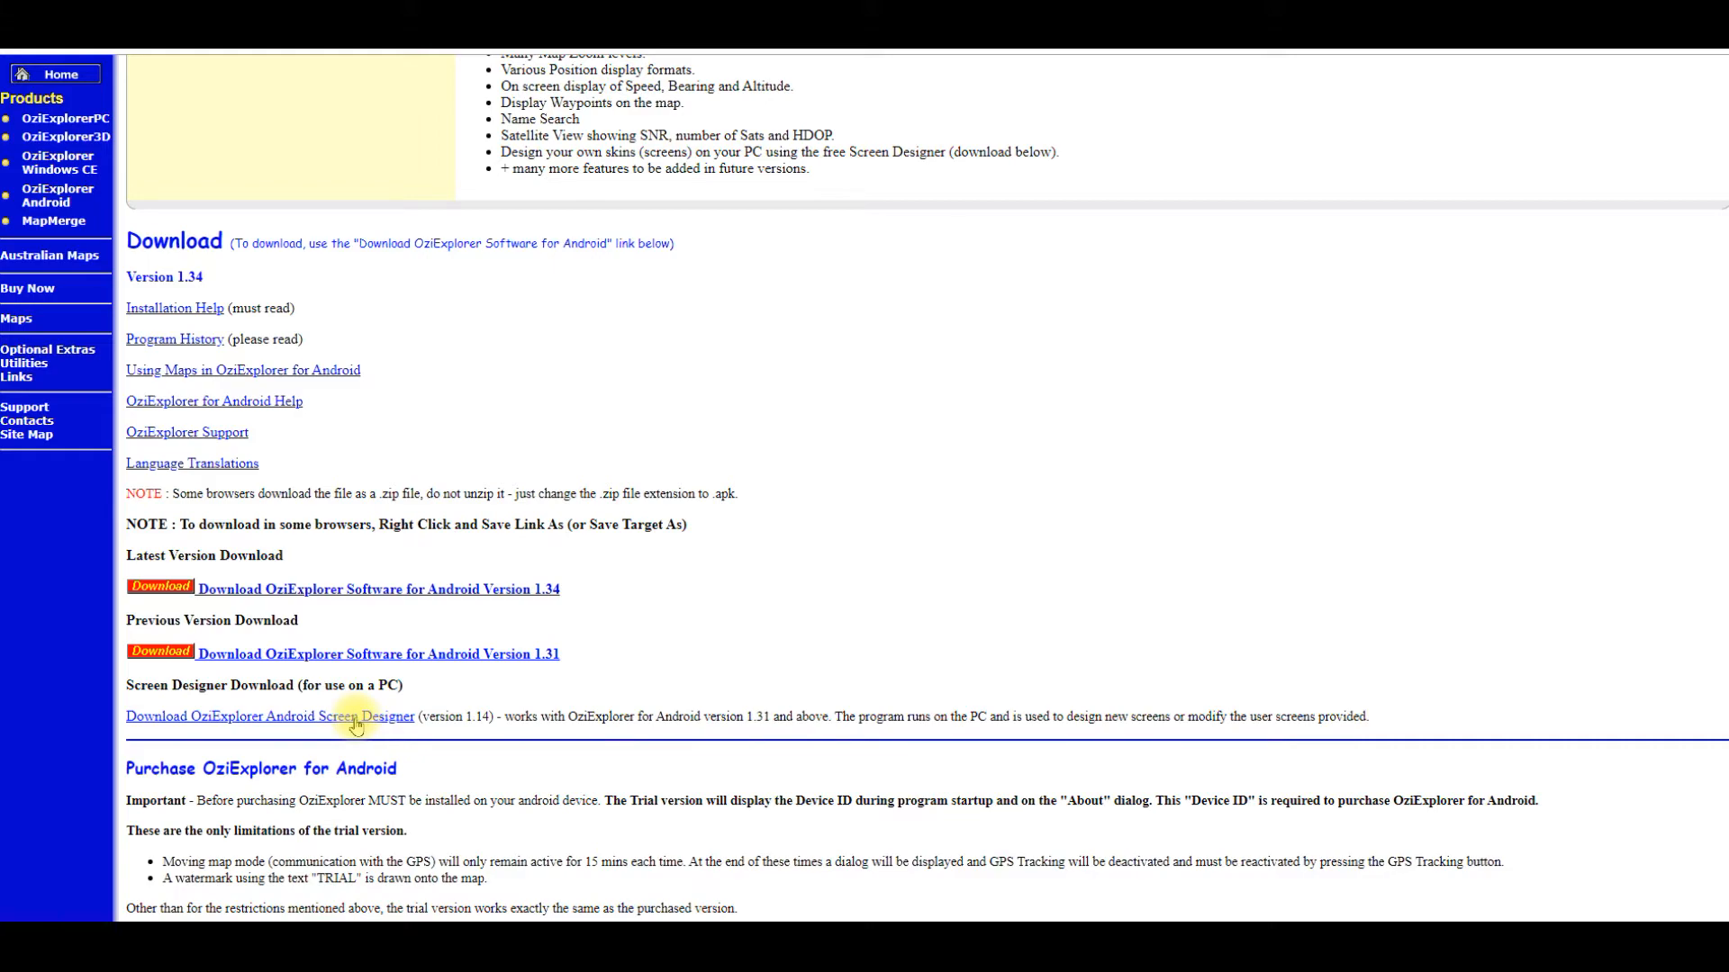
mouse_move(1639, 906)
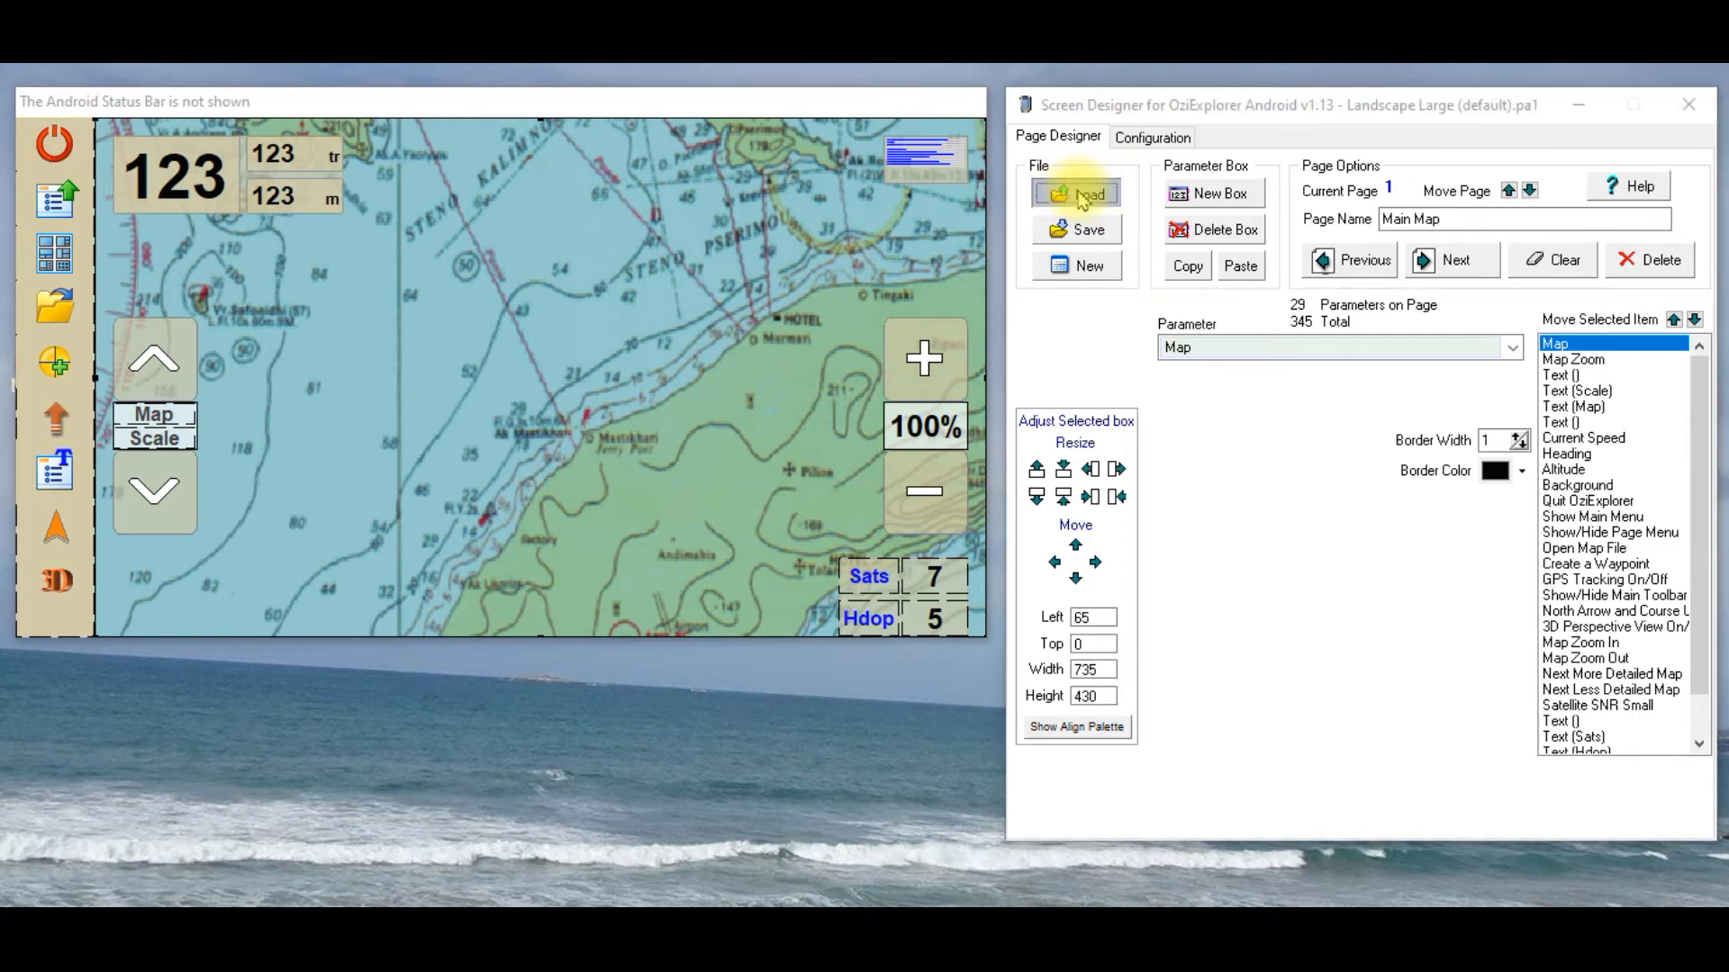
click(1075, 193)
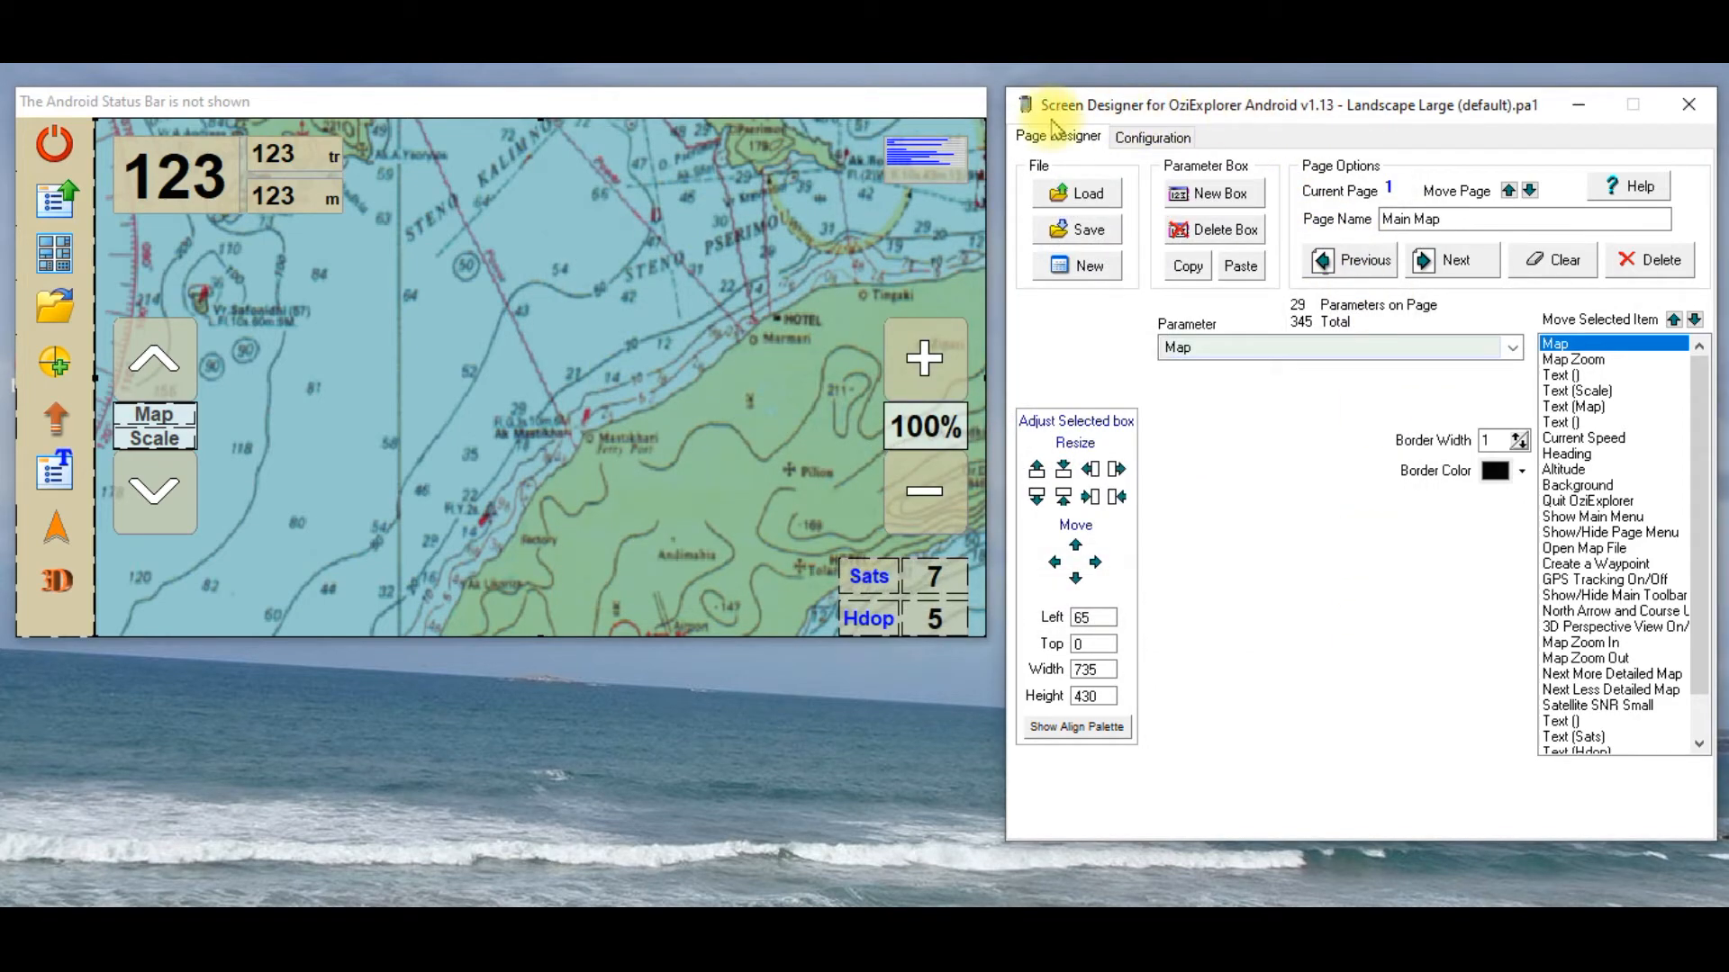
mouse_move(1421, 124)
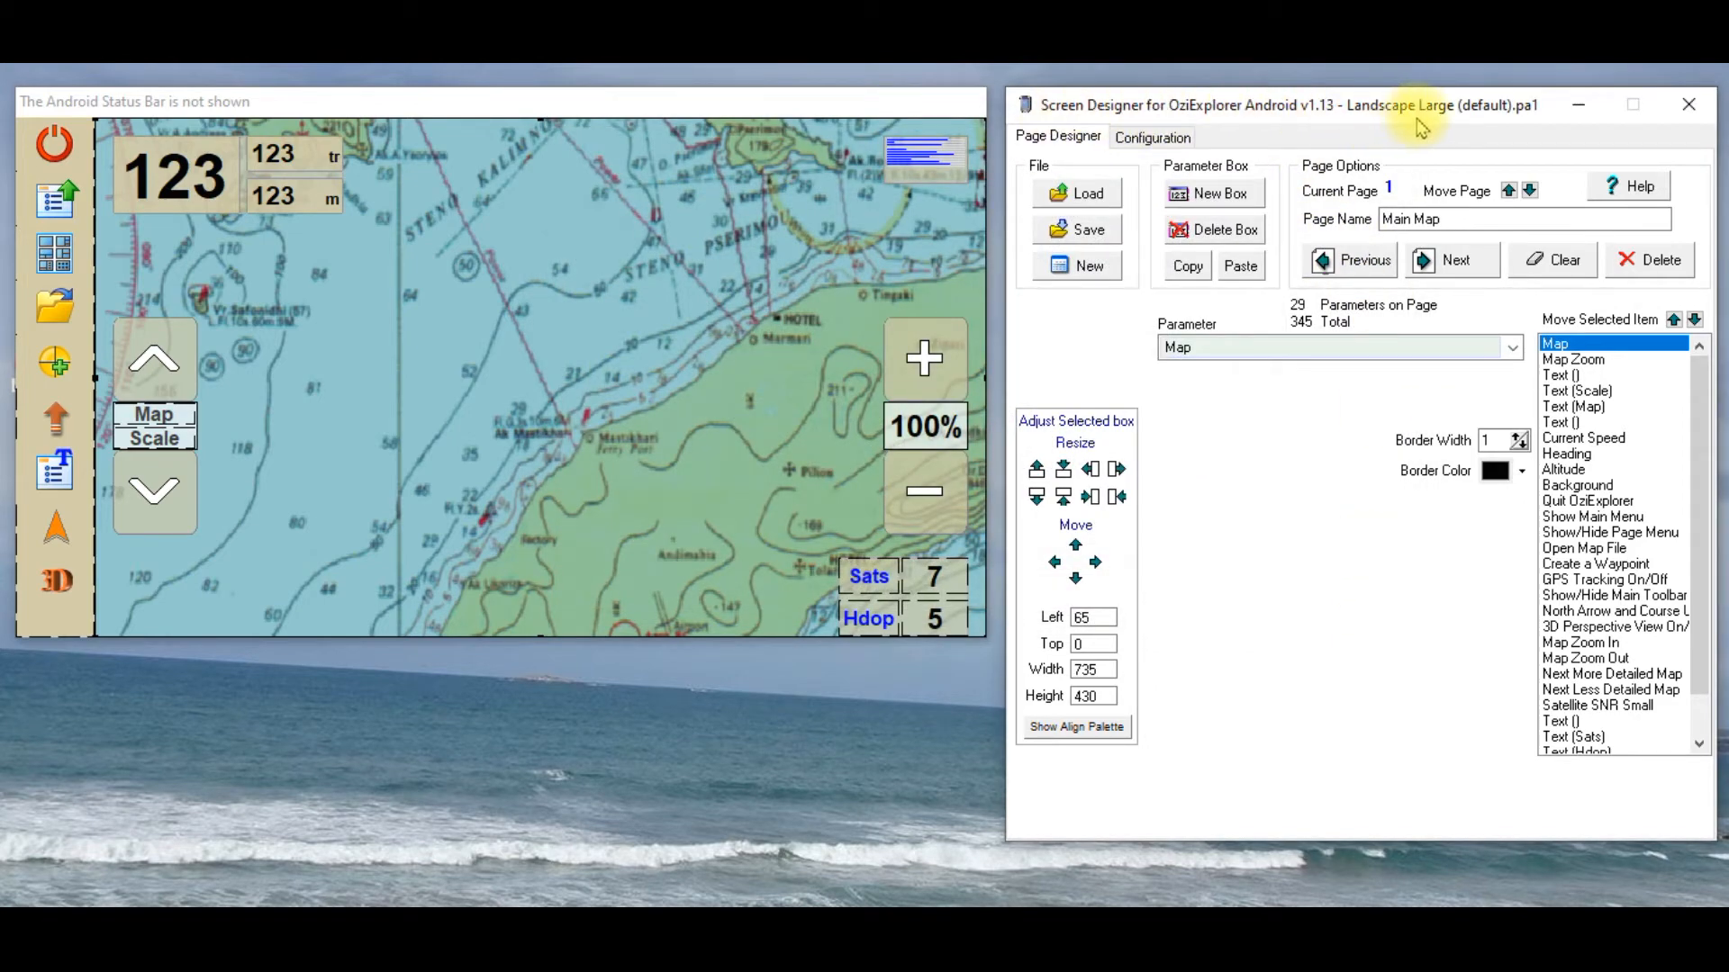
mouse_move(1527, 121)
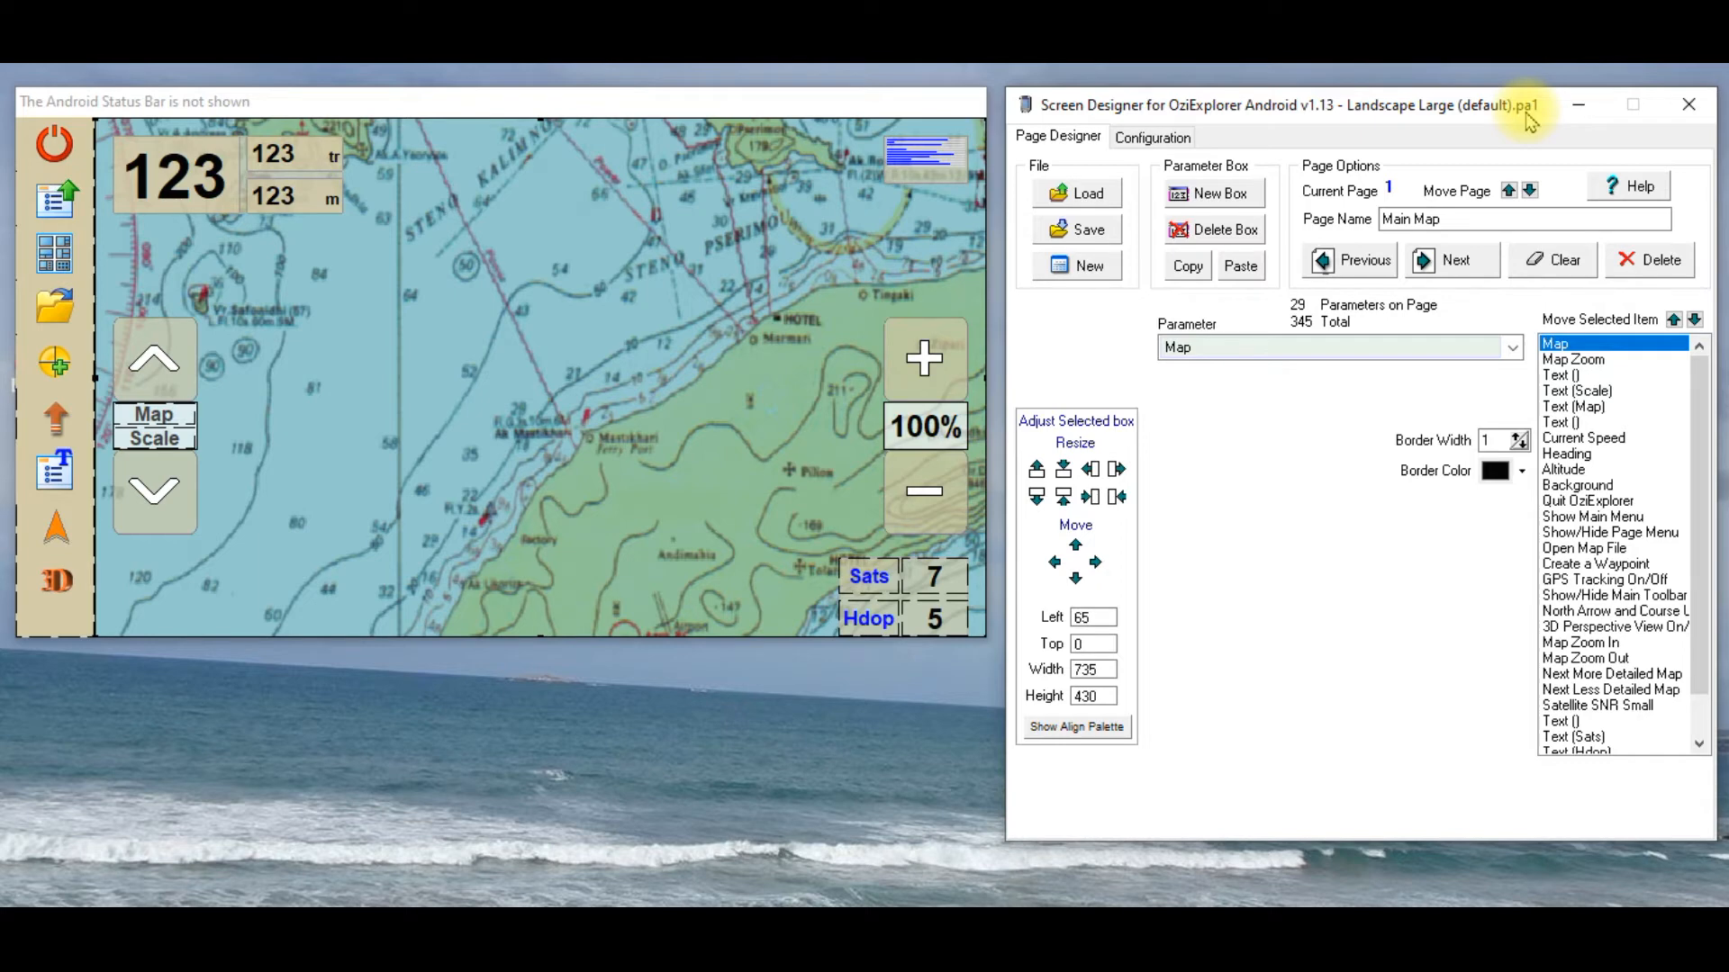
mouse_move(1462, 121)
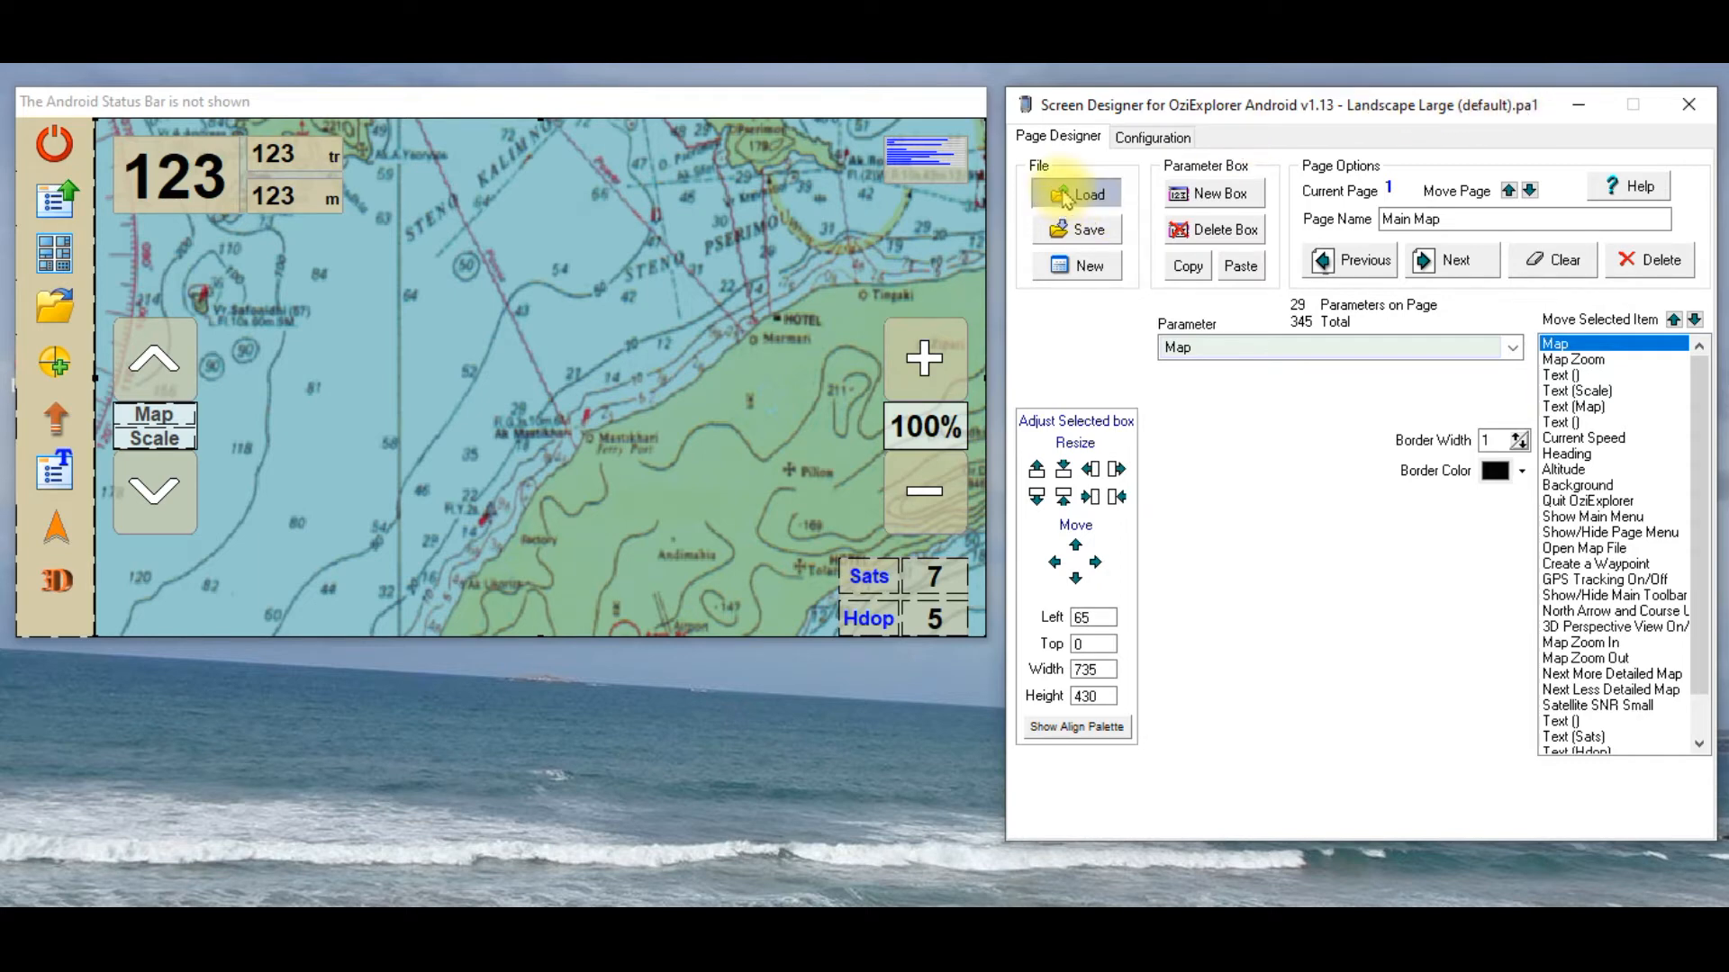
Step: Load Landscape Large (default) V1.pa1 into Screen Designer
click(1077, 193)
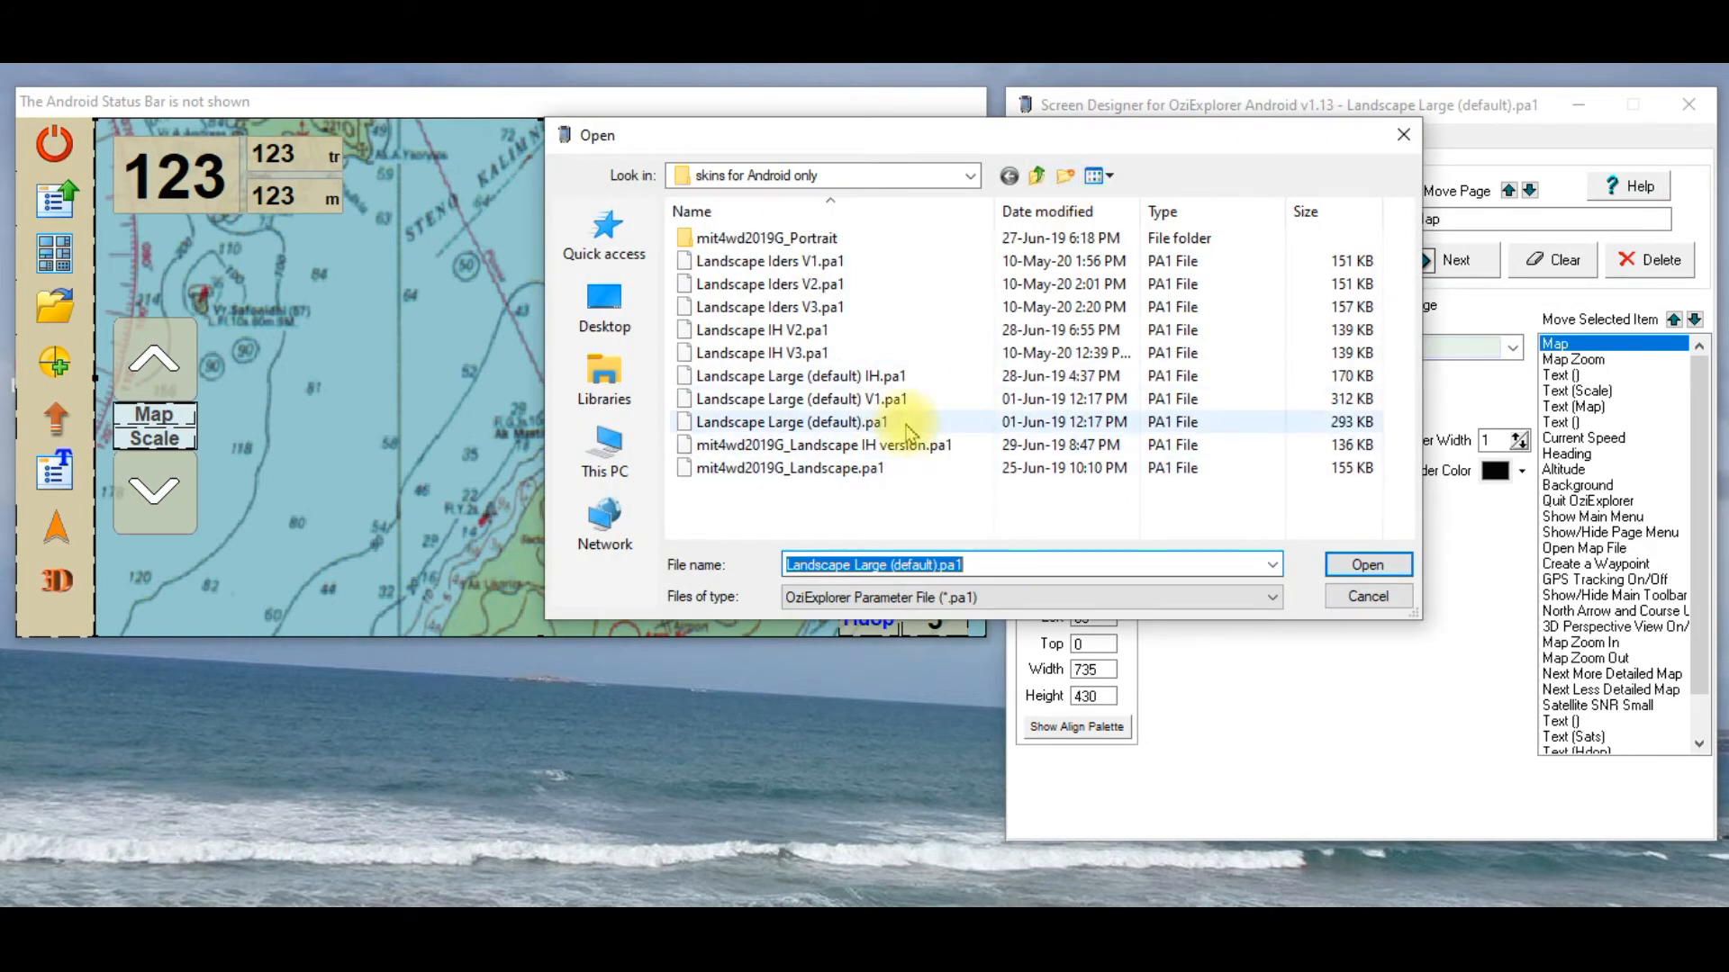
click(797, 398)
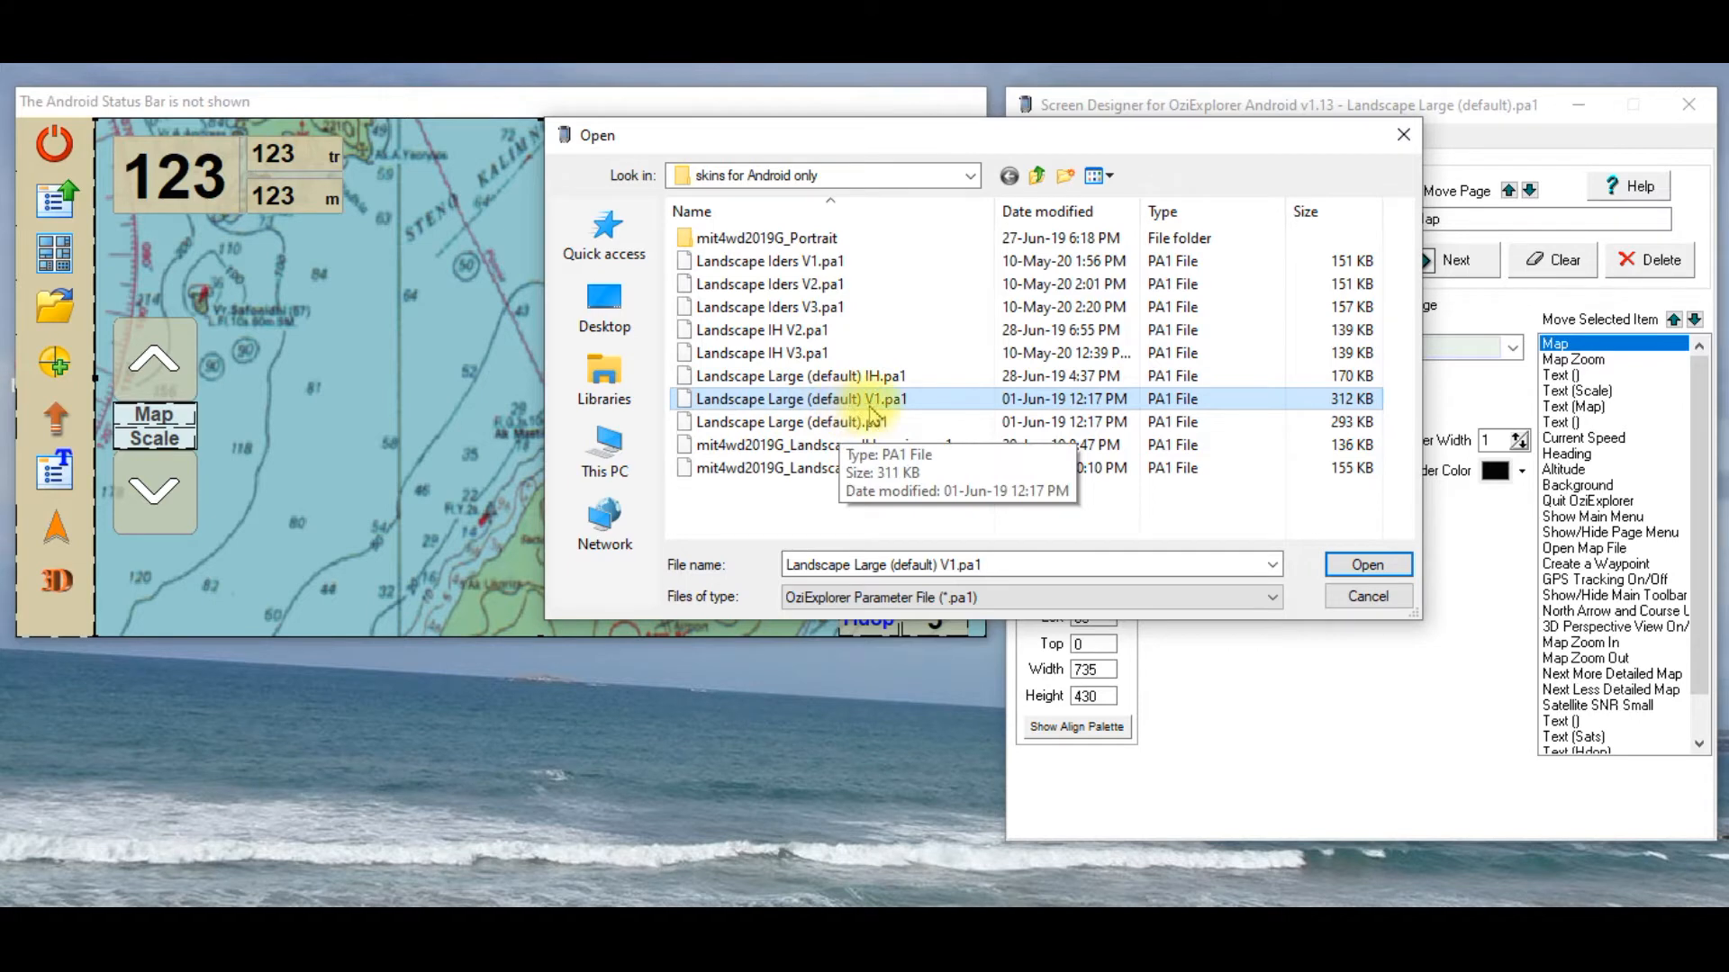
click(1367, 564)
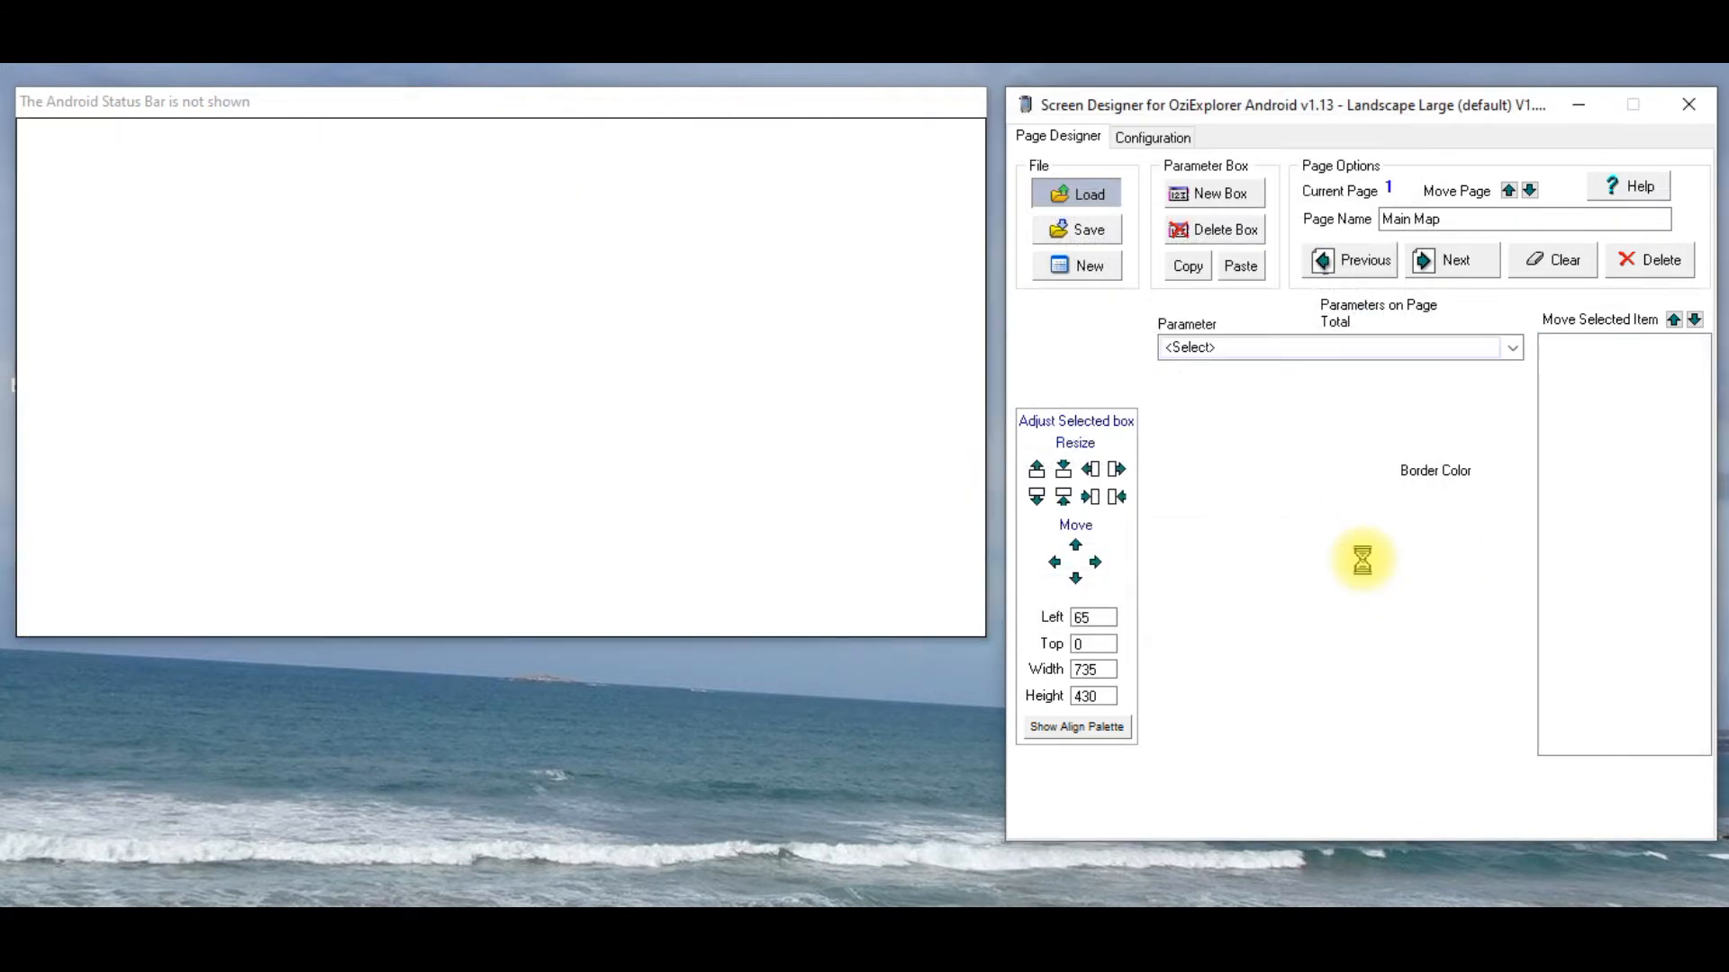
click(1075, 193)
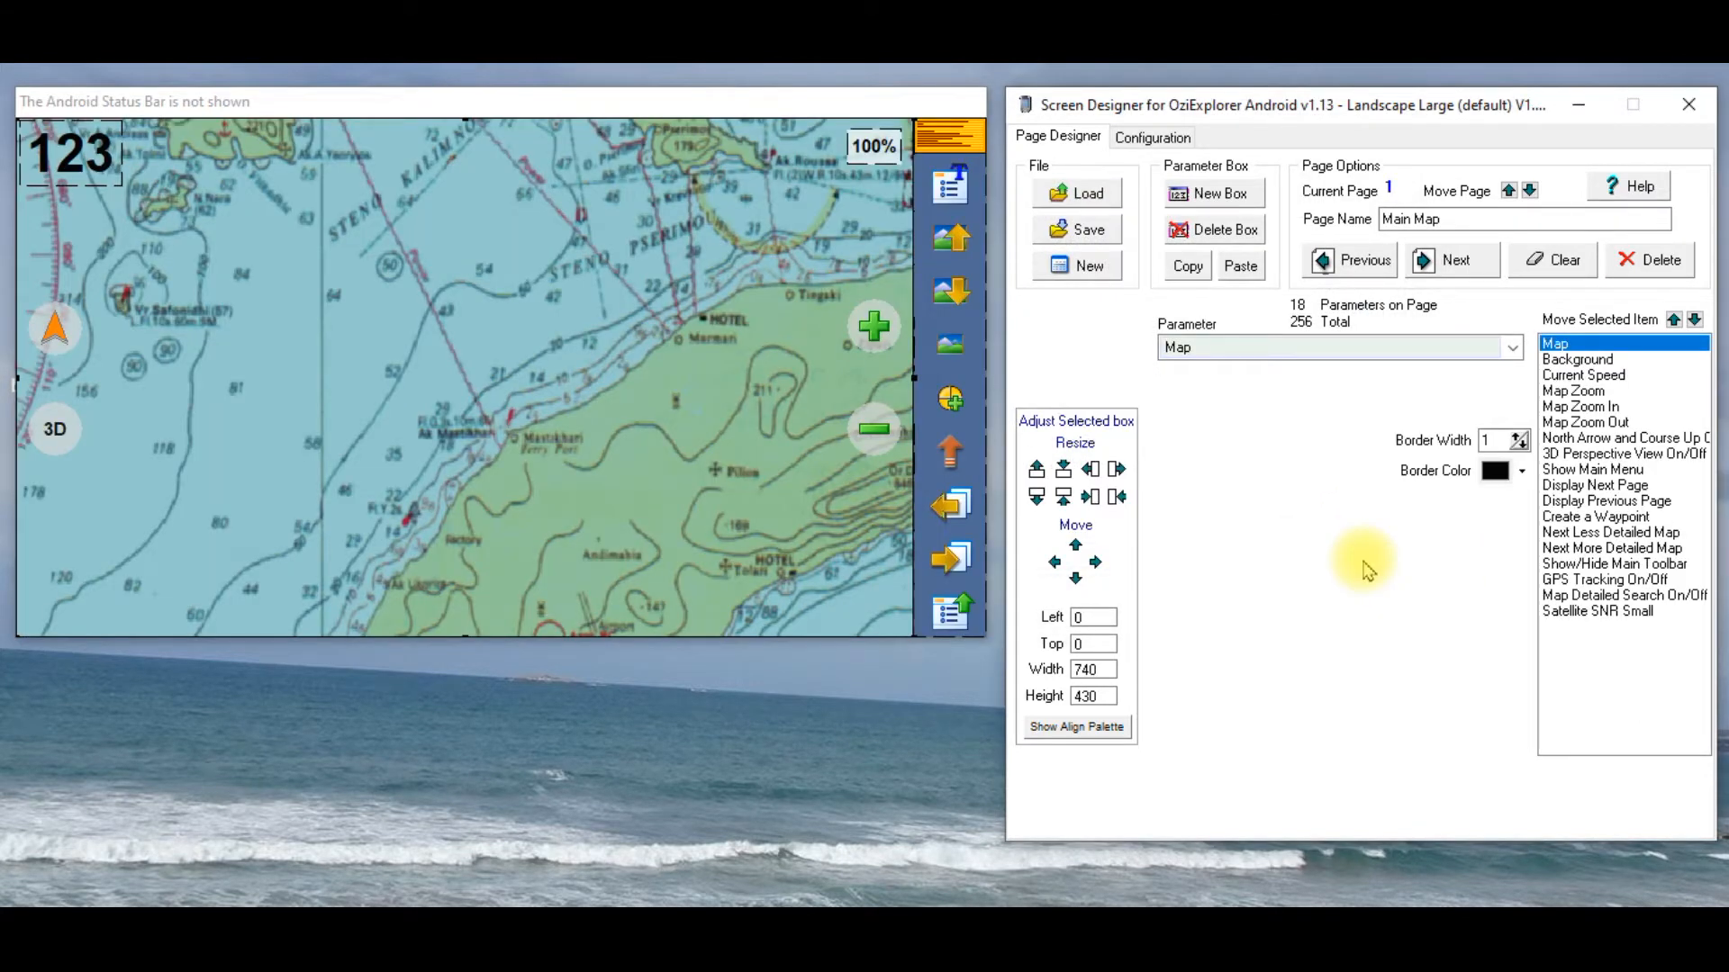
mouse_move(612, 302)
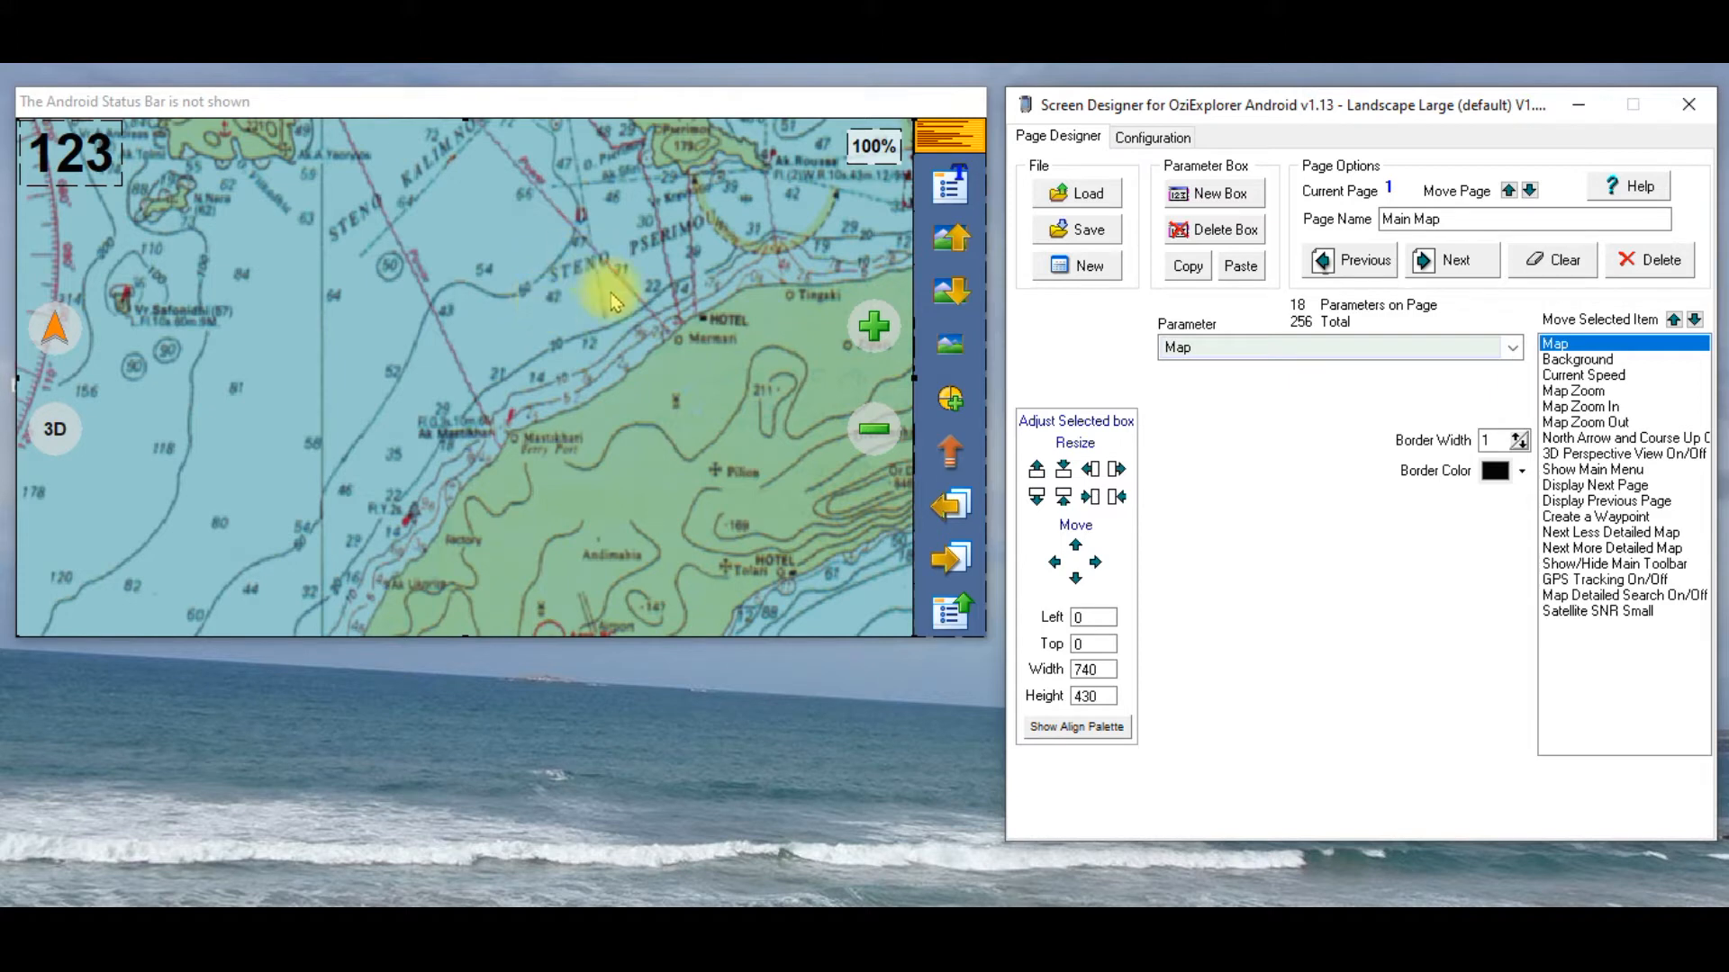
mouse_move(842, 348)
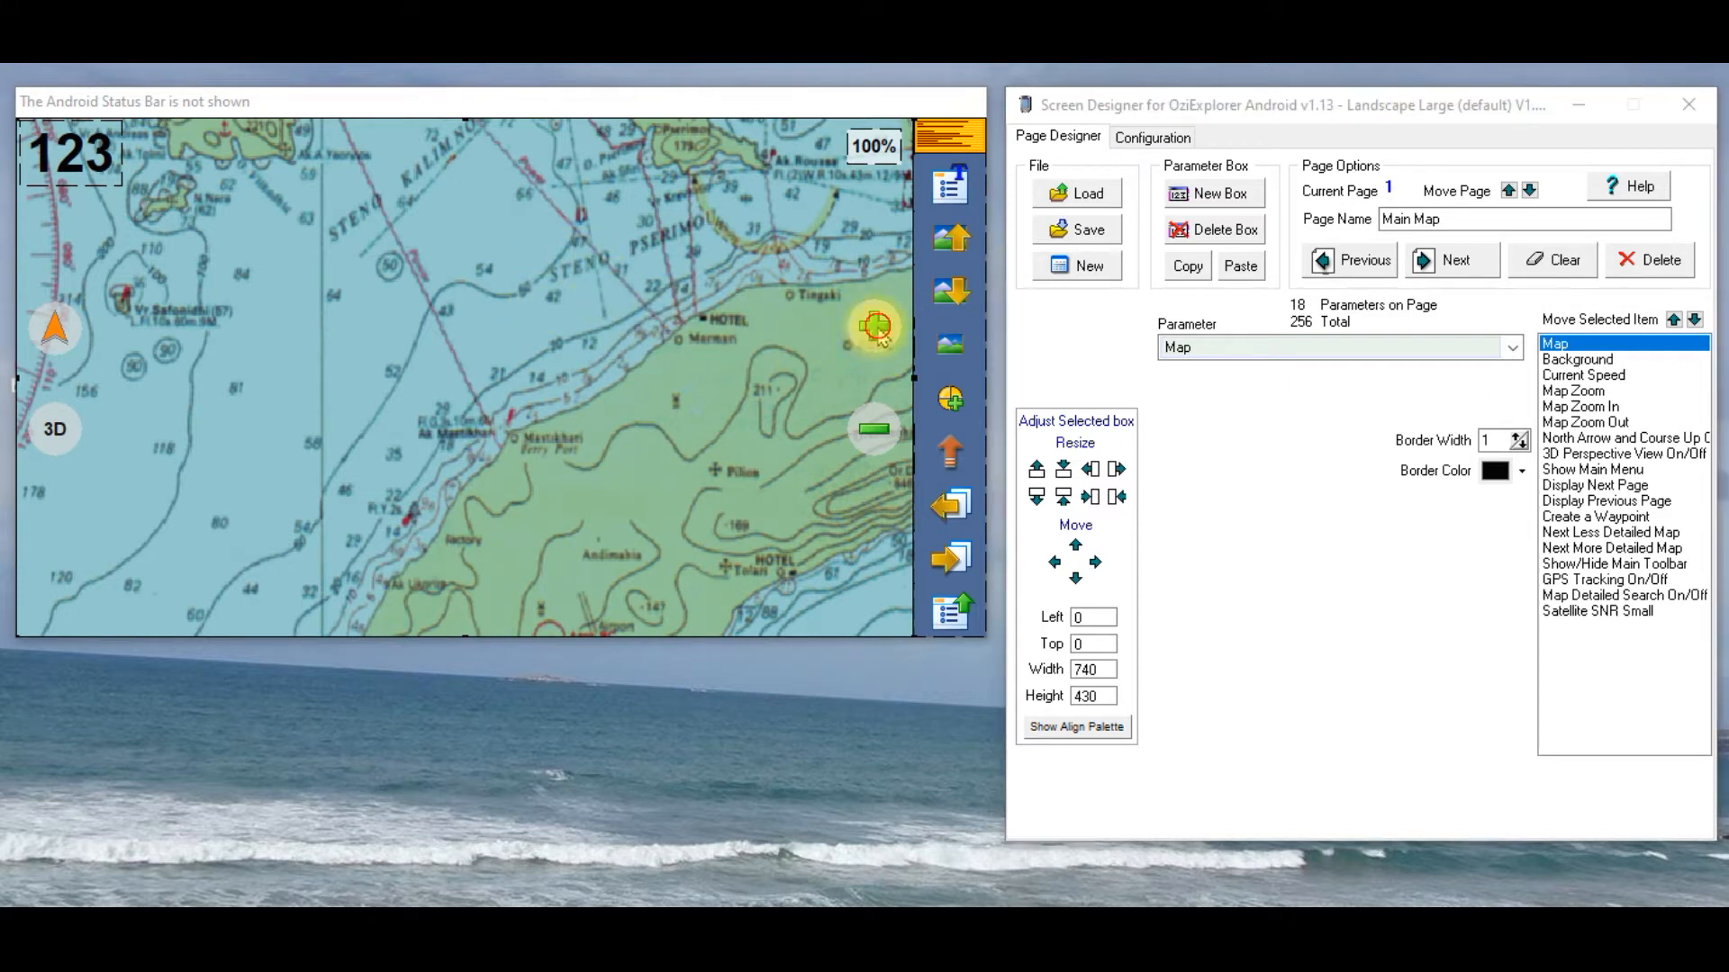
Step: Select the Map Zoom In button on the Main Map page
click(1579, 405)
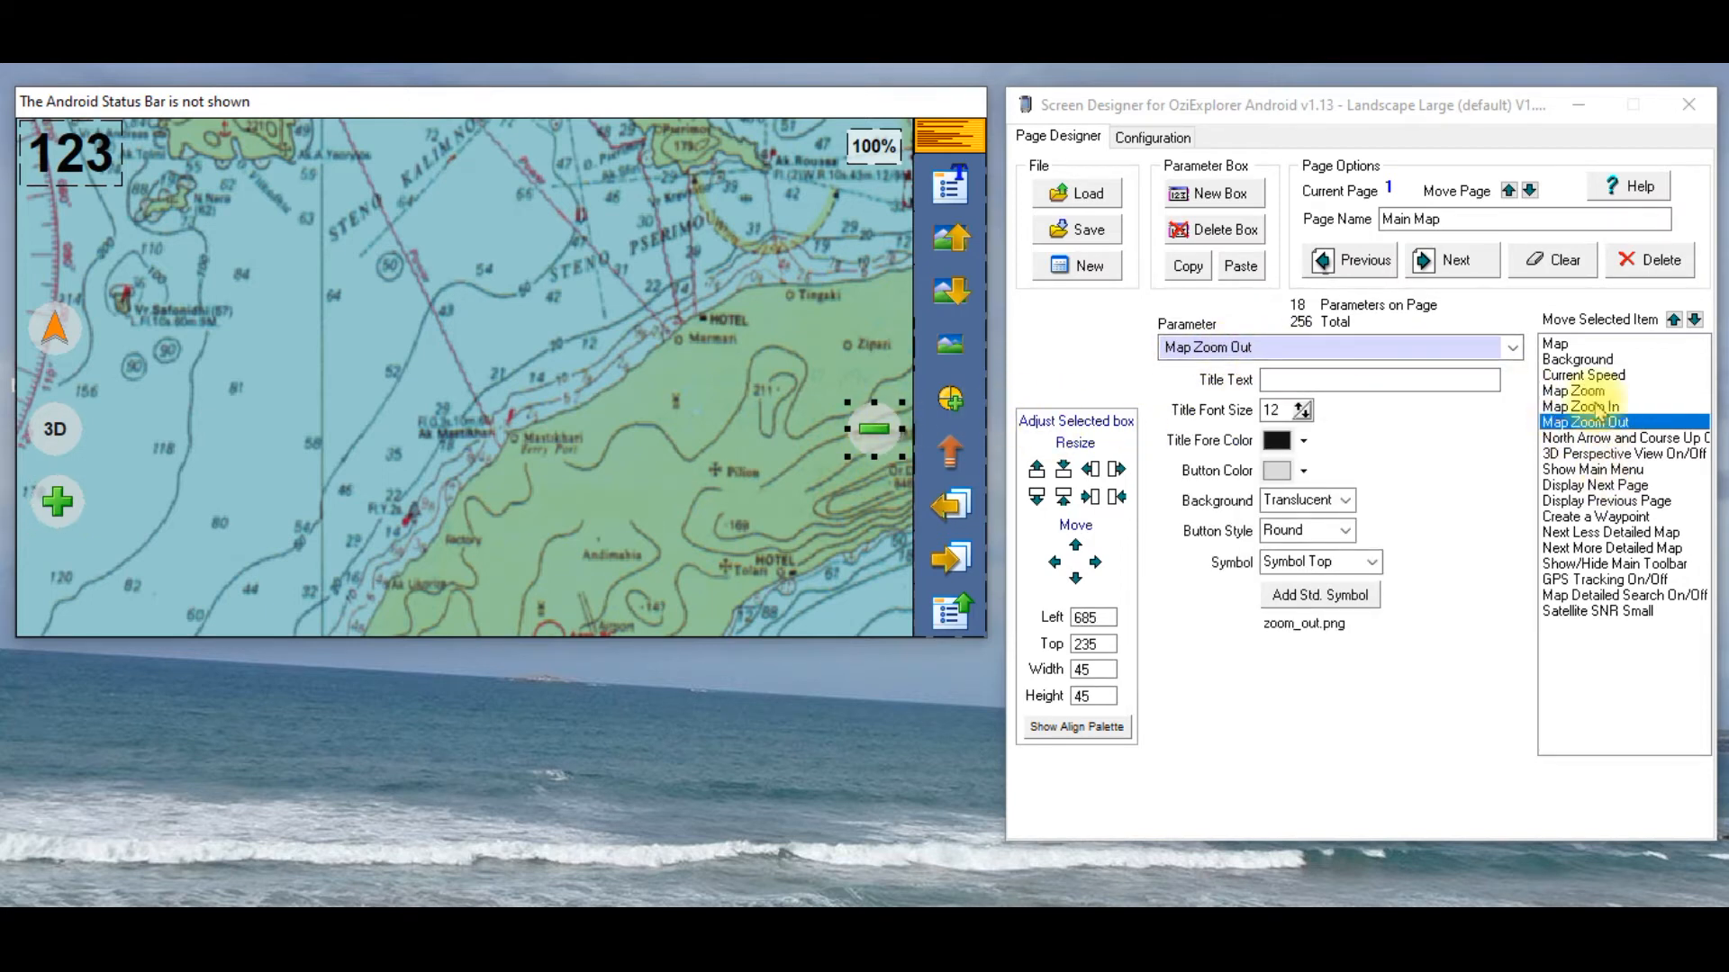
mouse_move(1576, 359)
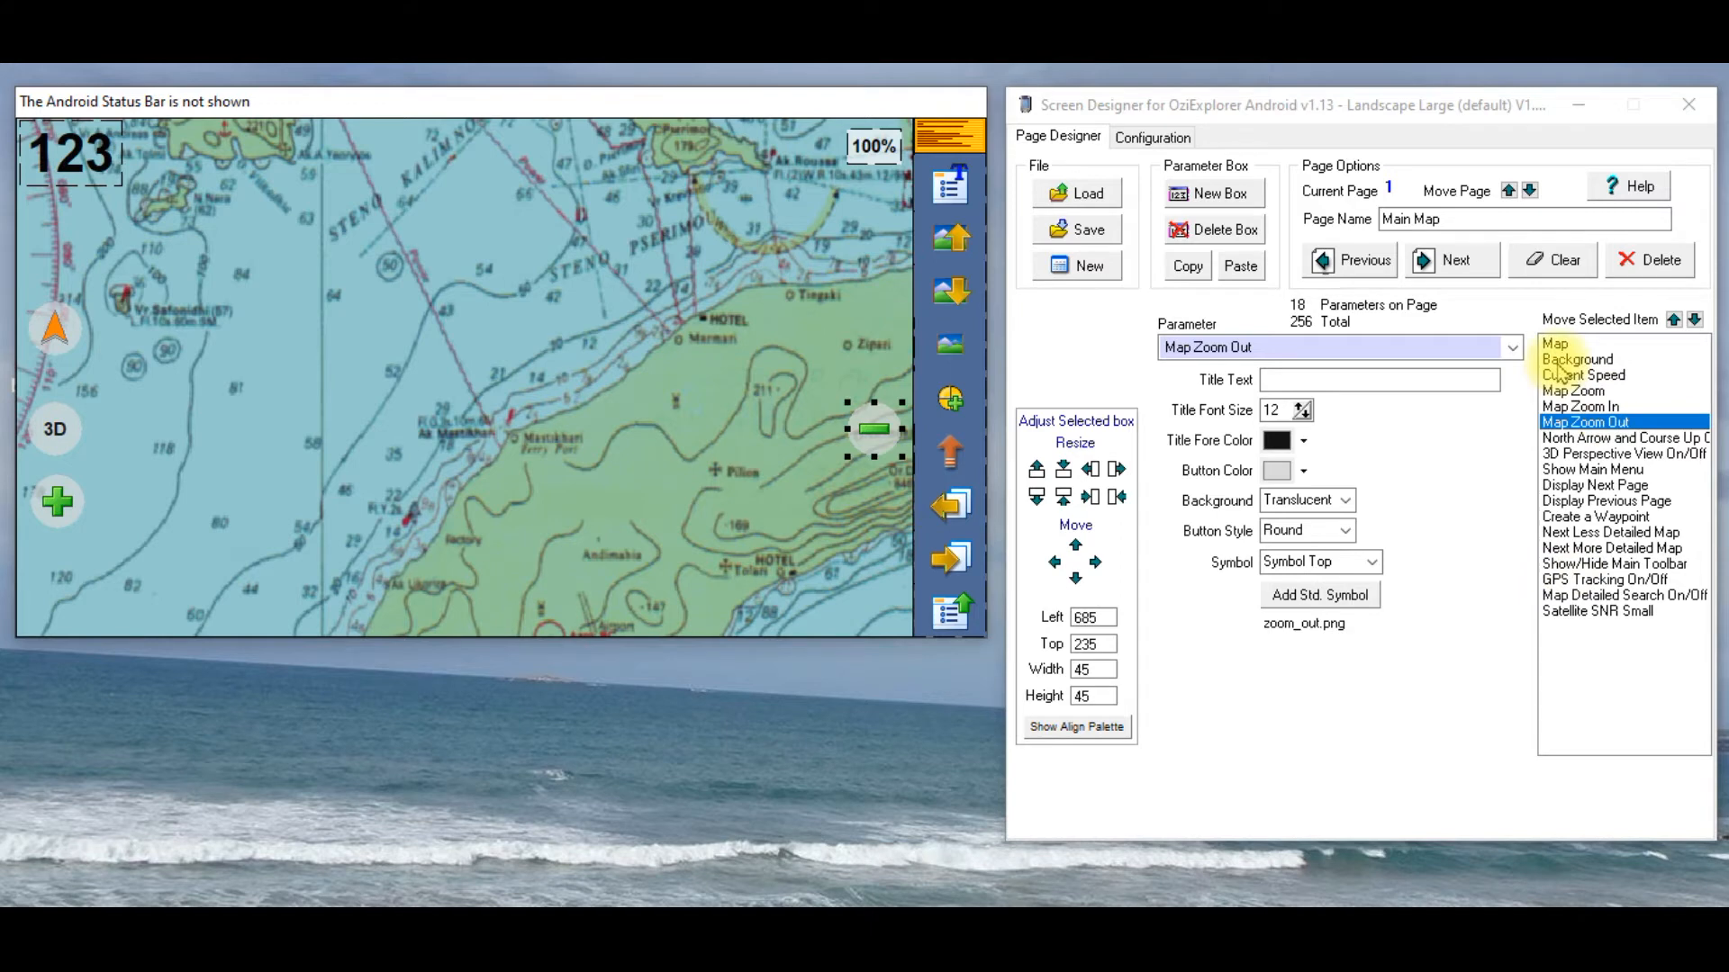
mouse_move(1620, 517)
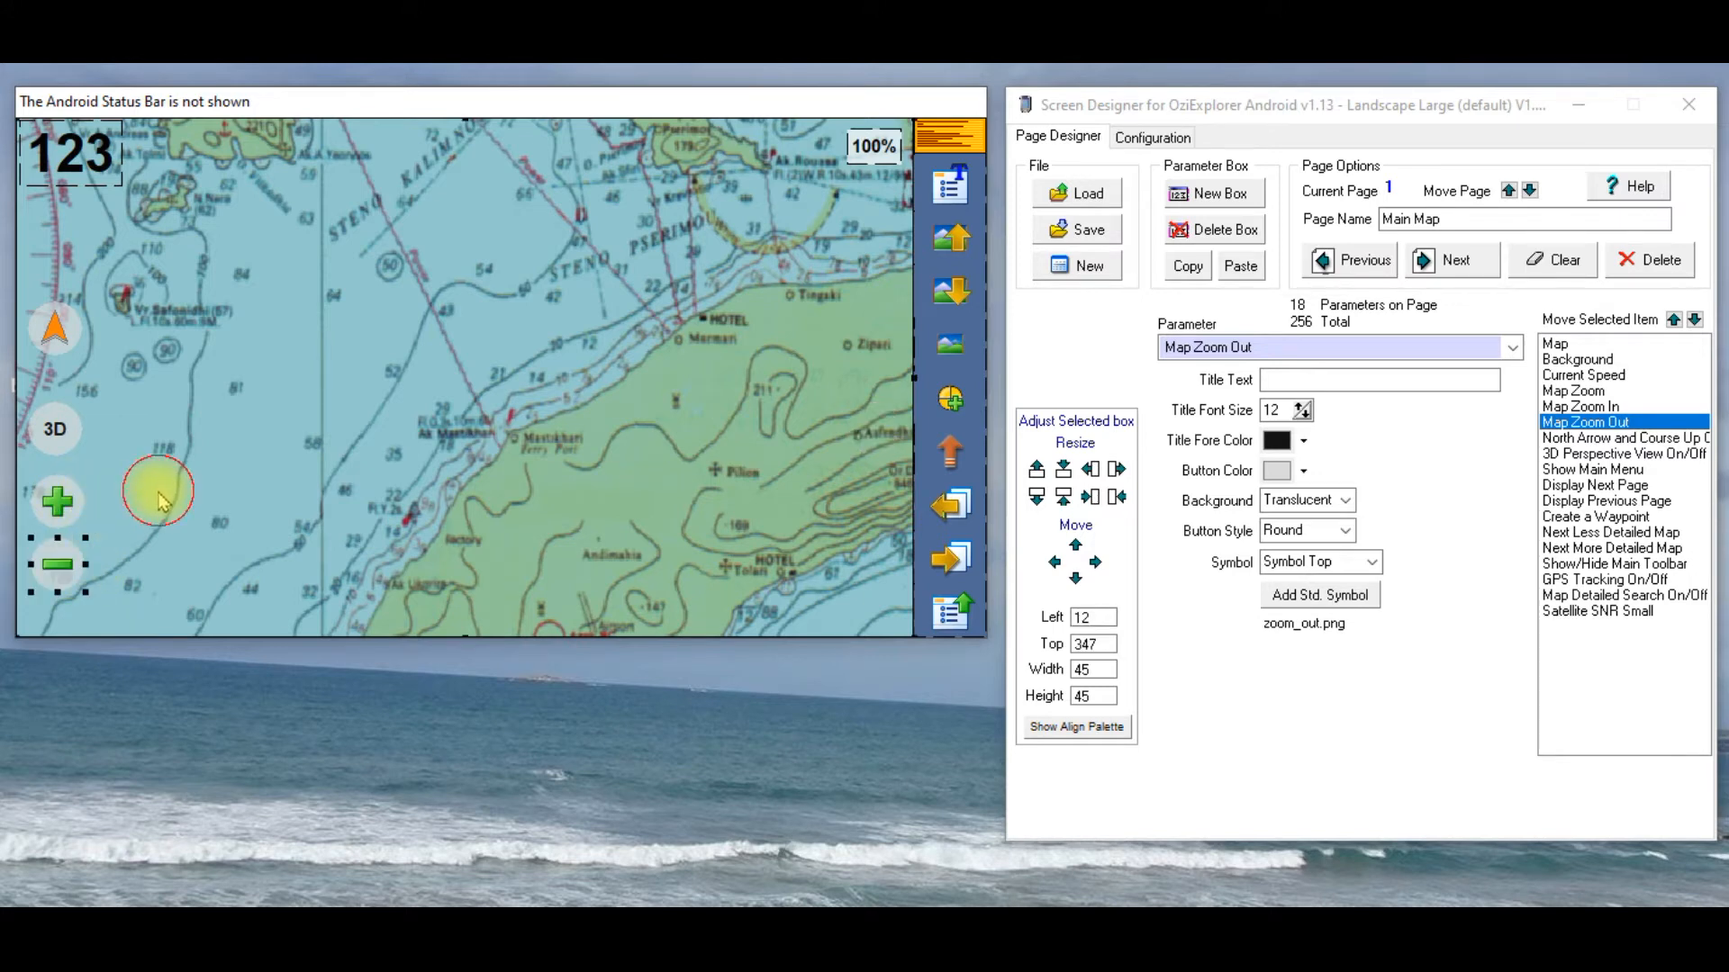
Step: Delete the 3D Perspective View and North Arrow boxes, leaving 16 parameters
click(1624, 453)
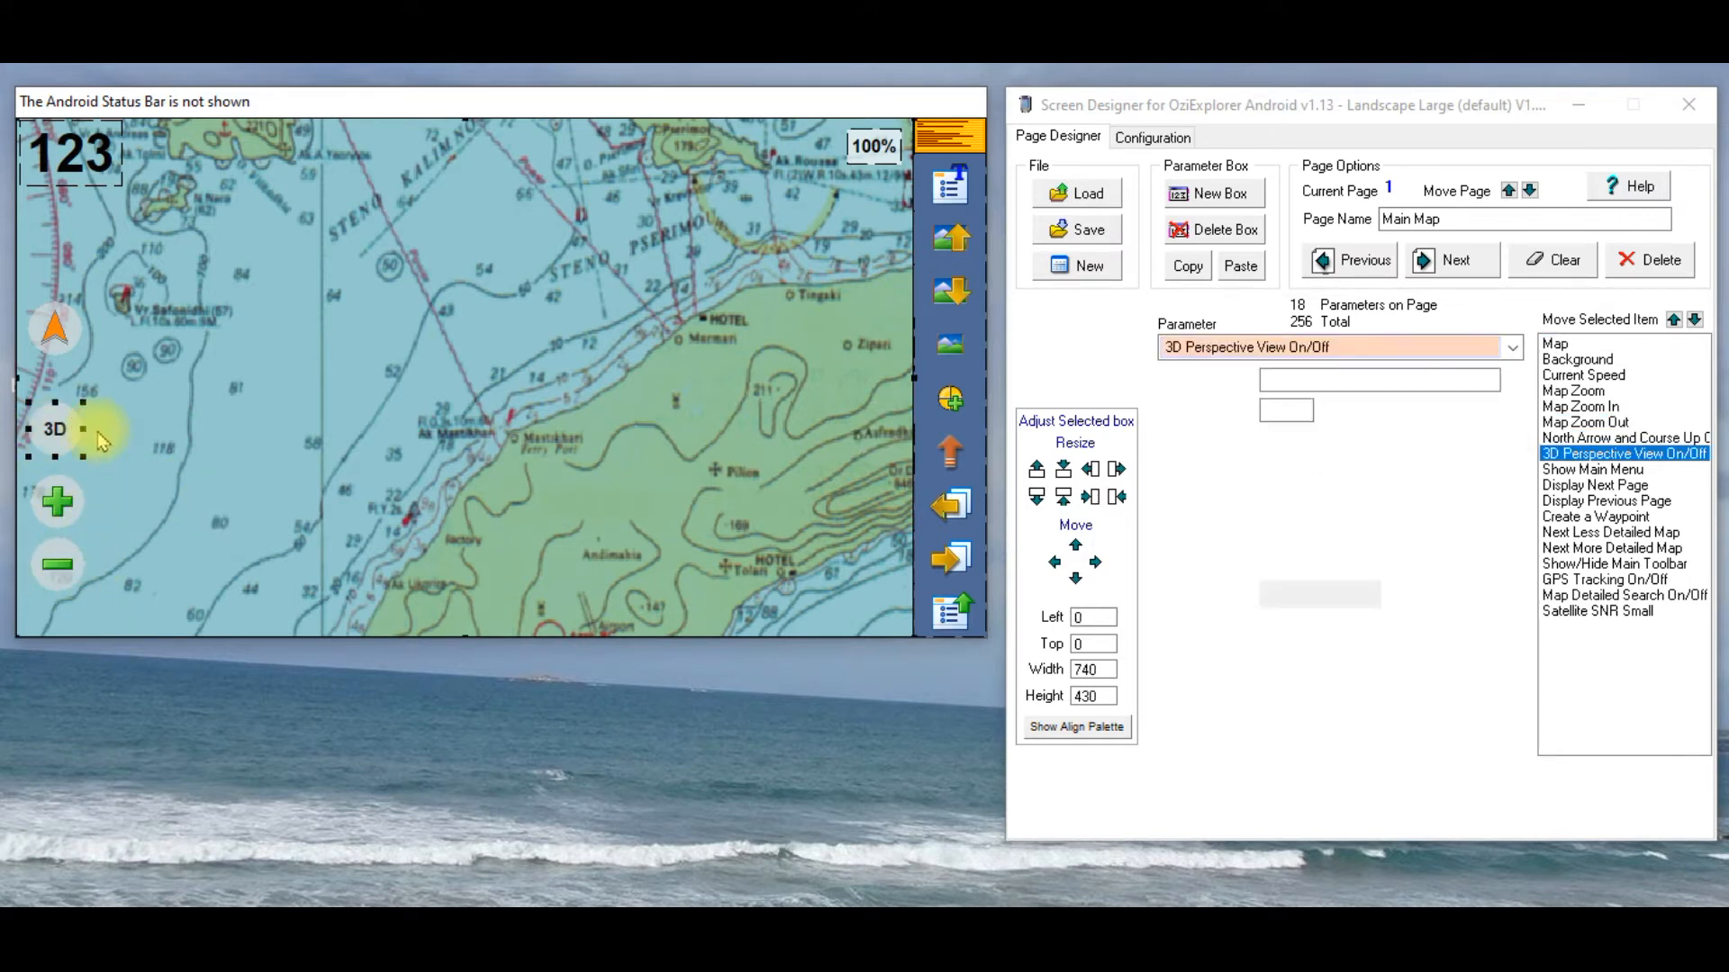
click(52, 429)
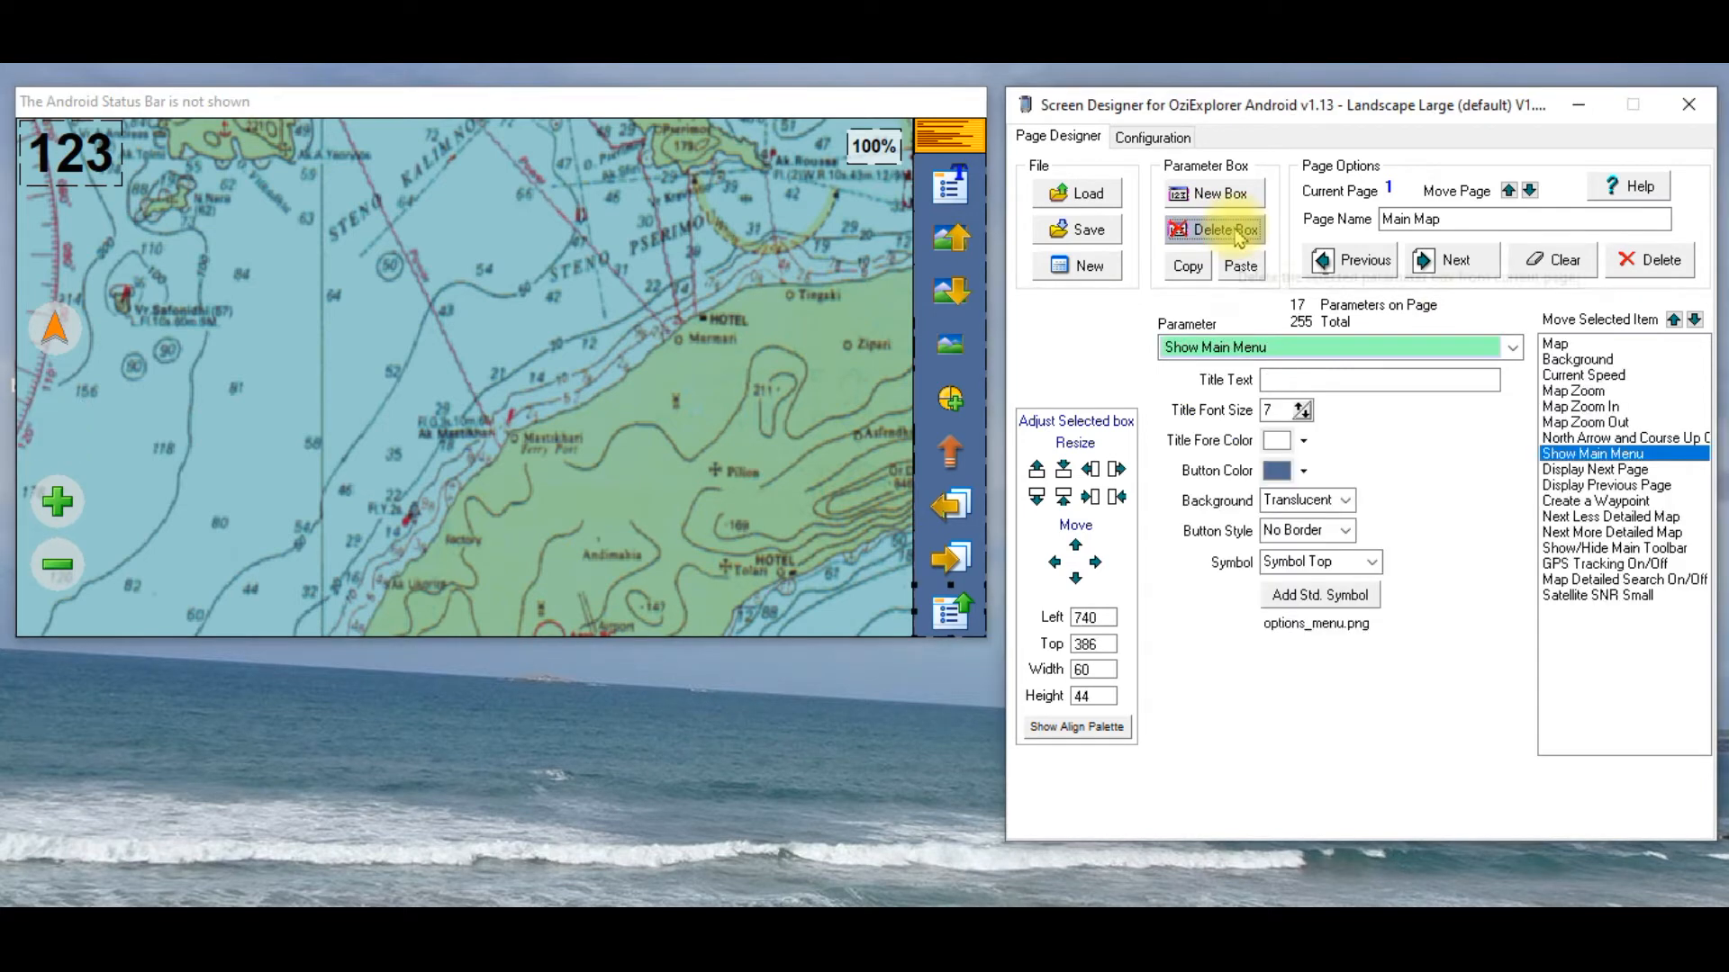
click(1623, 437)
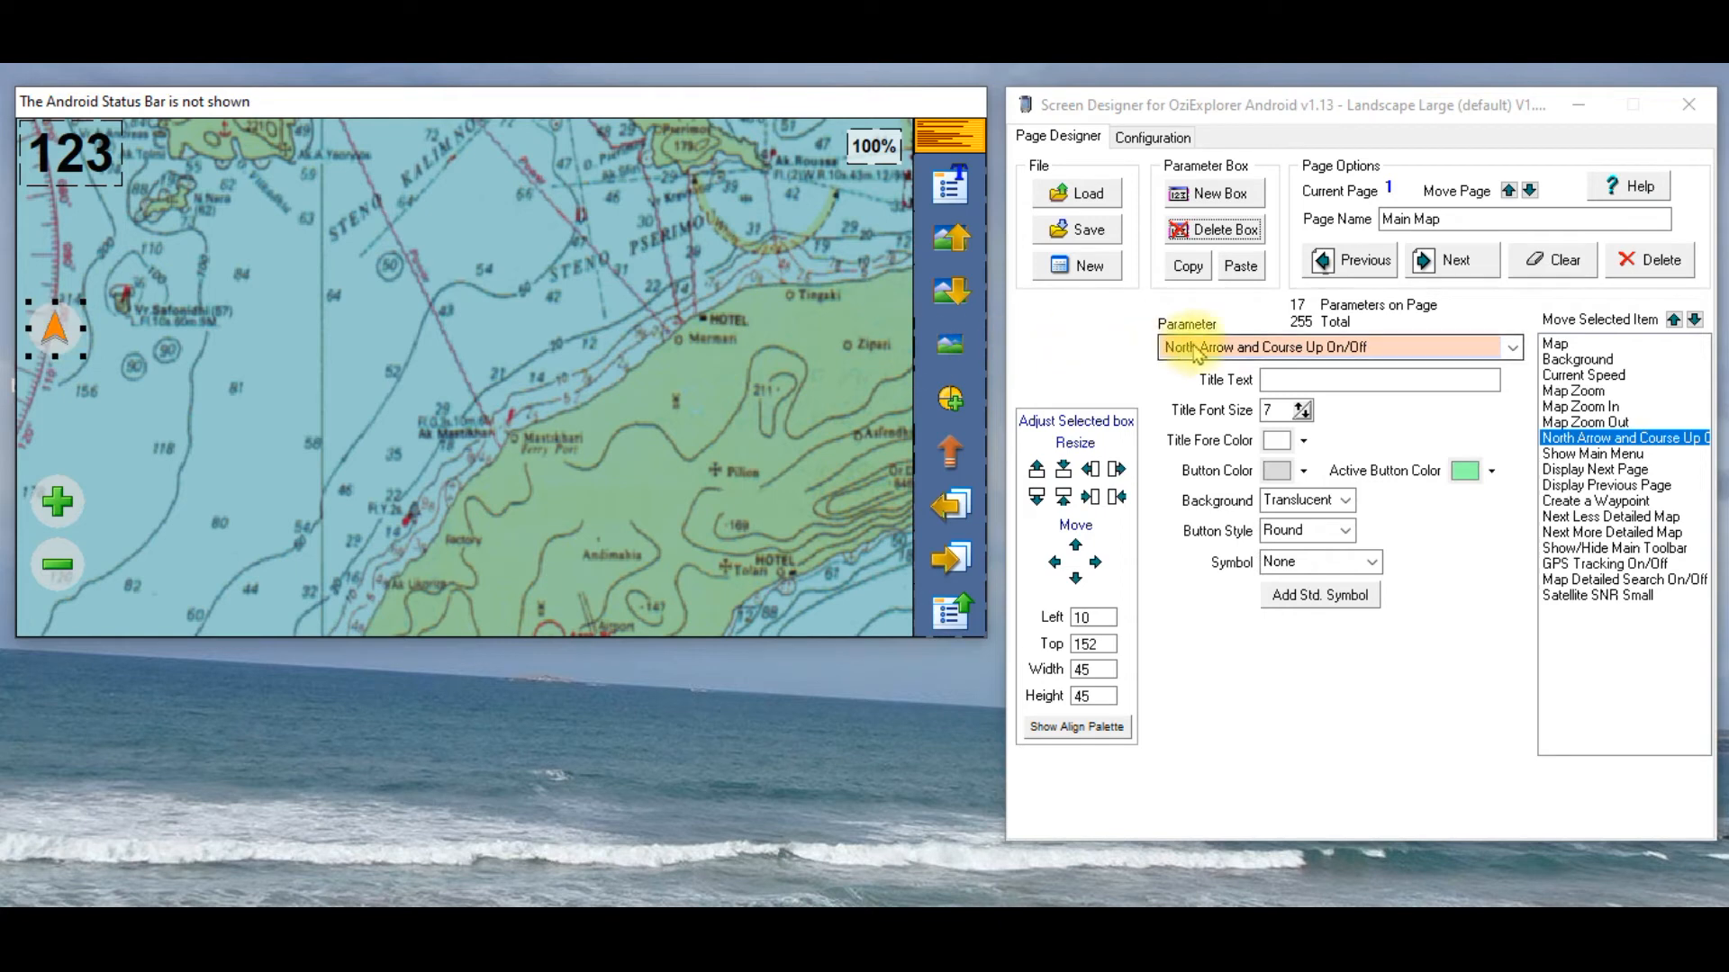
mouse_move(1246, 351)
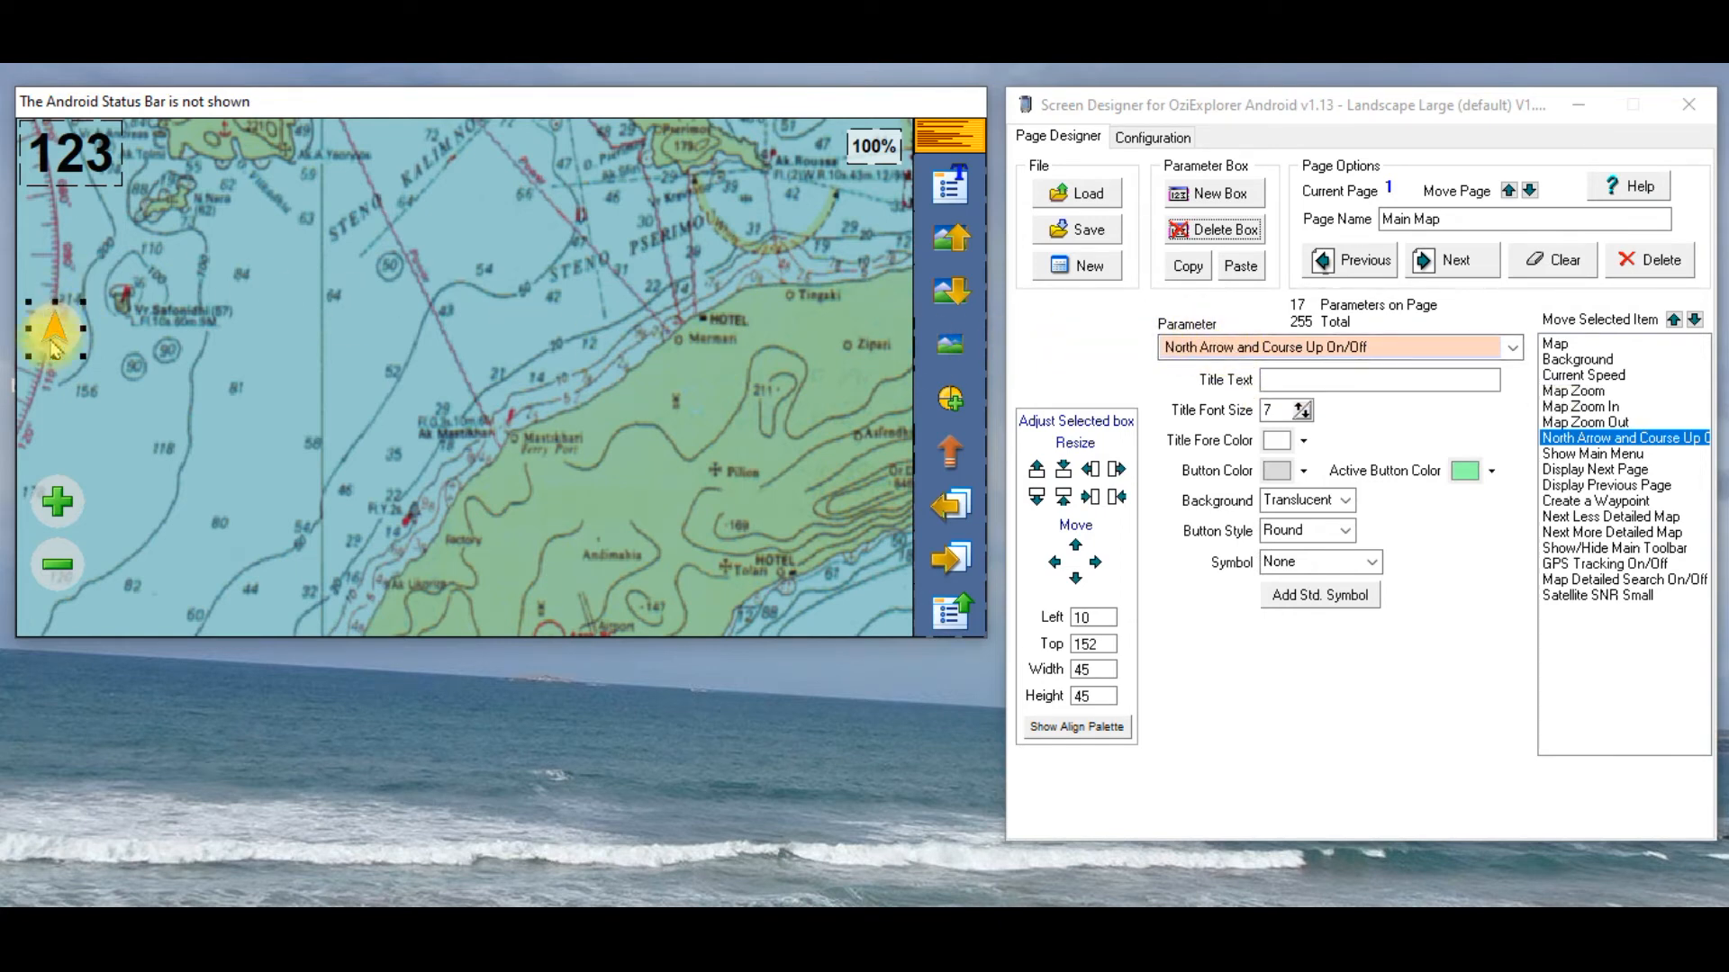
mouse_move(99, 342)
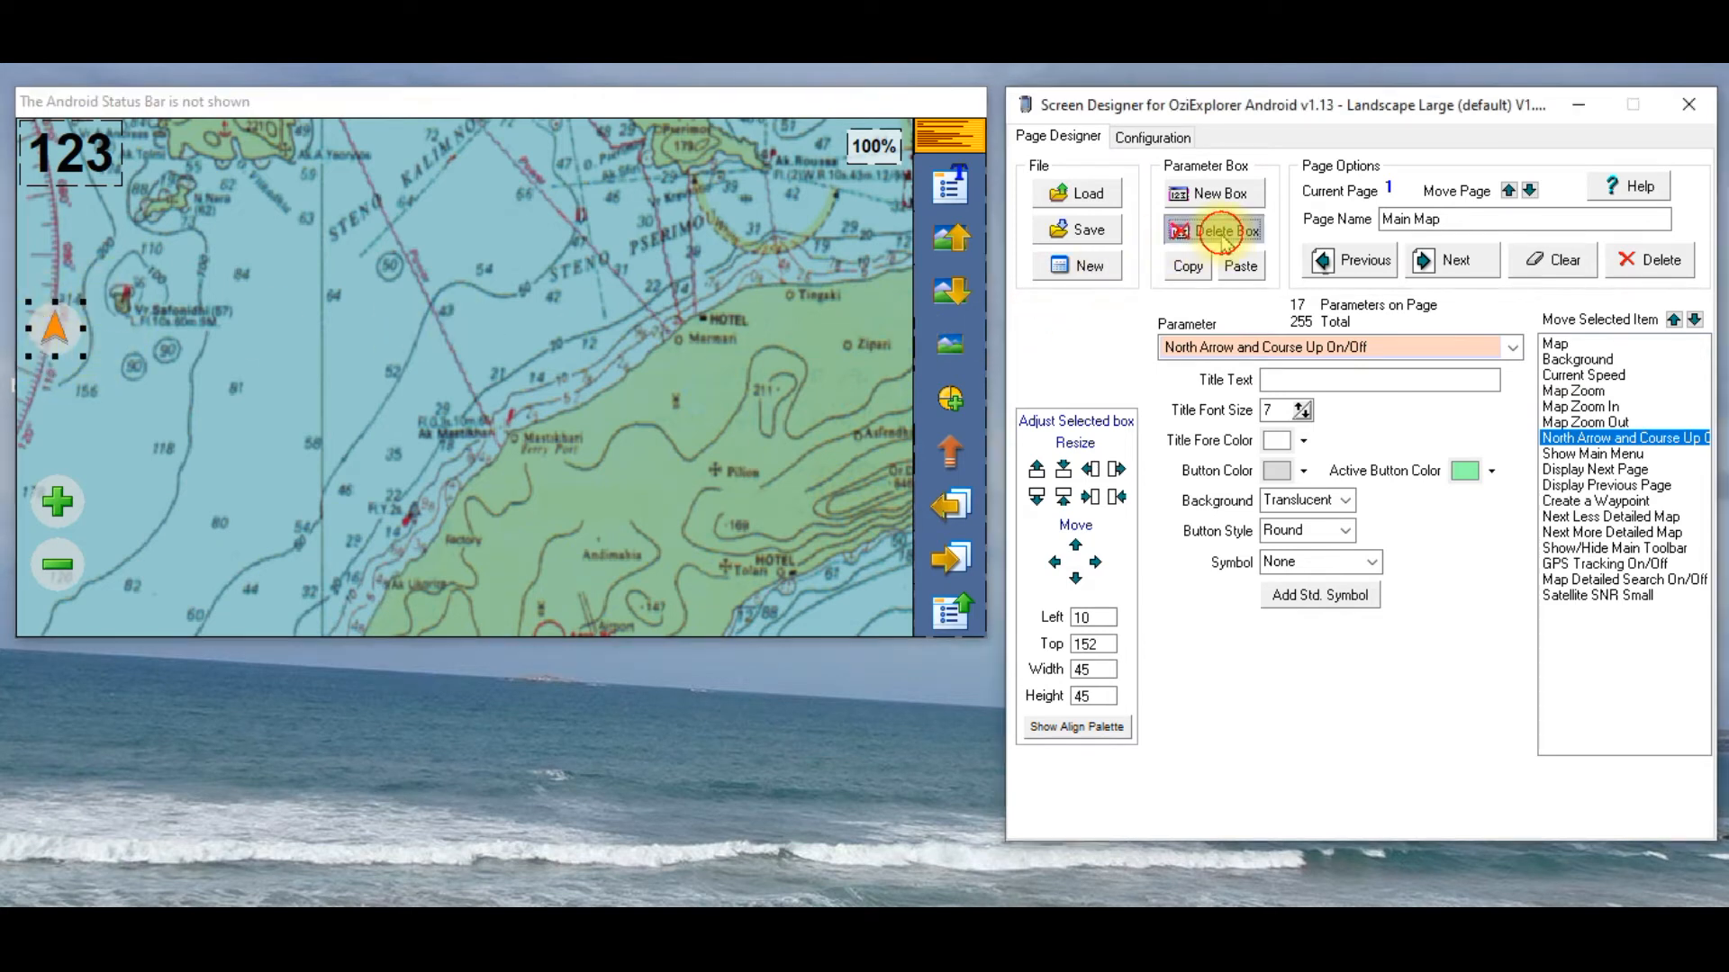
click(1212, 228)
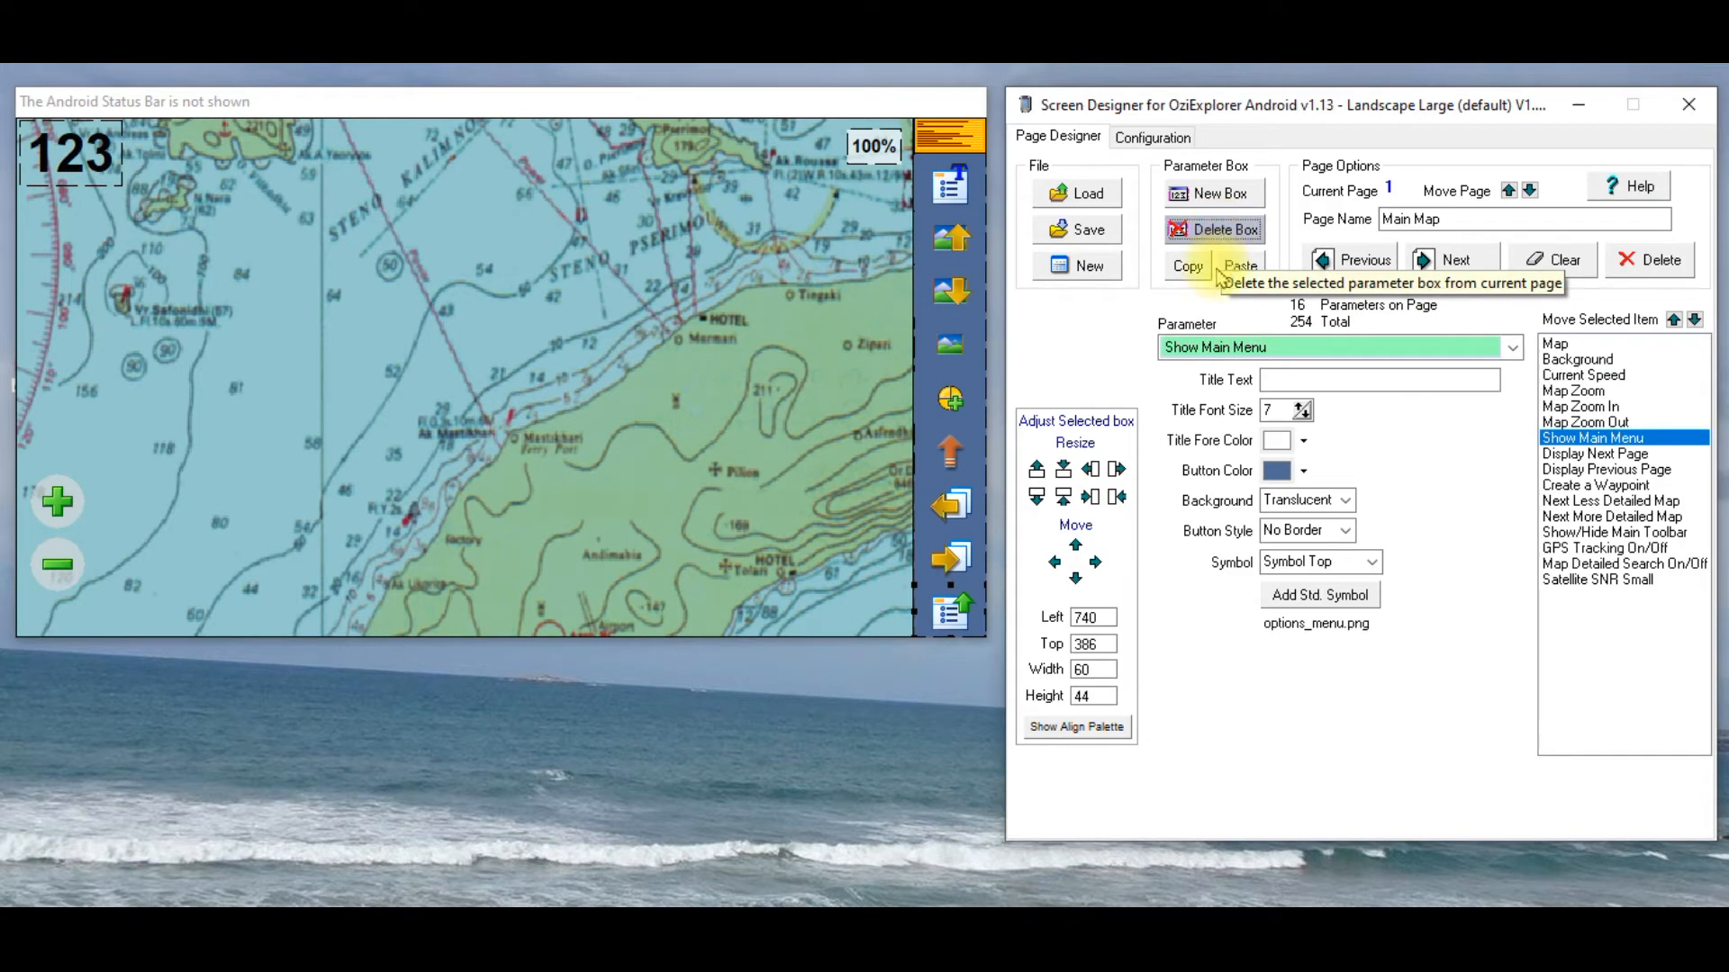
mouse_move(1075, 229)
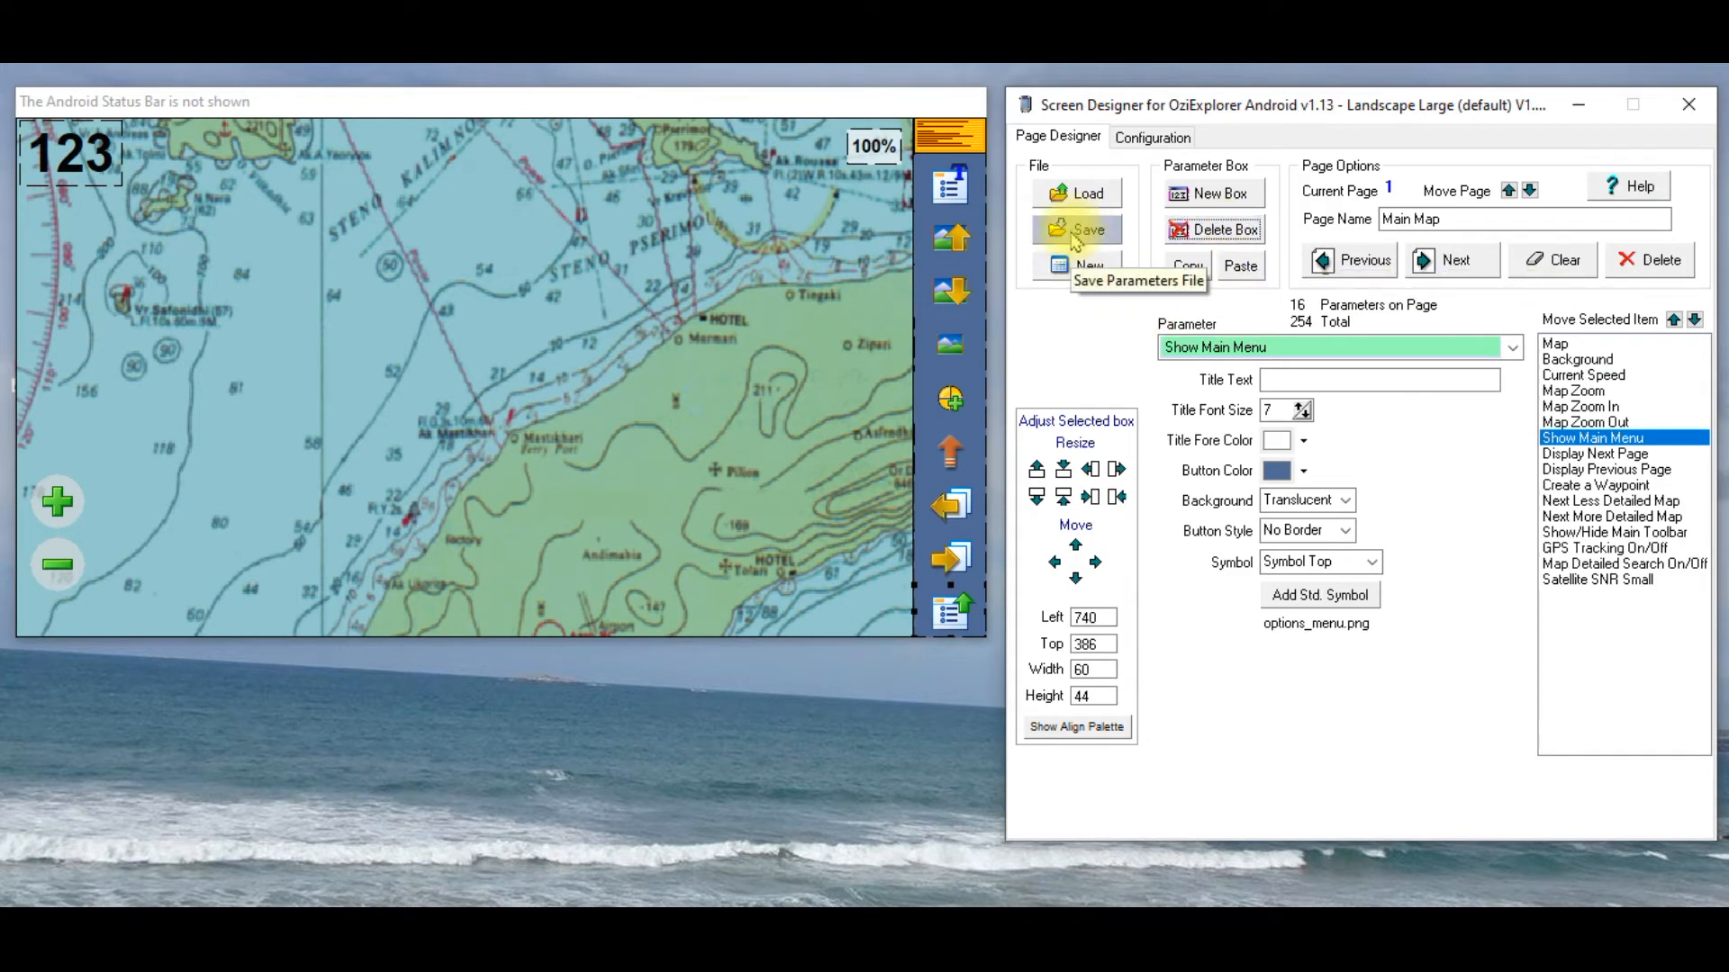
Step: Save the skin as Landscape Large (default) V2 -test.pa1
click(1086, 228)
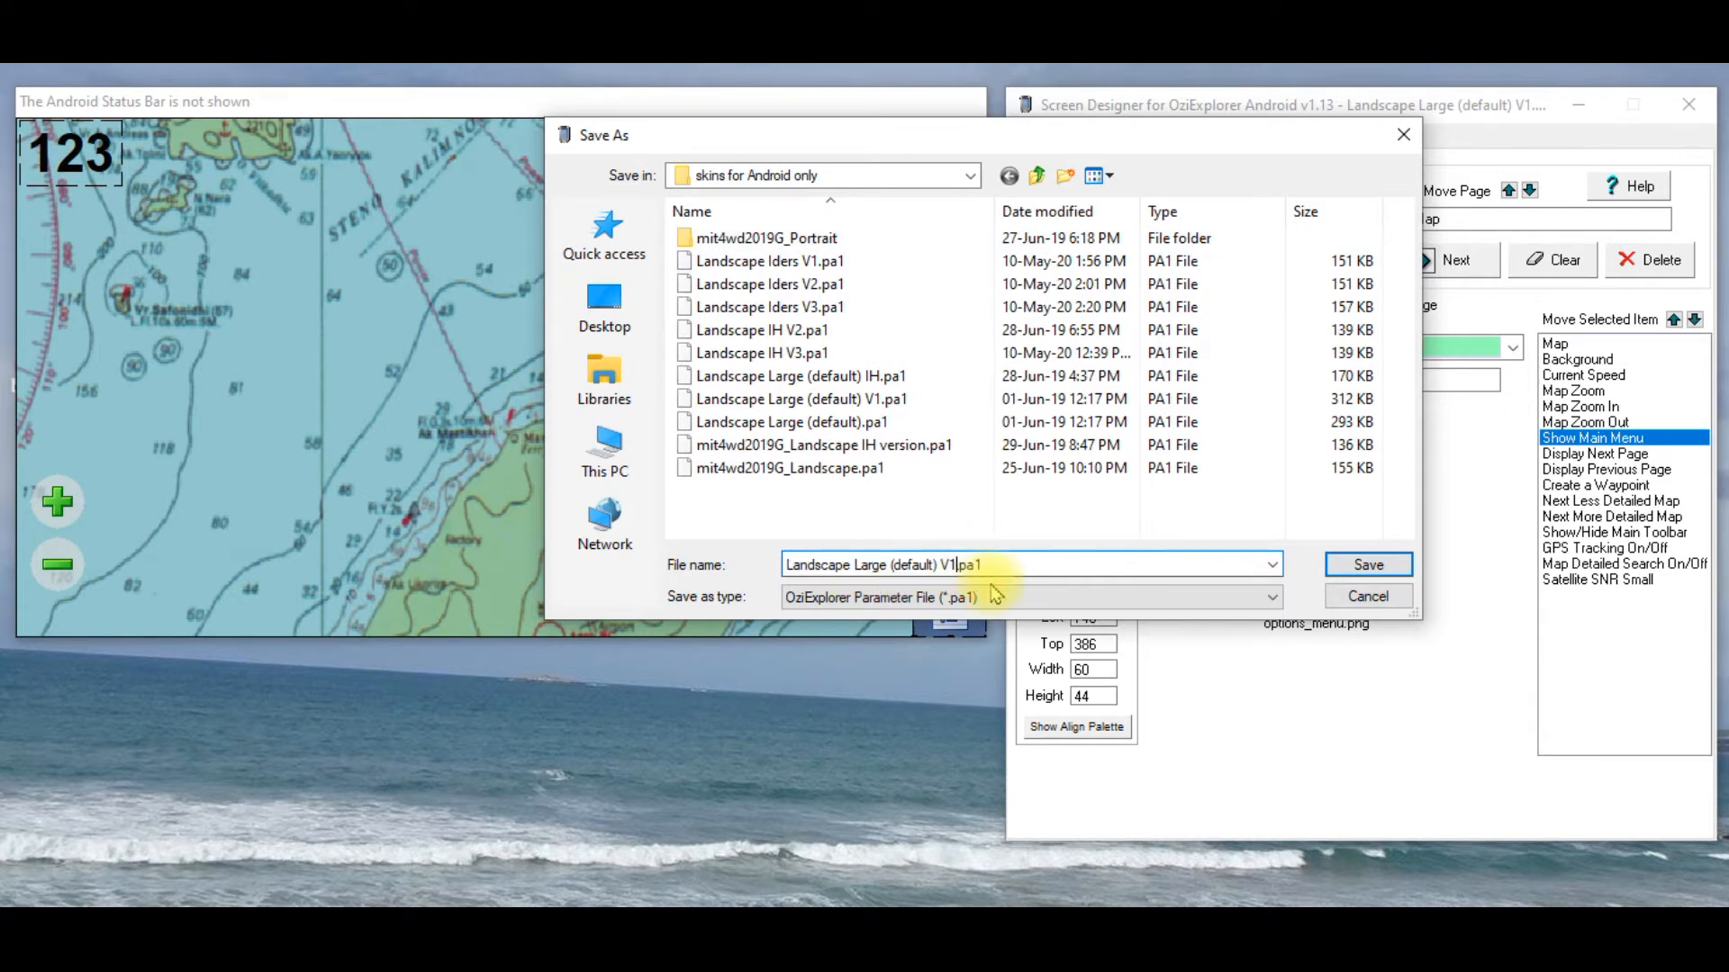
text(V2 -)
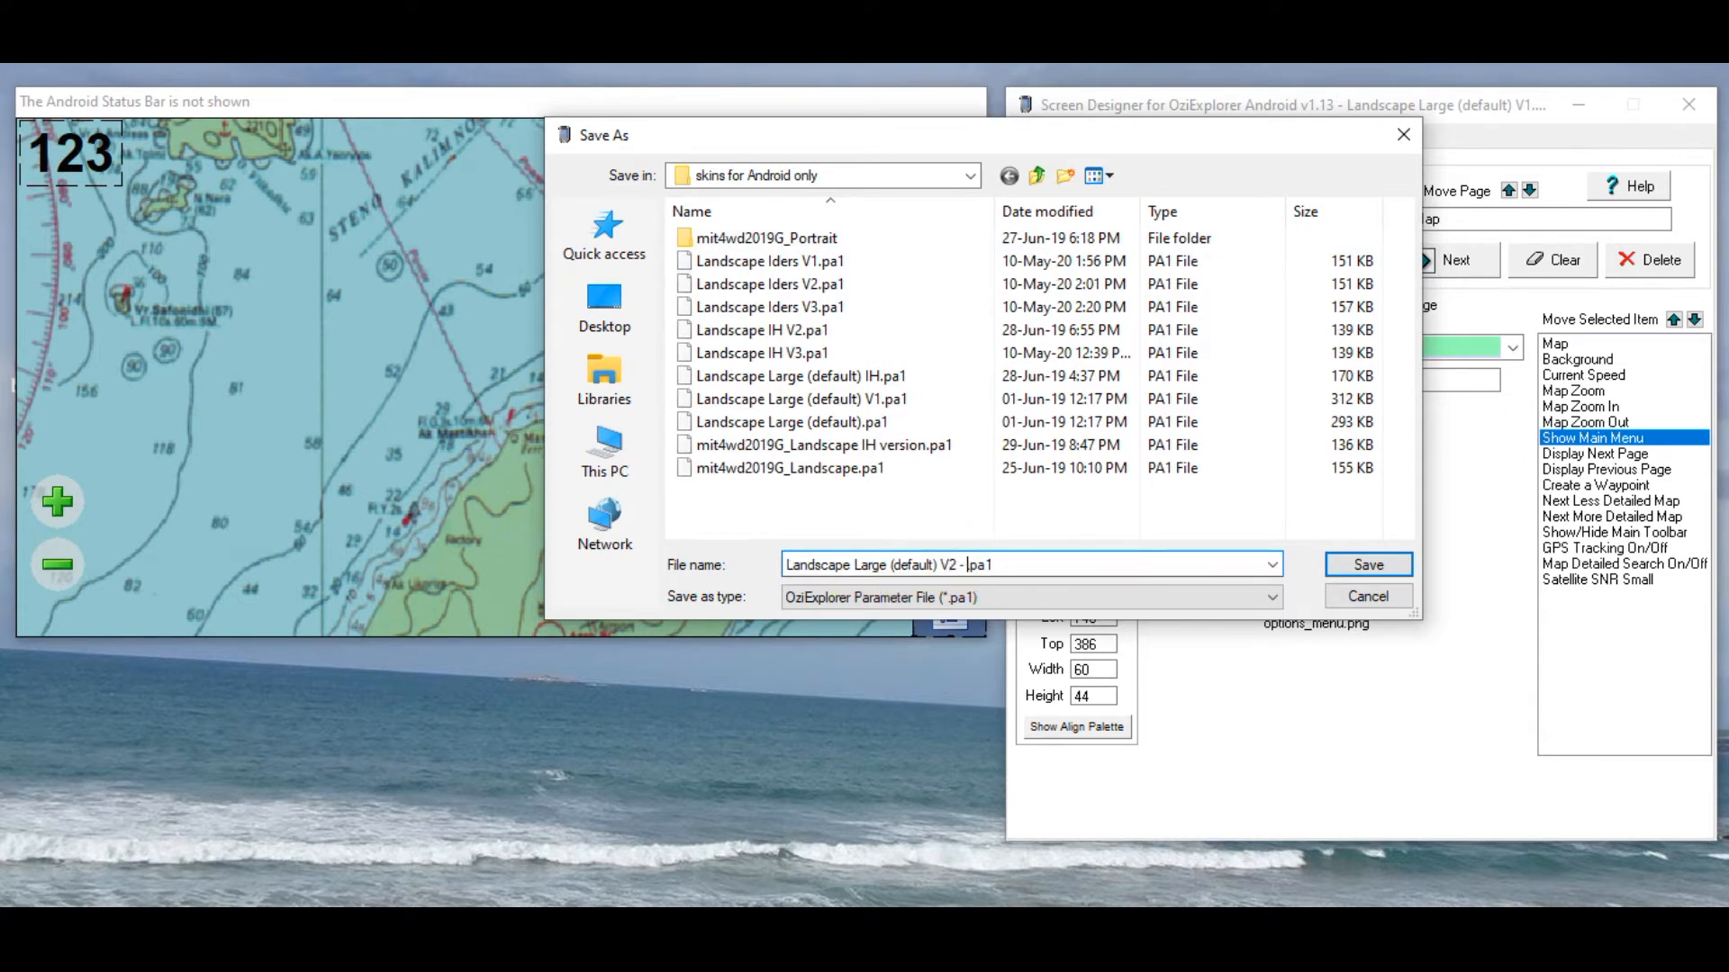
text(test)
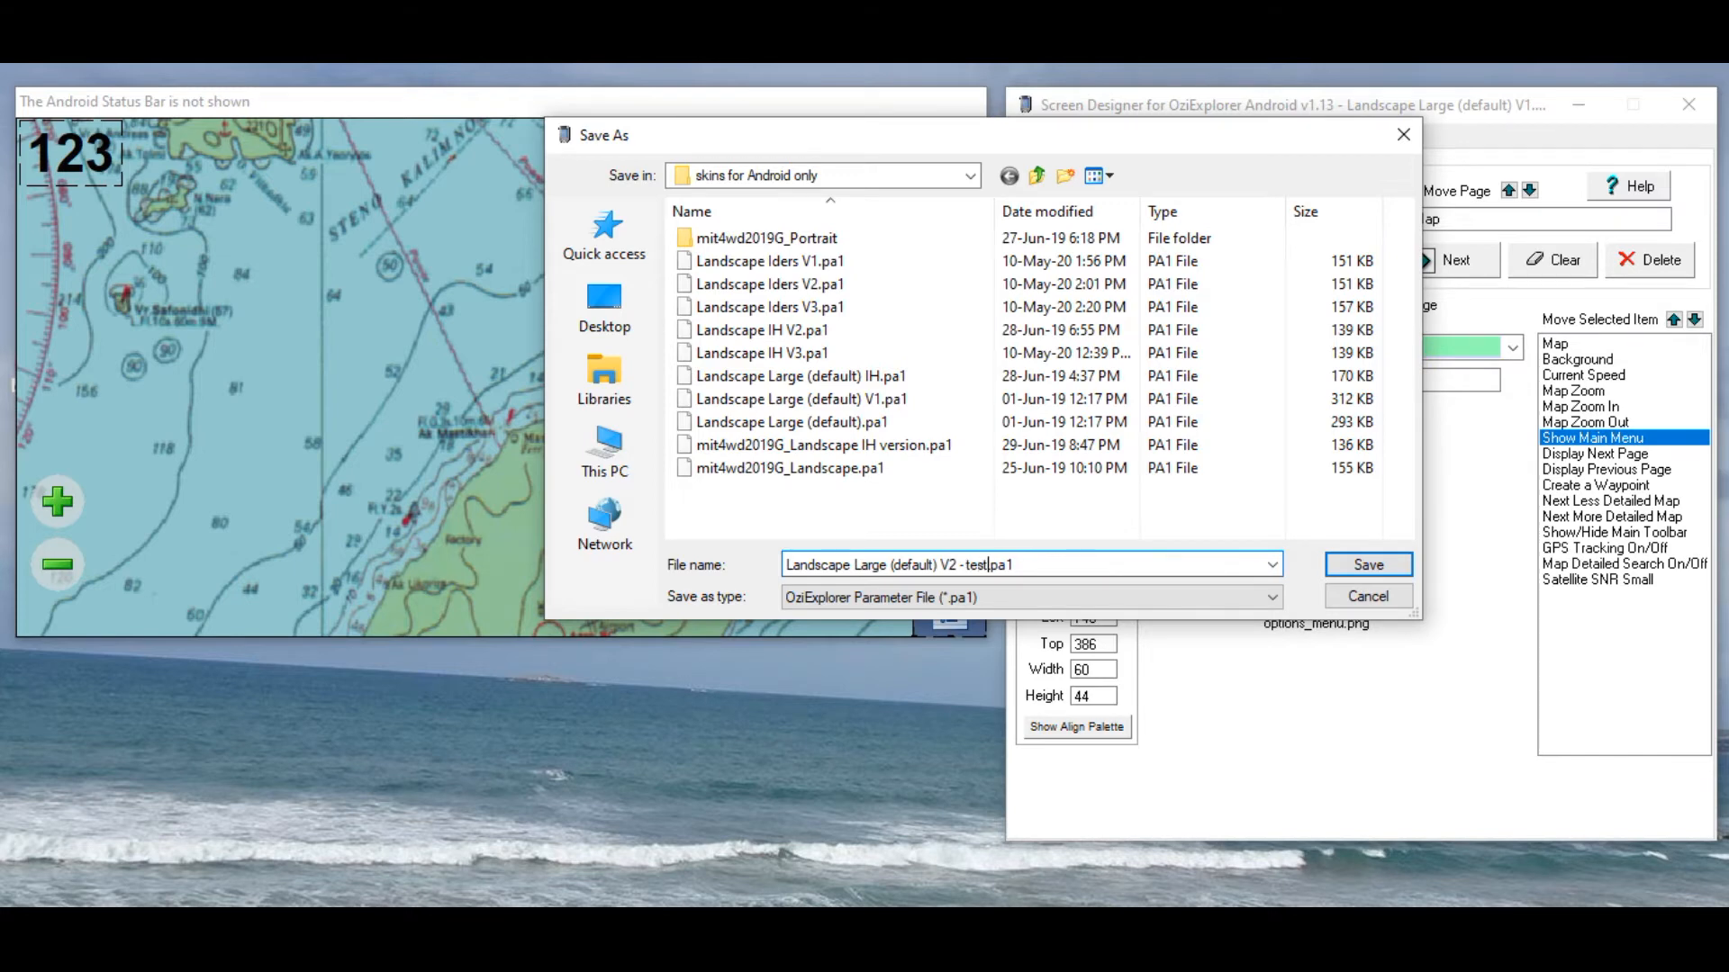
click(1367, 564)
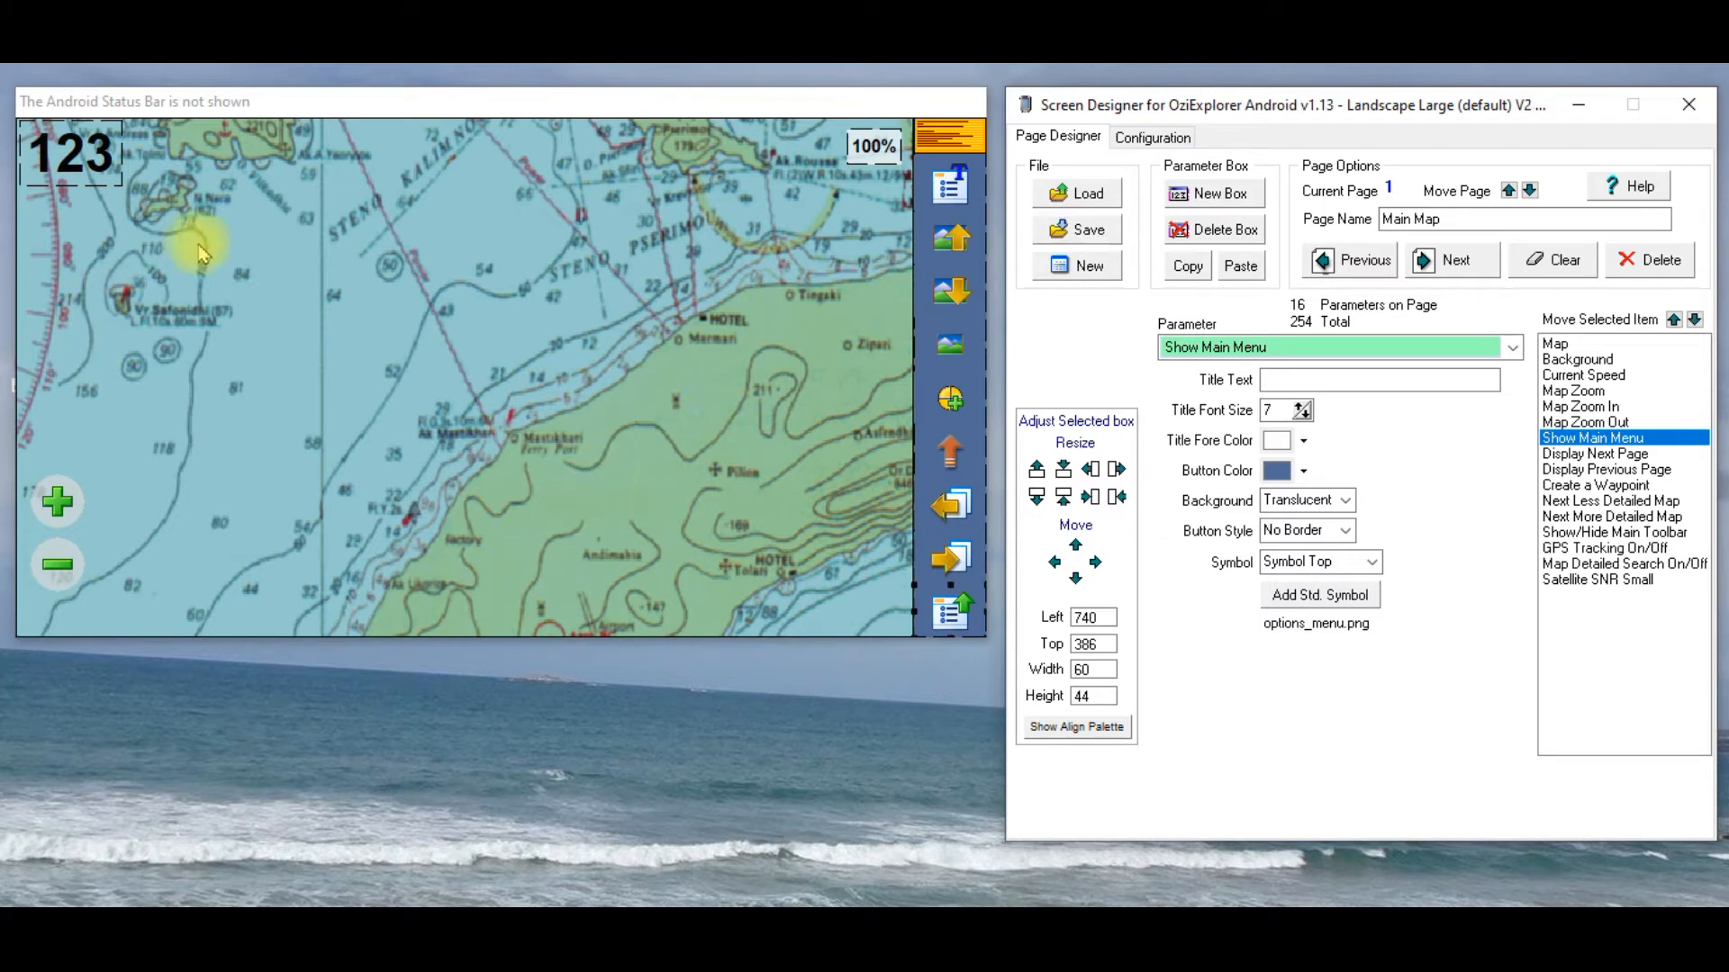
mouse_move(794, 364)
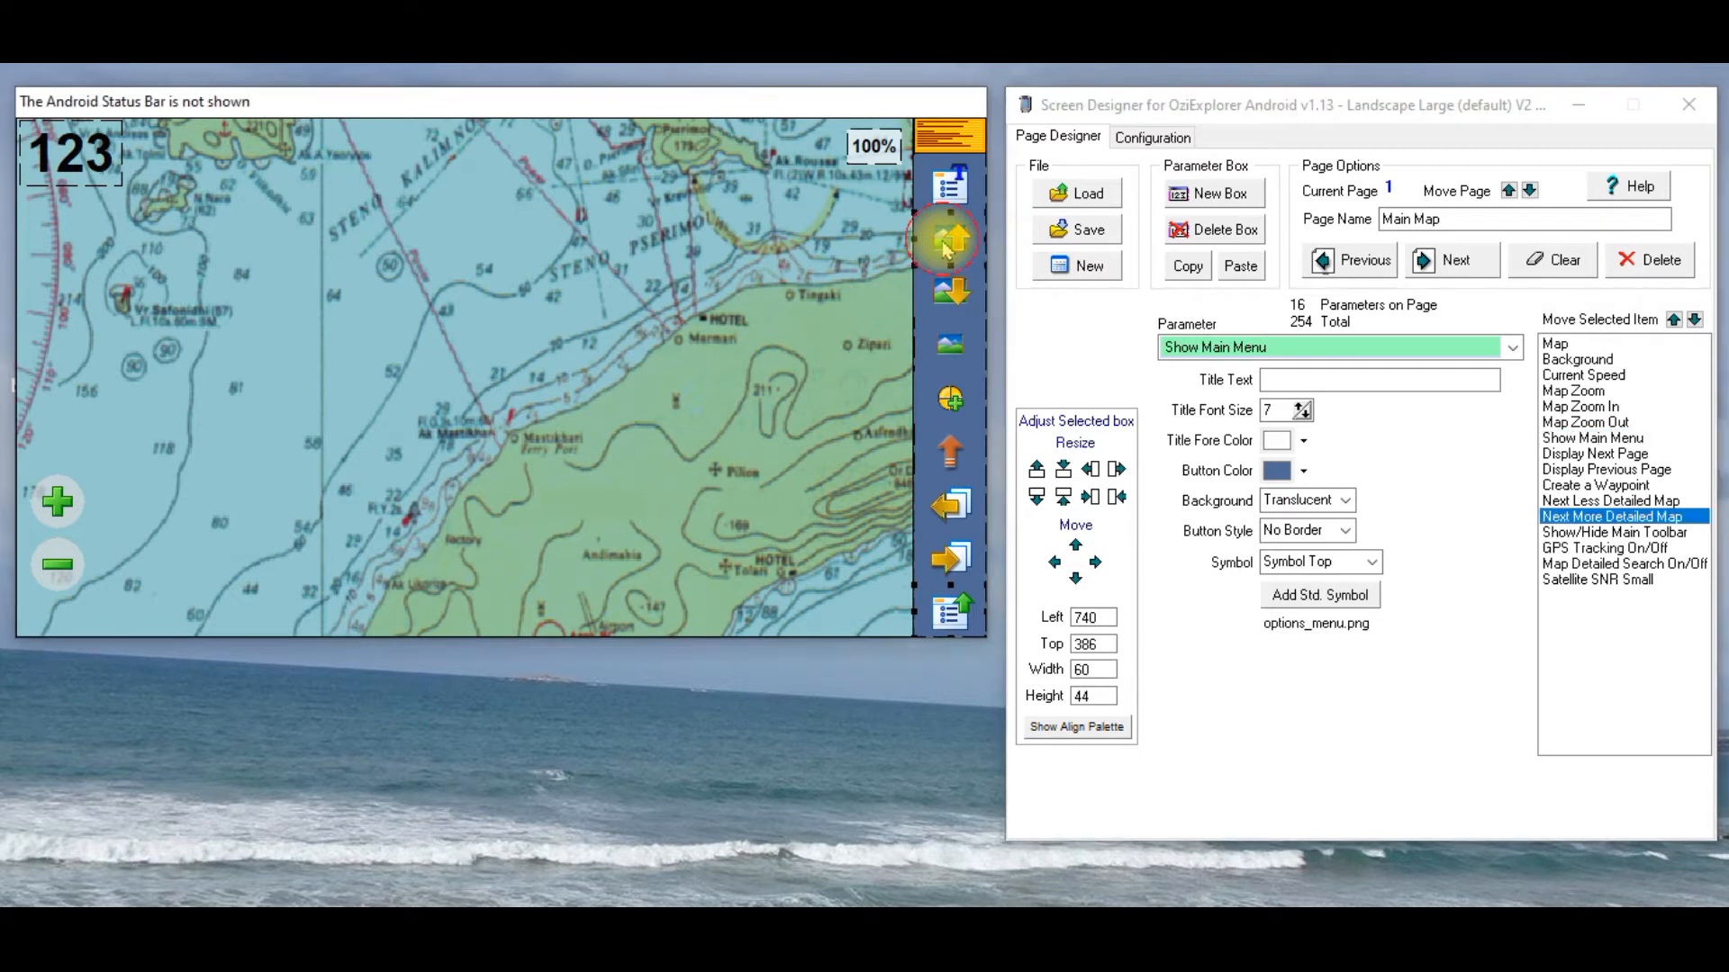
click(946, 239)
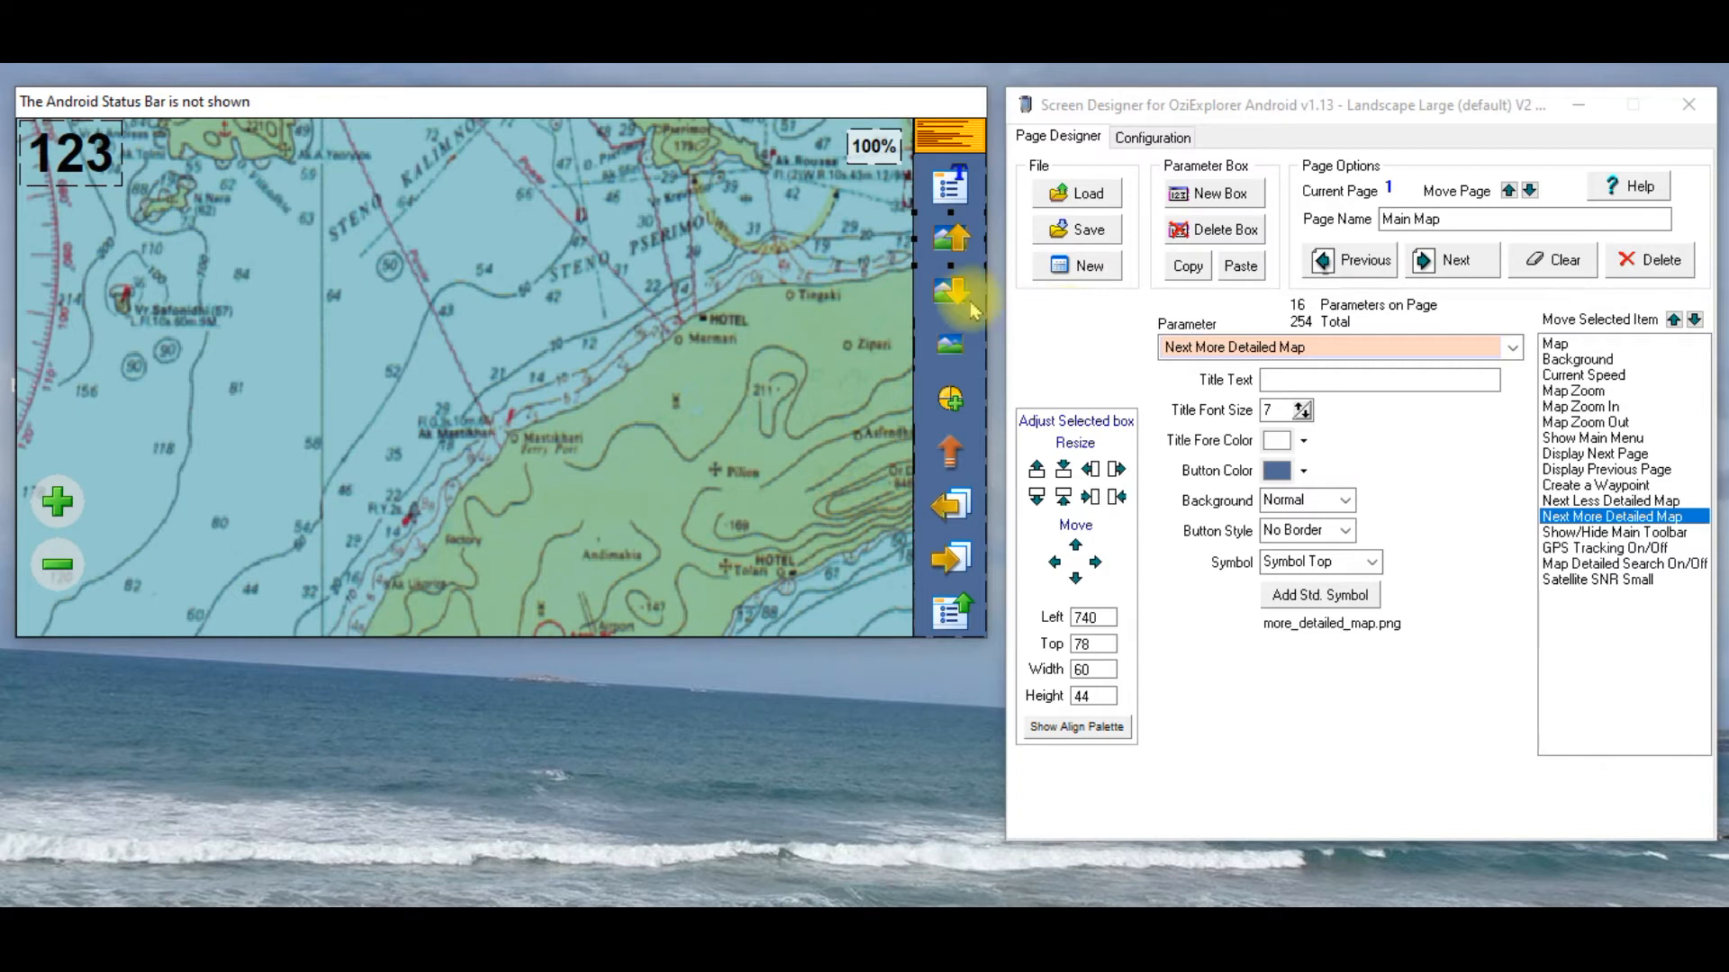
click(1611, 501)
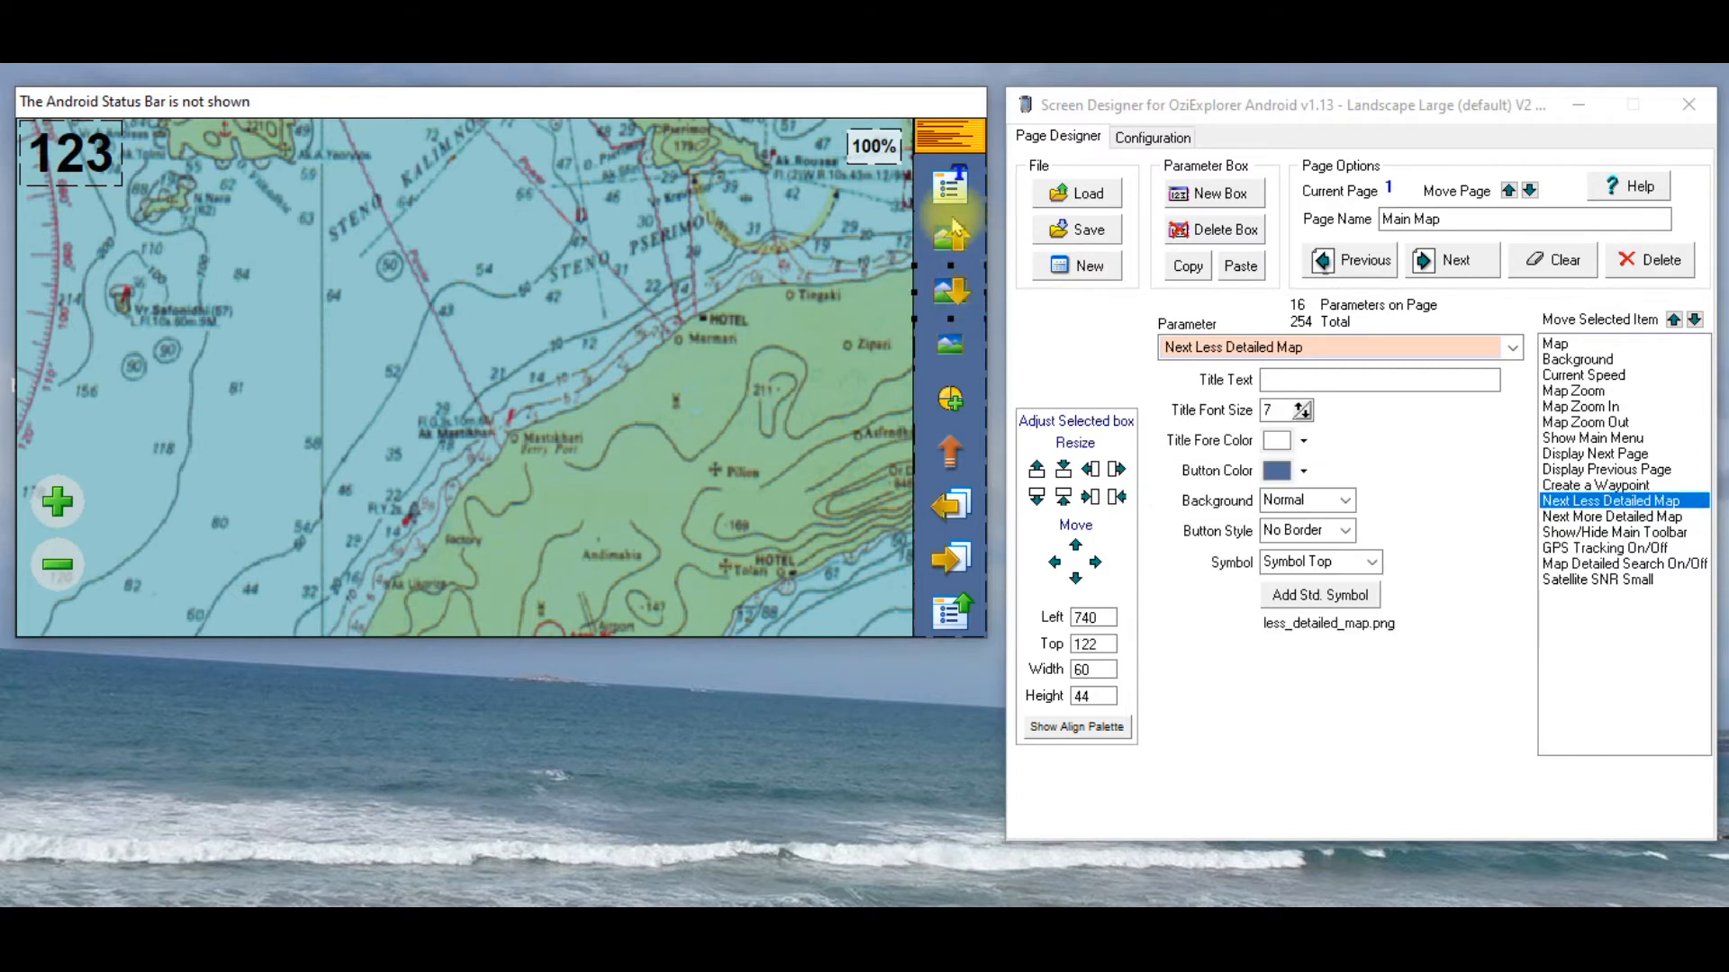
click(1614, 517)
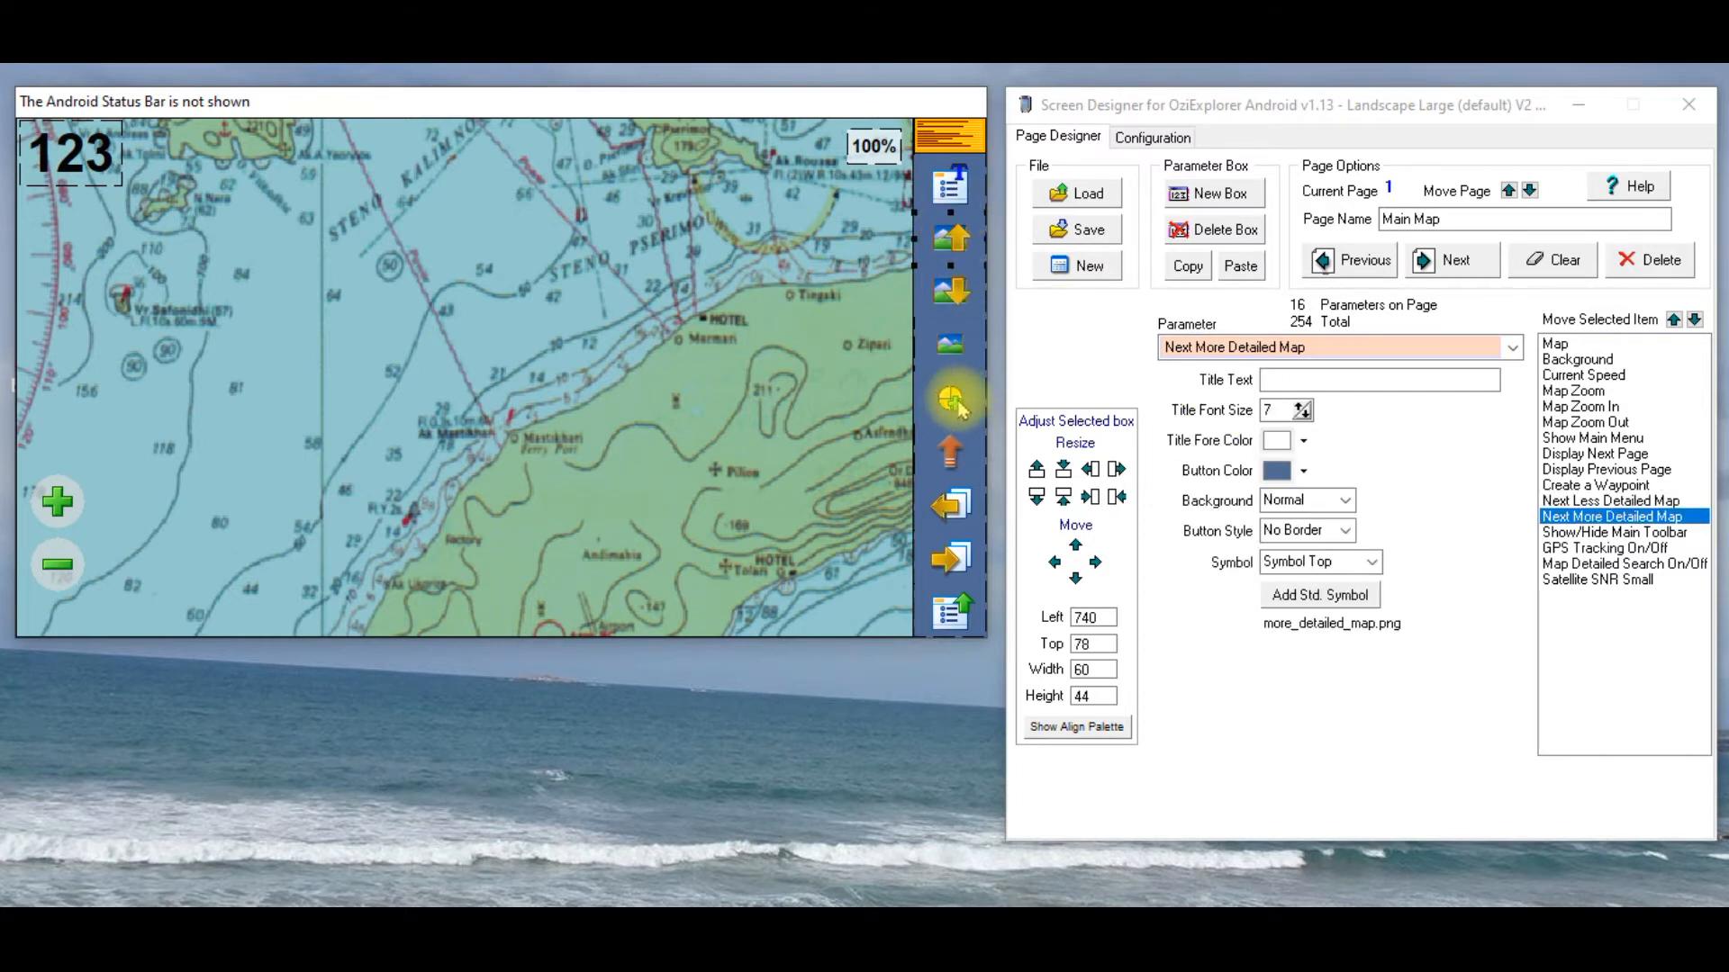
click(1595, 484)
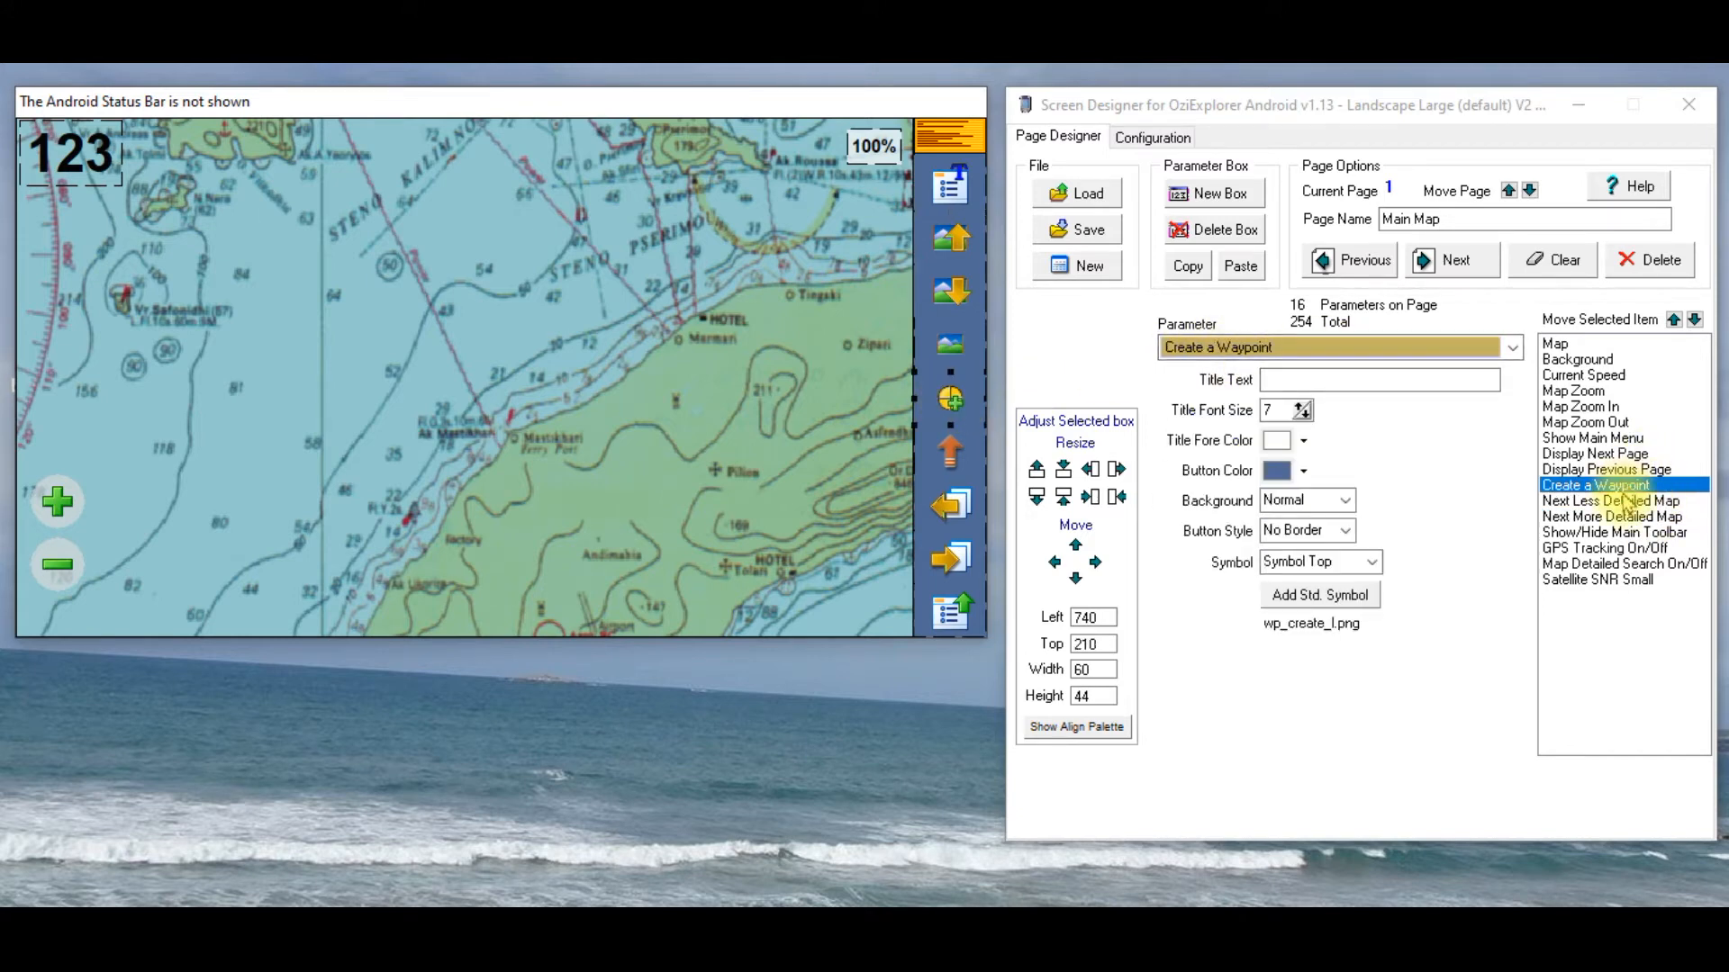
mouse_move(1626, 503)
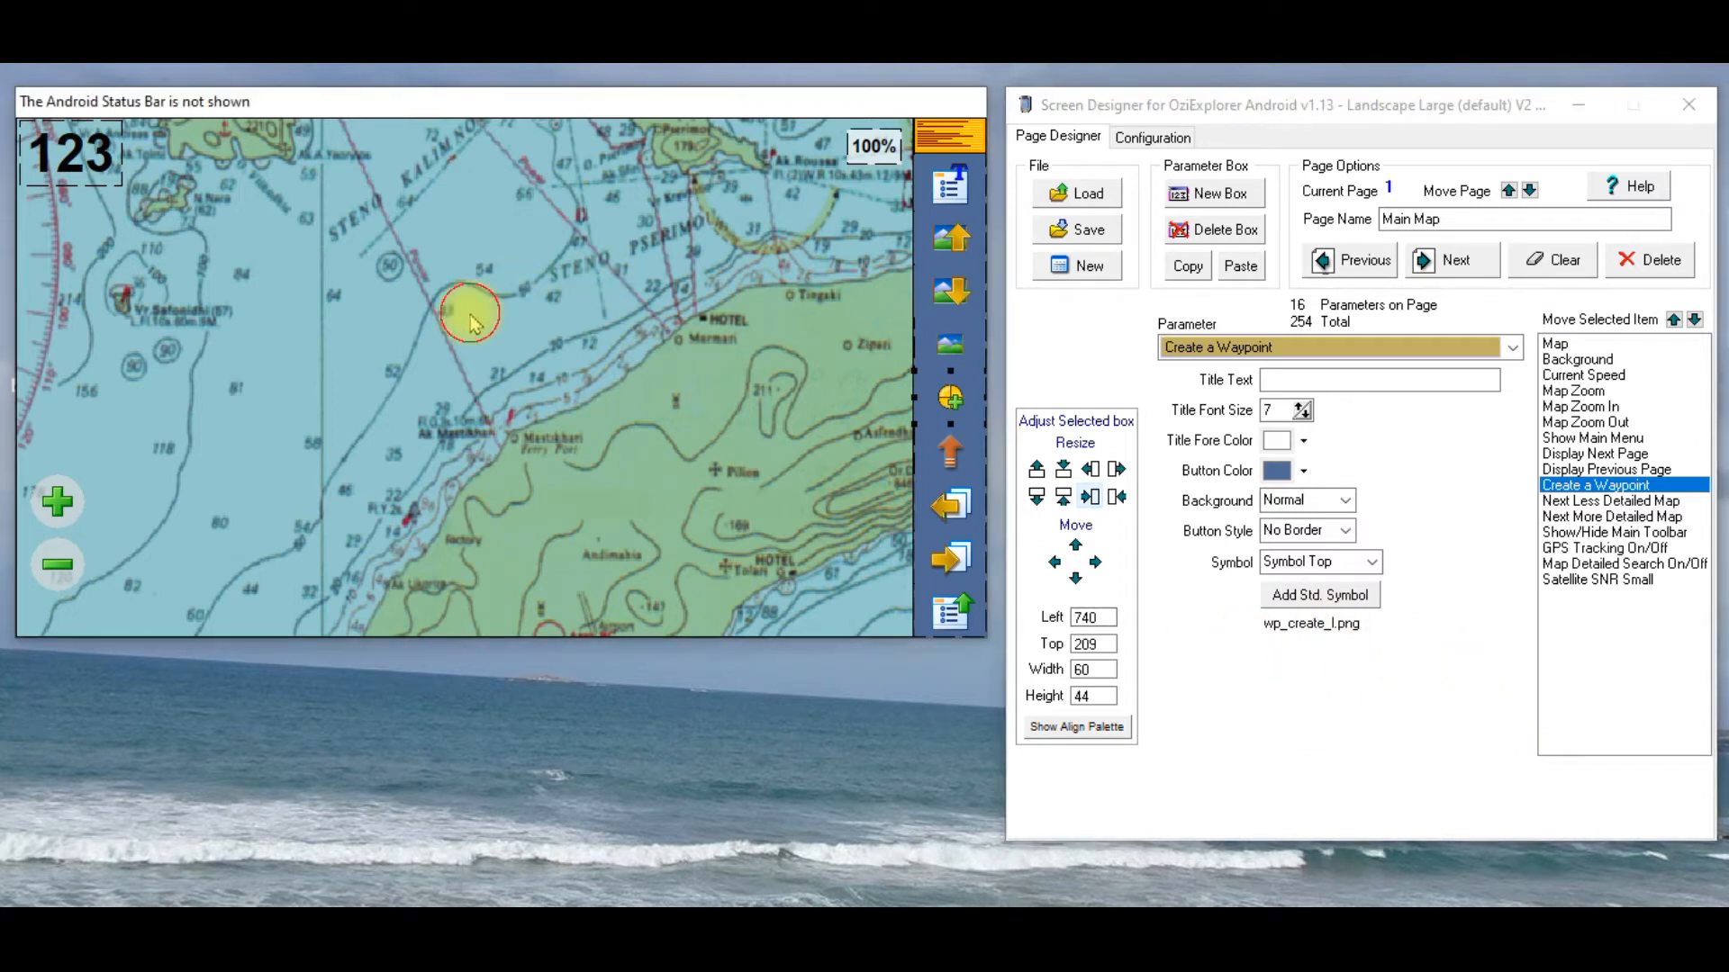
Step: Delete the Map box, then select the Background strip to move it into the page middle
click(1556, 342)
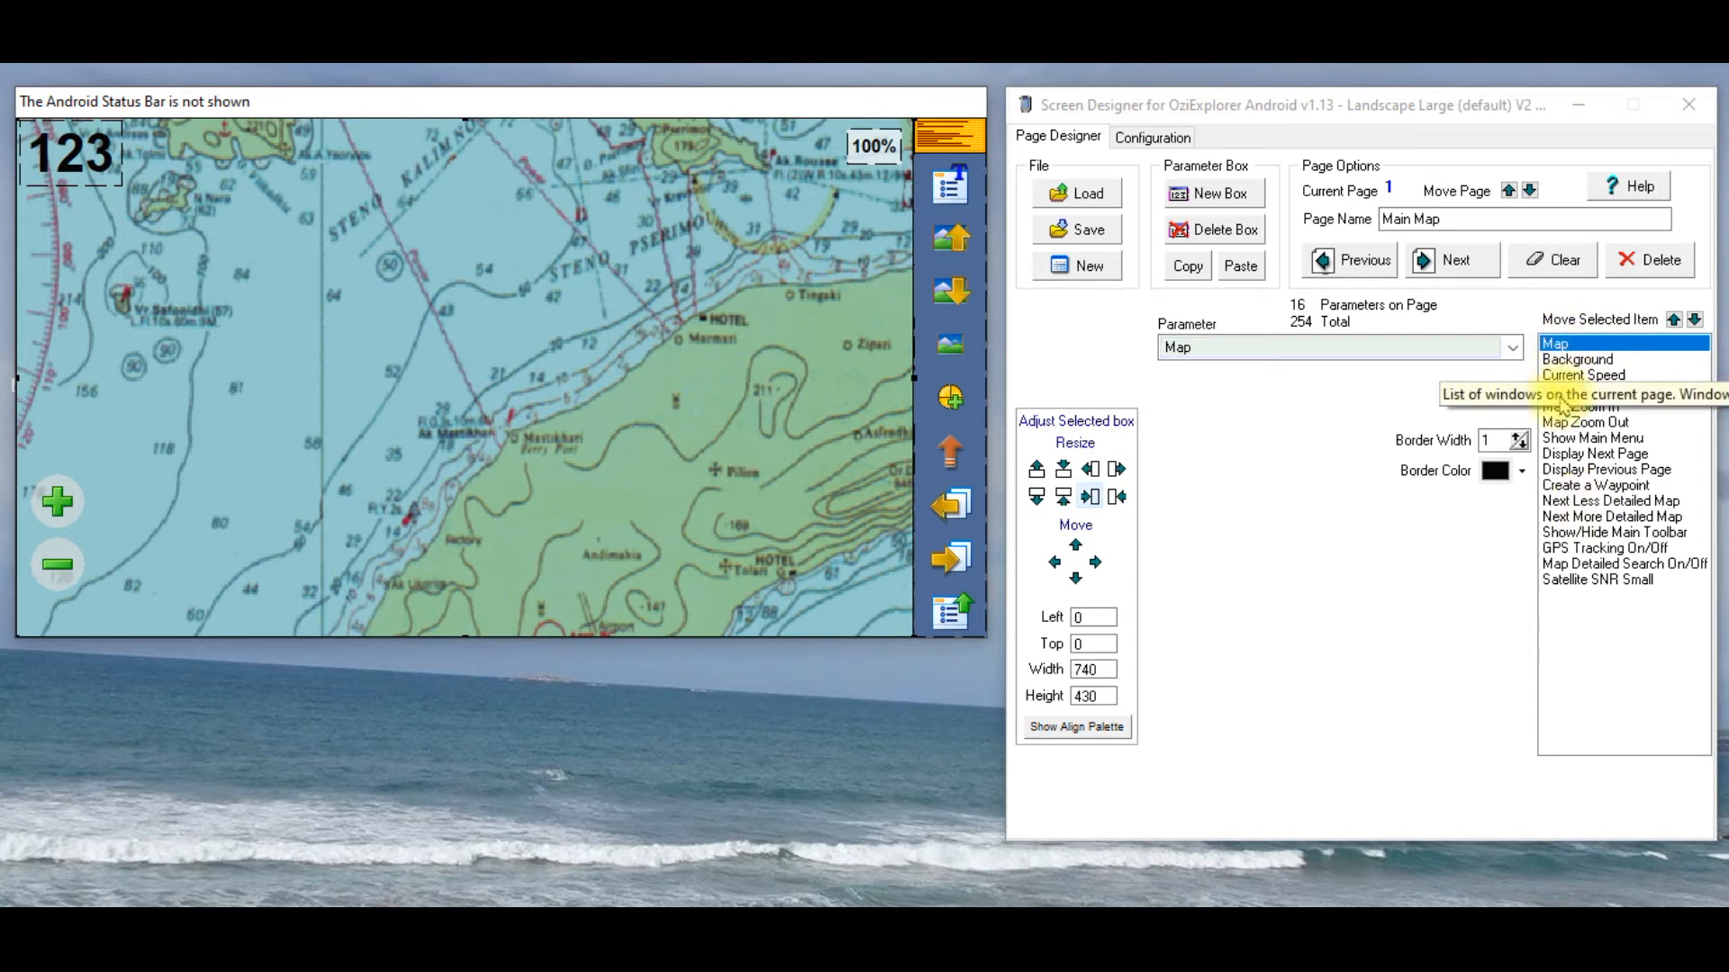
click(1212, 228)
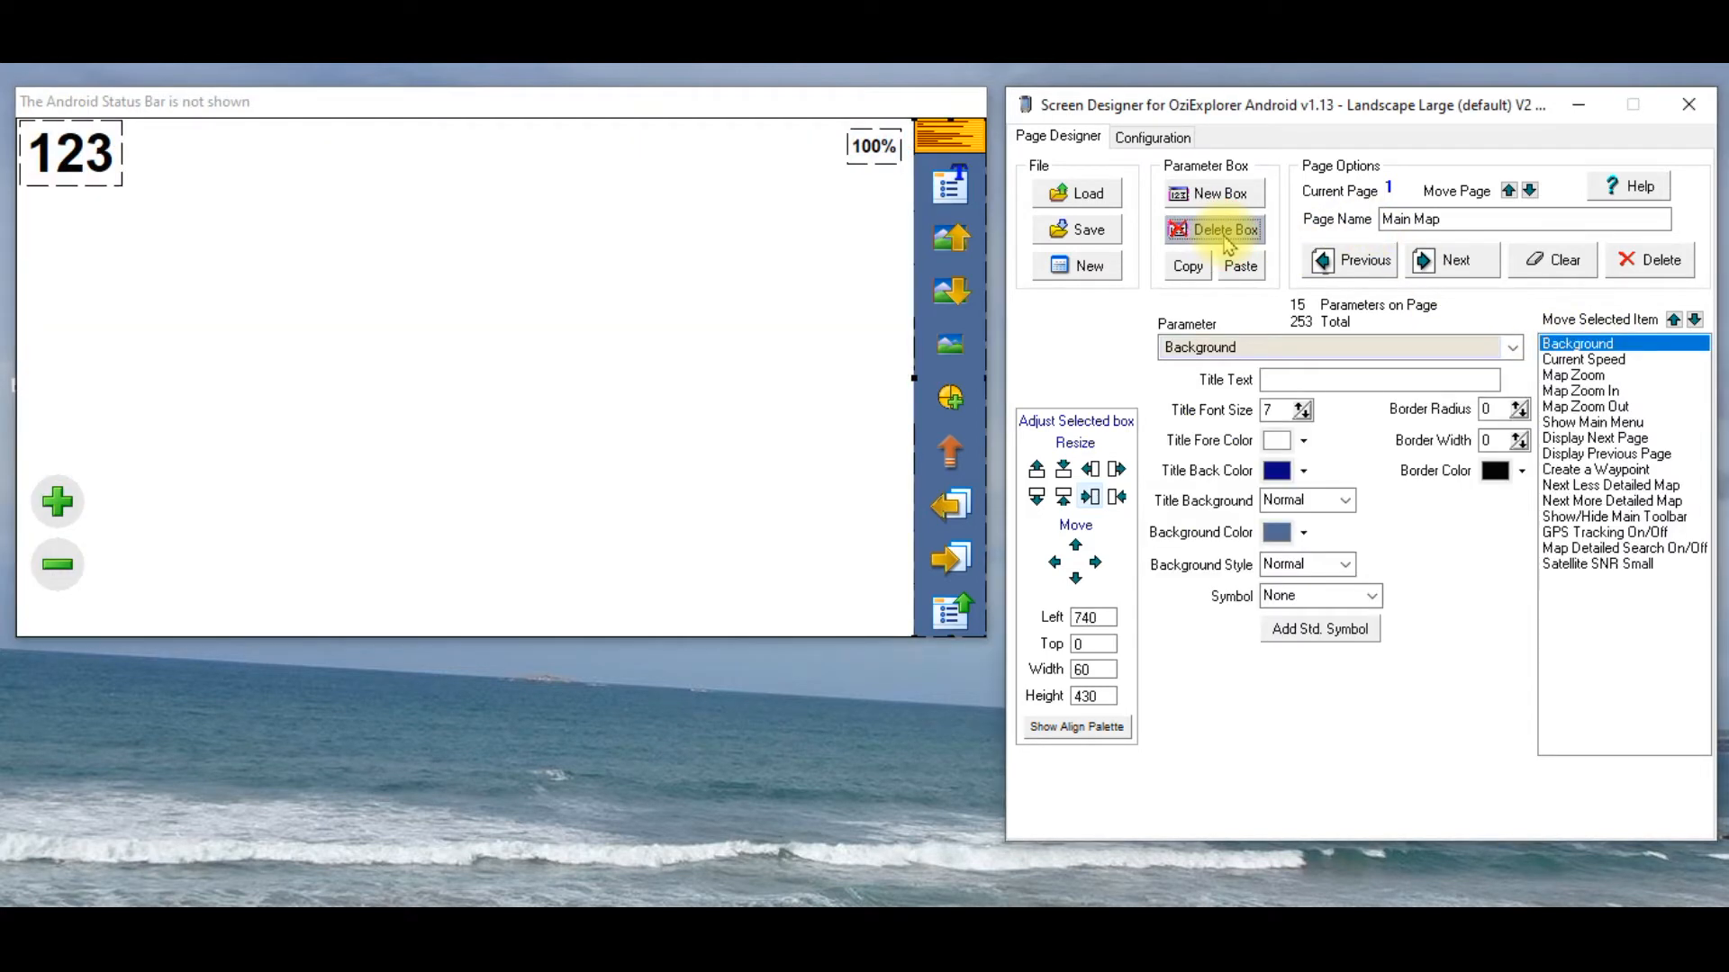
mouse_move(774, 701)
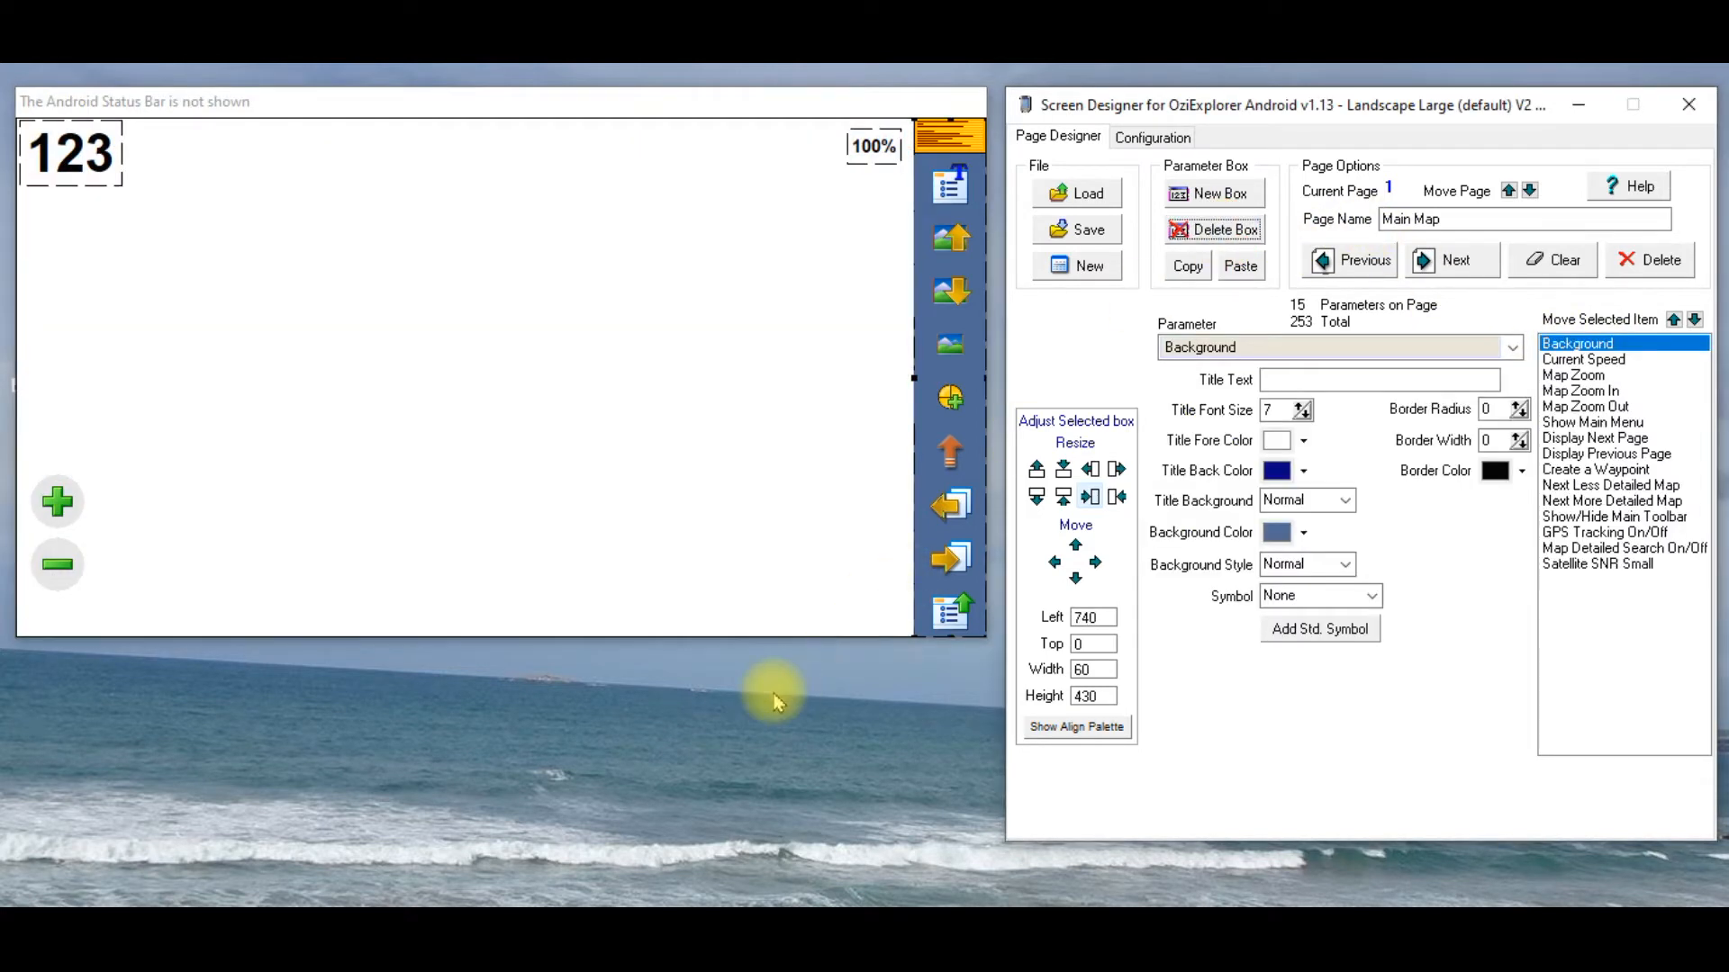
mouse_move(846, 275)
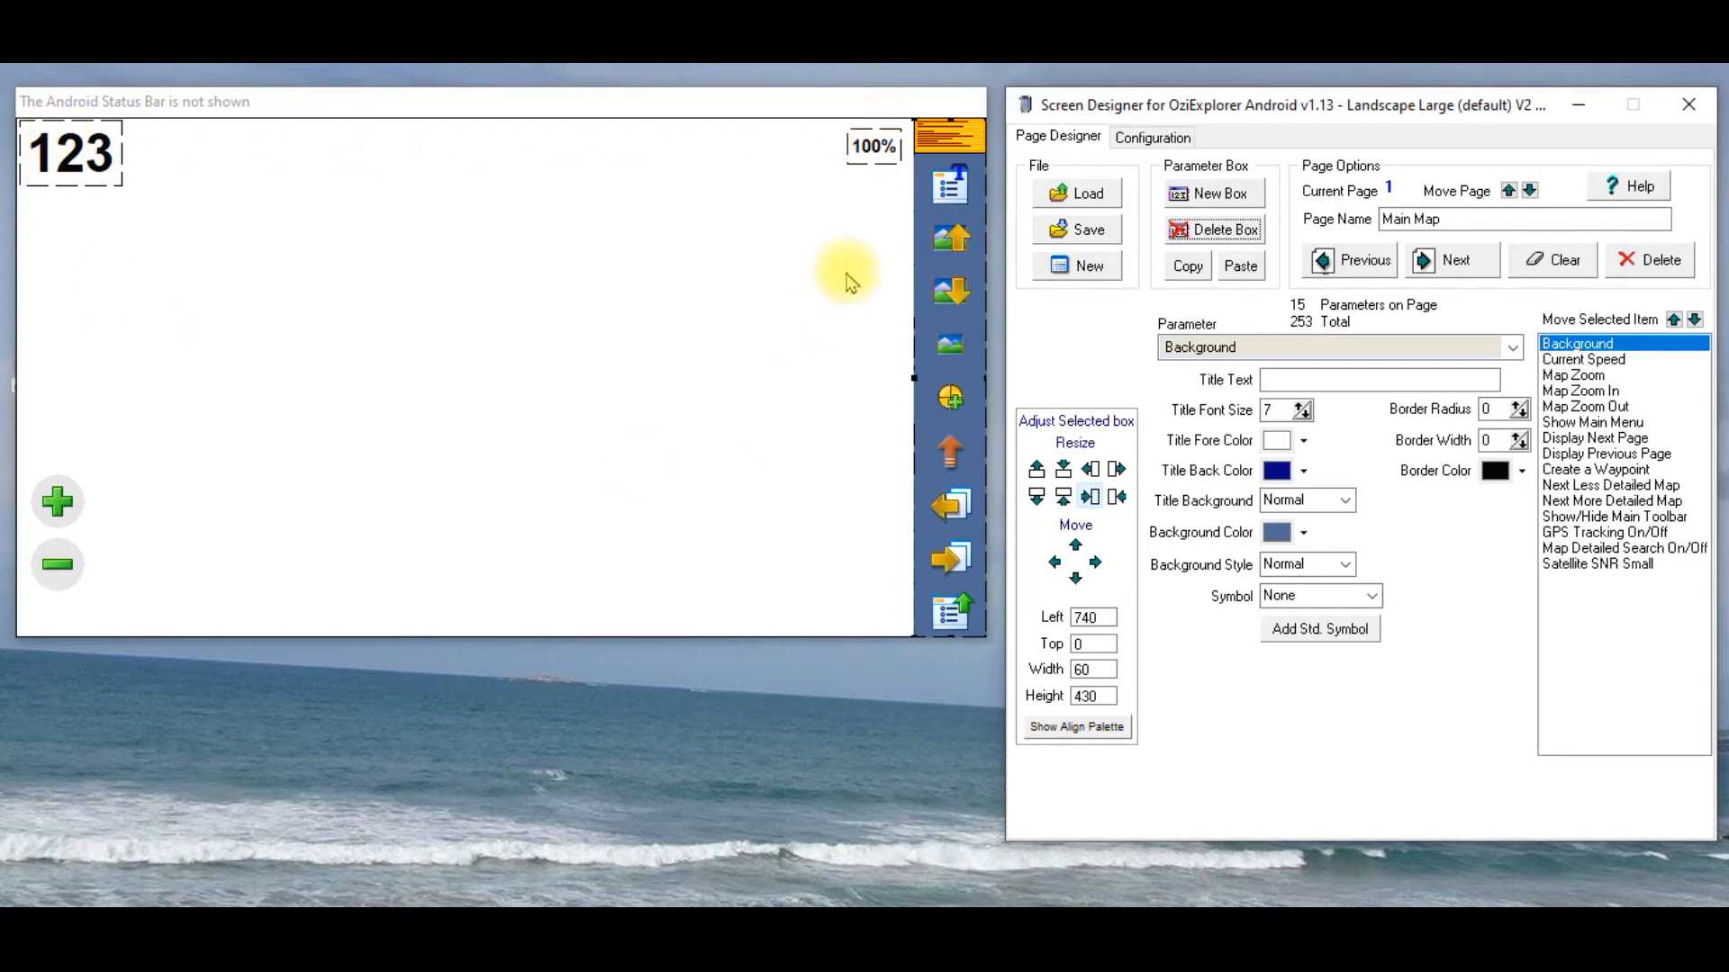
mouse_move(914, 385)
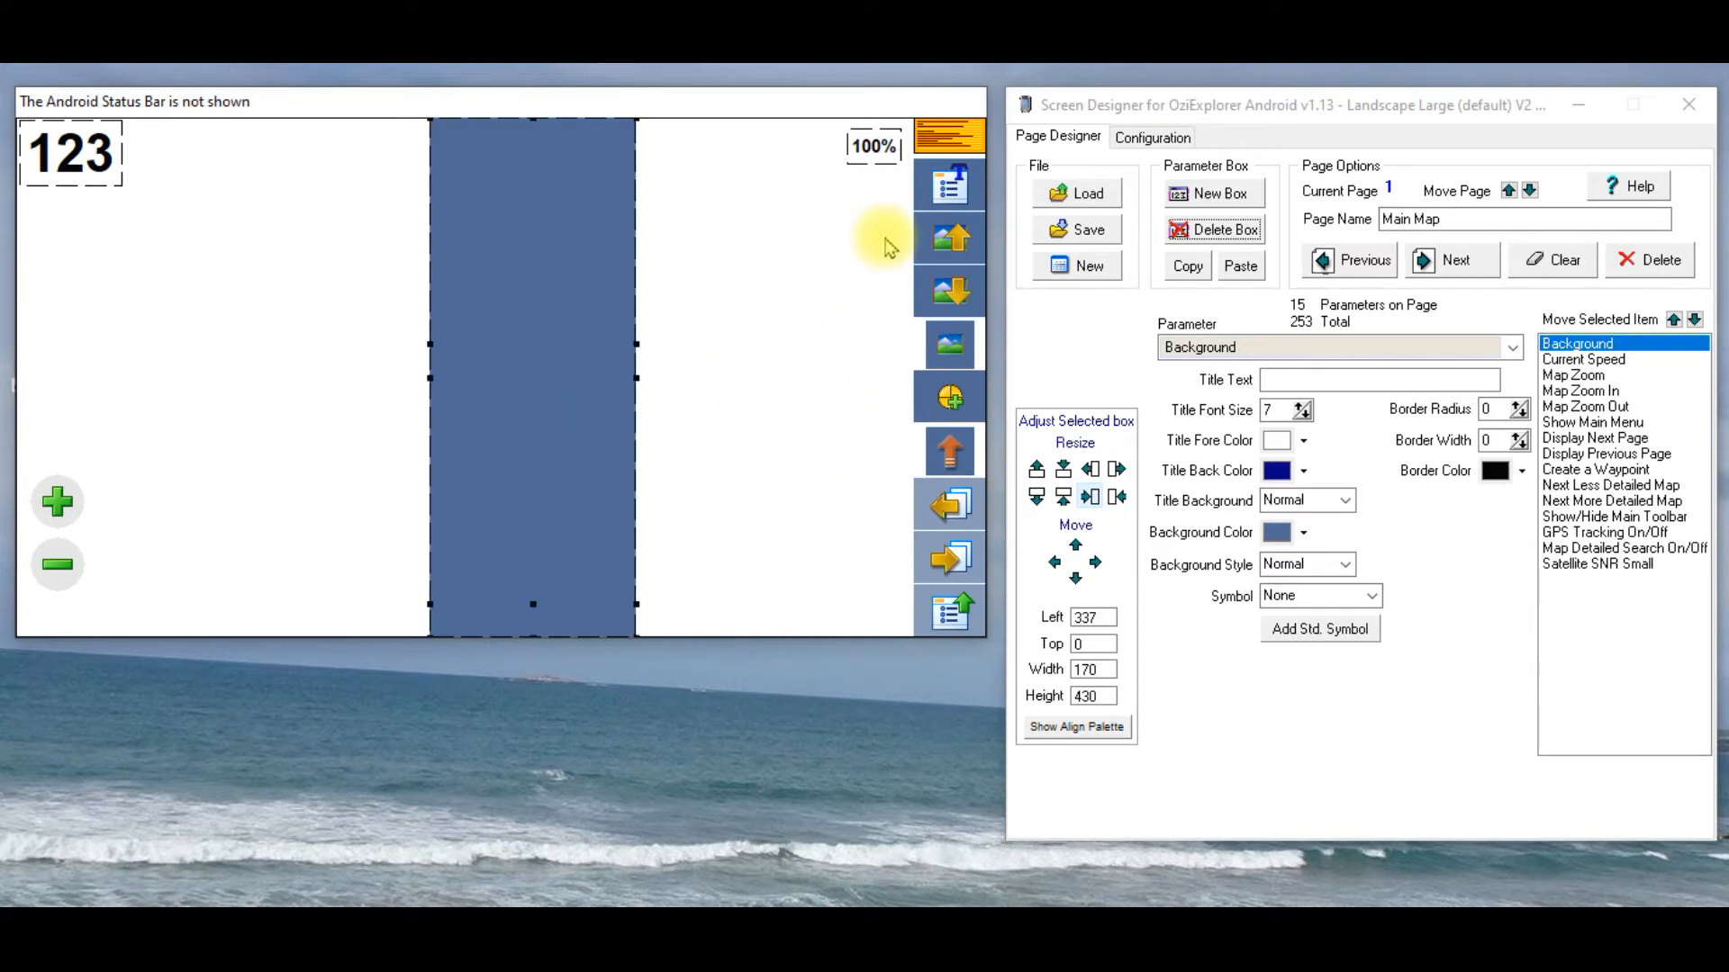
click(950, 450)
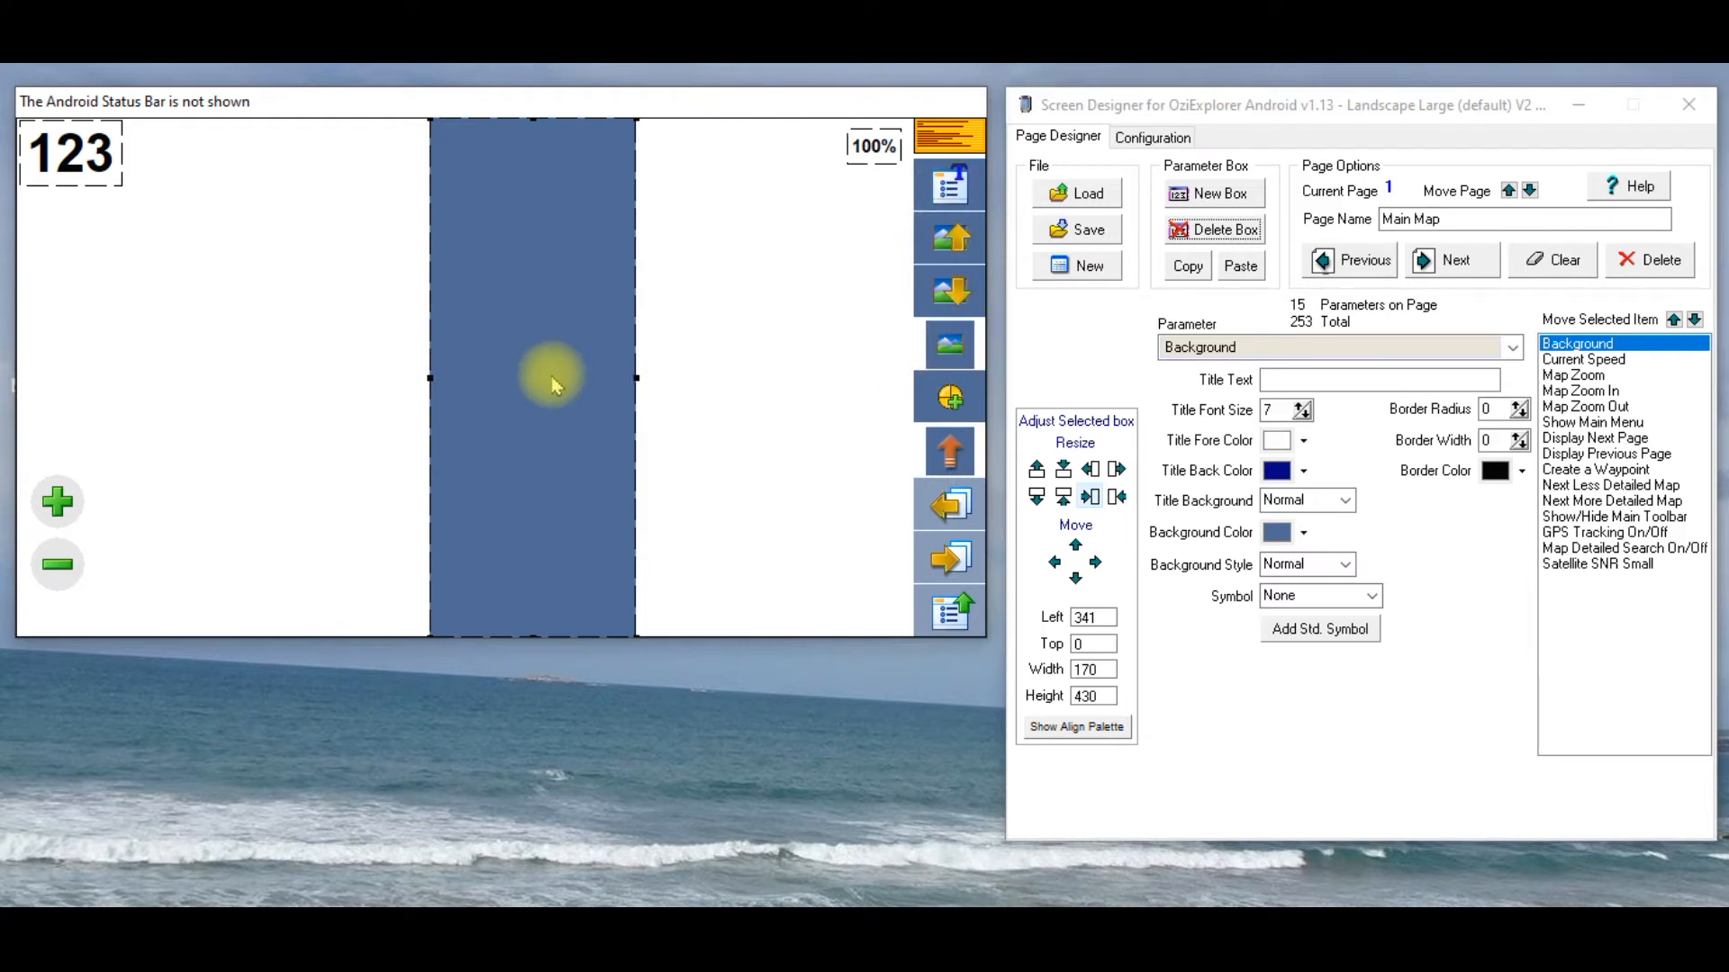
mouse_move(832, 348)
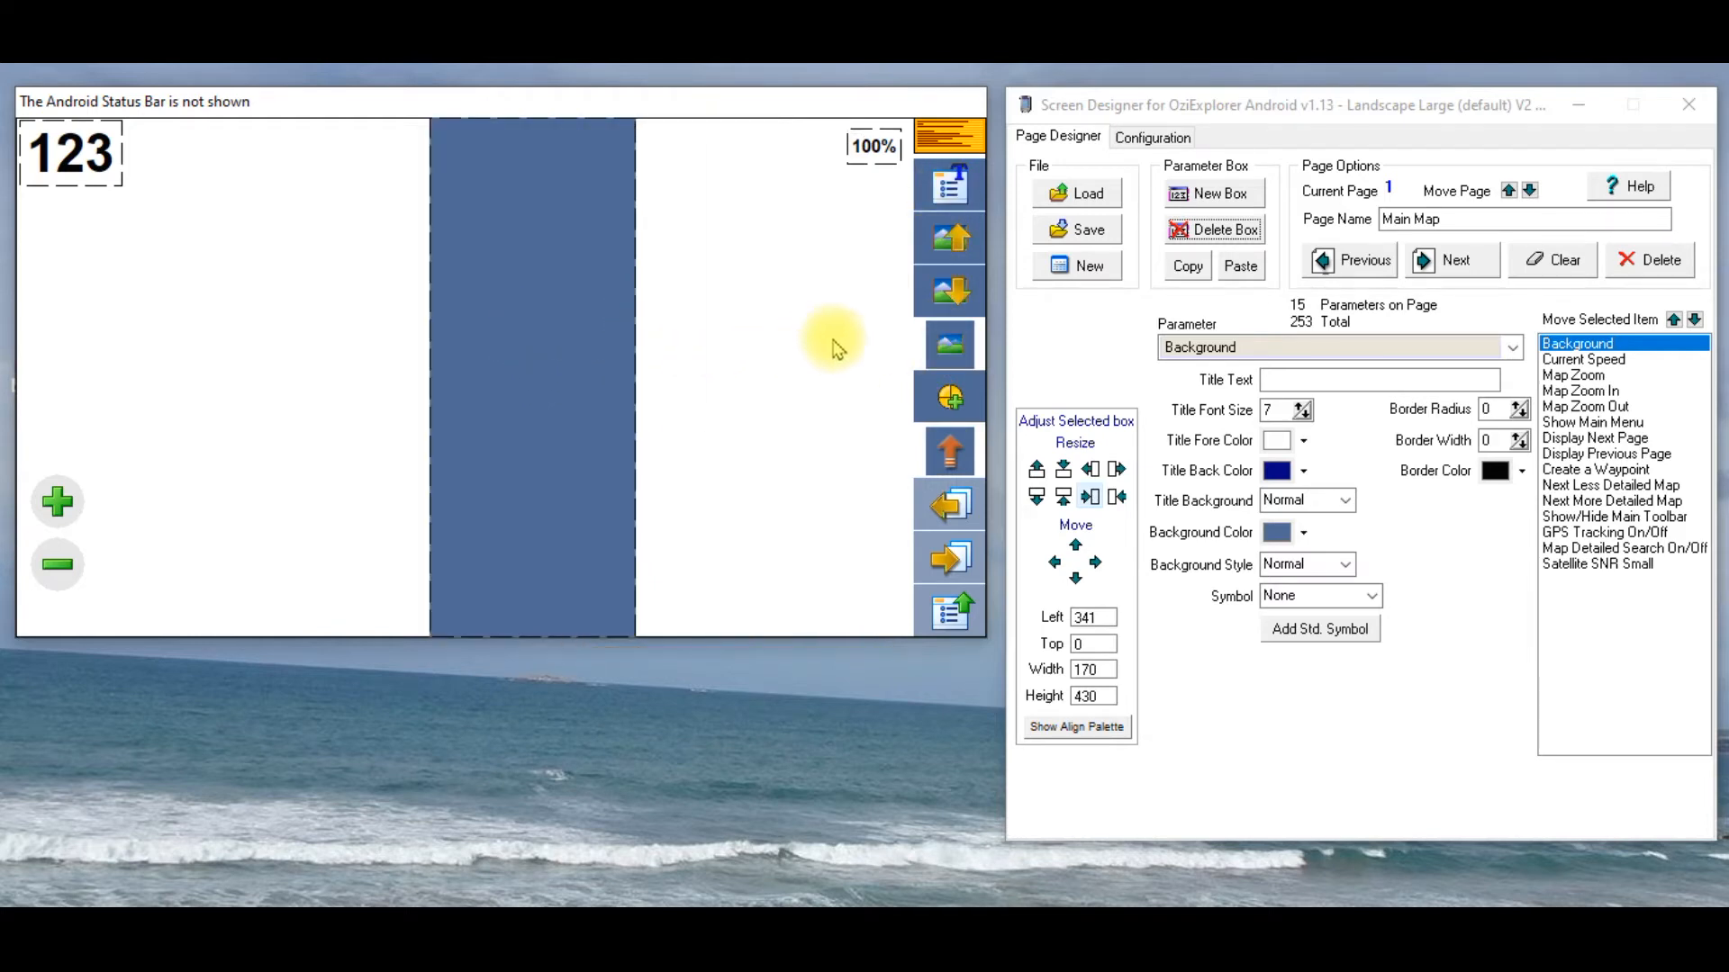
mouse_move(893, 347)
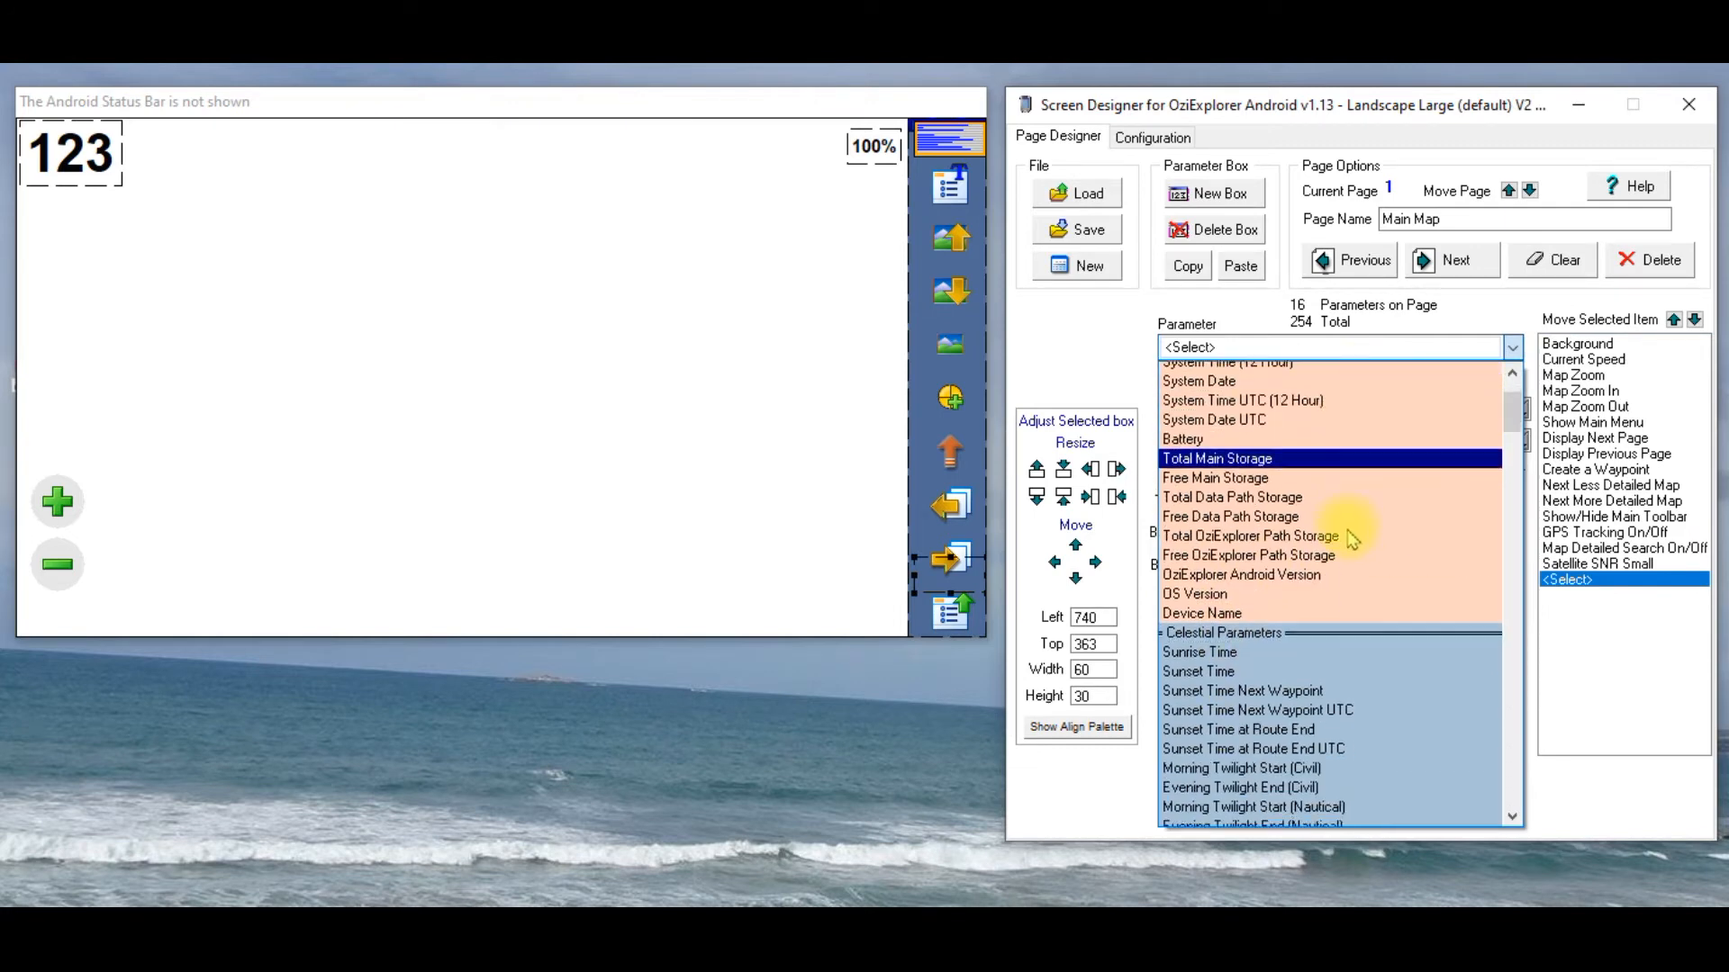
Step: Add a 732x427 Map box and move it back to the page's left edge
scroll(down, 3)
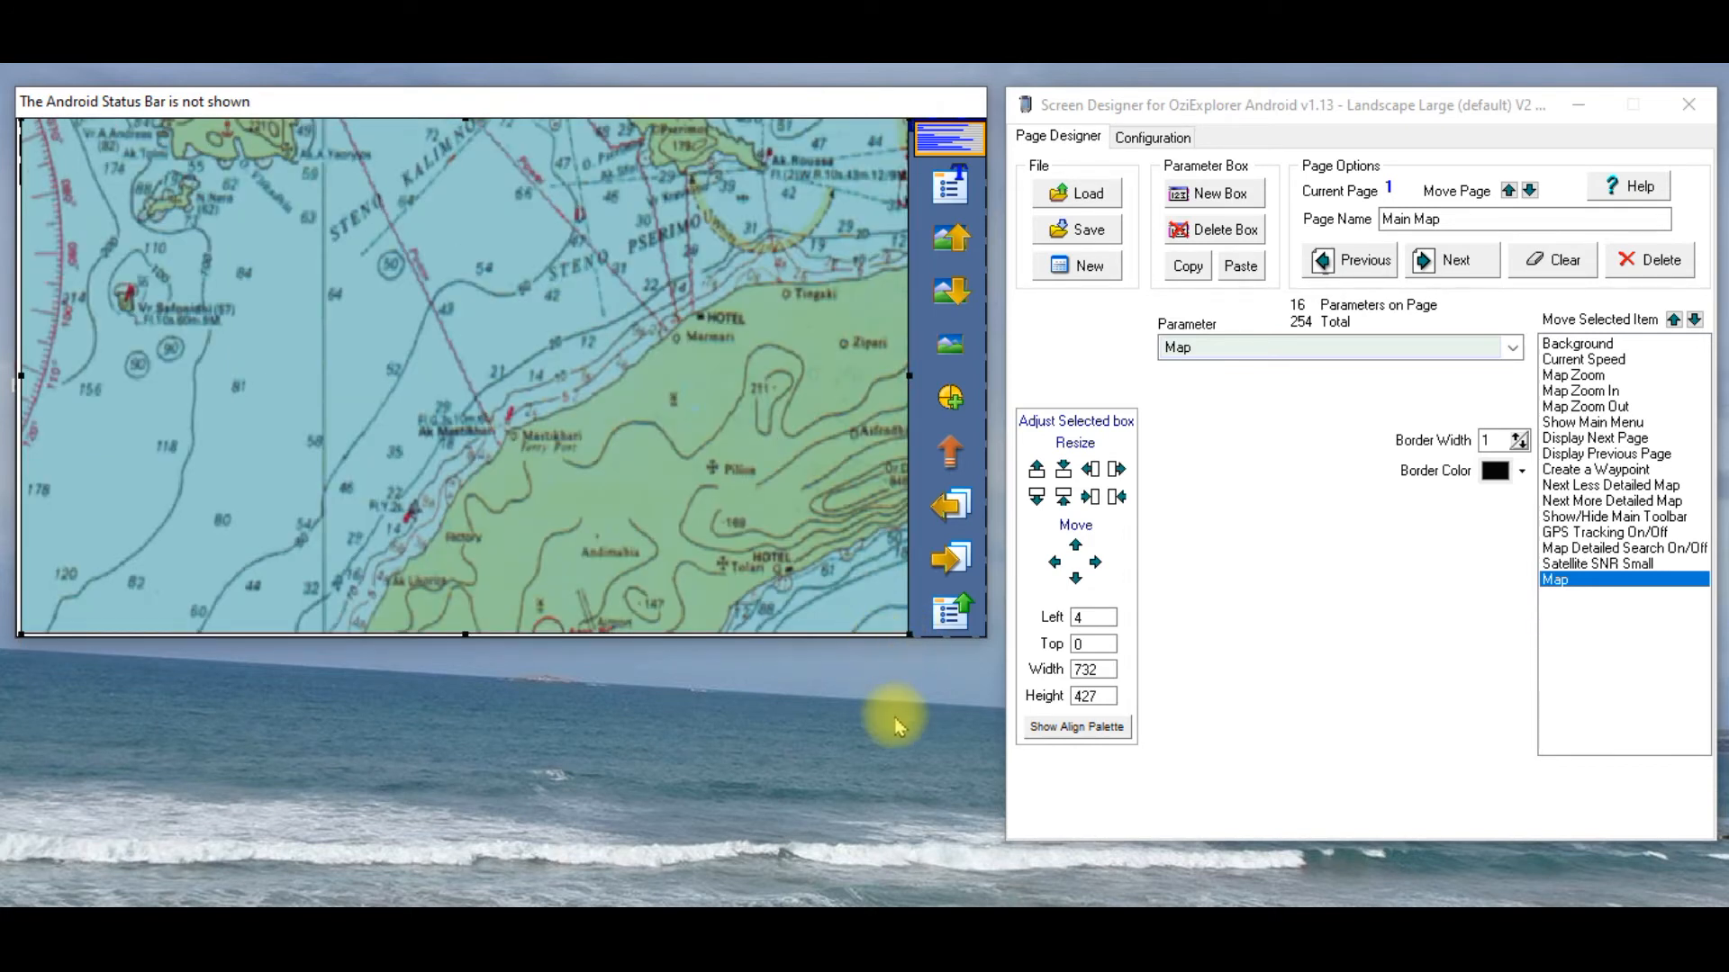
mouse_move(385, 320)
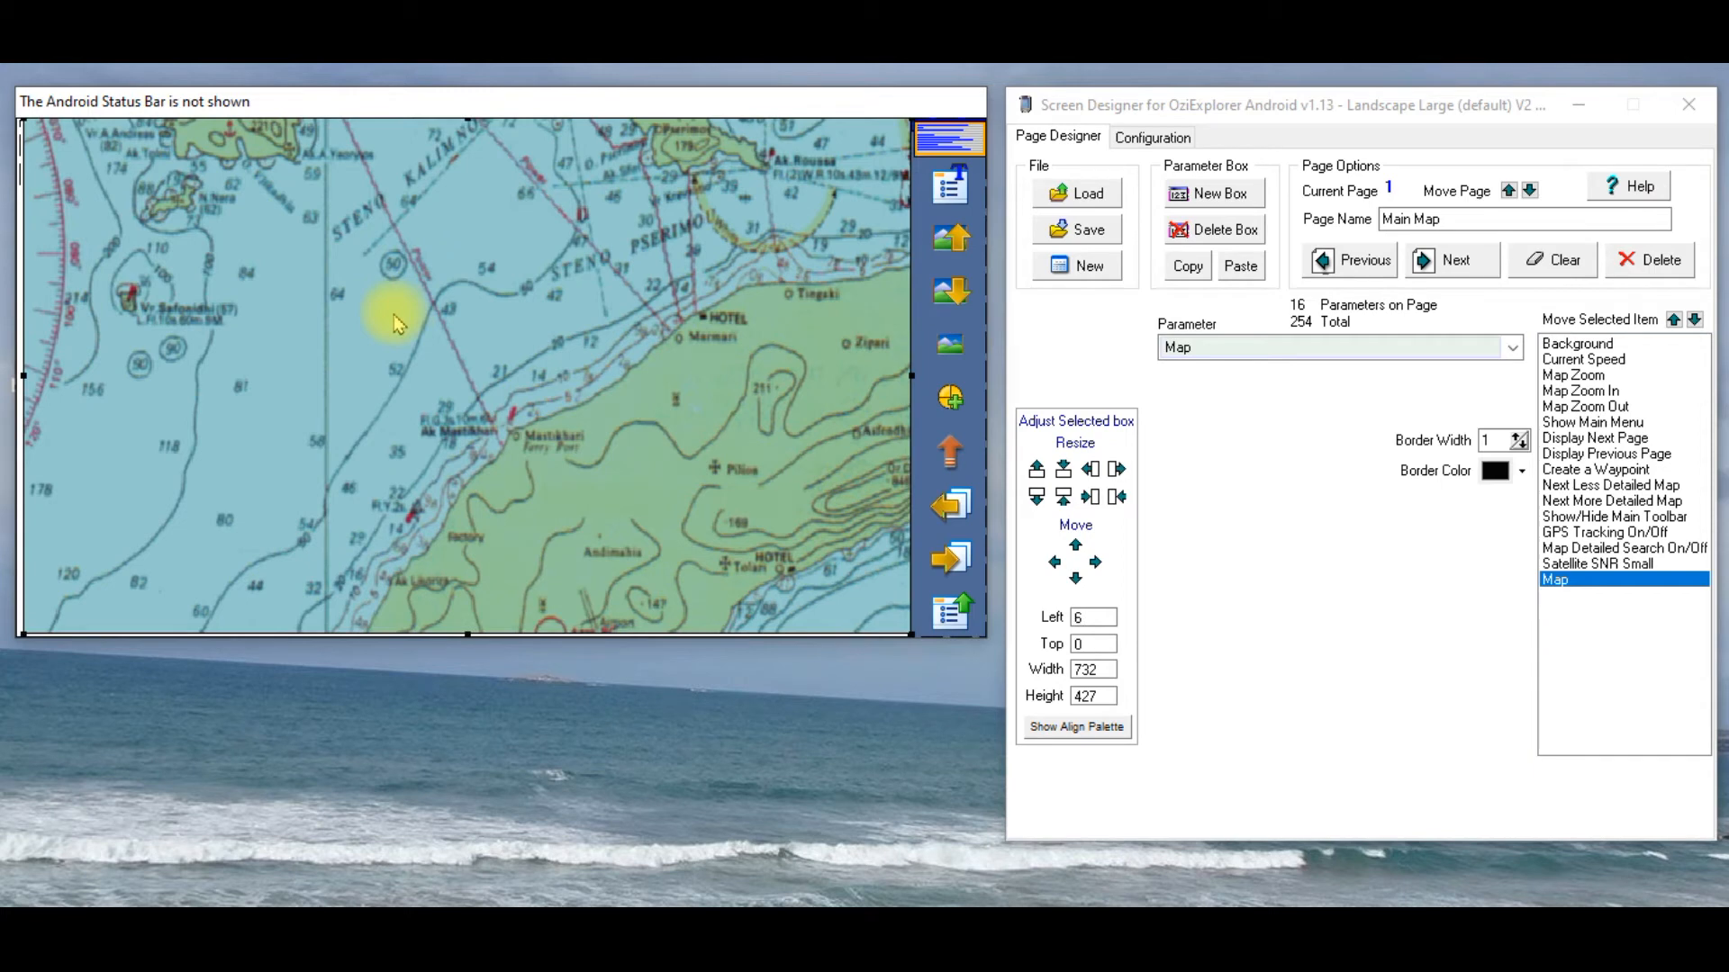
mouse_move(472, 641)
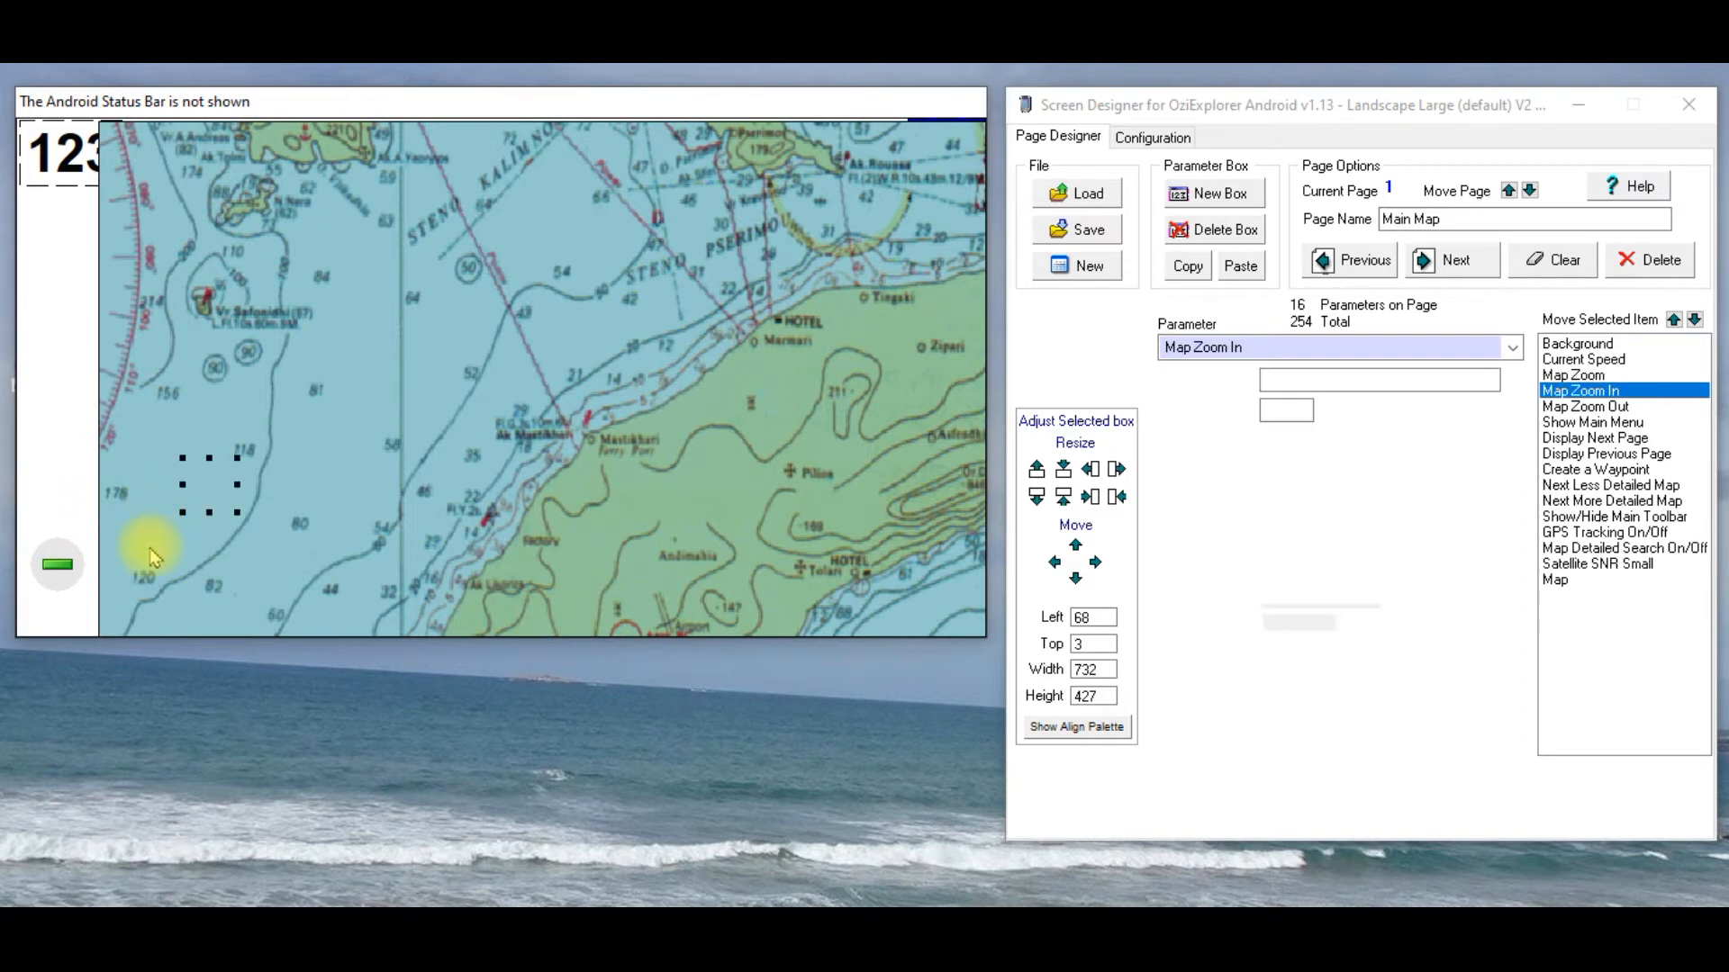
click(1585, 405)
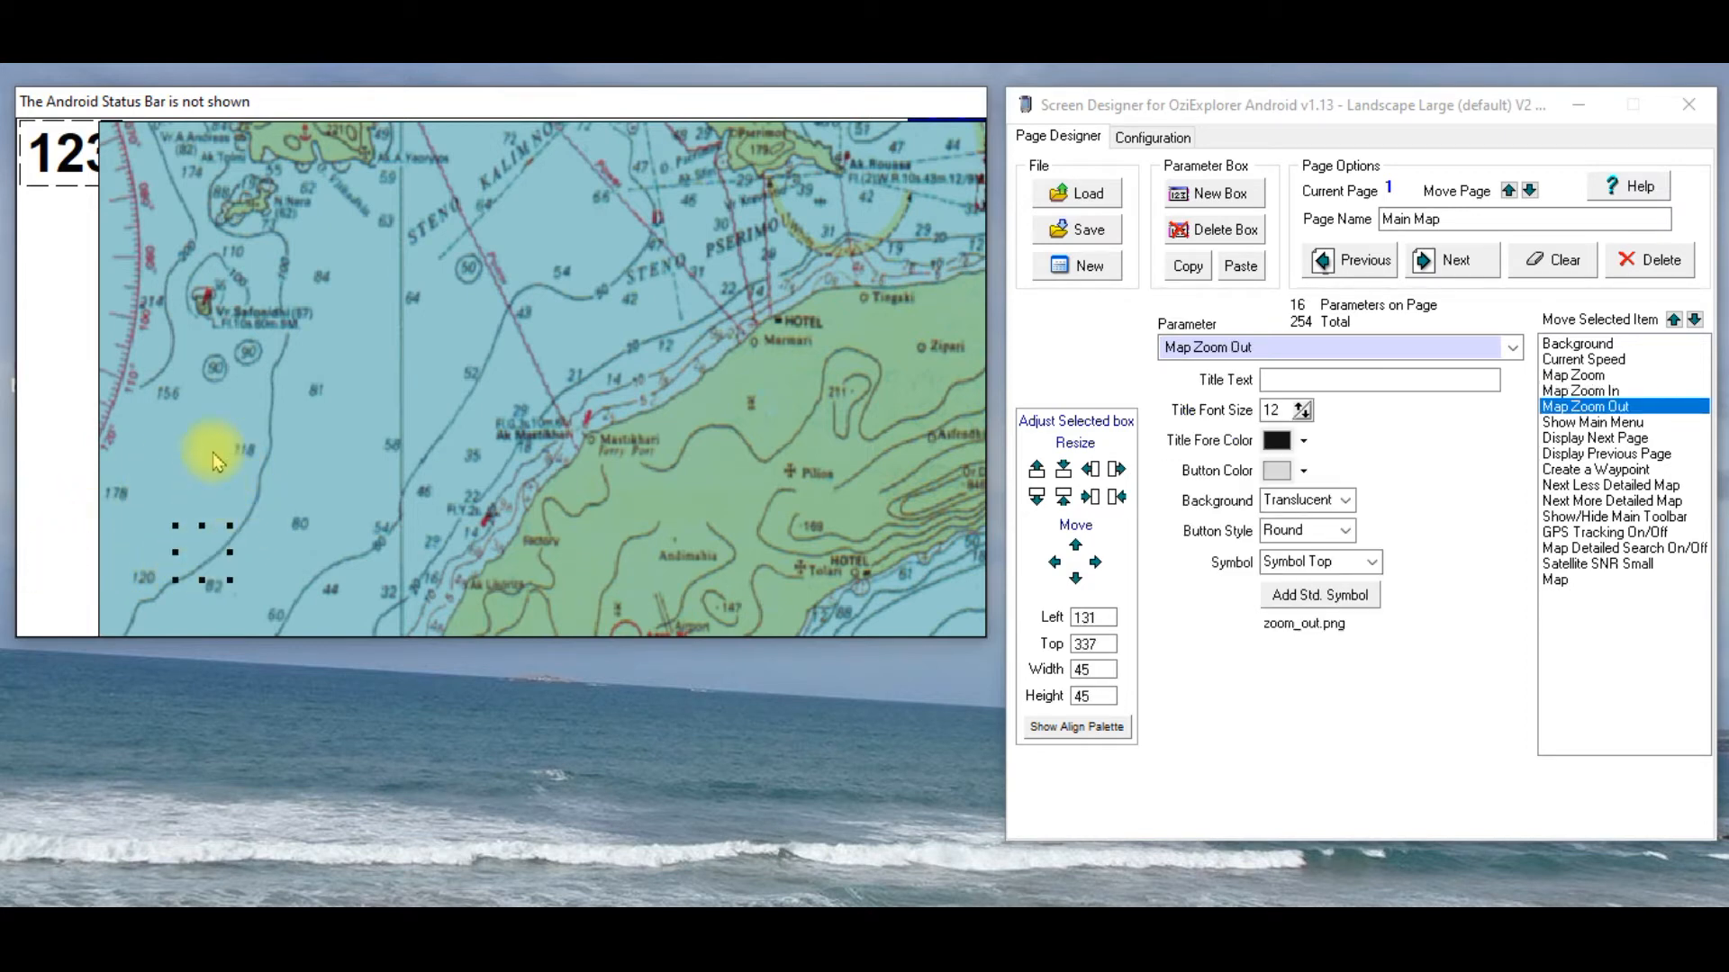
click(1554, 578)
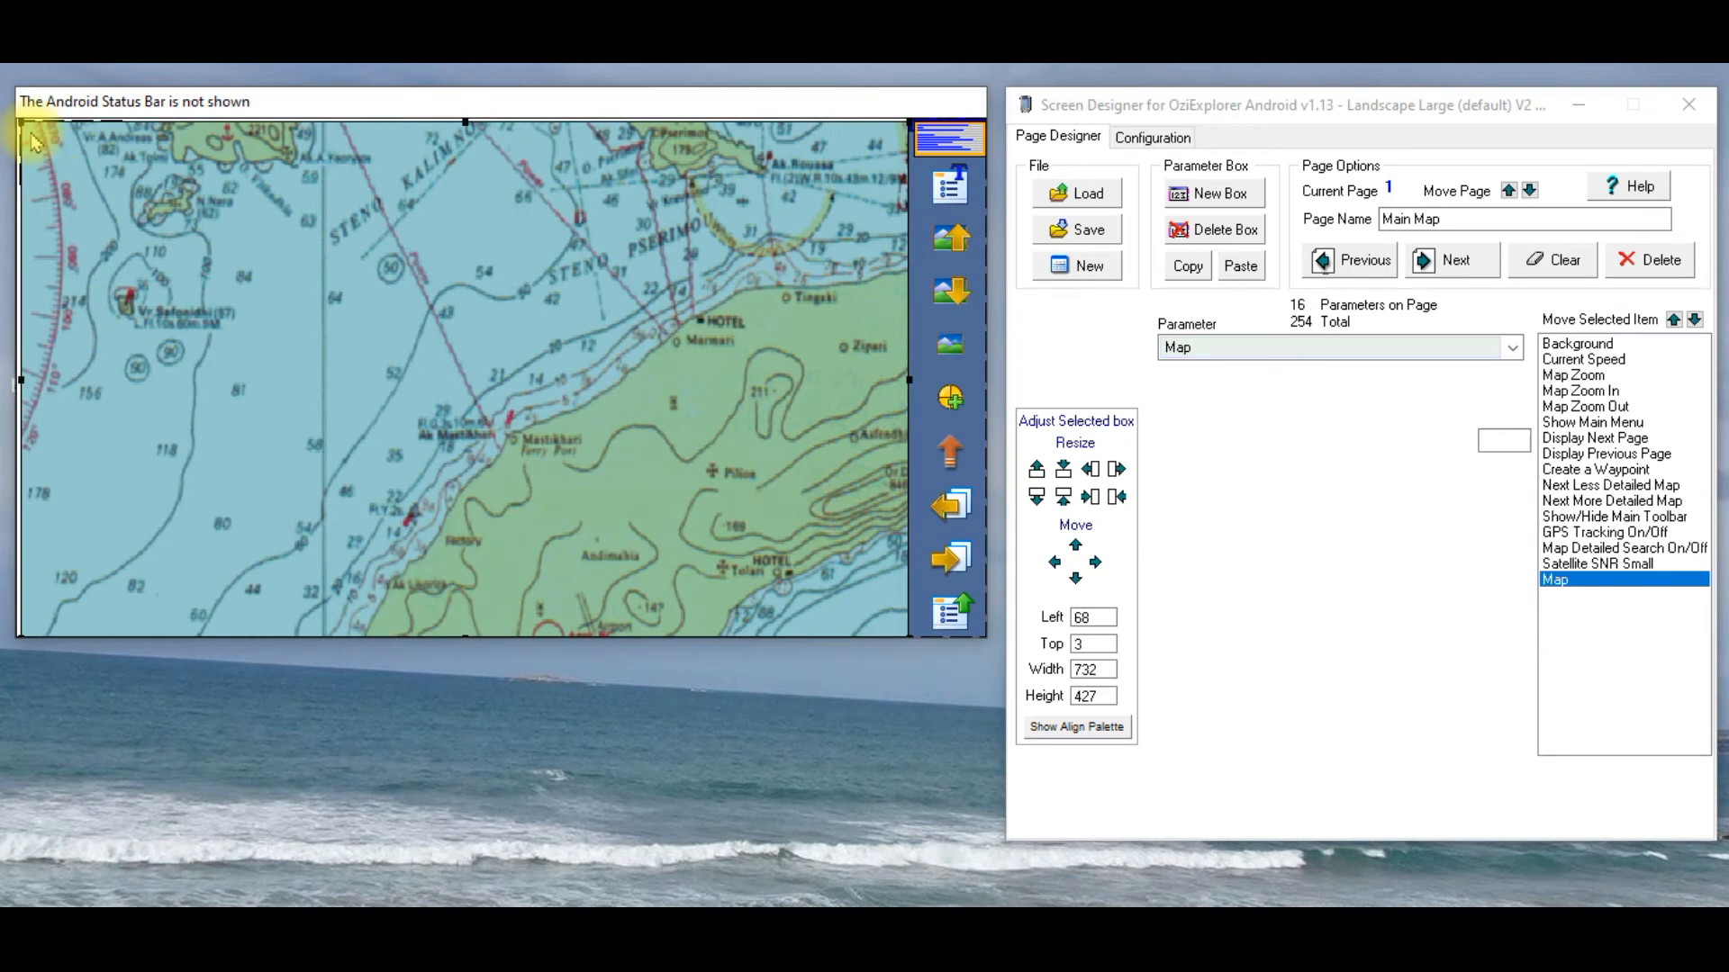
click(1089, 497)
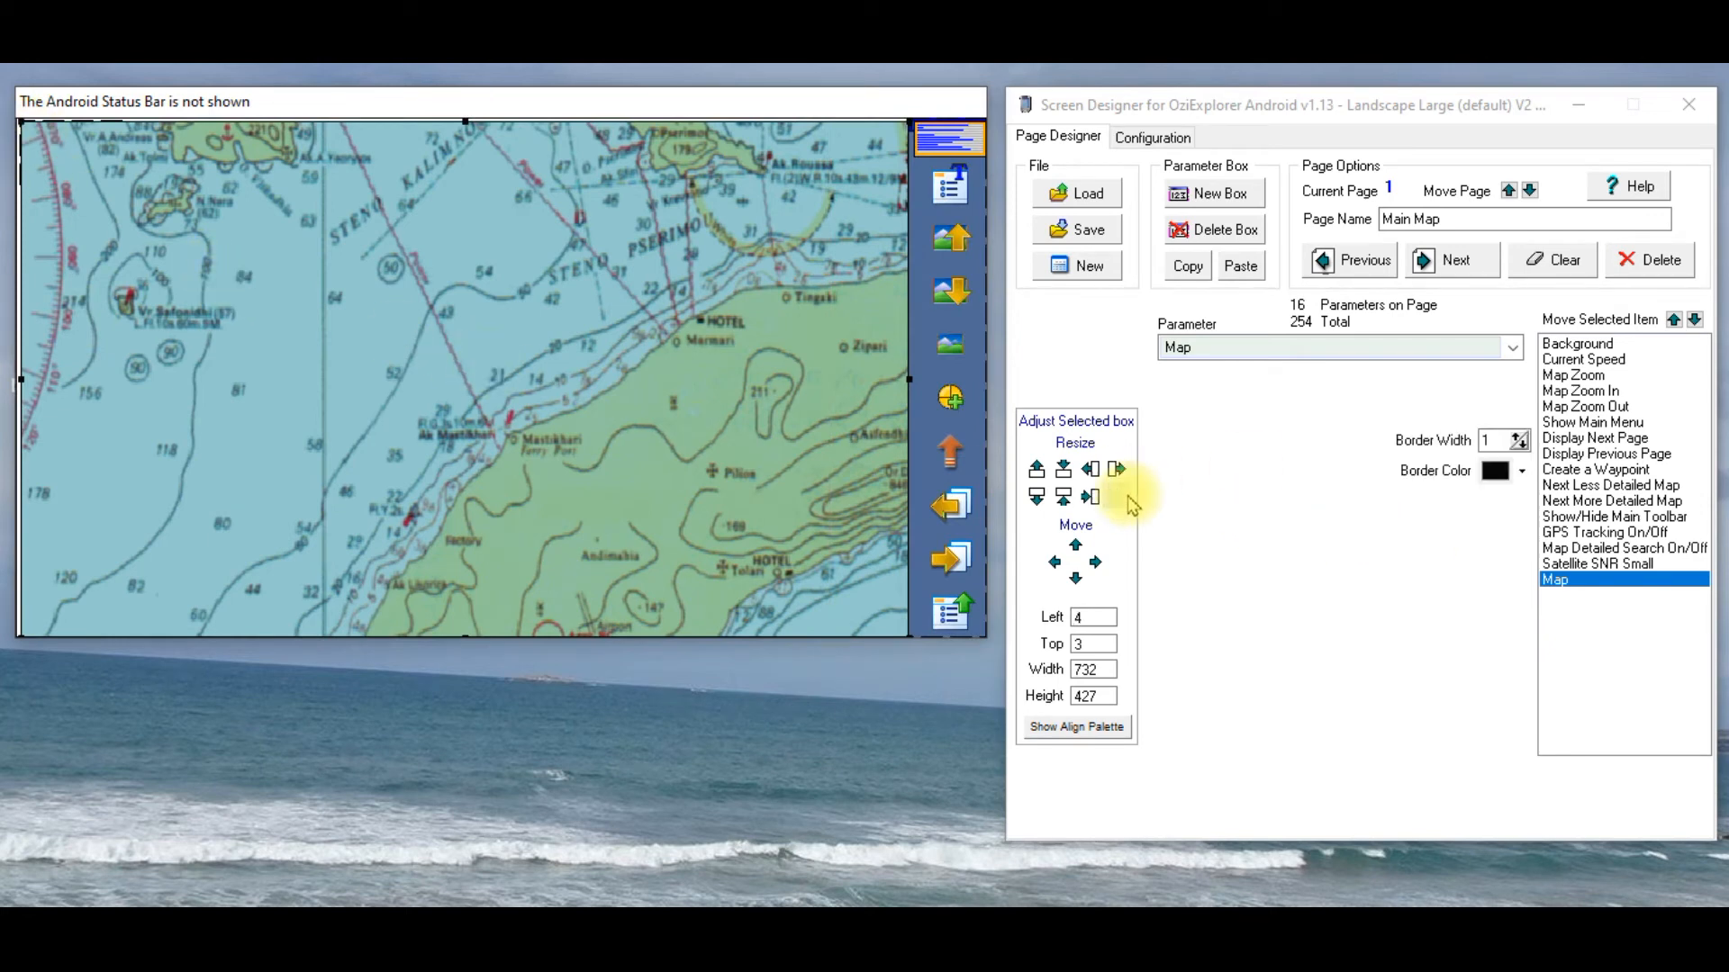
mouse_move(1334, 578)
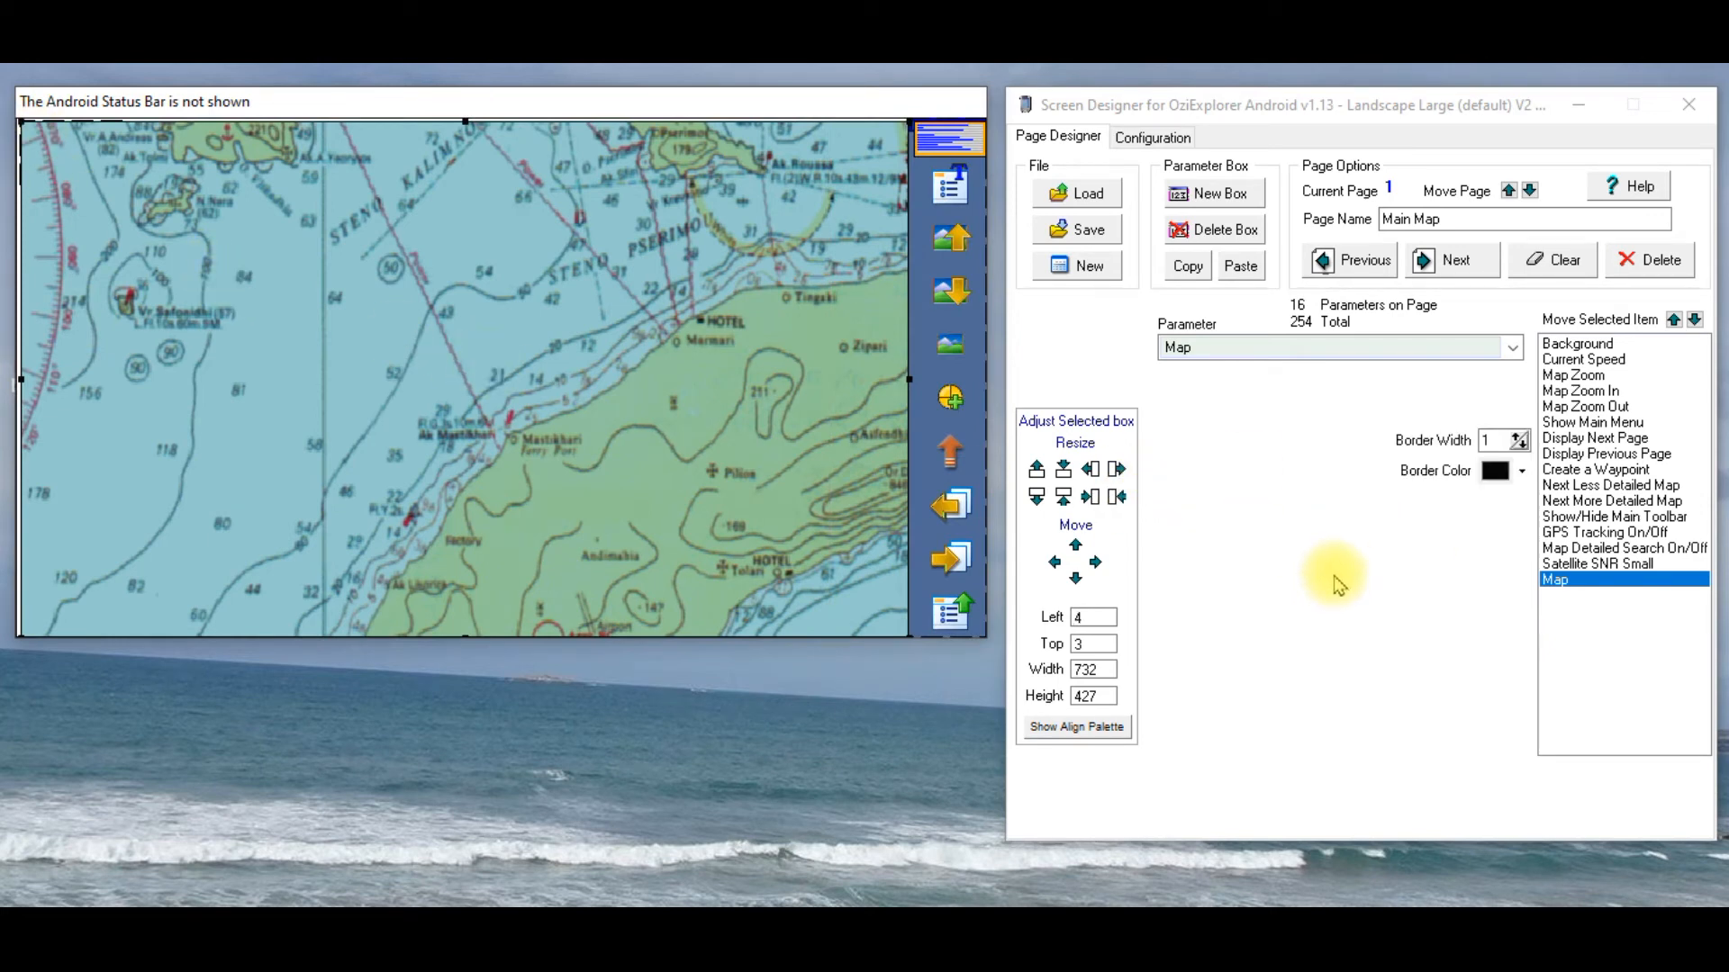
mouse_move(1482, 518)
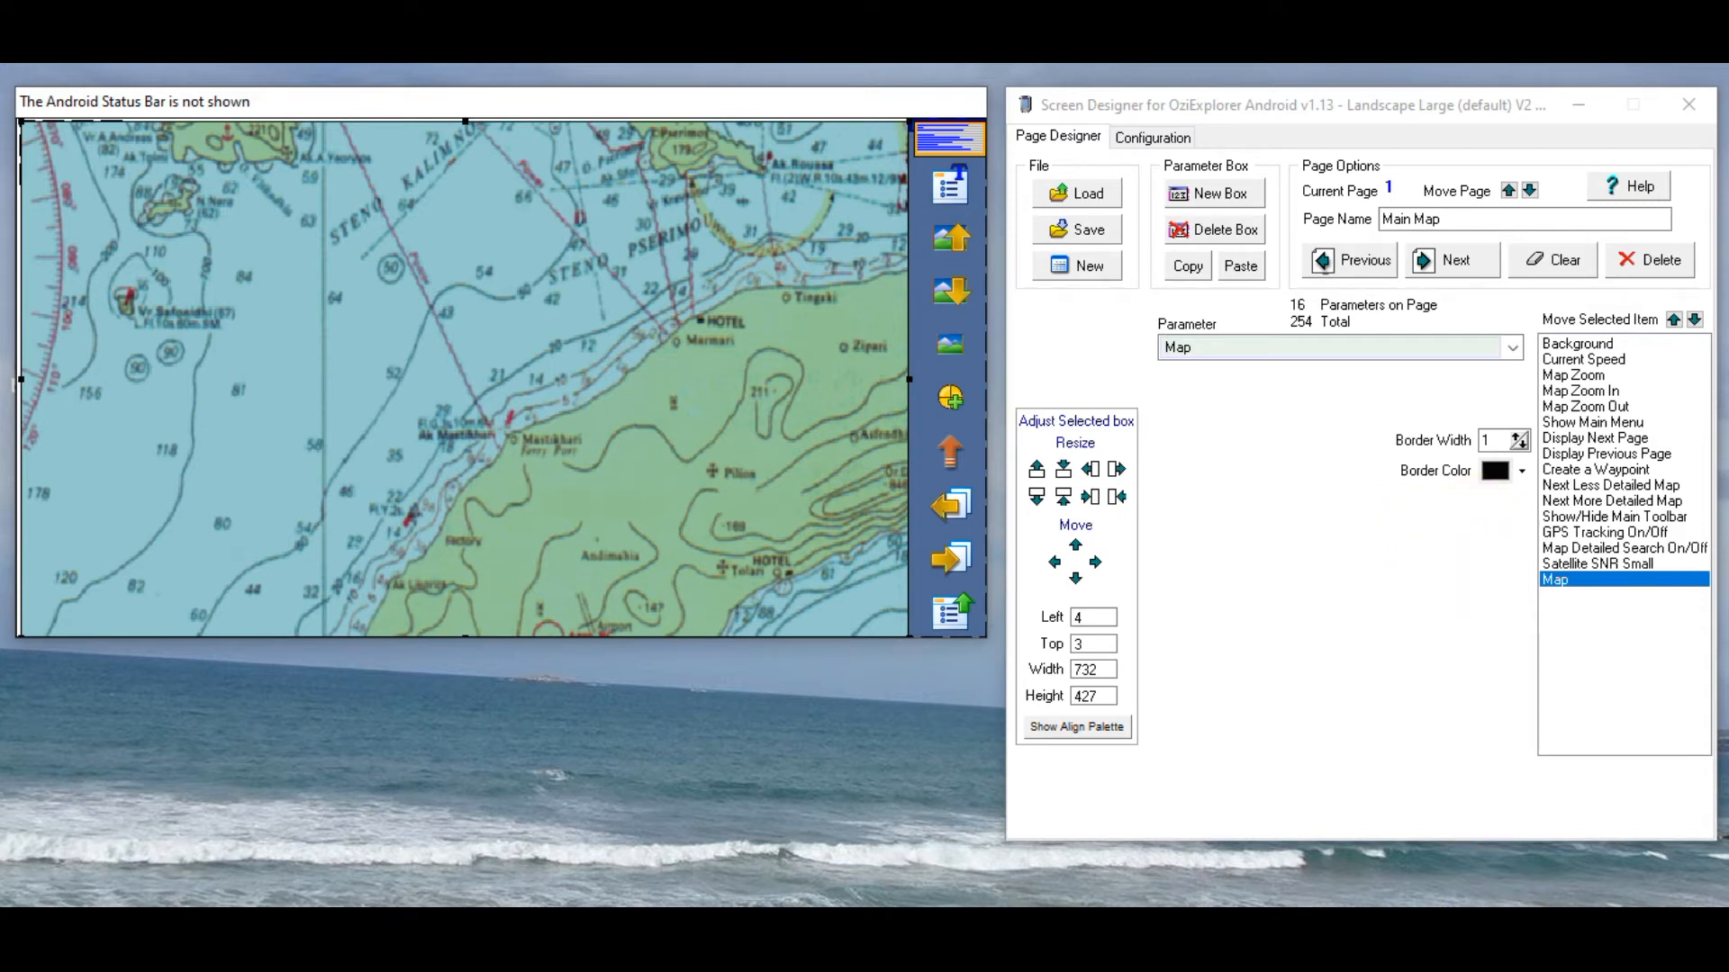
Step: Nudge the Map box into the top-left corner and move it first in the item order
click(1053, 564)
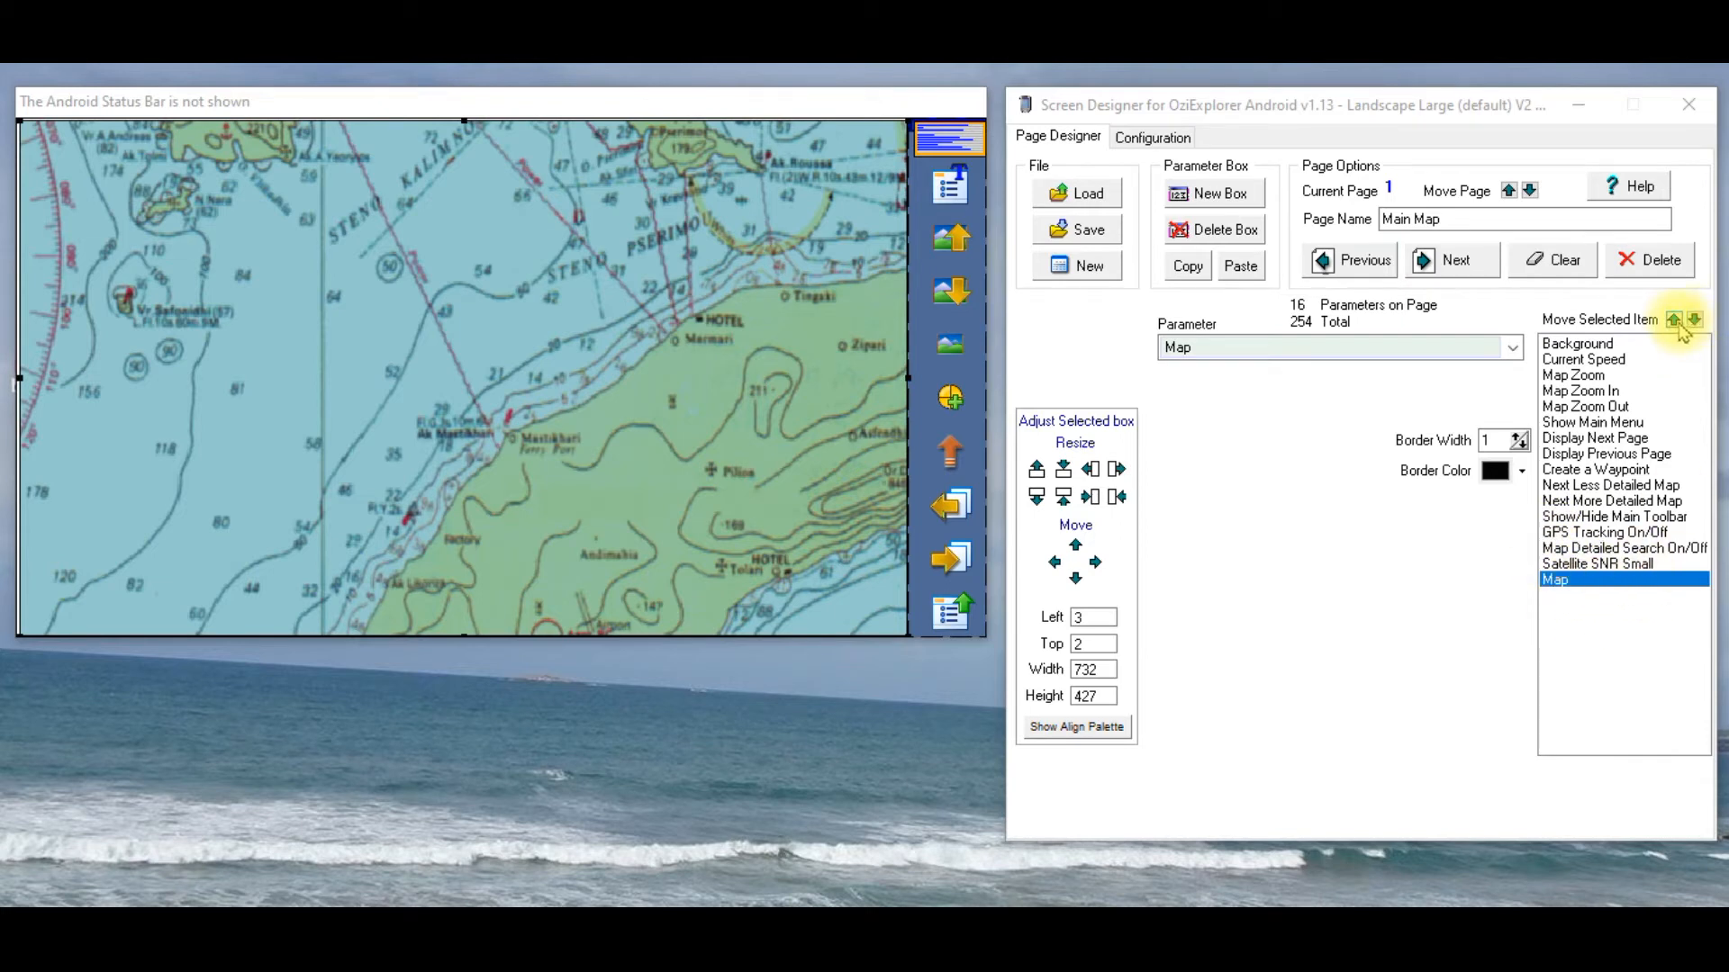
mouse_move(1631, 594)
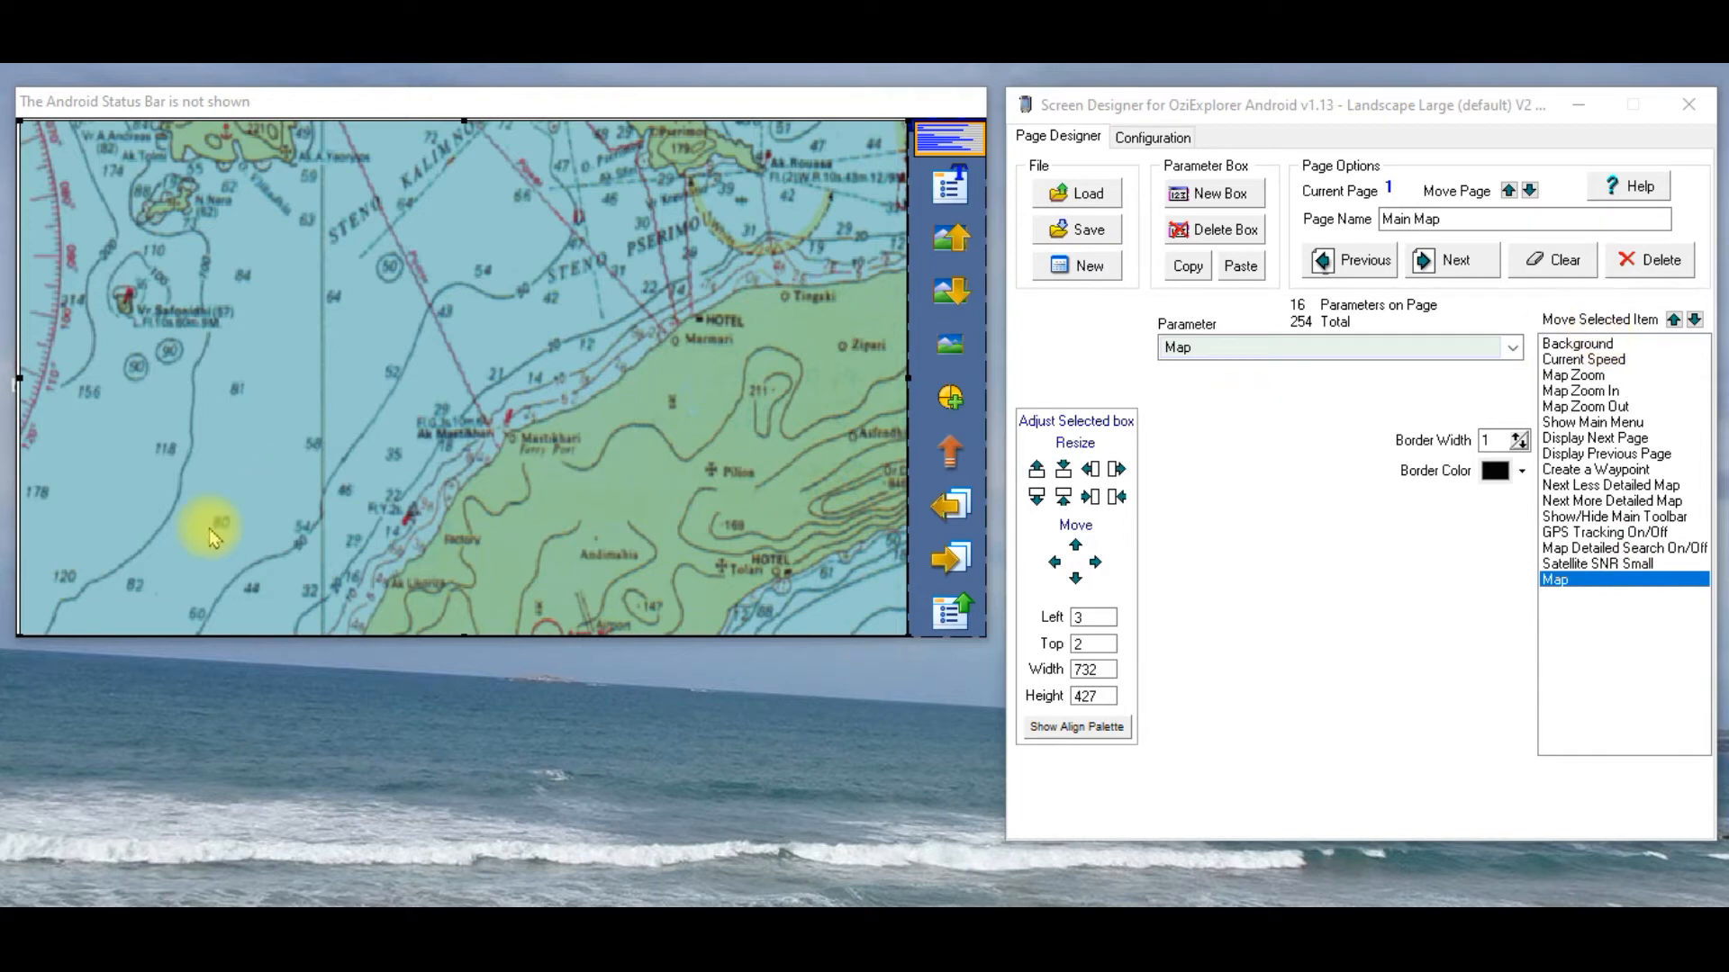
mouse_move(124, 560)
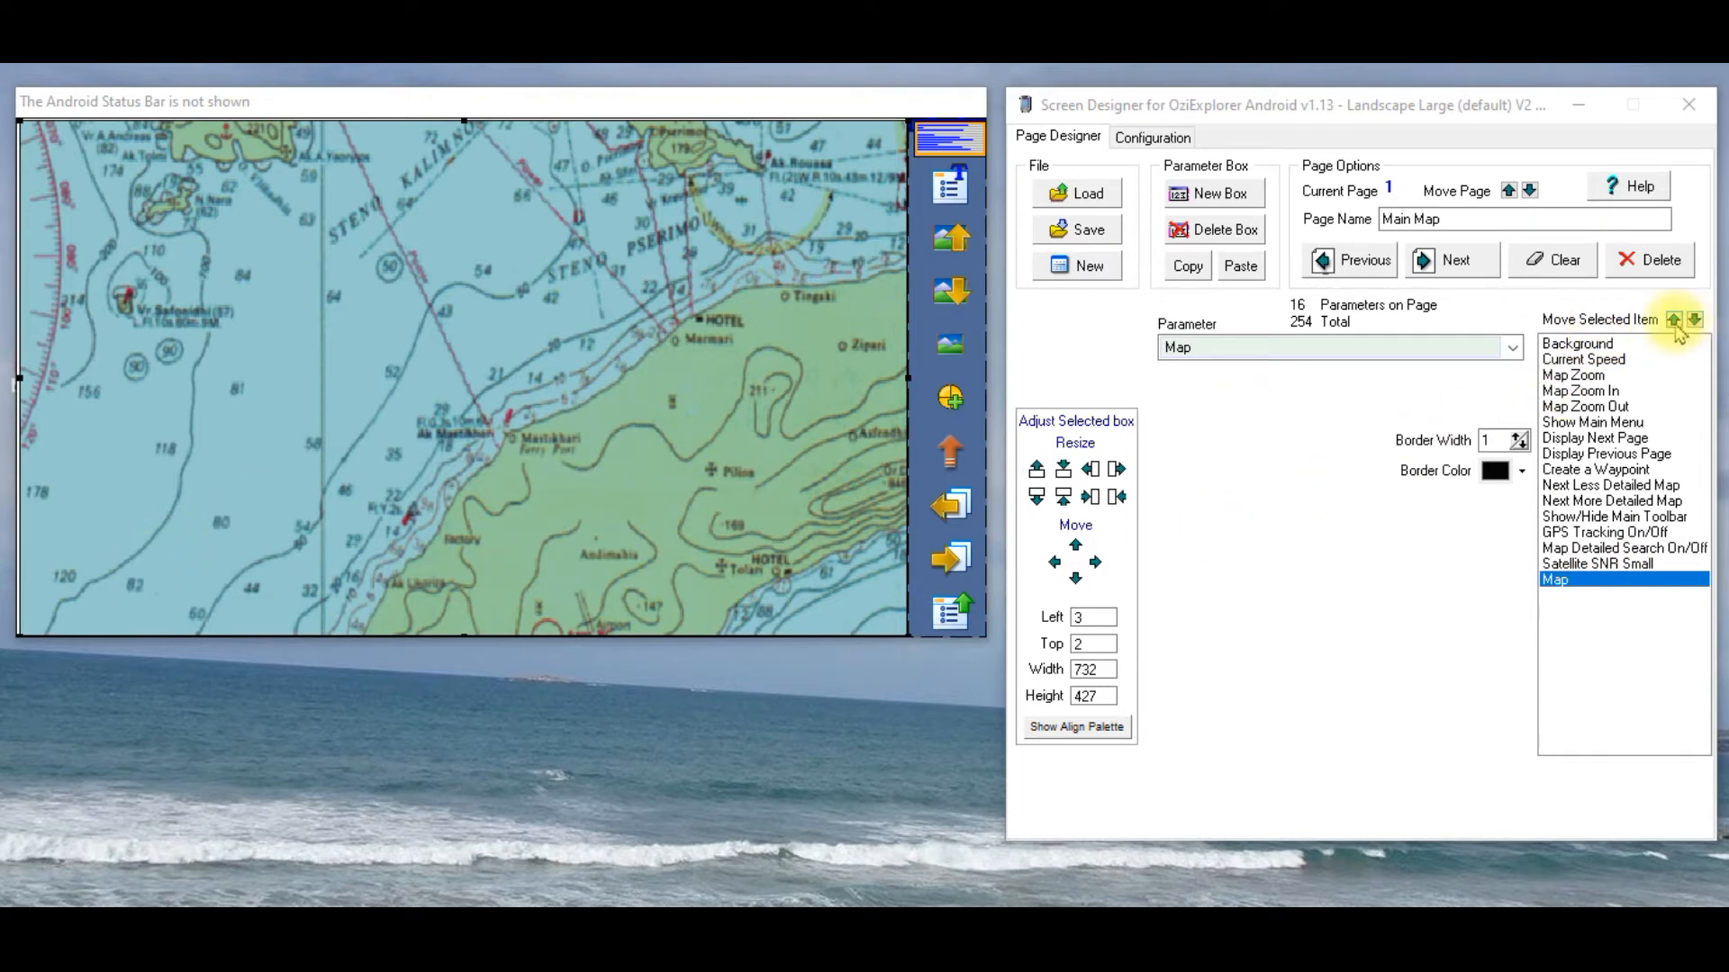
click(1695, 319)
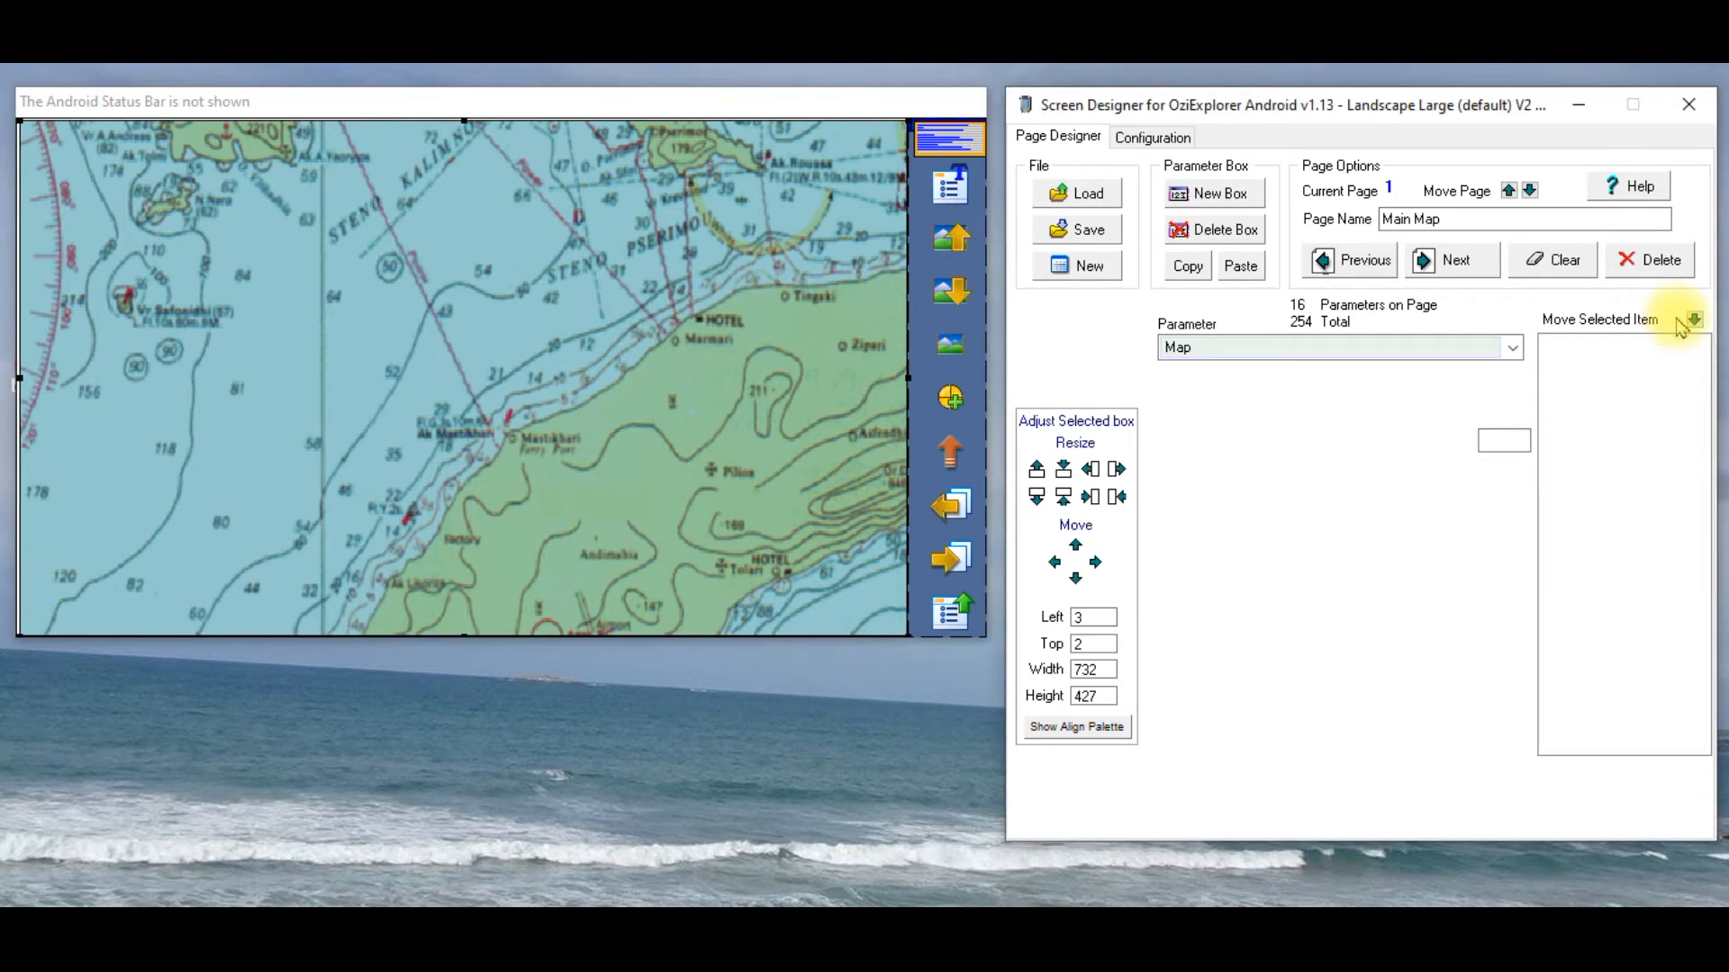
click(1694, 318)
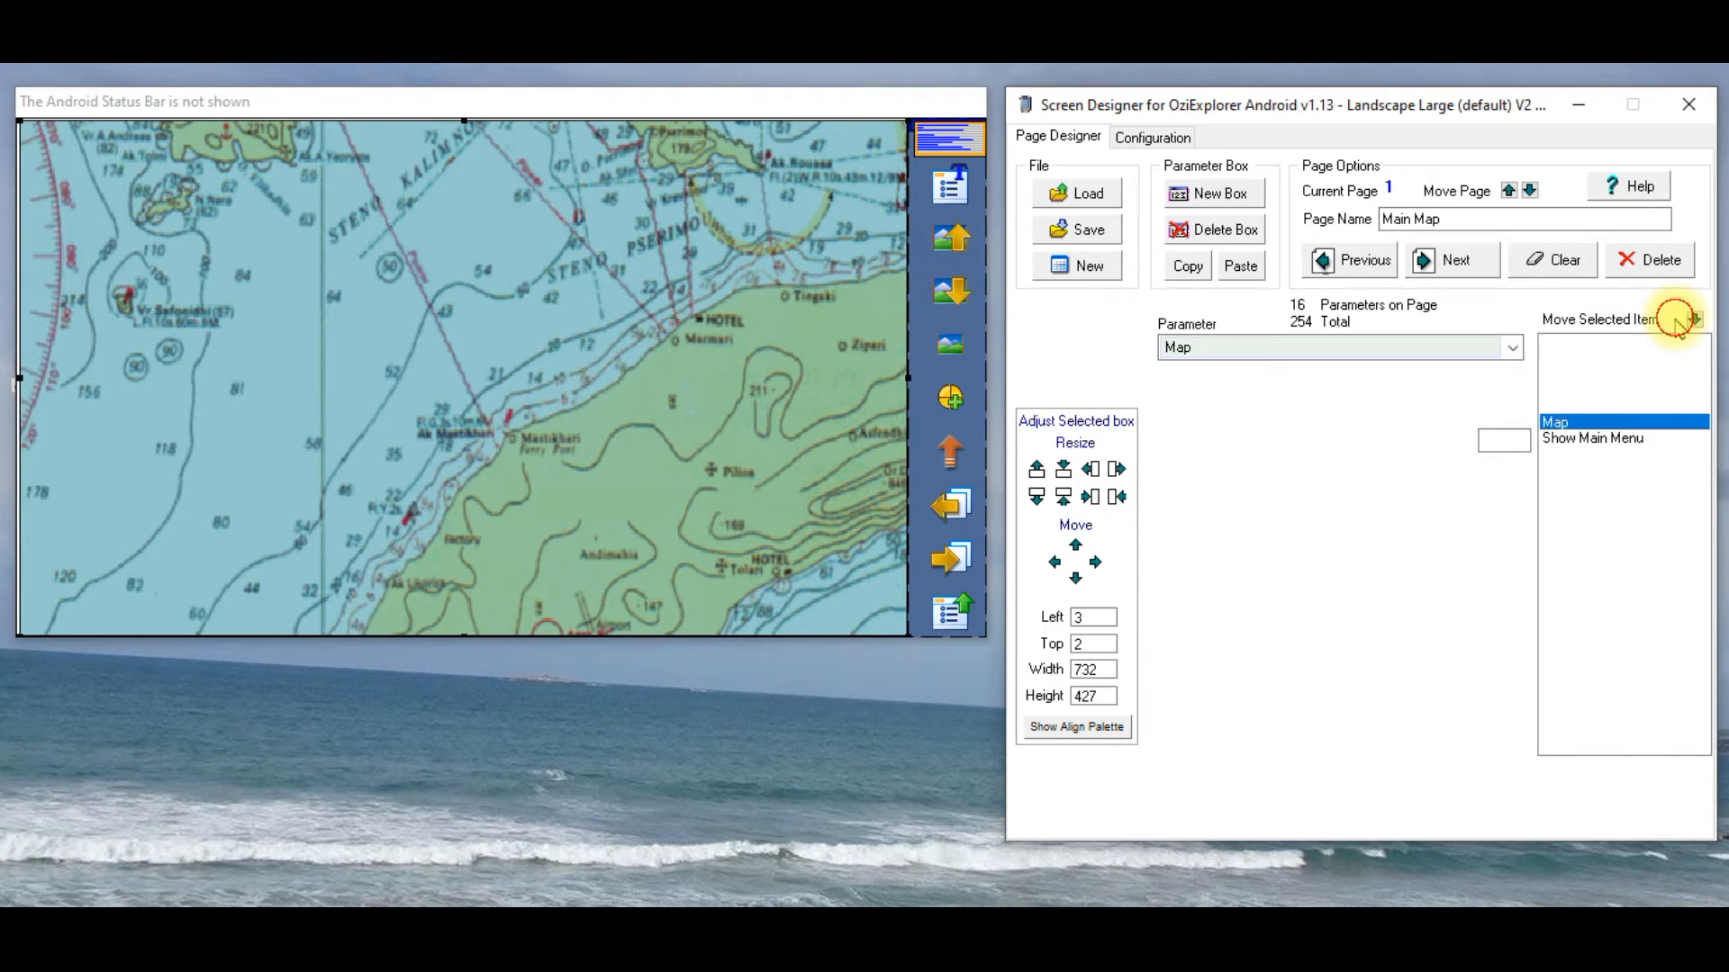
click(1696, 319)
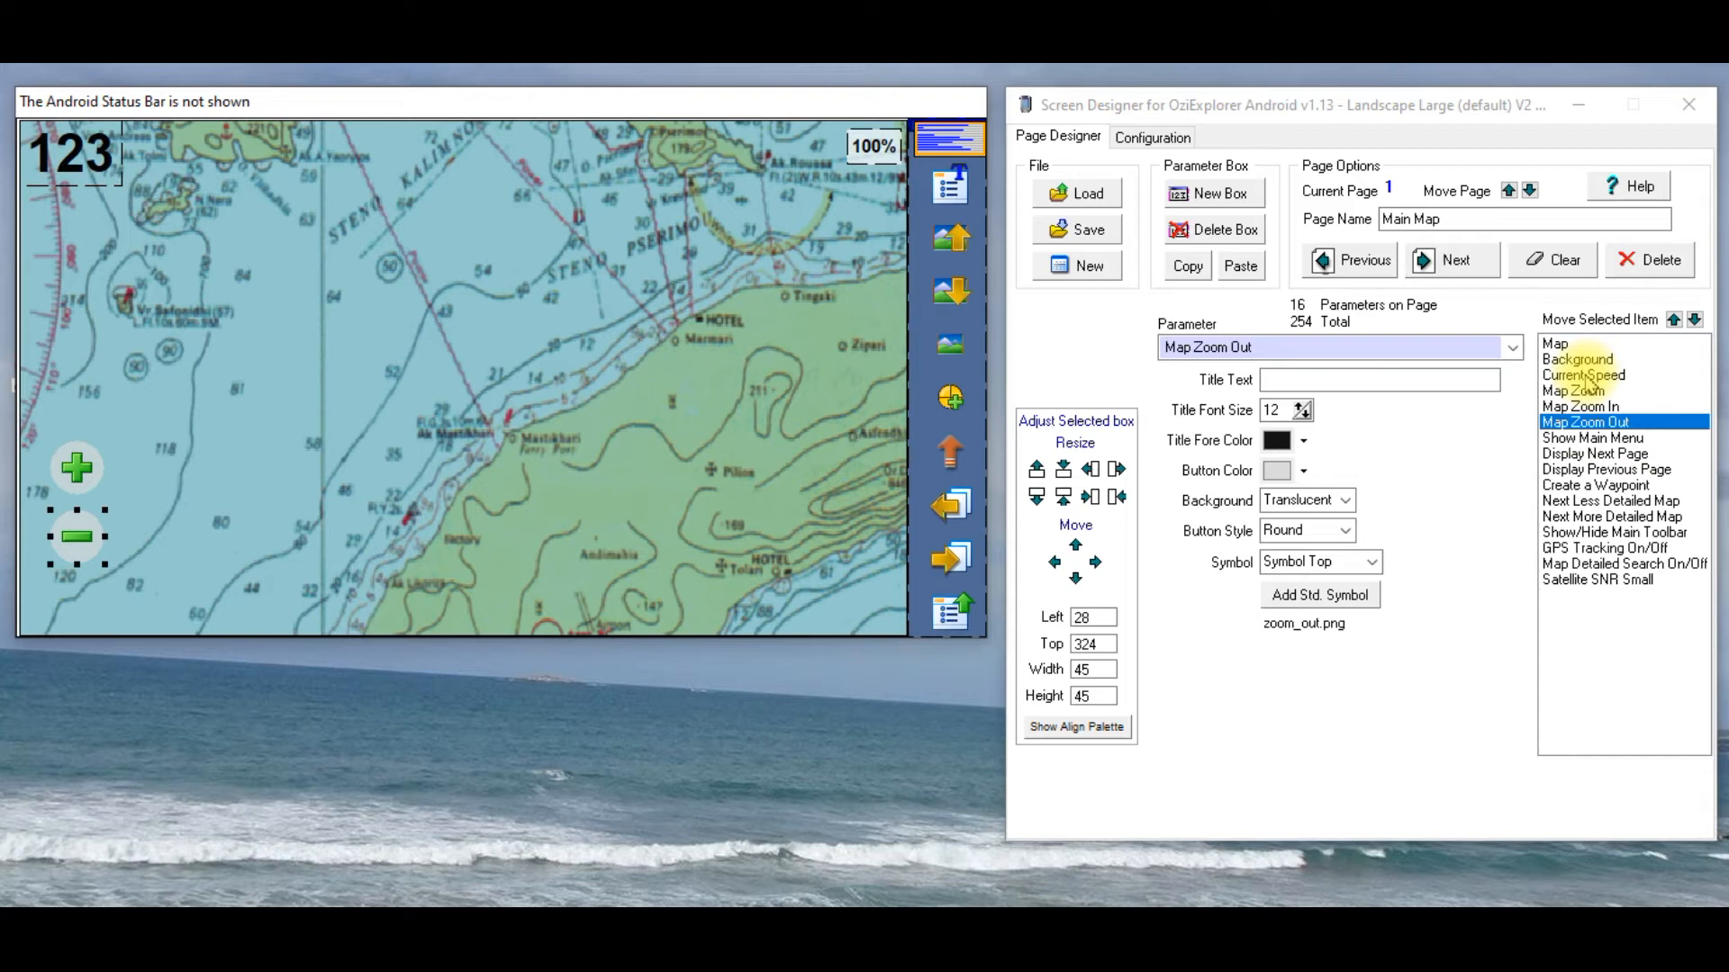
mouse_move(866, 443)
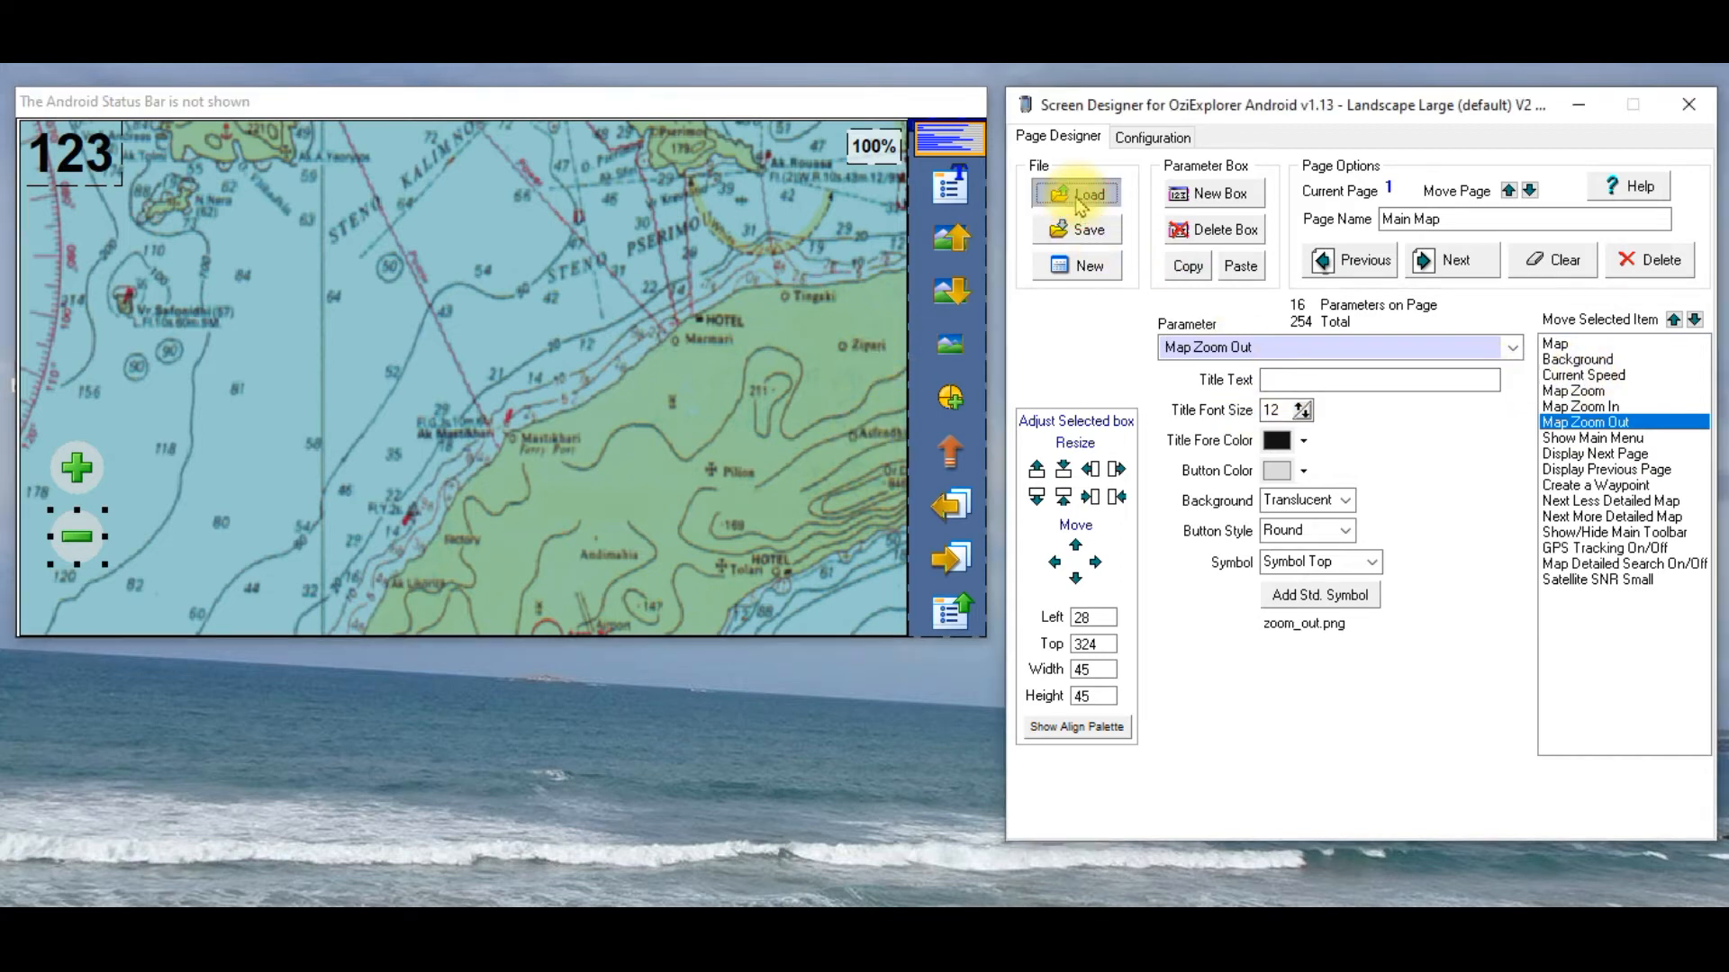
Step: Load Landscape Iders V3.pa1 from the skins for Android only folder, discarding unsaved changes
click(1077, 193)
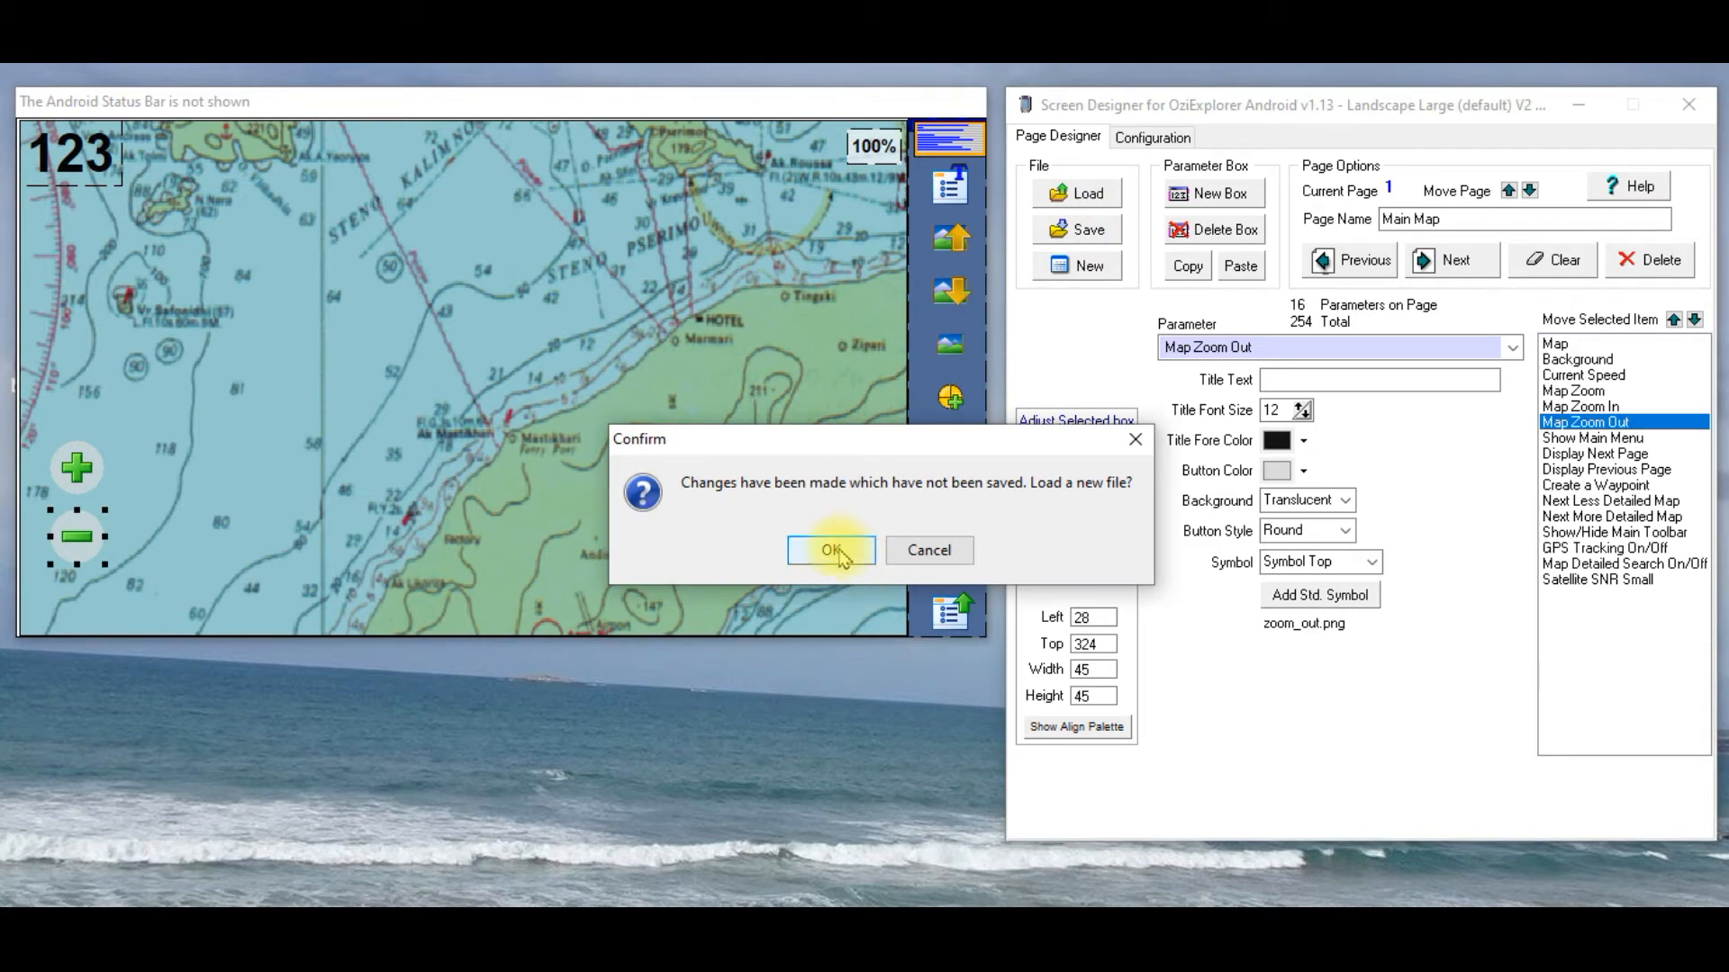
click(828, 551)
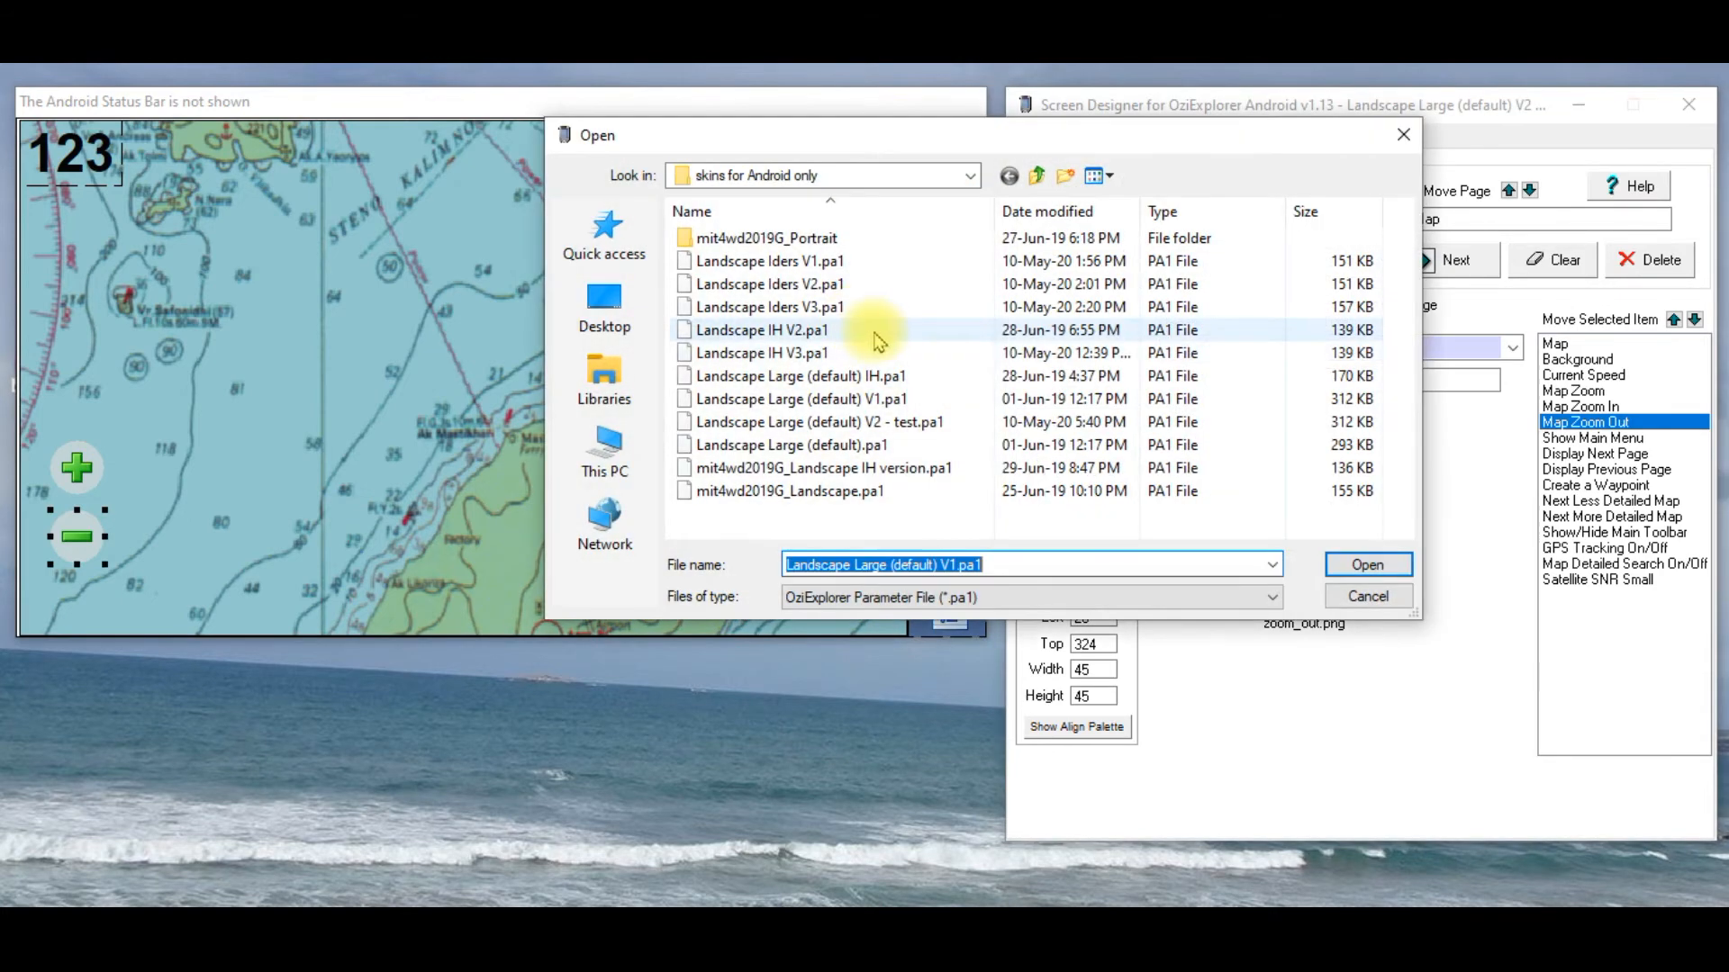
mouse_move(872, 422)
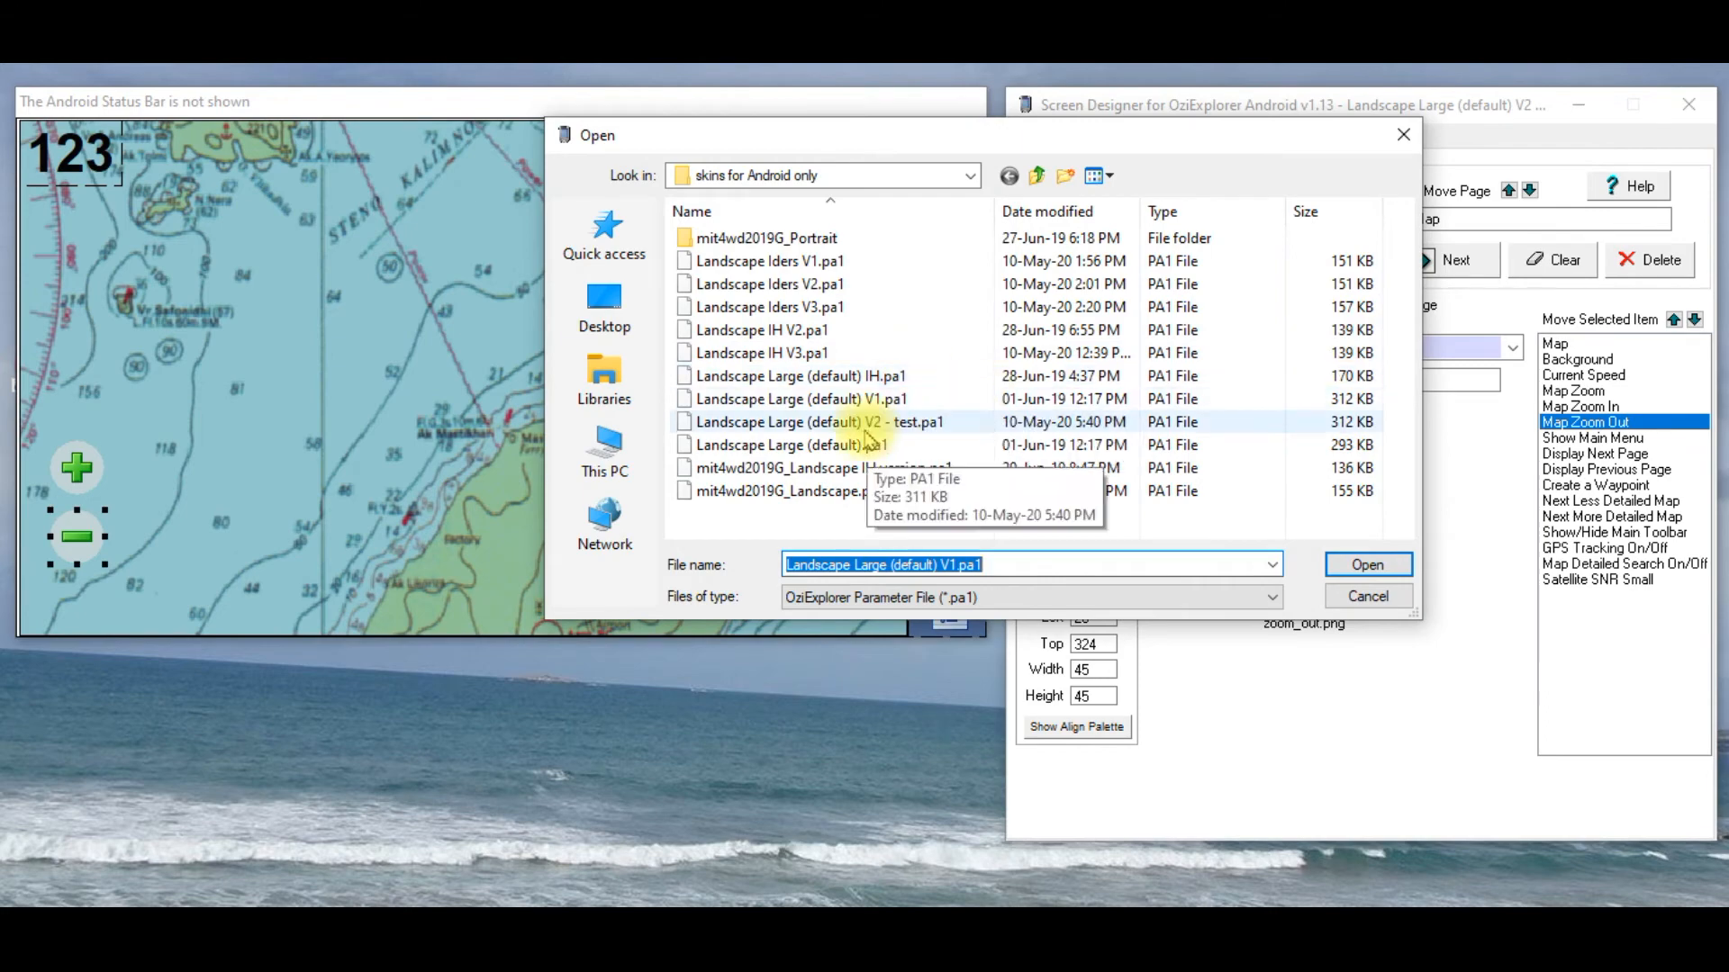
click(1367, 564)
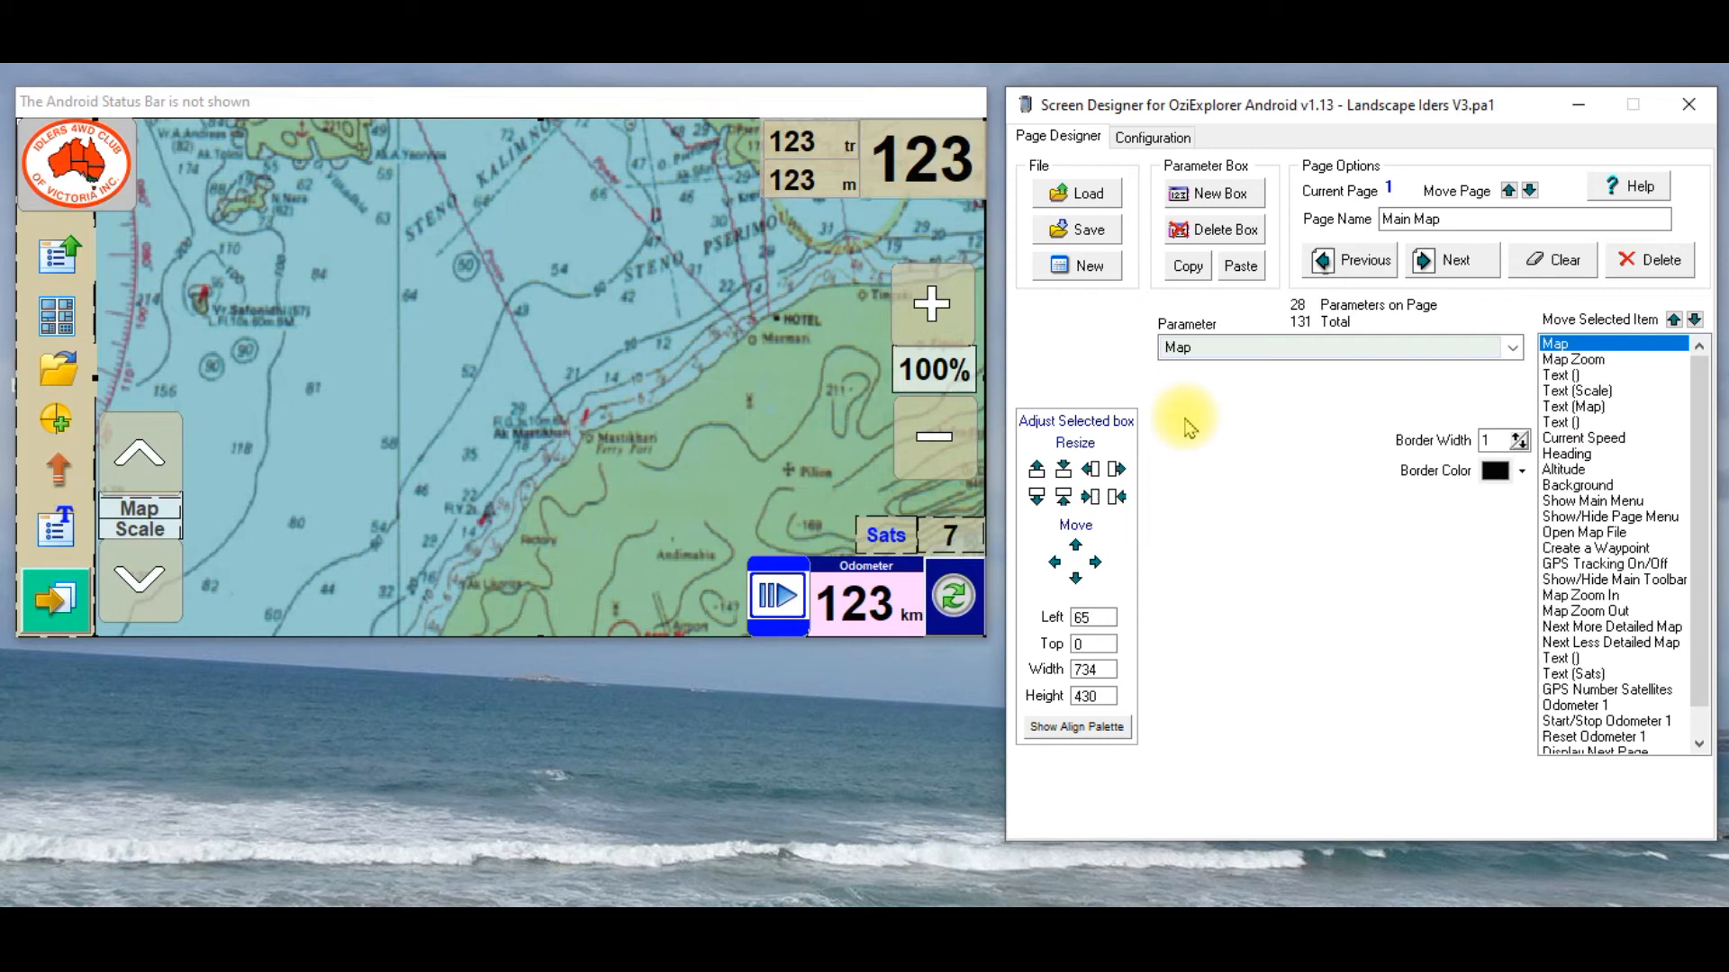
mouse_move(261, 207)
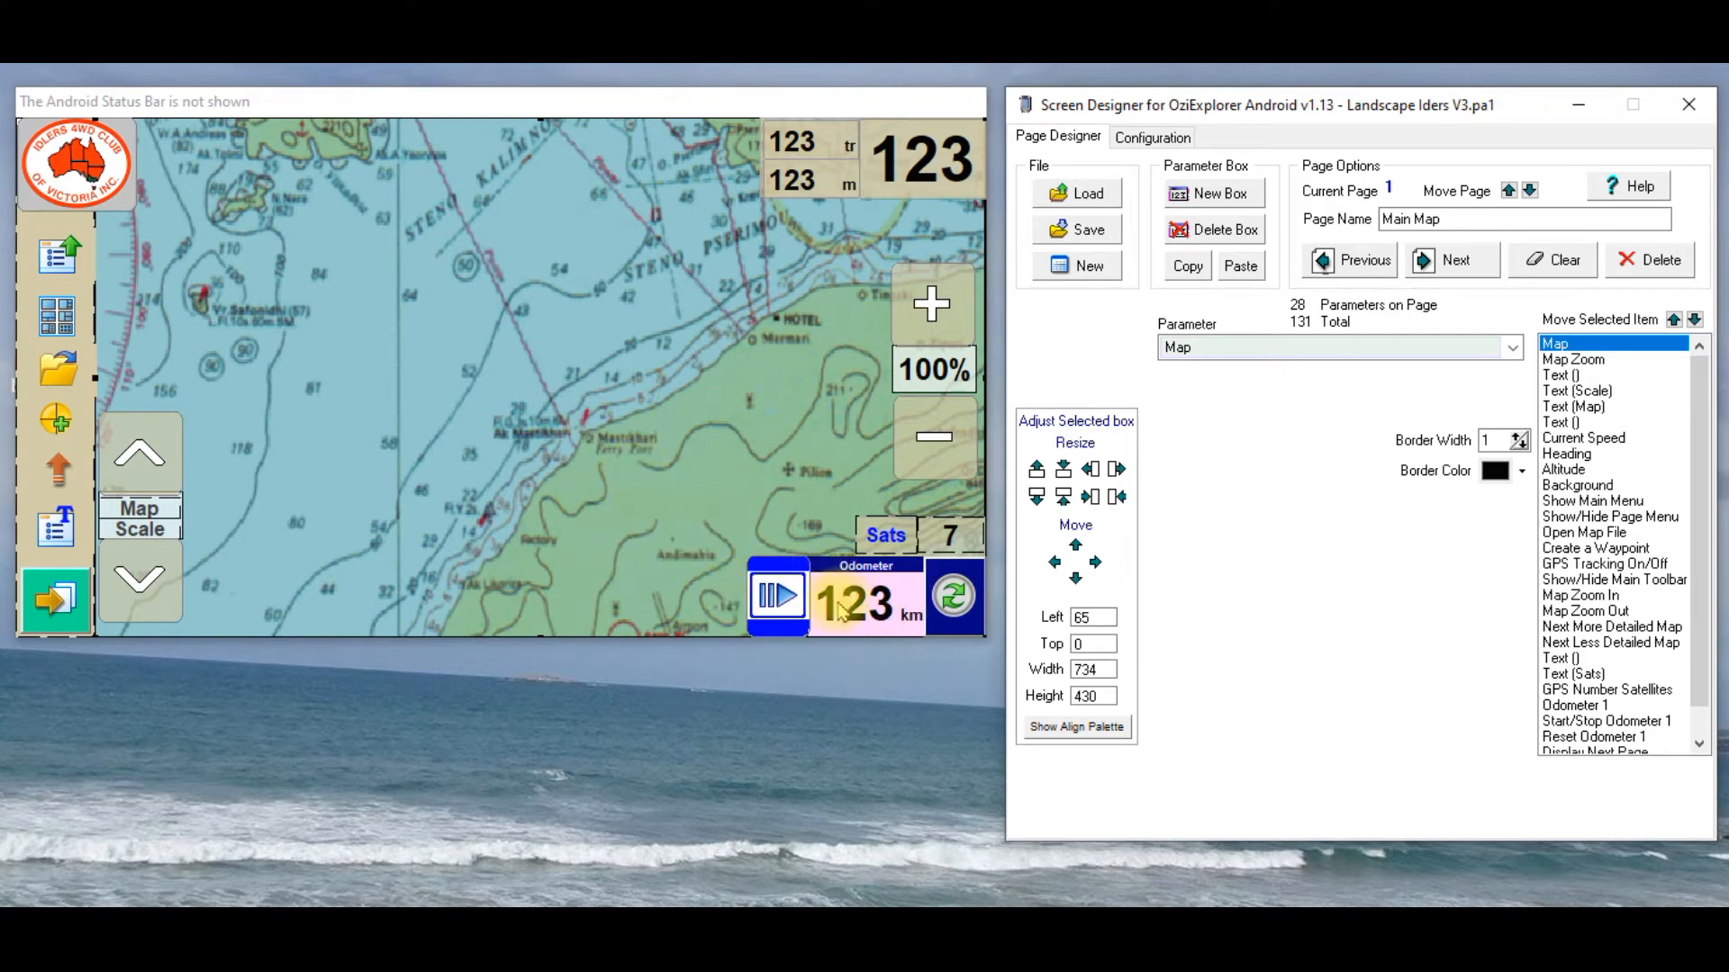
Step: Choose Odometer 3 from the Odometers group as the parameter and add it as a new box
click(778, 596)
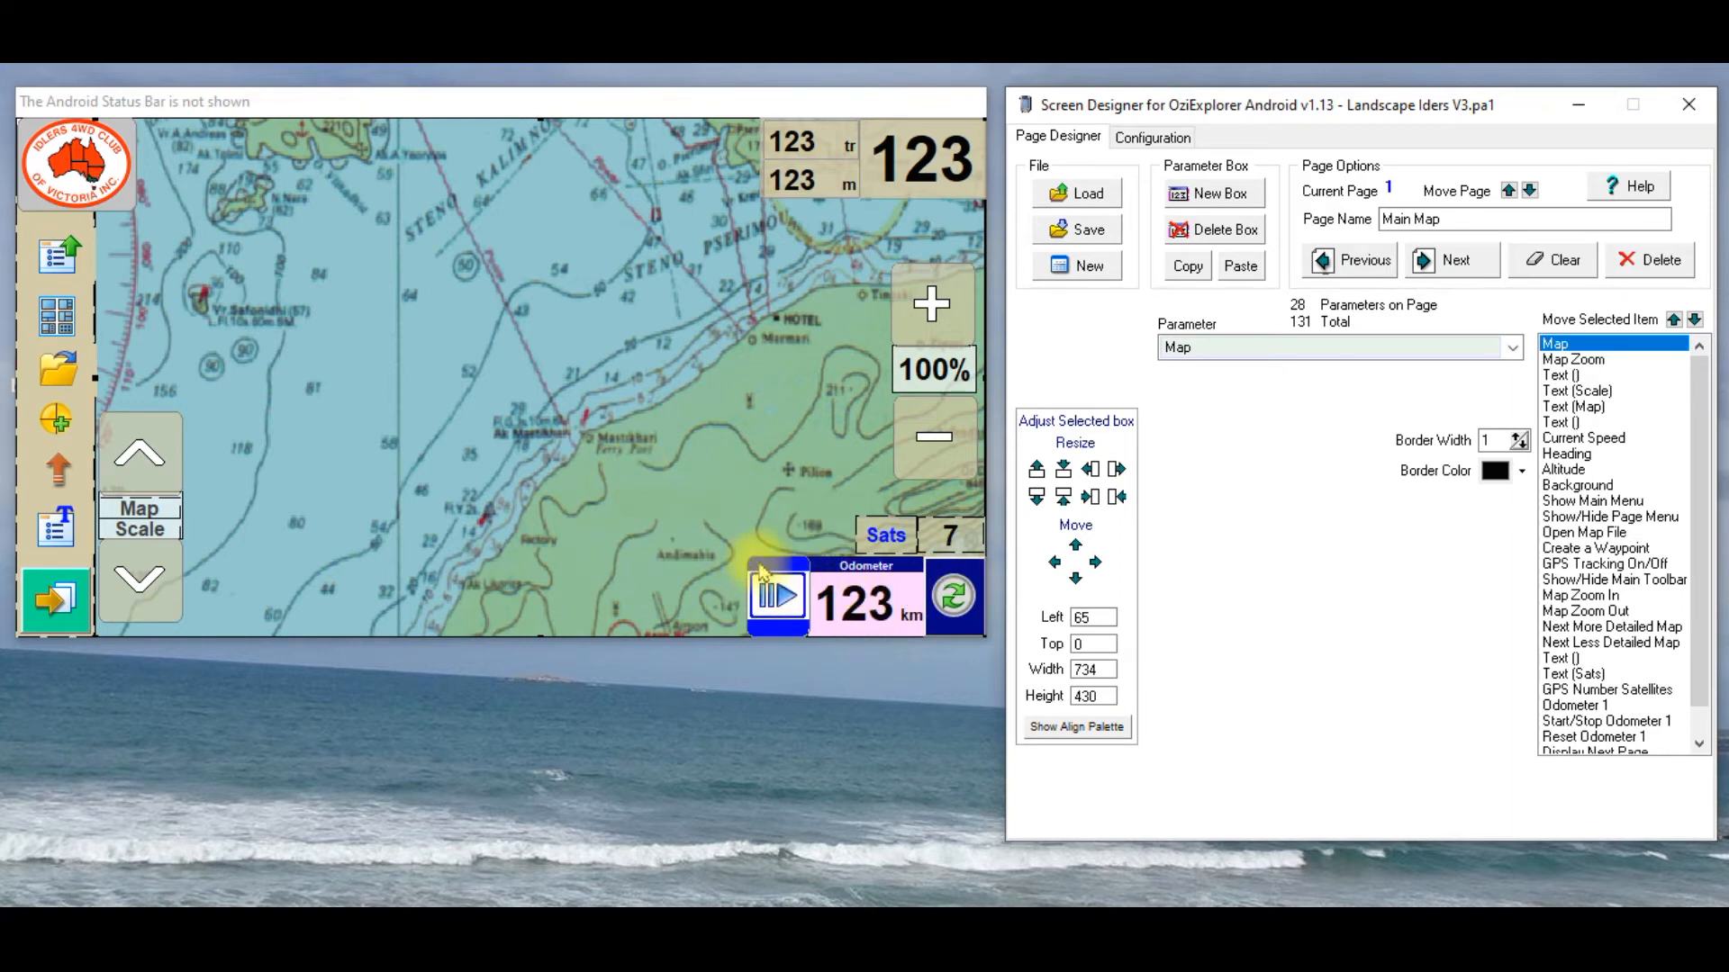
mouse_move(1212, 193)
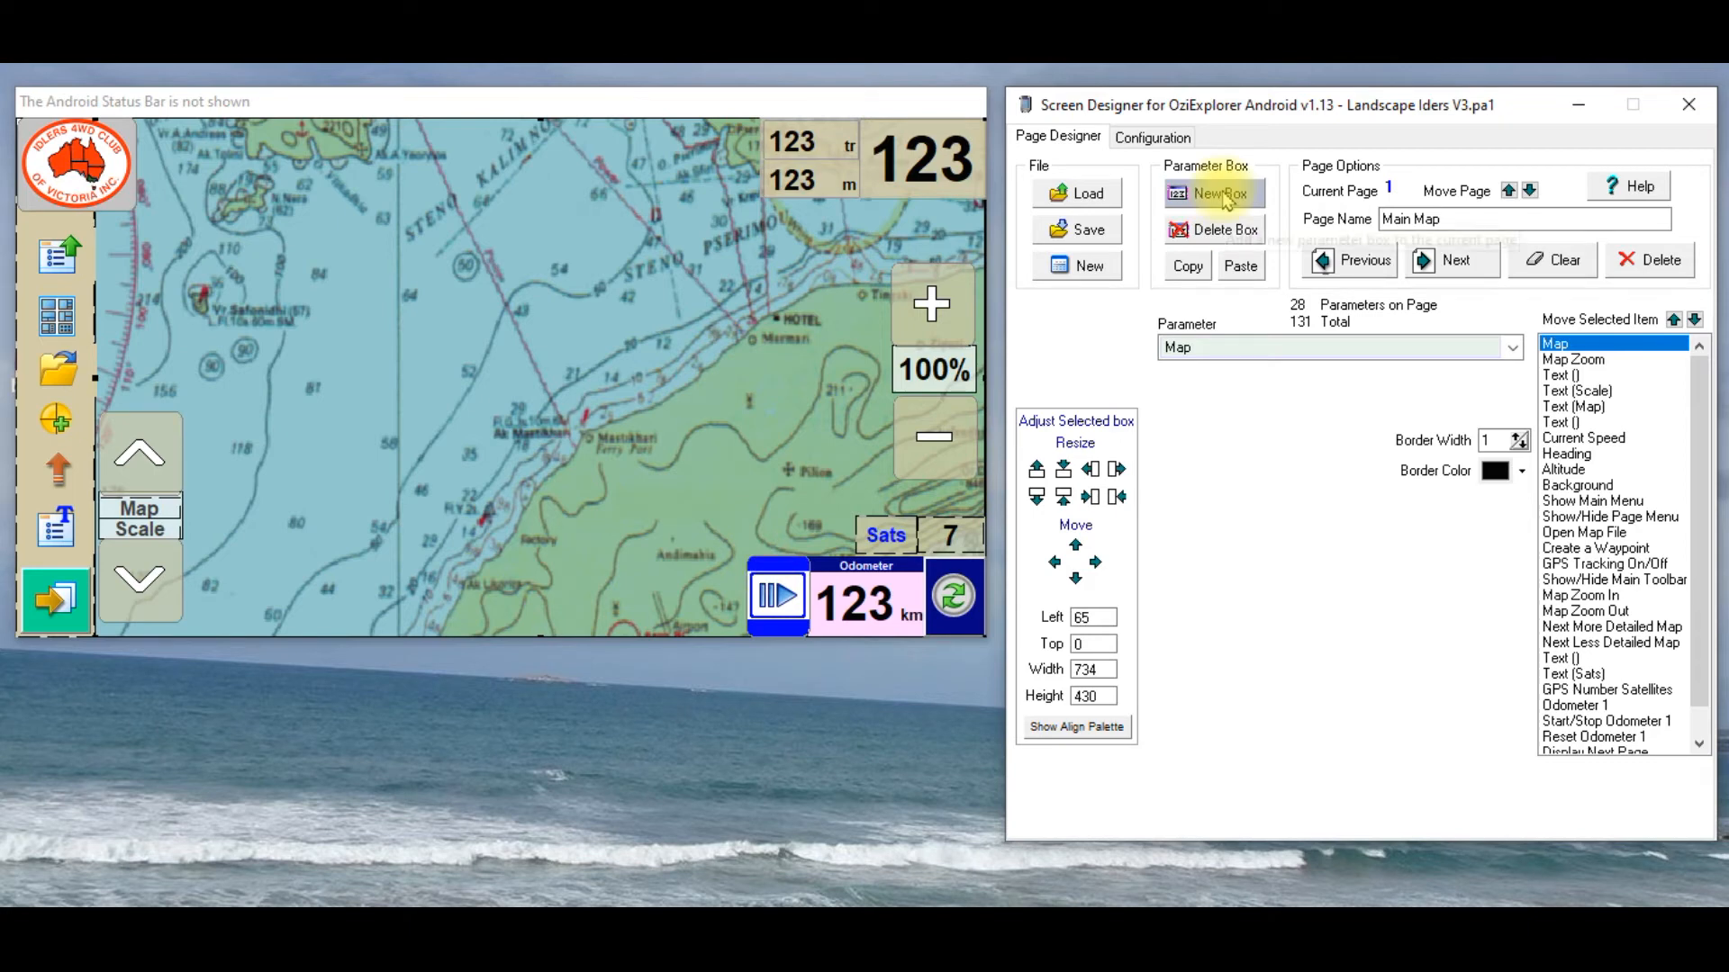
mouse_move(1217, 193)
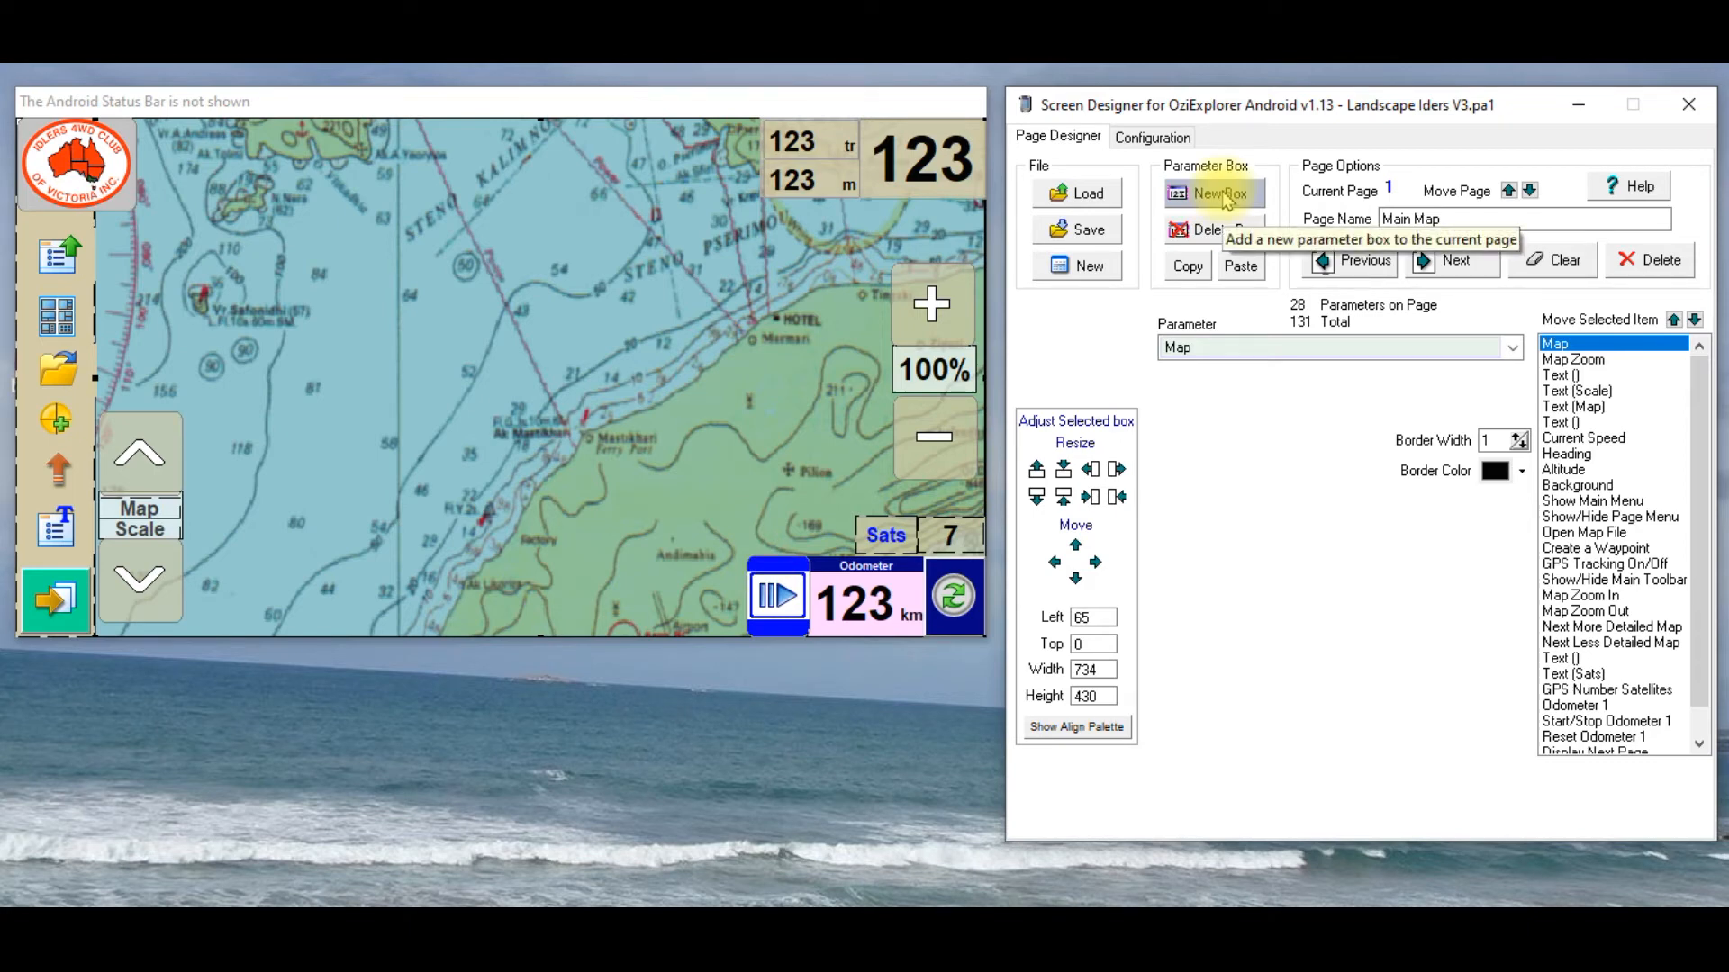
click(1212, 193)
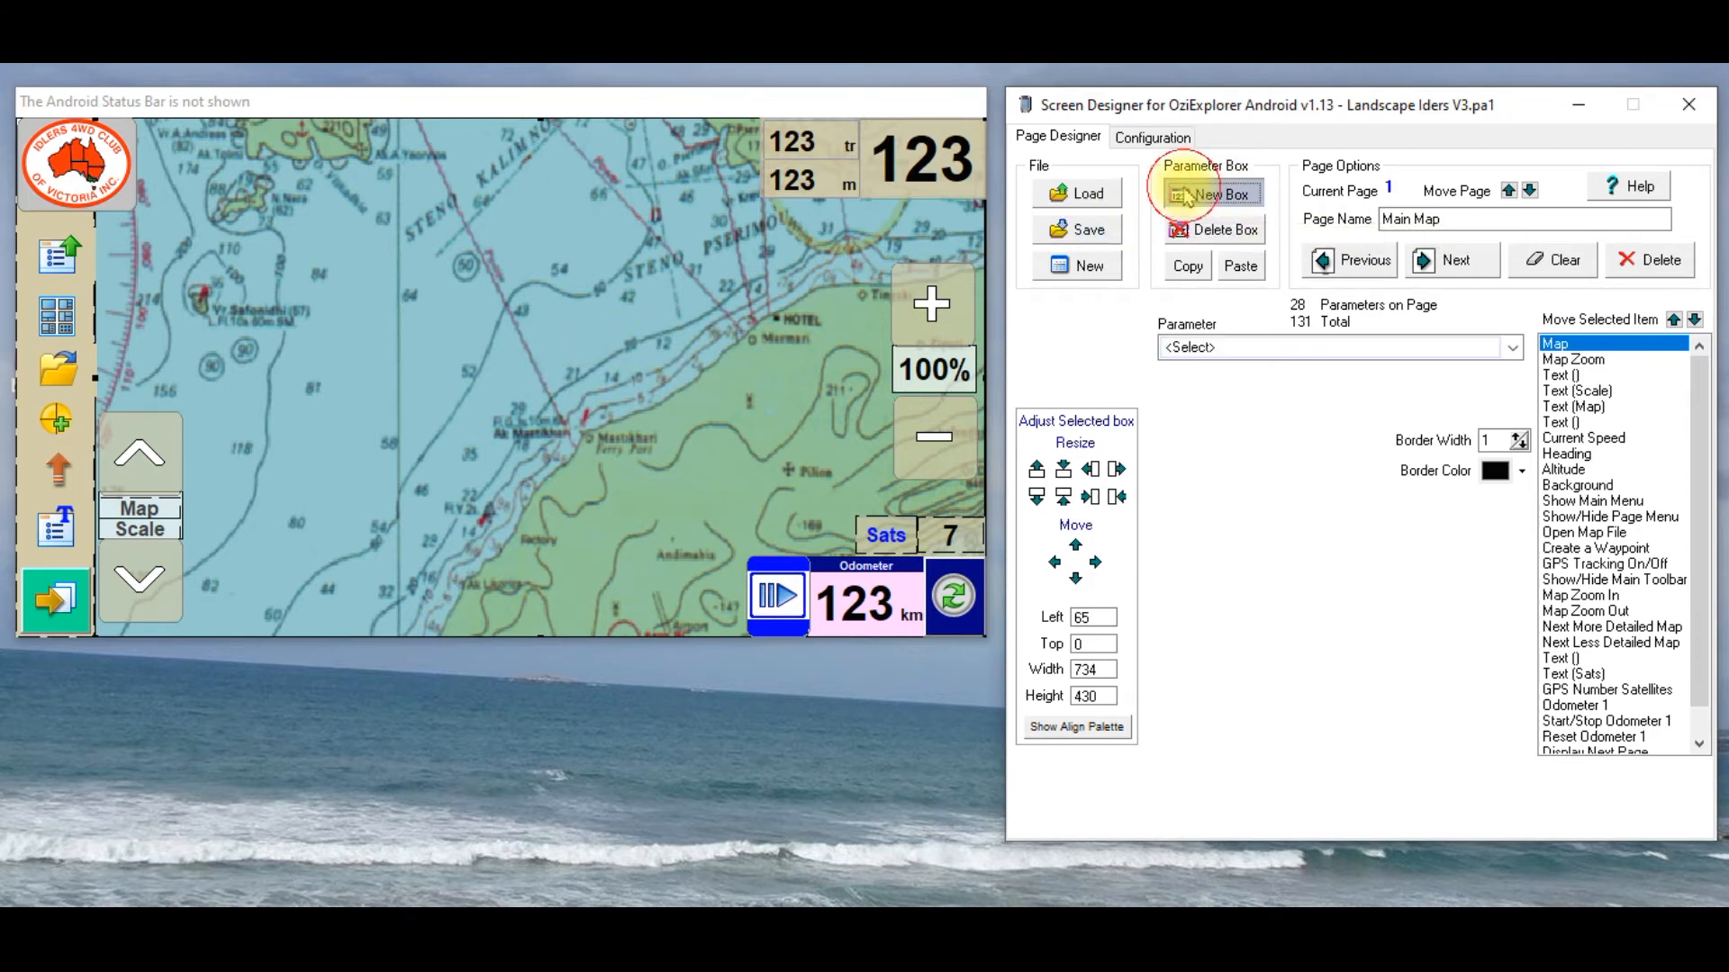
click(1212, 192)
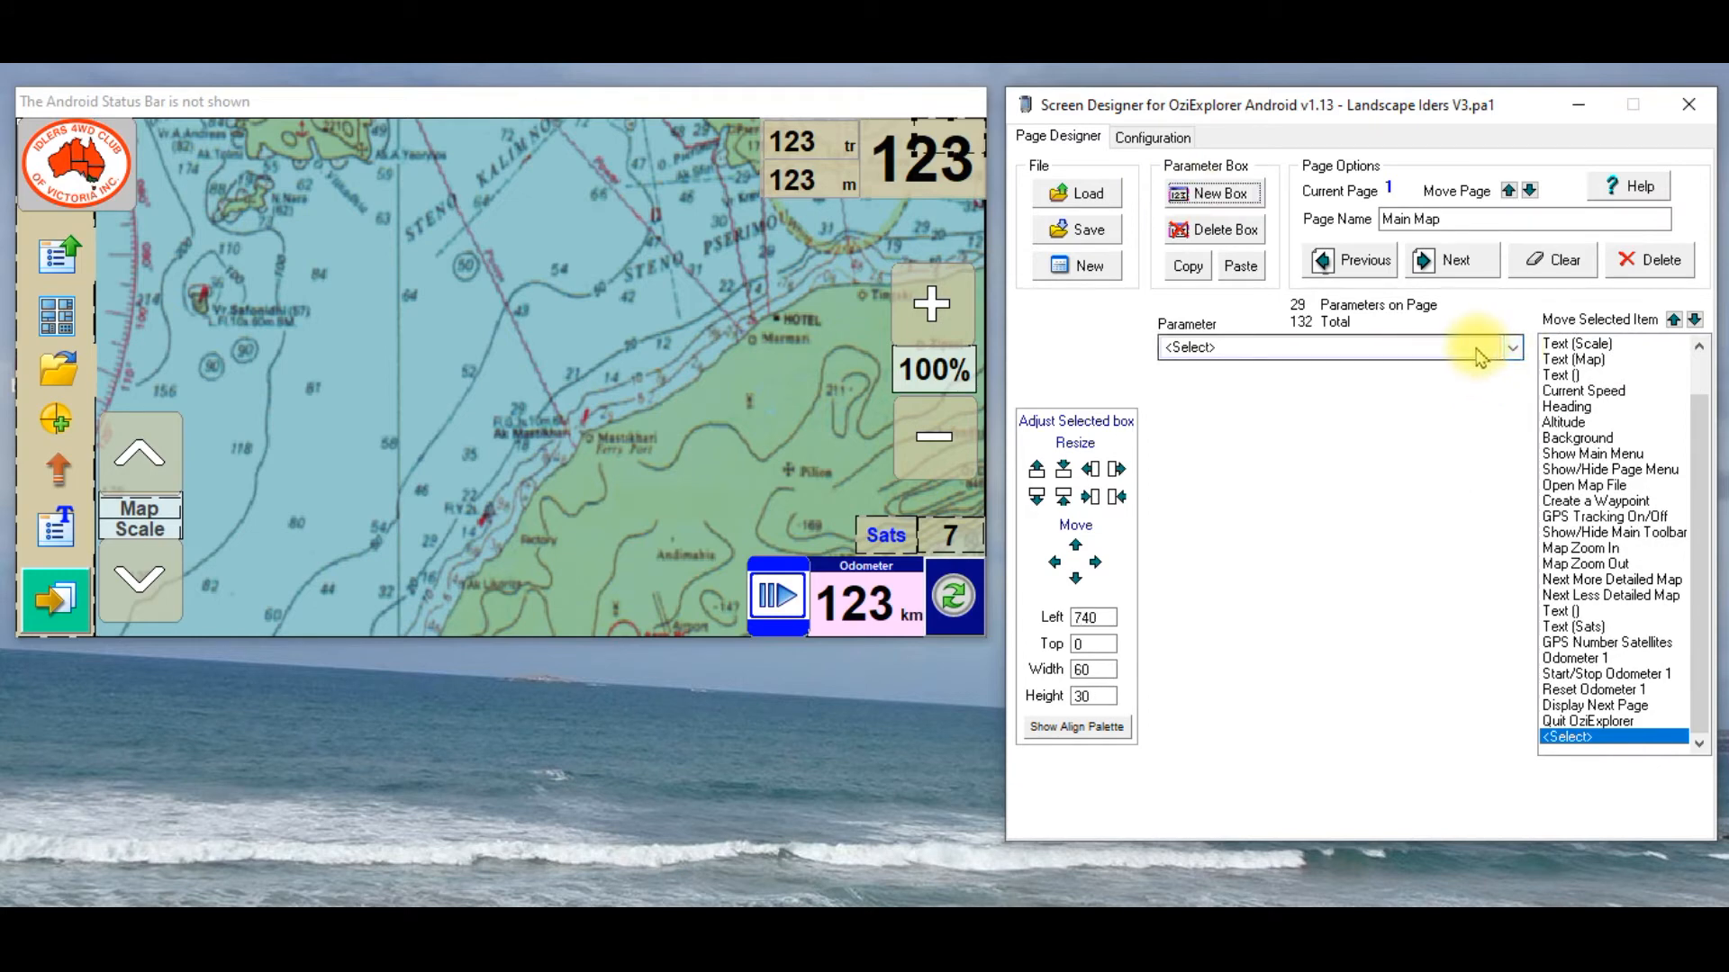
mouse_move(1514, 353)
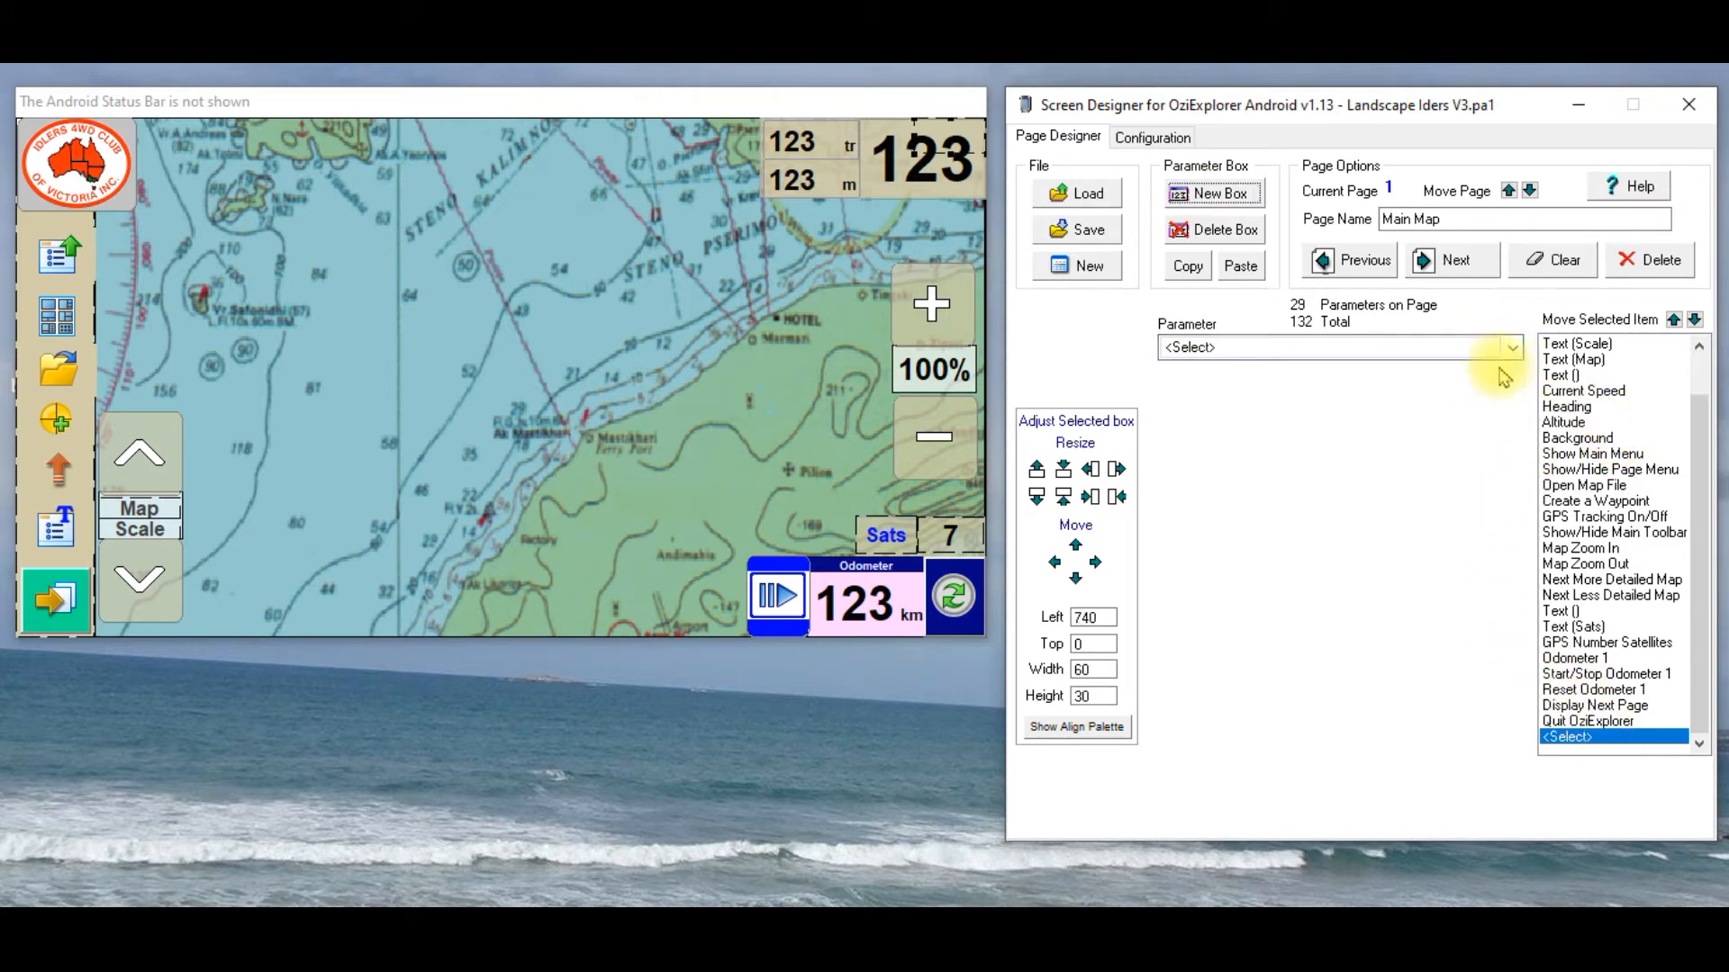
click(1509, 347)
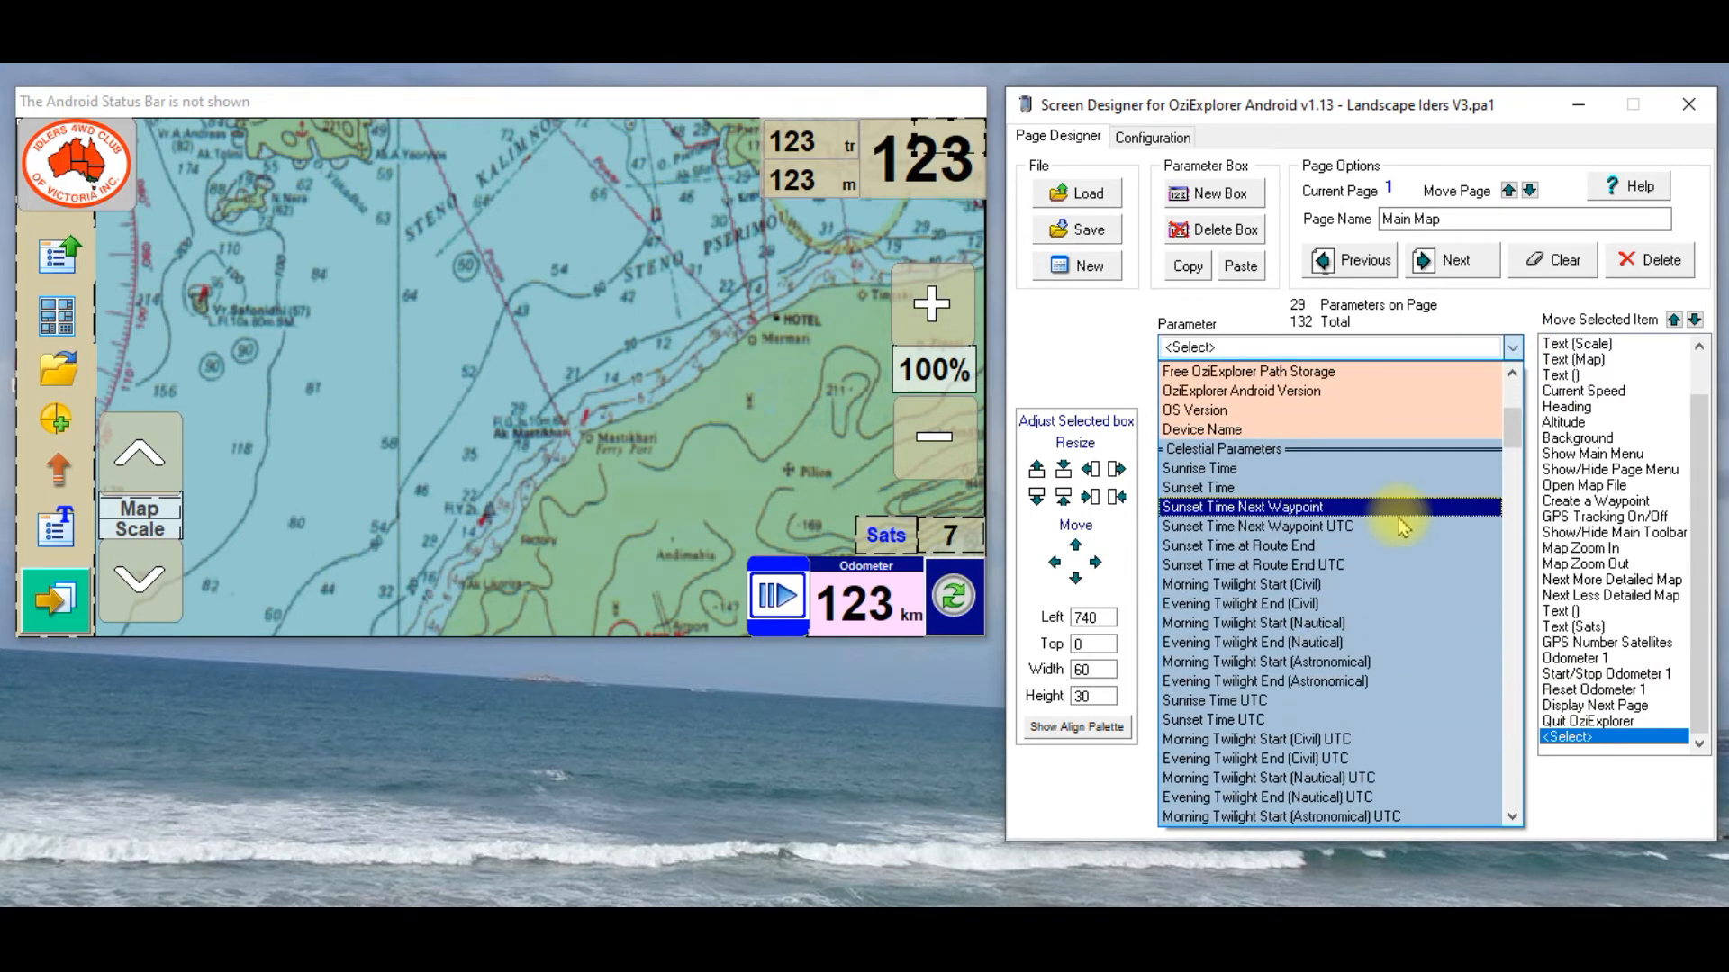
scroll(up, 3)
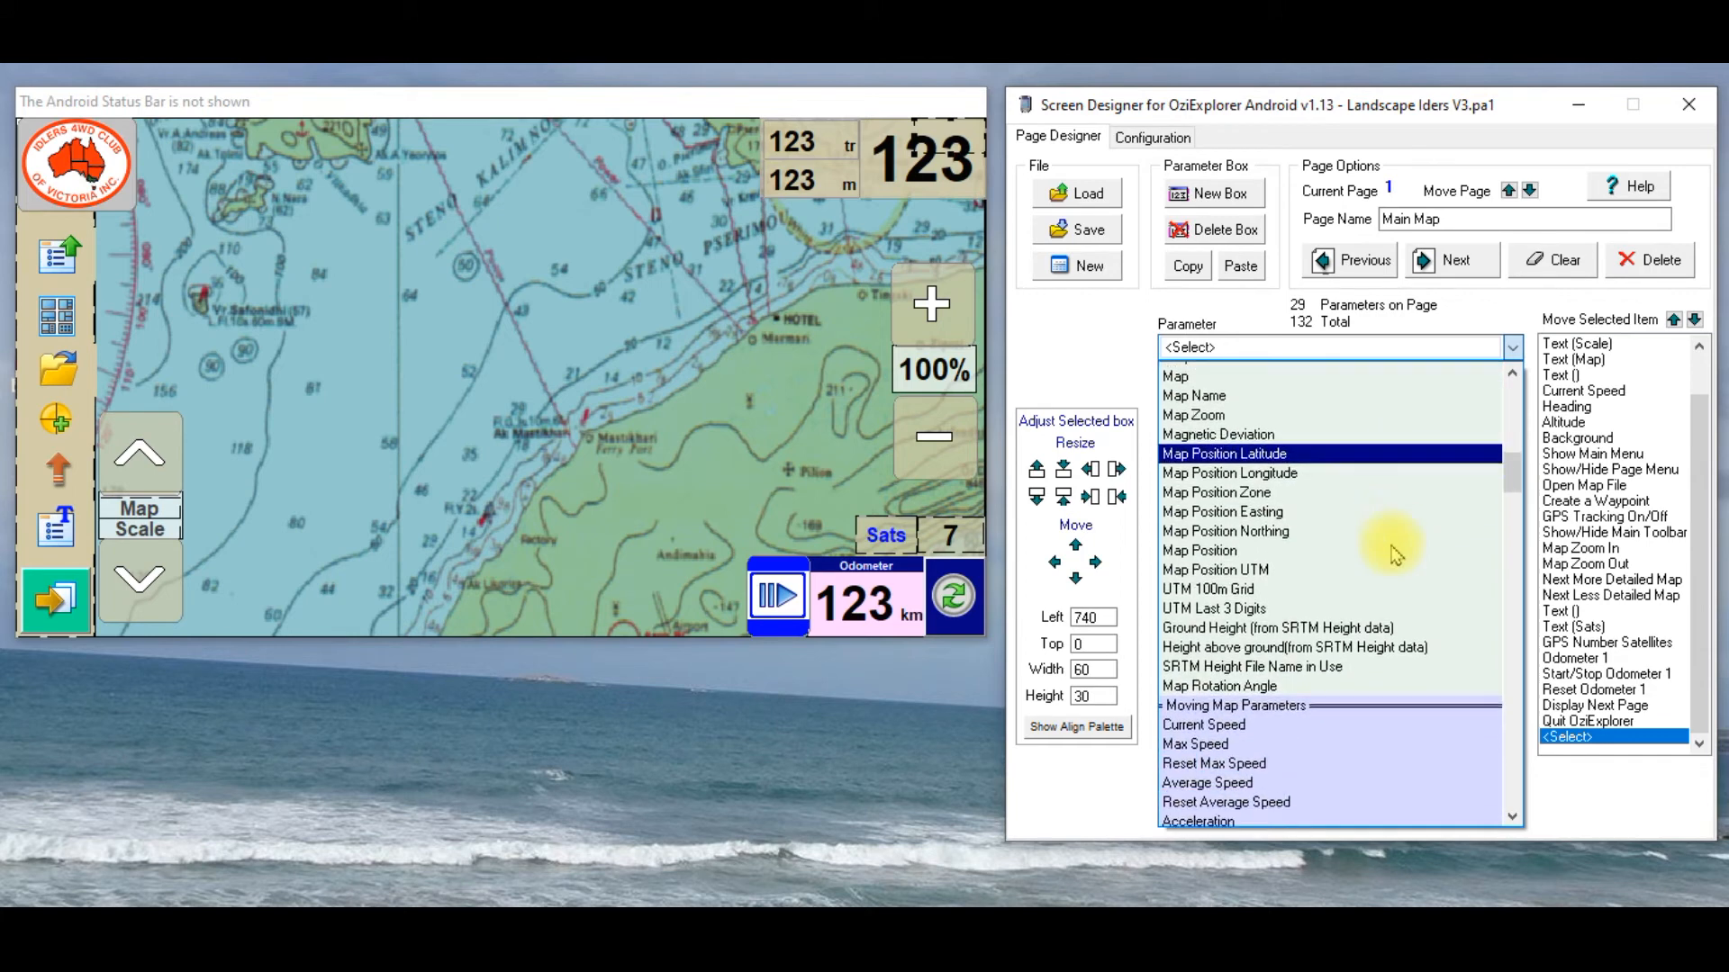
scroll(down, 3)
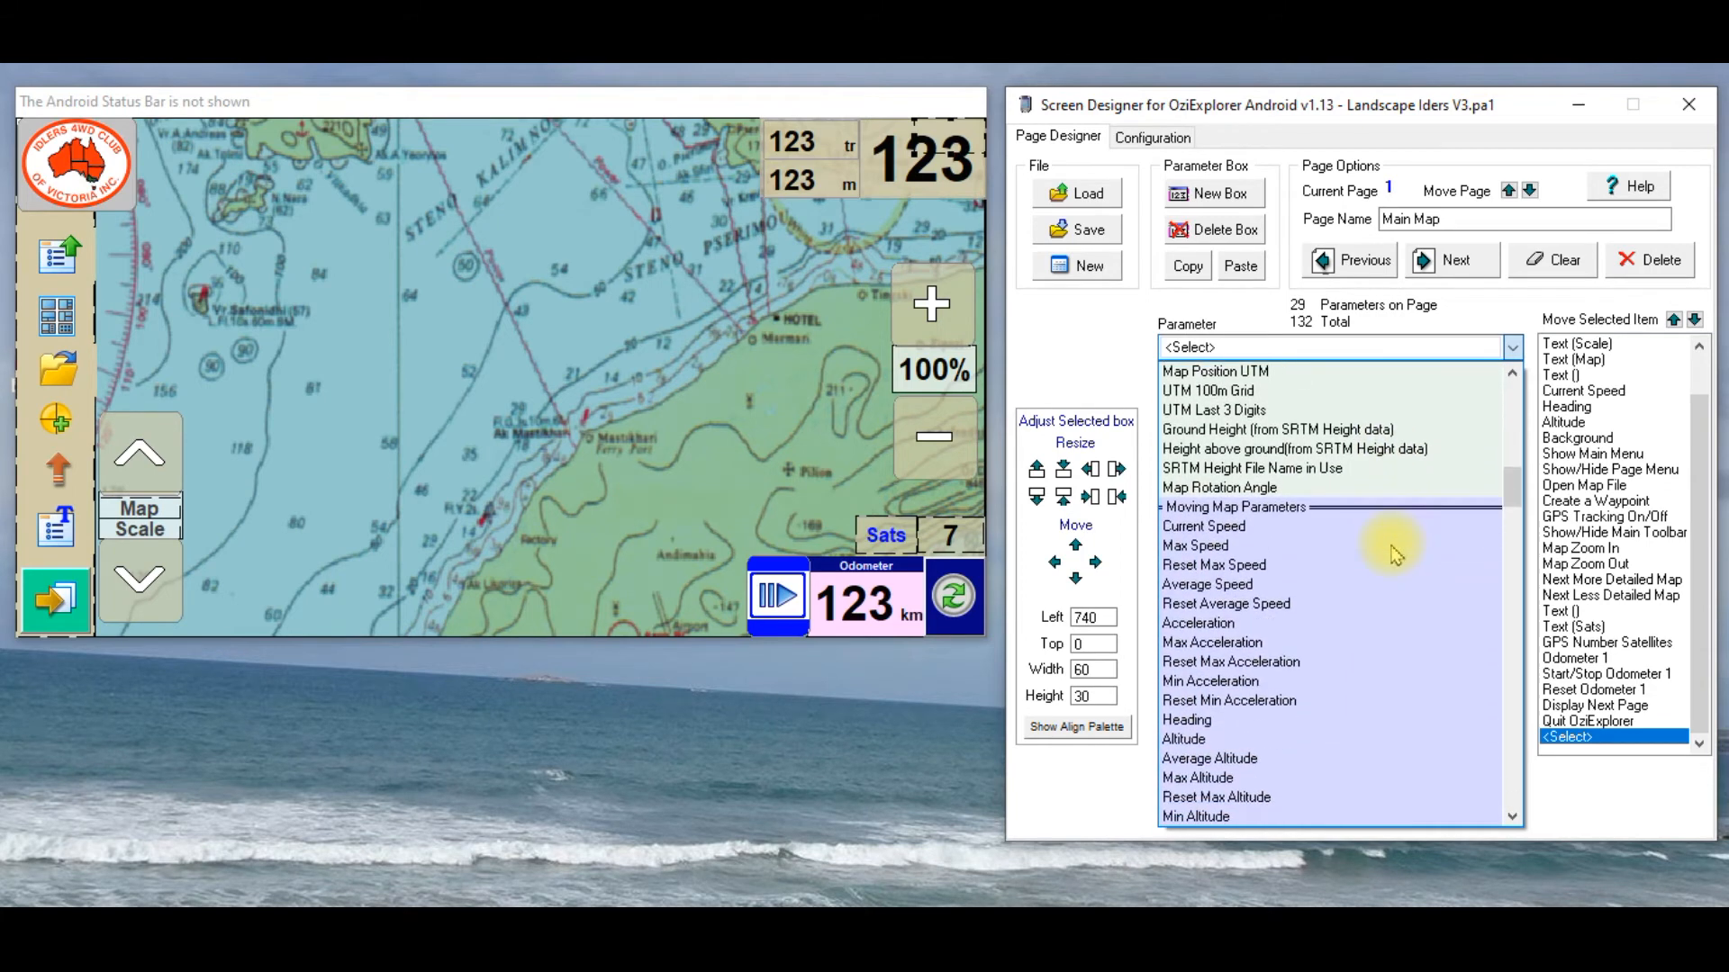
scroll(down, 3)
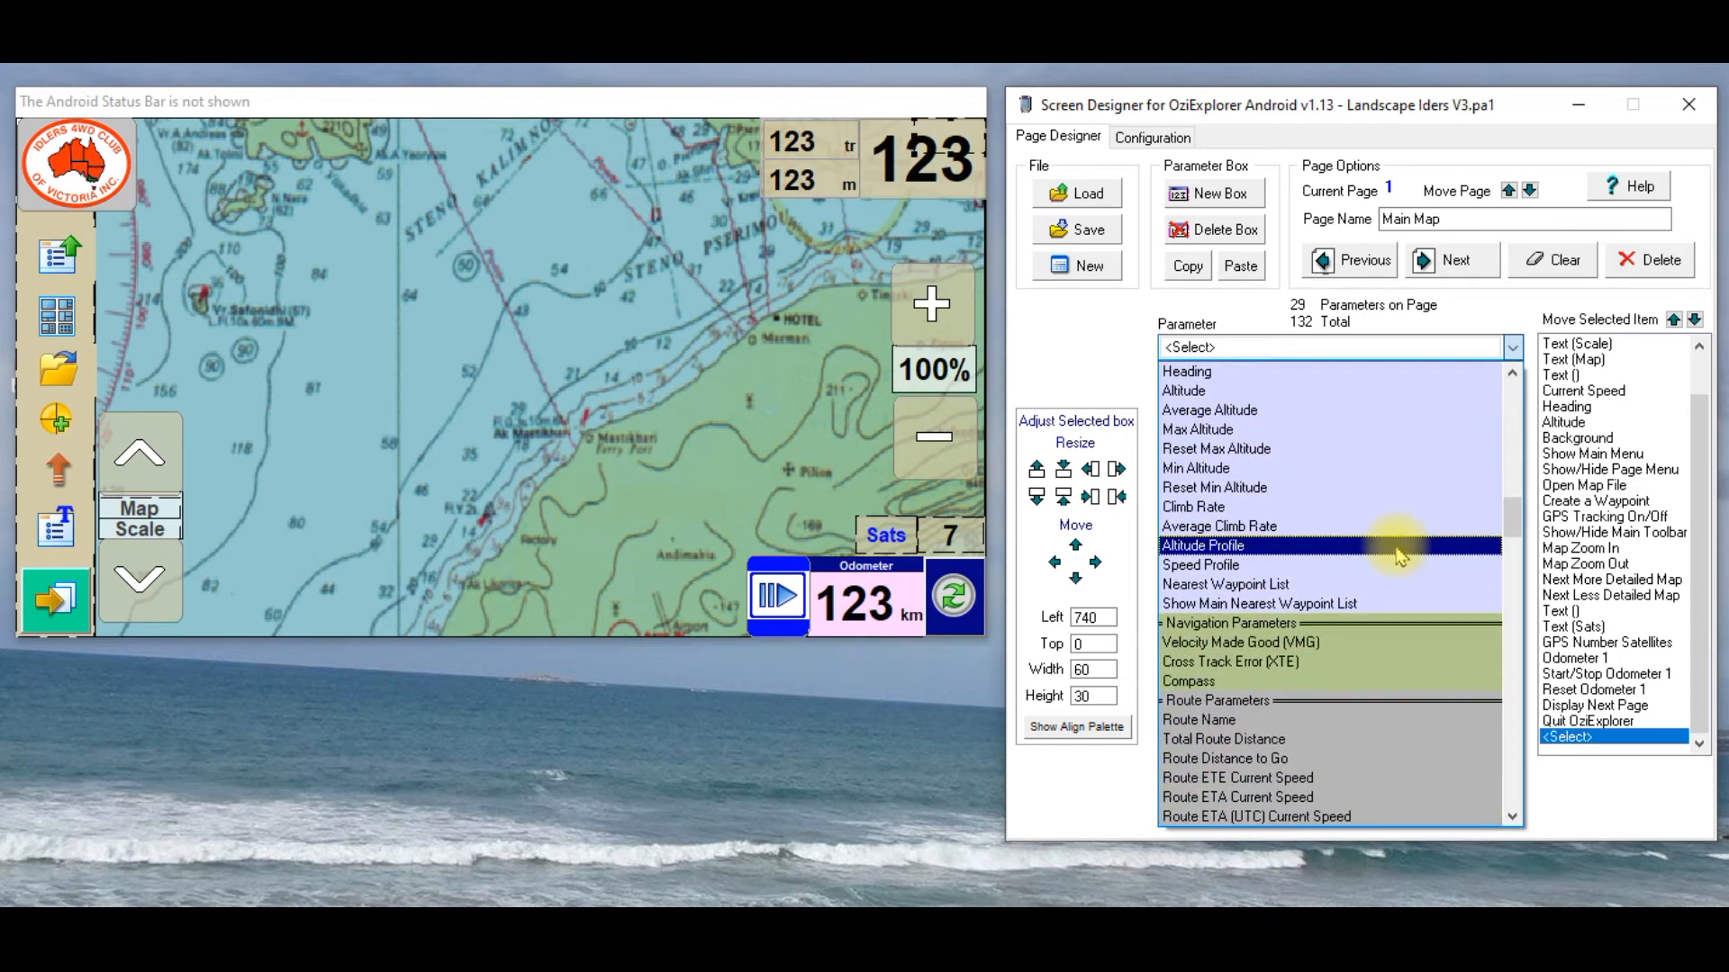
scroll(down, 3)
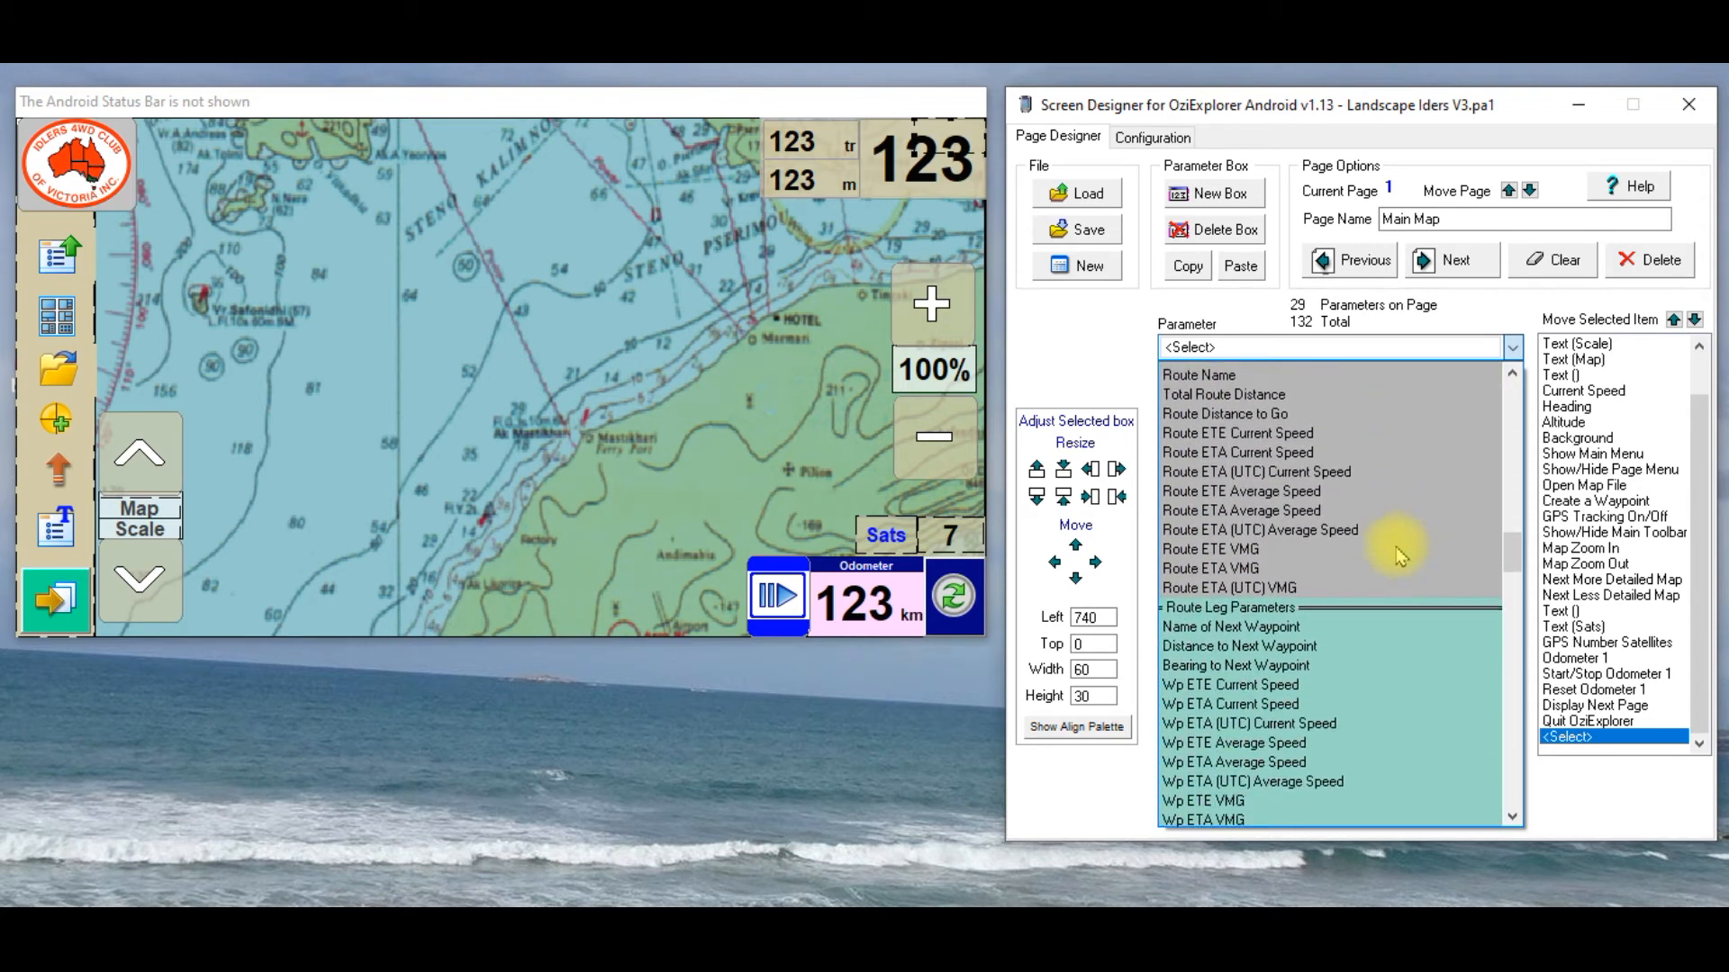
scroll(down, 3)
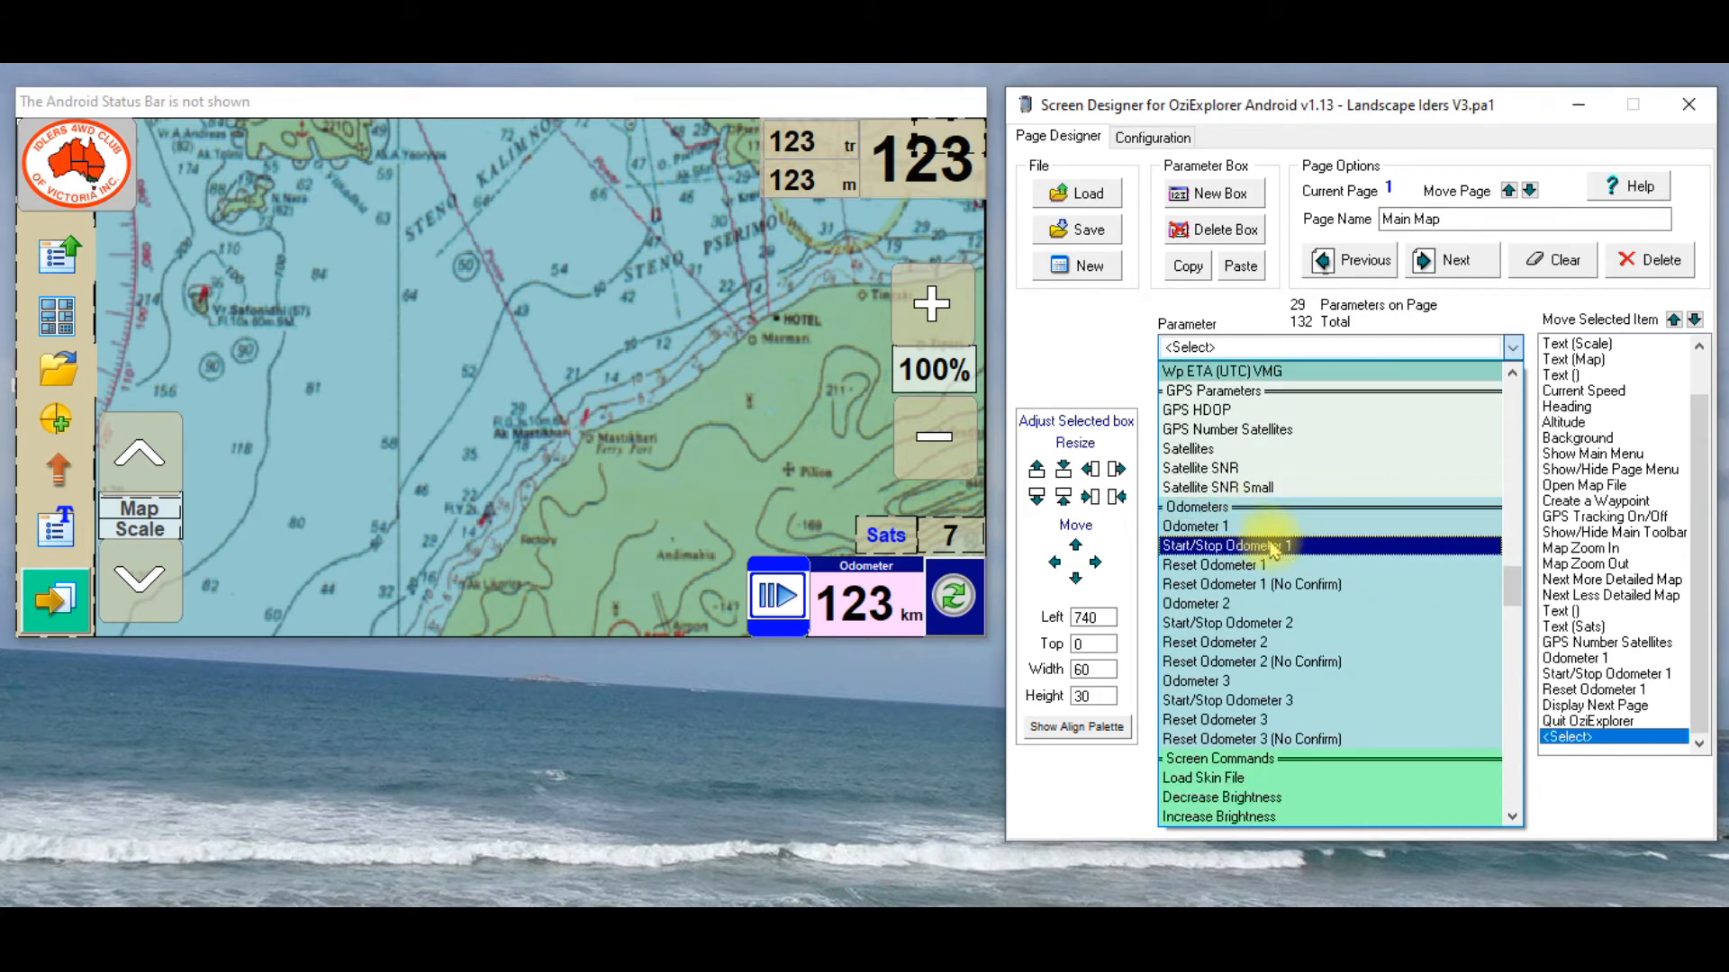
click(1212, 641)
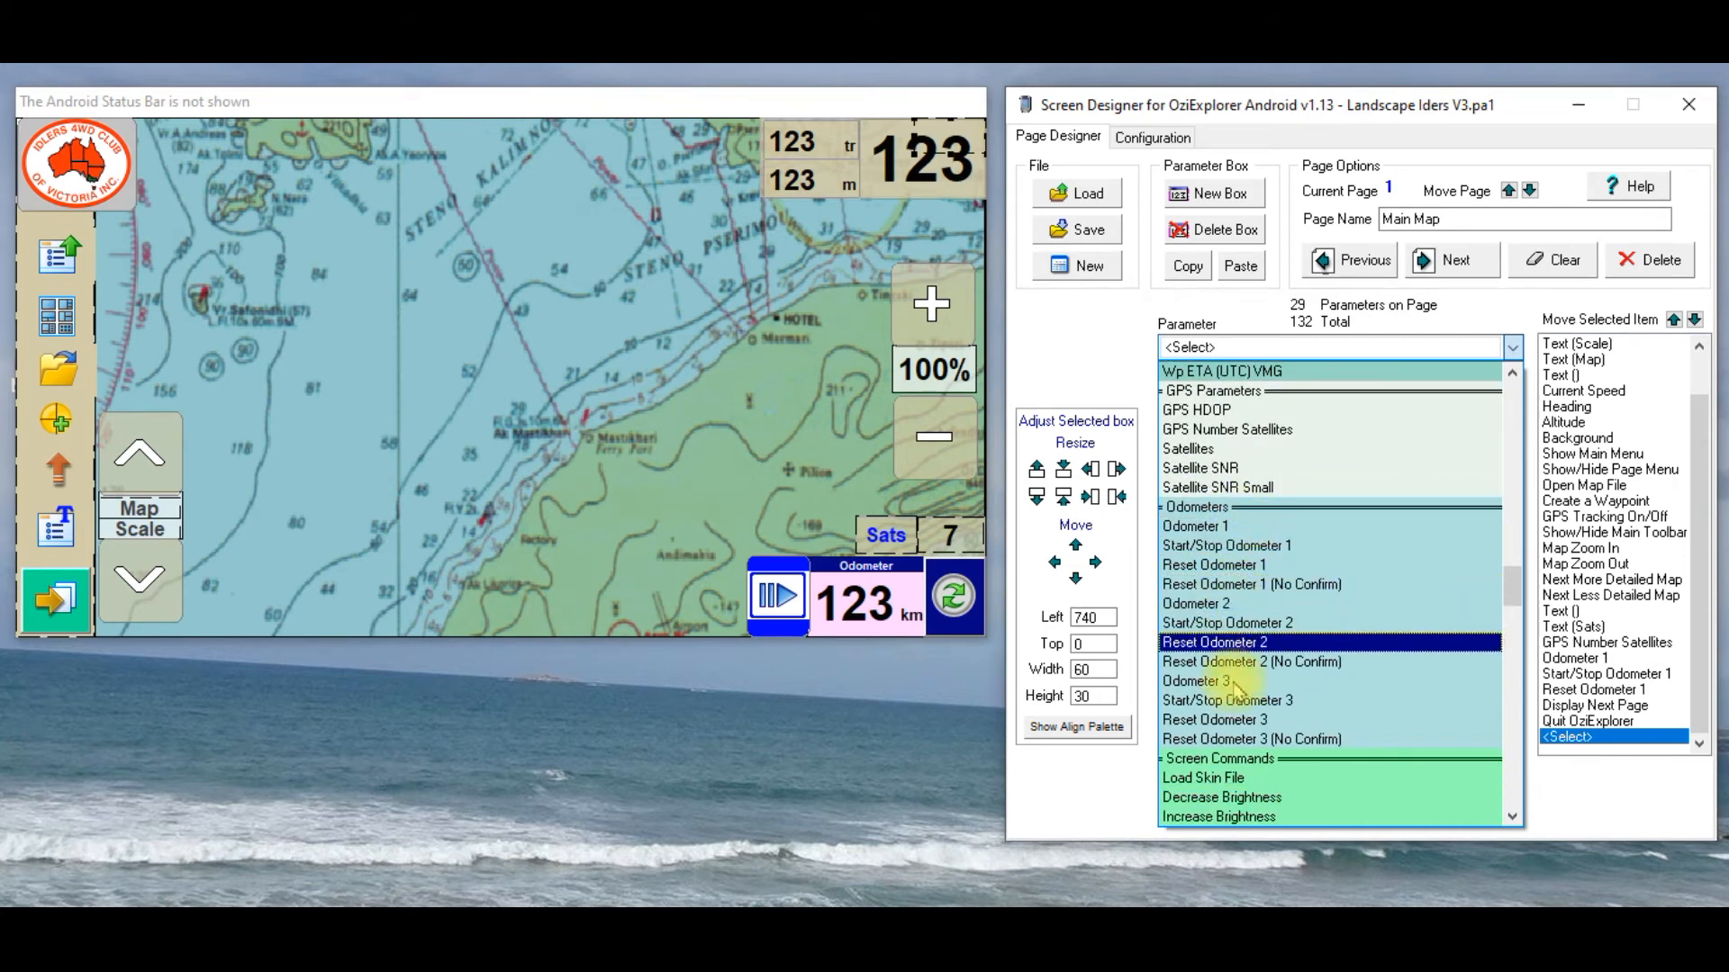
click(1196, 526)
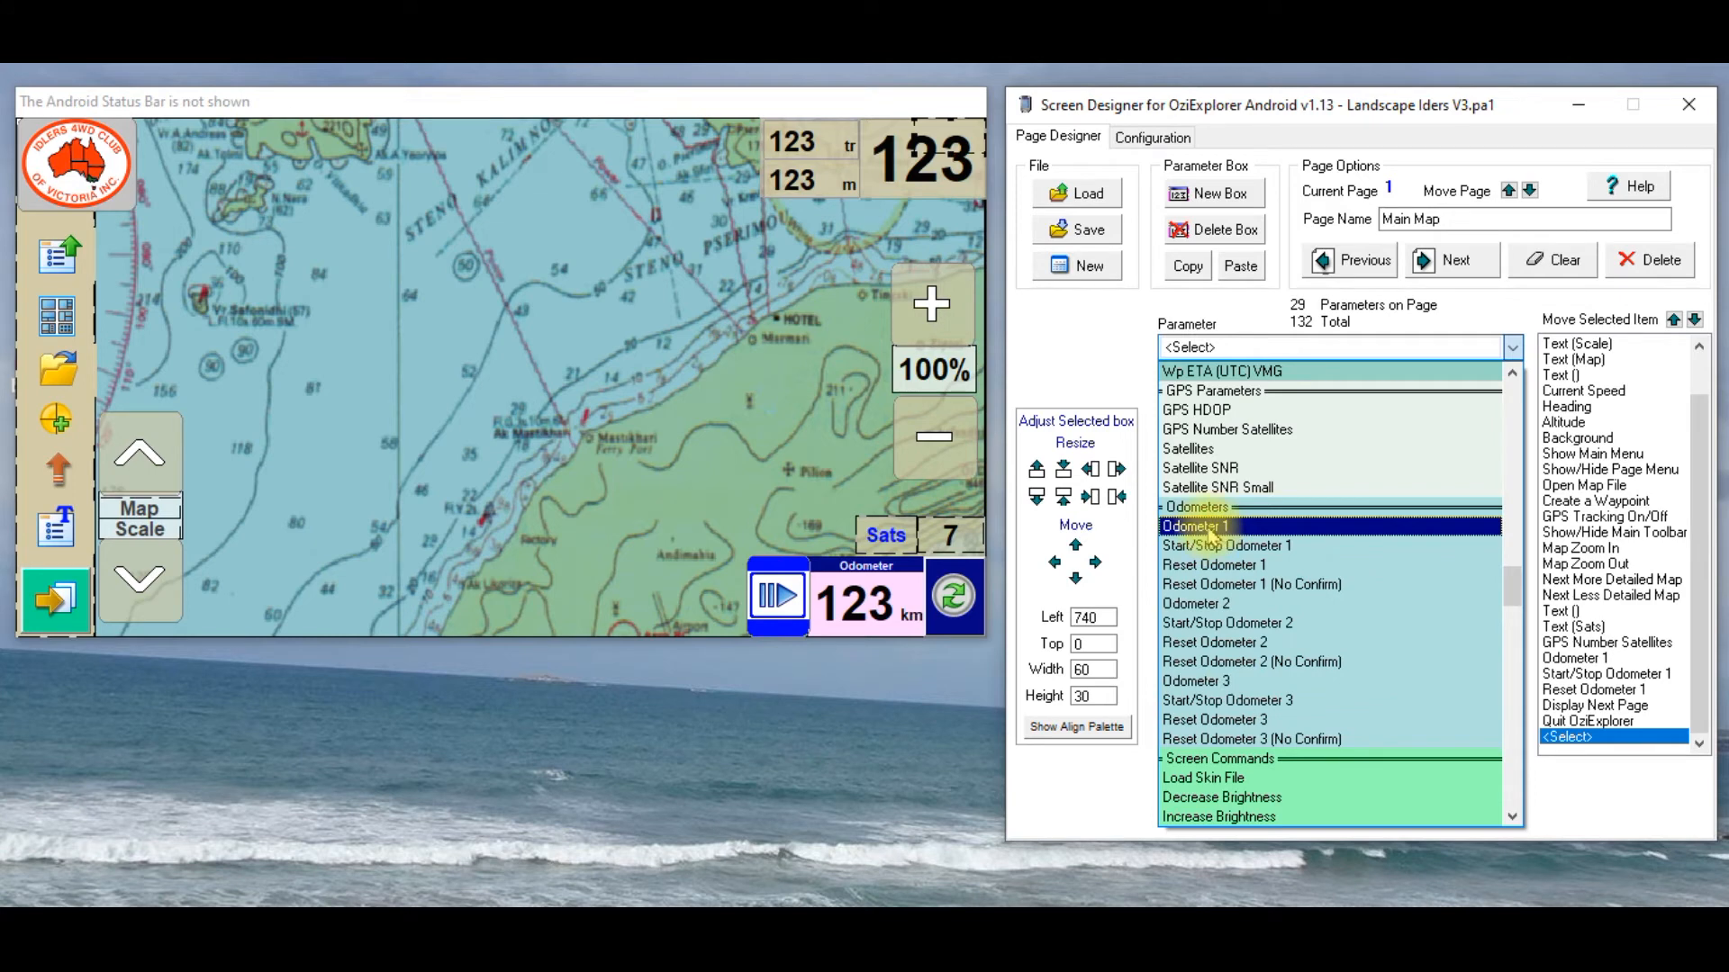
click(1196, 680)
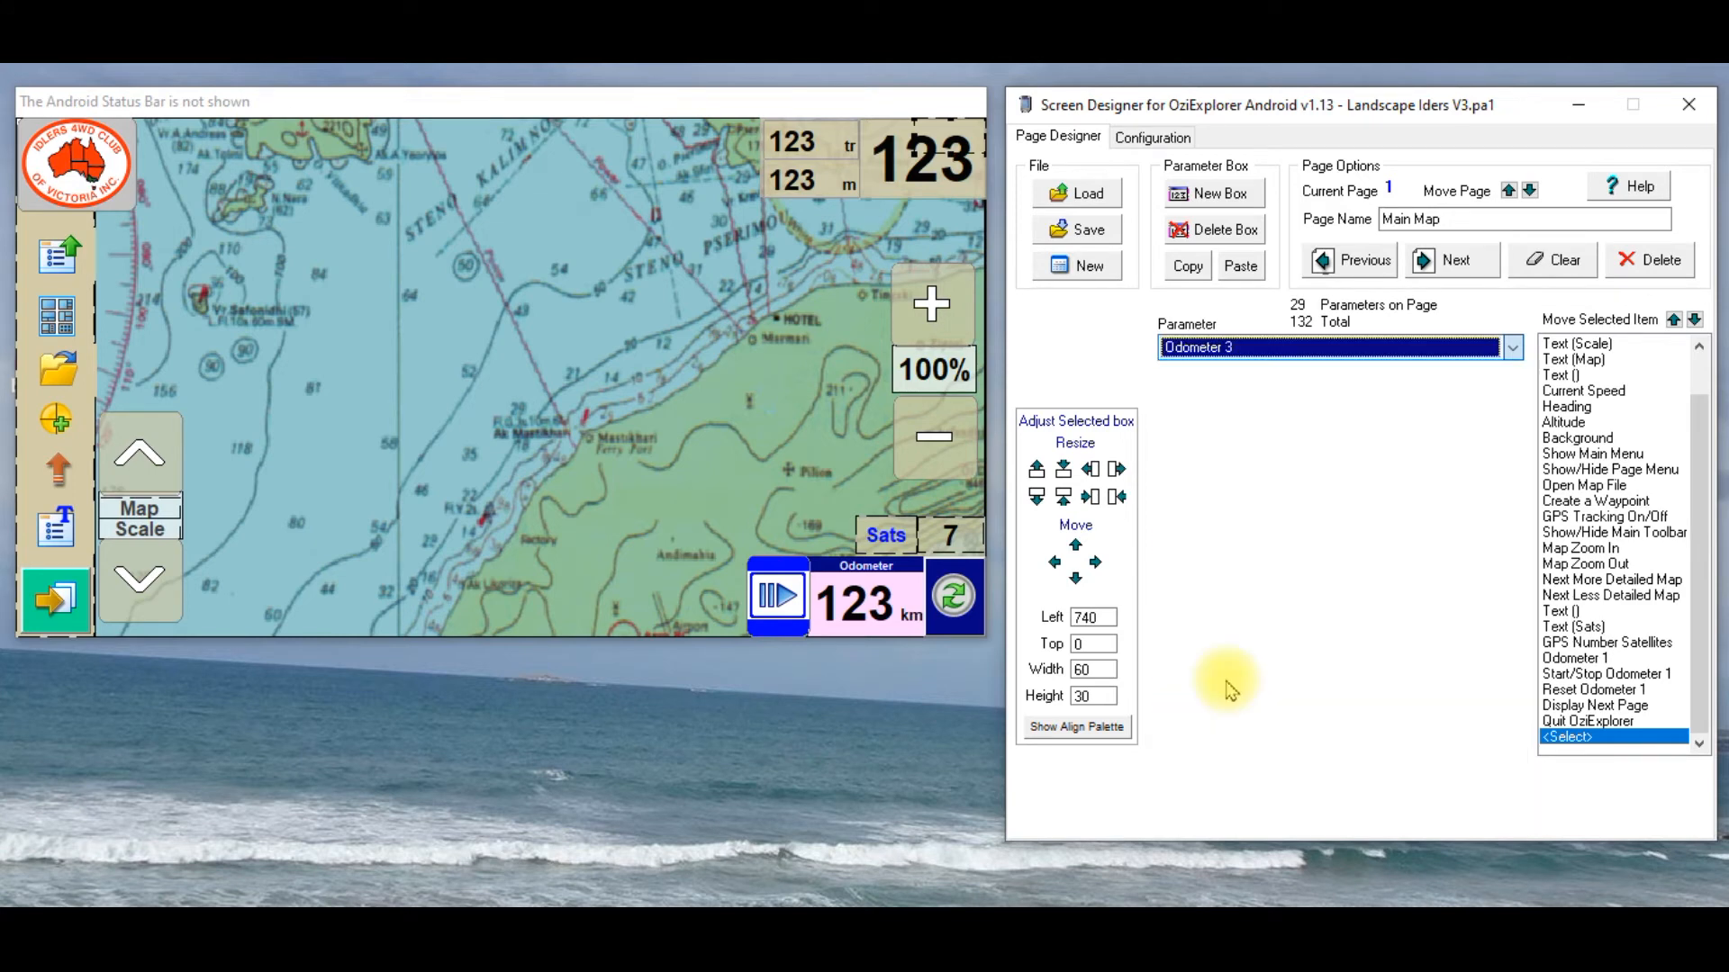
click(1578, 737)
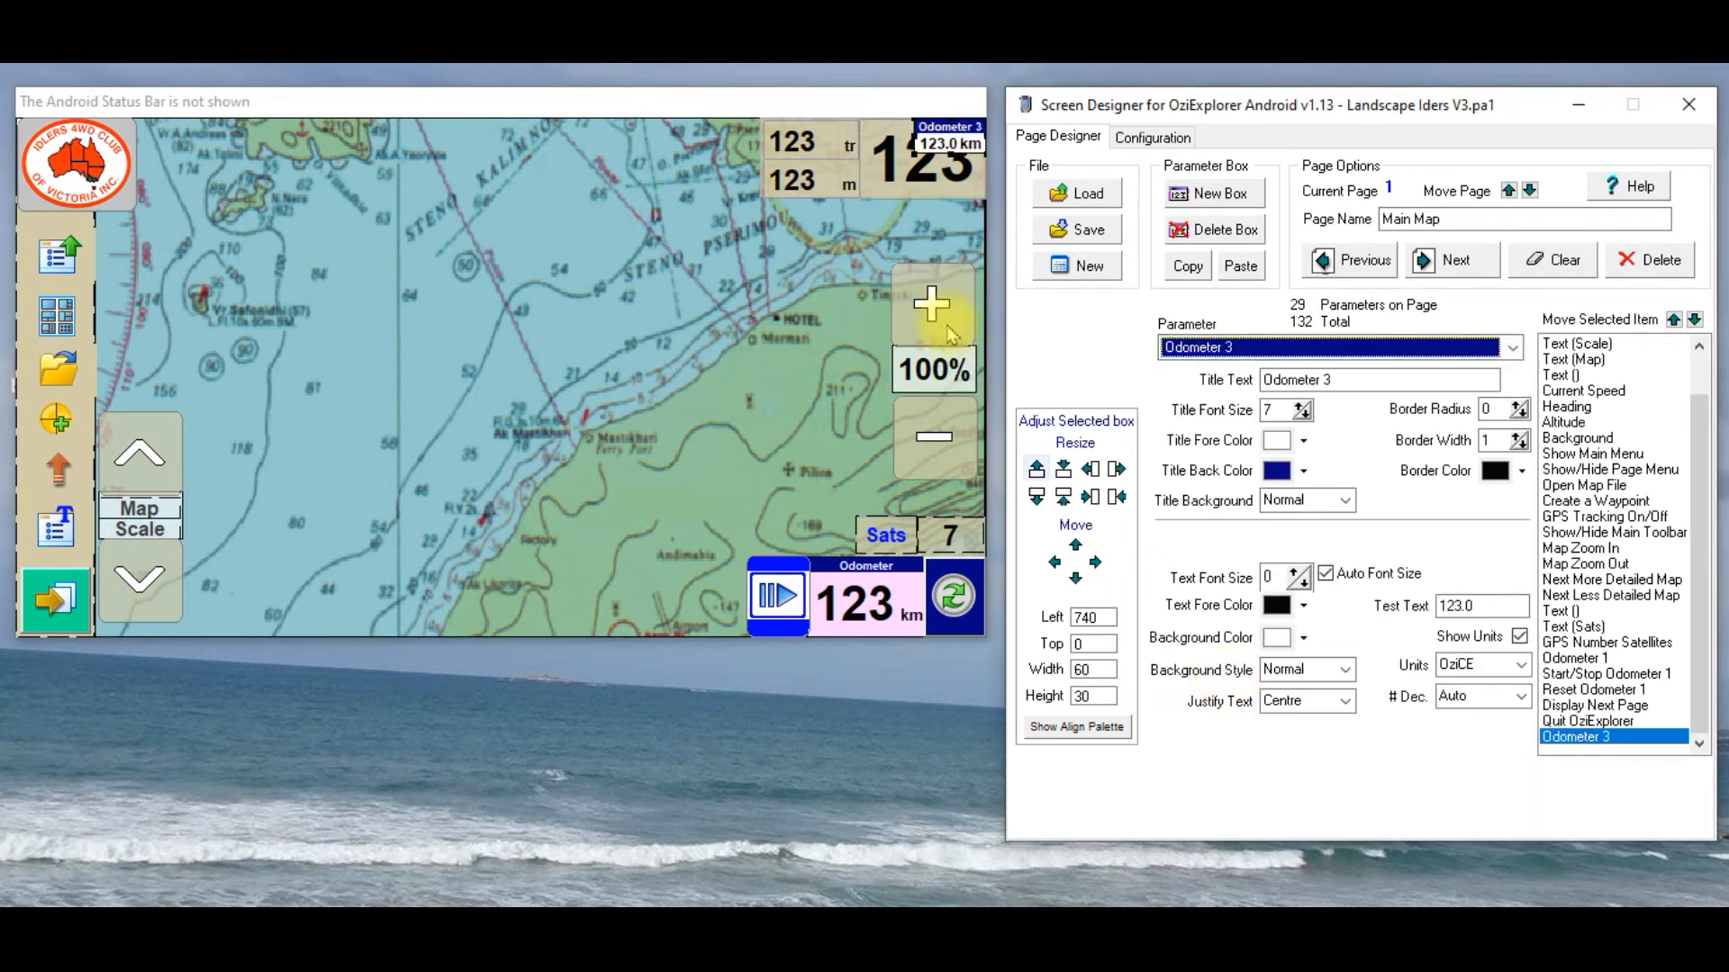
Step: Move the Odometer 3 box to the top beside the club logo, sized 90x66, checking Start/Stop Odometer 1 settings
click(945, 141)
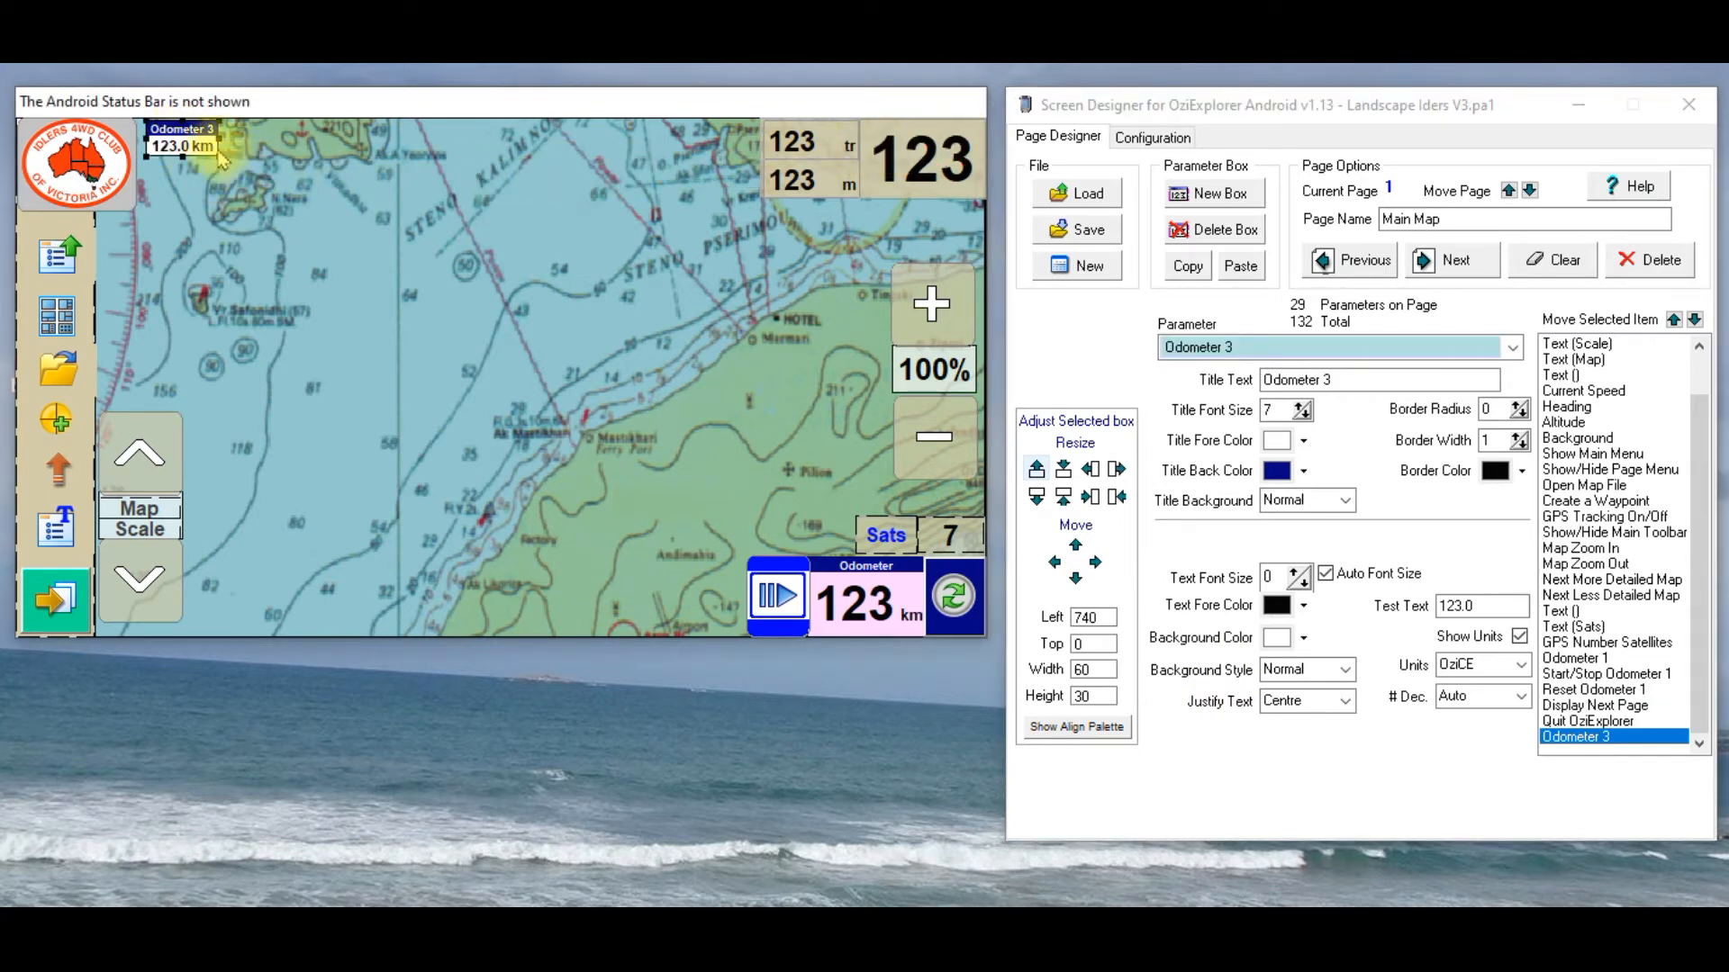
drag(182, 144, 198, 155)
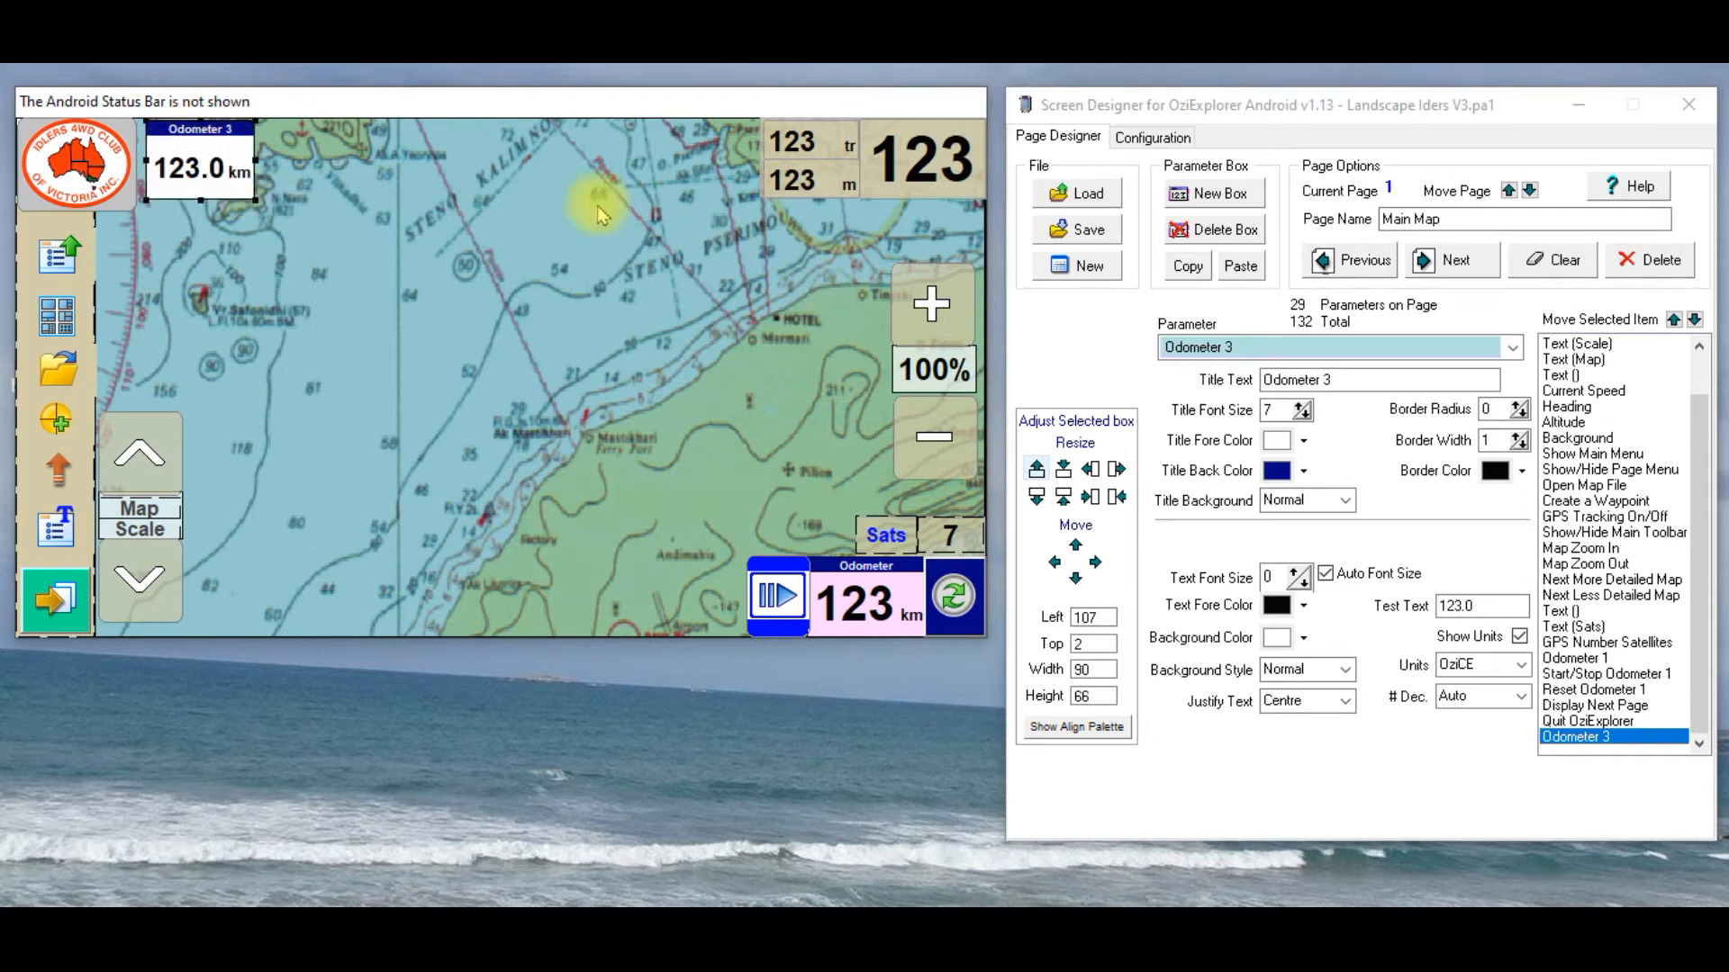
click(1554, 342)
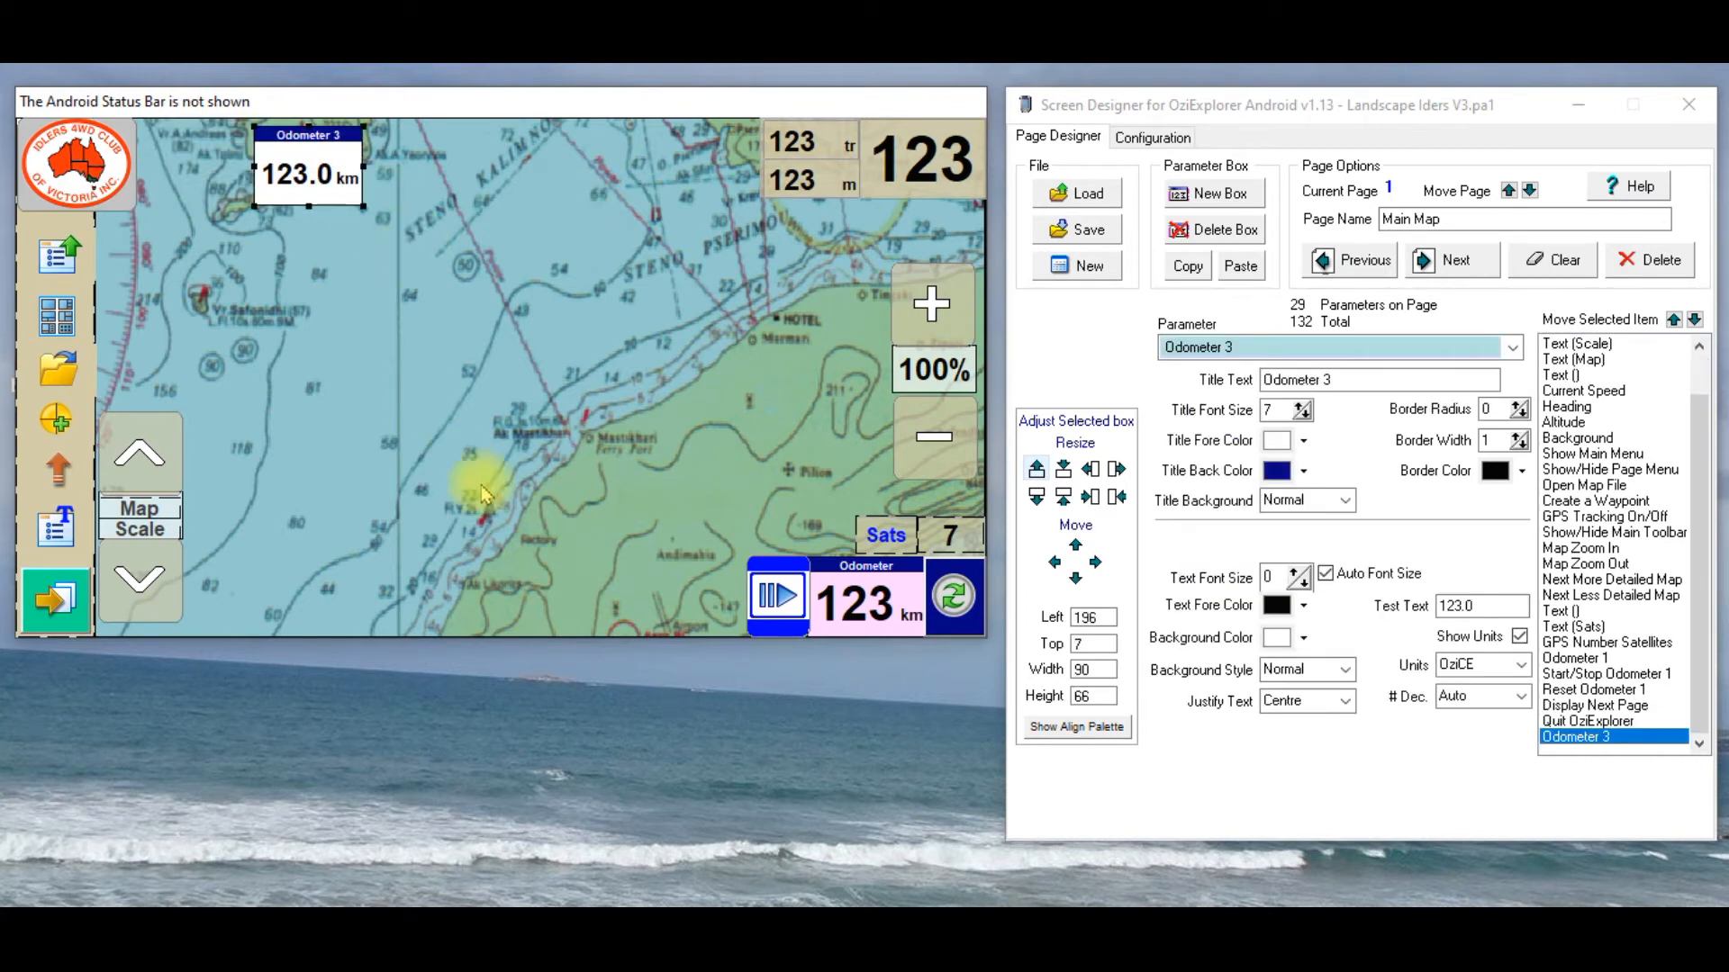
click(1606, 673)
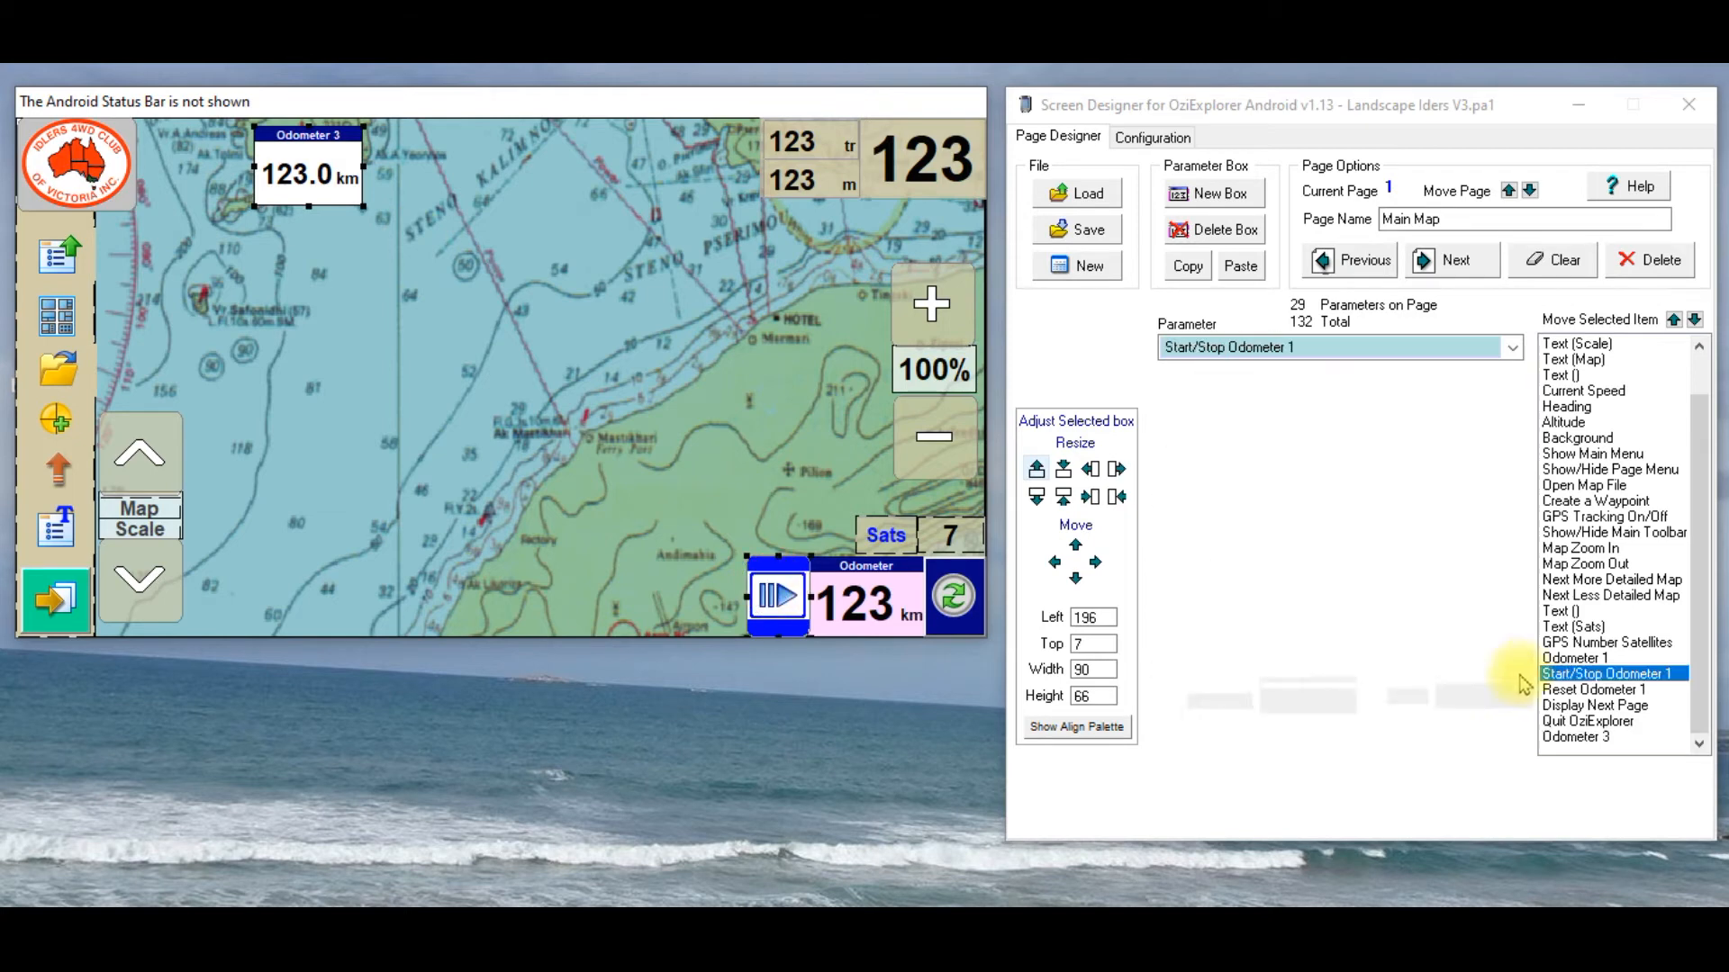
click(1609, 672)
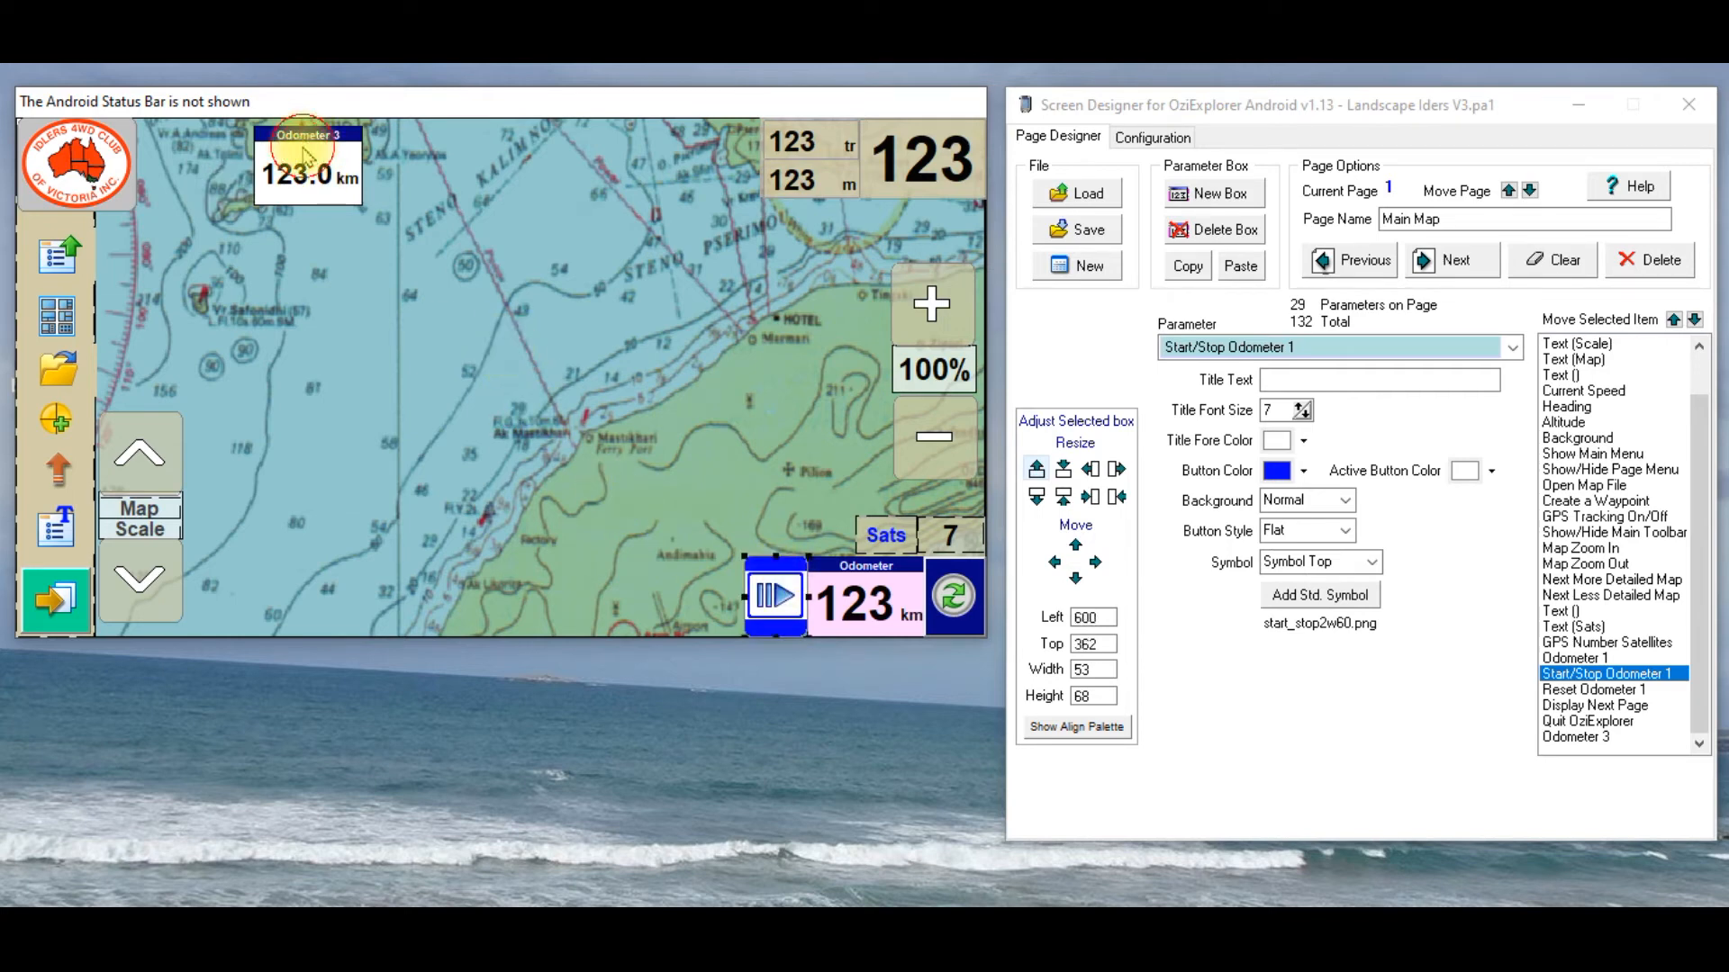
click(1579, 736)
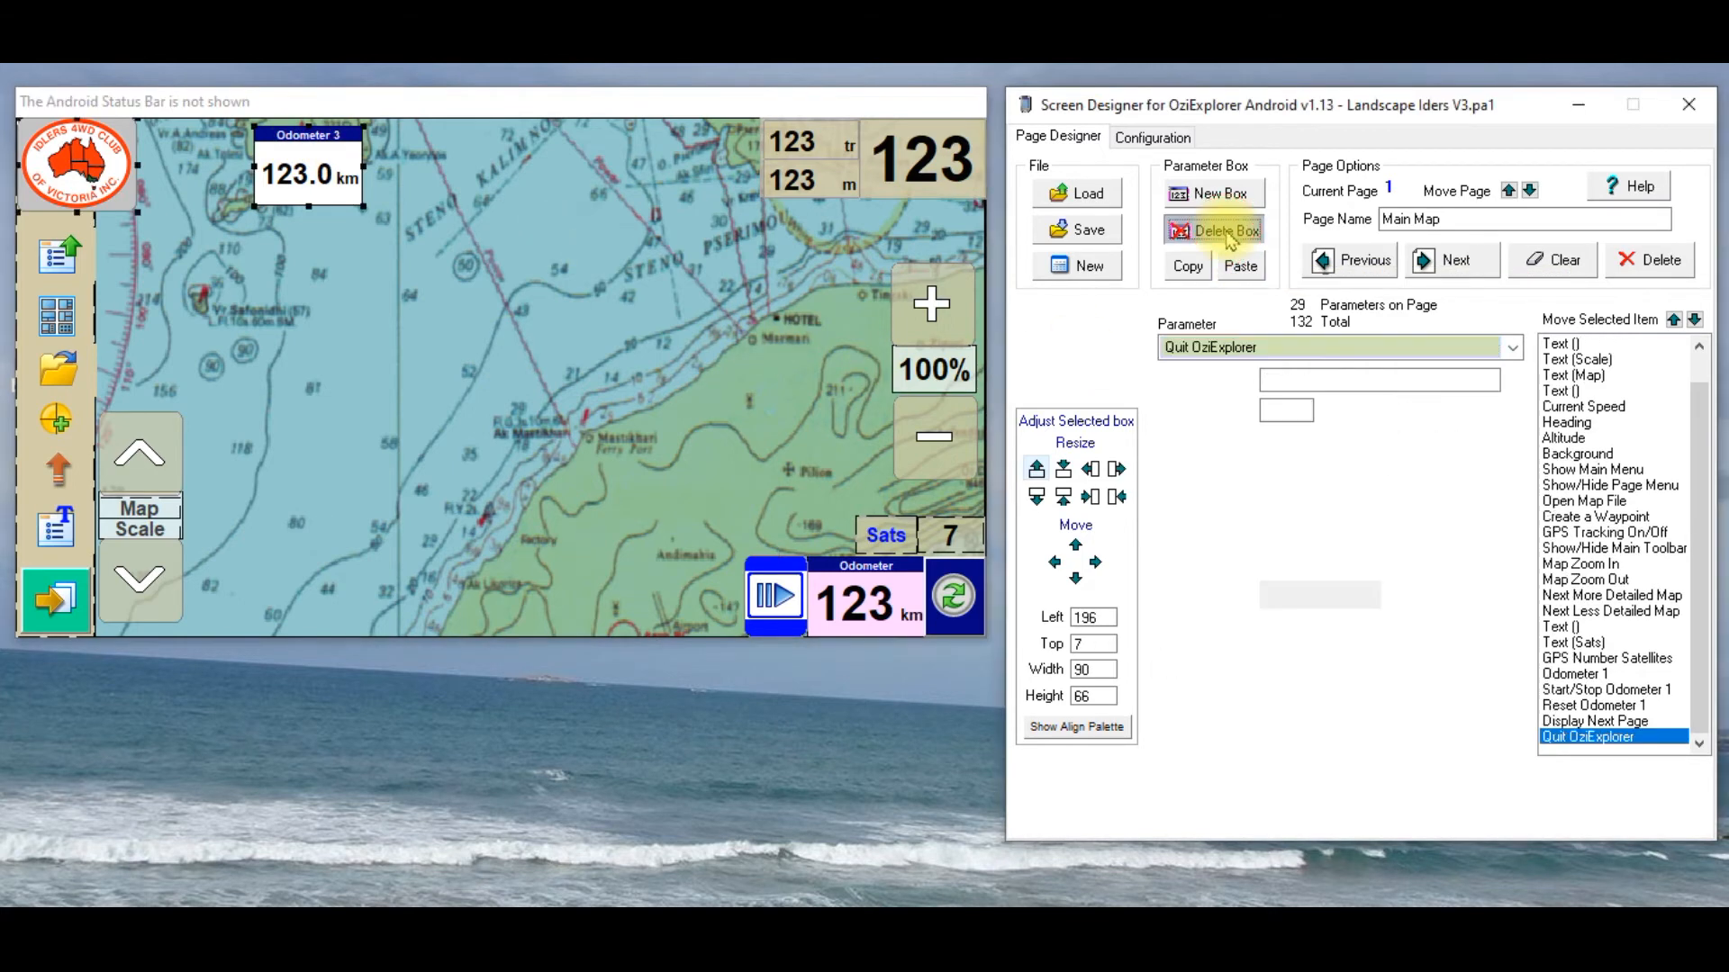
Step: Delete the Odometer 3 box, leaving the Parameter list unchanged
click(1212, 231)
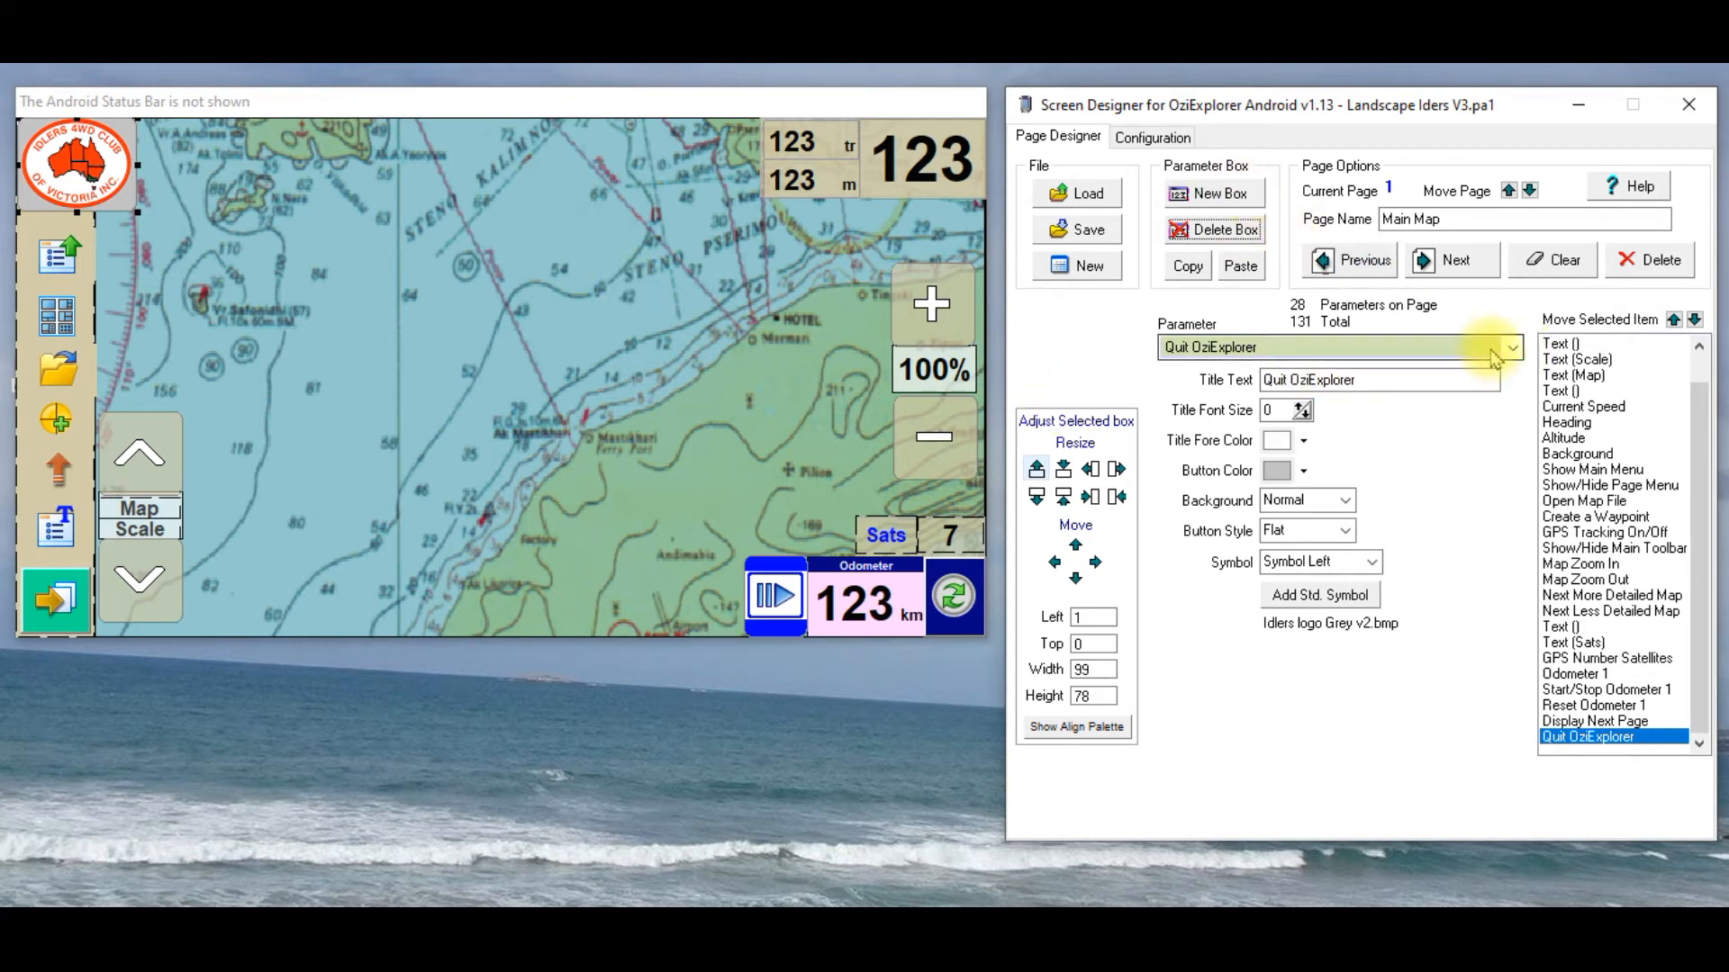
click(1511, 347)
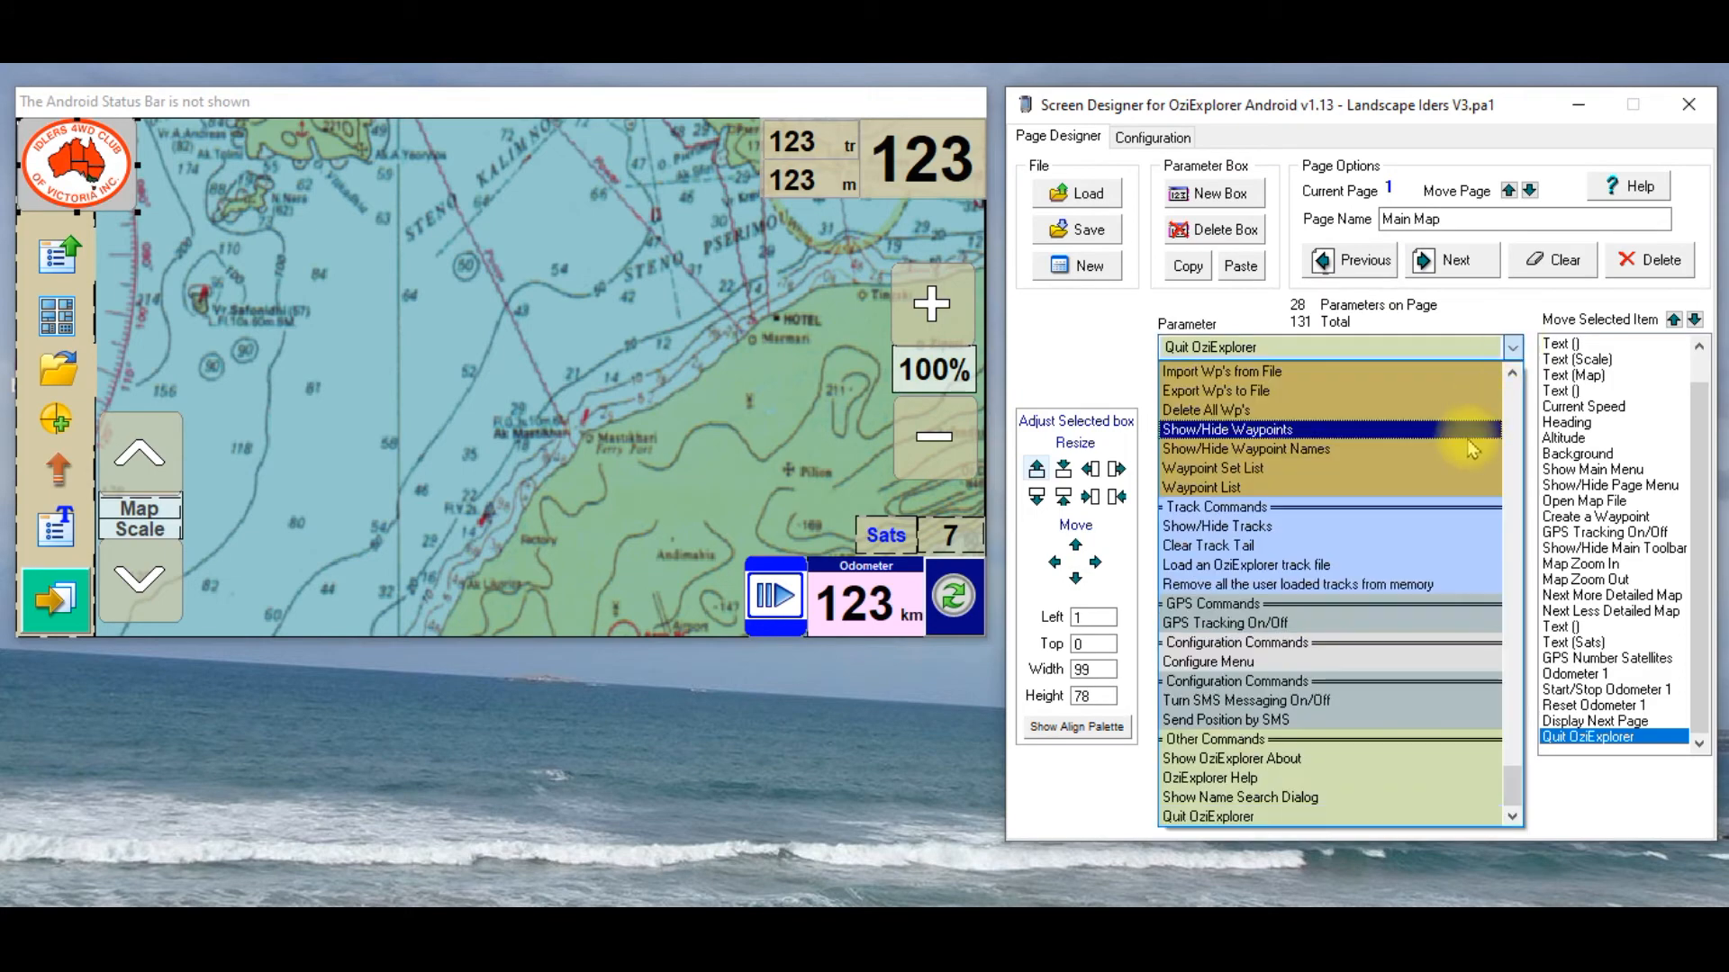
mouse_move(1340, 743)
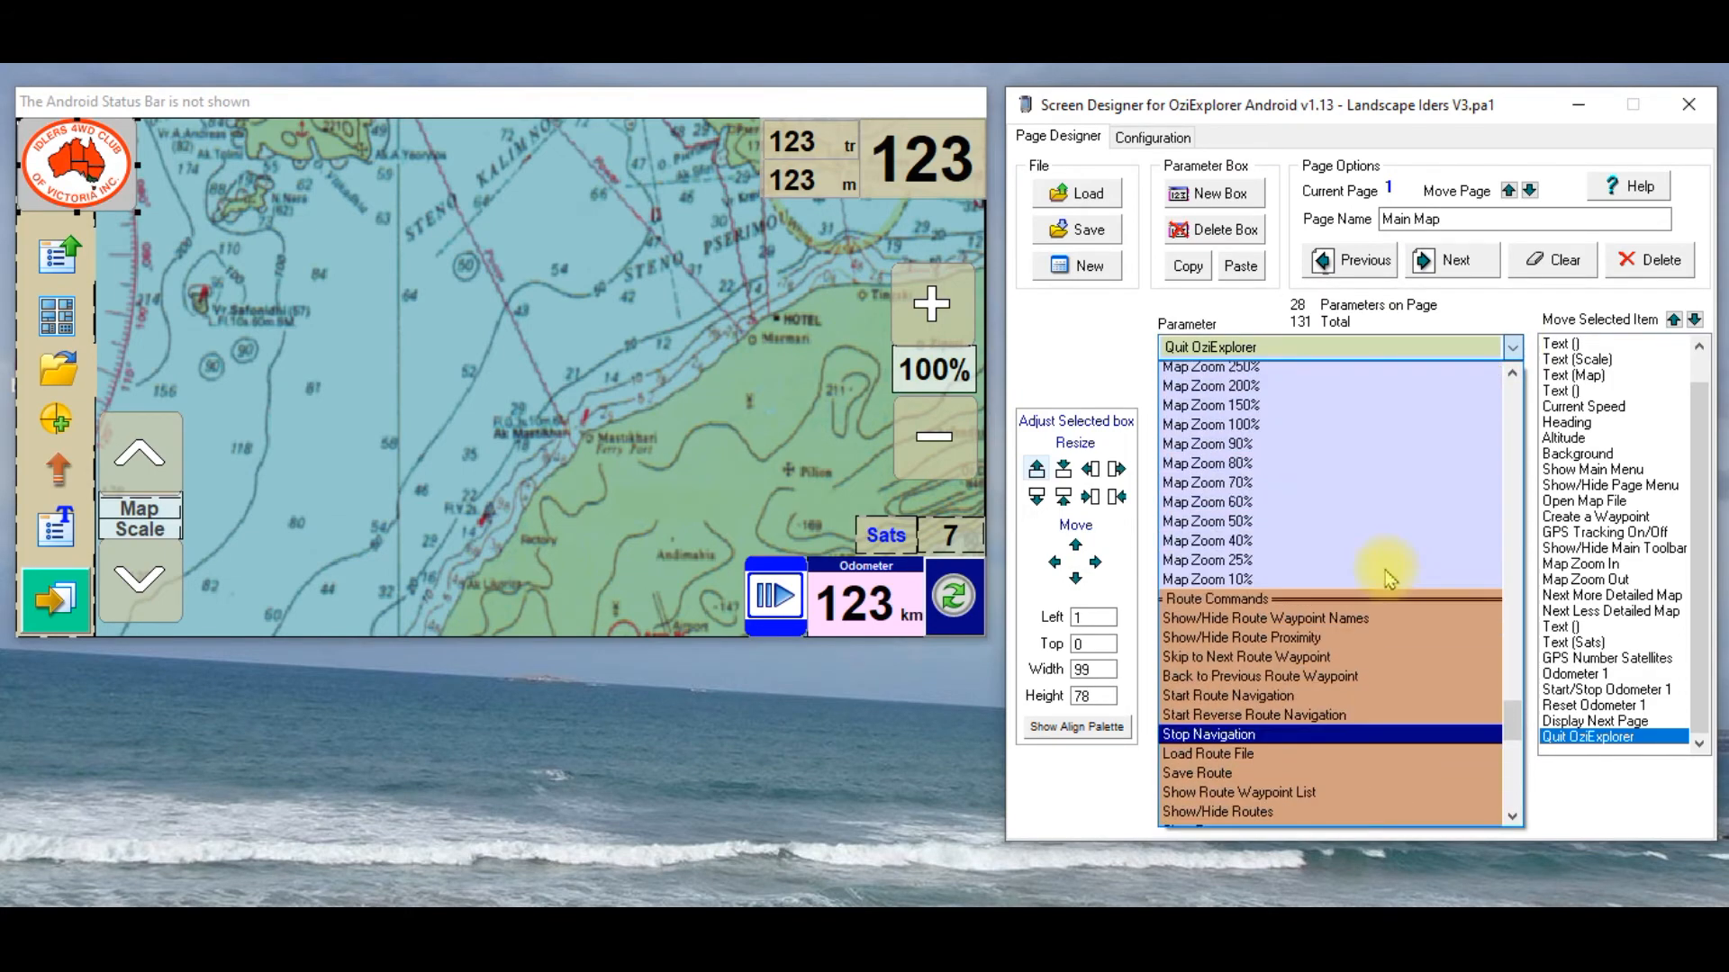
scroll(down, 3)
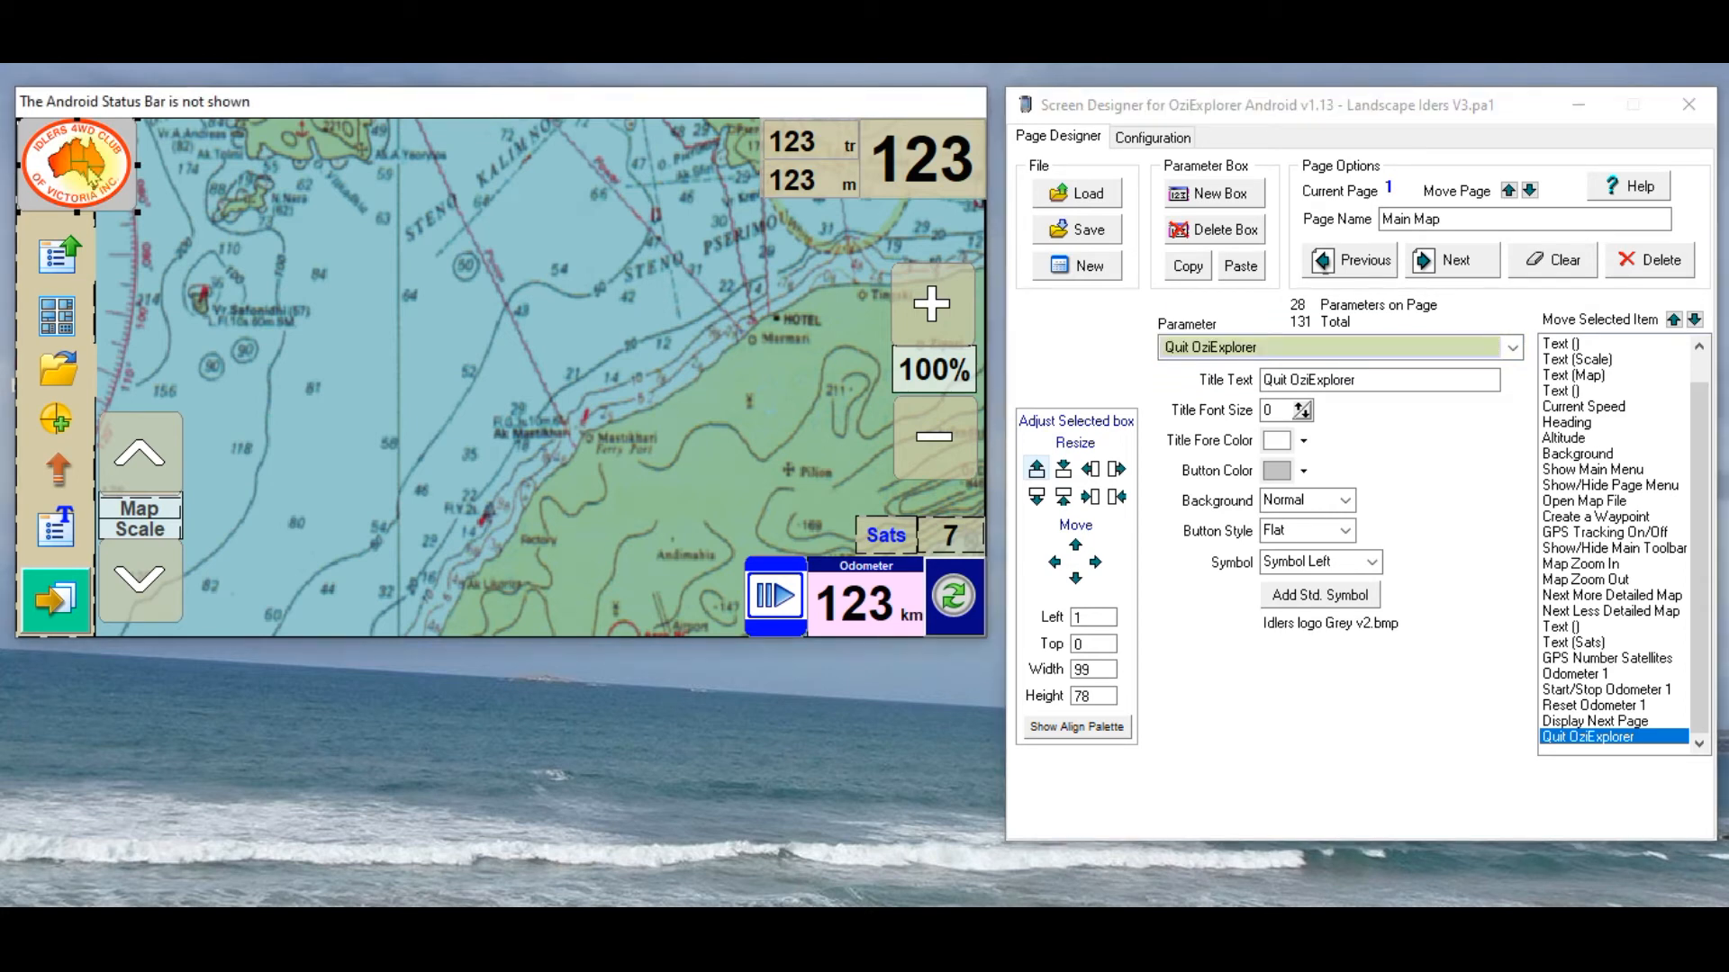
click(1202, 348)
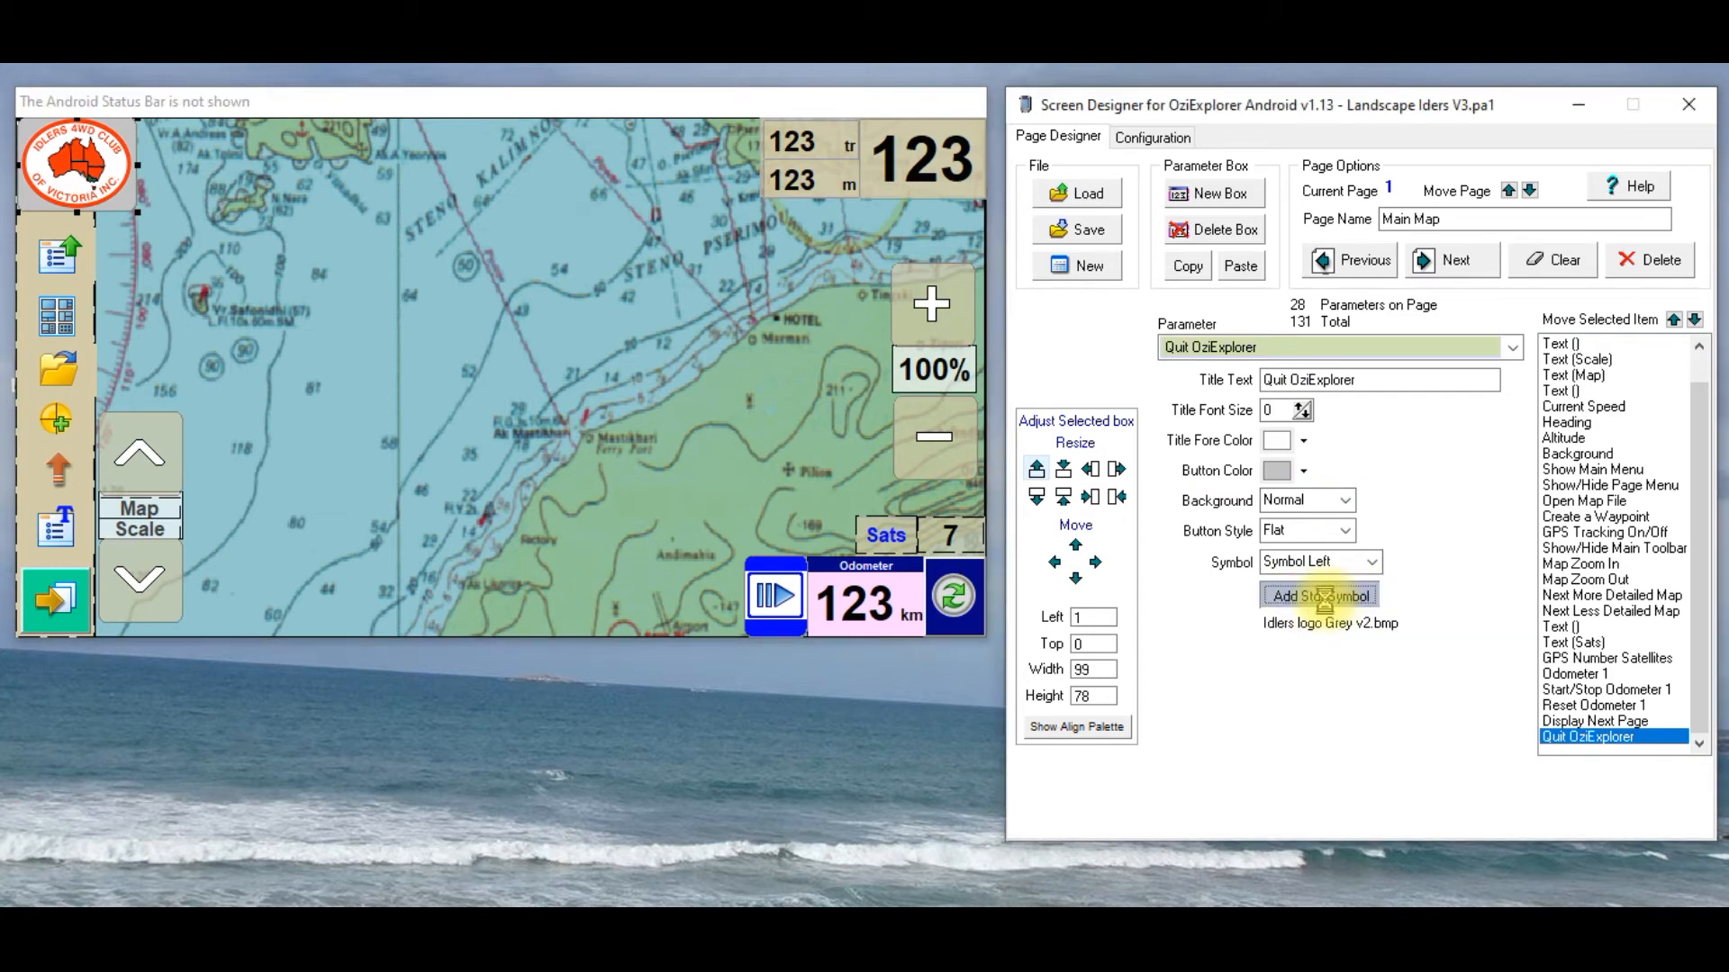
Step: Set the Quit OziExplorer button's symbol to frown.bmp from the Symbols folder
click(1318, 596)
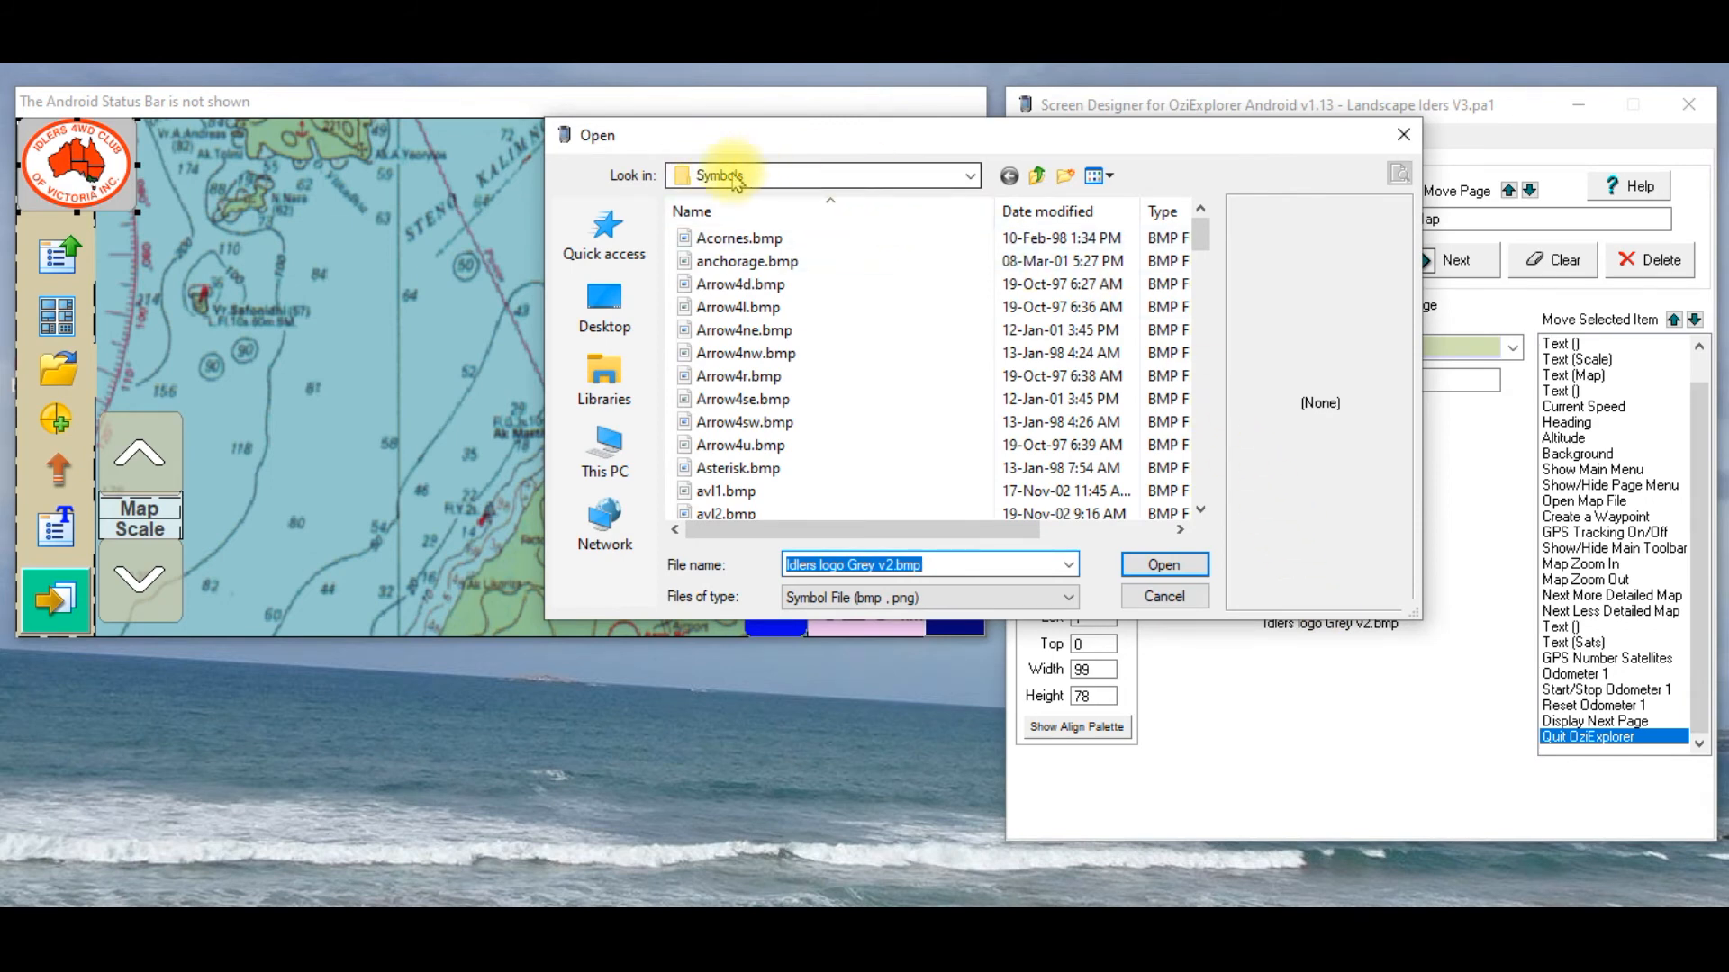
mouse_move(744, 421)
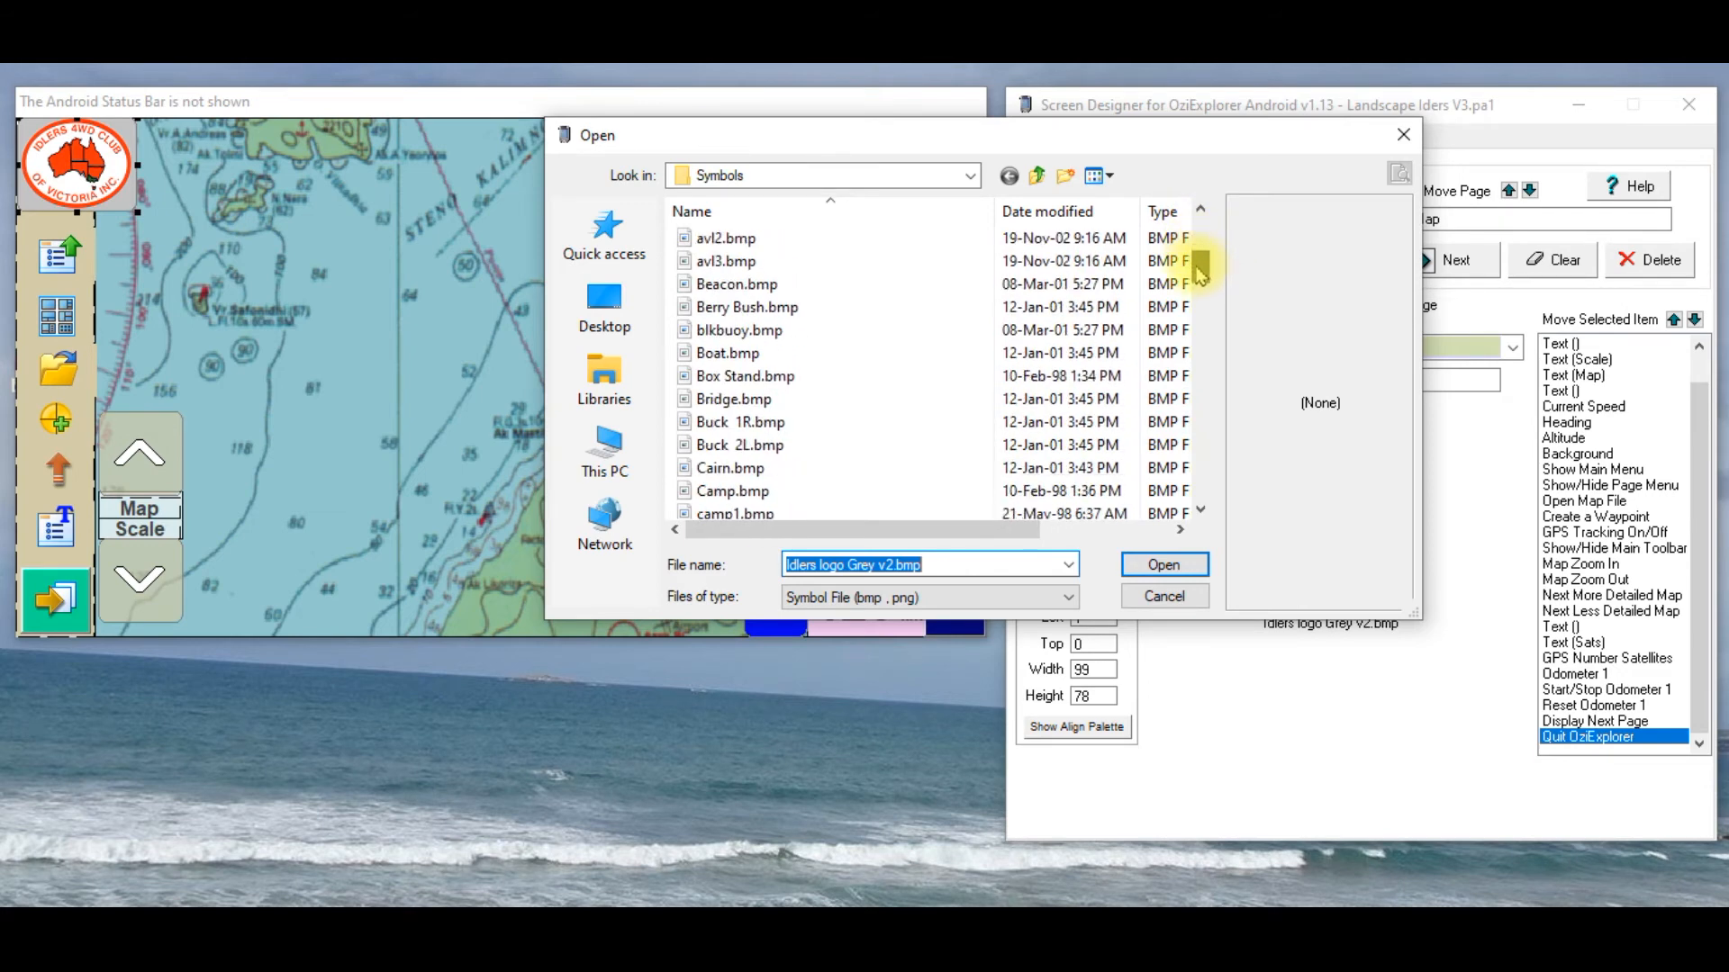
scroll(down, 3)
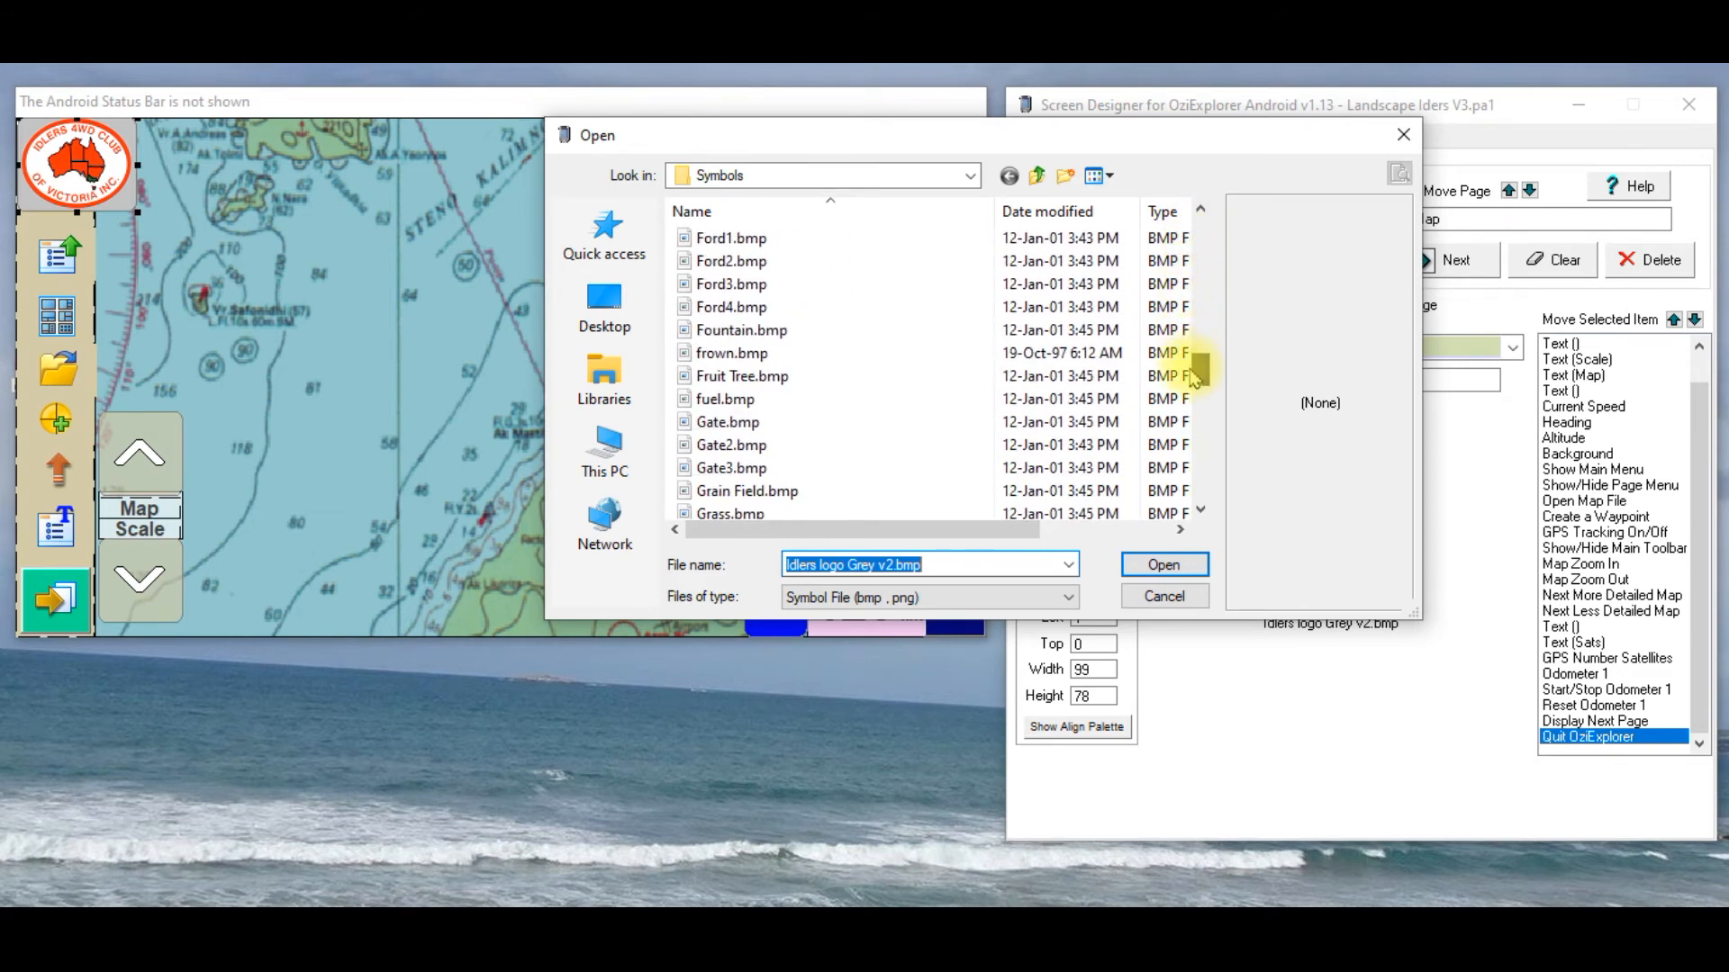
mouse_move(733, 353)
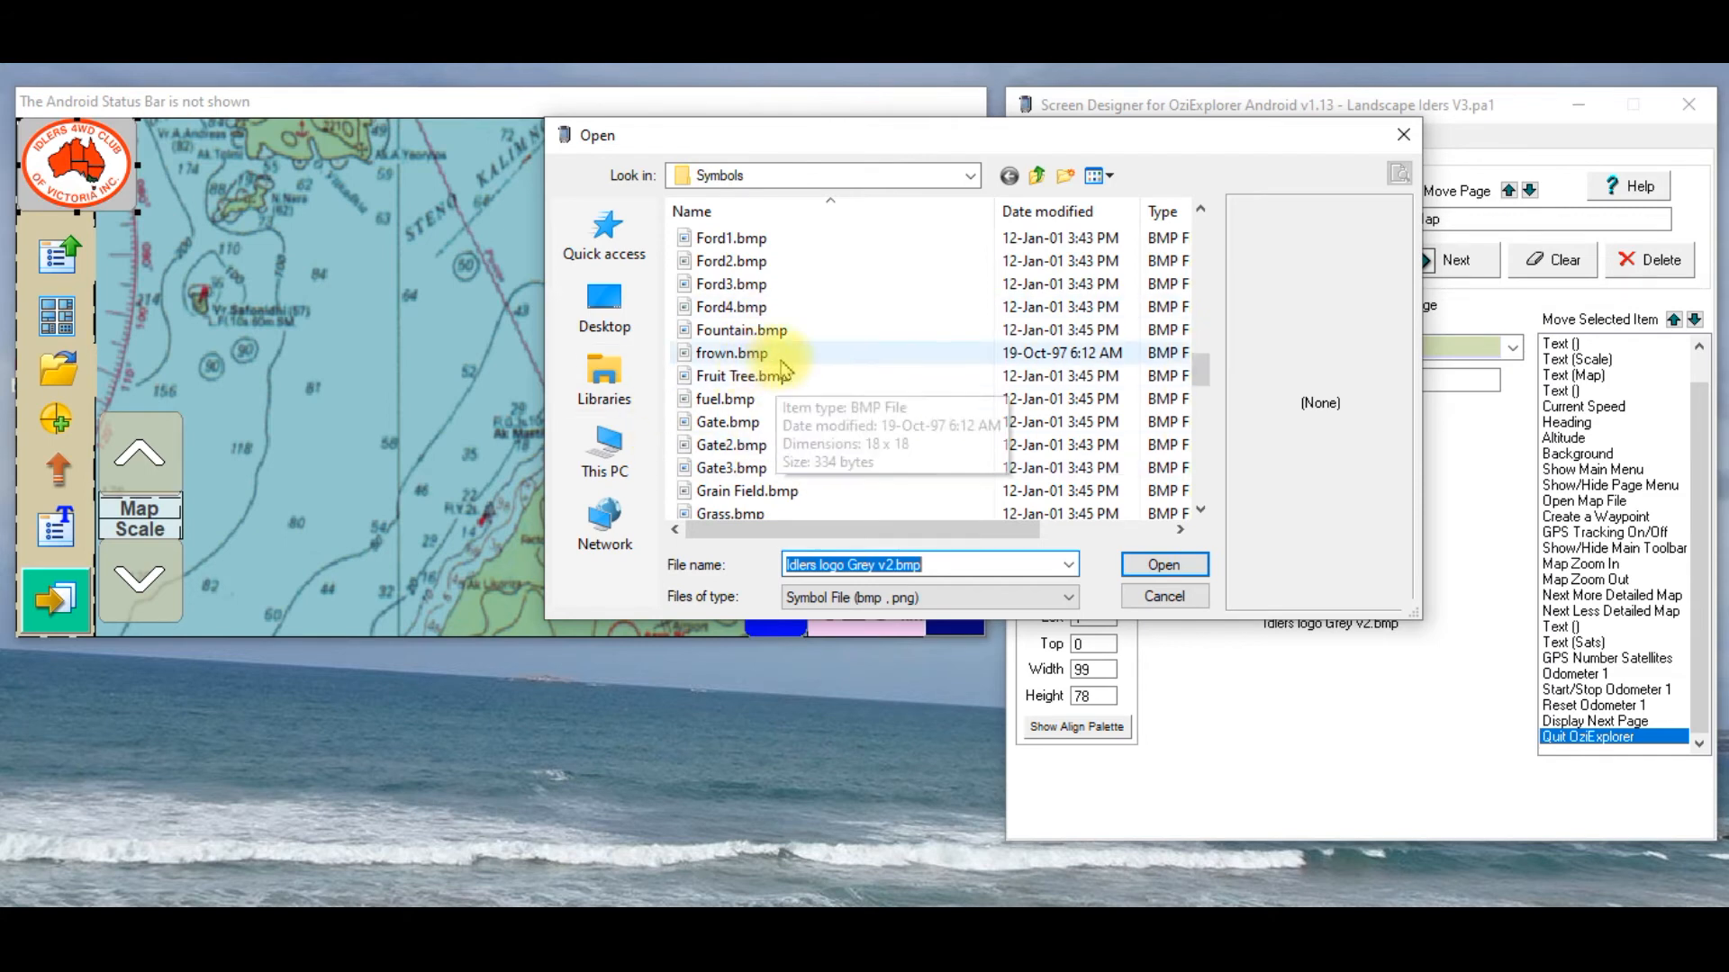
click(733, 352)
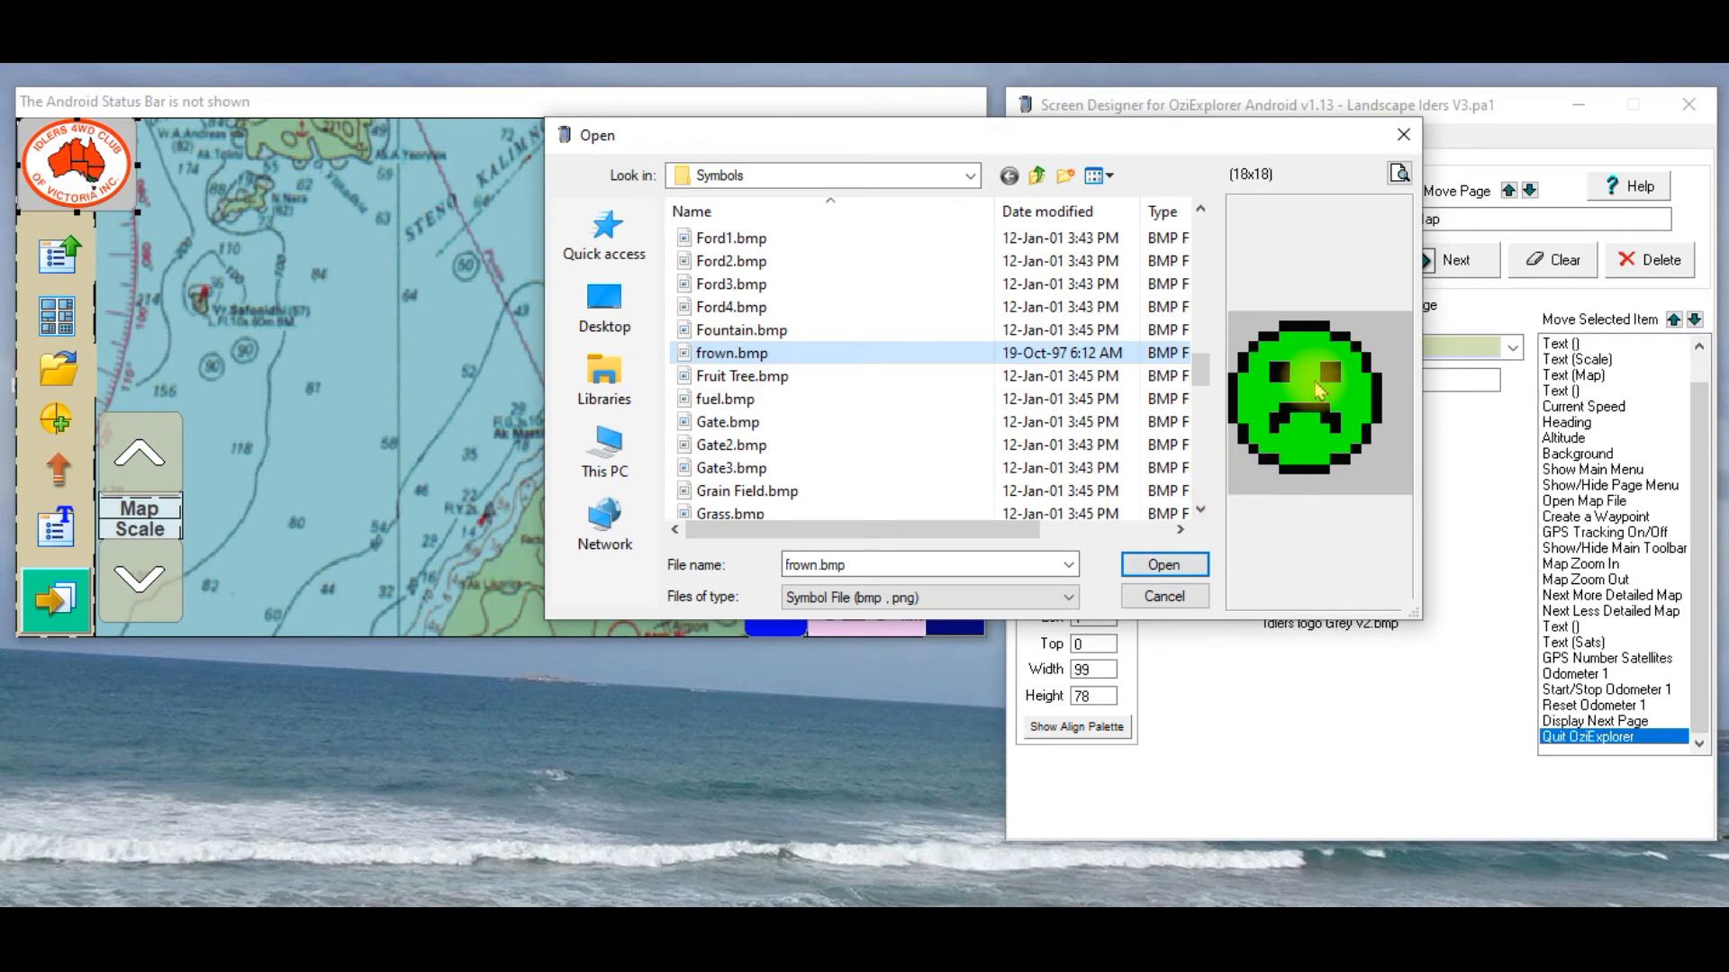
click(1161, 563)
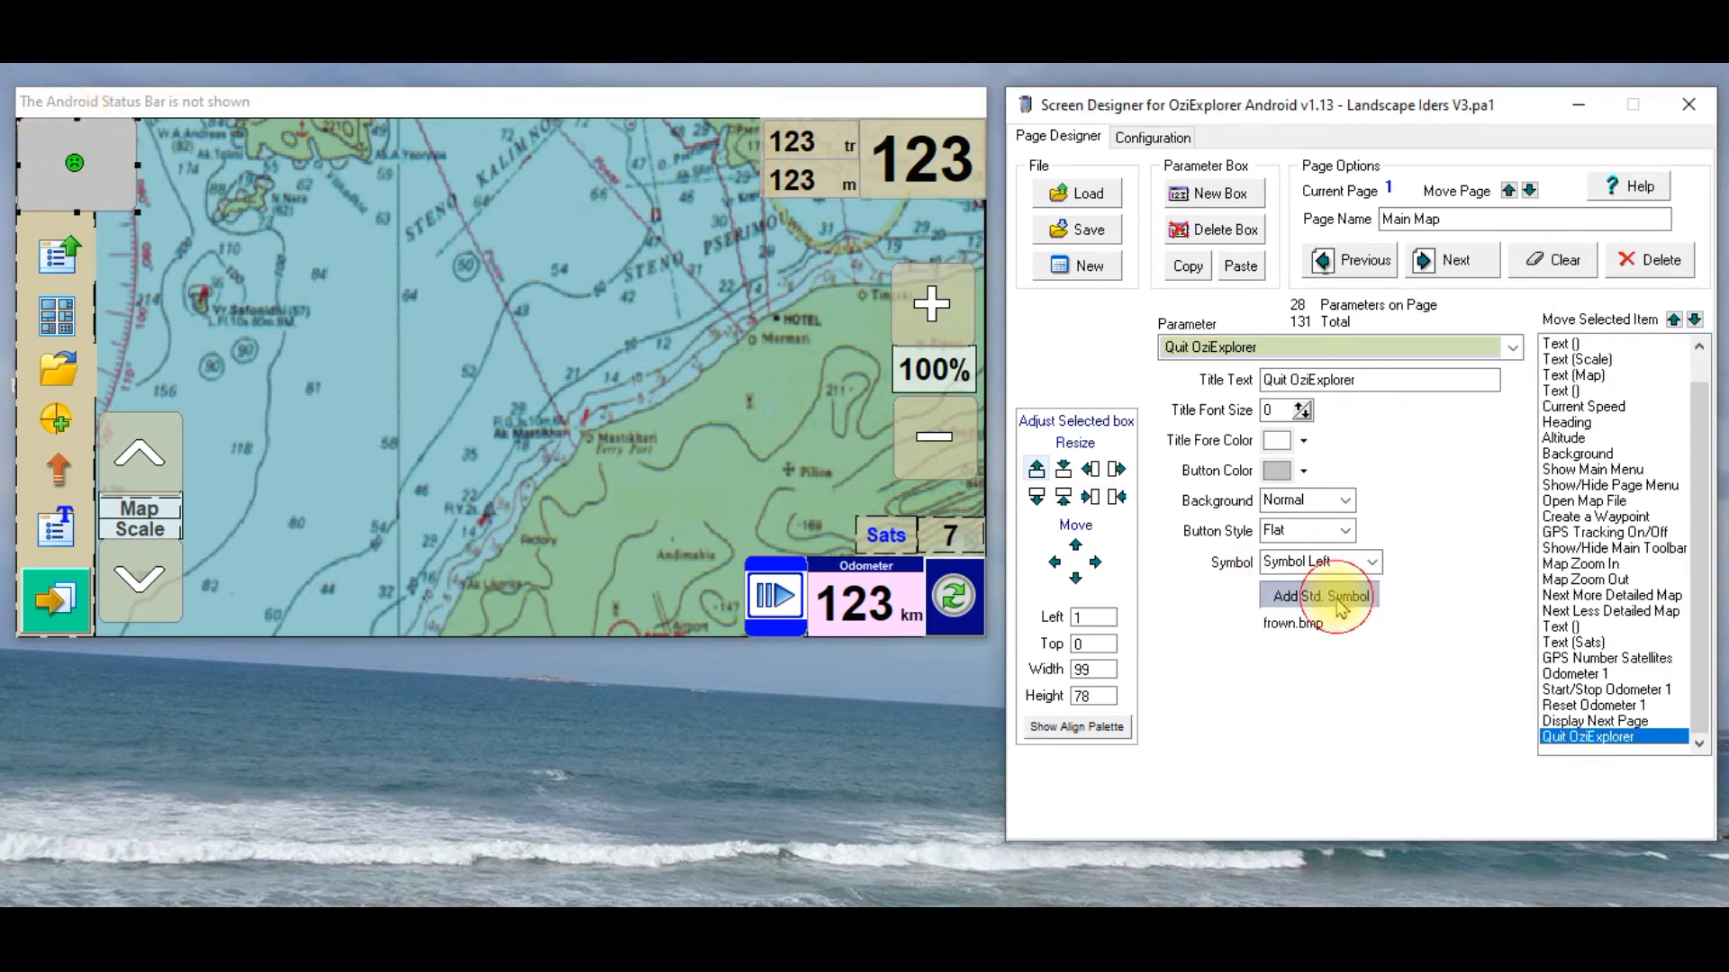
Step: Change the Quit OziExplorer button's symbol back to Idlers logo Grey v2.bmp
click(1318, 596)
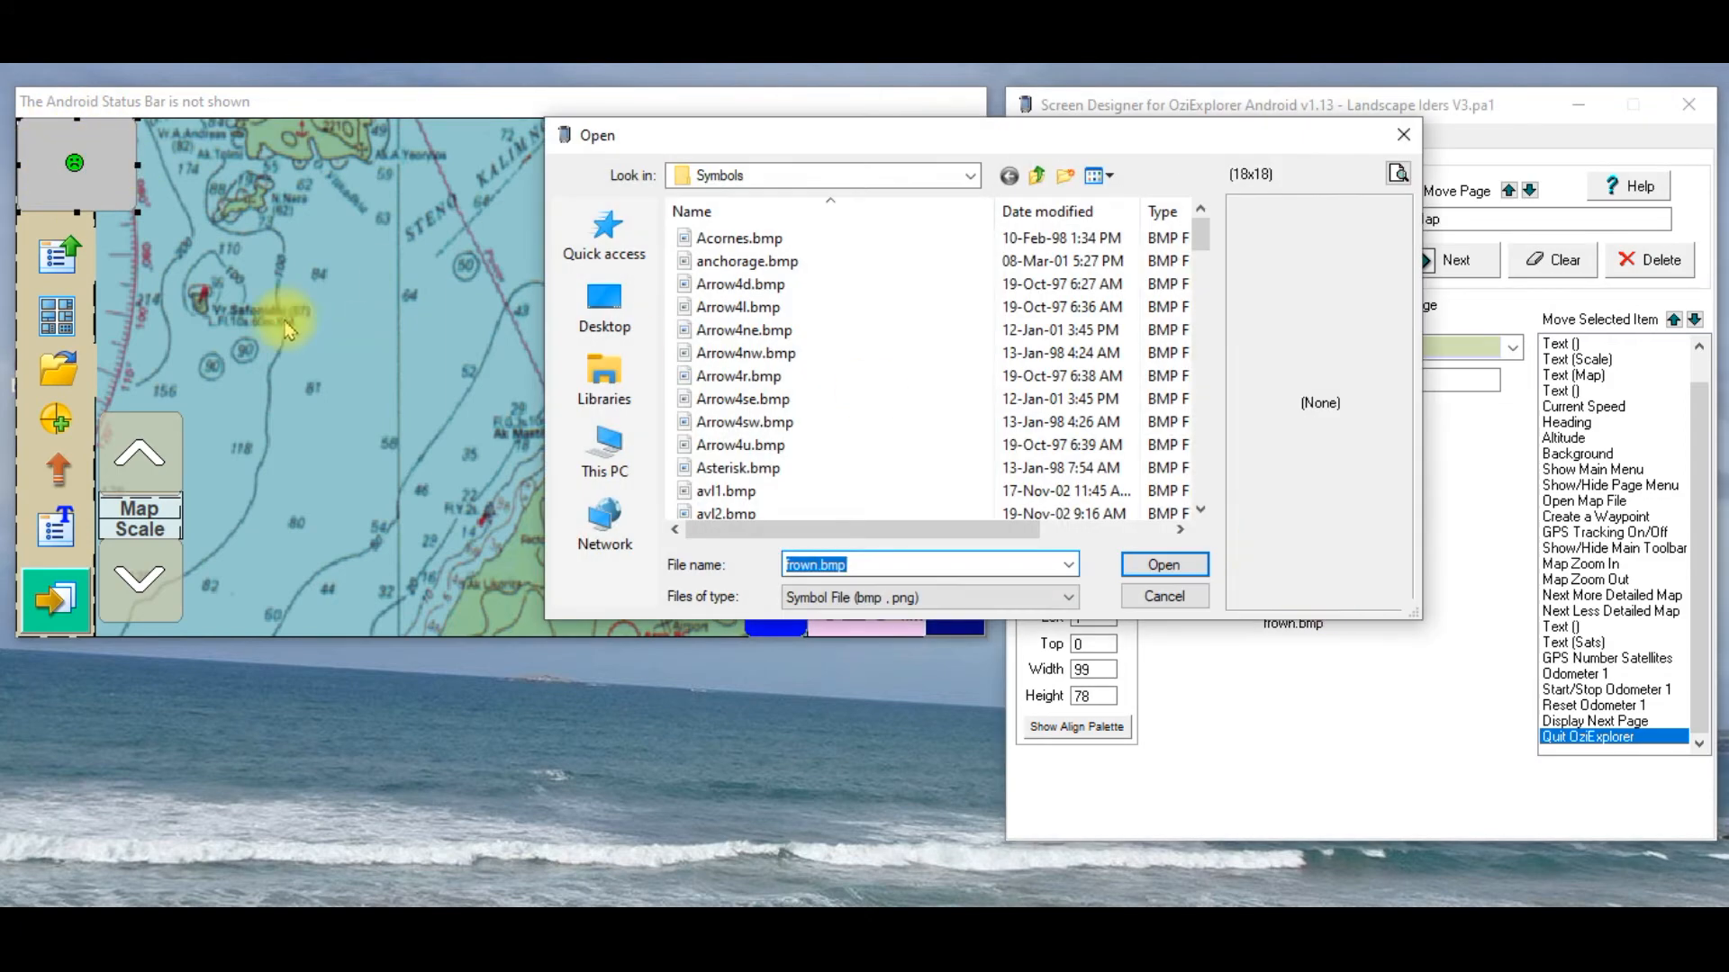
mouse_move(265, 234)
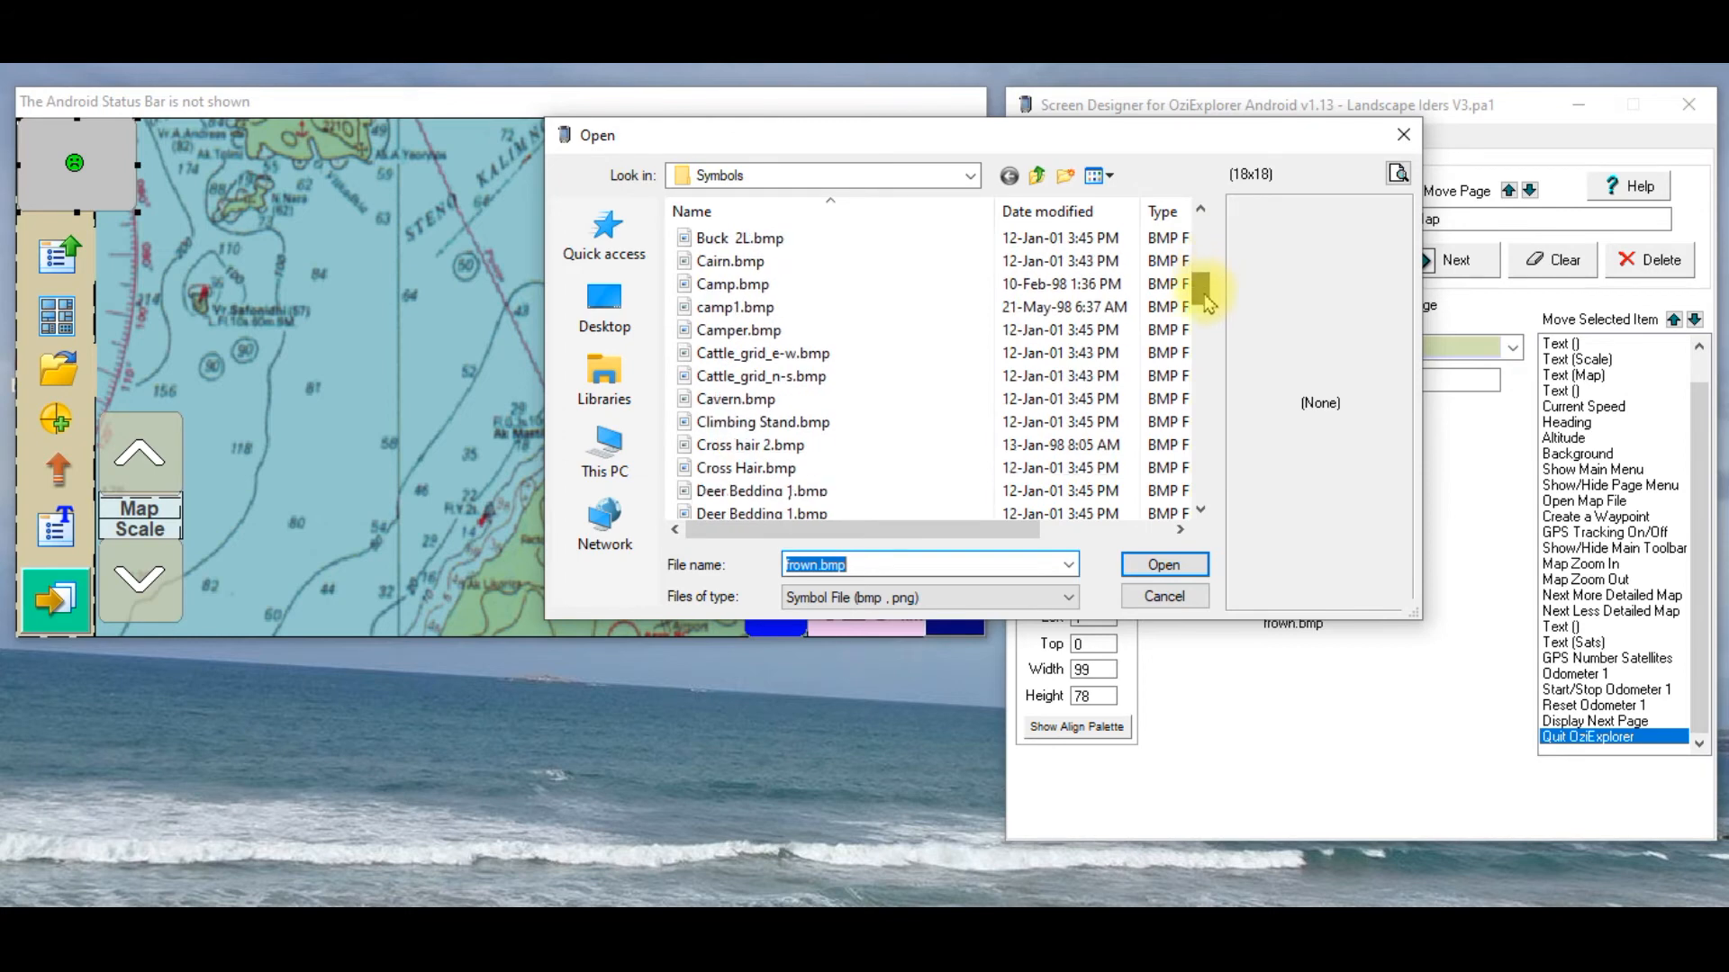
scroll(down, 3)
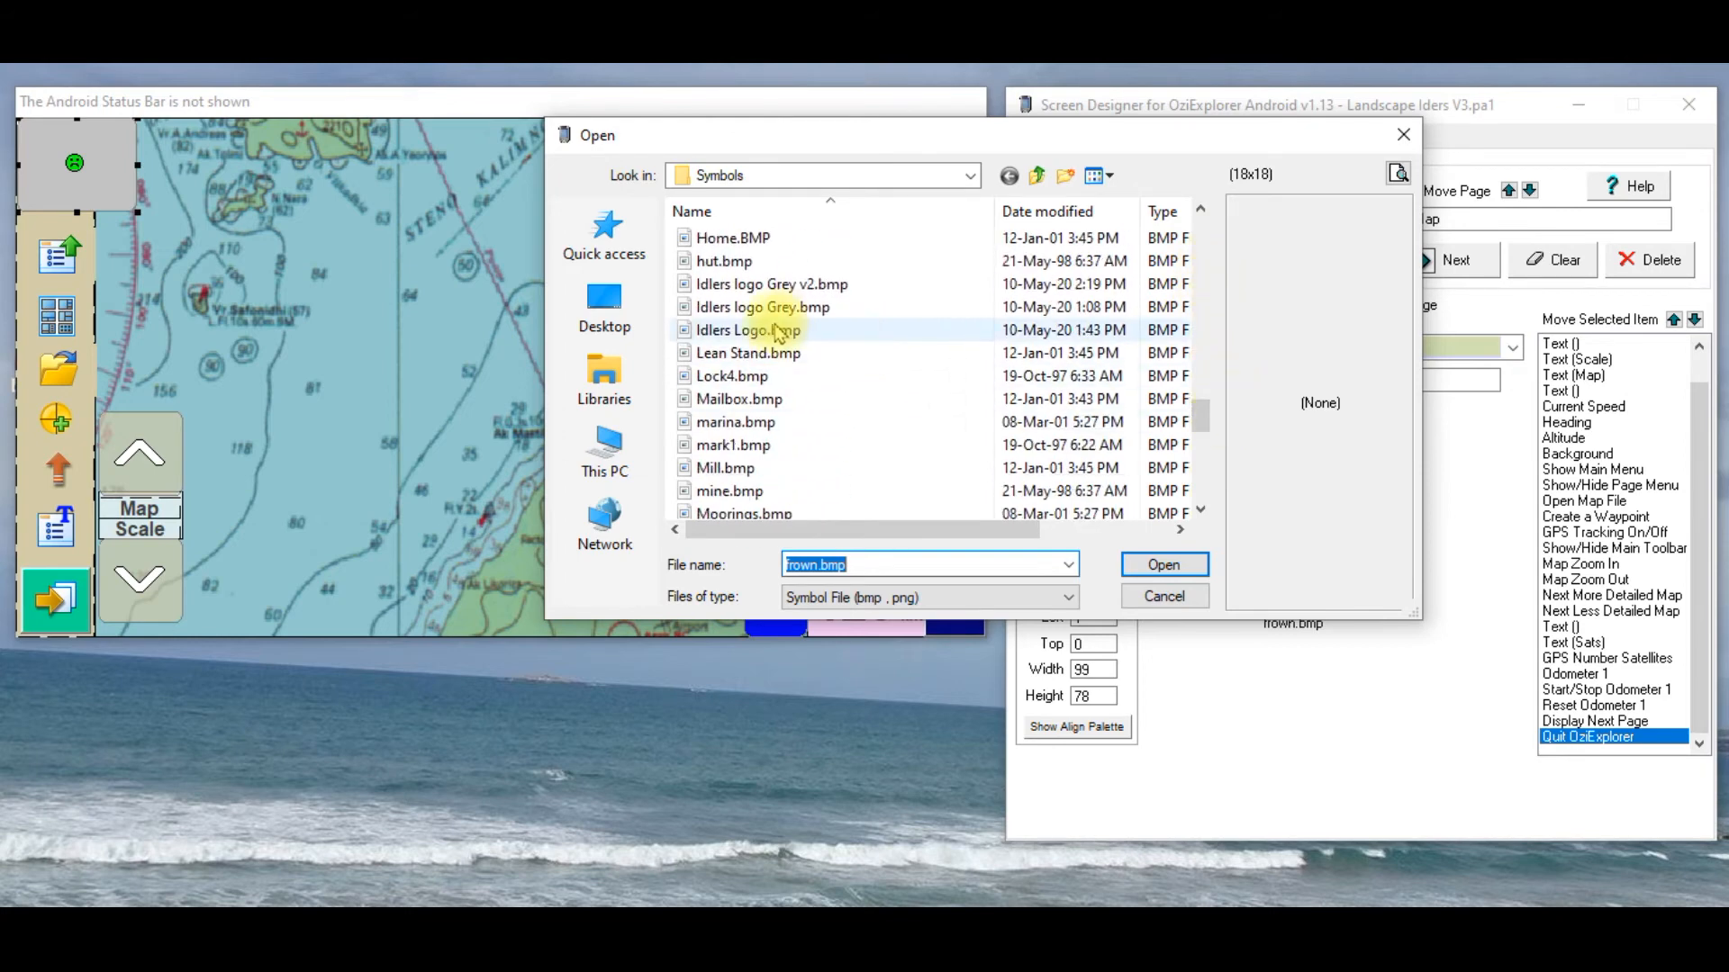
click(769, 285)
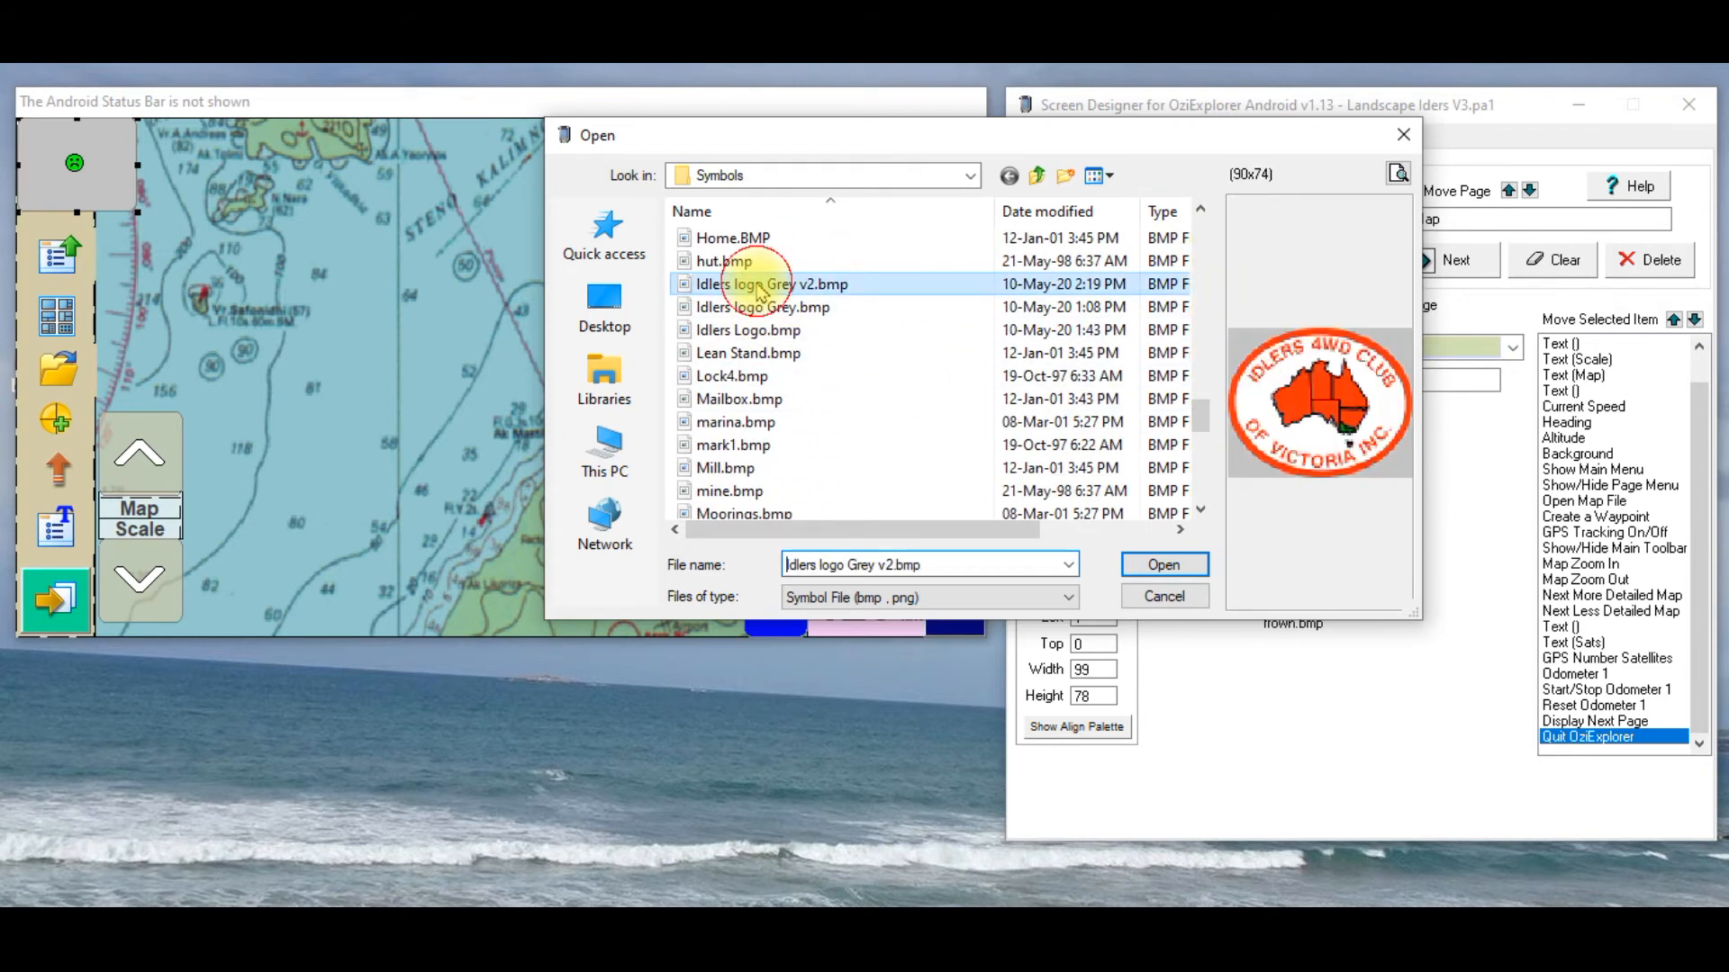
mouse_move(1180, 548)
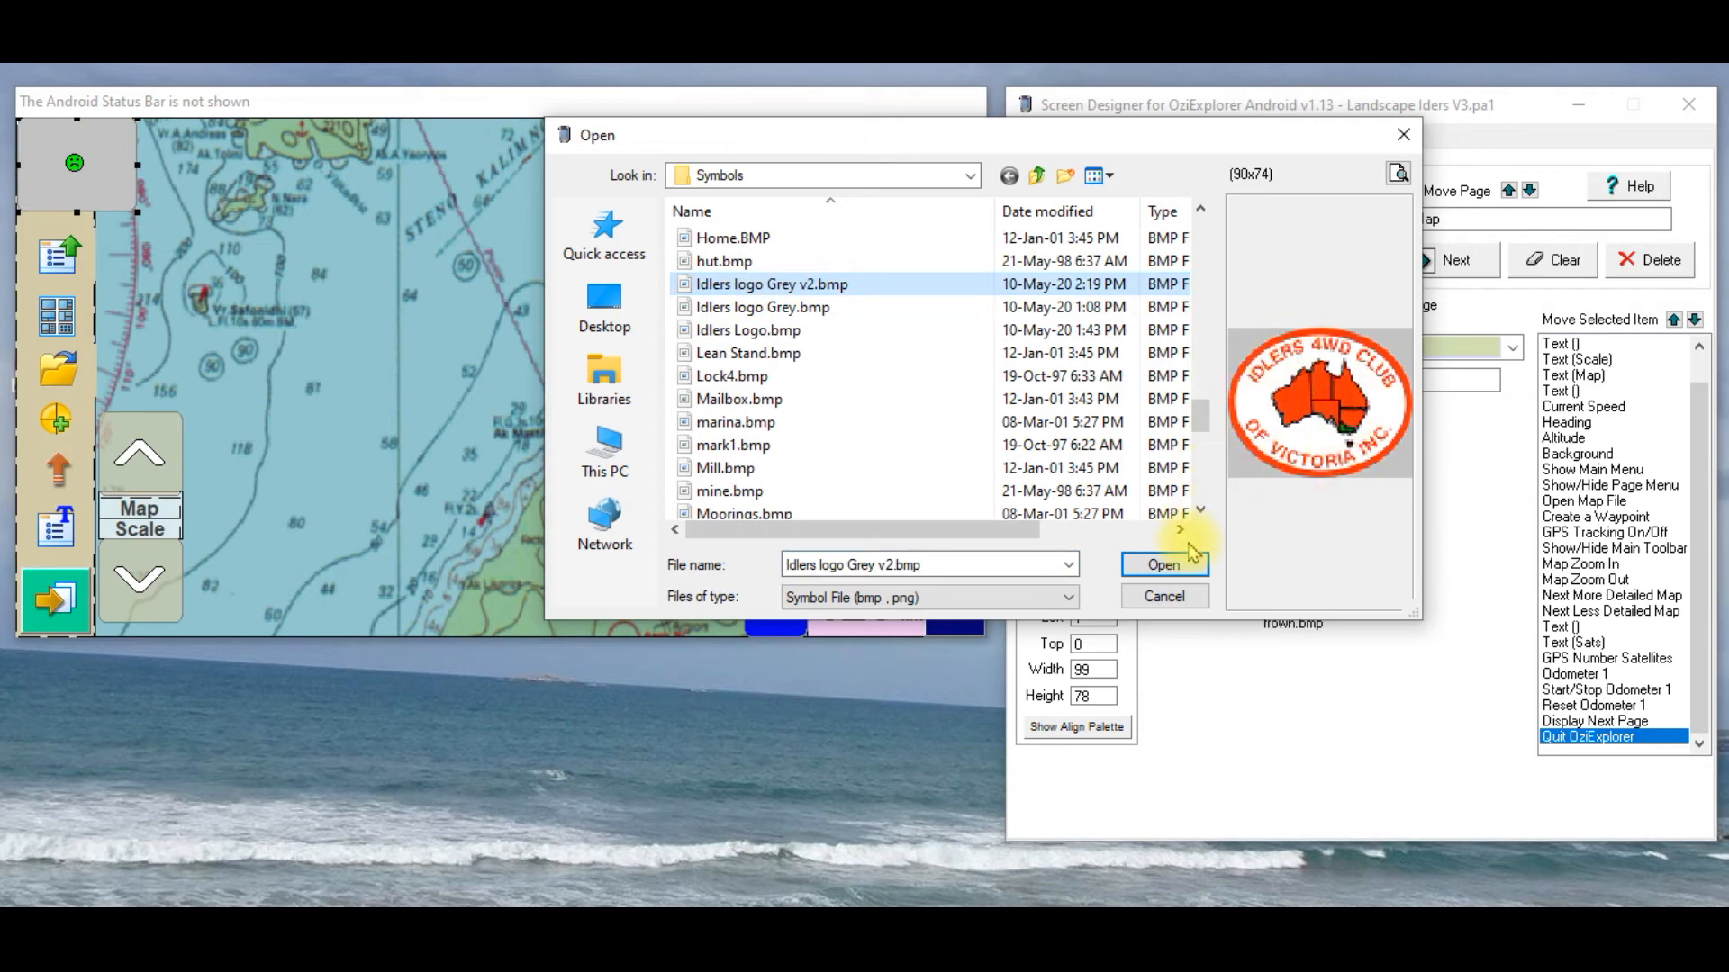
click(1164, 564)
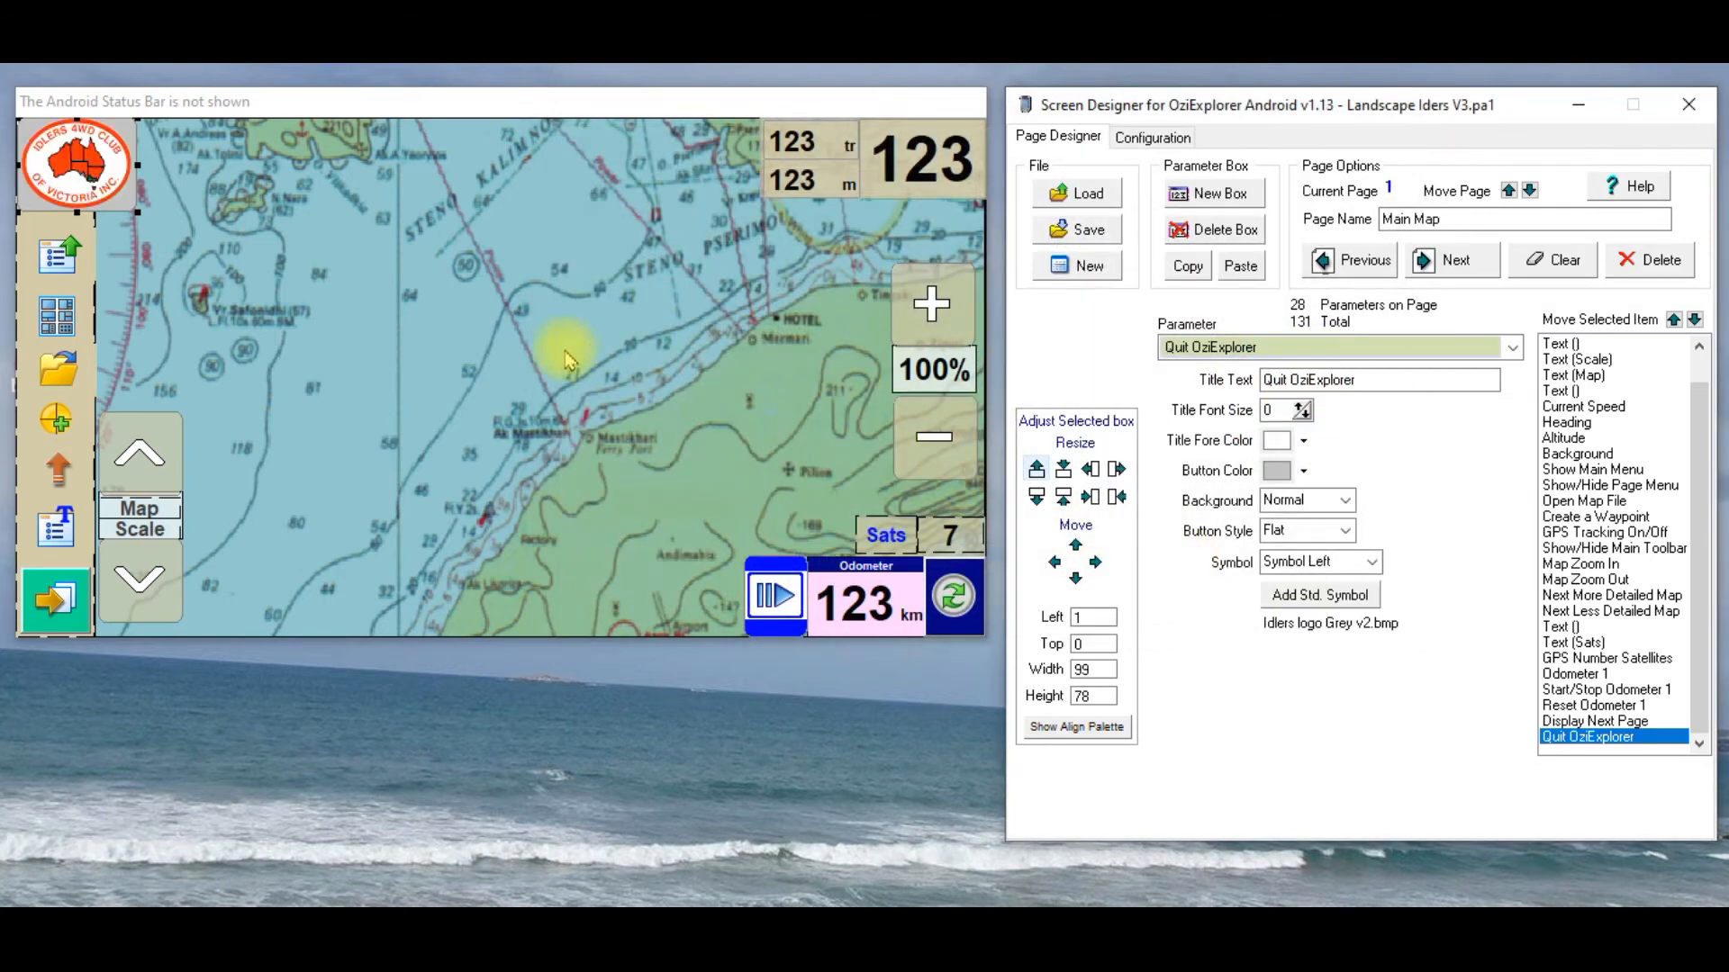
click(1554, 342)
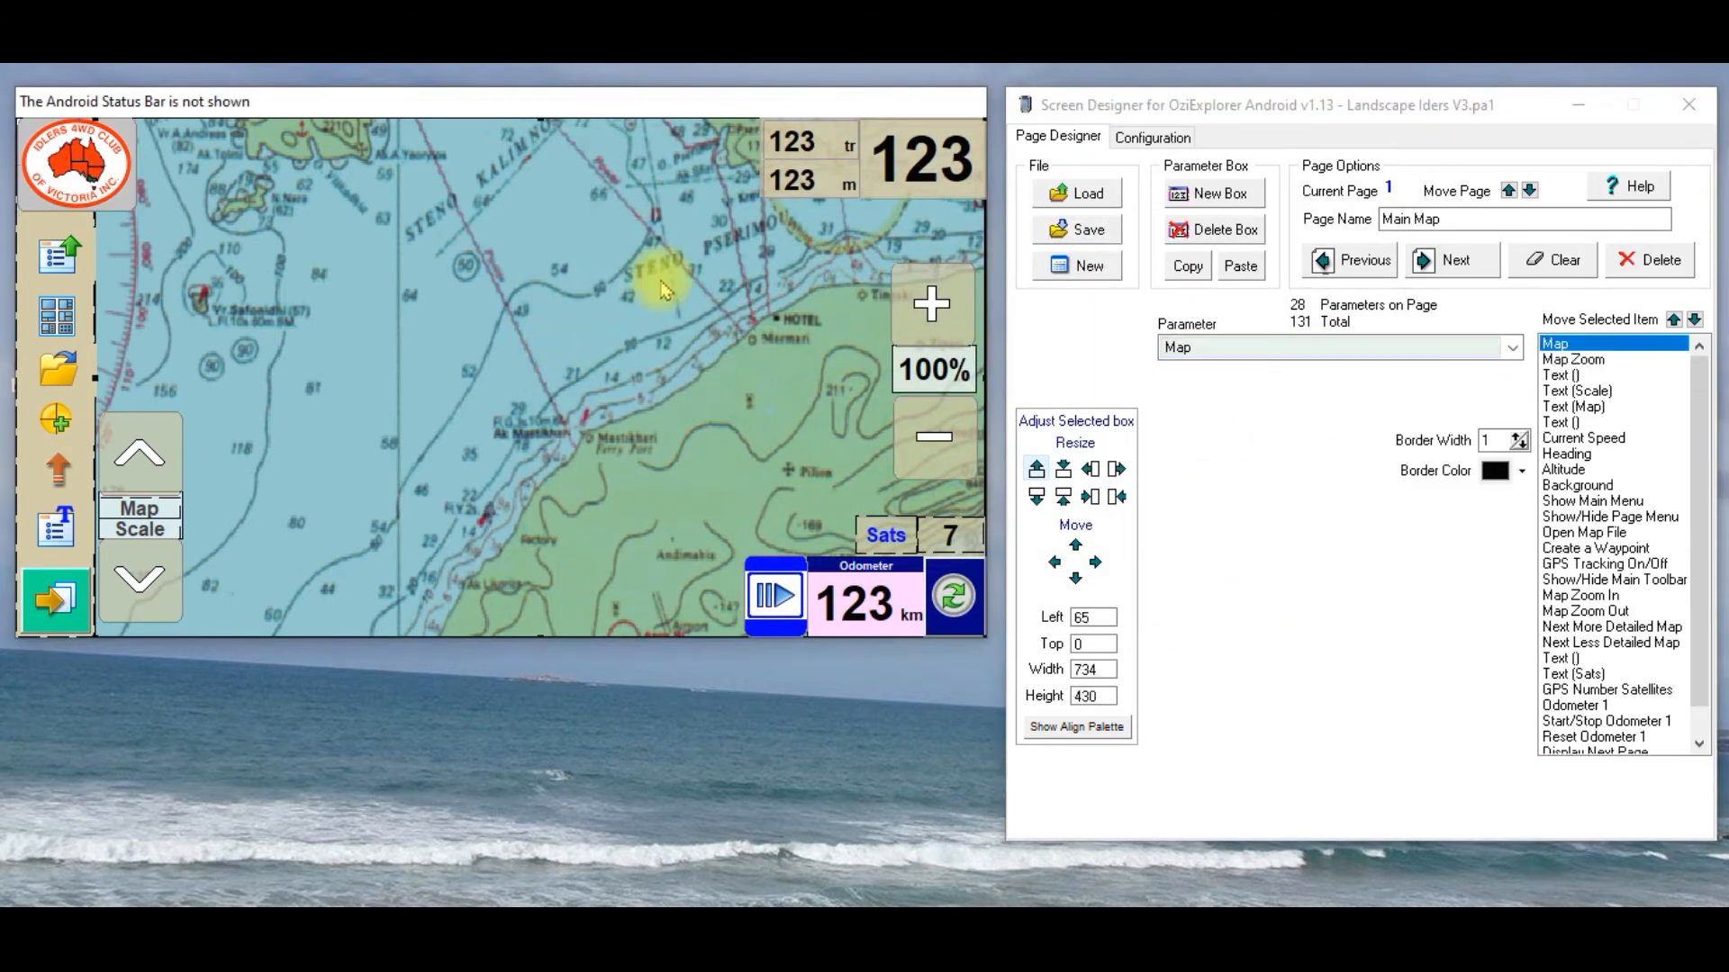
mouse_move(1088, 229)
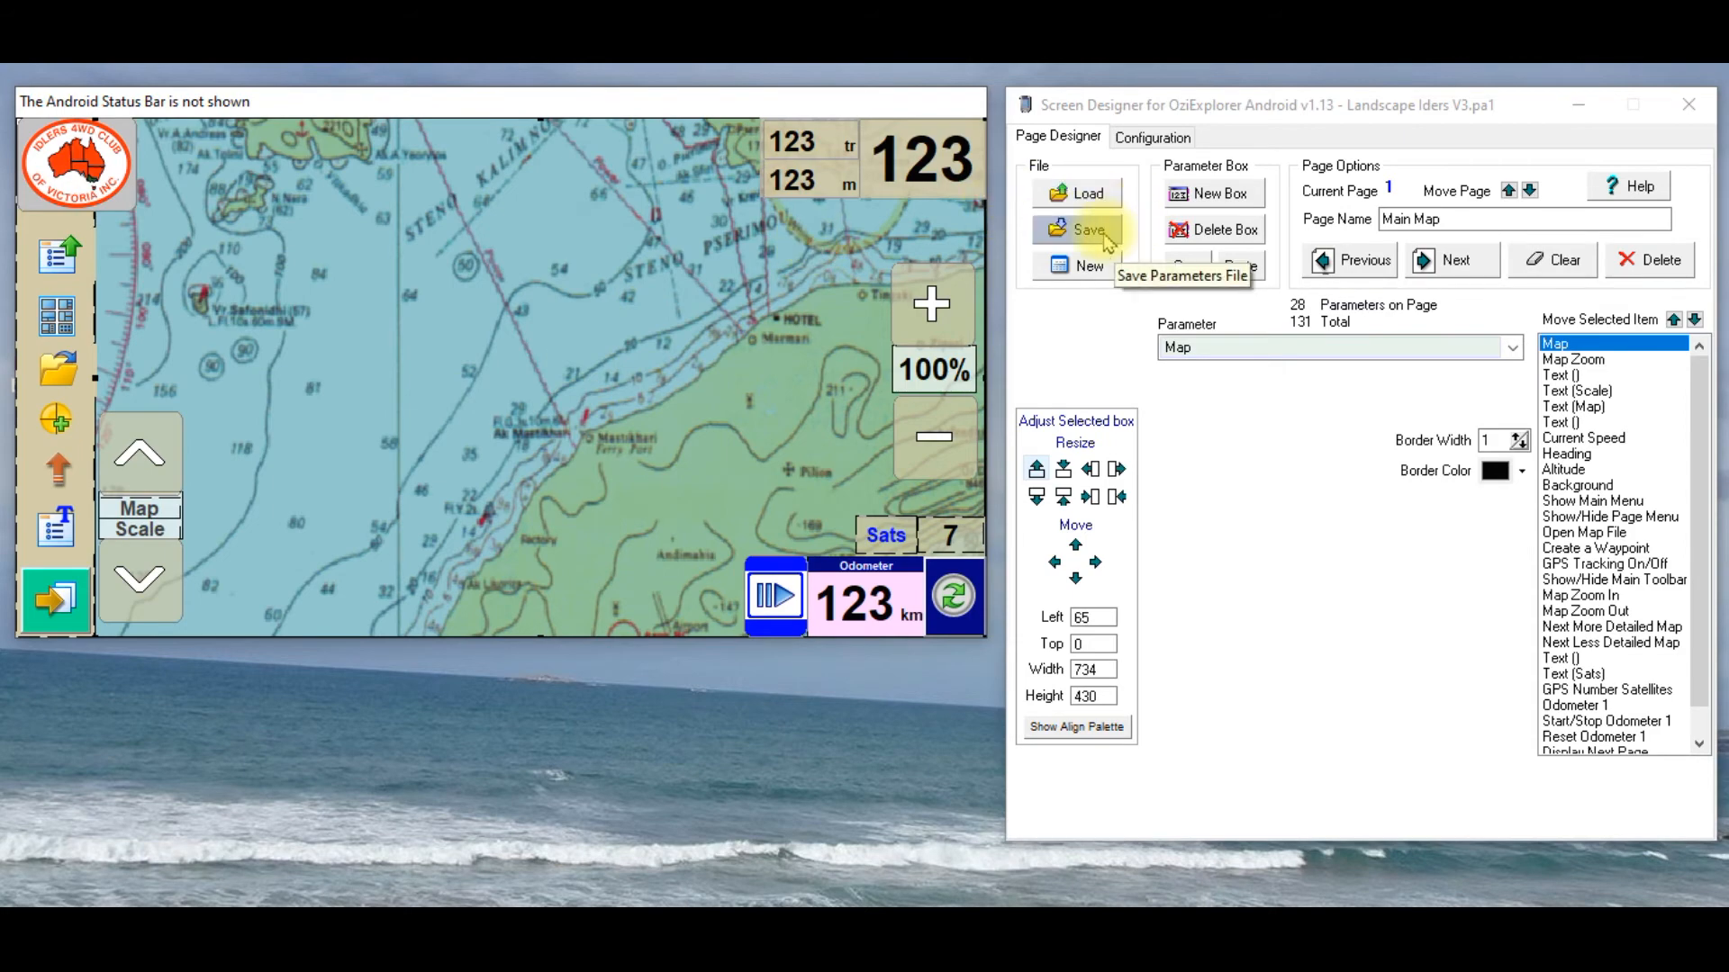
click(1084, 229)
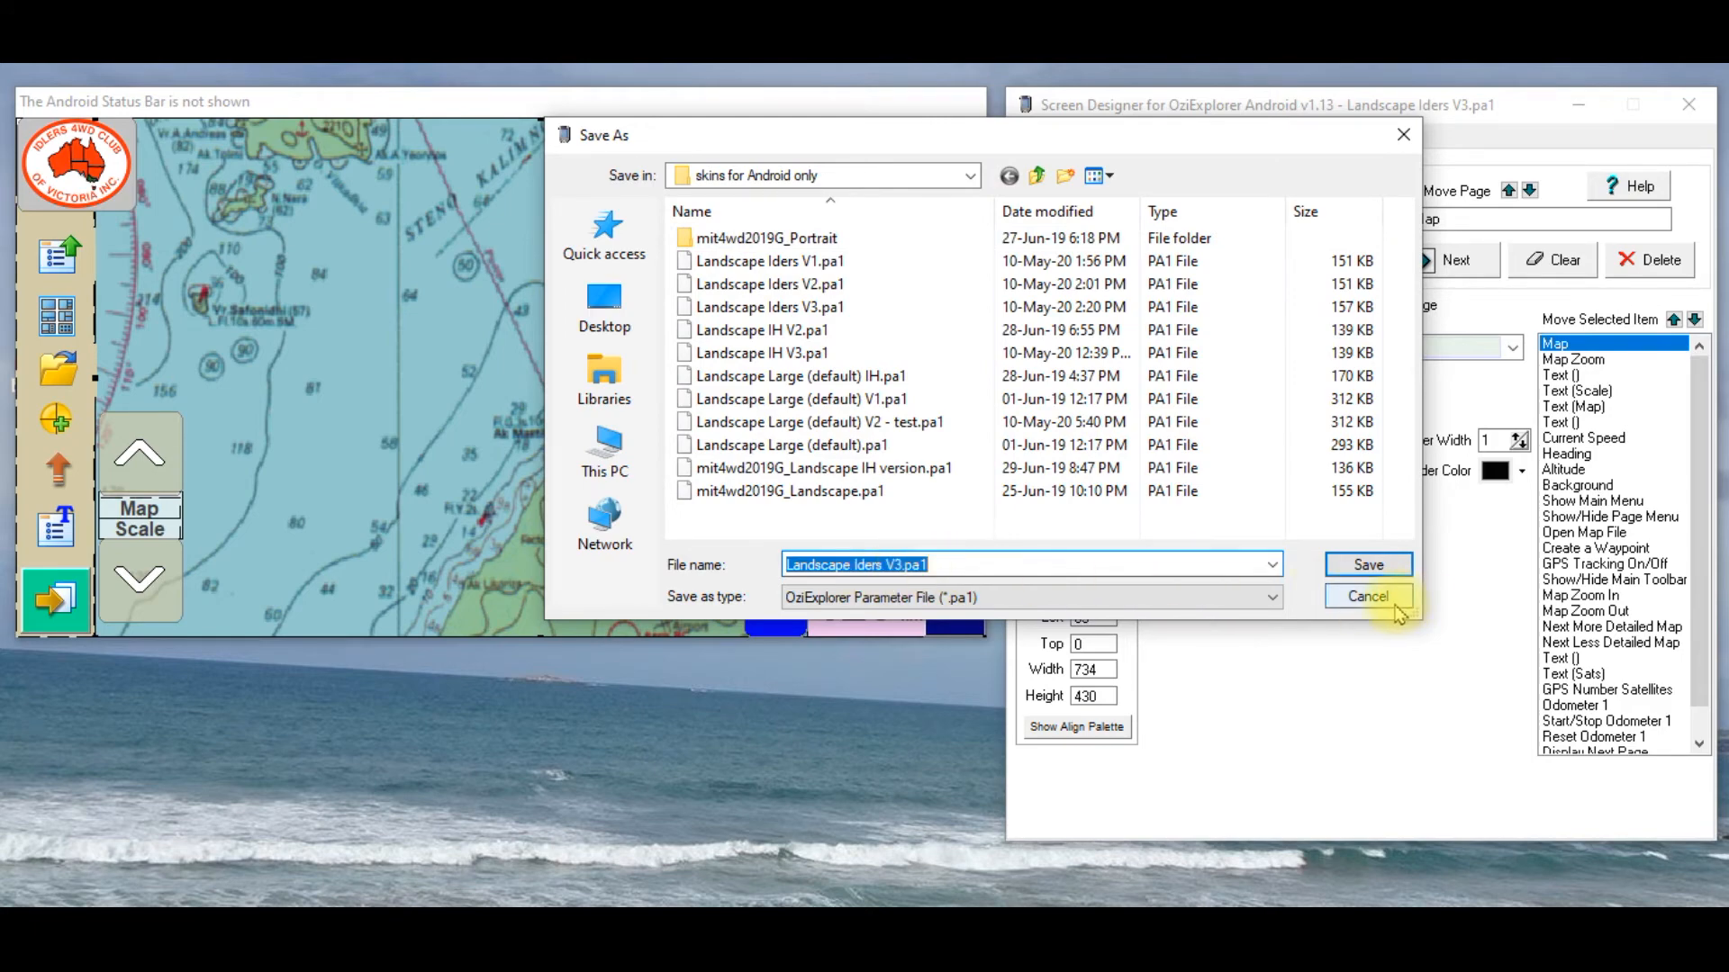
click(1367, 597)
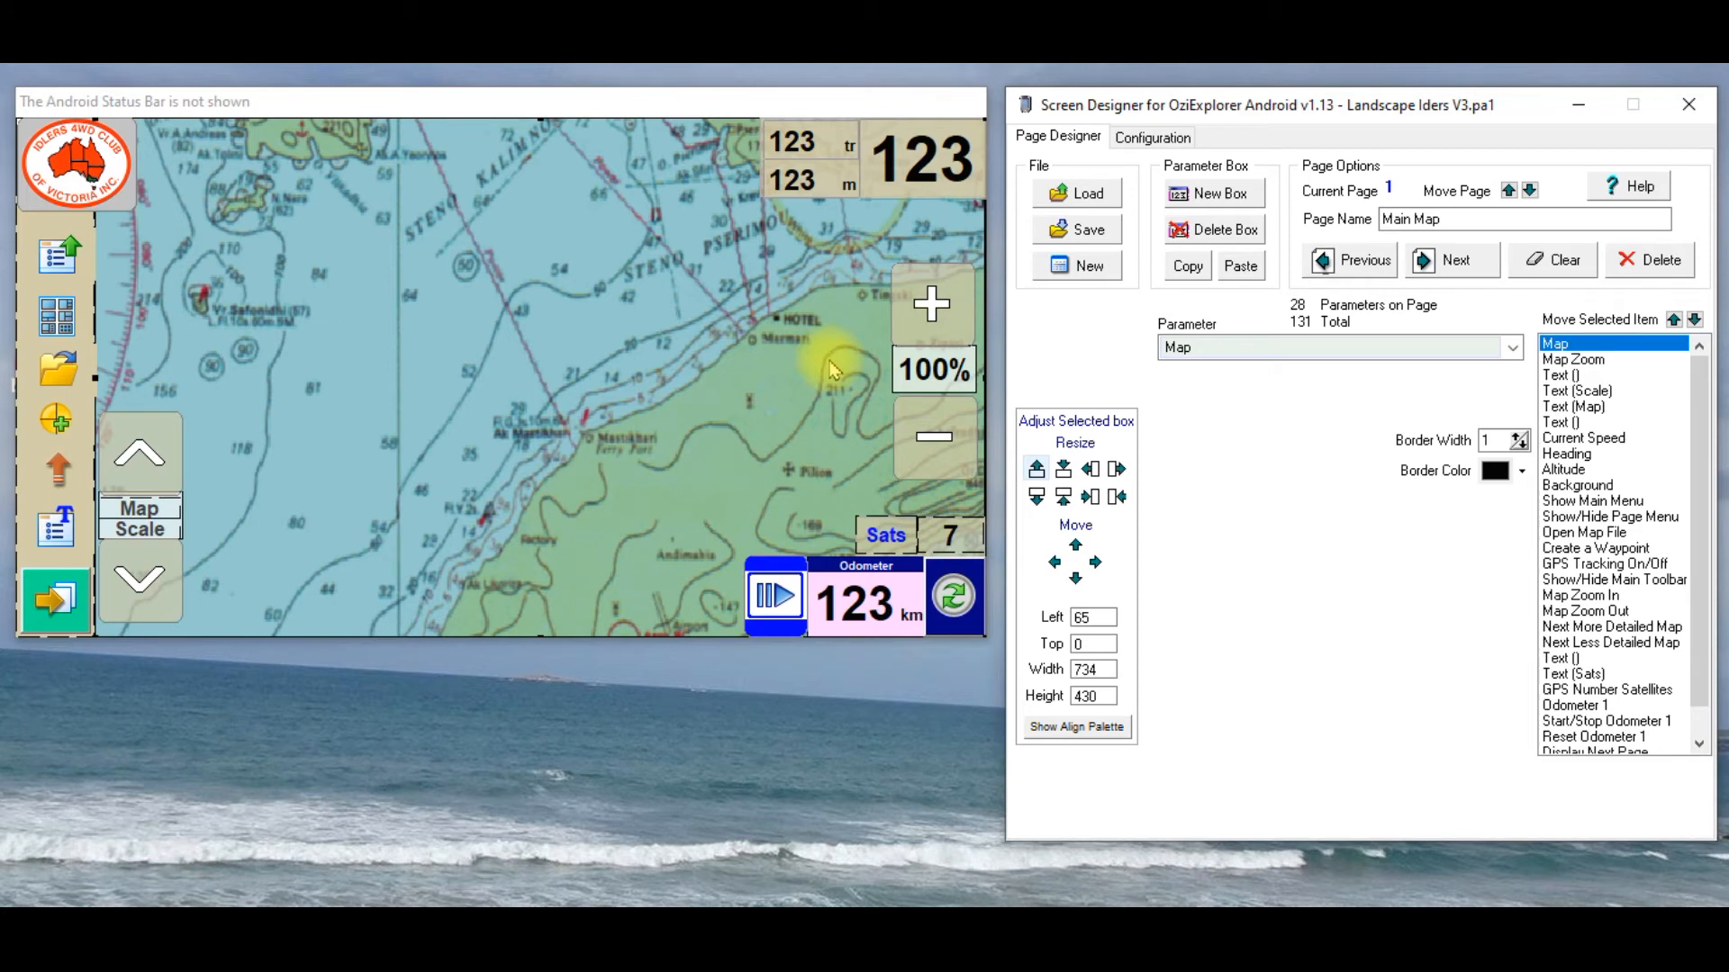
mouse_move(760, 461)
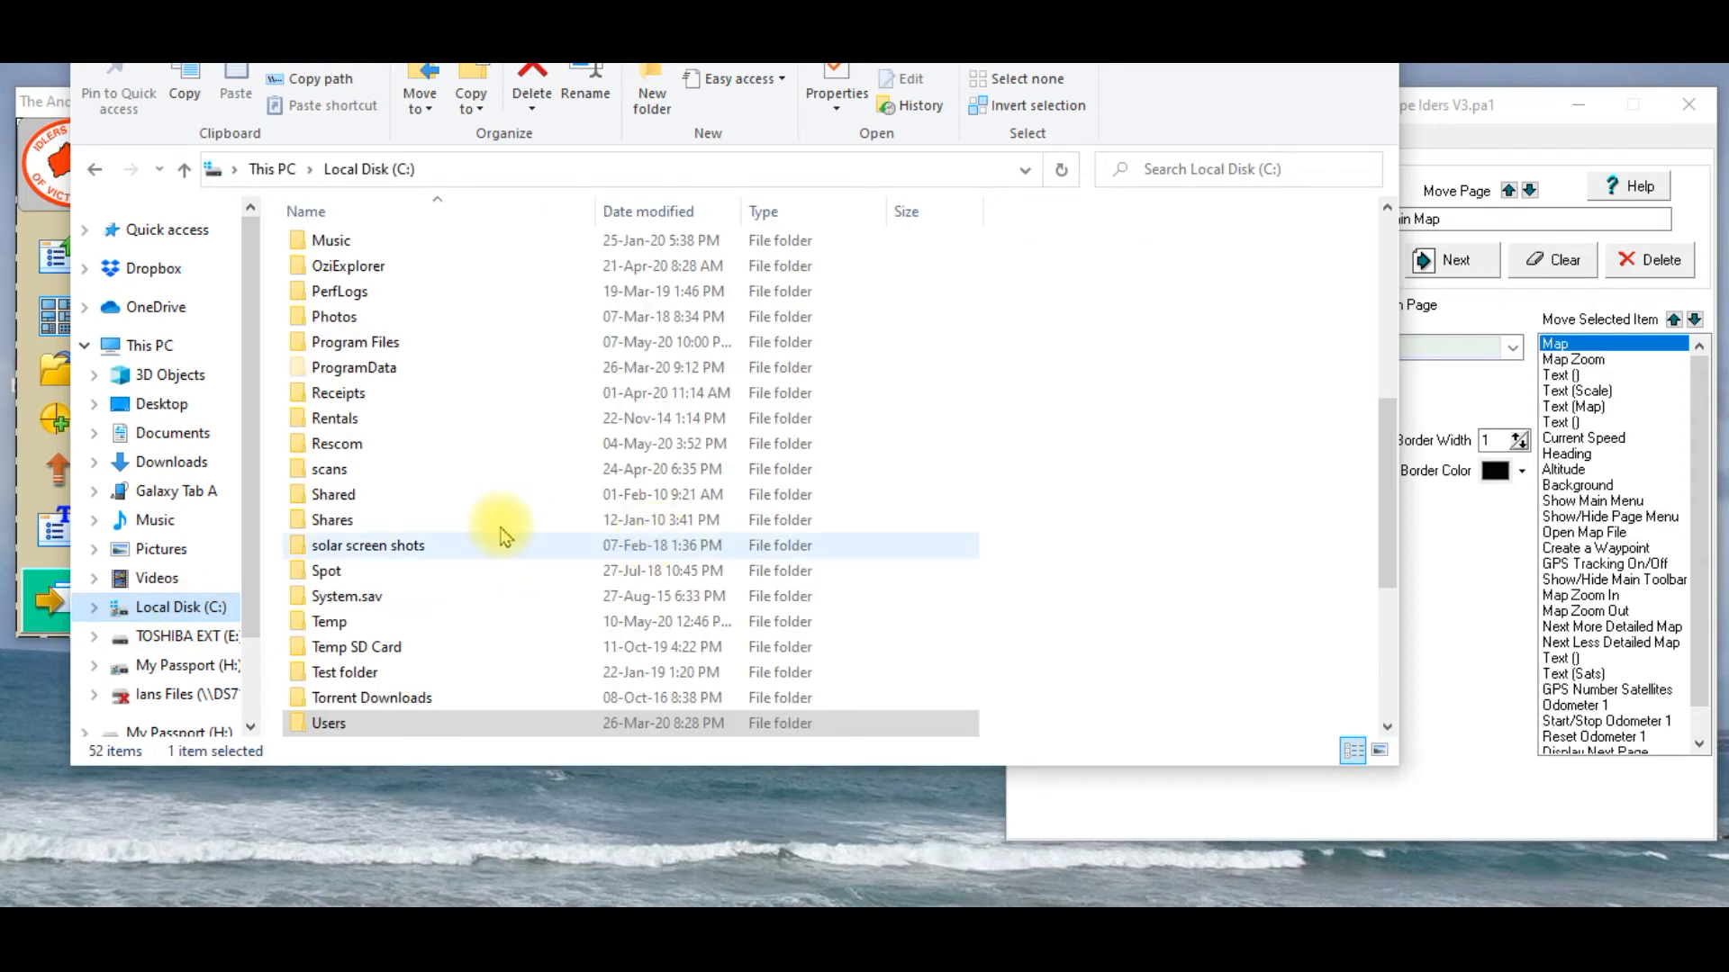
mouse_move(378, 544)
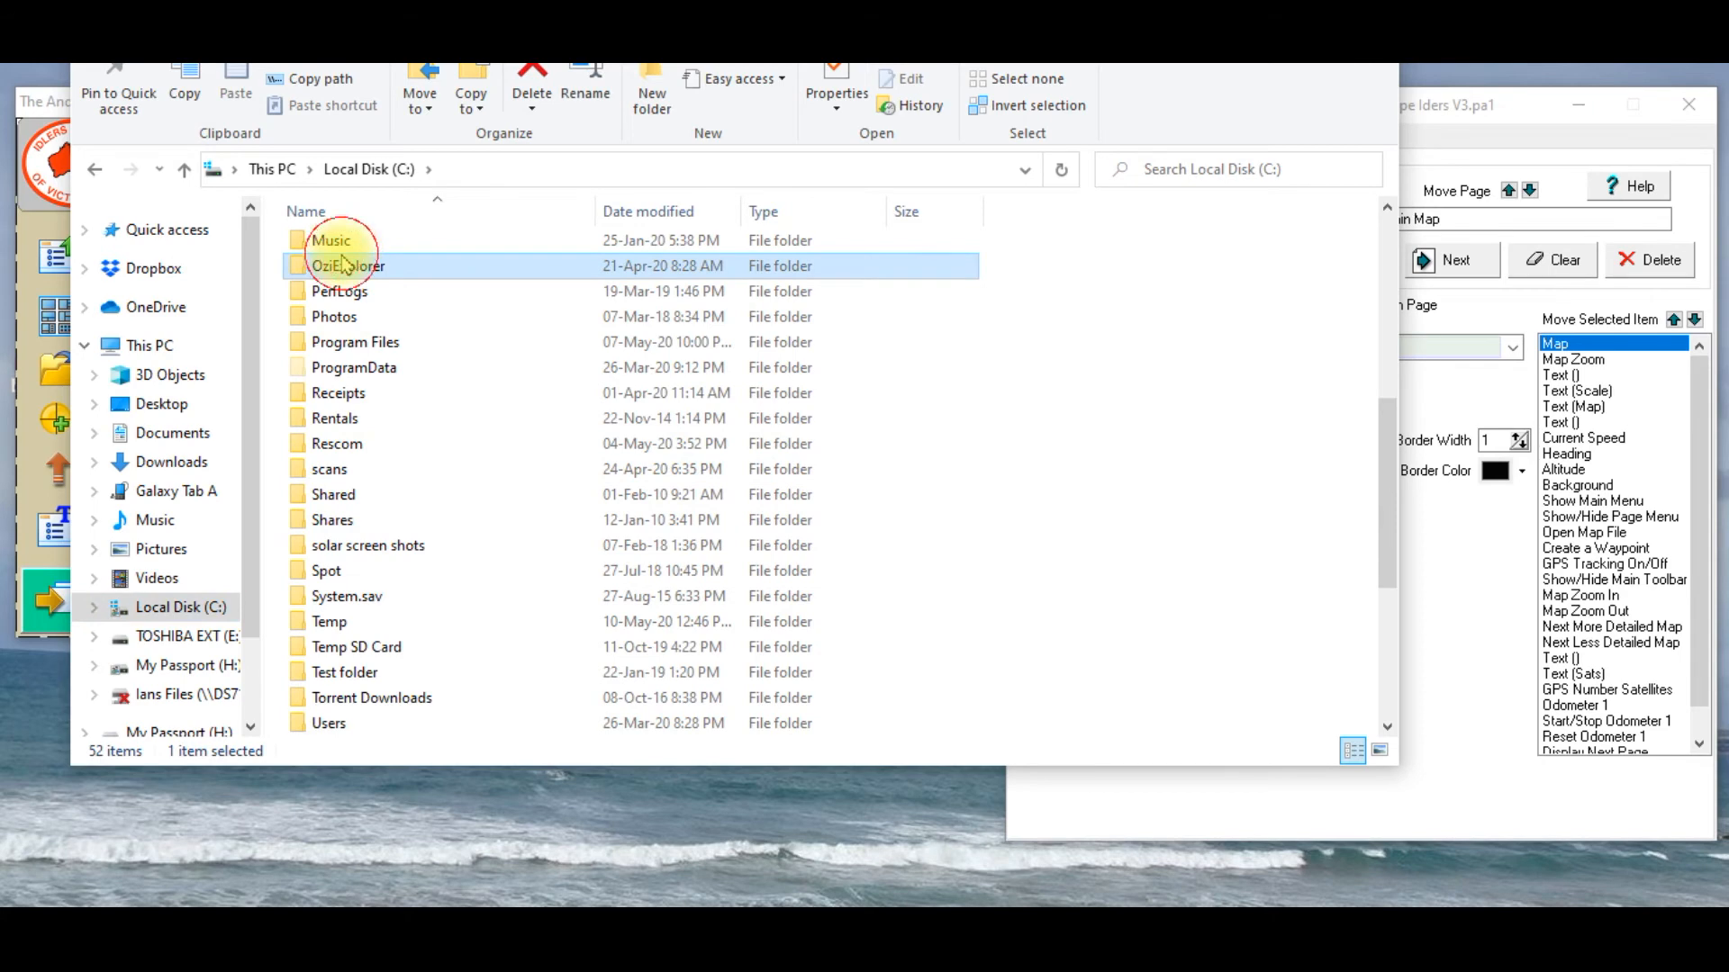
double_click(347, 266)
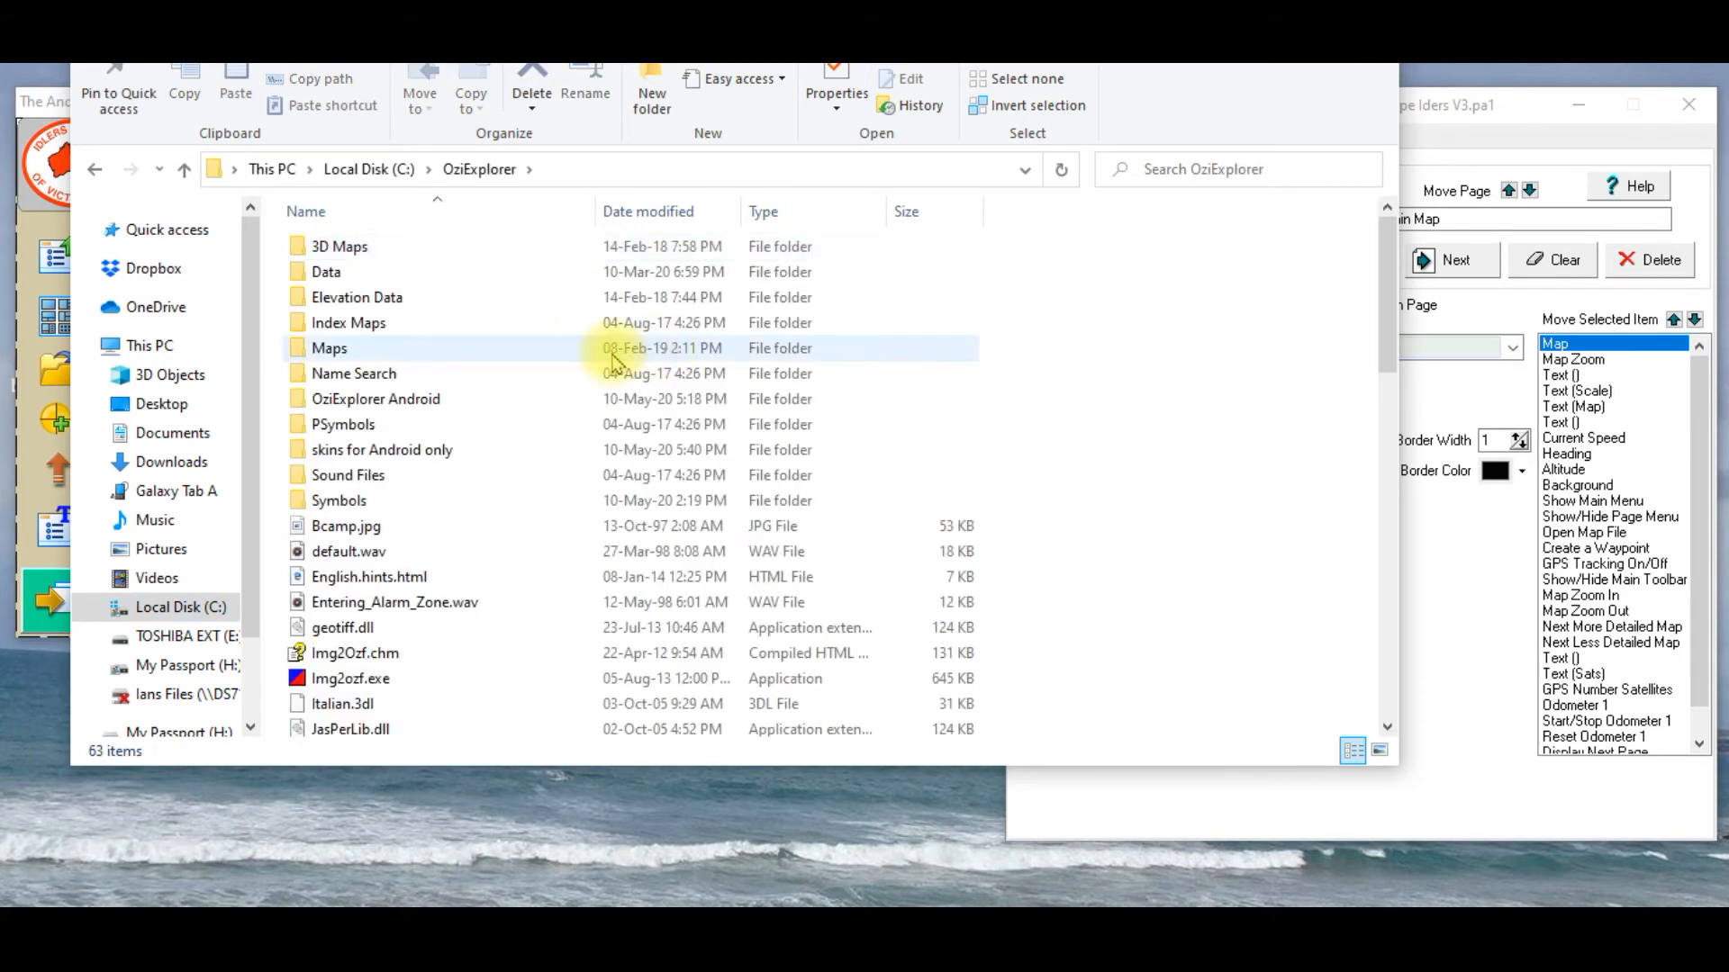
mouse_move(375, 398)
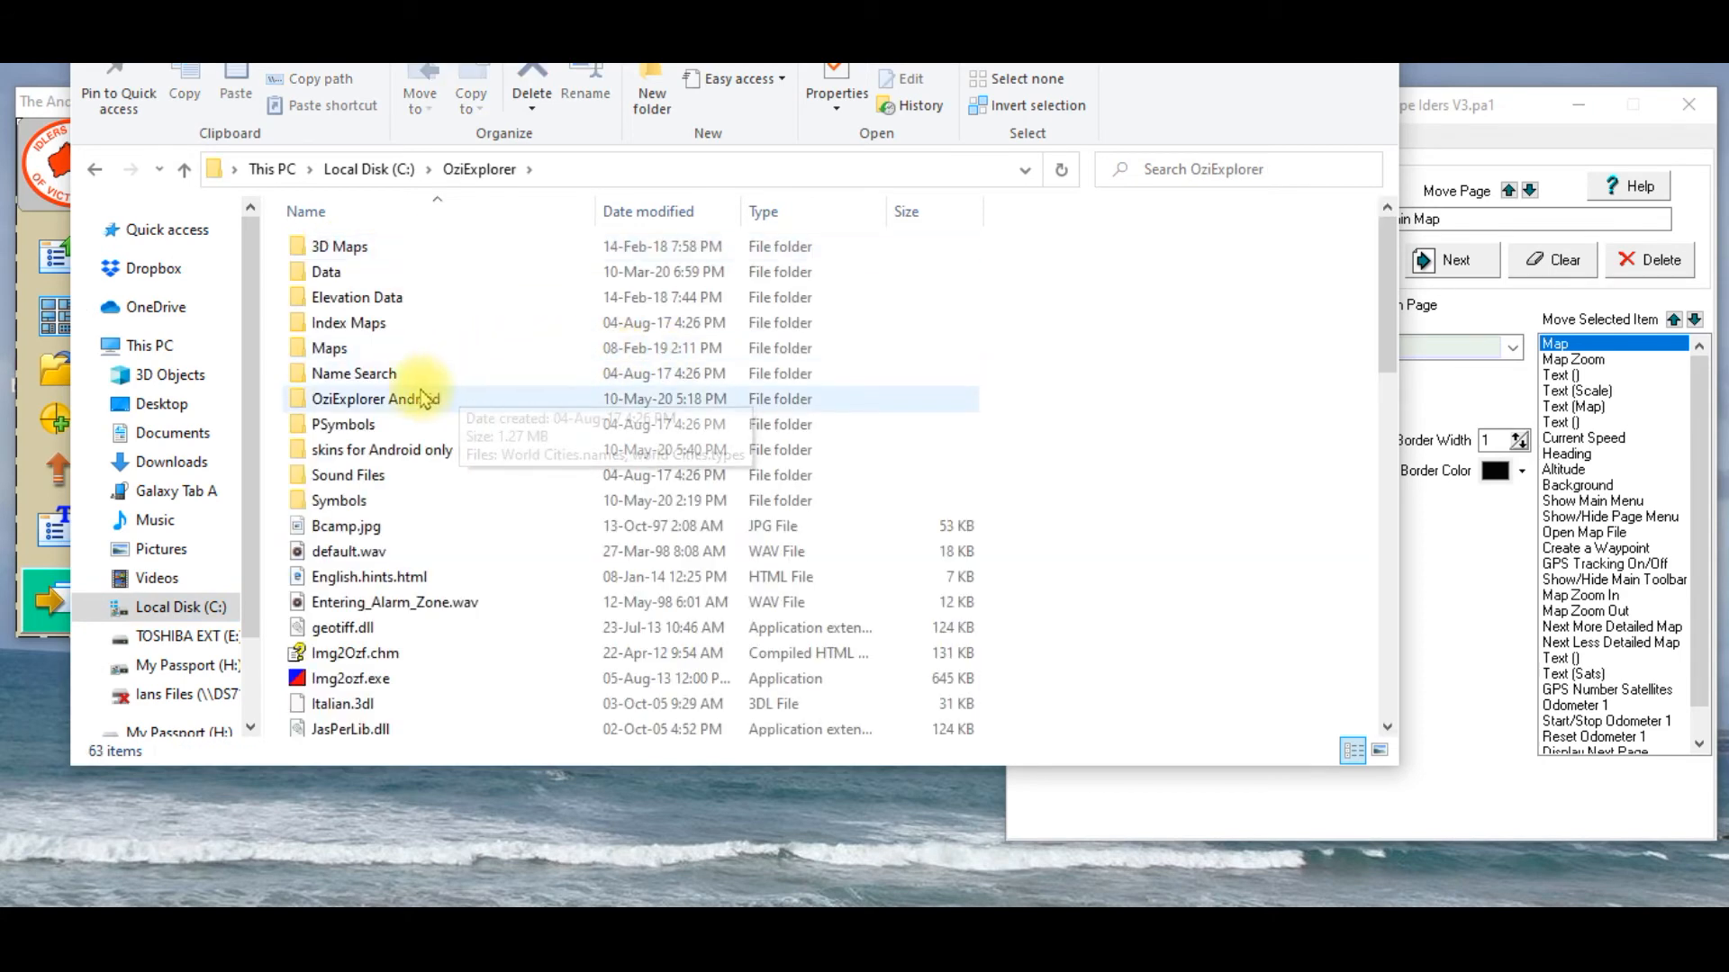
mouse_move(382, 450)
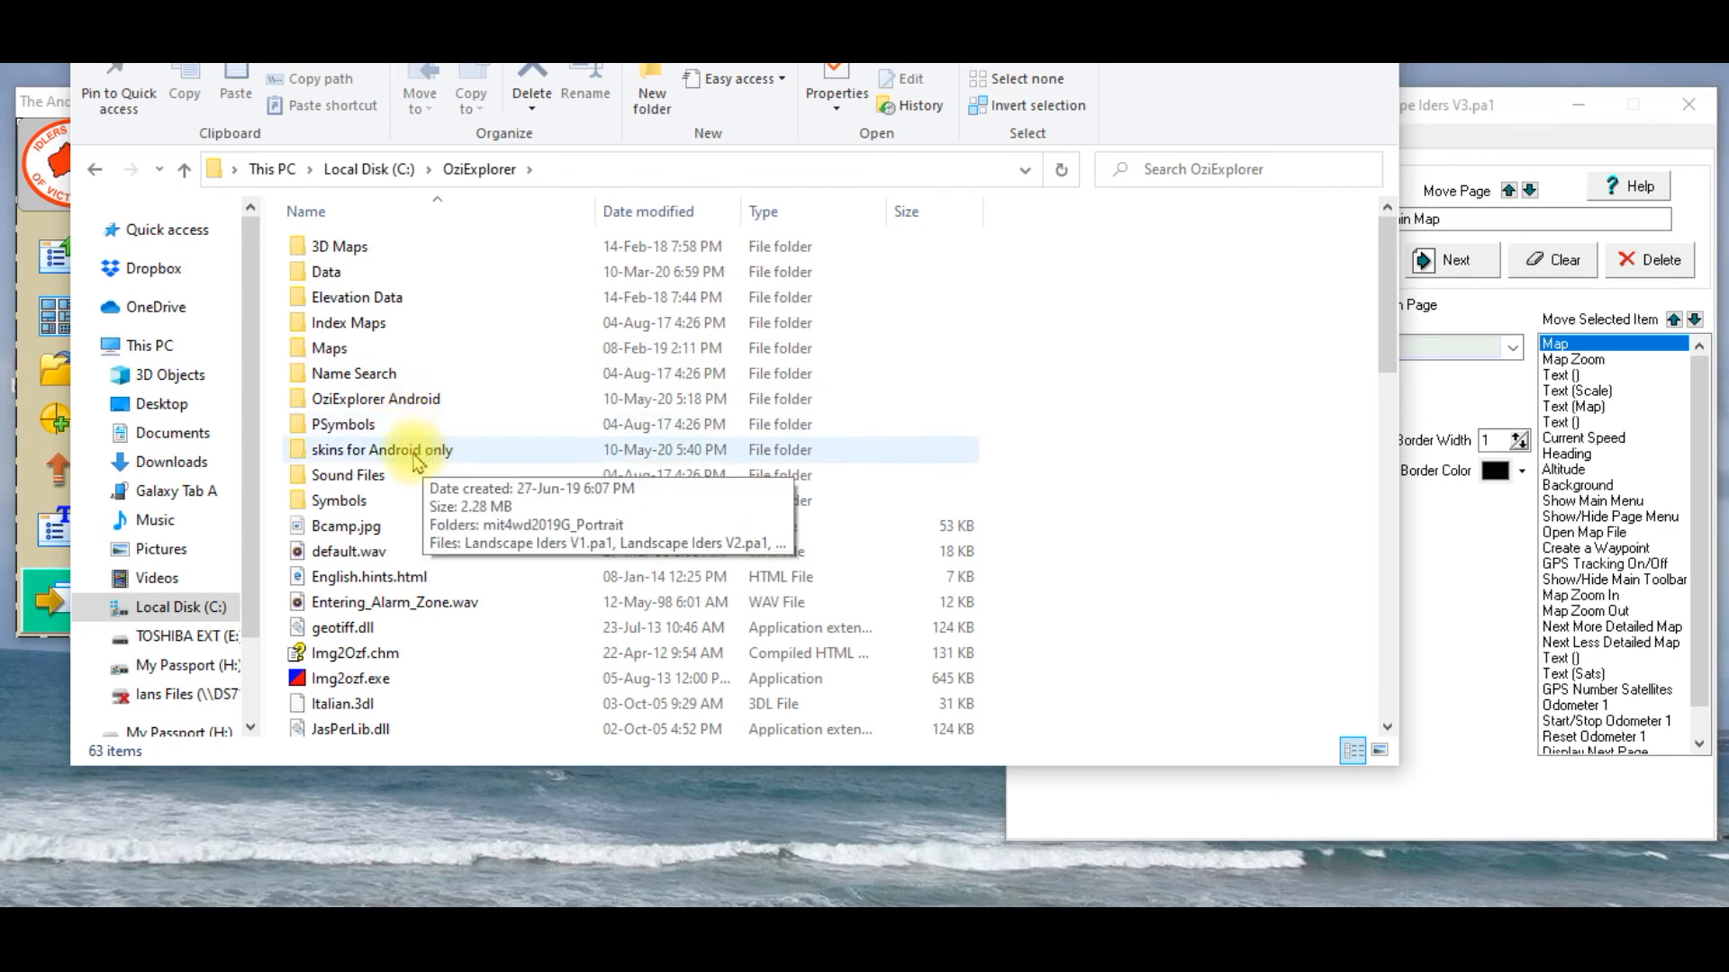
click(382, 450)
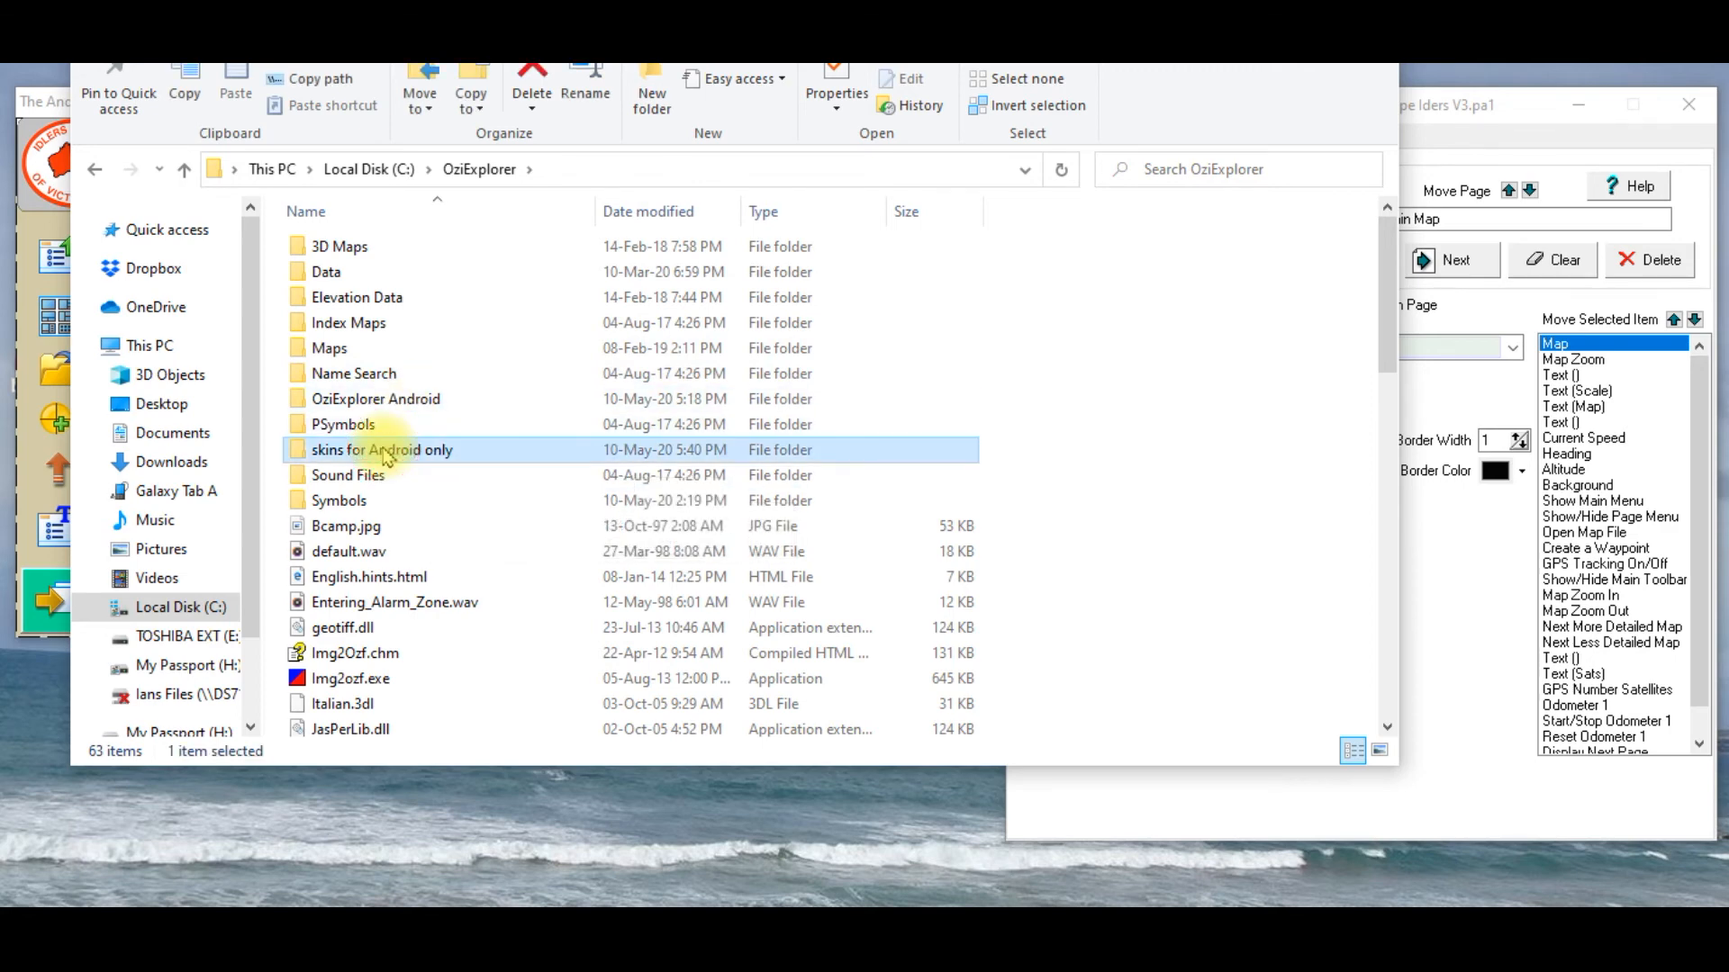
double_click(382, 450)
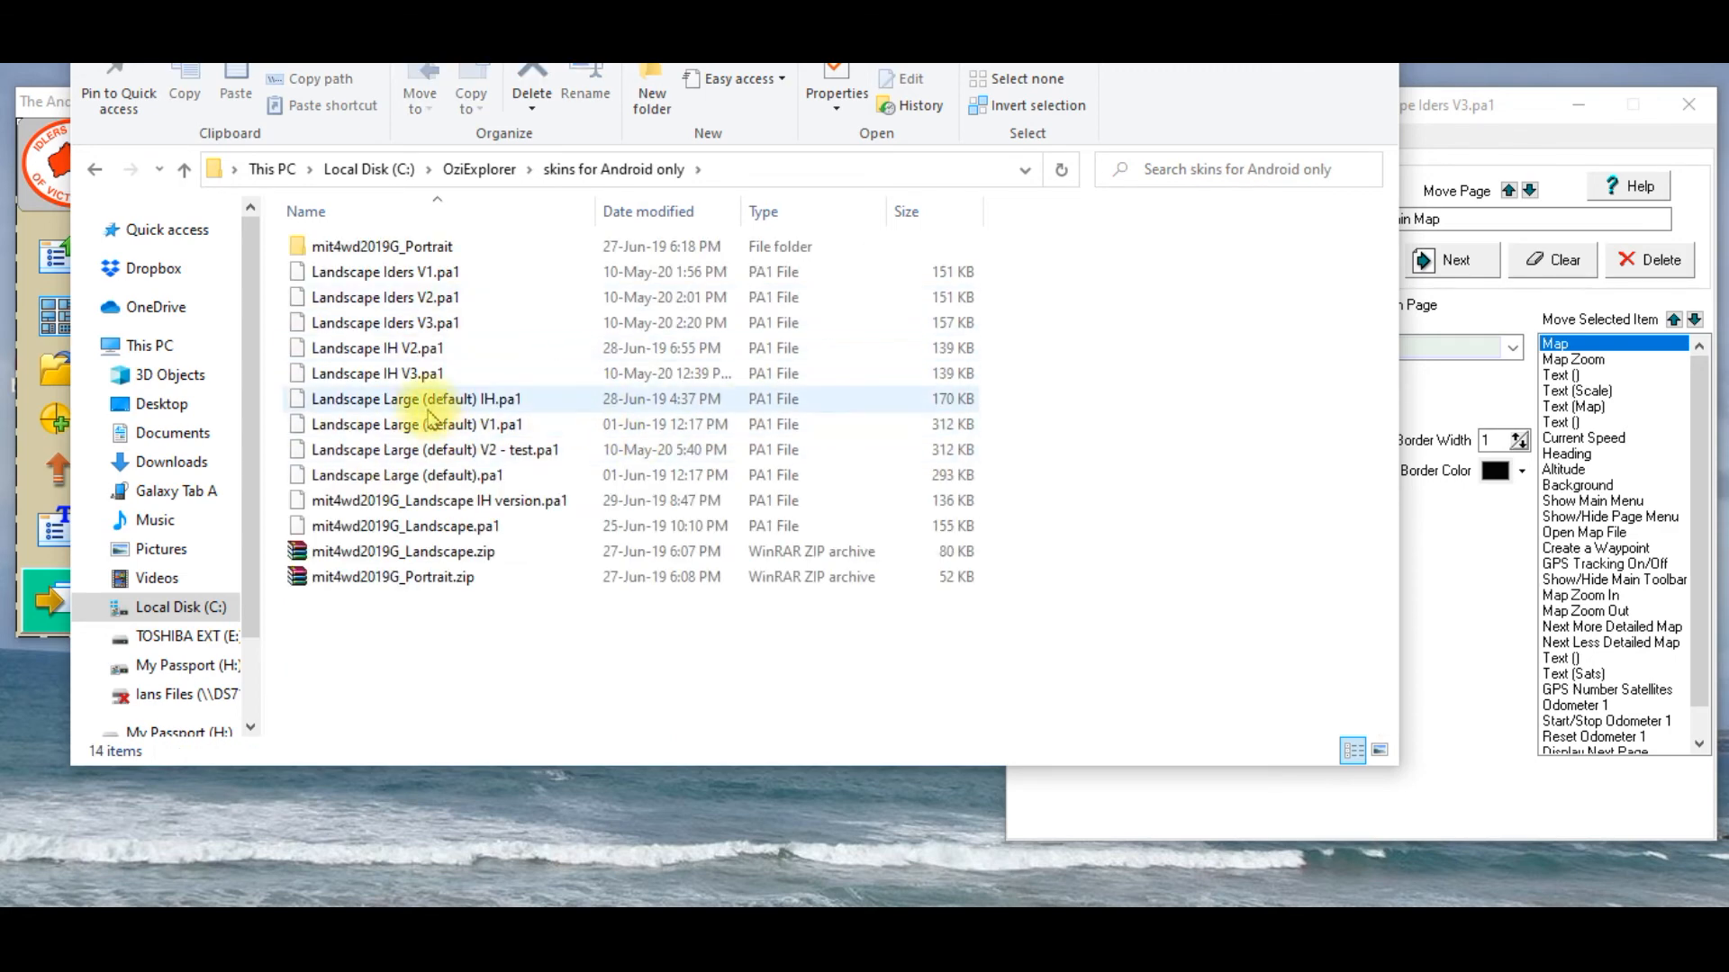
mouse_move(374, 347)
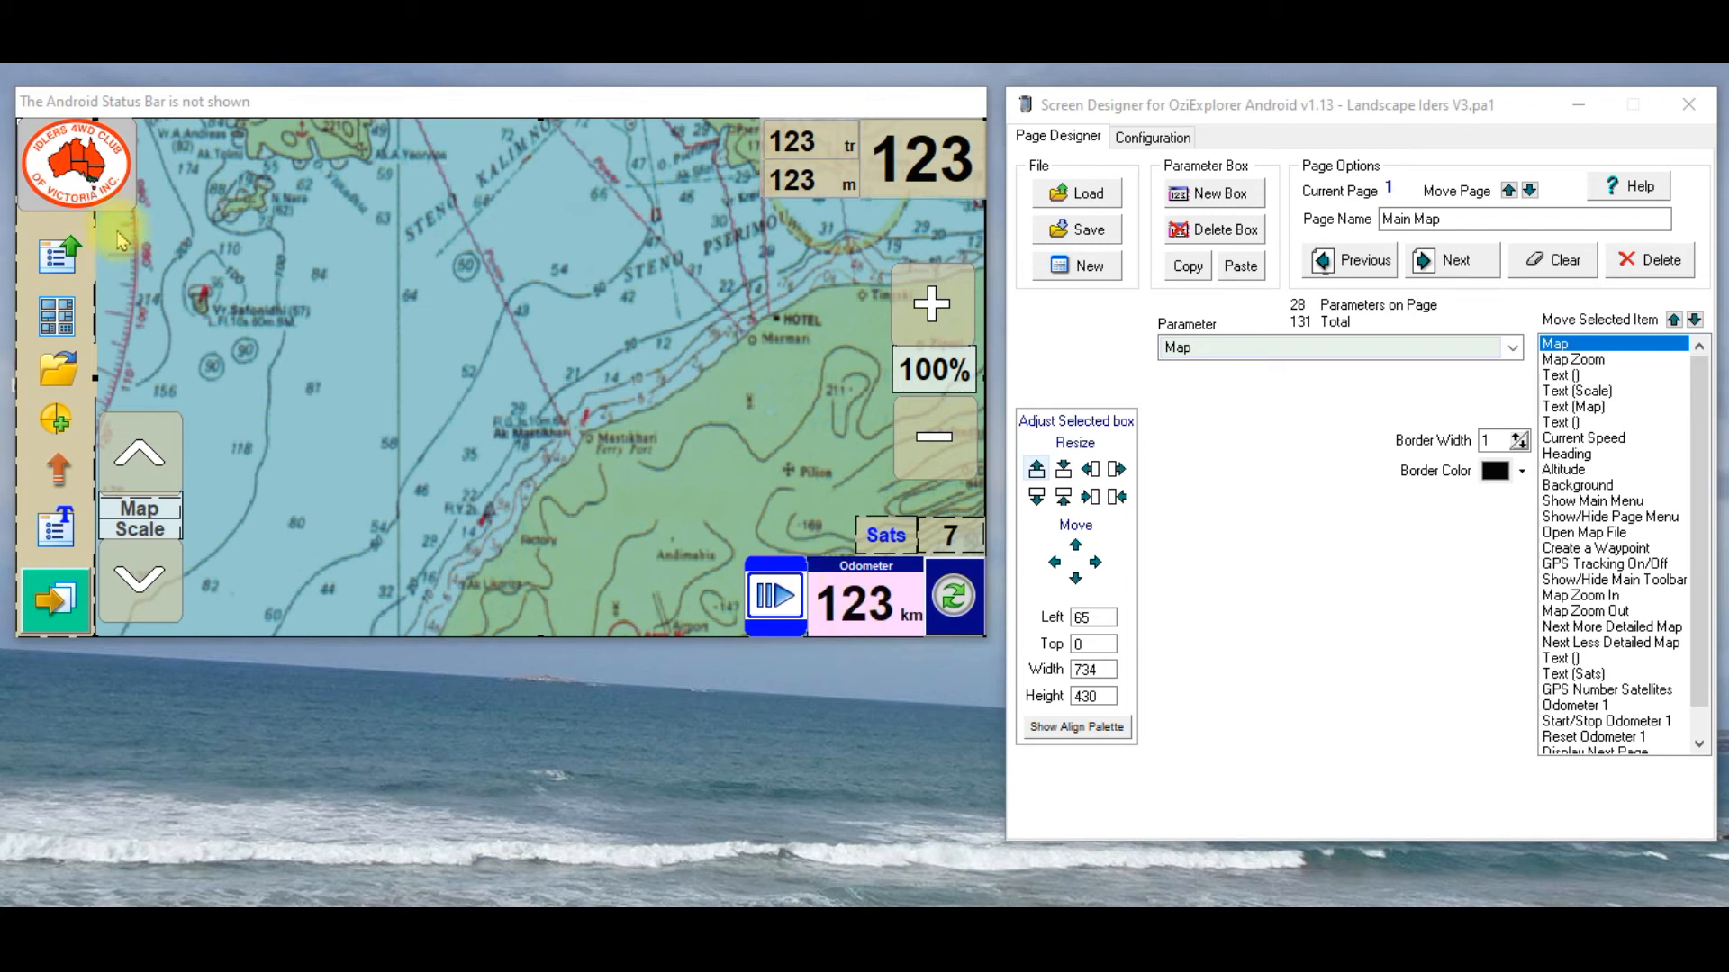
mouse_move(182, 480)
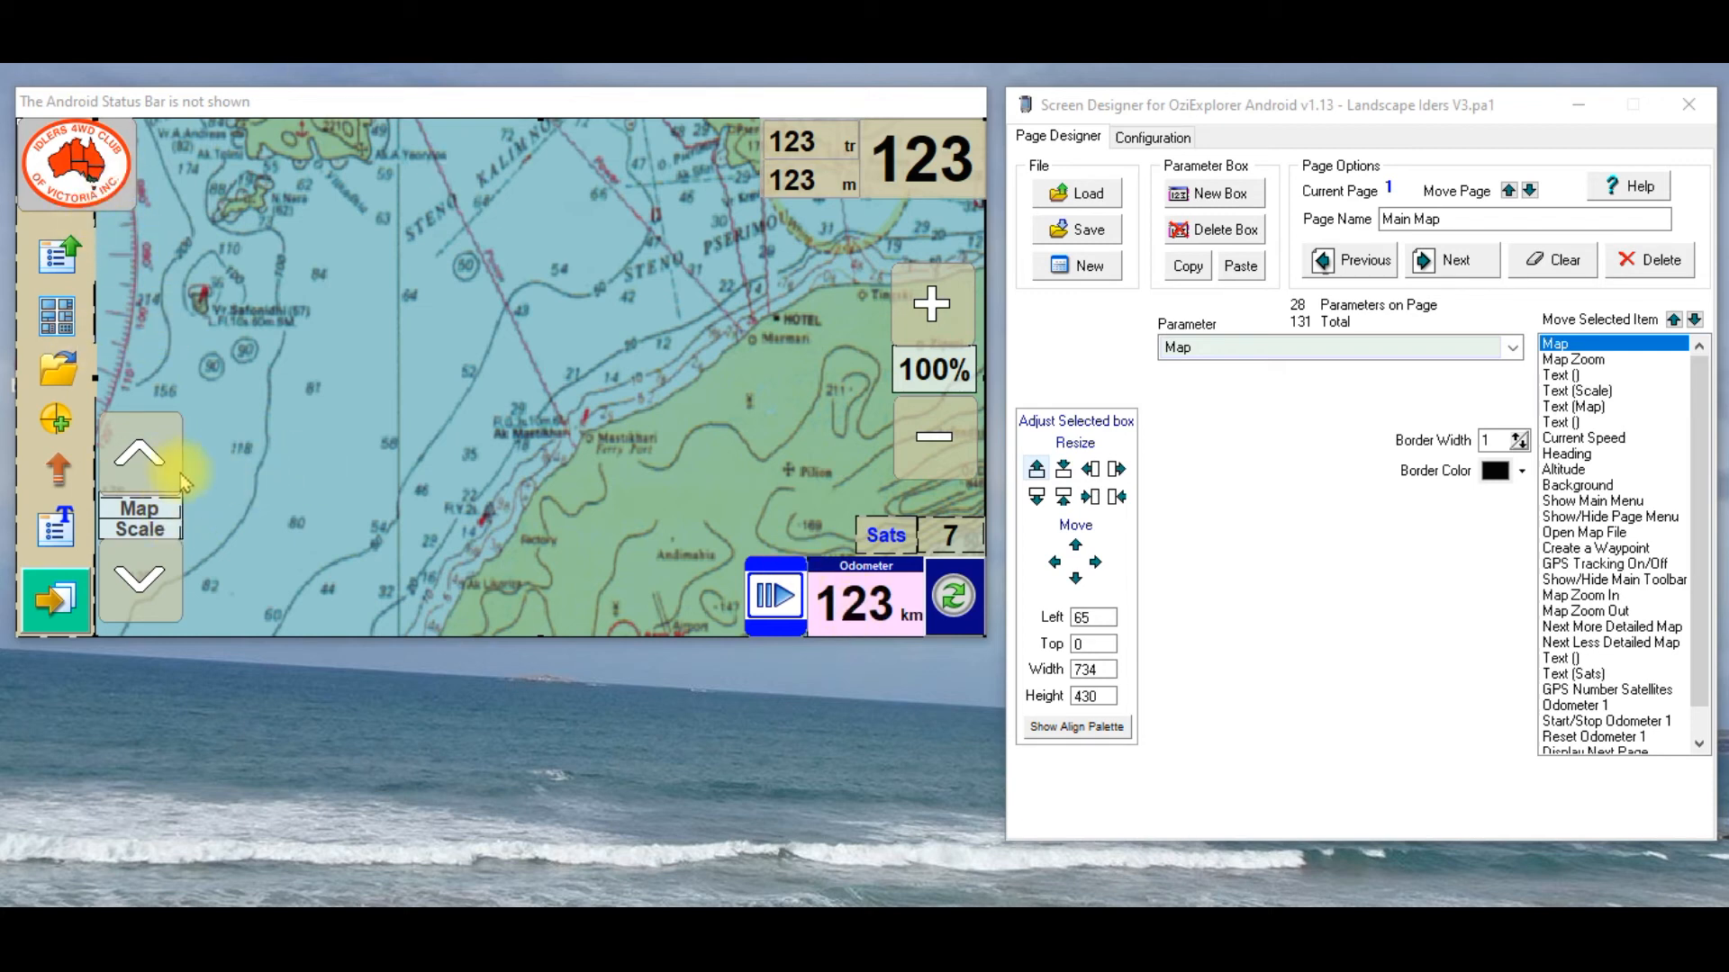
Step: Delete the more detailed map arrow button from the Main Map page
click(1610, 627)
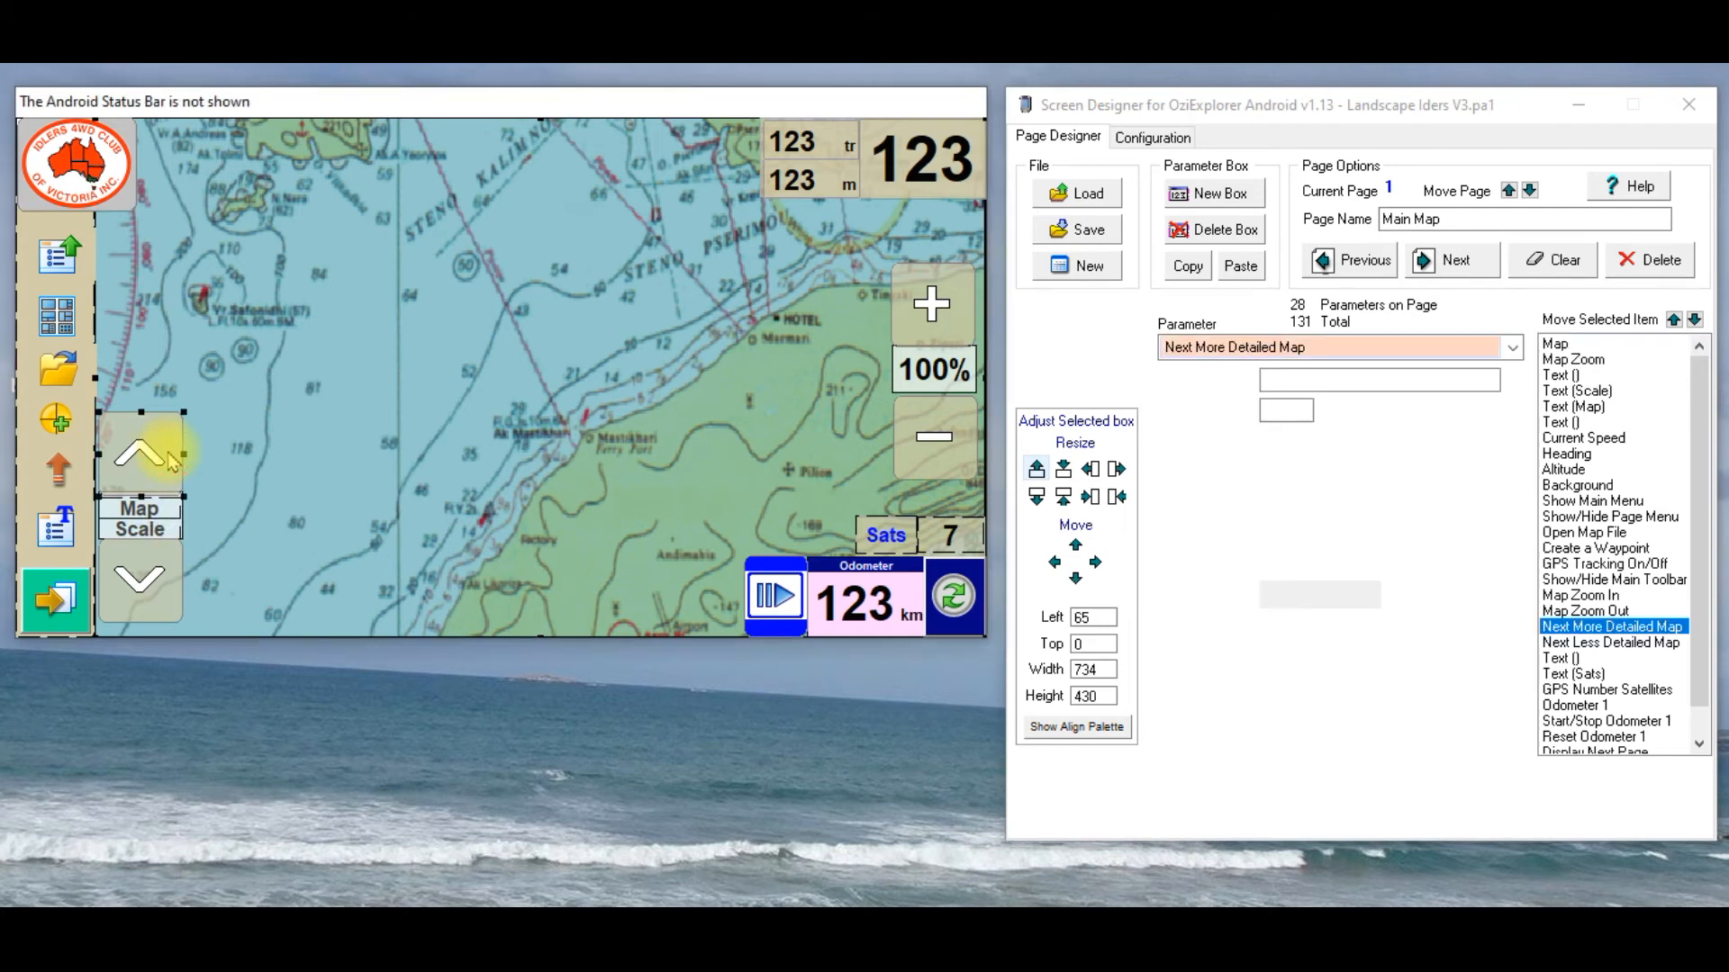
click(140, 452)
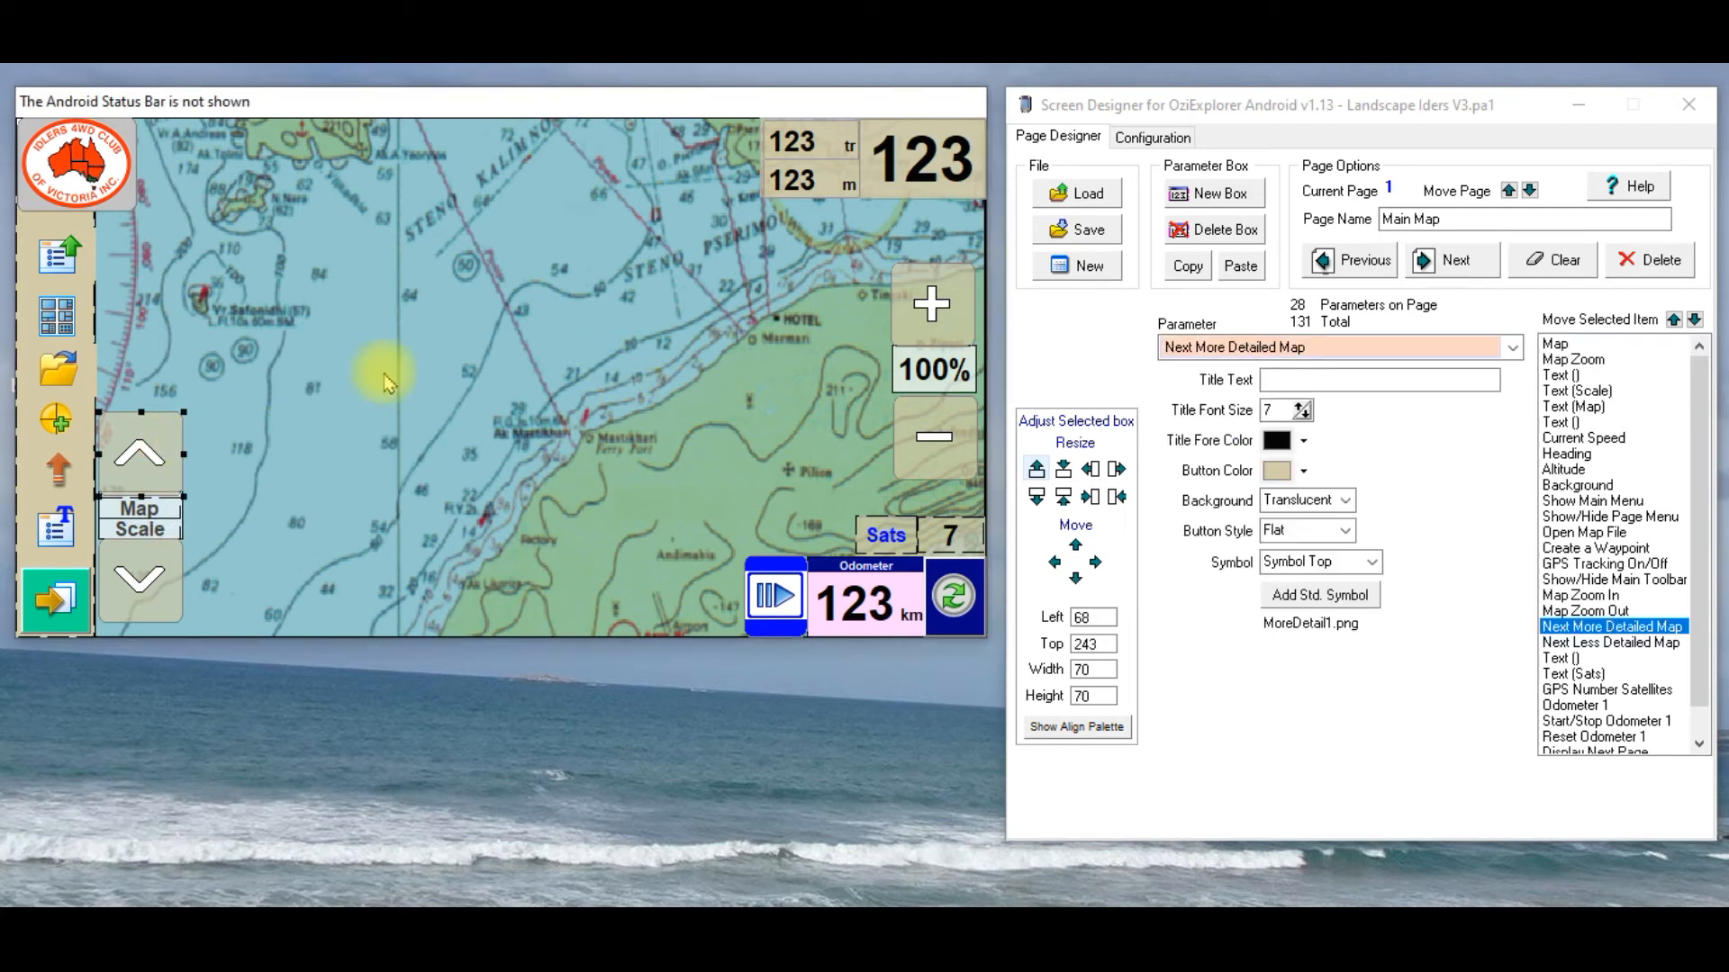
mouse_move(177, 497)
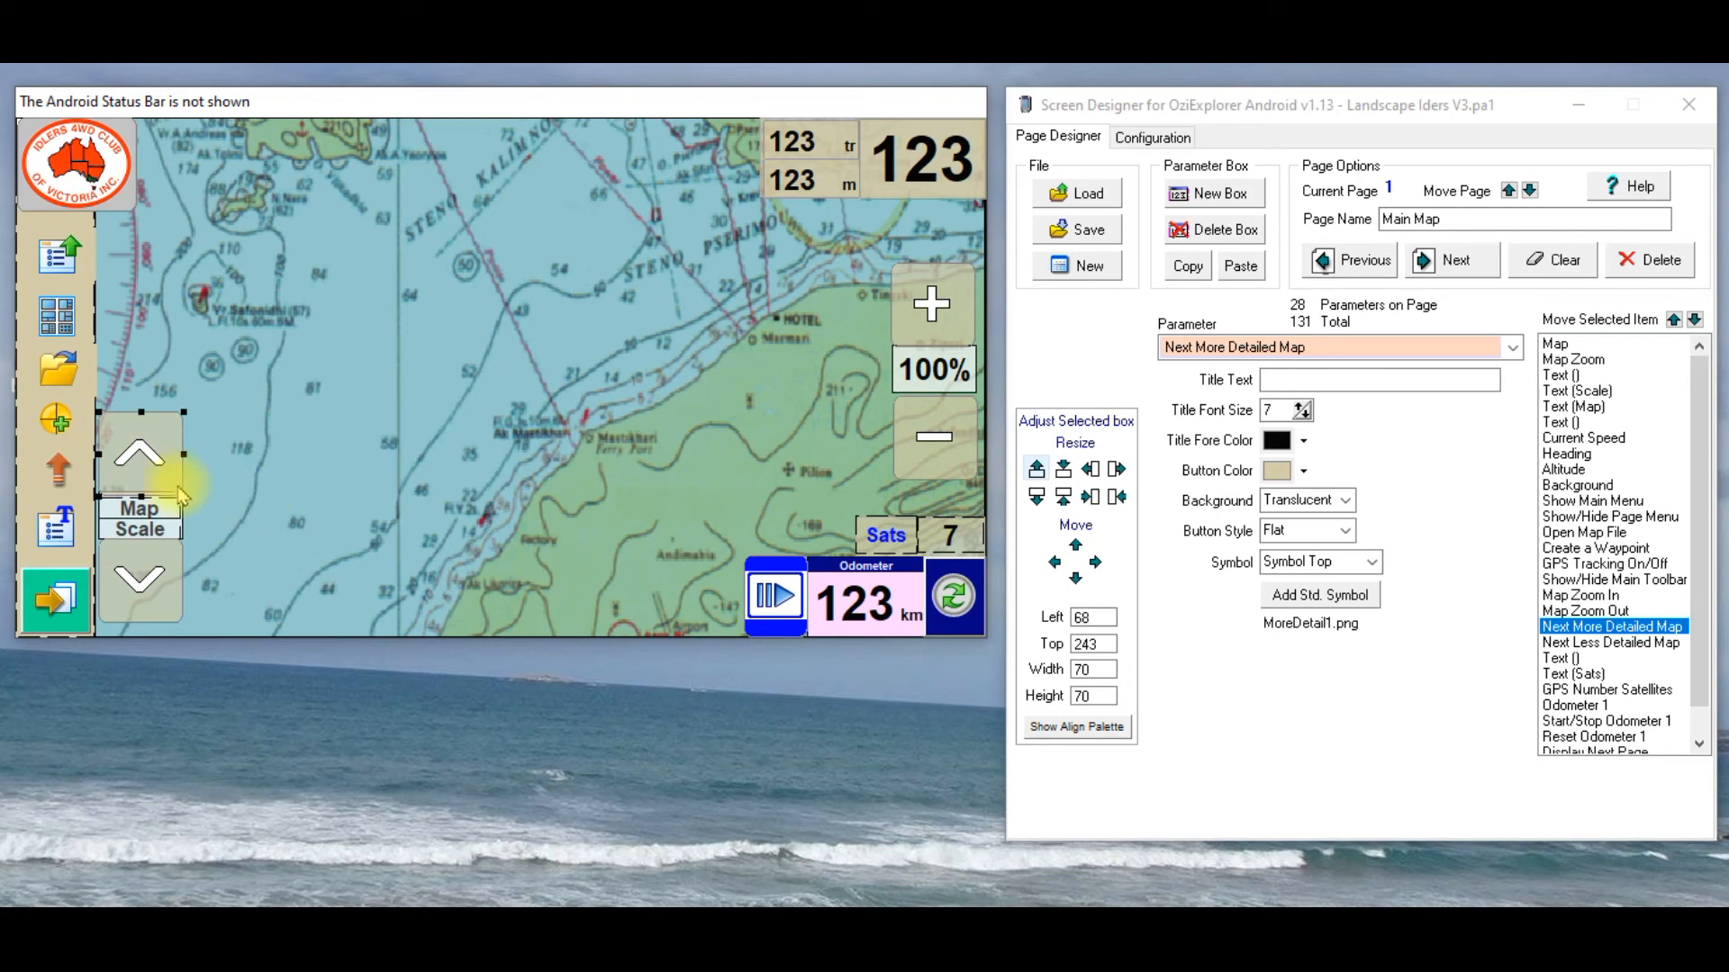
click(1610, 643)
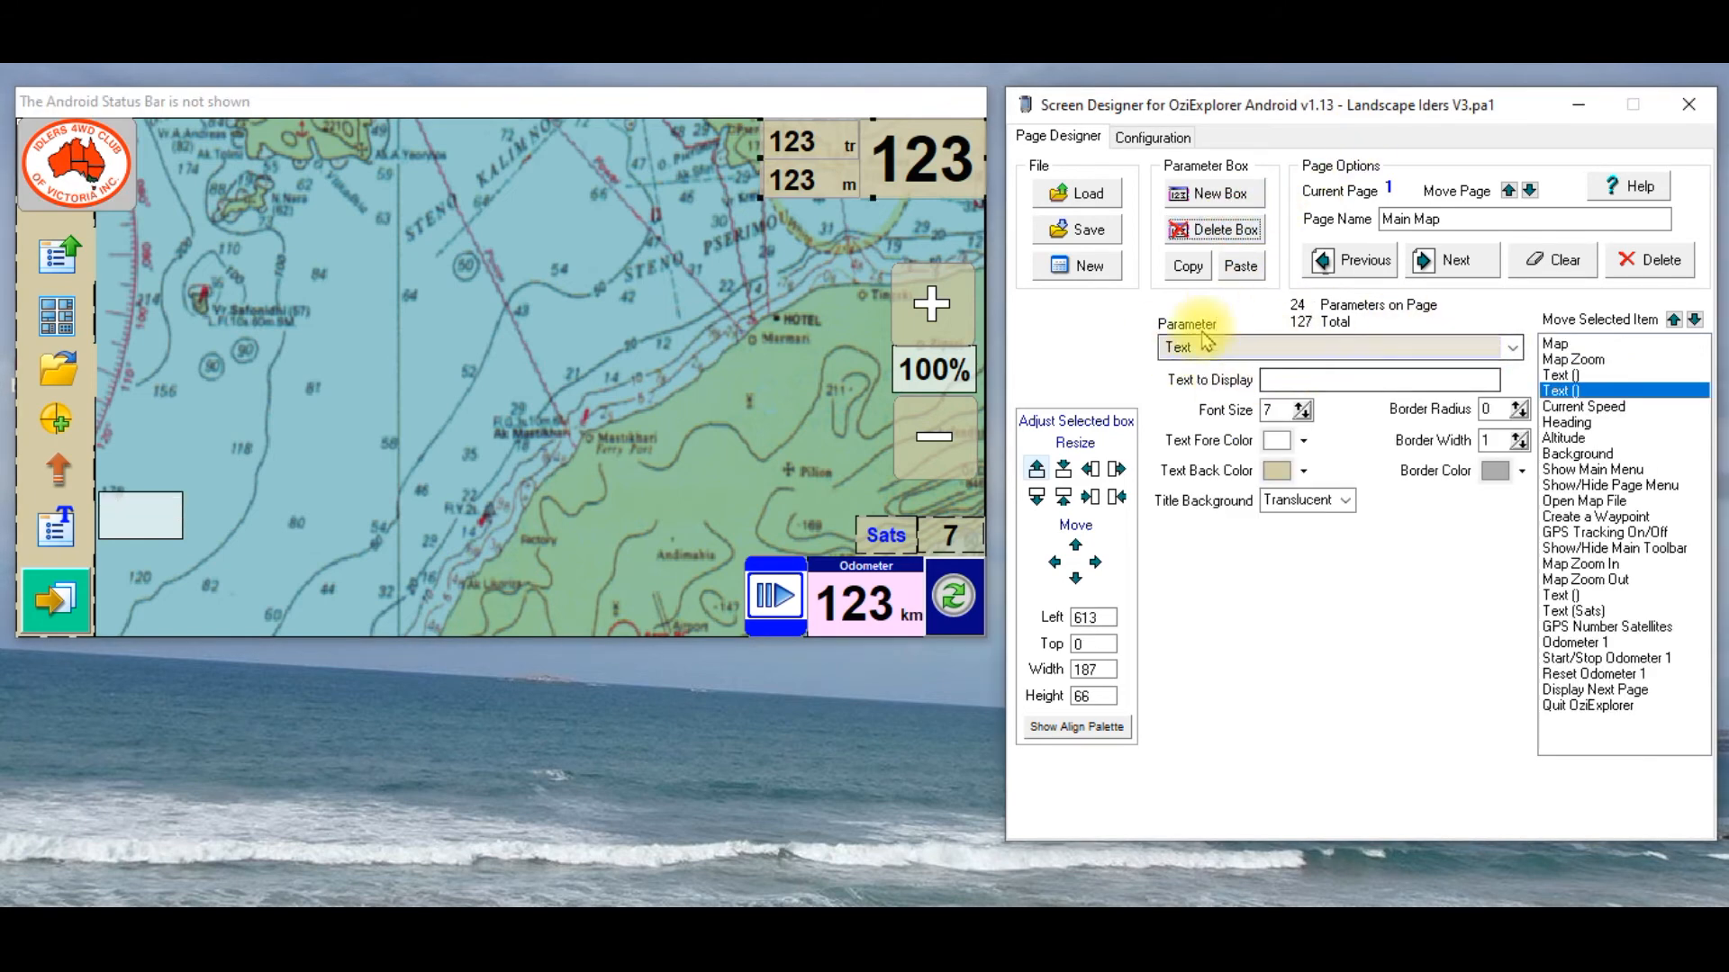
mouse_move(420, 499)
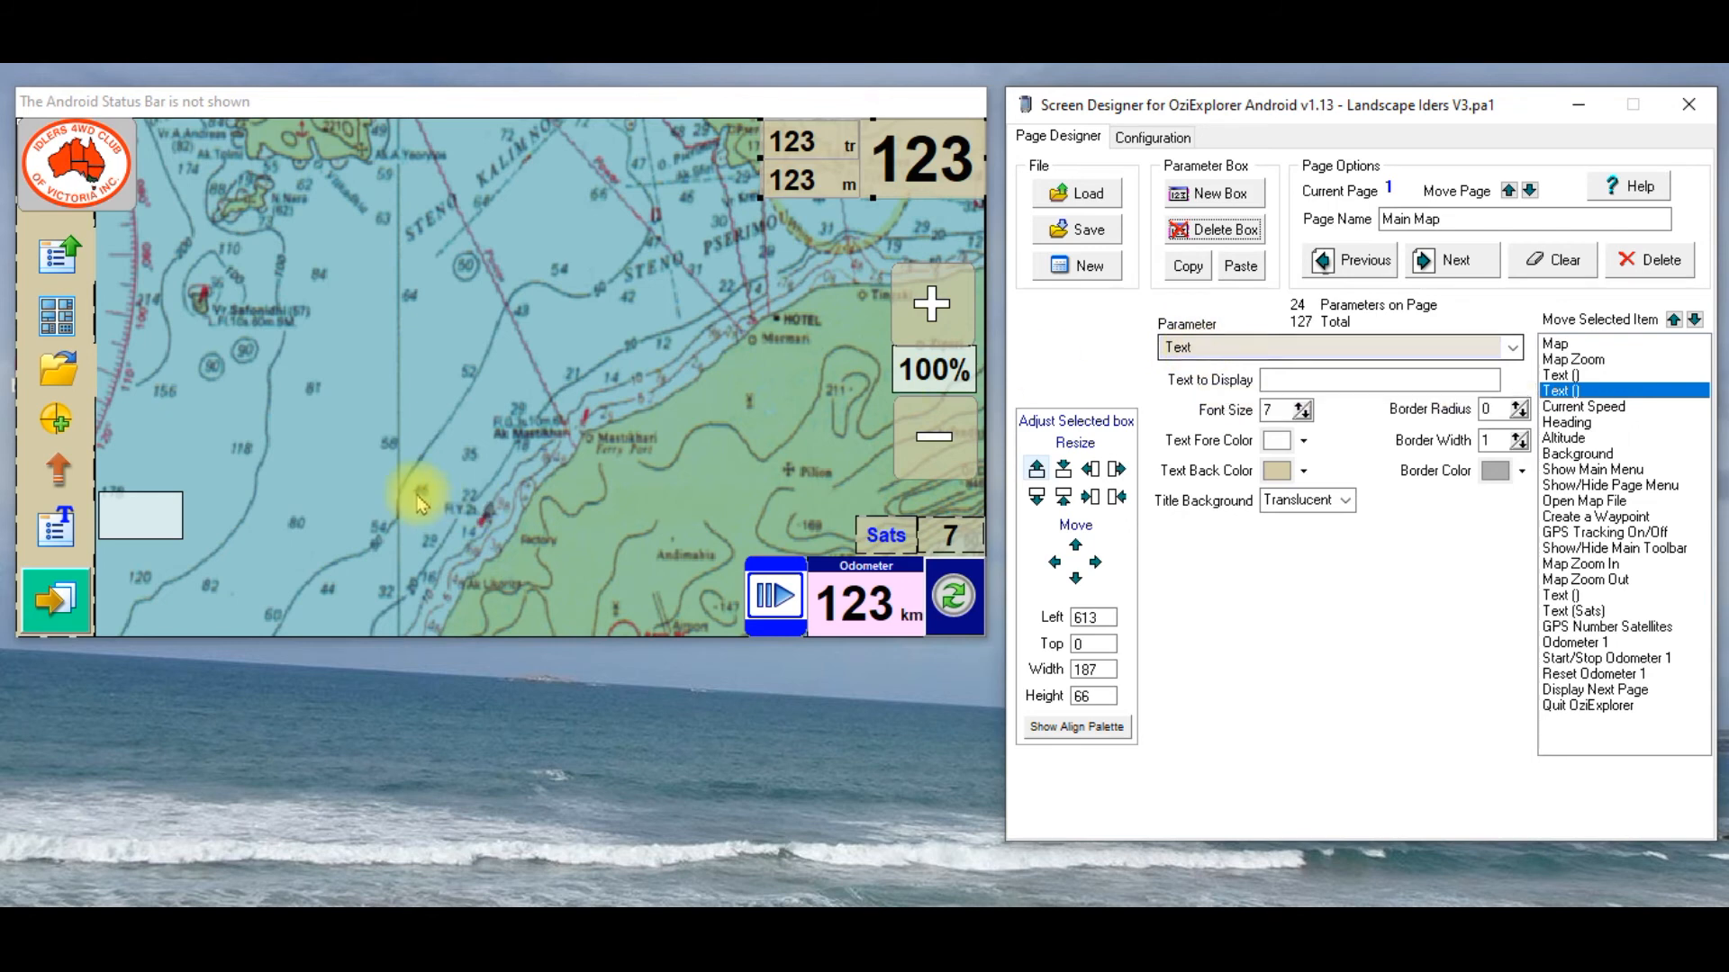
Step: Type test text 'Teststs cdnhcfd' into the empty Text box, then delete the box
click(1590, 375)
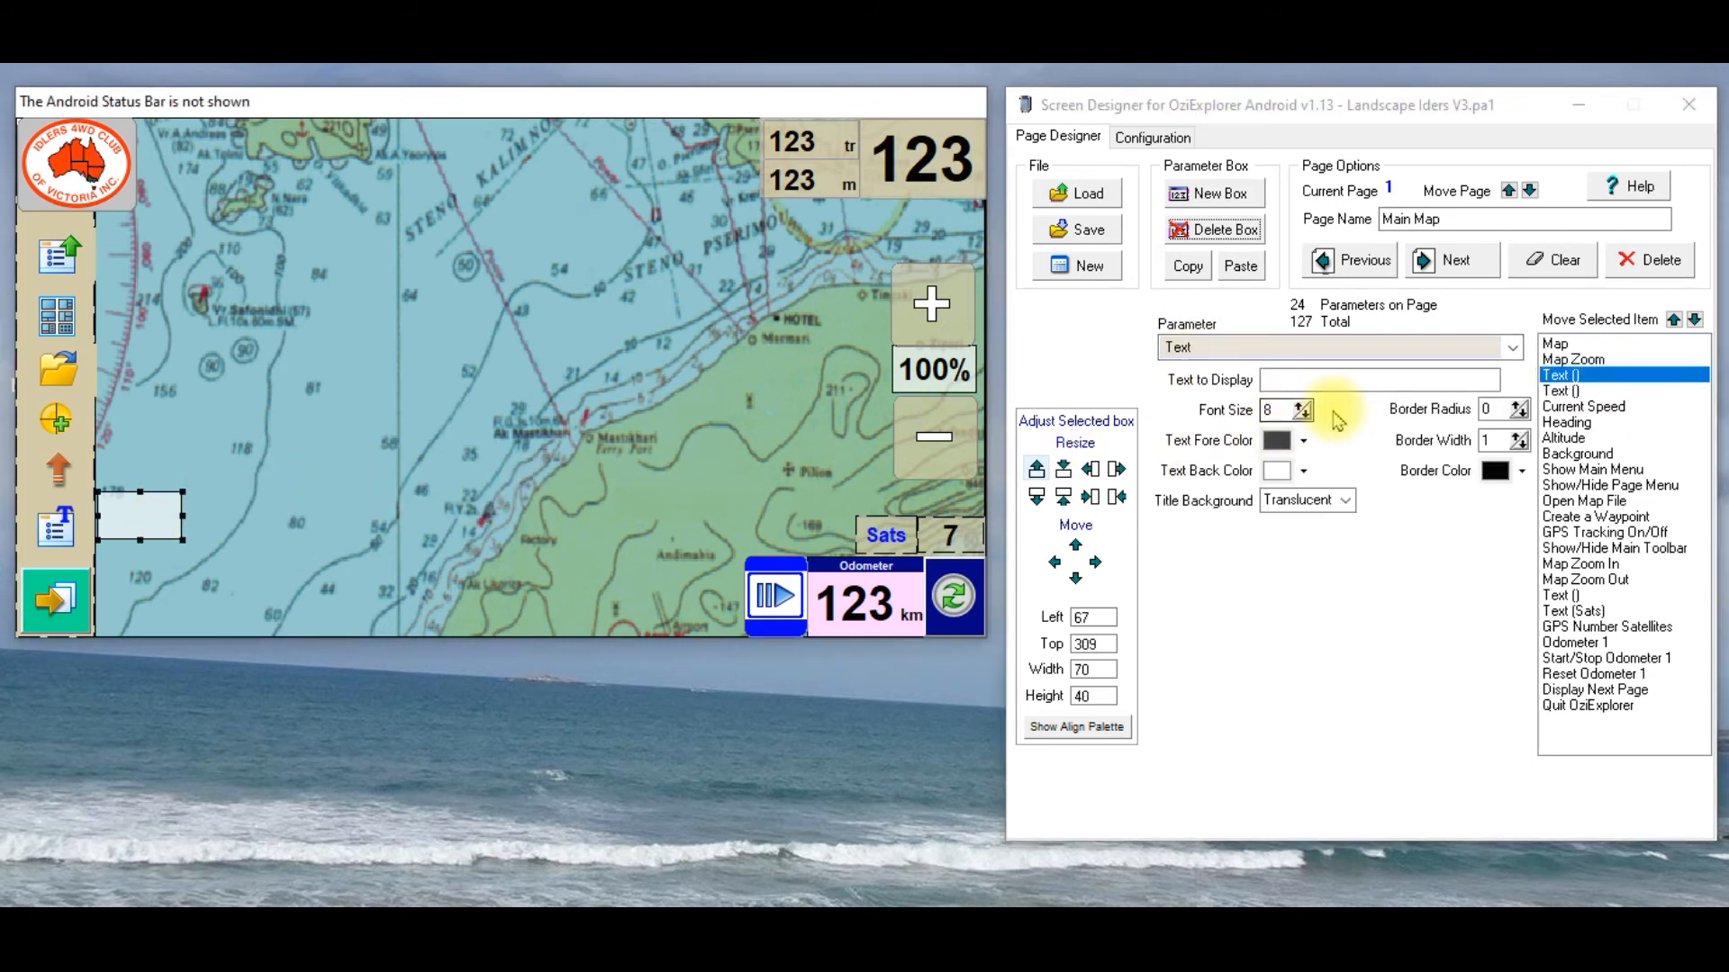
click(1378, 380)
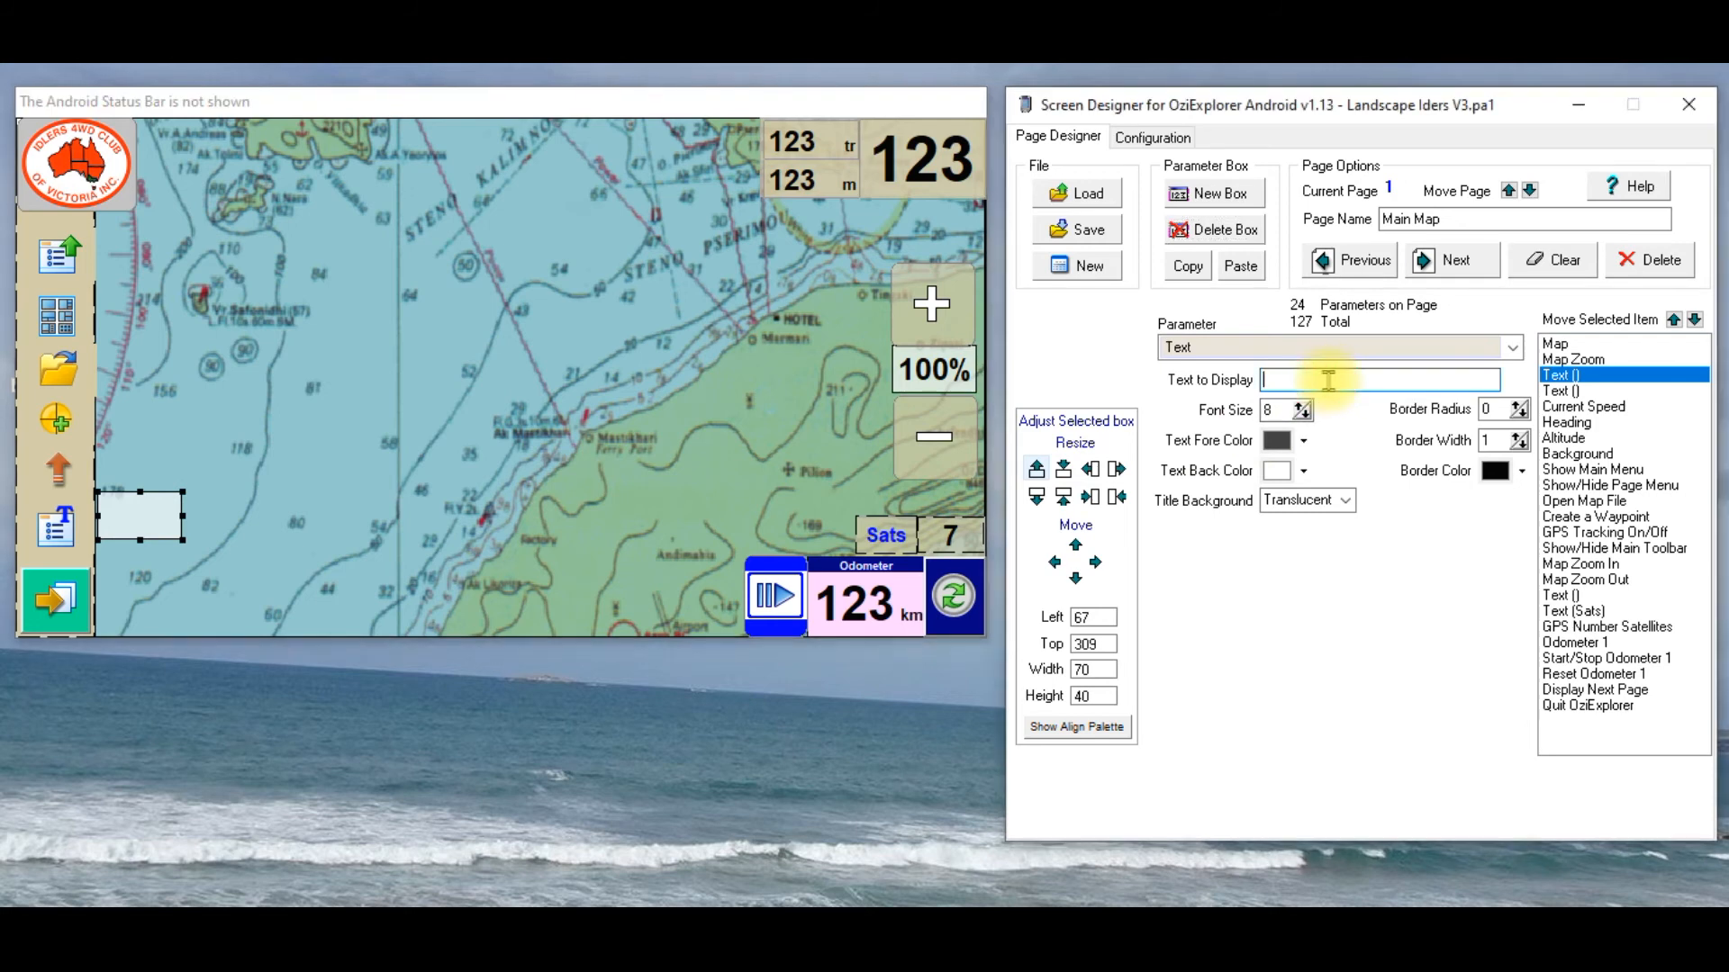
text(Teststs)
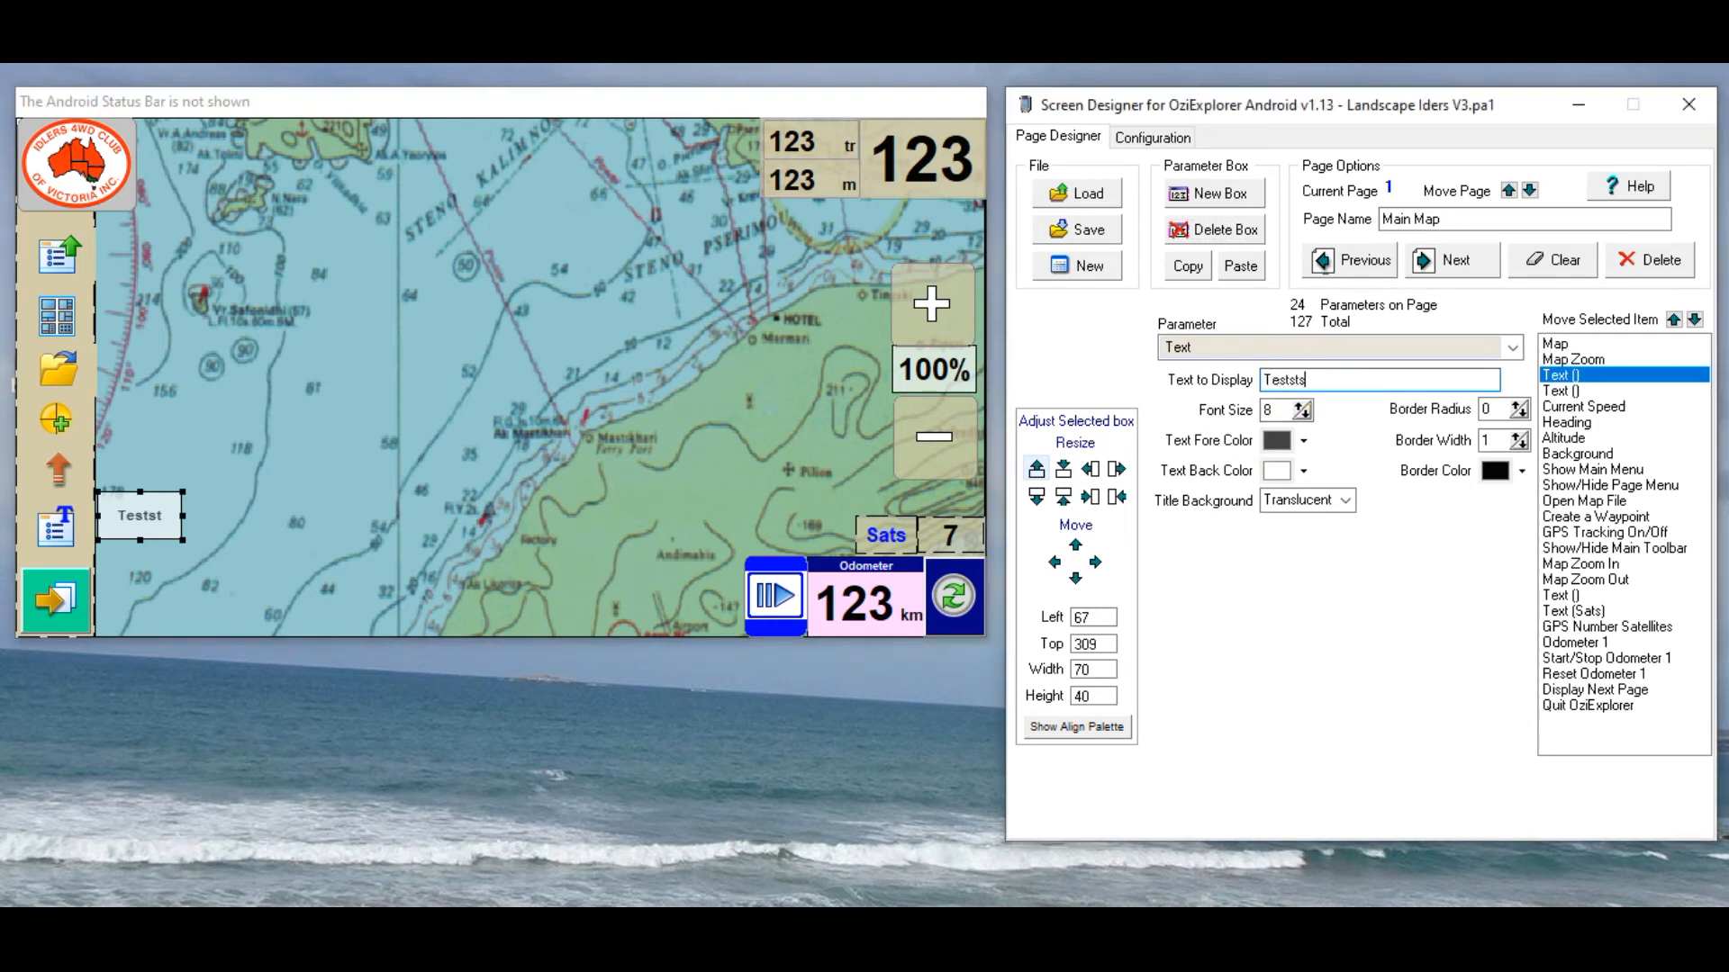
text(cdnhcfdhdhdhdjh)
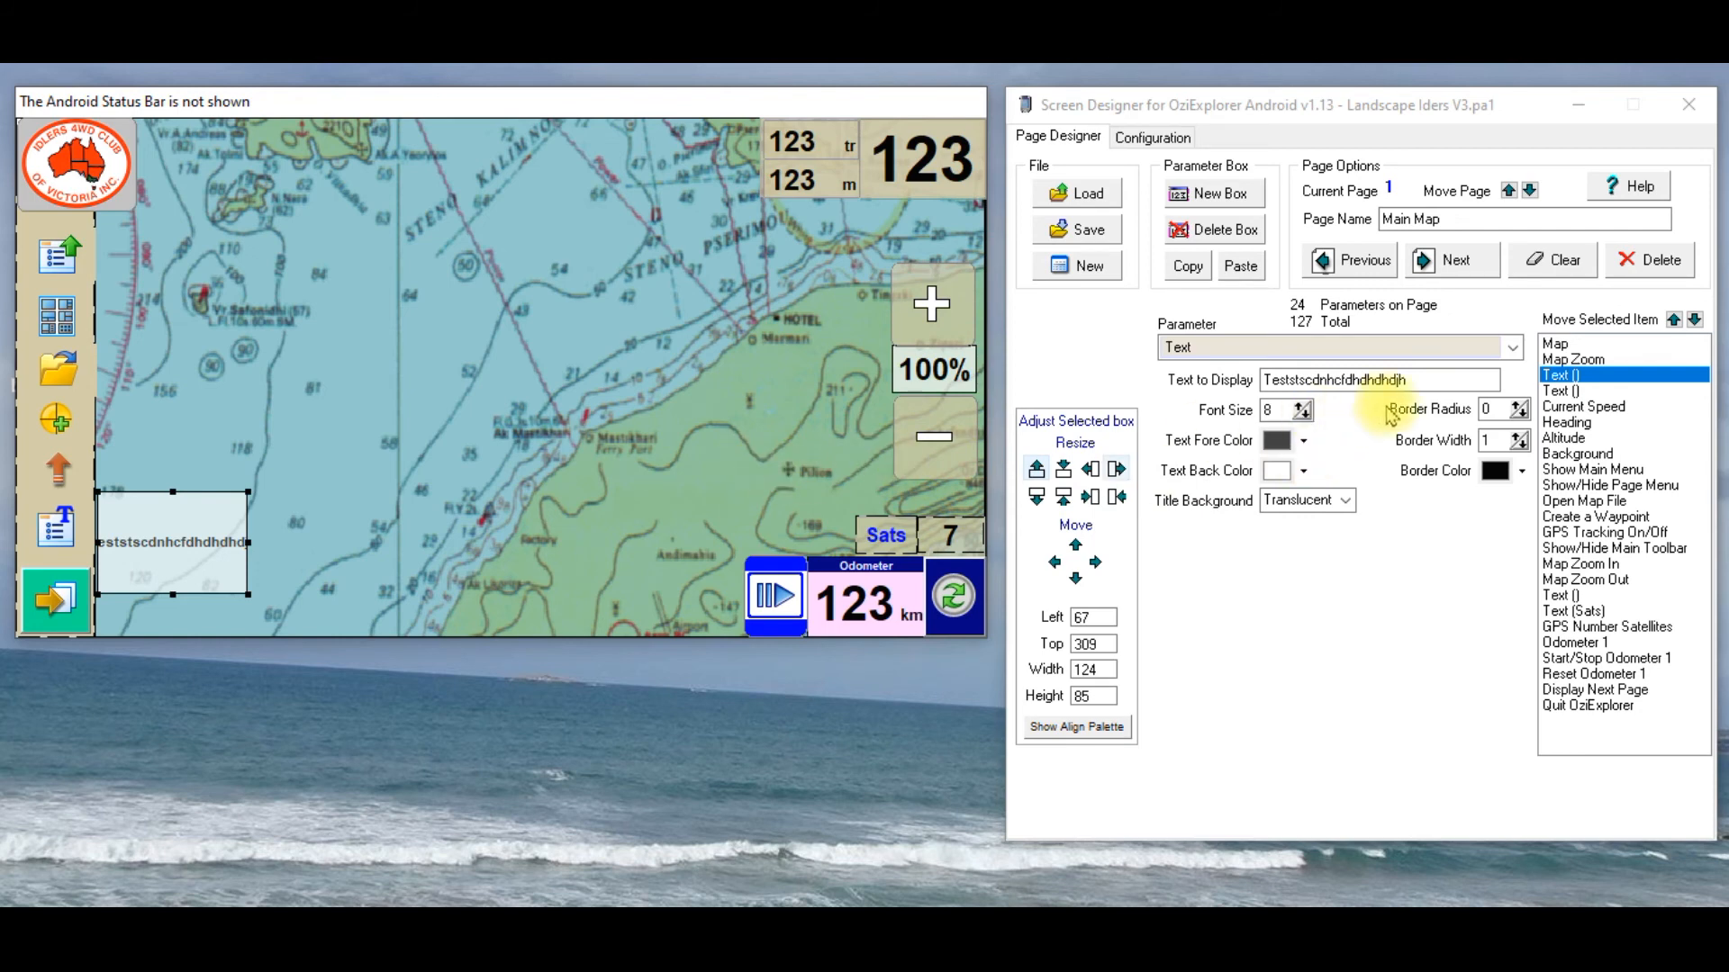
mouse_move(353, 416)
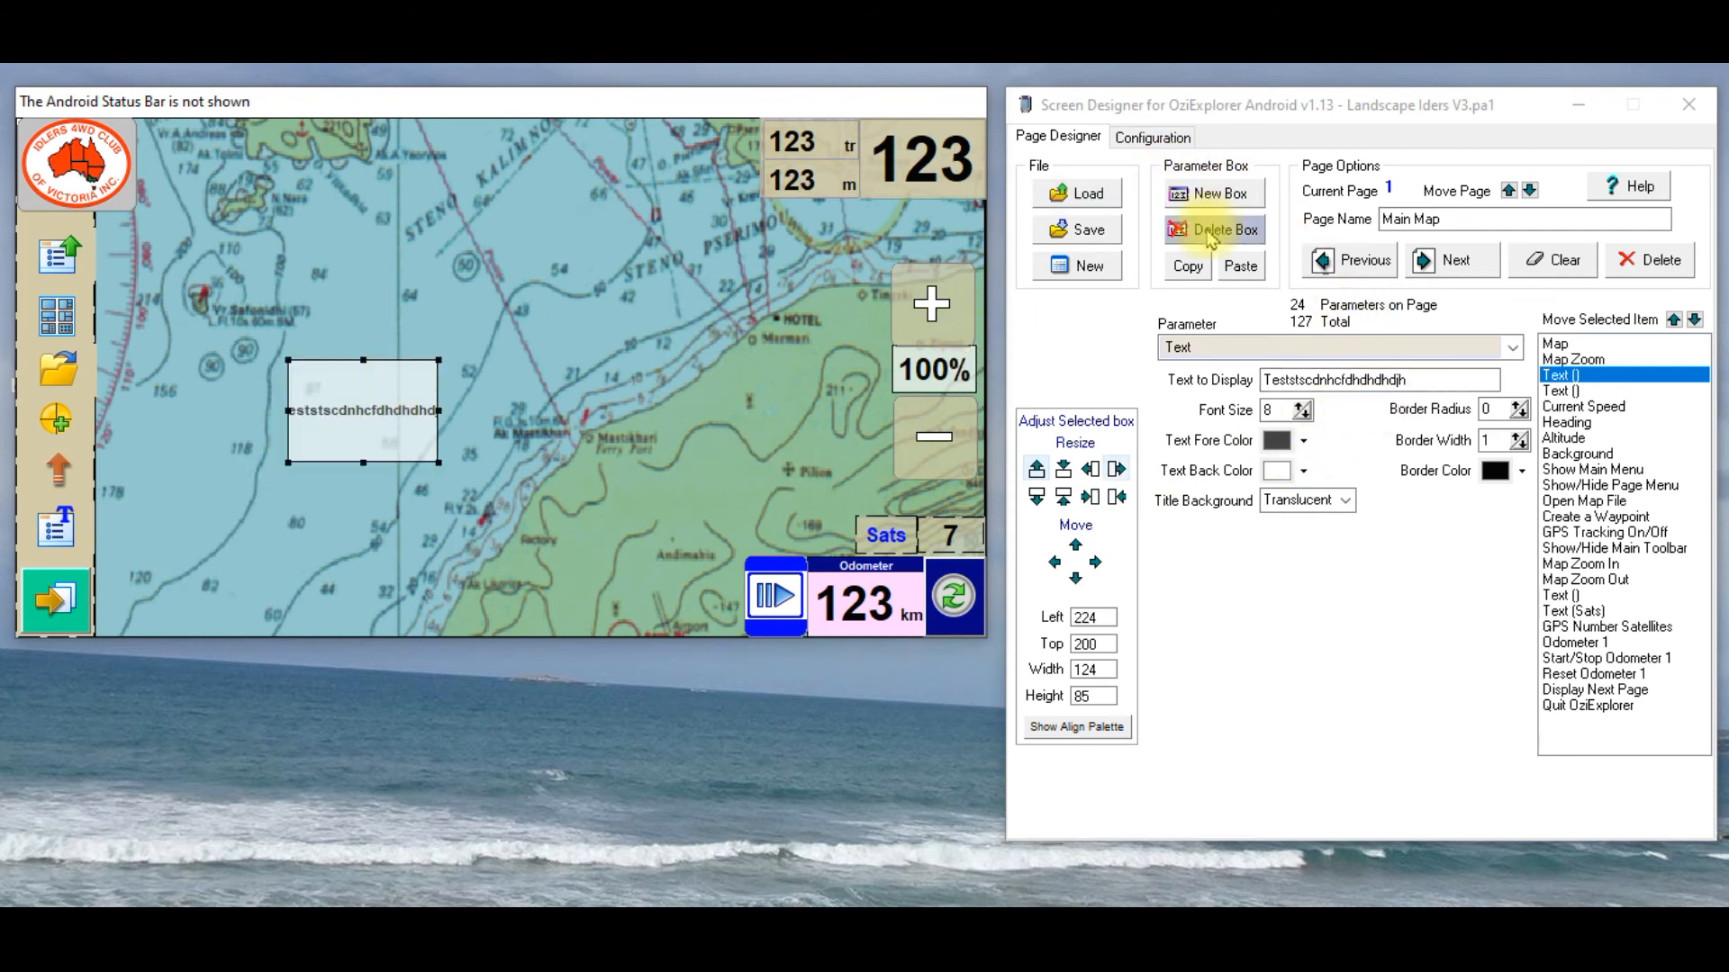
mouse_move(1215, 228)
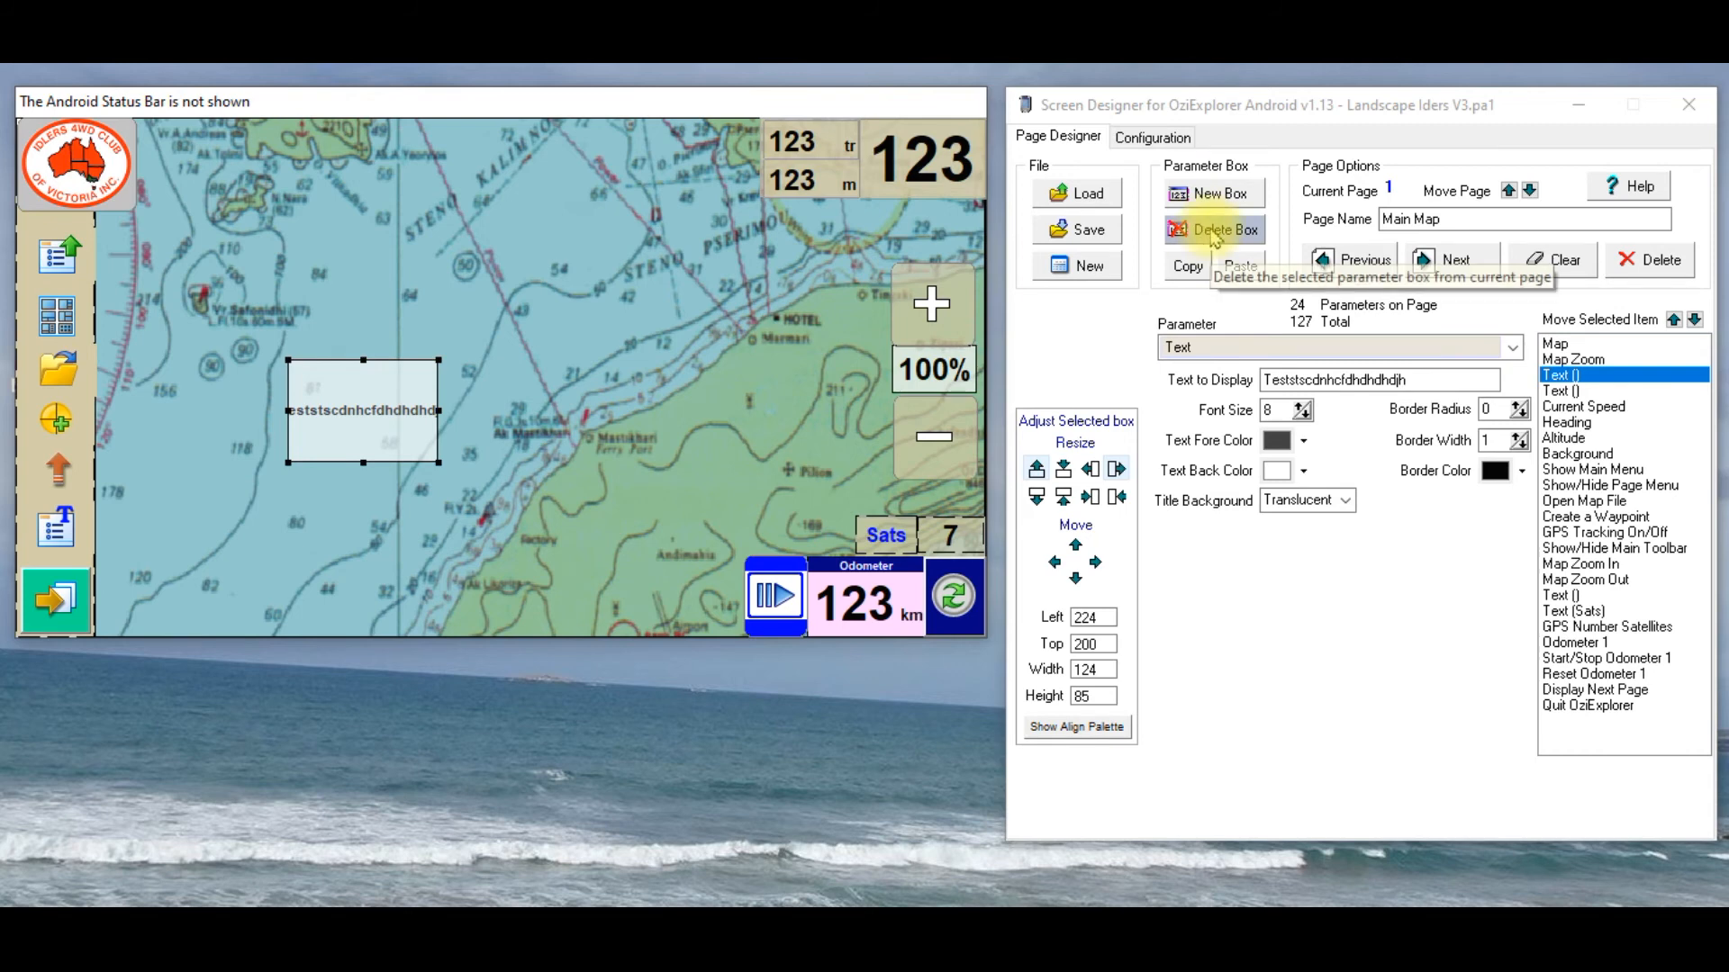
click(1212, 228)
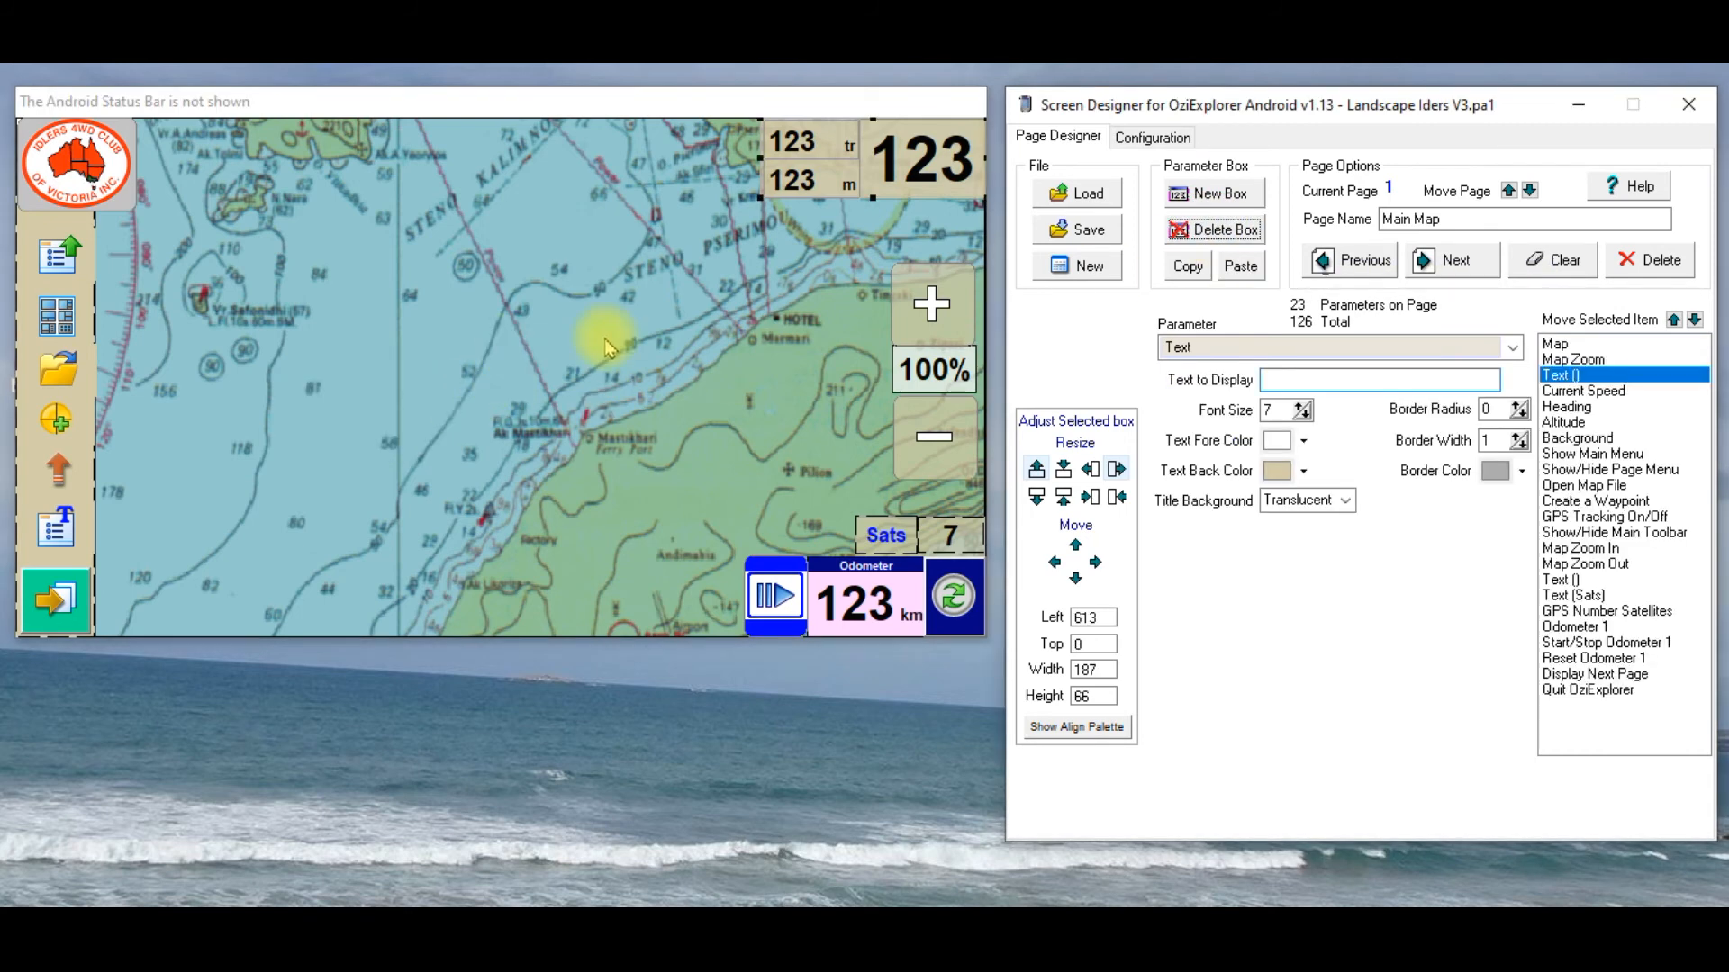
mouse_move(297, 337)
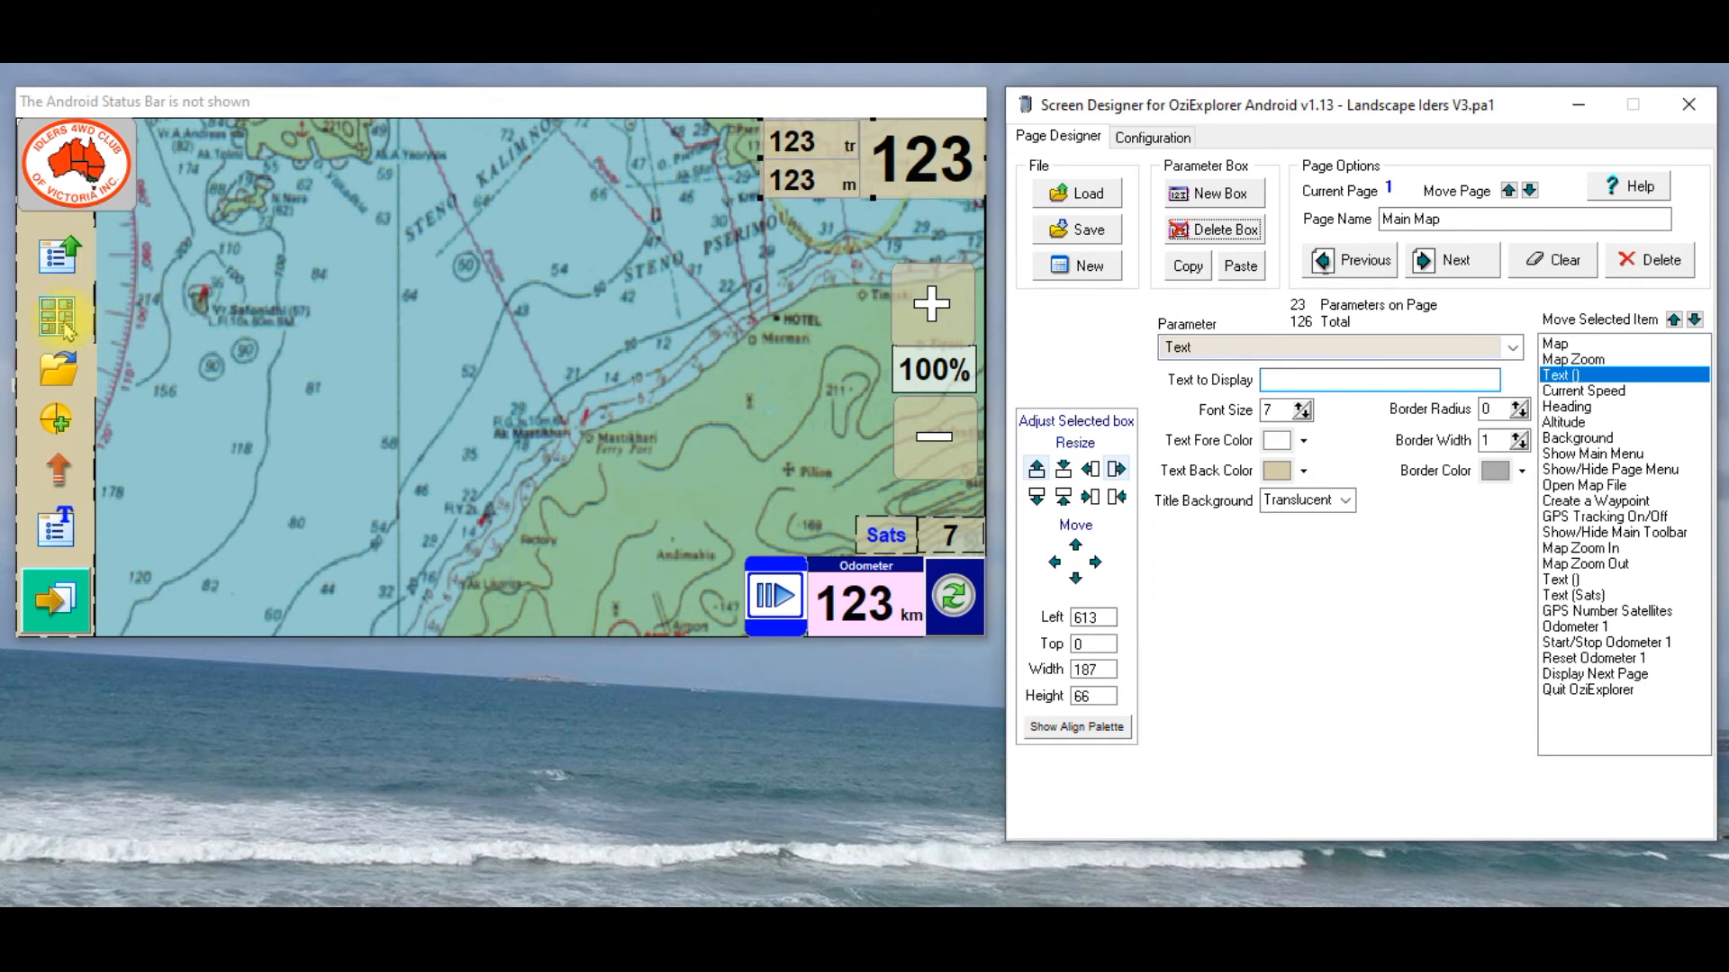
click(1610, 469)
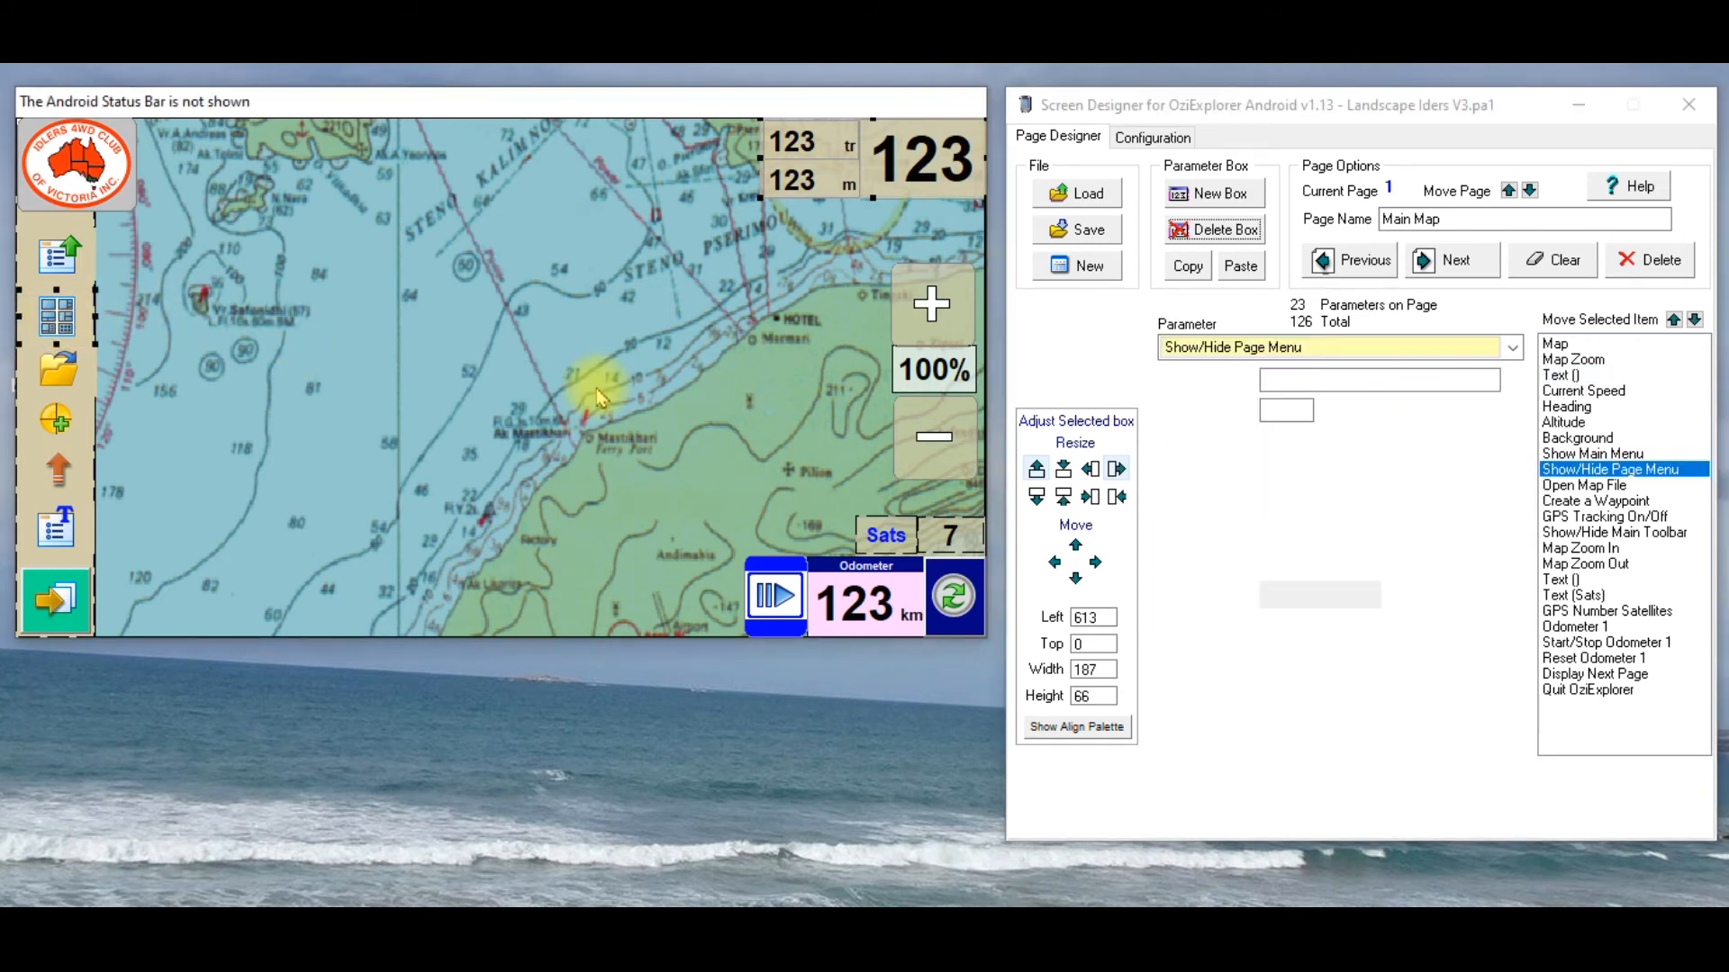
click(1338, 346)
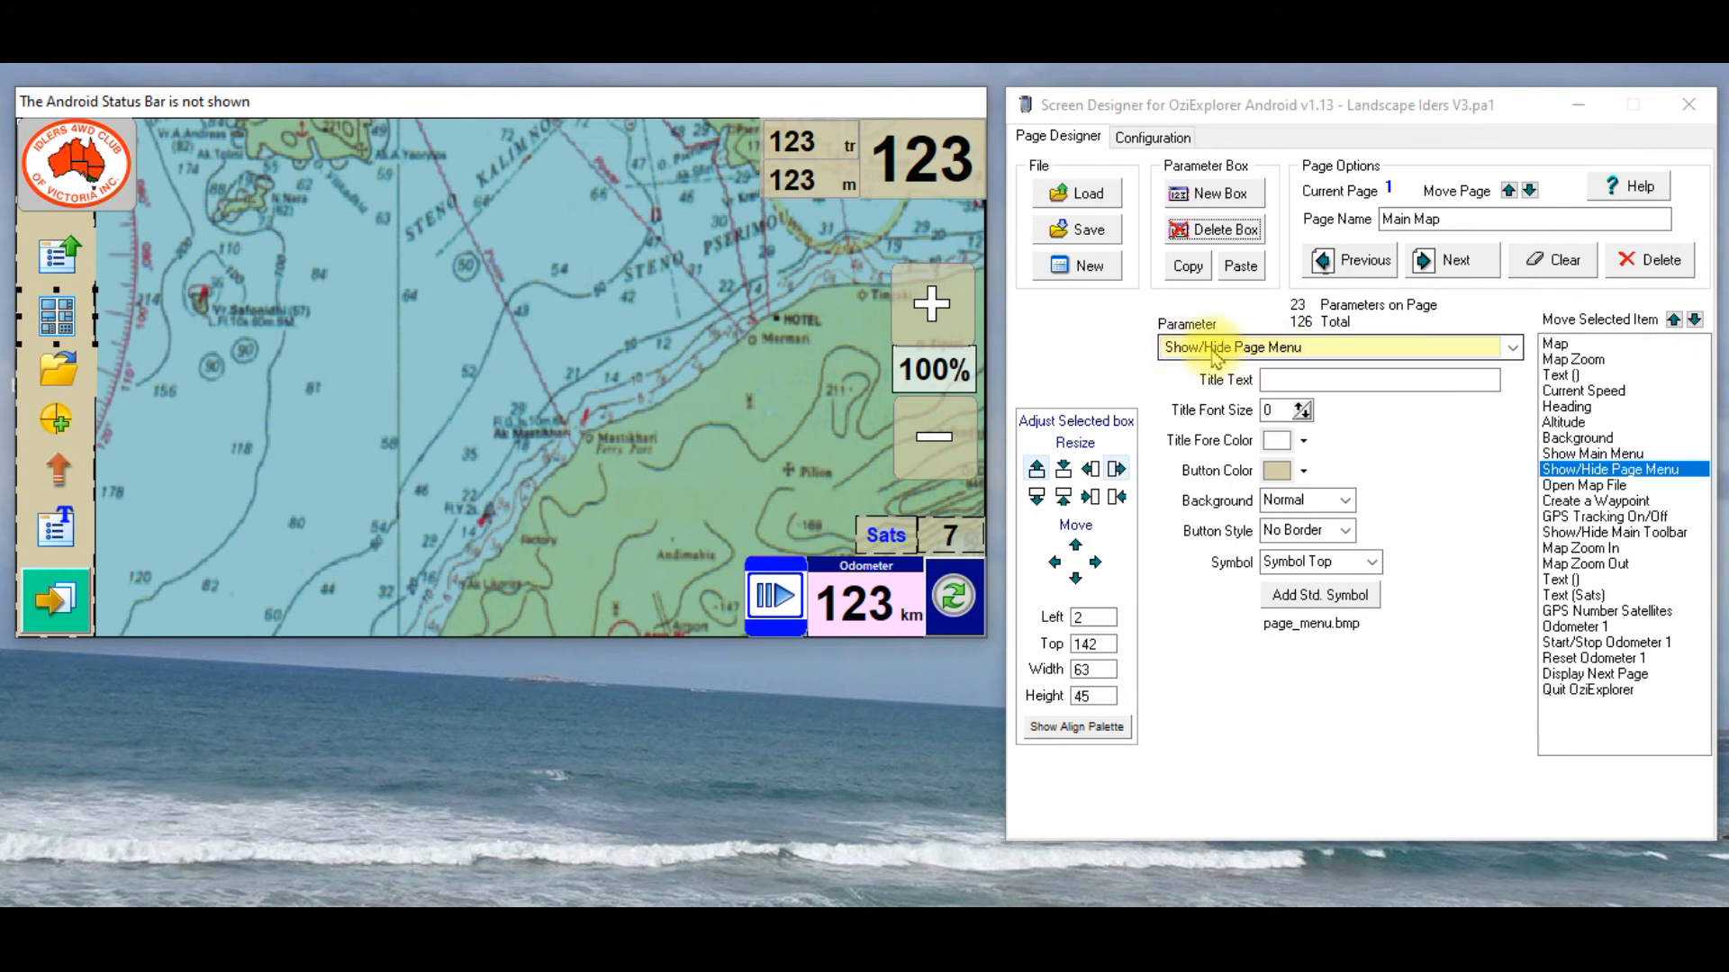
mouse_move(1442, 209)
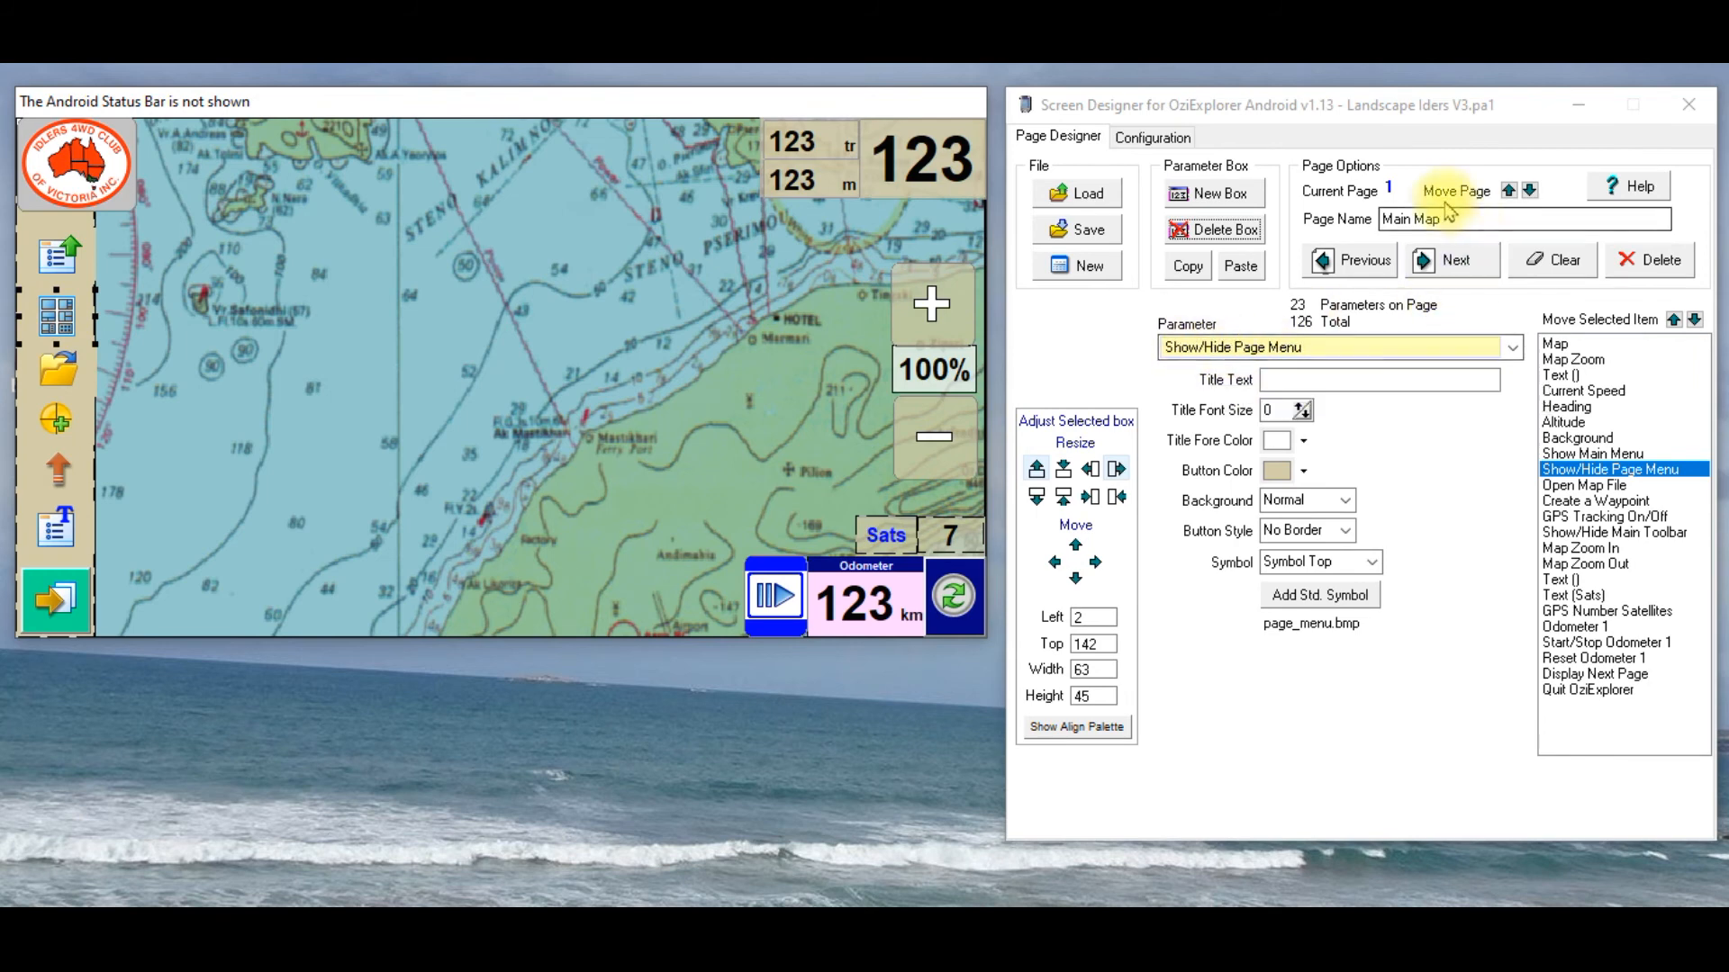
mouse_move(1367, 190)
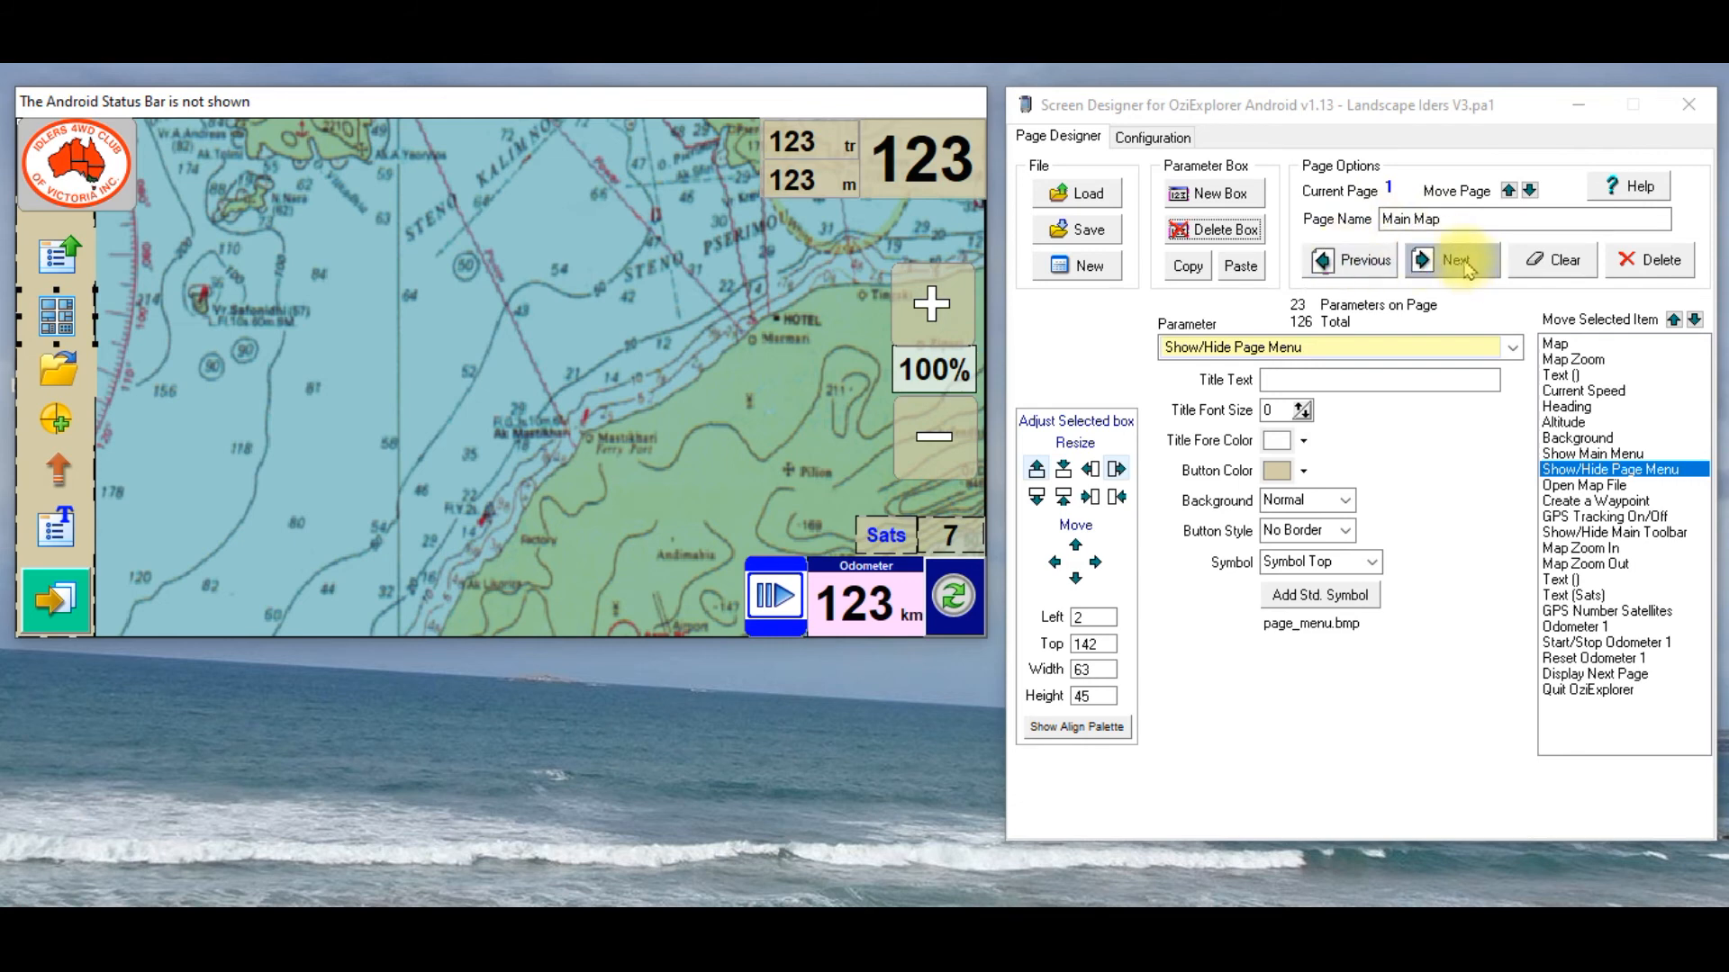
mouse_move(1455, 260)
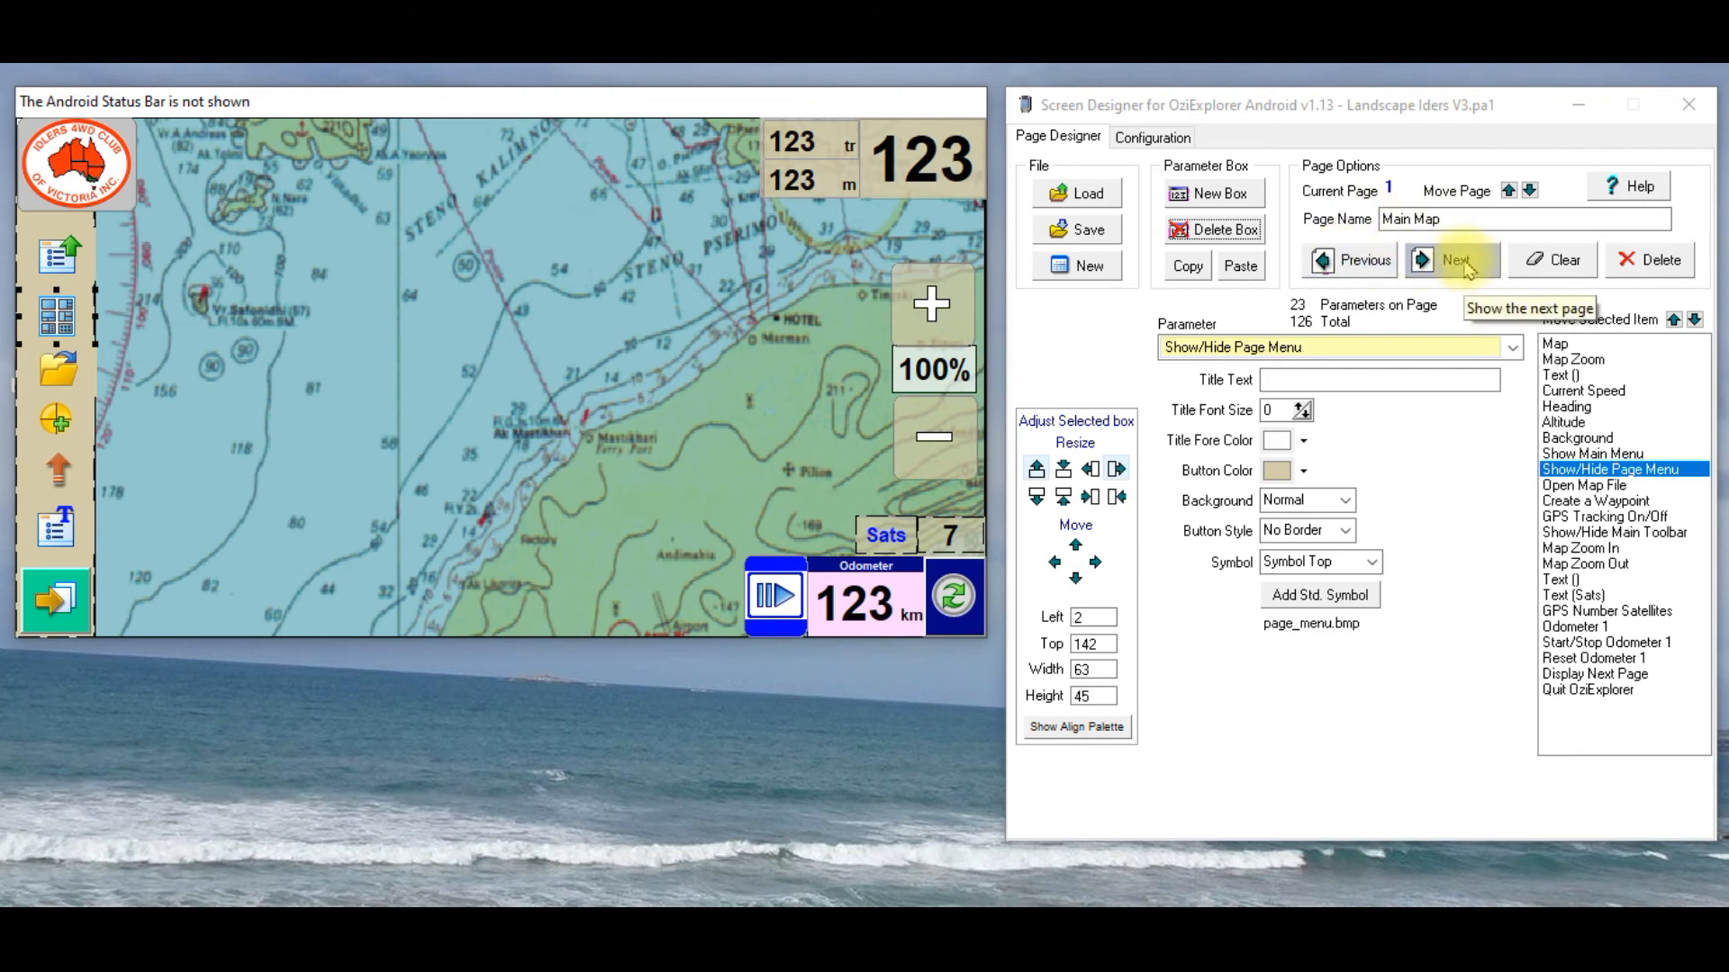
click(1453, 259)
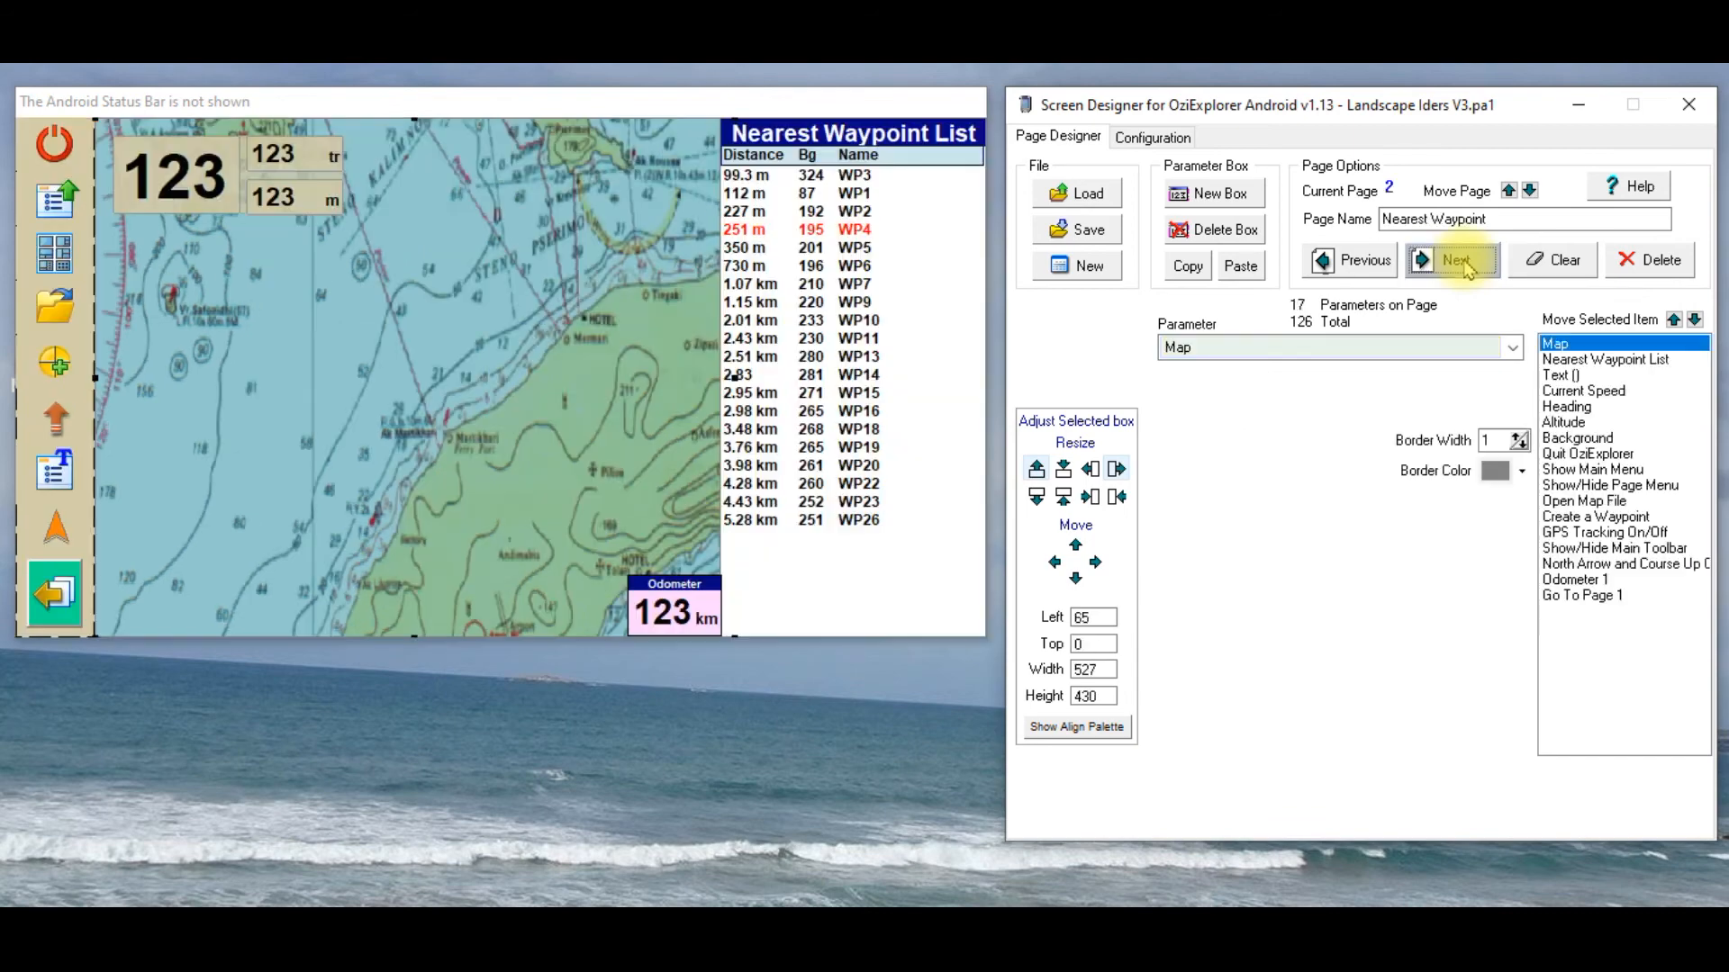
mouse_move(1456, 259)
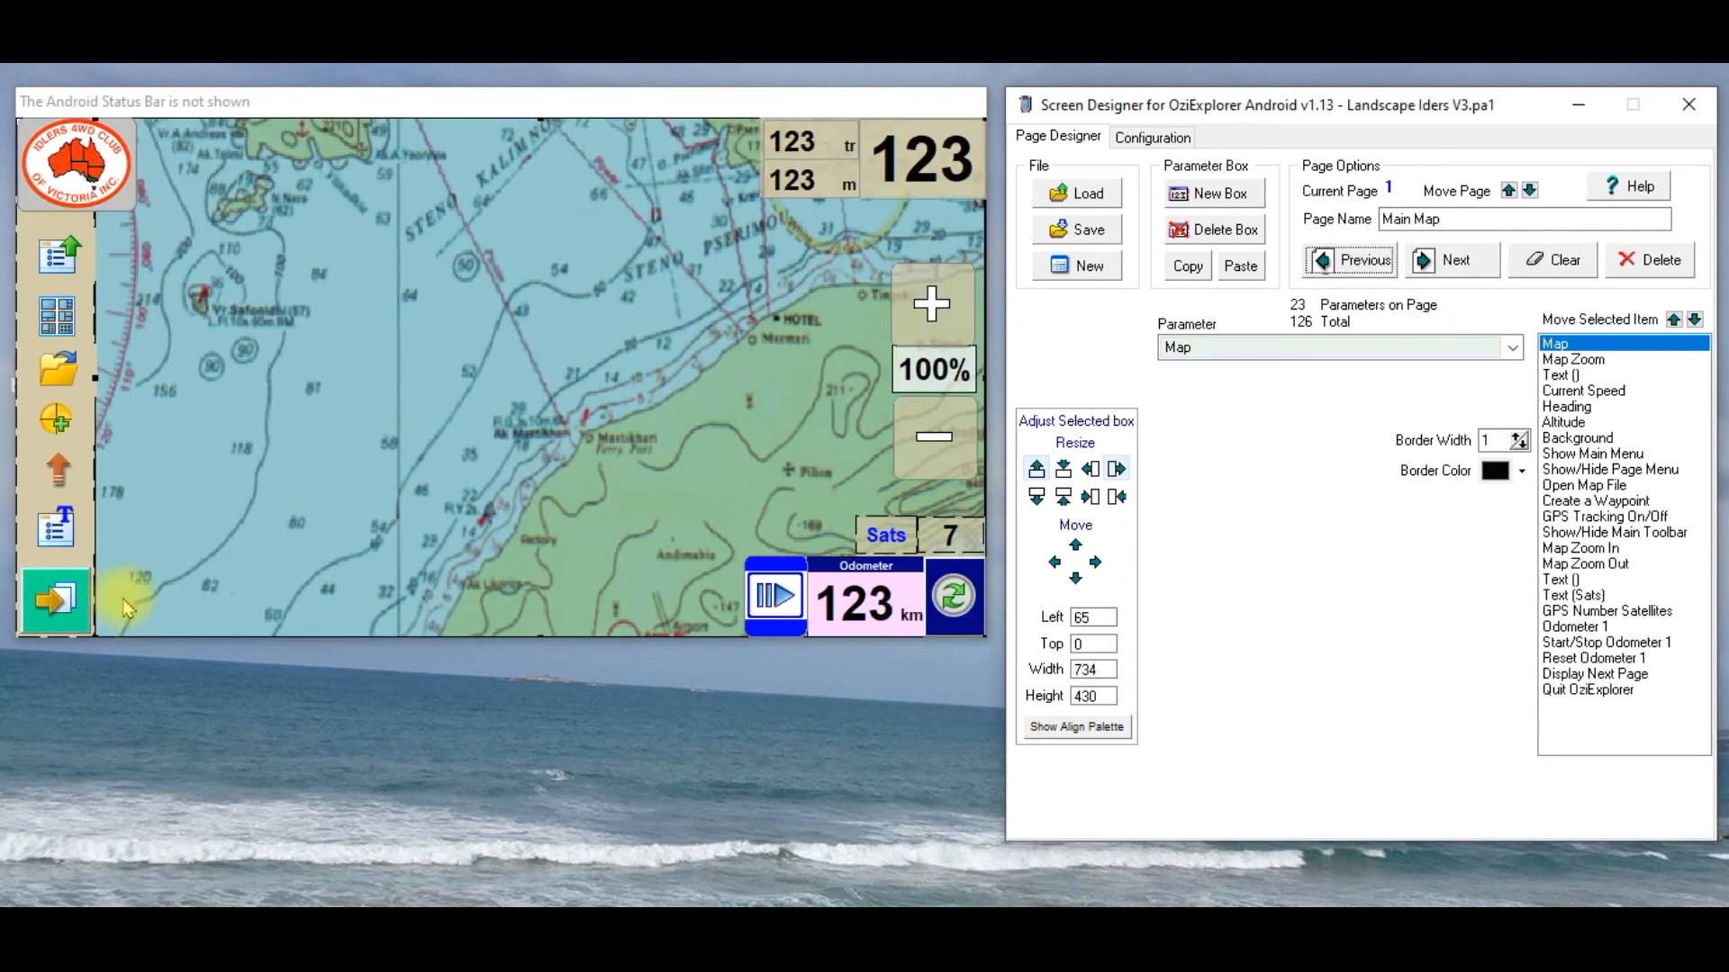
Step: Select the Main Map's next-page button and show its Display Next Page settings (page_right.png)
click(1594, 673)
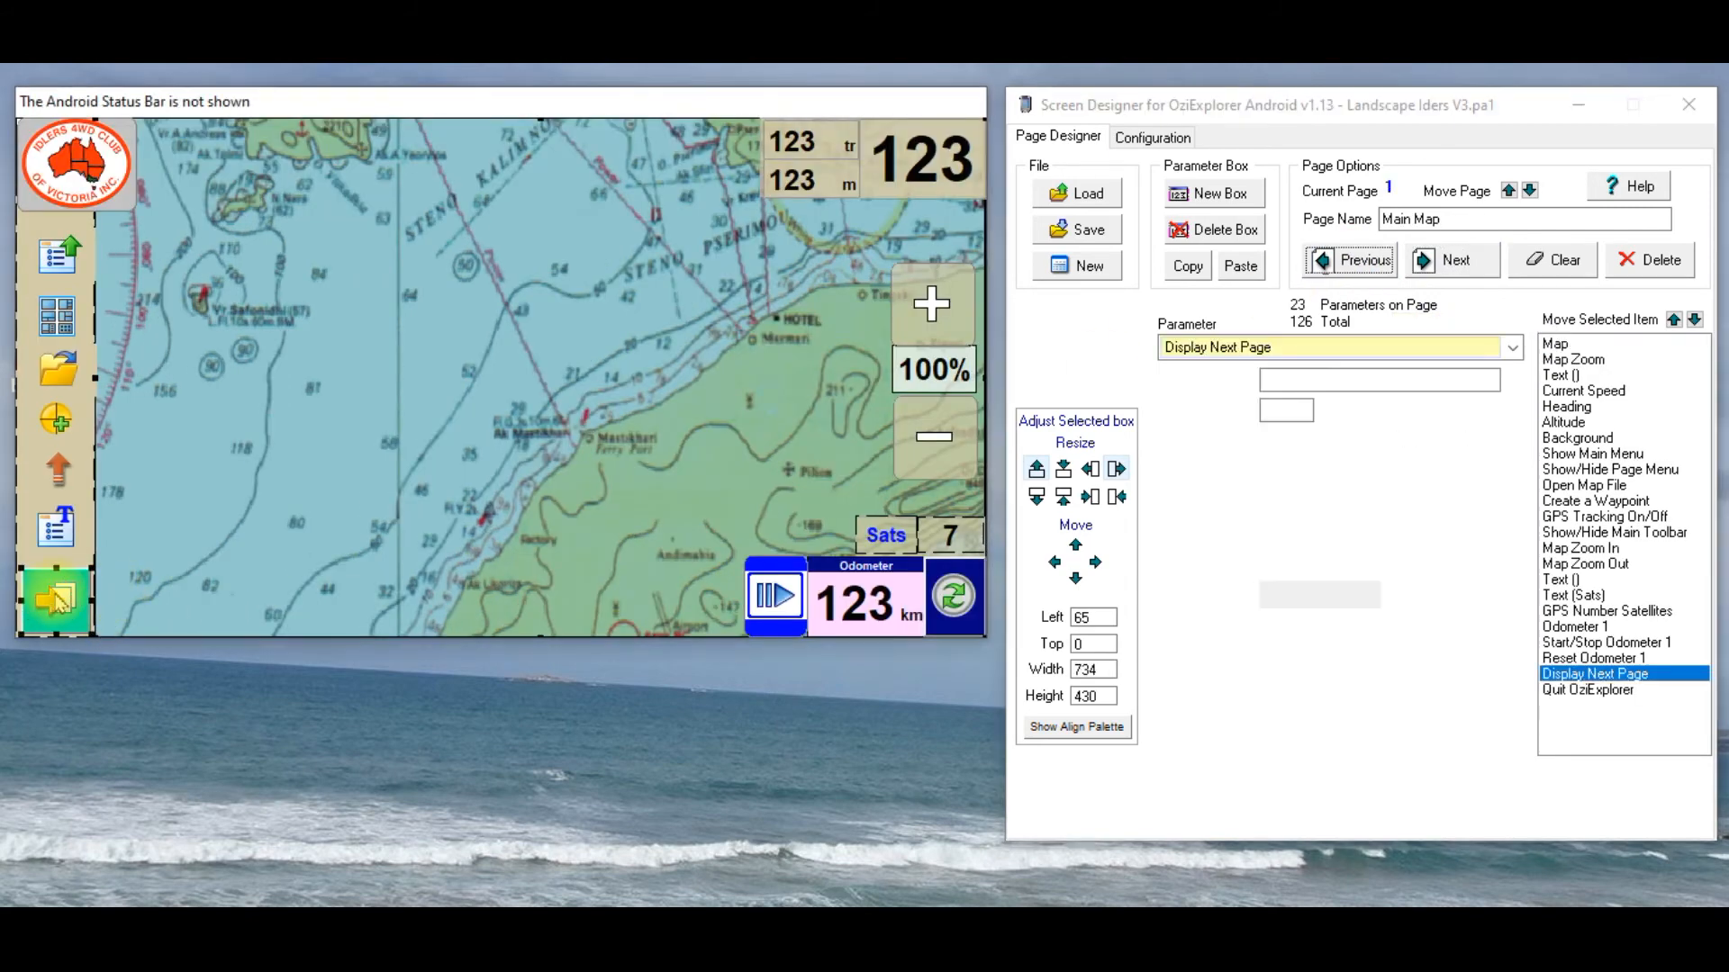
click(56, 602)
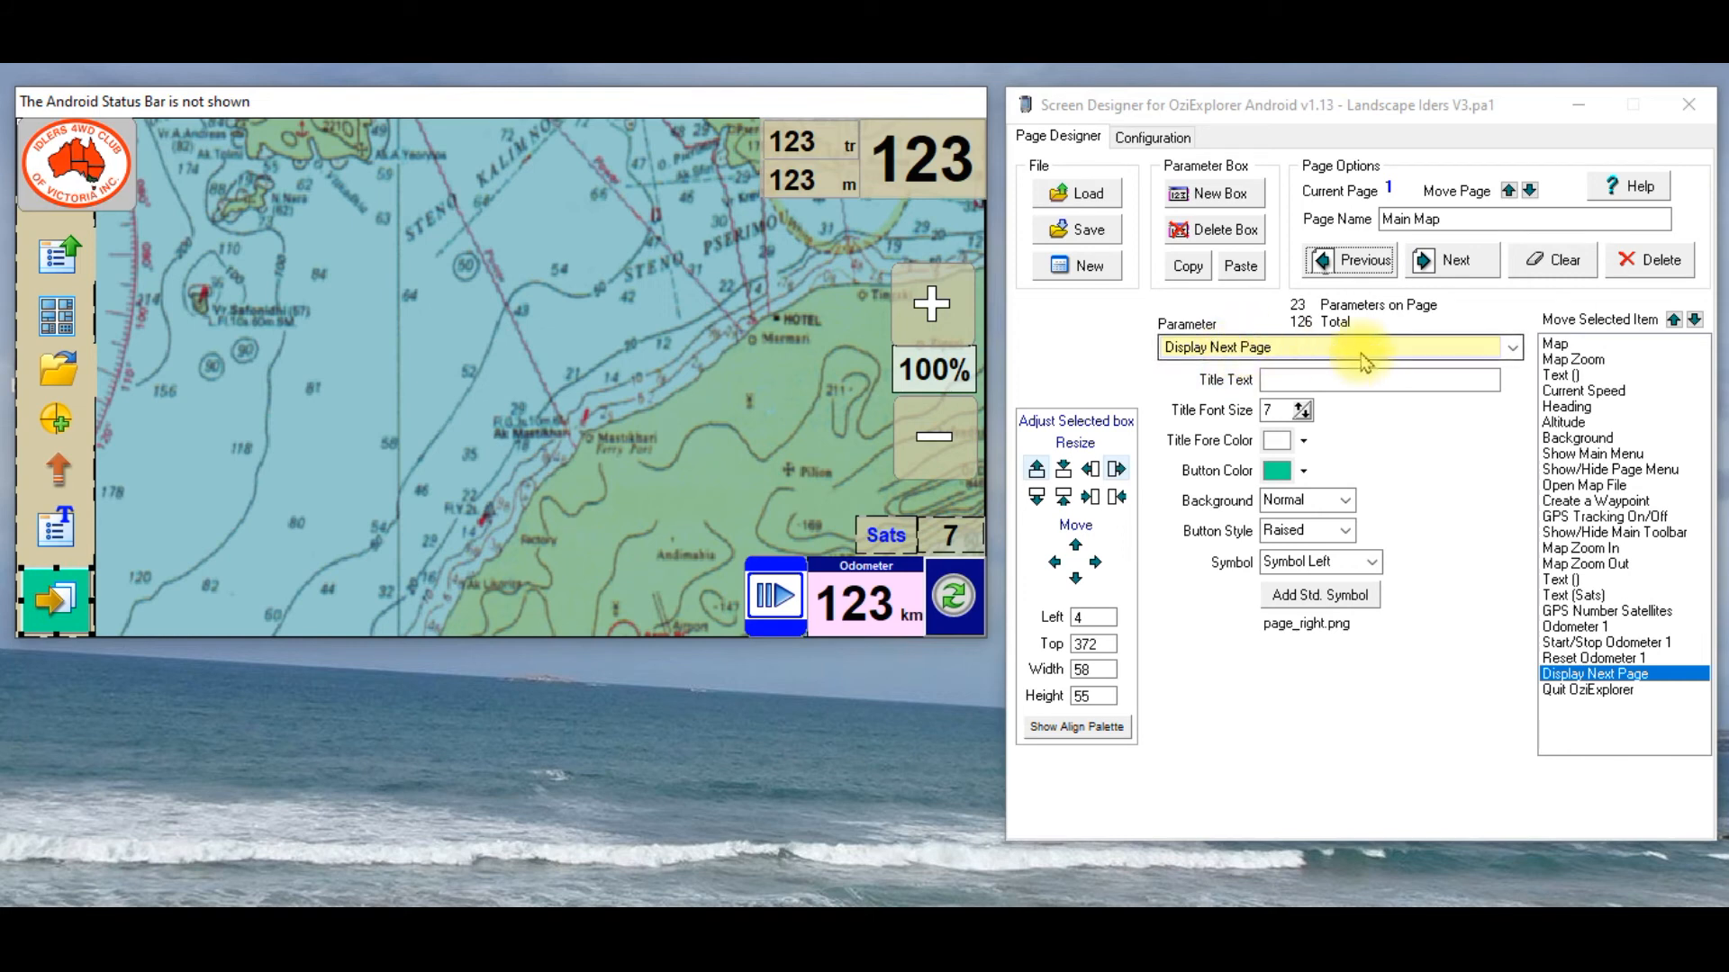
mouse_move(288, 541)
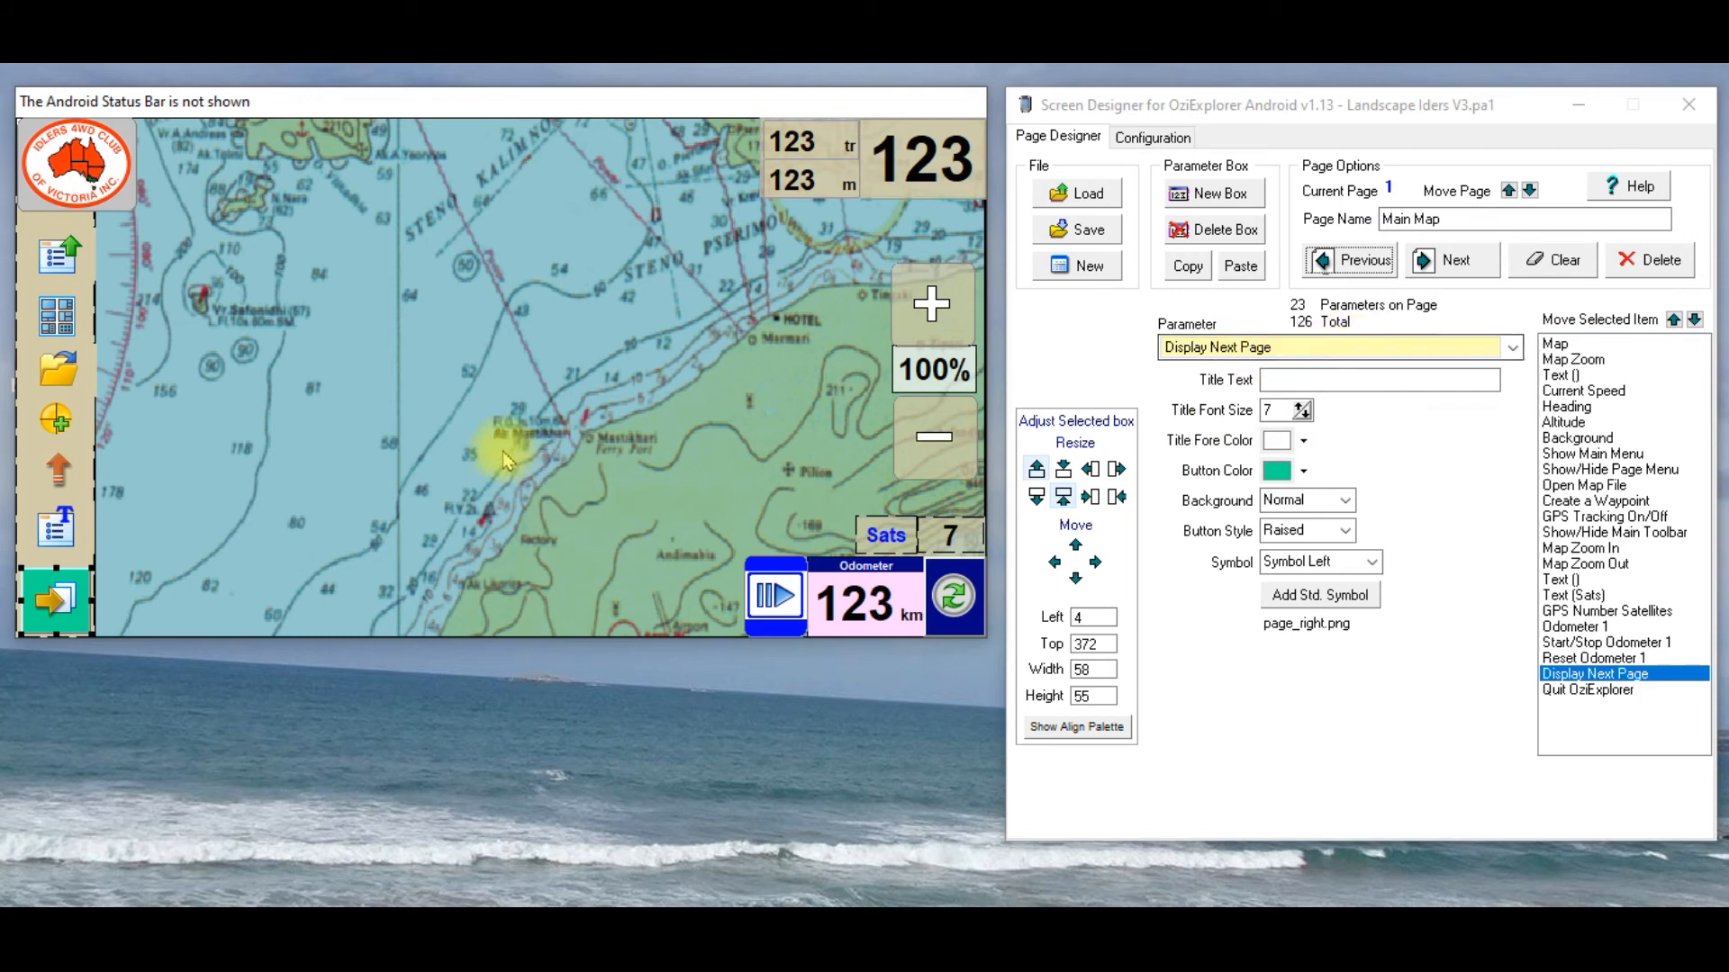
mouse_move(836, 321)
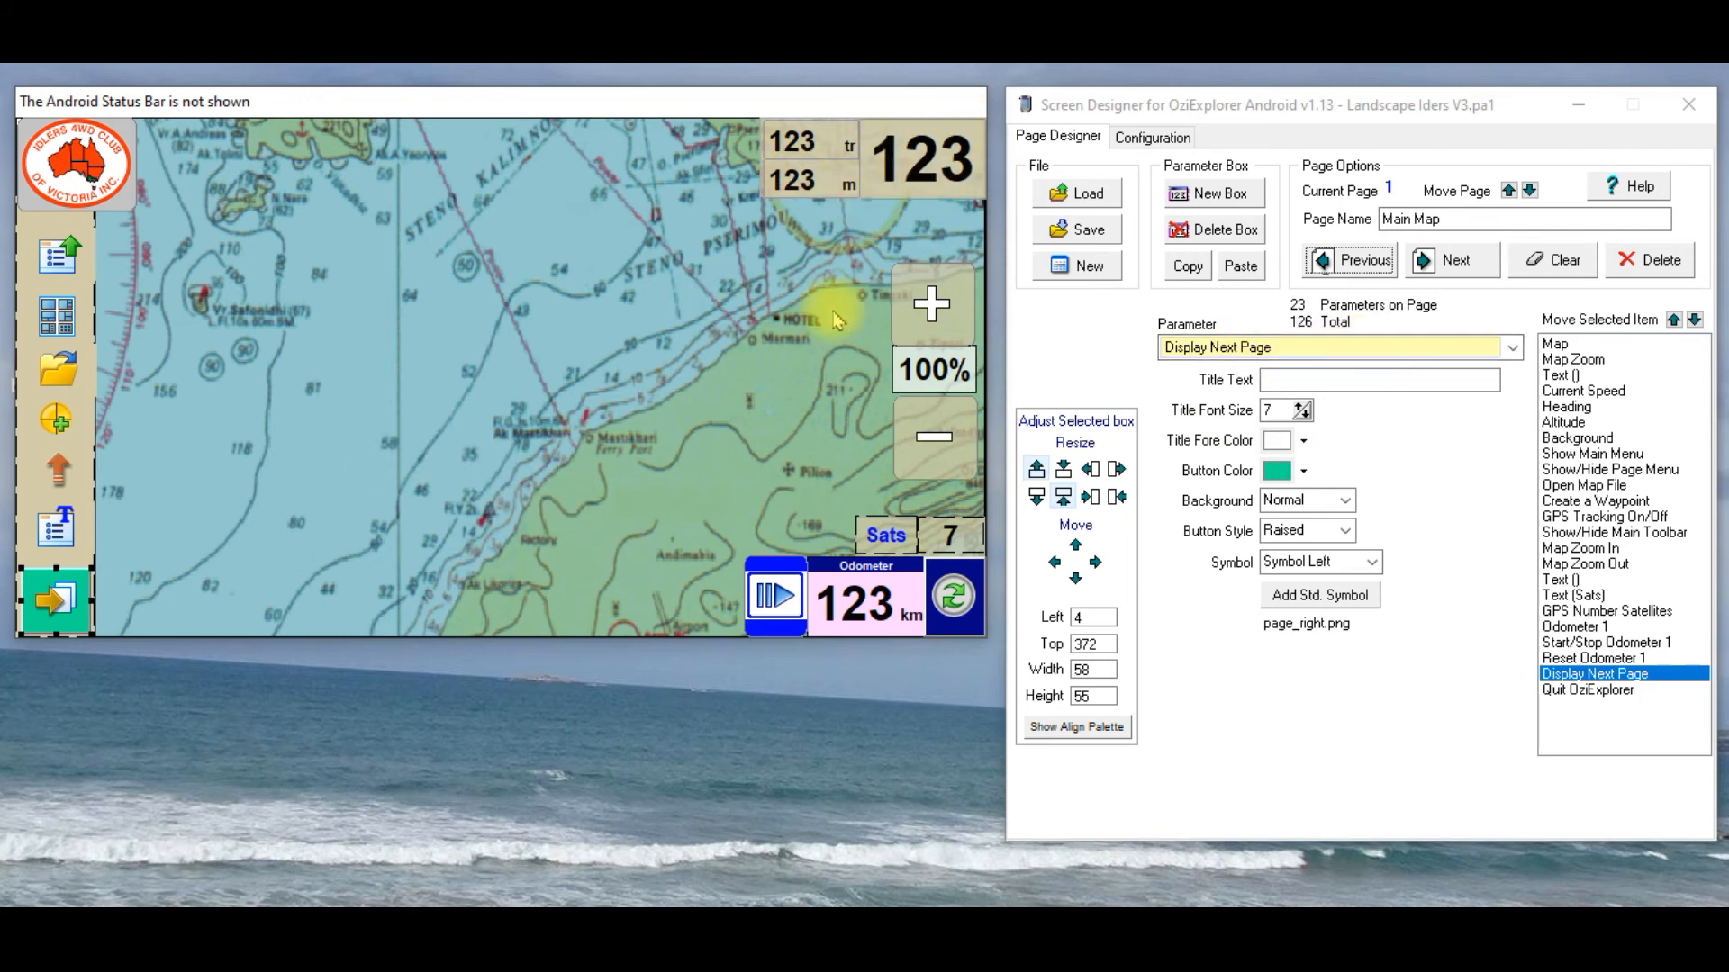
mouse_move(672, 429)
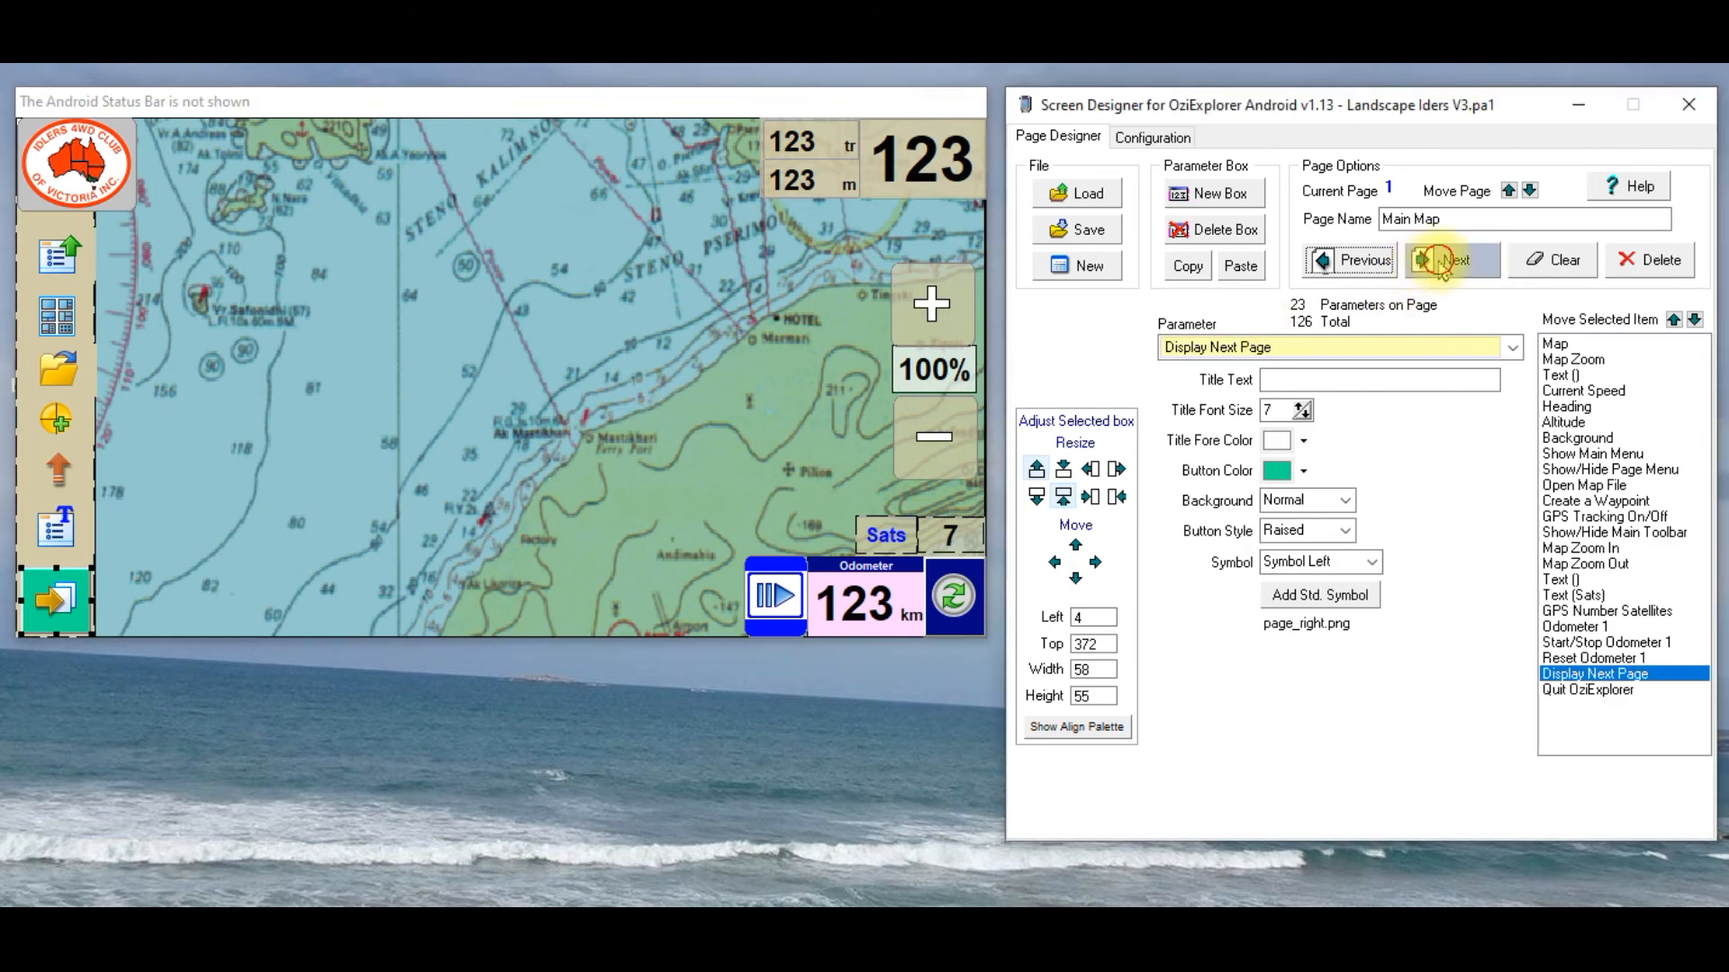
Step: Page forward through Nearest Waypoint, Odometer and GPS Satellites to confirm pages 5 and 6 are empty
click(1452, 260)
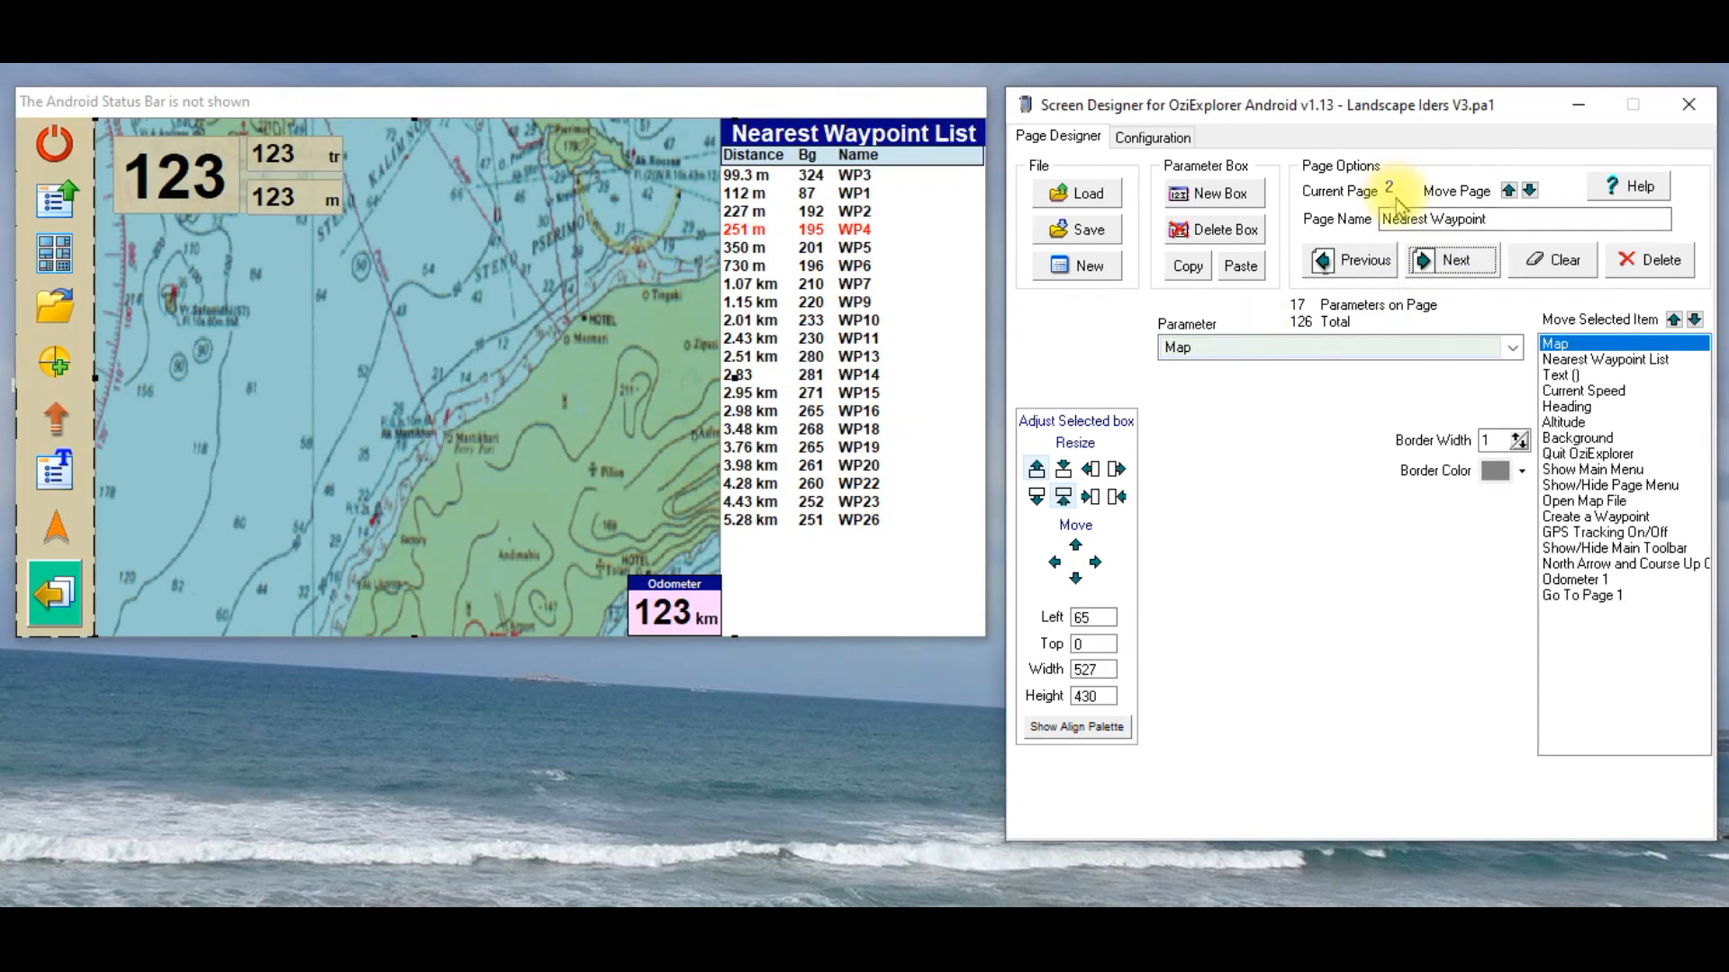
click(1454, 260)
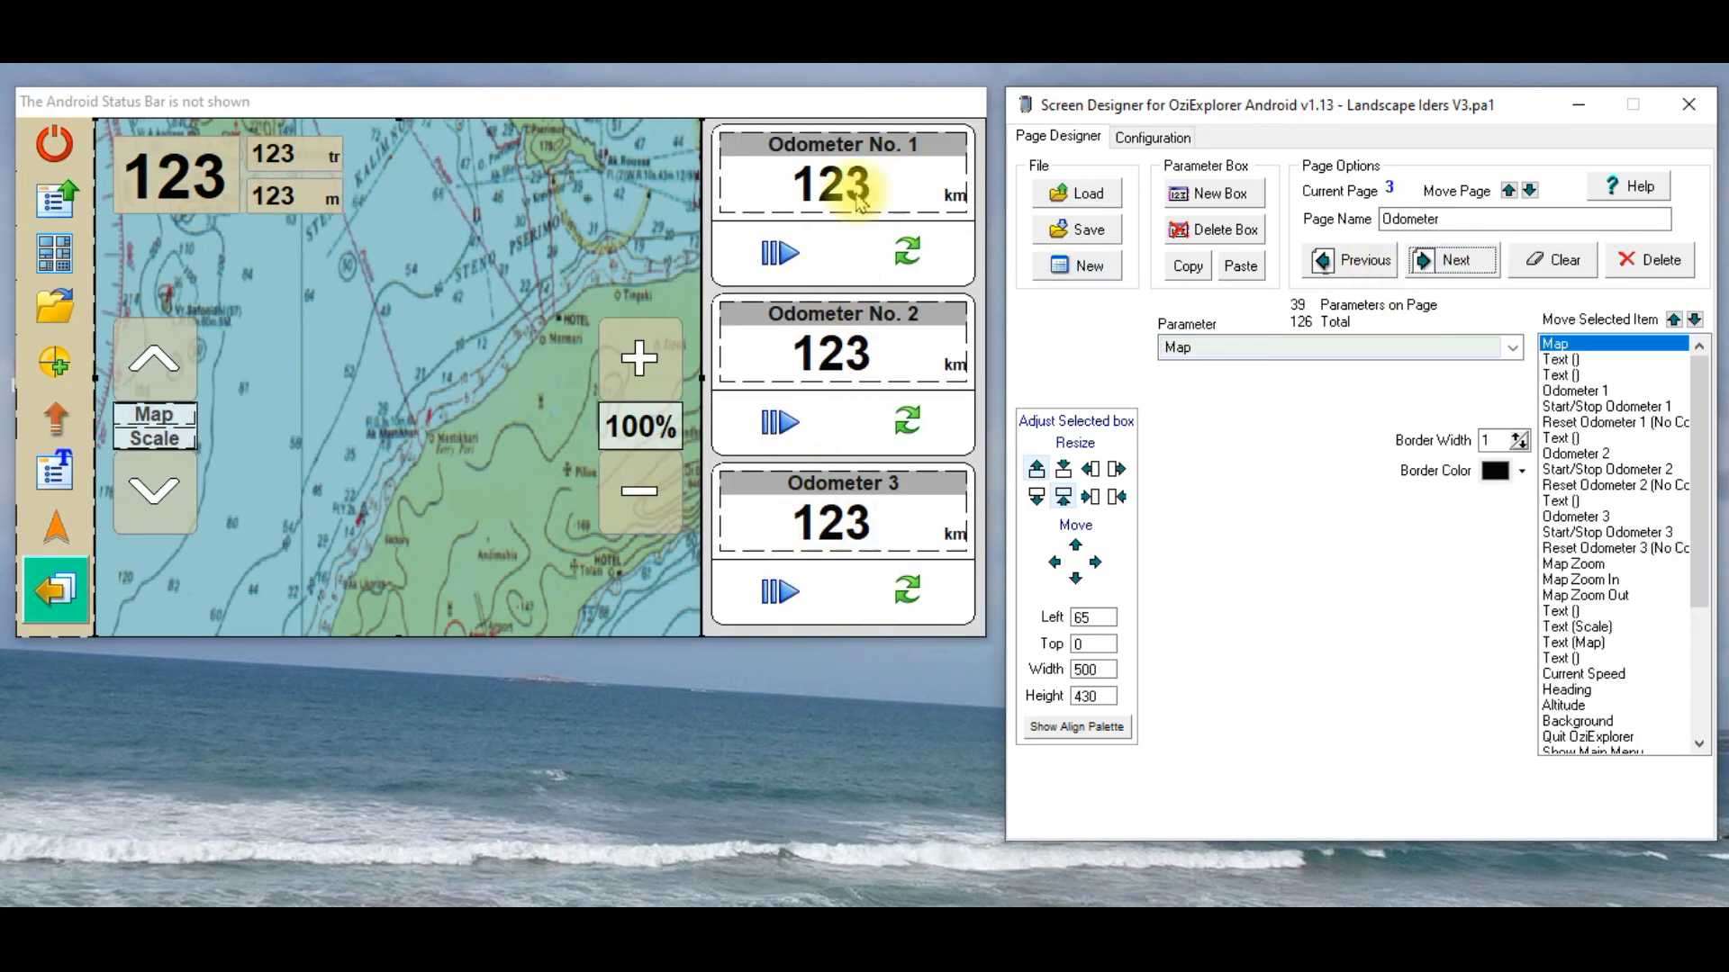
click(1453, 259)
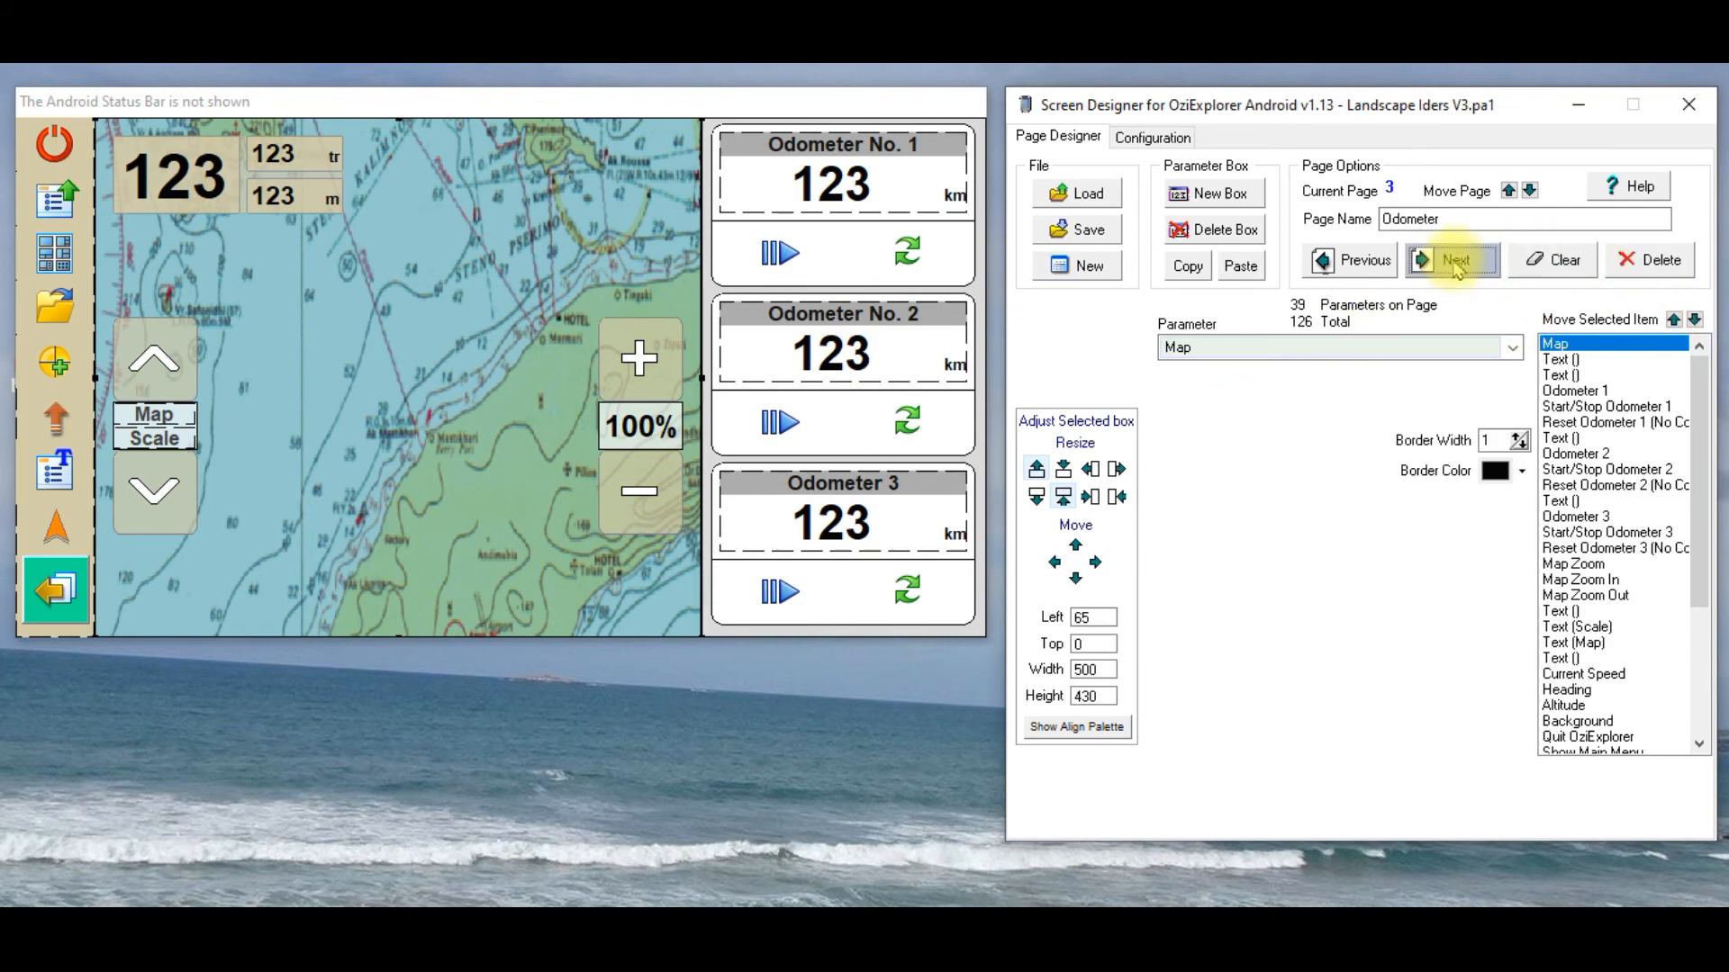
click(1453, 260)
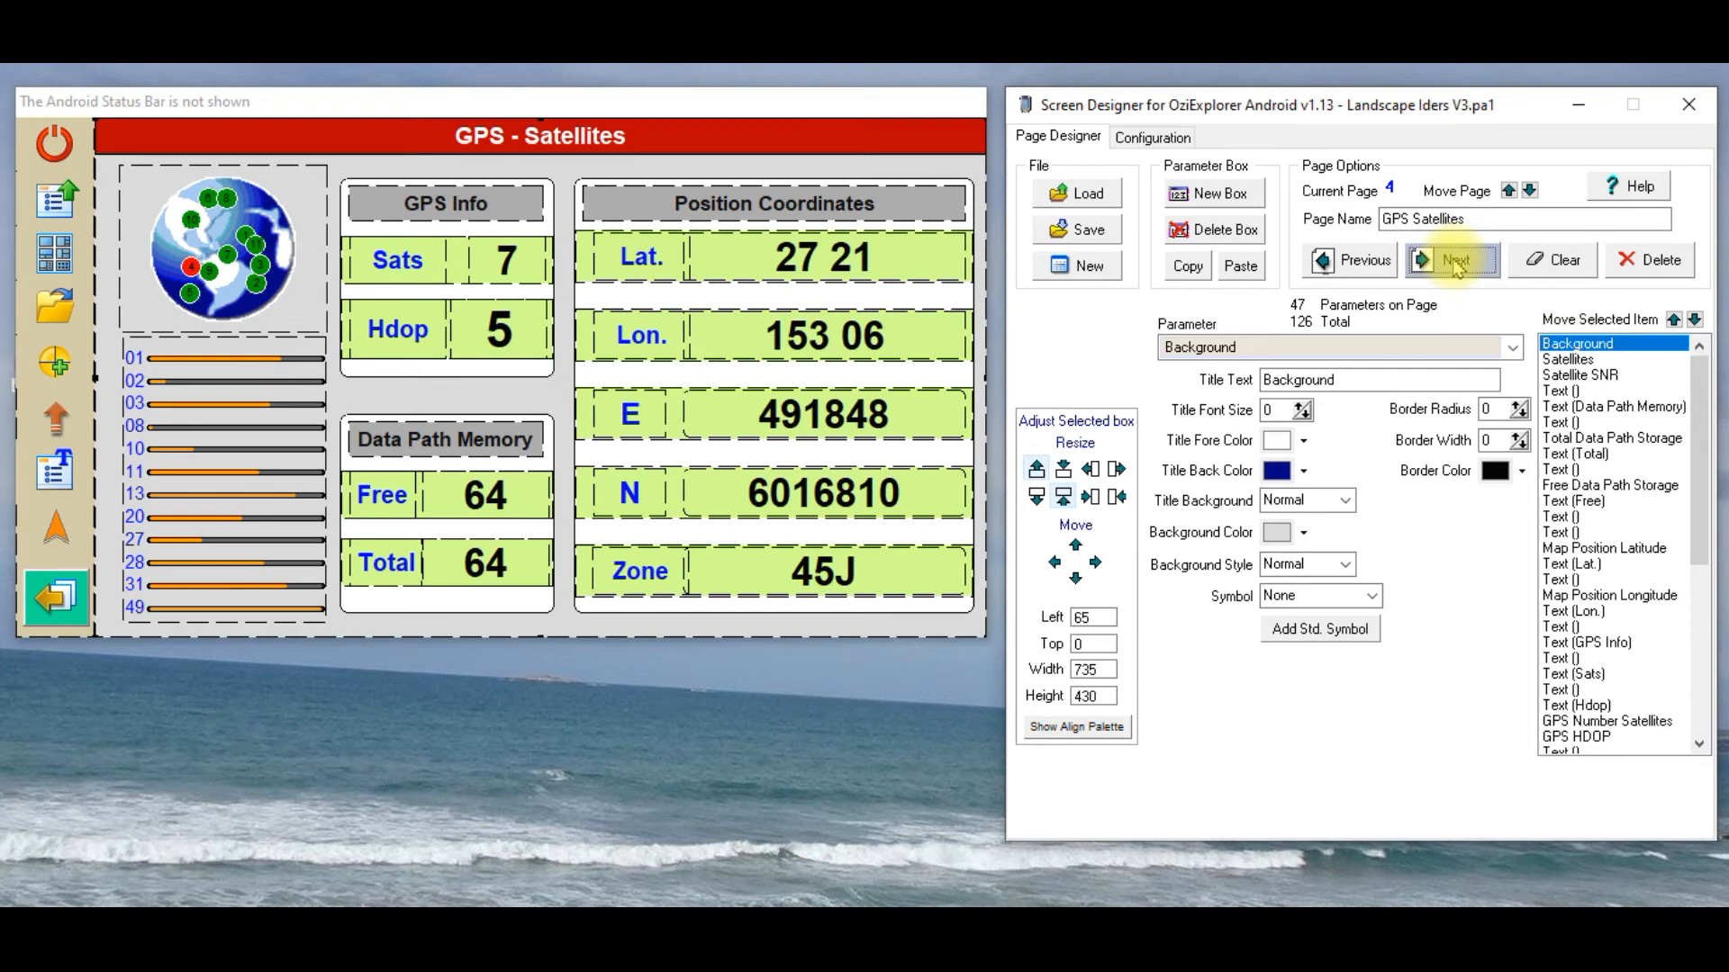
click(1451, 260)
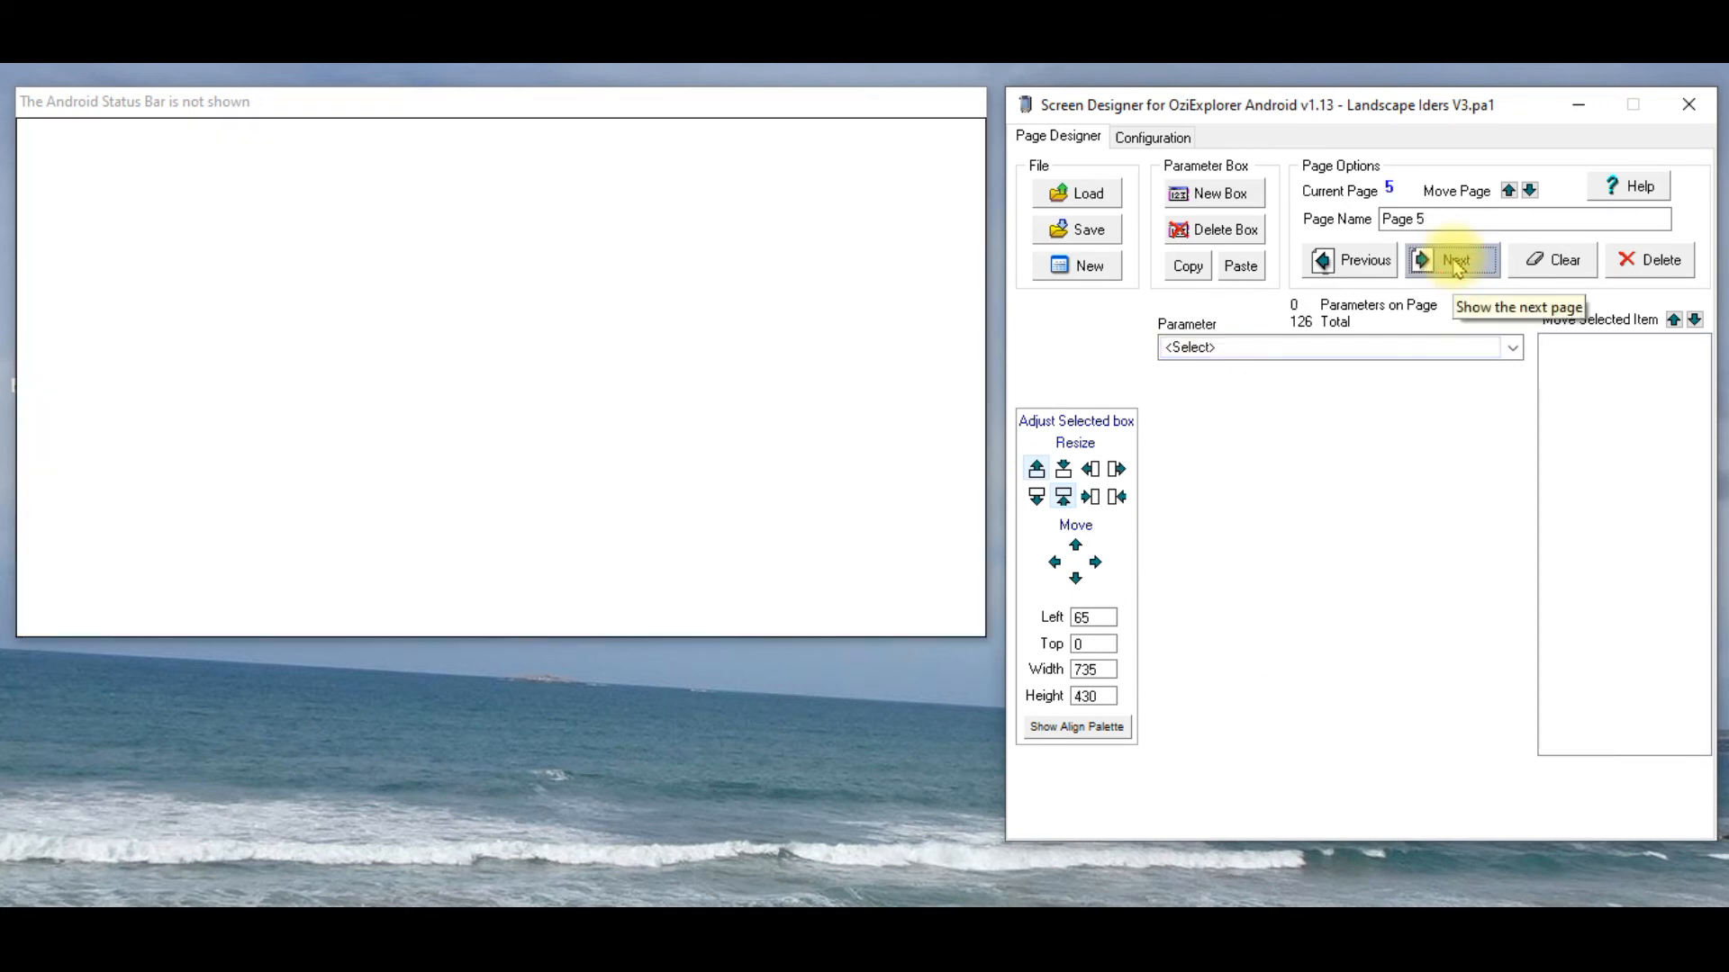
click(1453, 259)
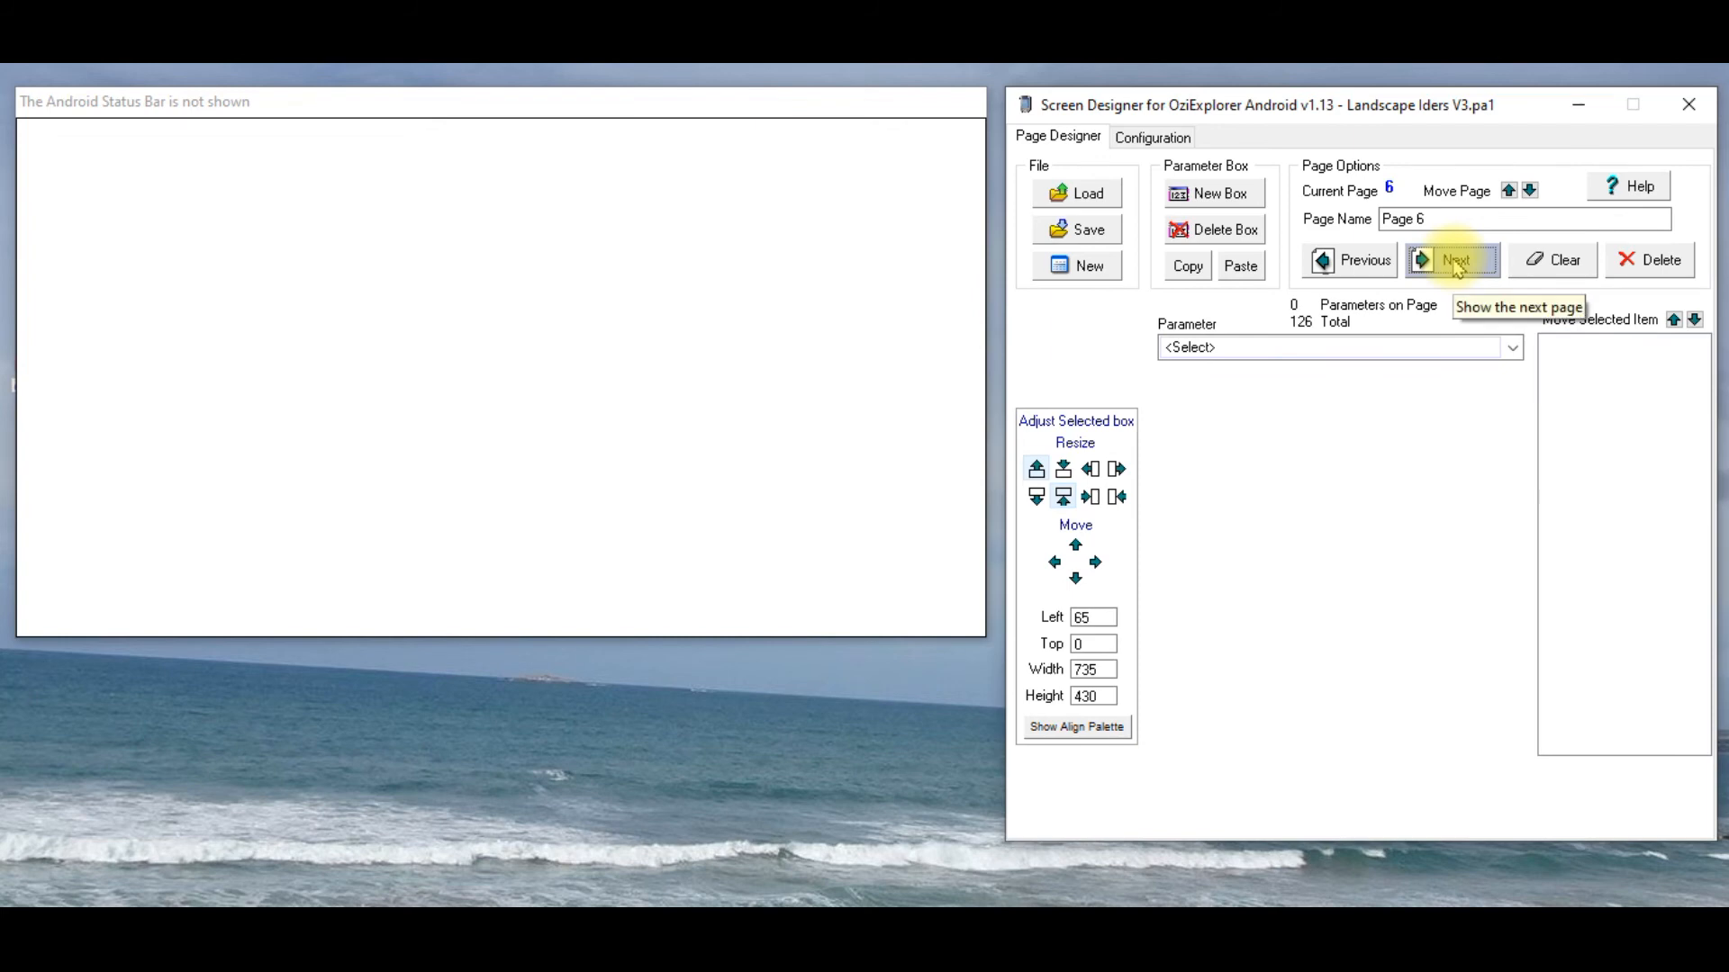
Step: Page back to GPS Satellites and switch to the skin's Configuration settings
click(1347, 259)
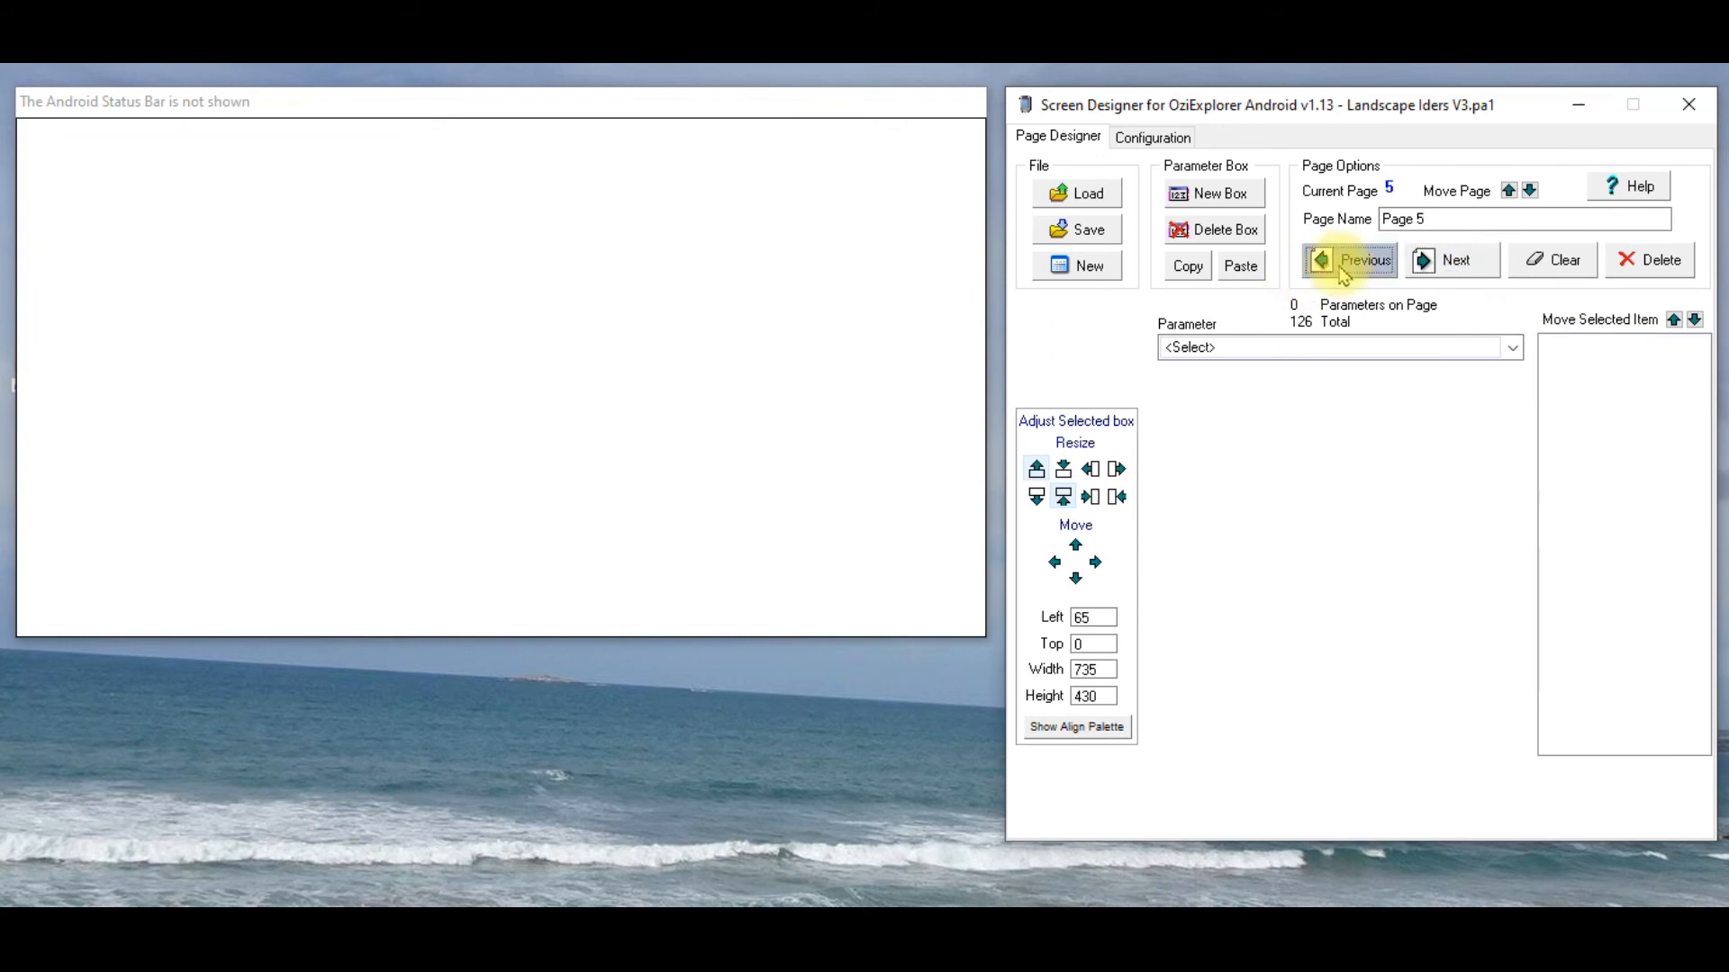
mouse_move(1347, 273)
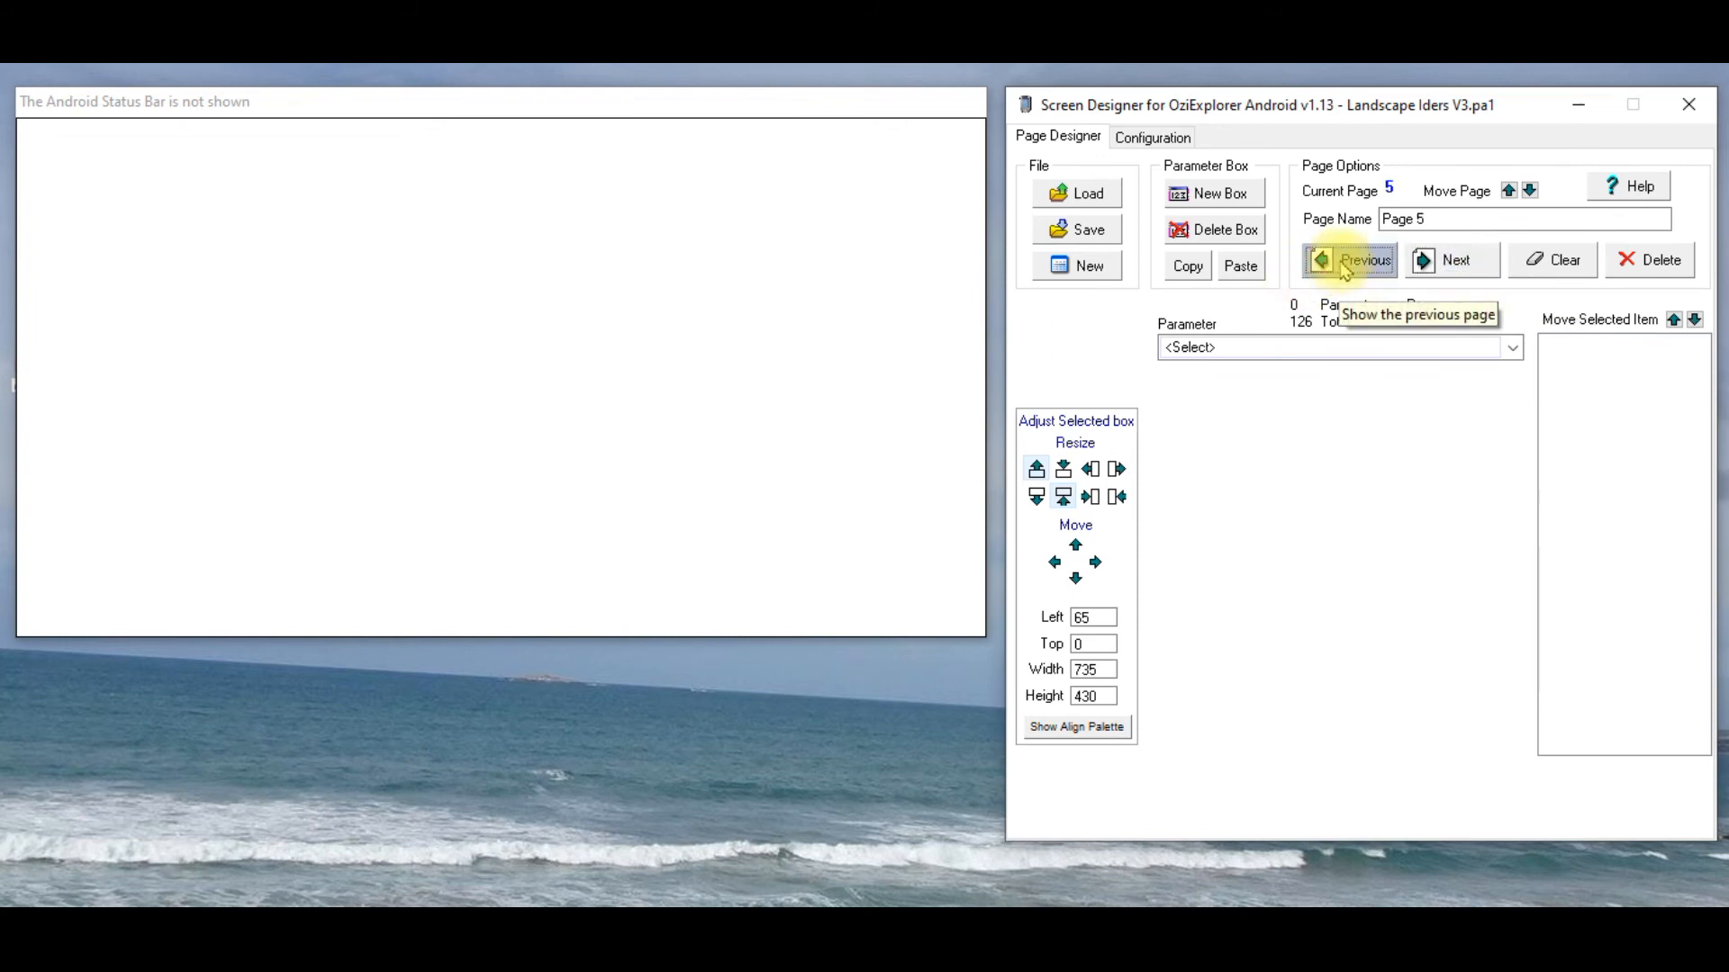
click(1349, 259)
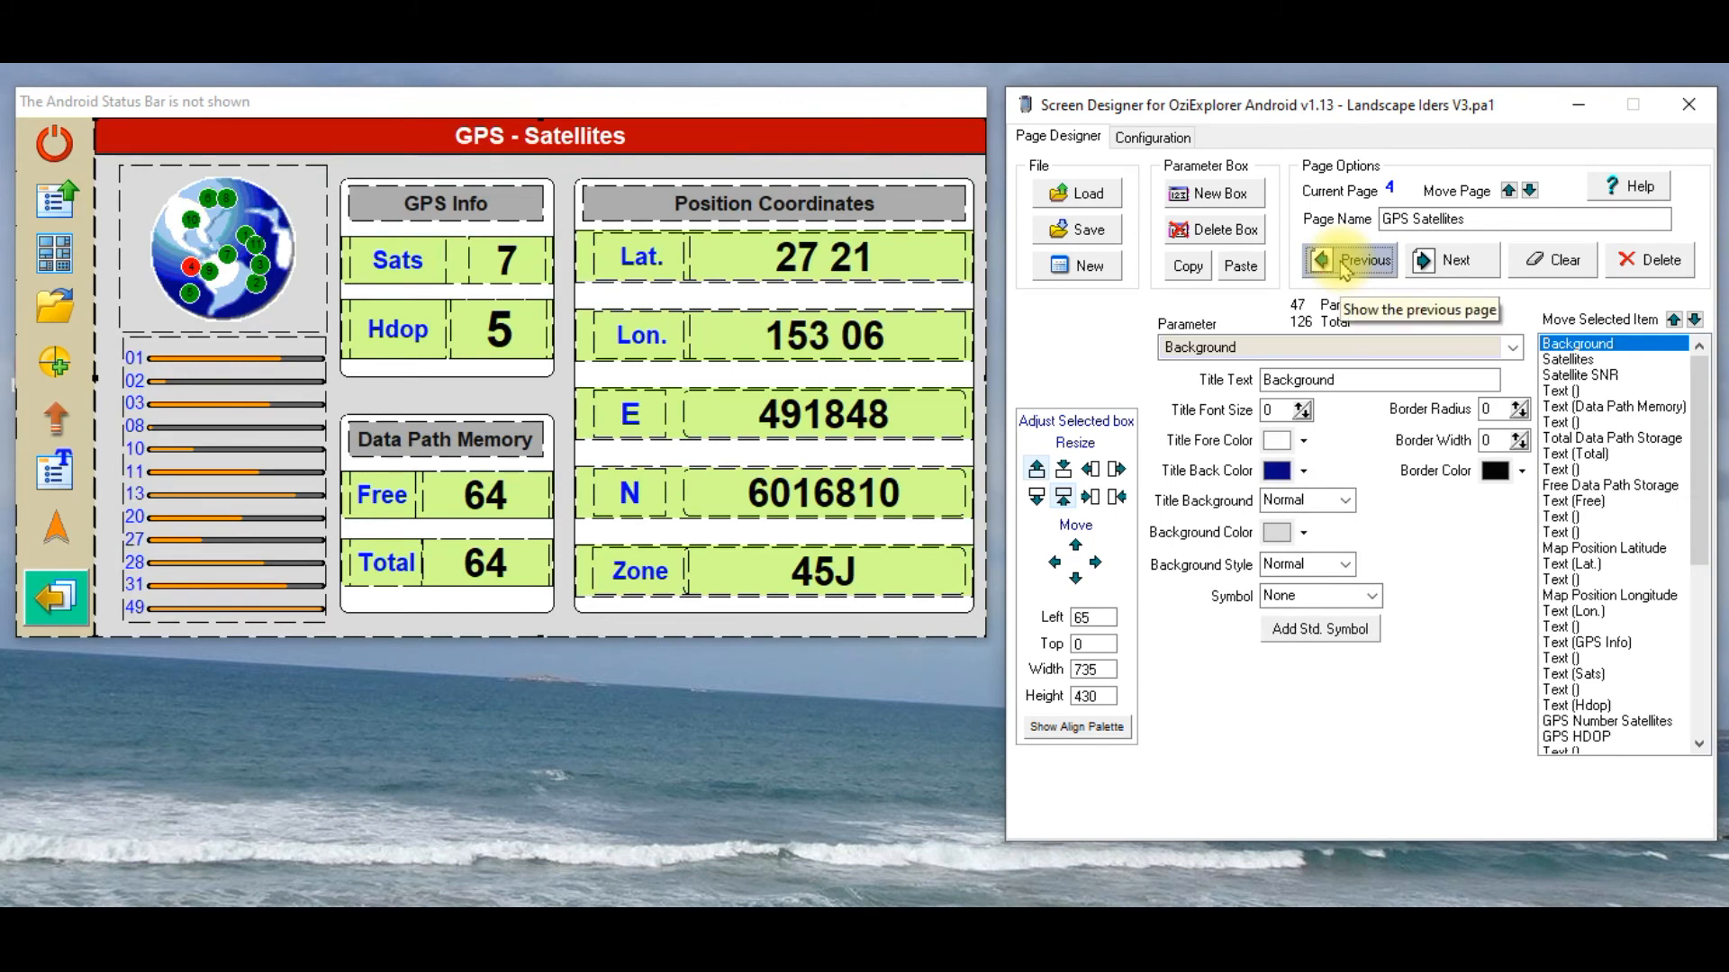
click(1151, 135)
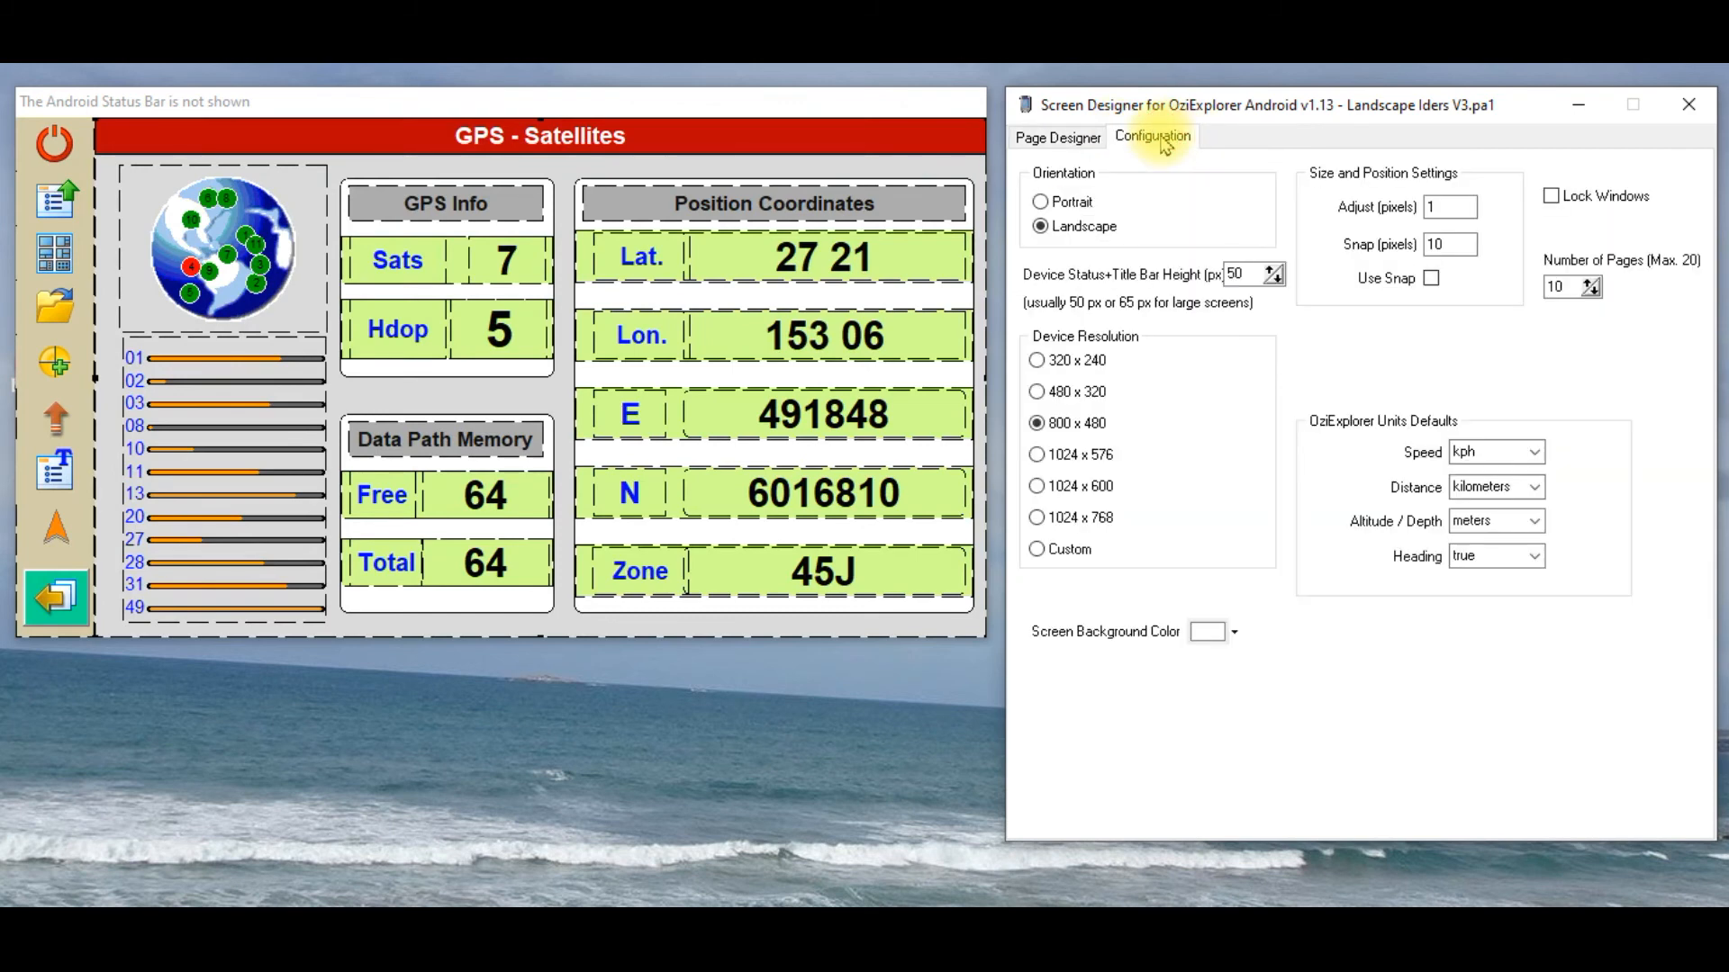
mouse_move(1381, 234)
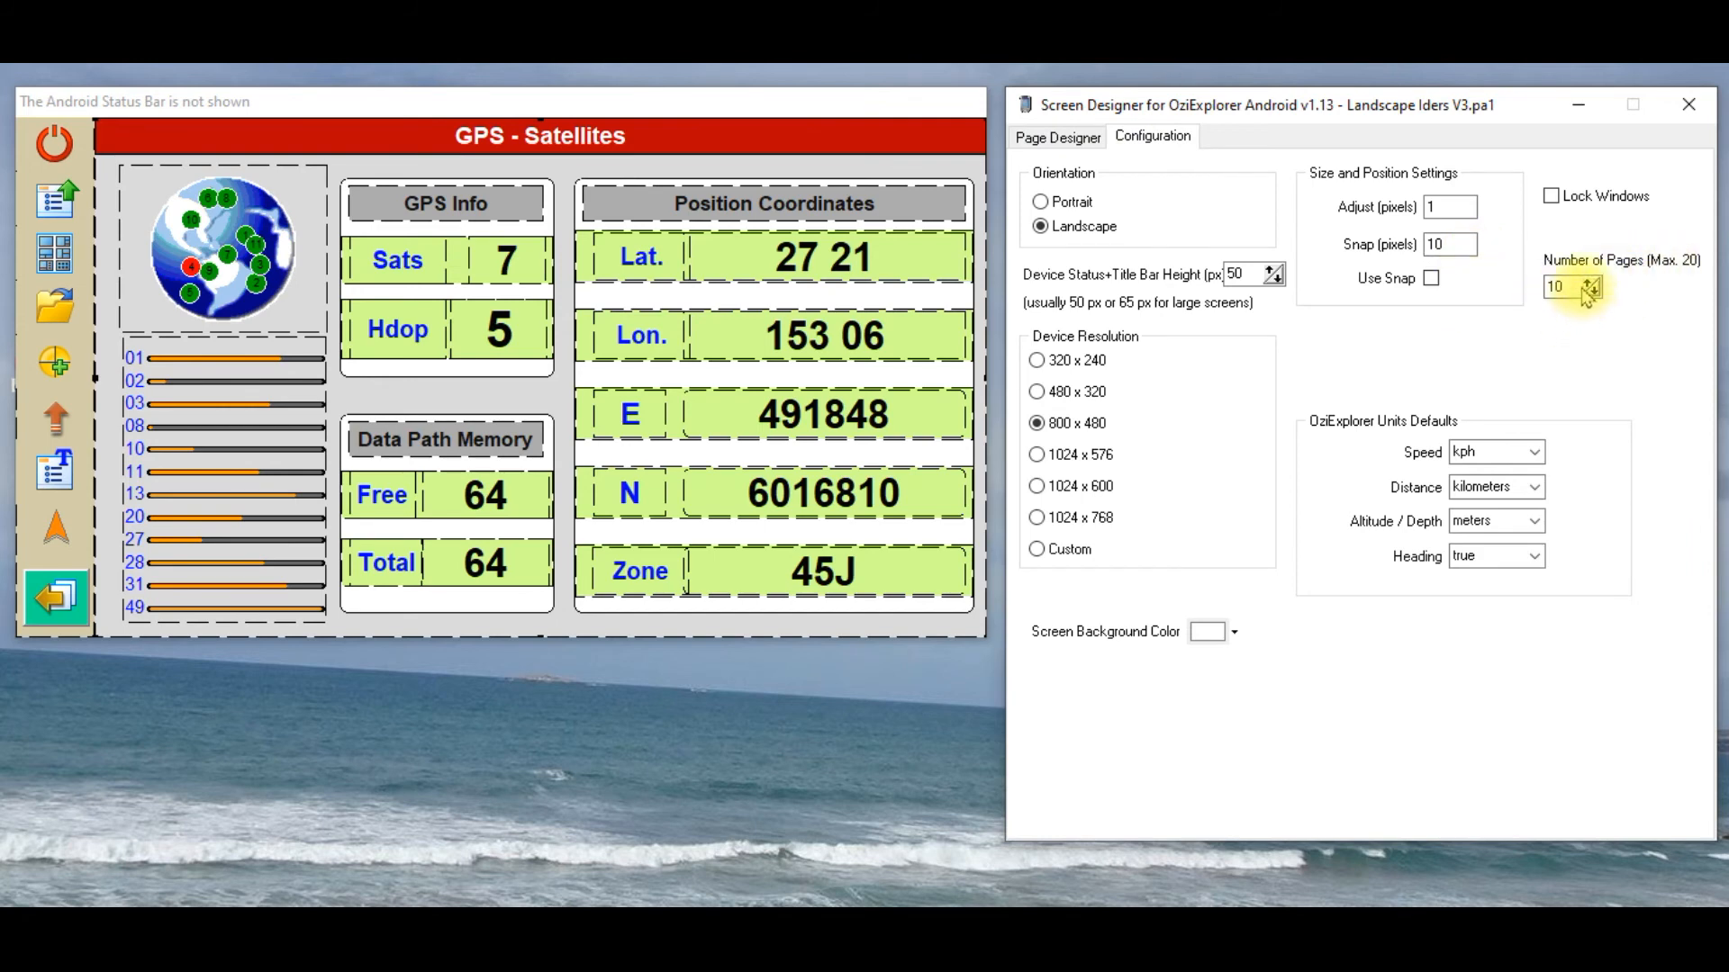
mouse_move(1589, 292)
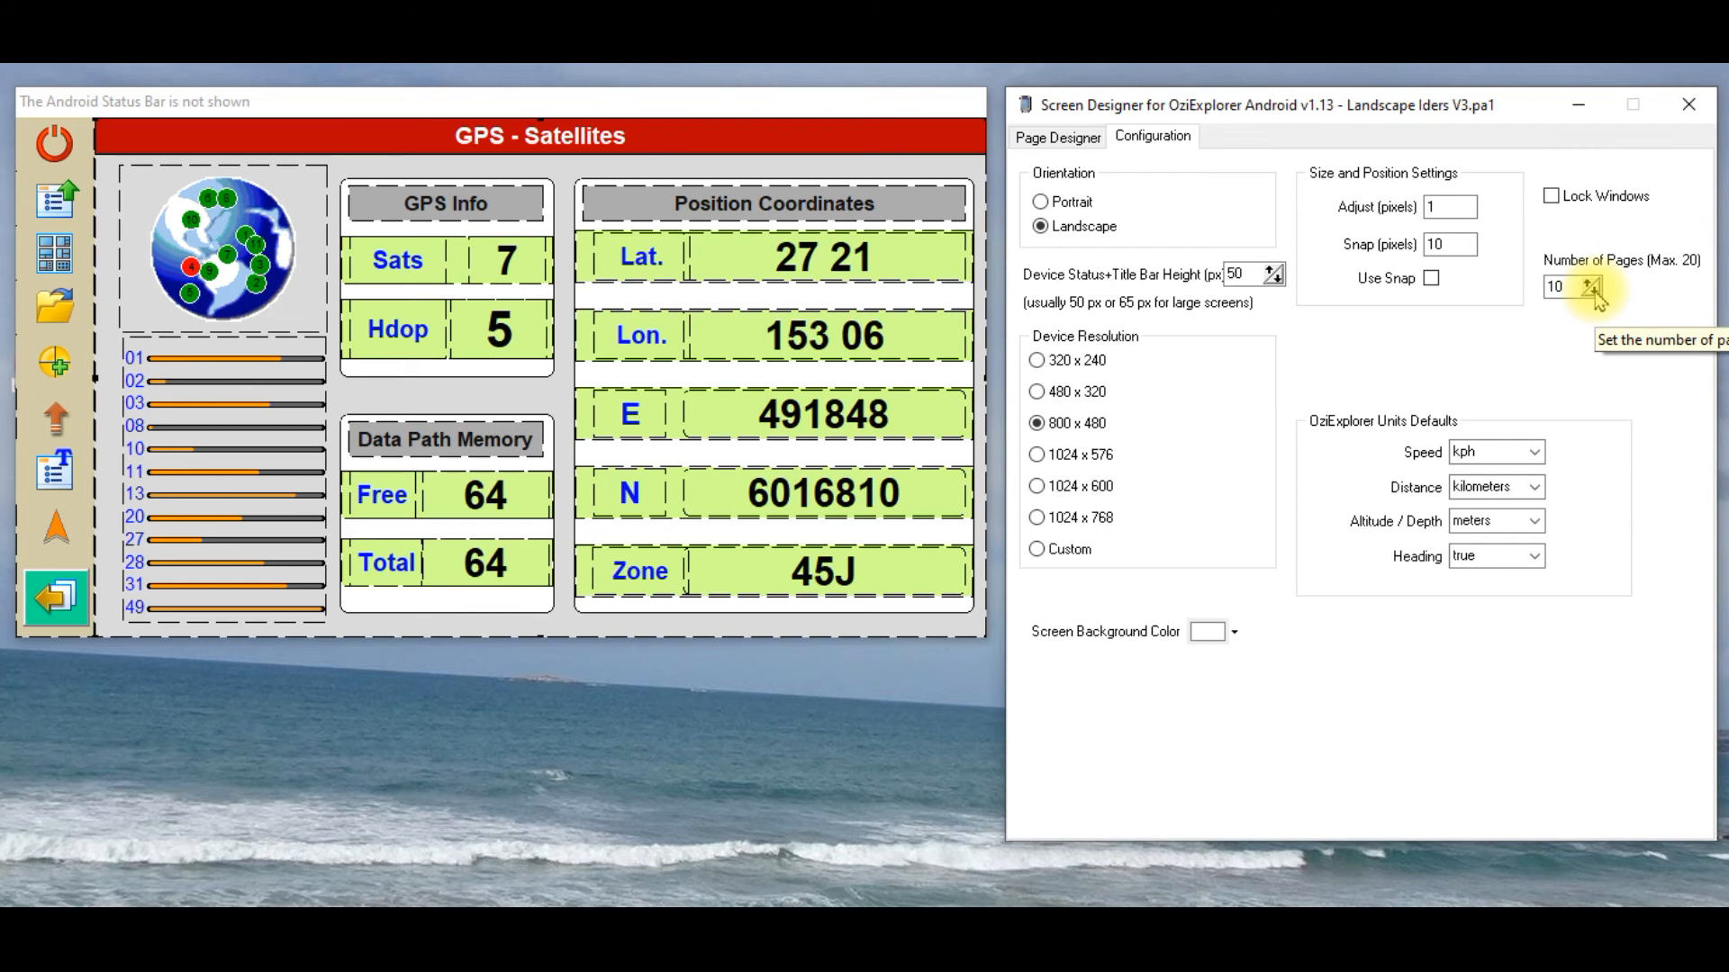
Step: Reduce the skin's Number of Pages to 4 and return to the Page Designer
click(1592, 293)
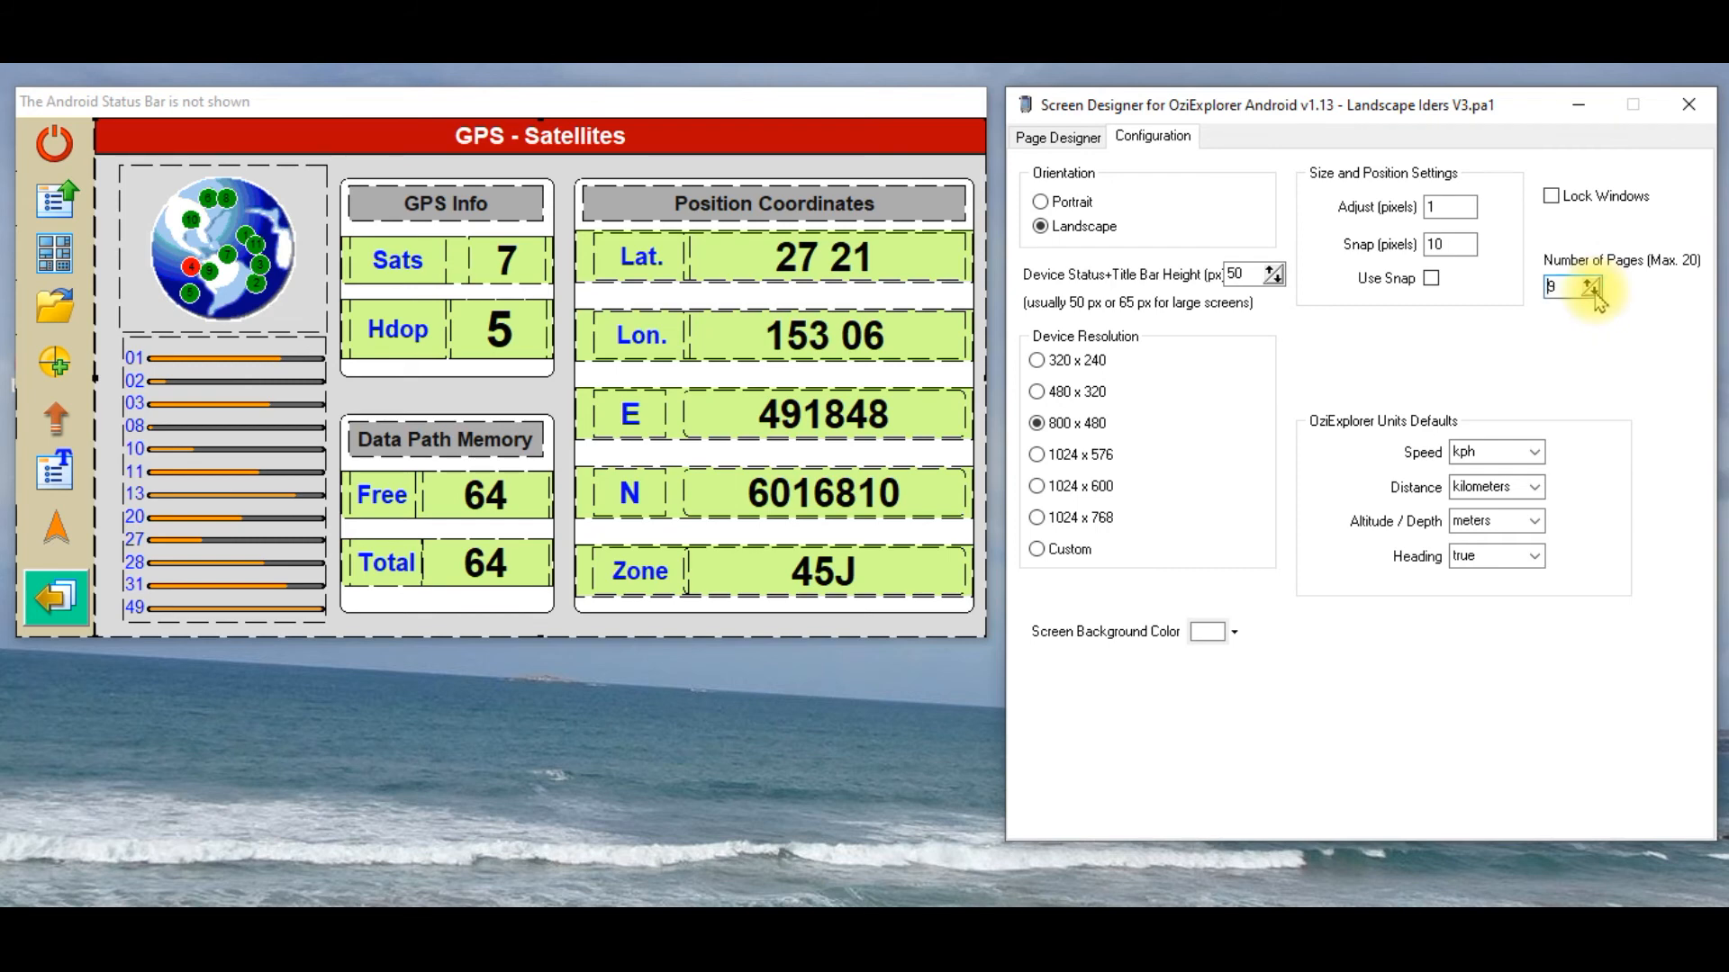
click(1593, 294)
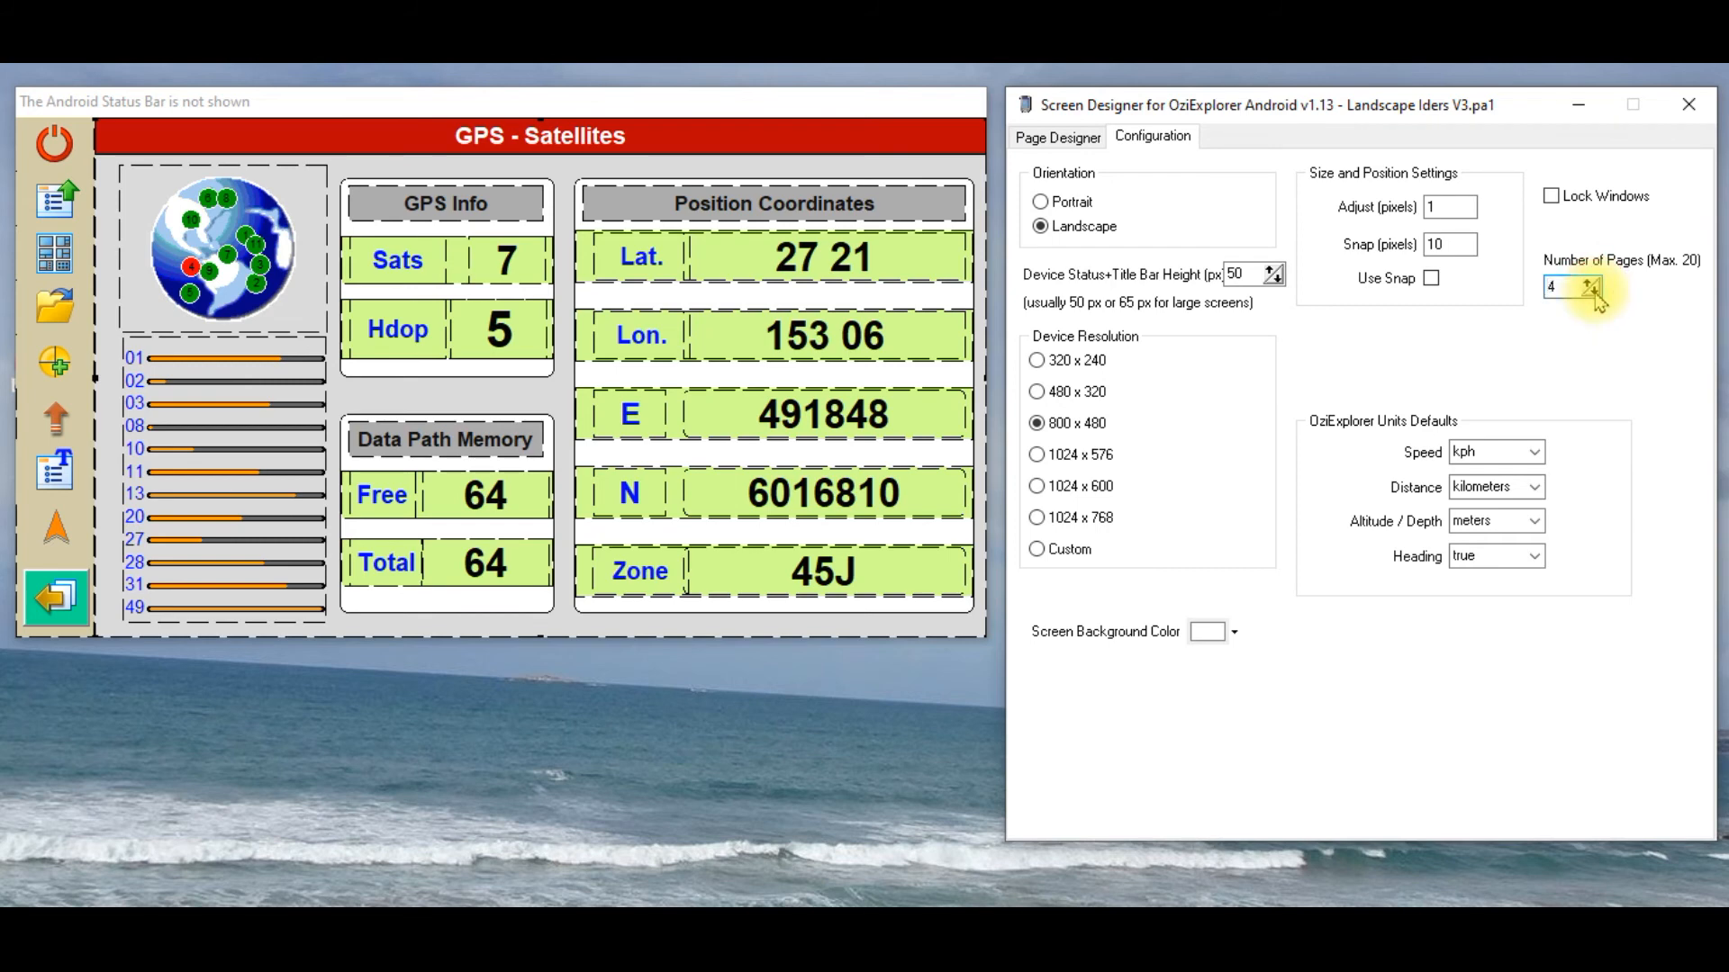
click(1055, 135)
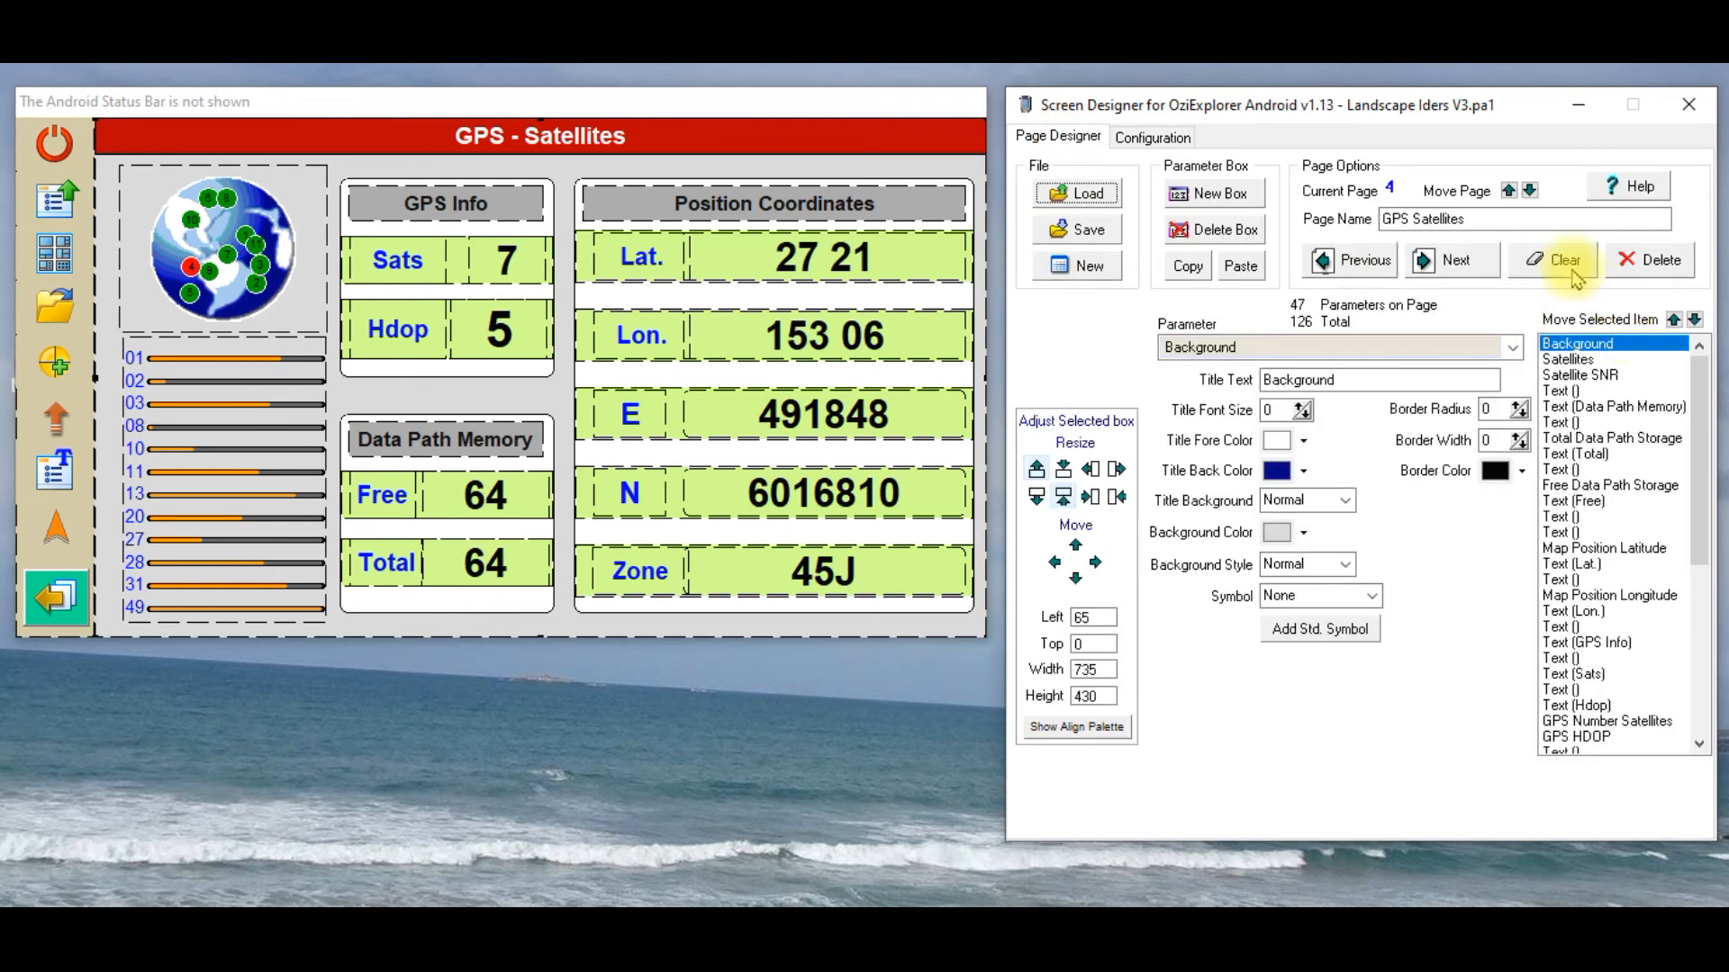
Step: Page through Main Map to GPS Satellites, confirming page 4 wraps back to Main Map, then recheck Configuration
click(1452, 260)
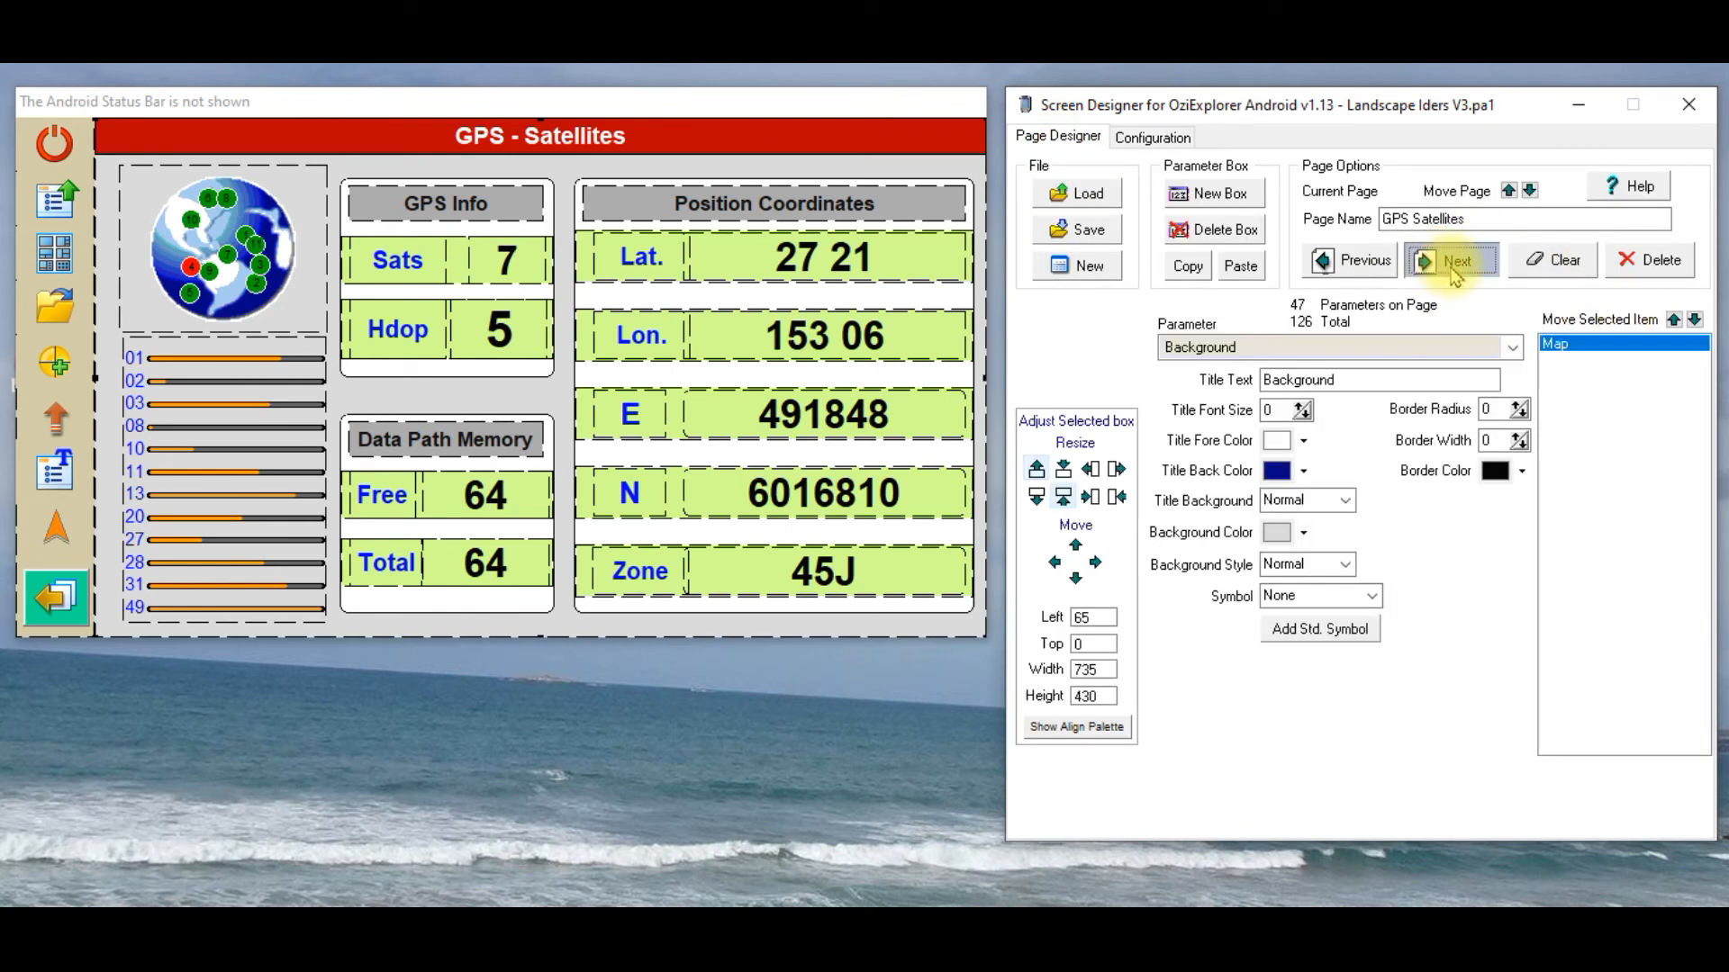
click(1453, 260)
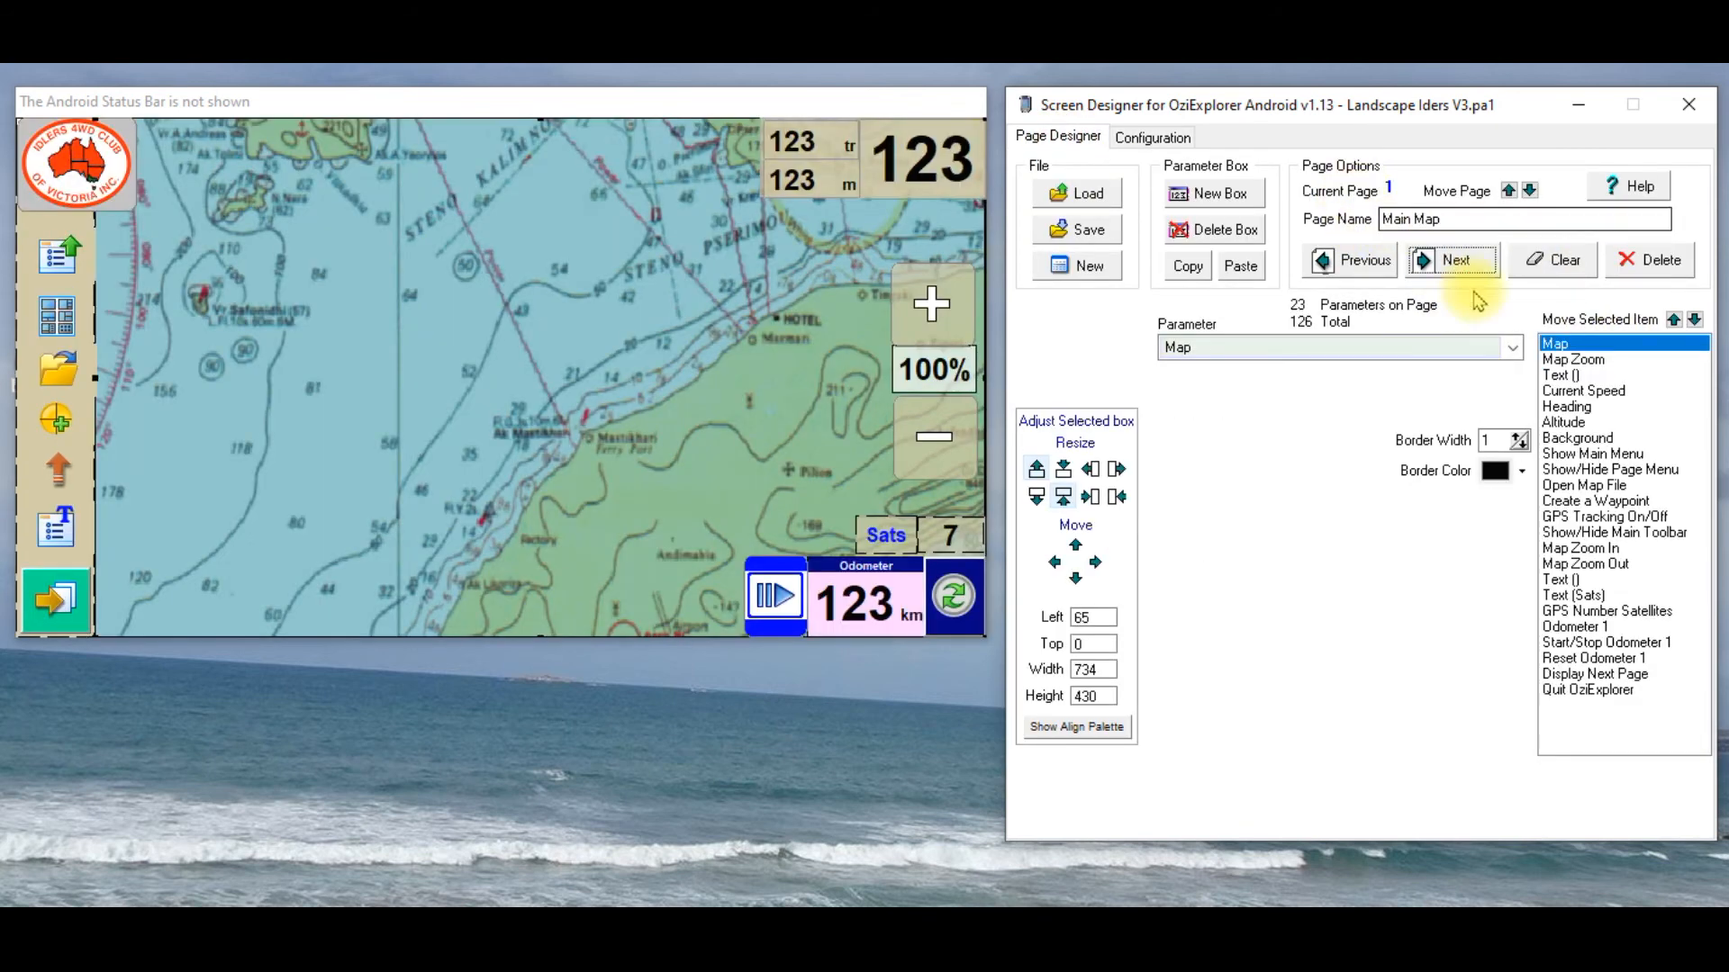
click(1453, 260)
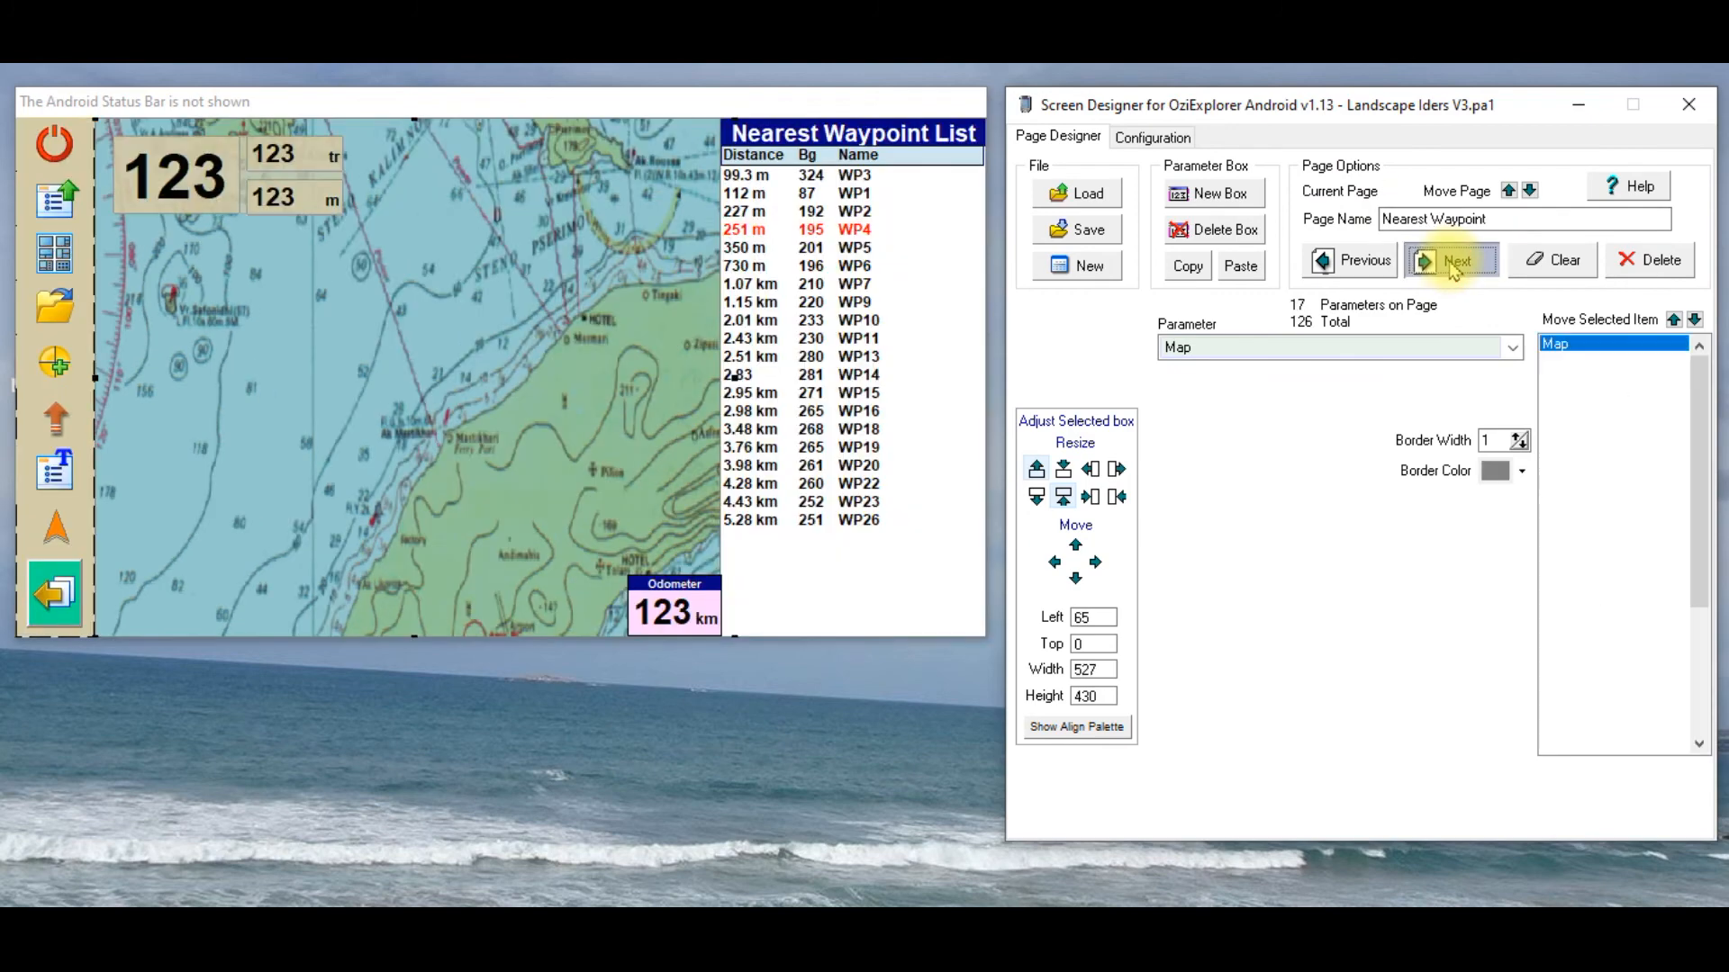
click(1451, 260)
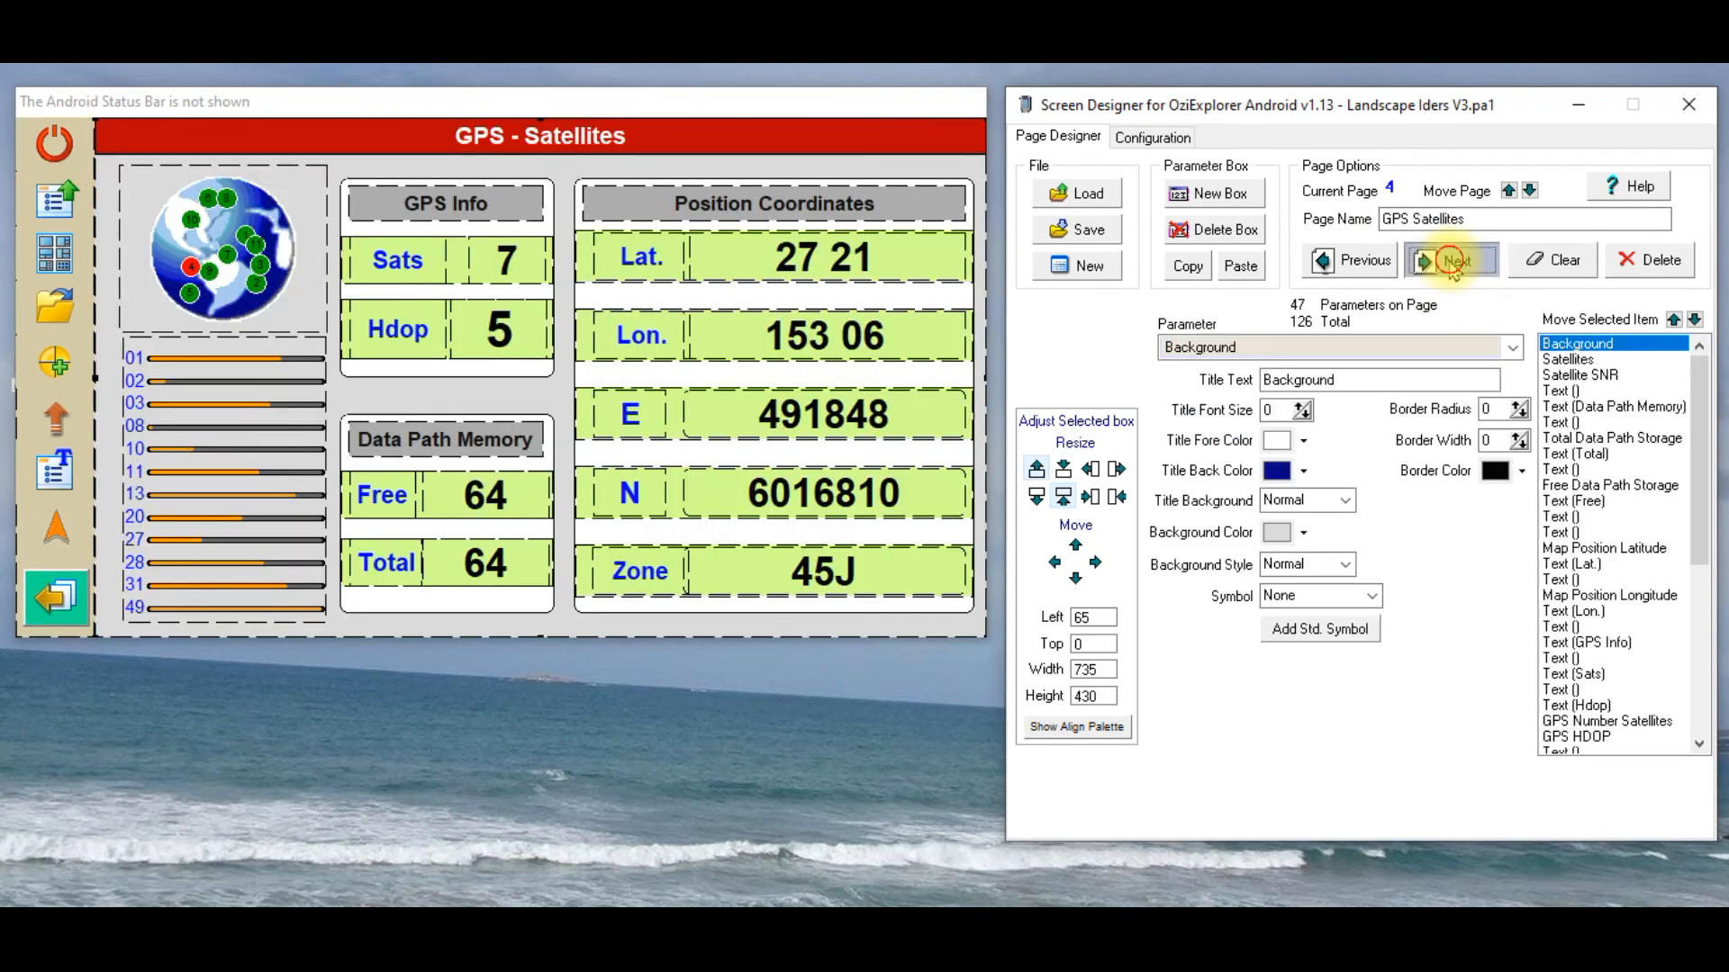
click(1452, 259)
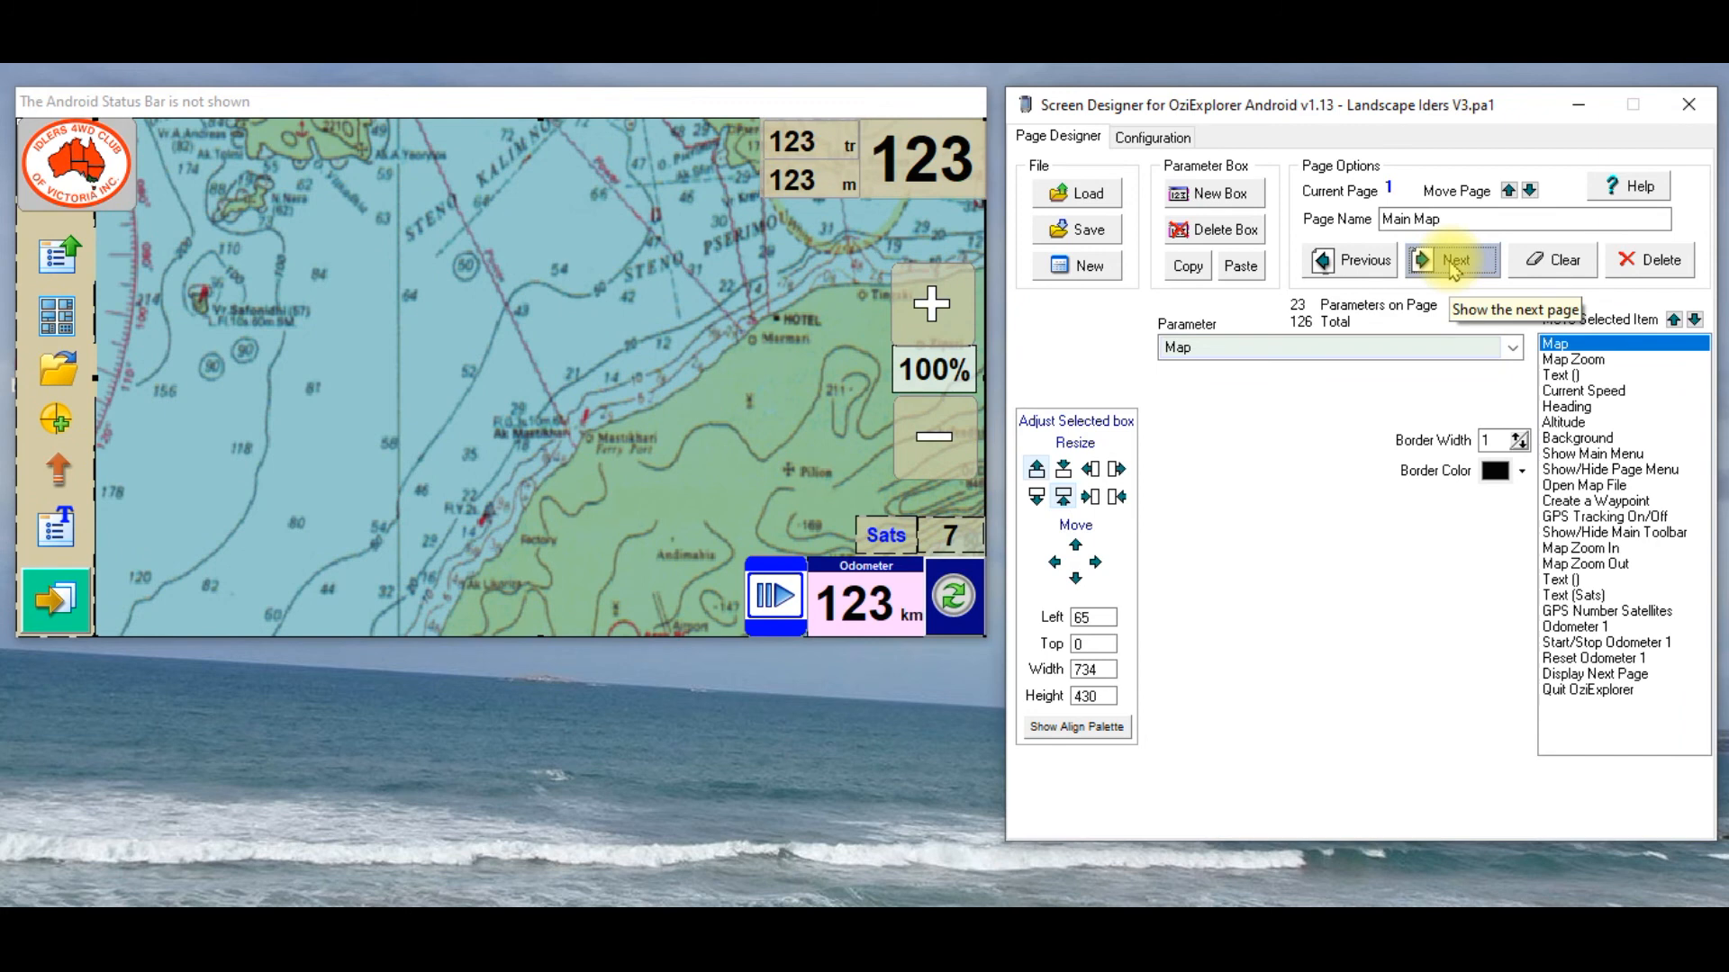
click(1150, 135)
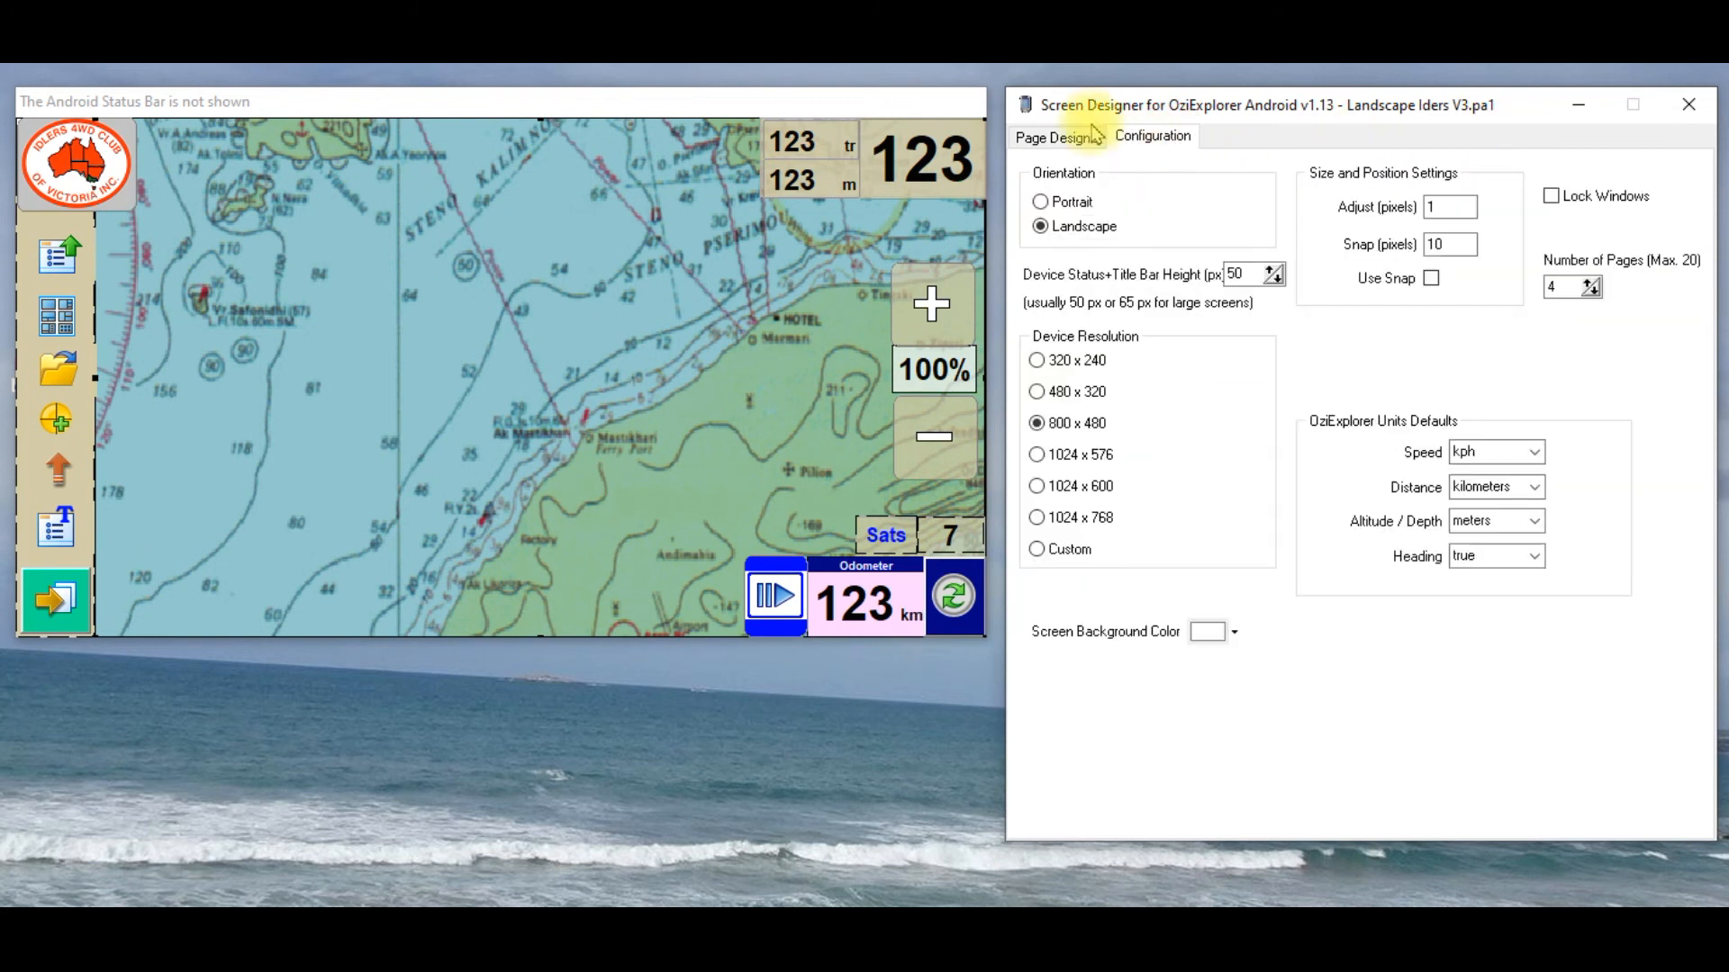
click(1055, 135)
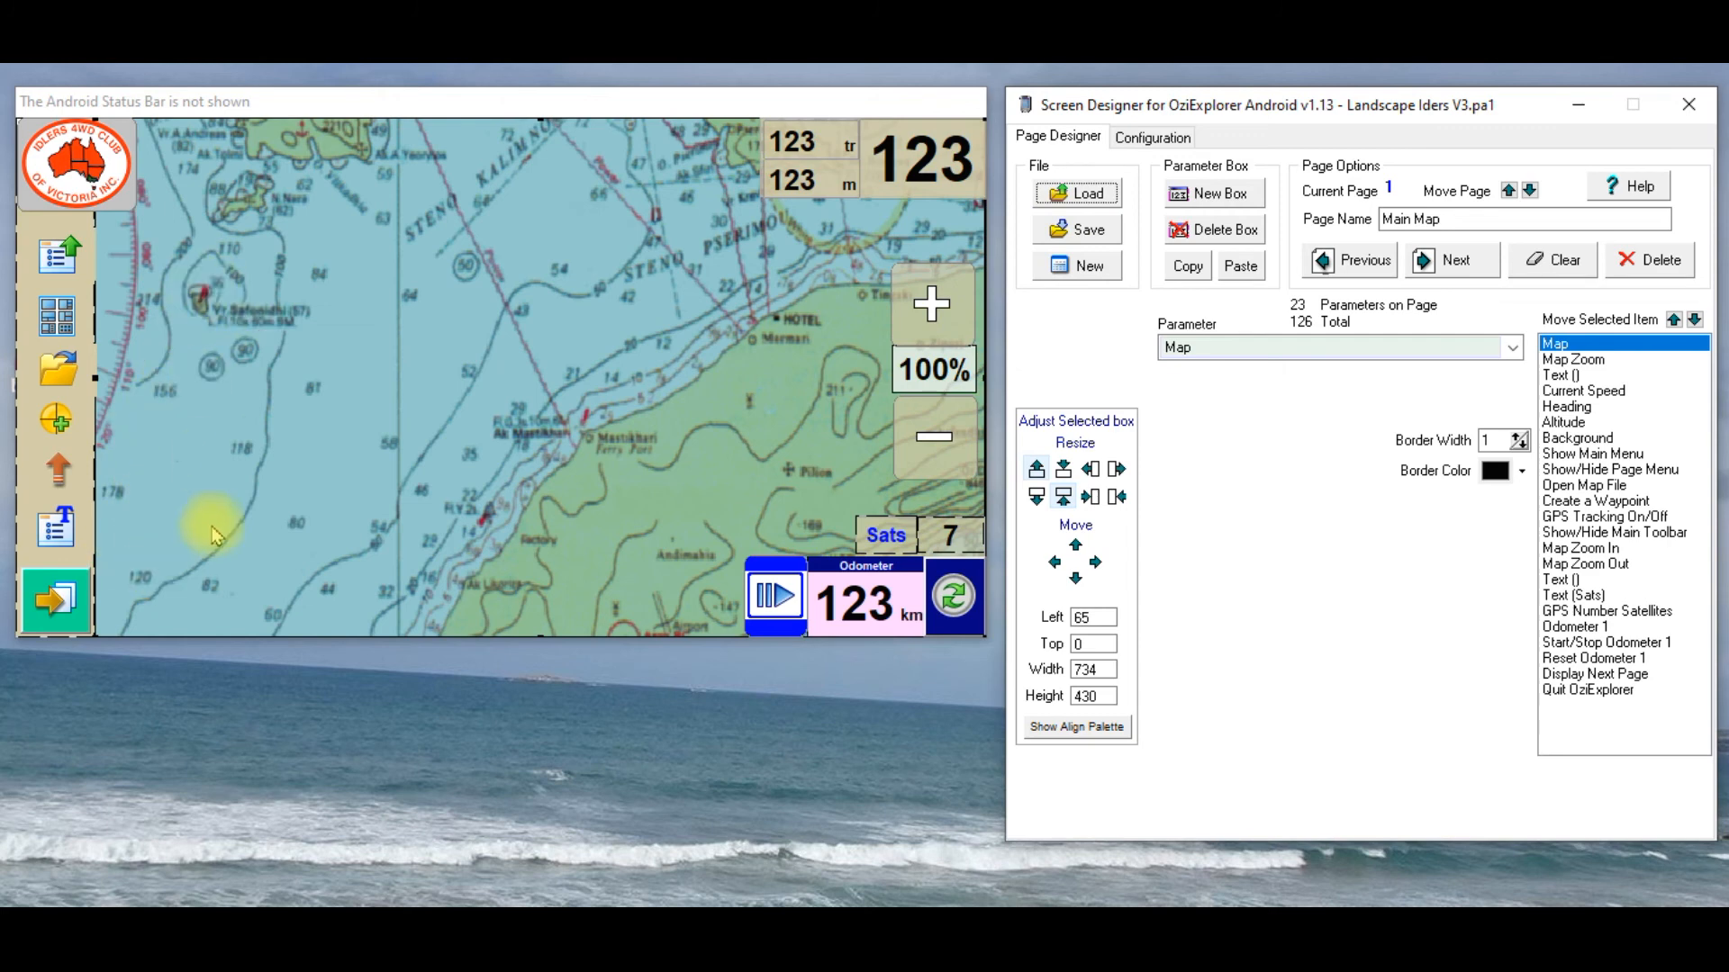
mouse_move(165, 524)
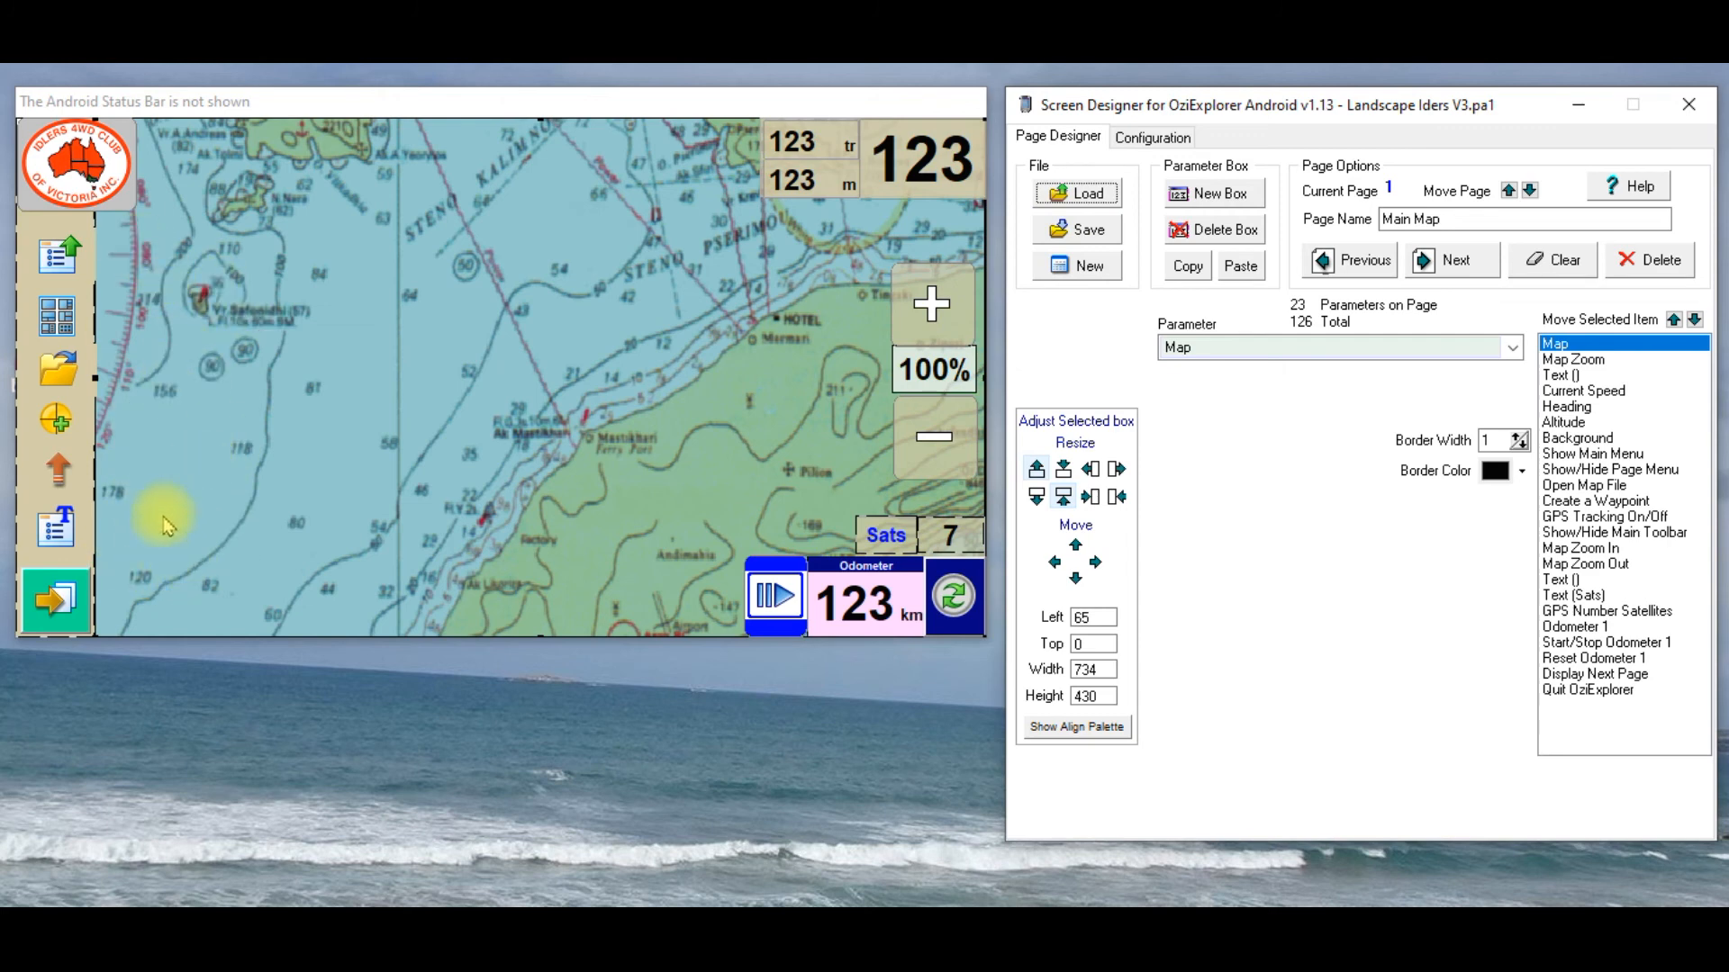
mouse_move(110, 564)
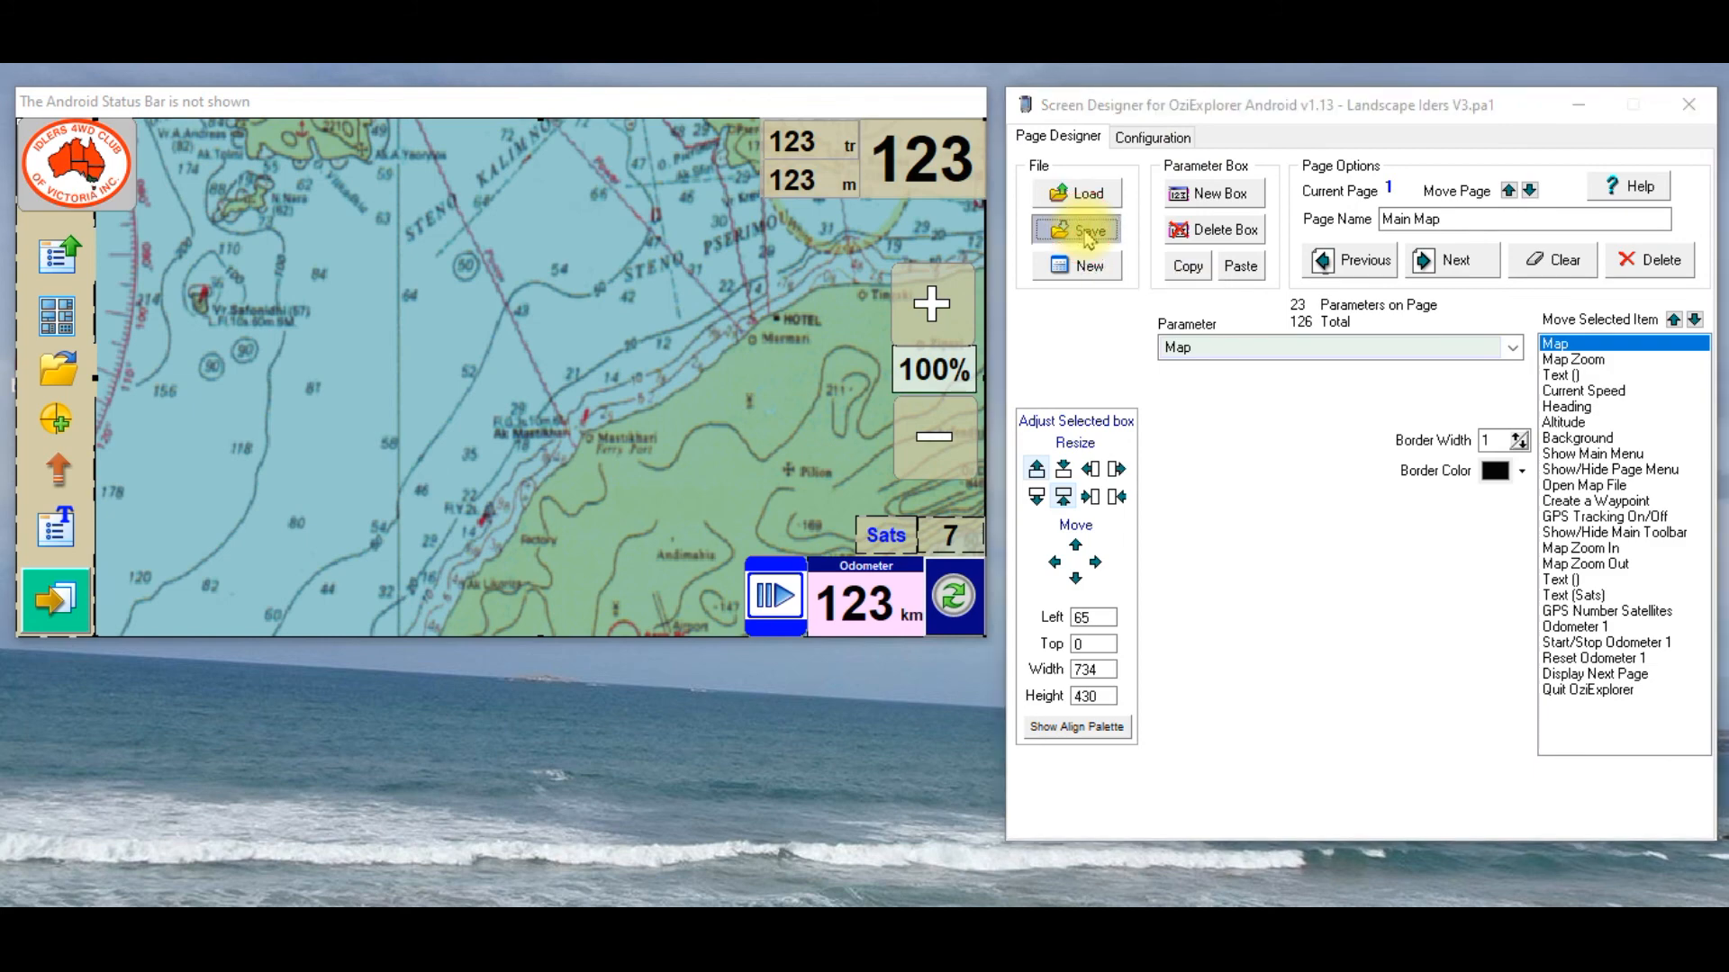
Step: Save the skin under the new name Landscape Iders V4.pa1 in the skins for Android only folder
click(1076, 229)
text(Landscape Iders V4.pa1)
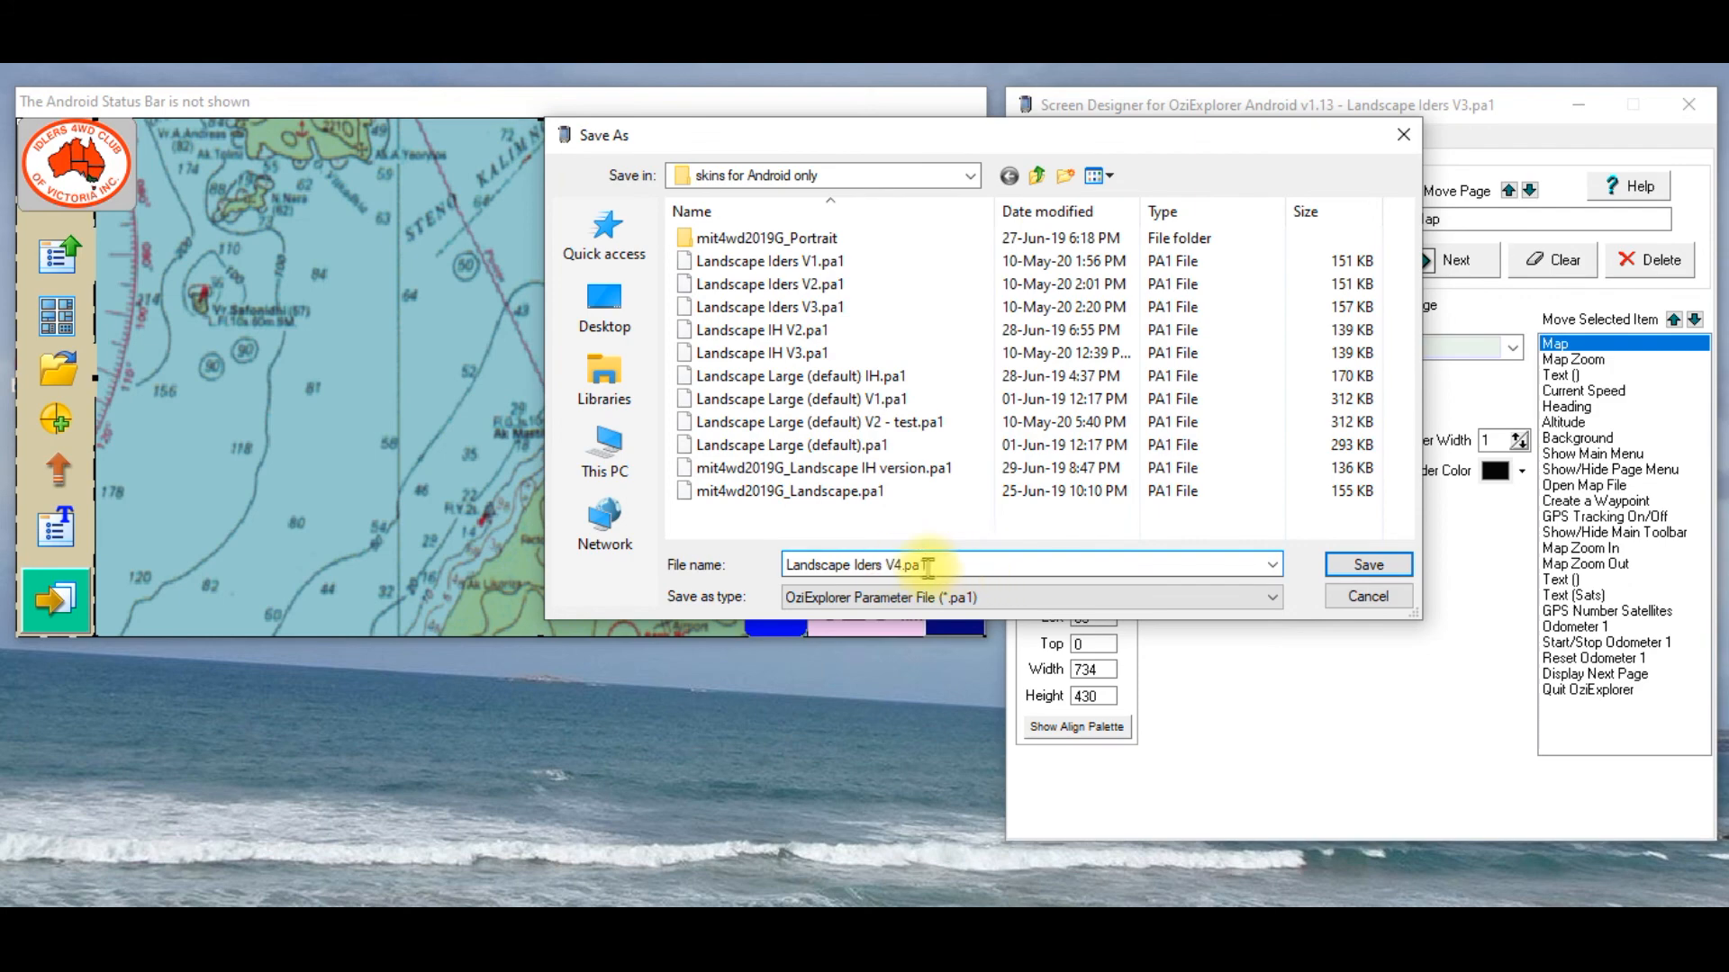
click(1367, 564)
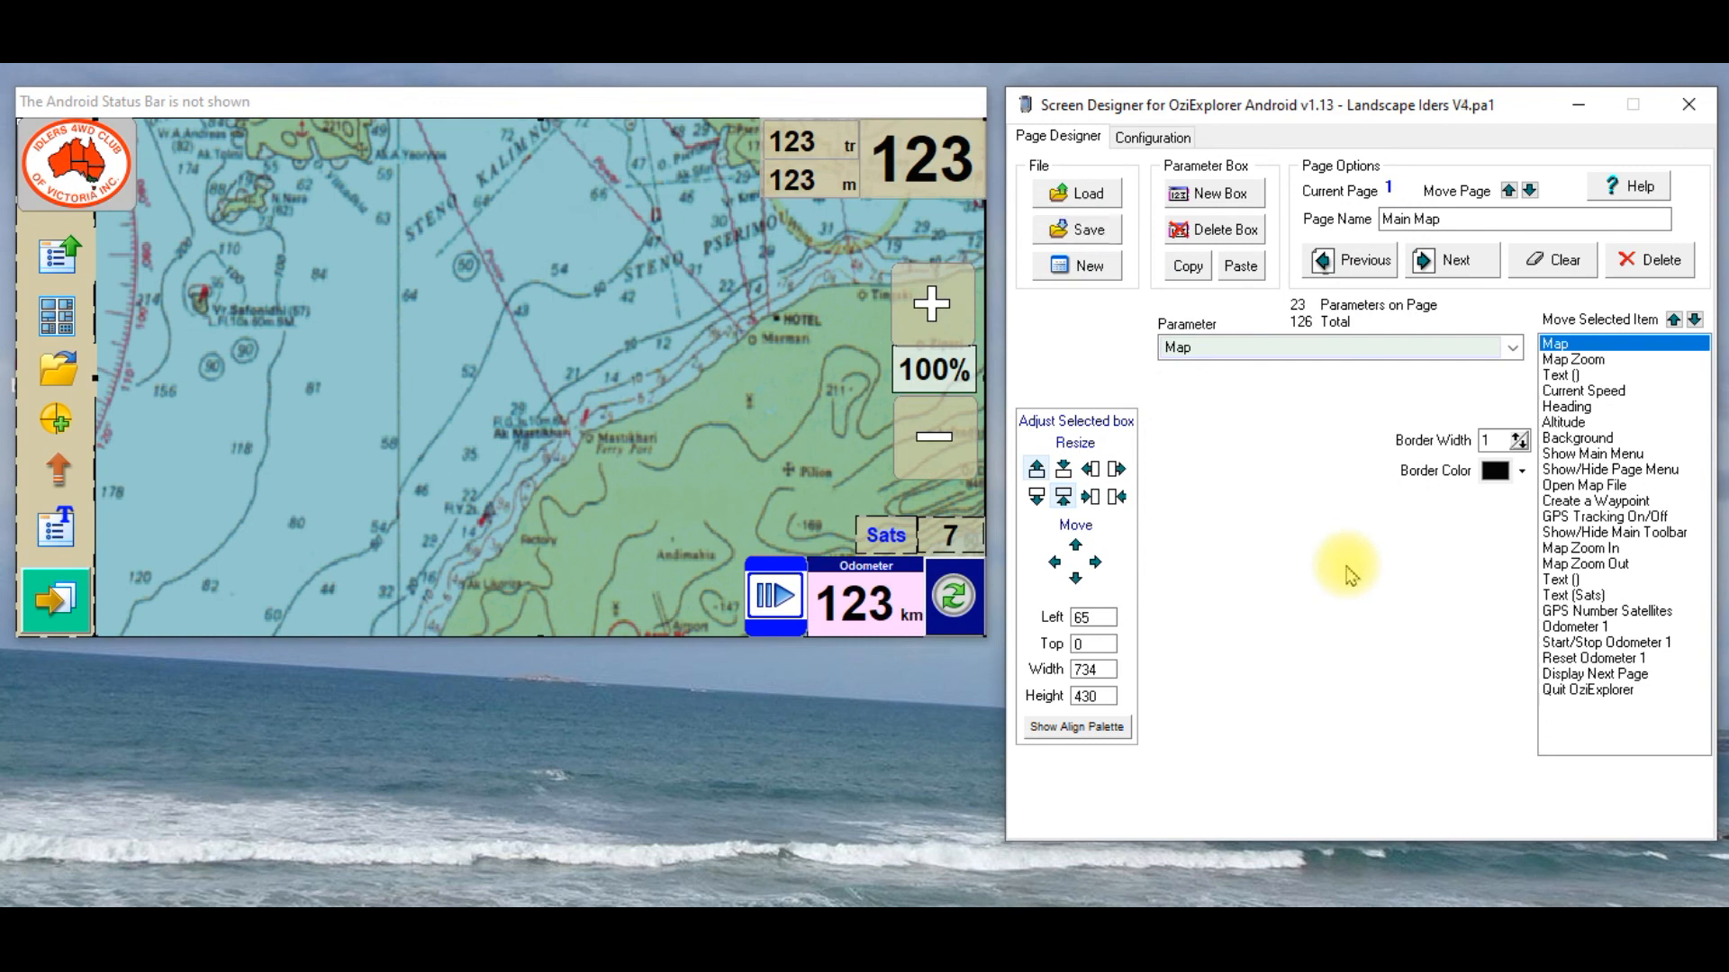
mouse_move(1327, 507)
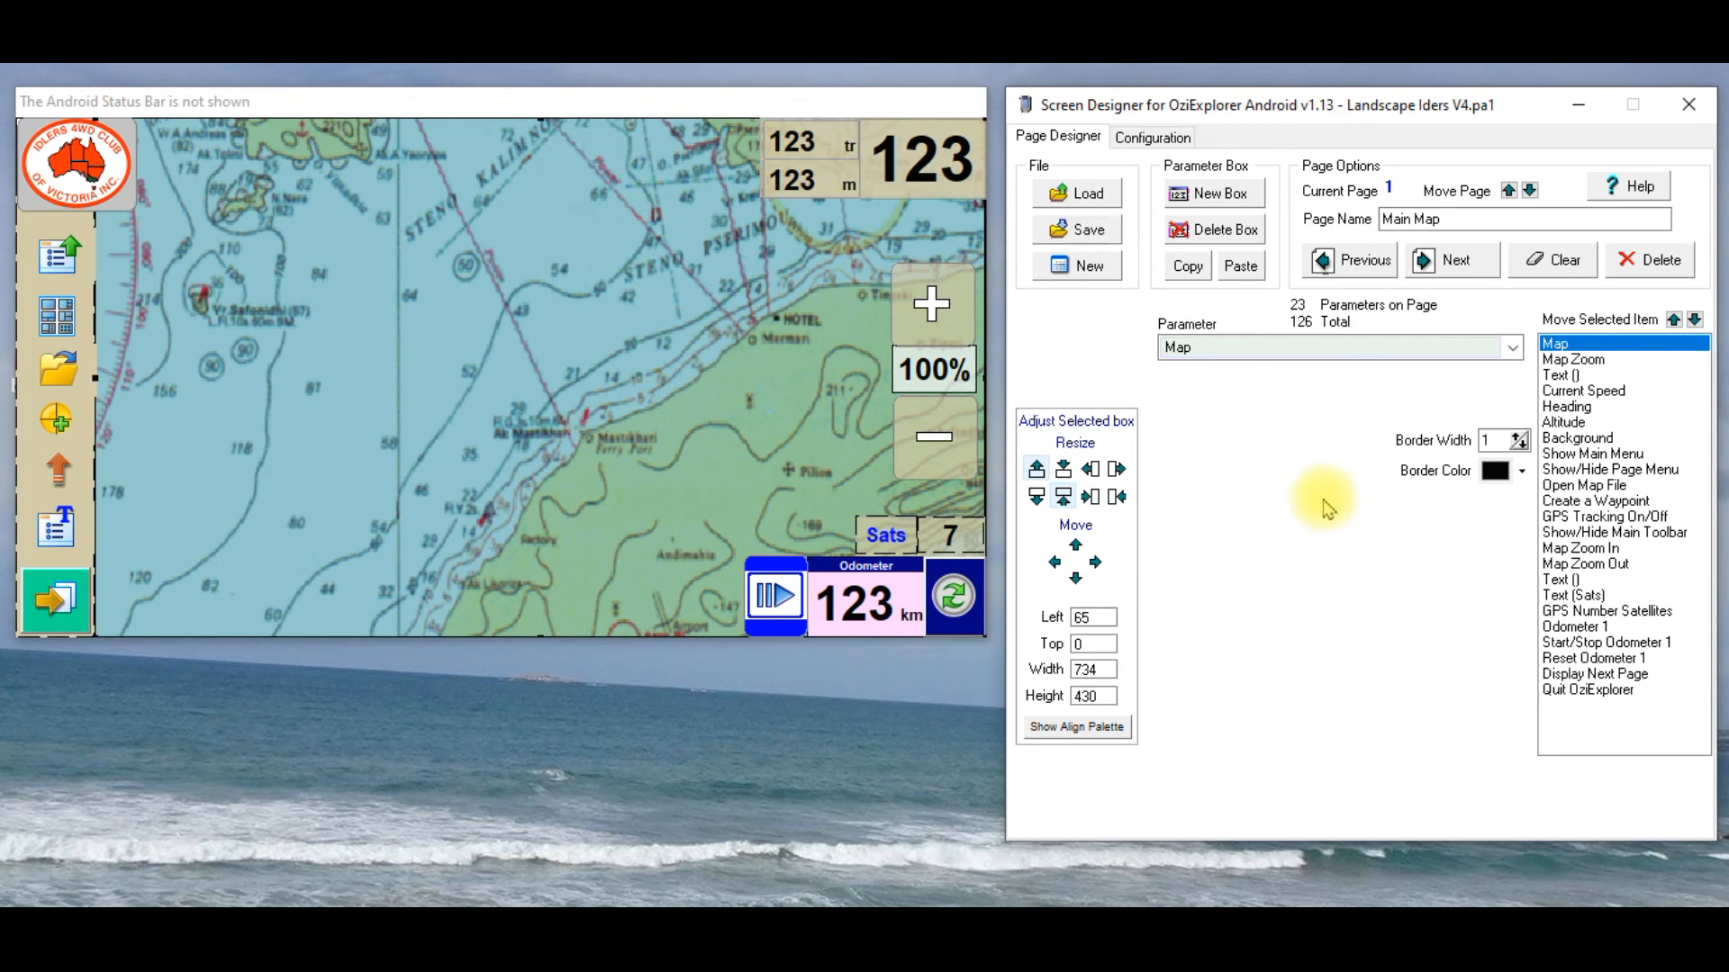
mouse_move(816, 767)
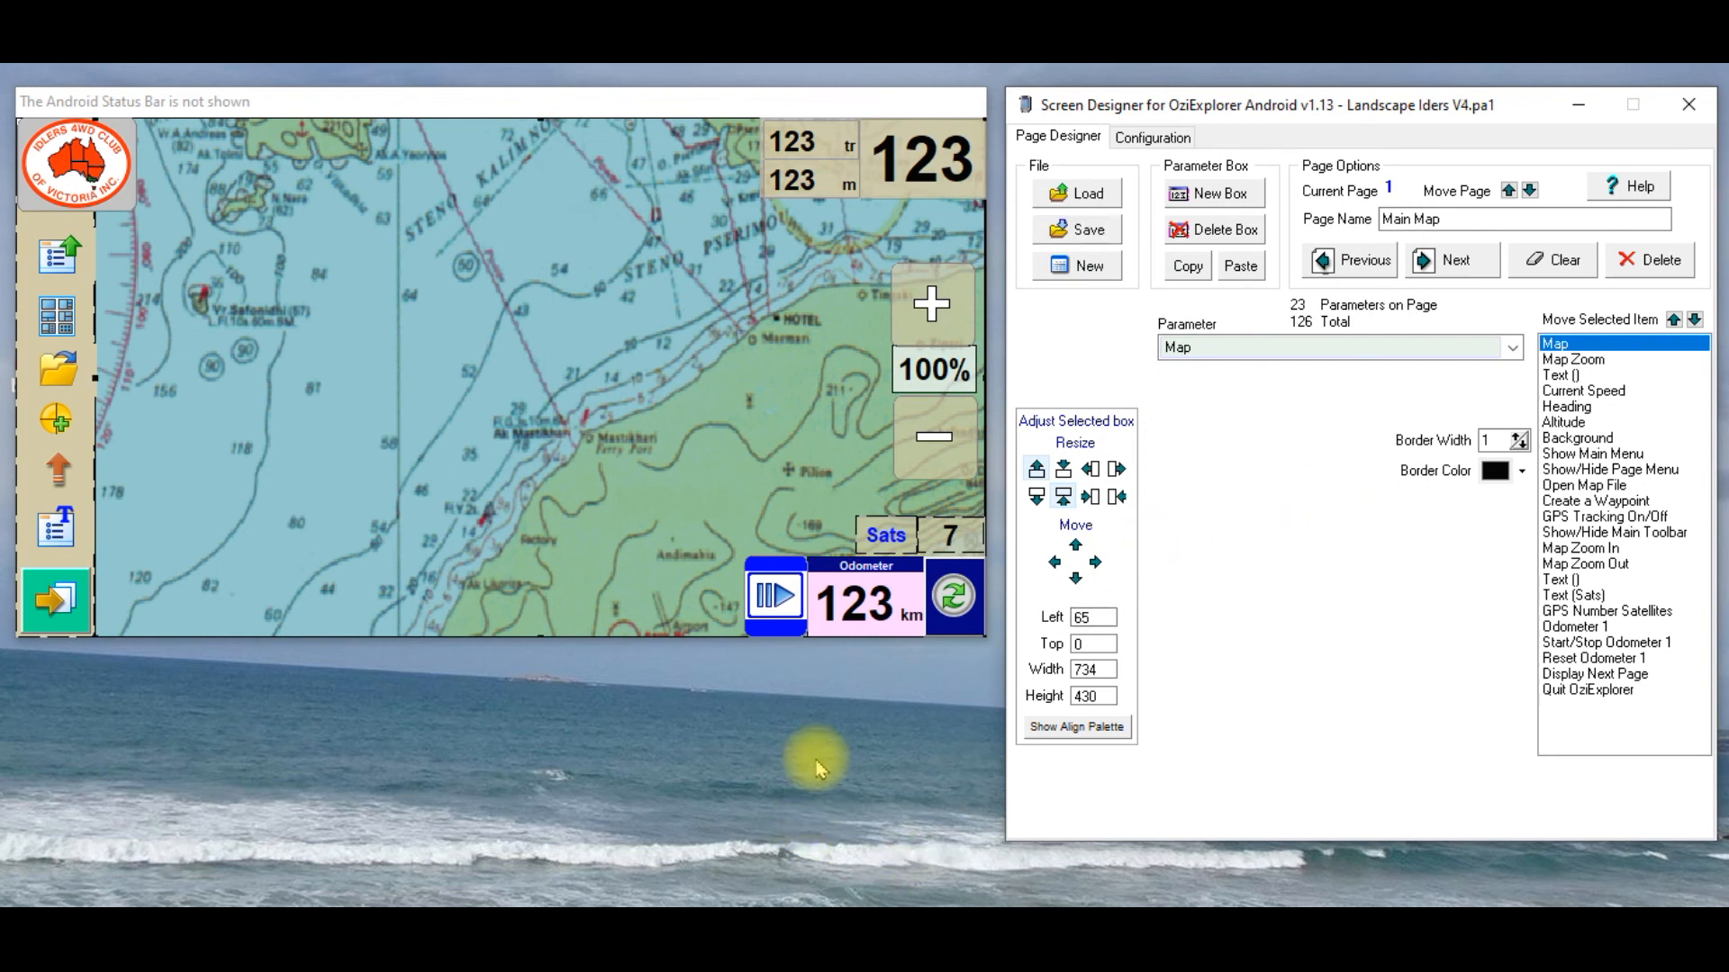
mouse_move(805, 759)
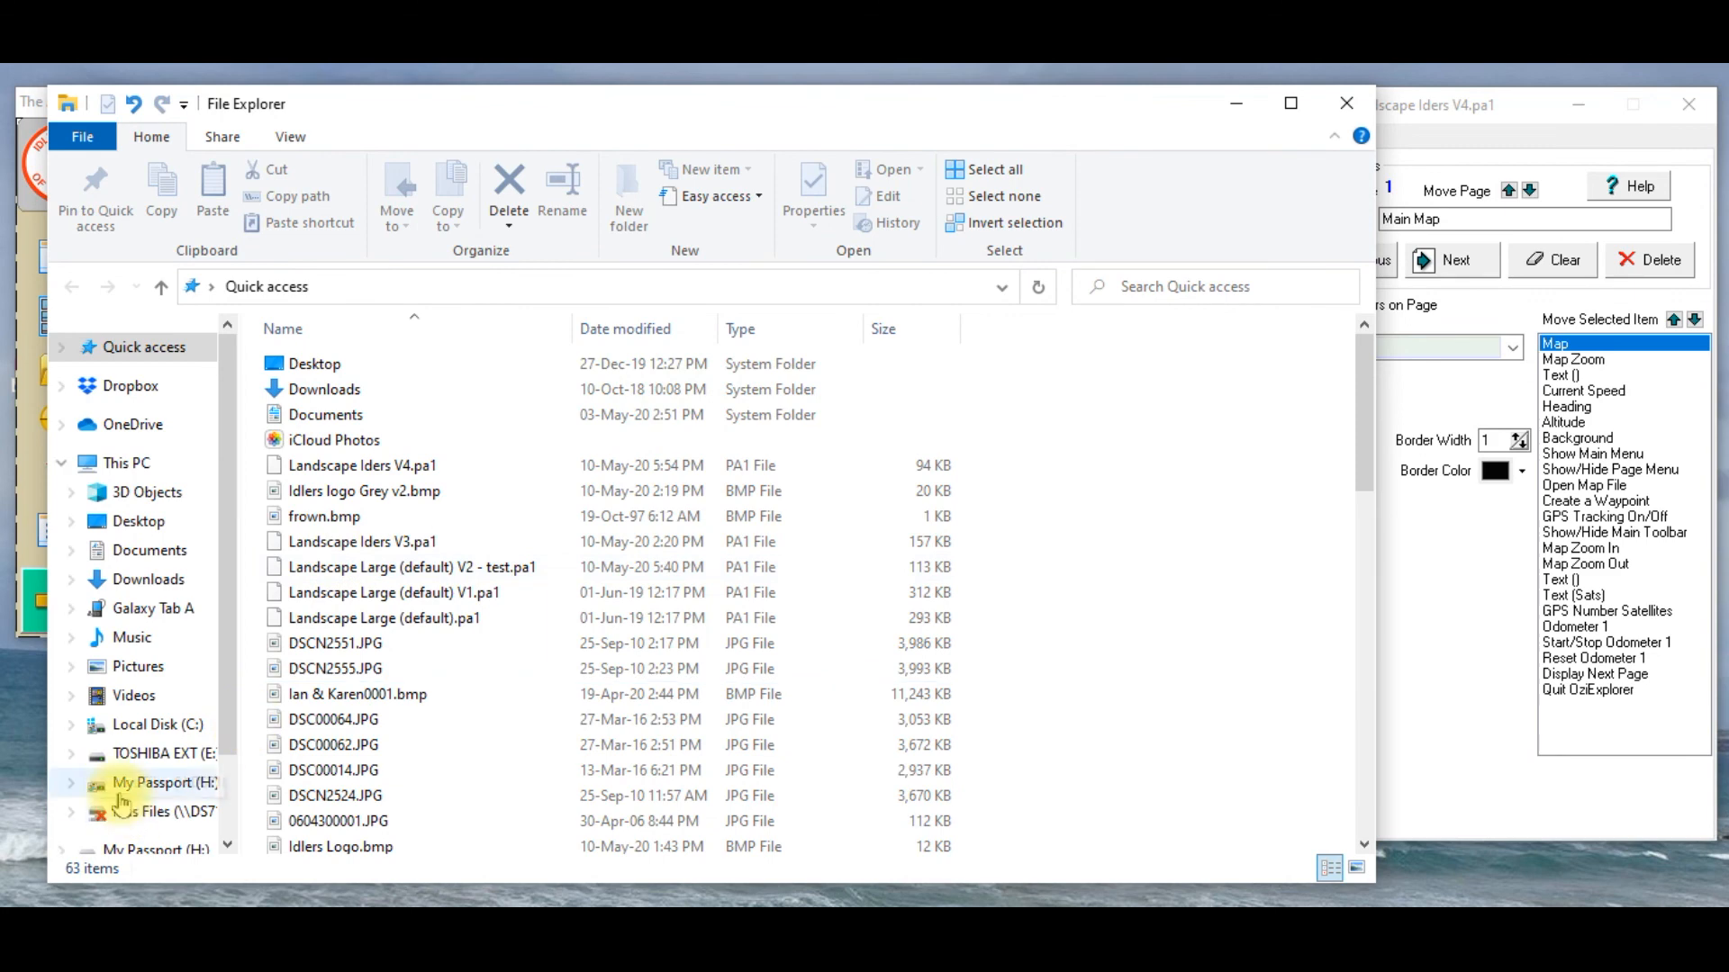
Step: Browse to C:\OziExplorer\skins for Android only in File Explorer
click(158, 724)
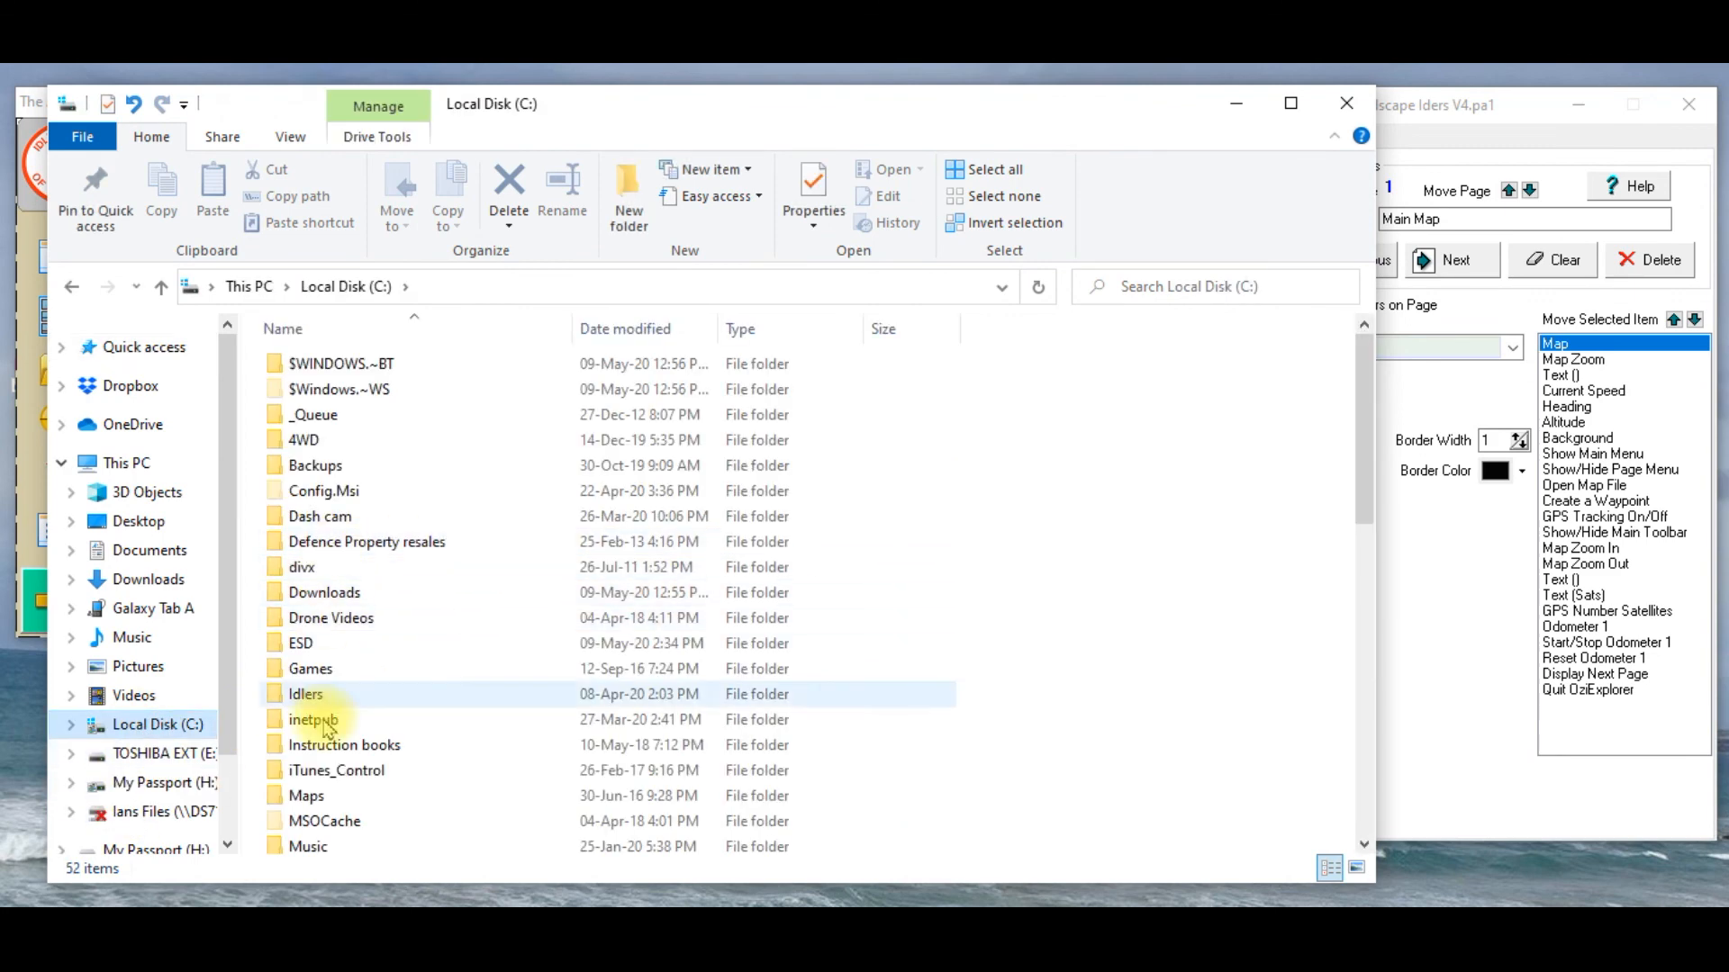
click(342, 743)
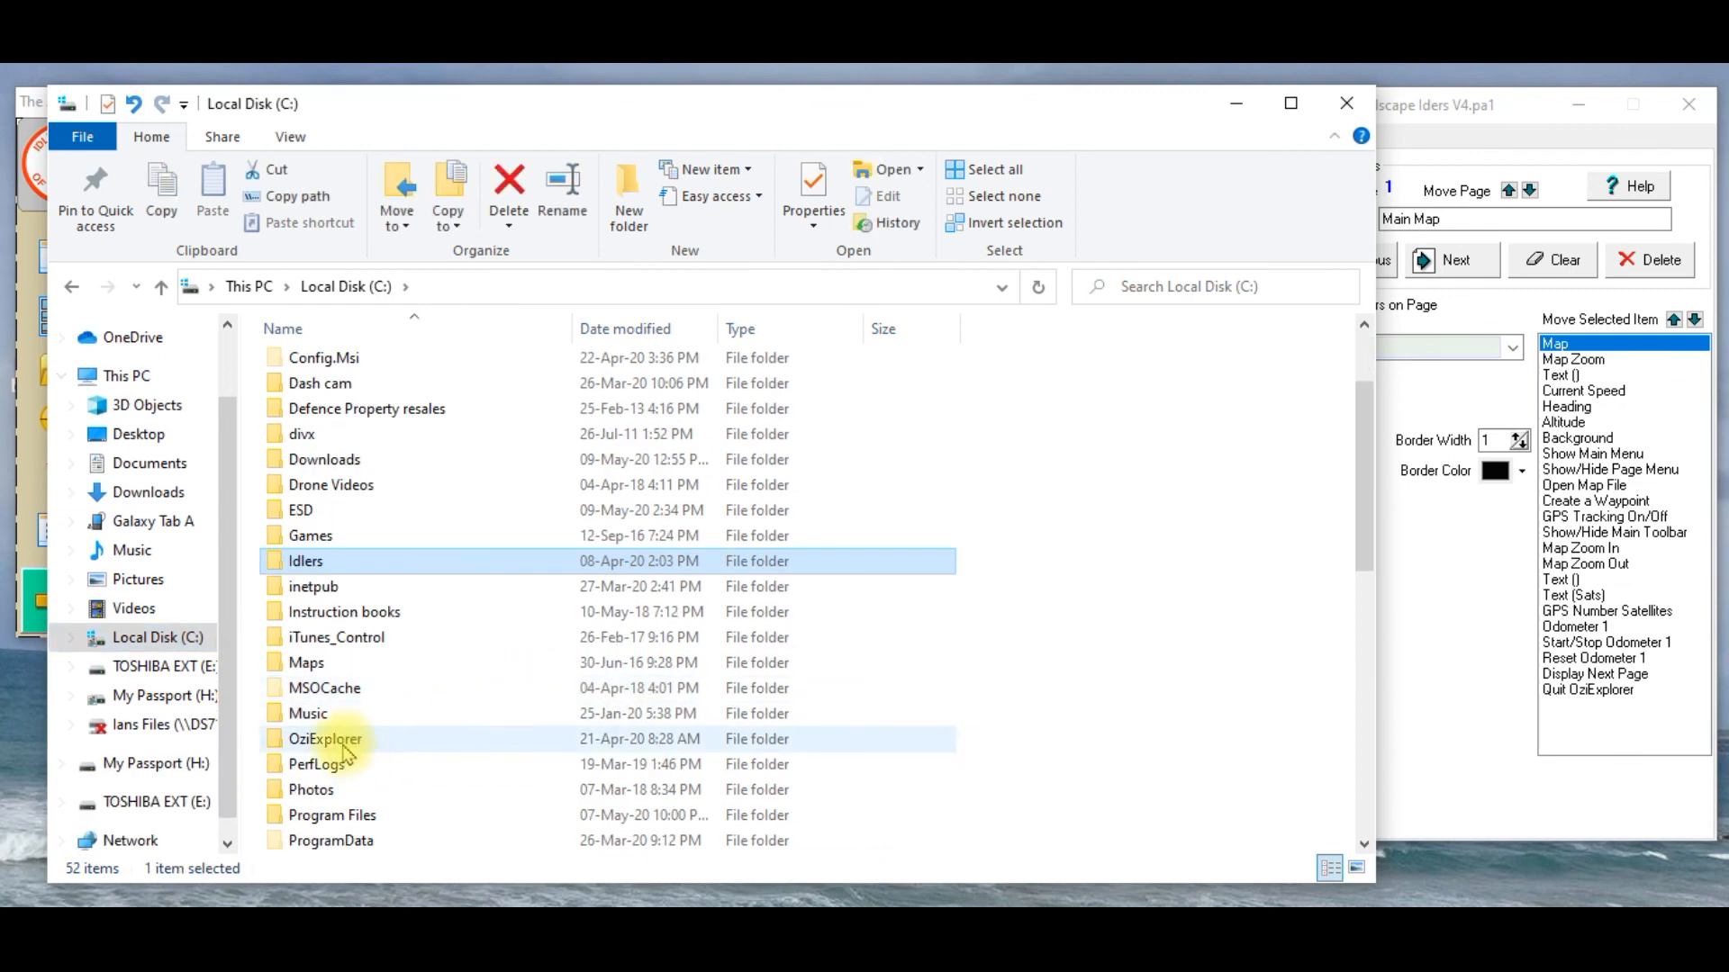
double_click(324, 738)
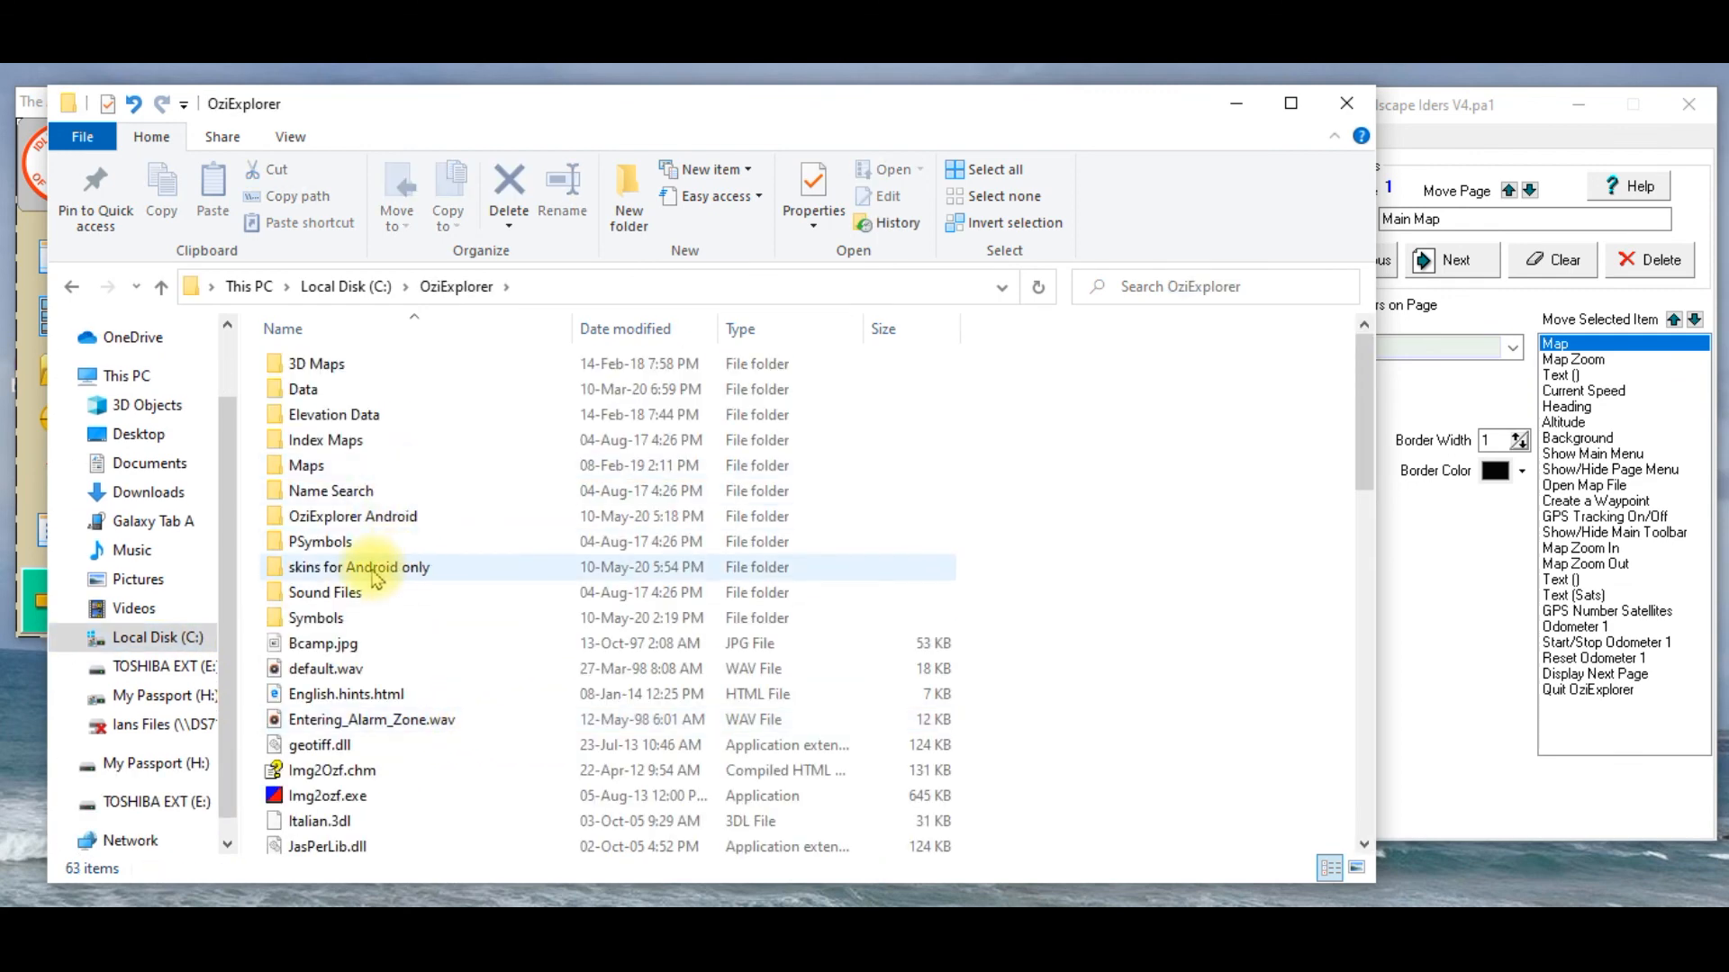
click(359, 567)
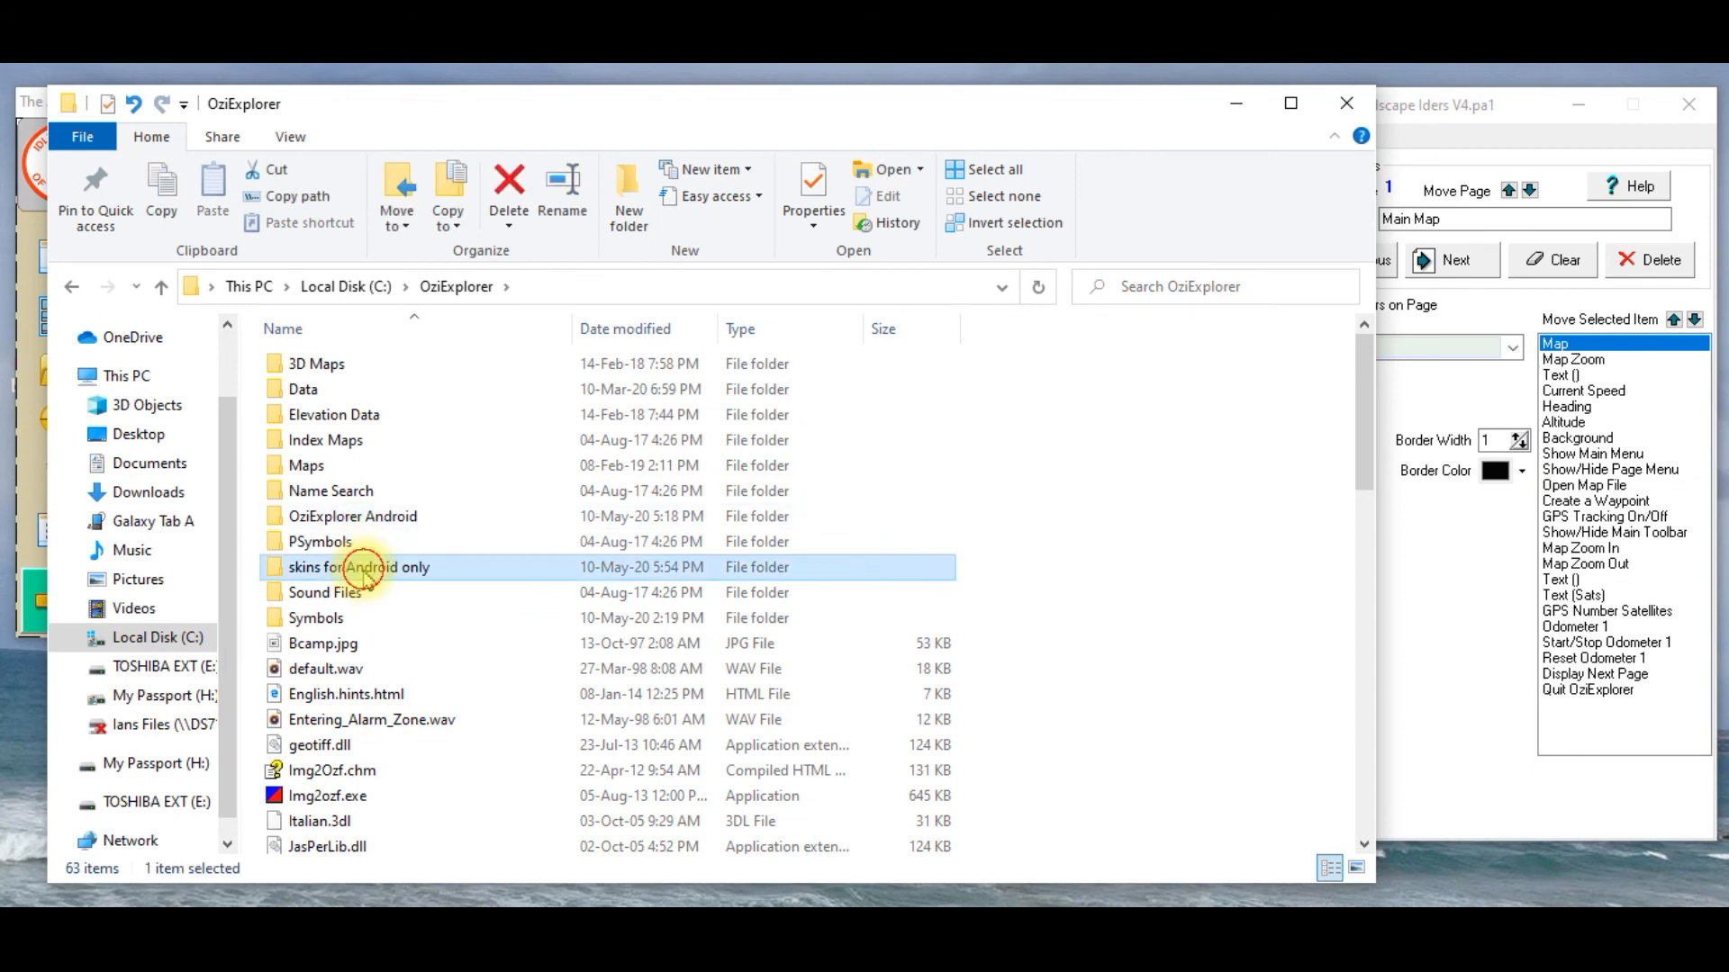
double_click(358, 568)
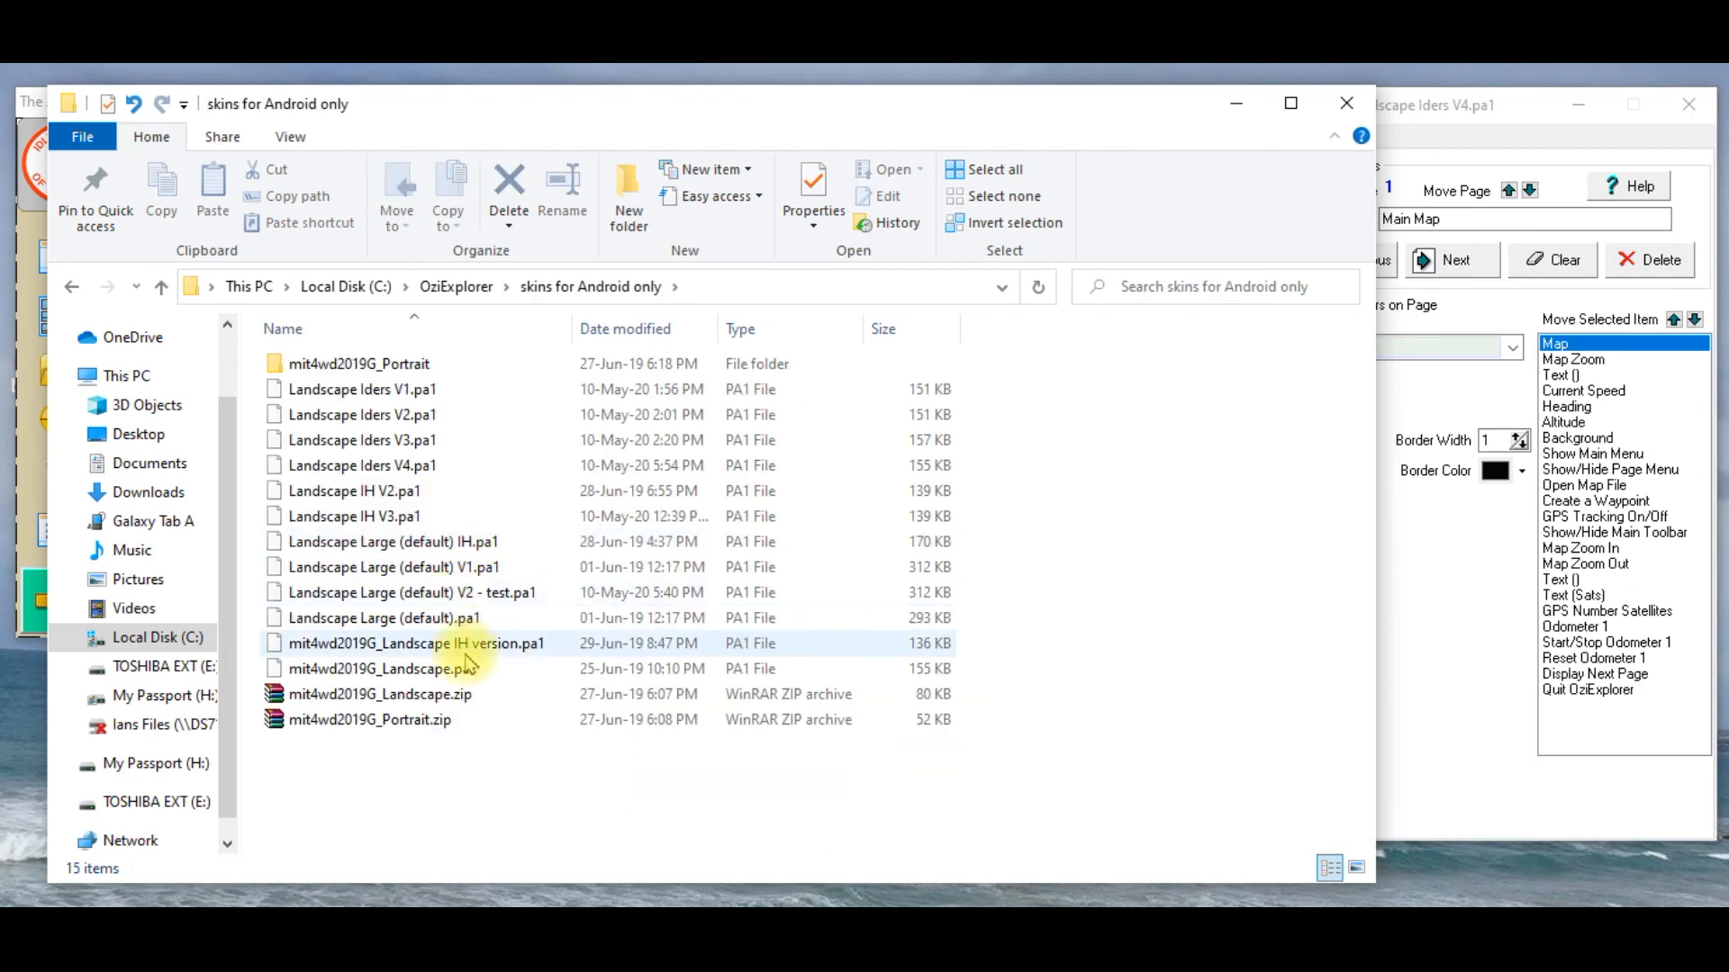
mouse_move(499, 667)
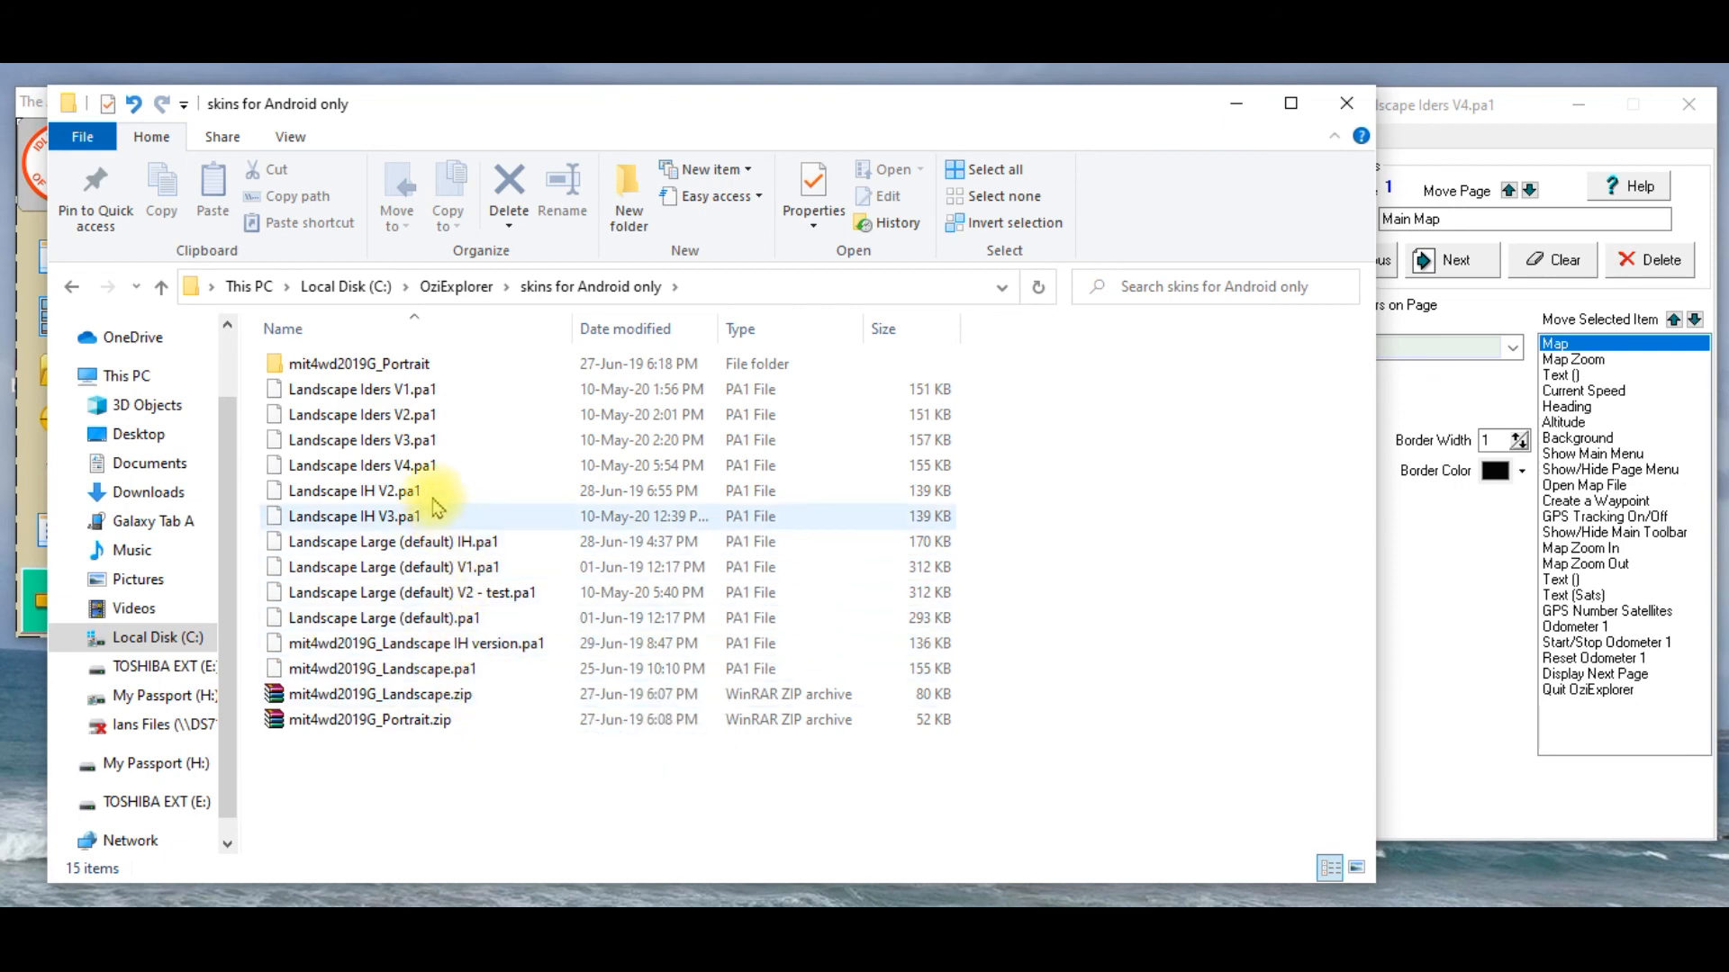
Step: Select Landscape Iders V4.pa1 and copy it from its context menu
click(362, 464)
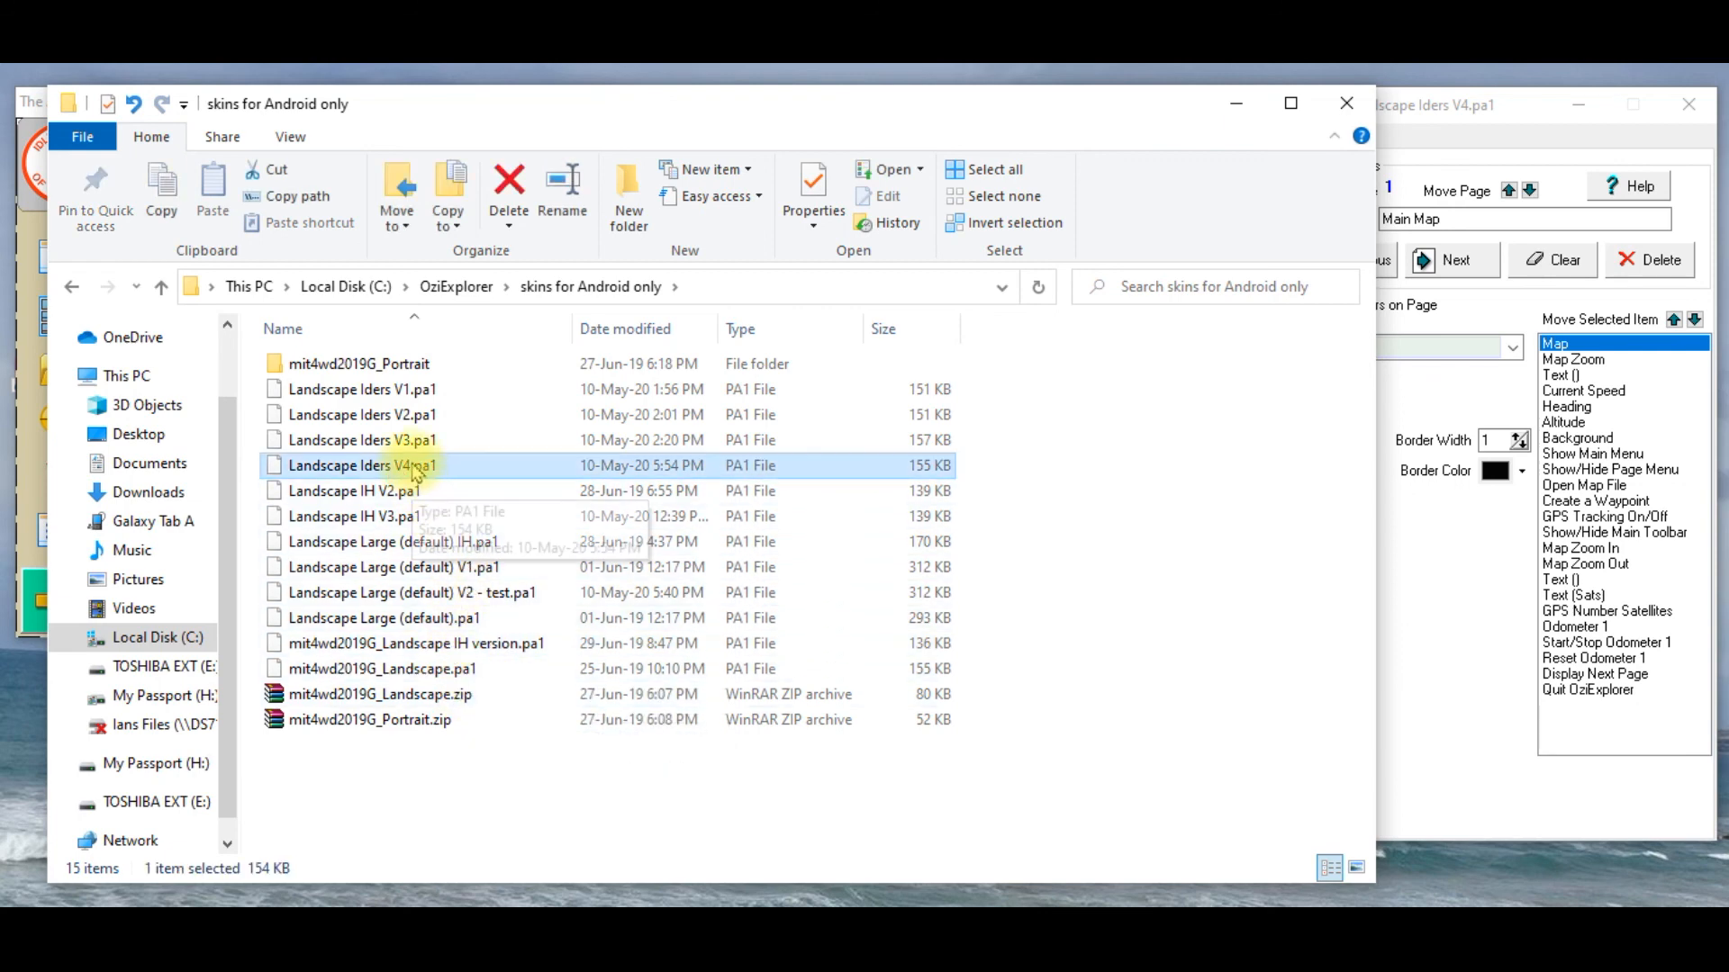
right_click(362, 464)
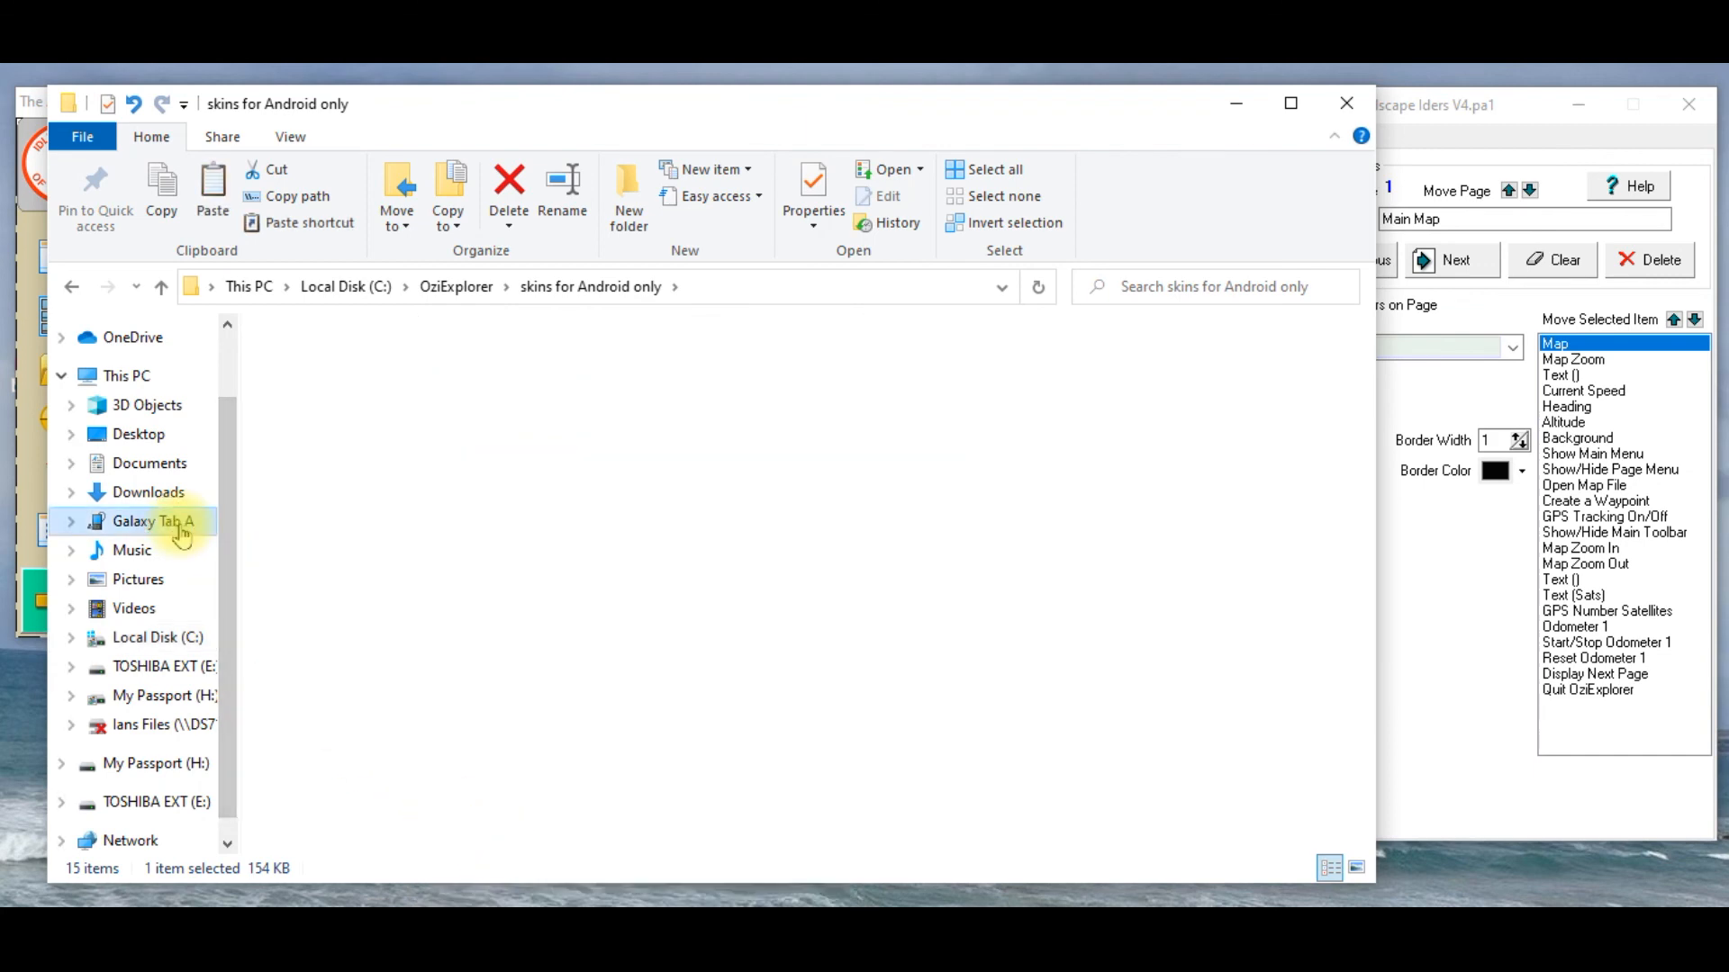
Step: Navigate to the Galaxy Tab A tablet's internal storage OziExplorer folder
click(153, 520)
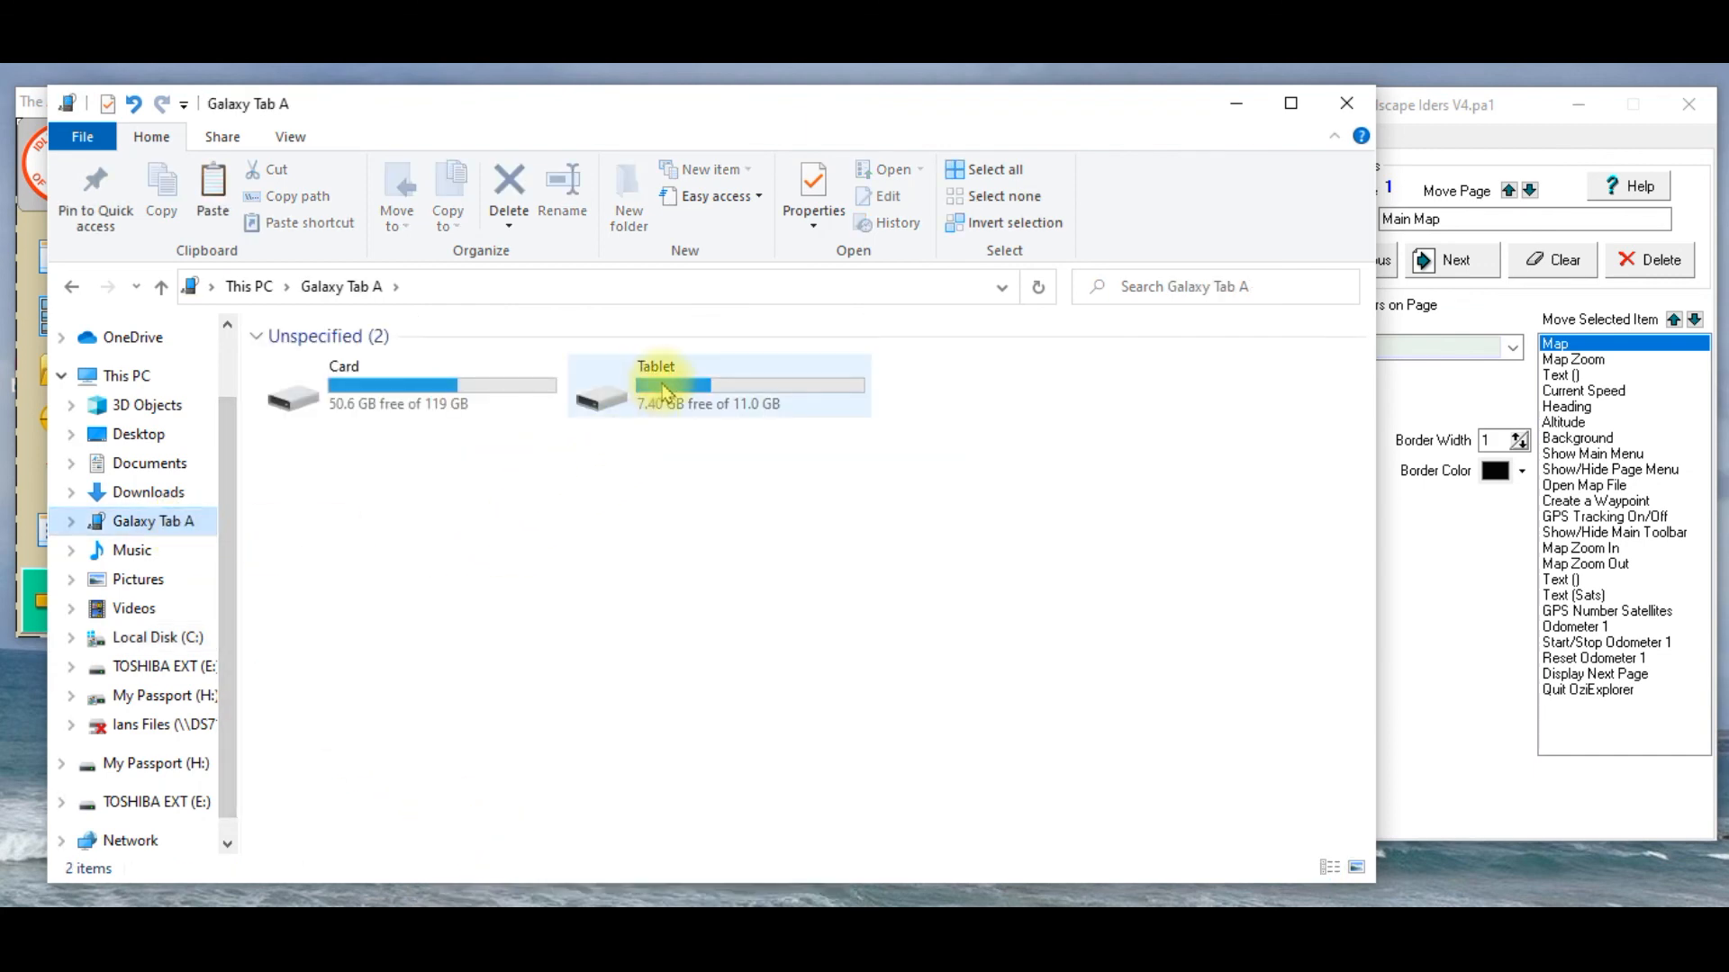
double_click(655, 385)
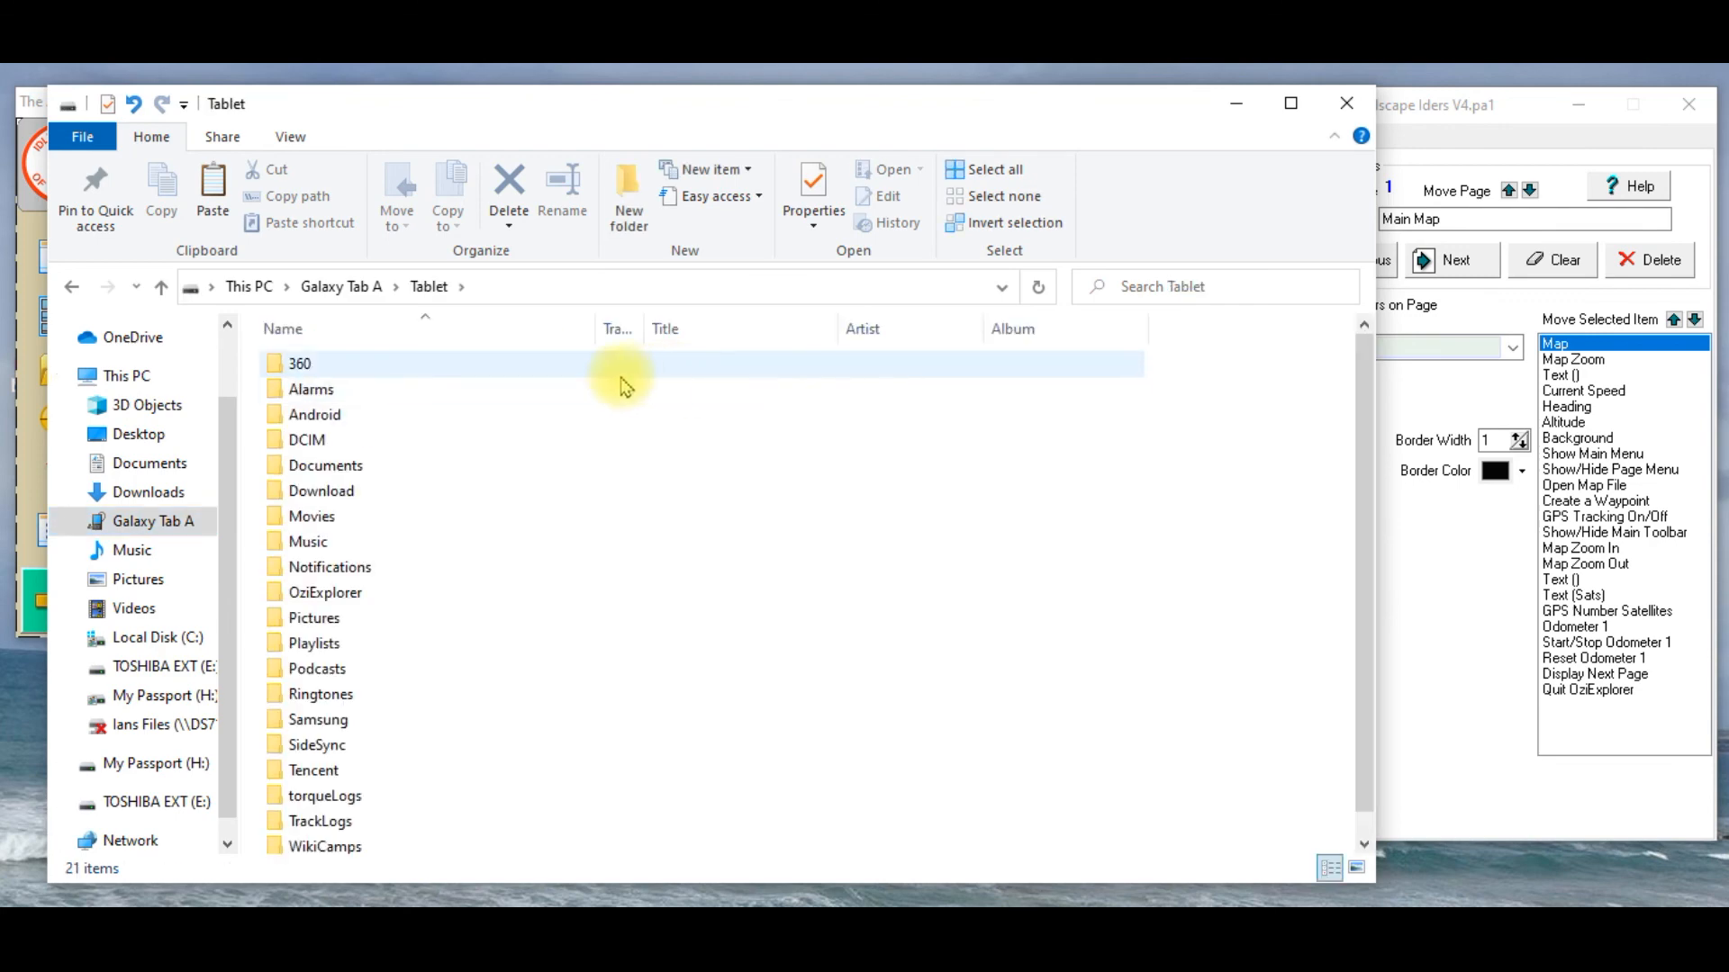
click(325, 593)
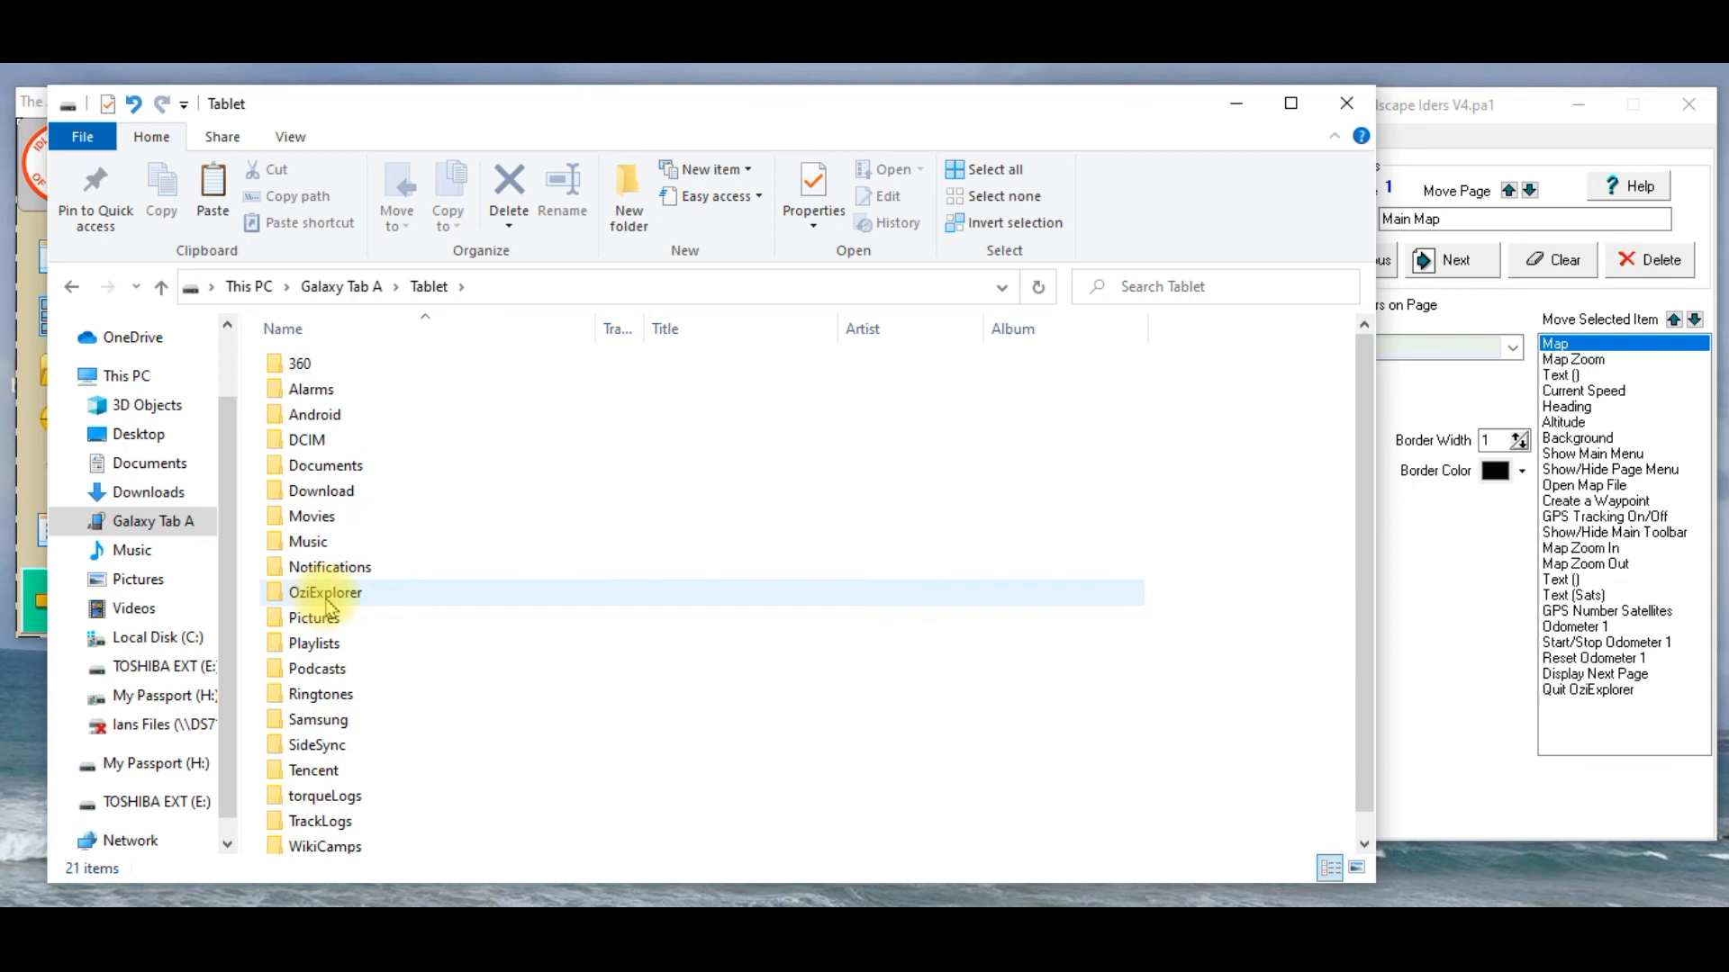
double_click(324, 592)
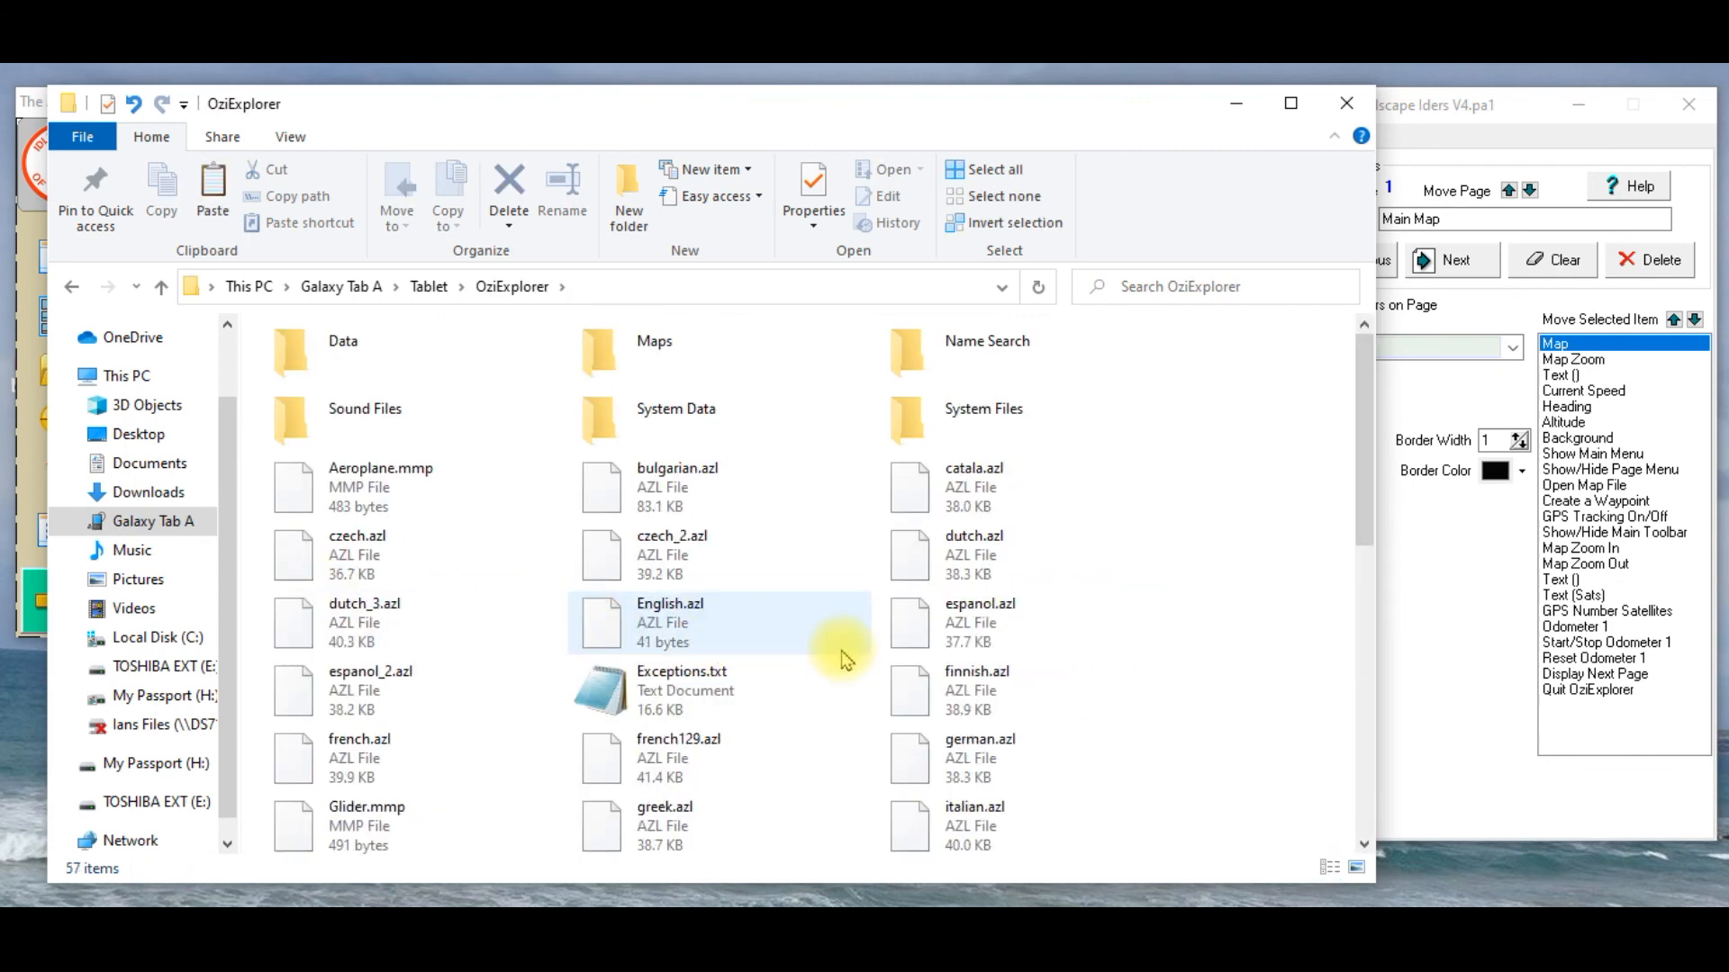
Step: Paste Landscape Iders V4.pa1 into the tablet's OziExplorer folder and scroll to confirm it, now 58 items
scroll(down, 3)
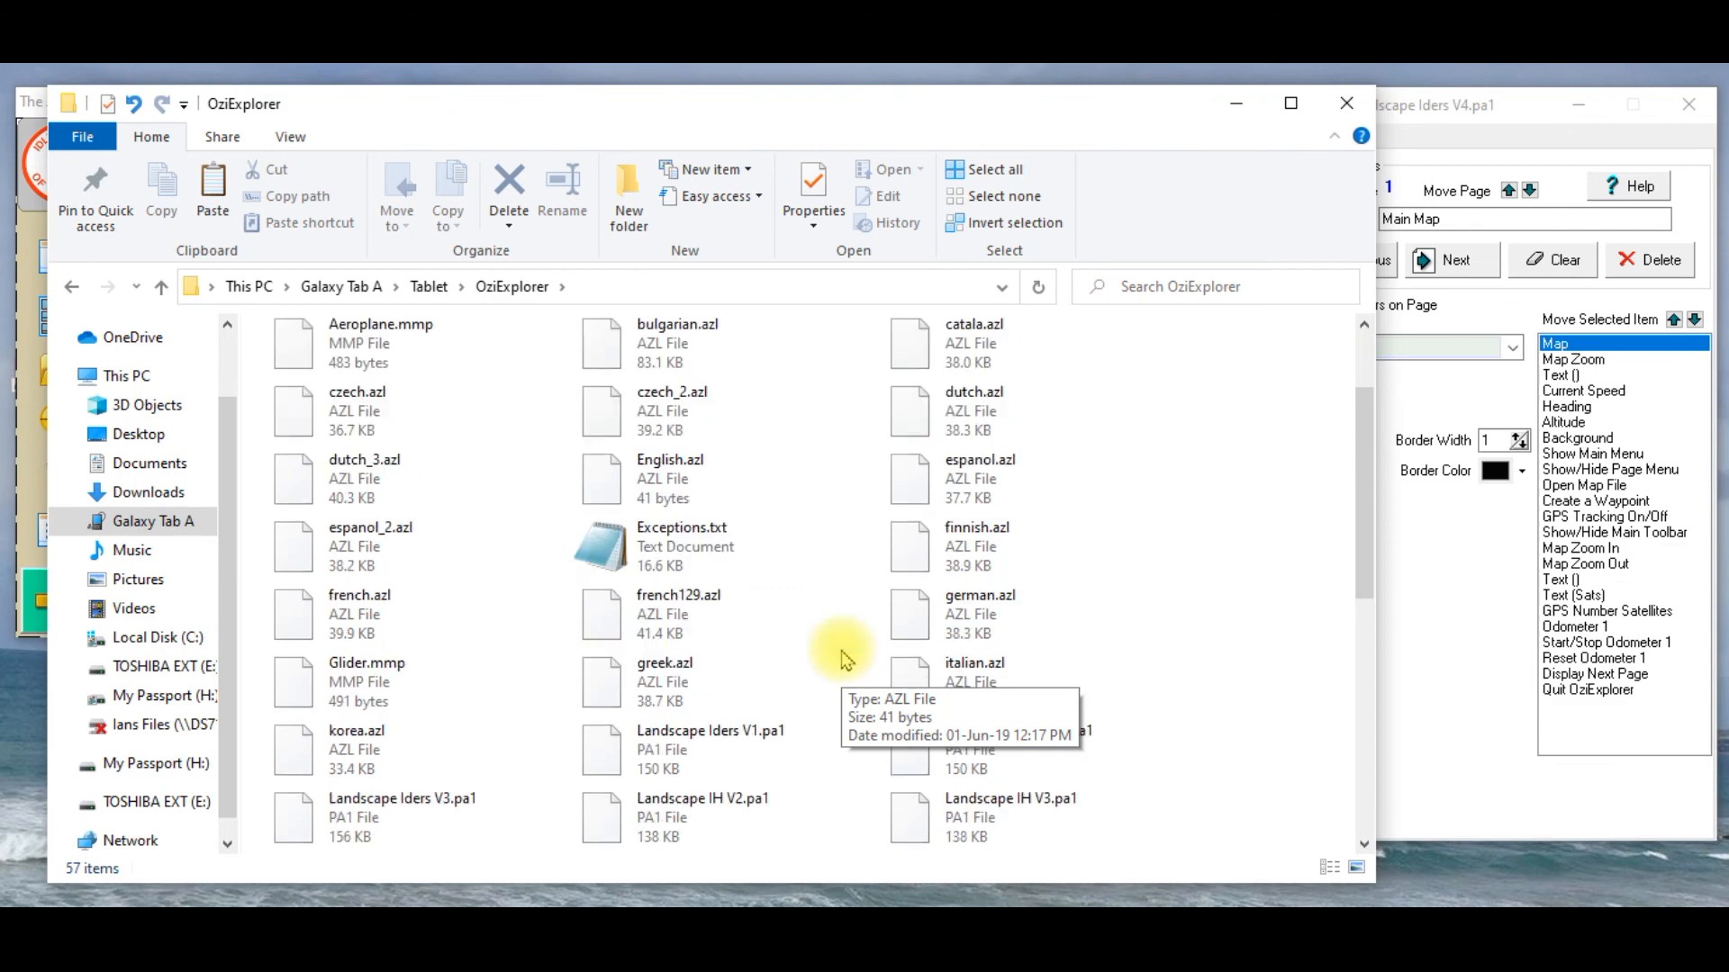
scroll(down, 3)
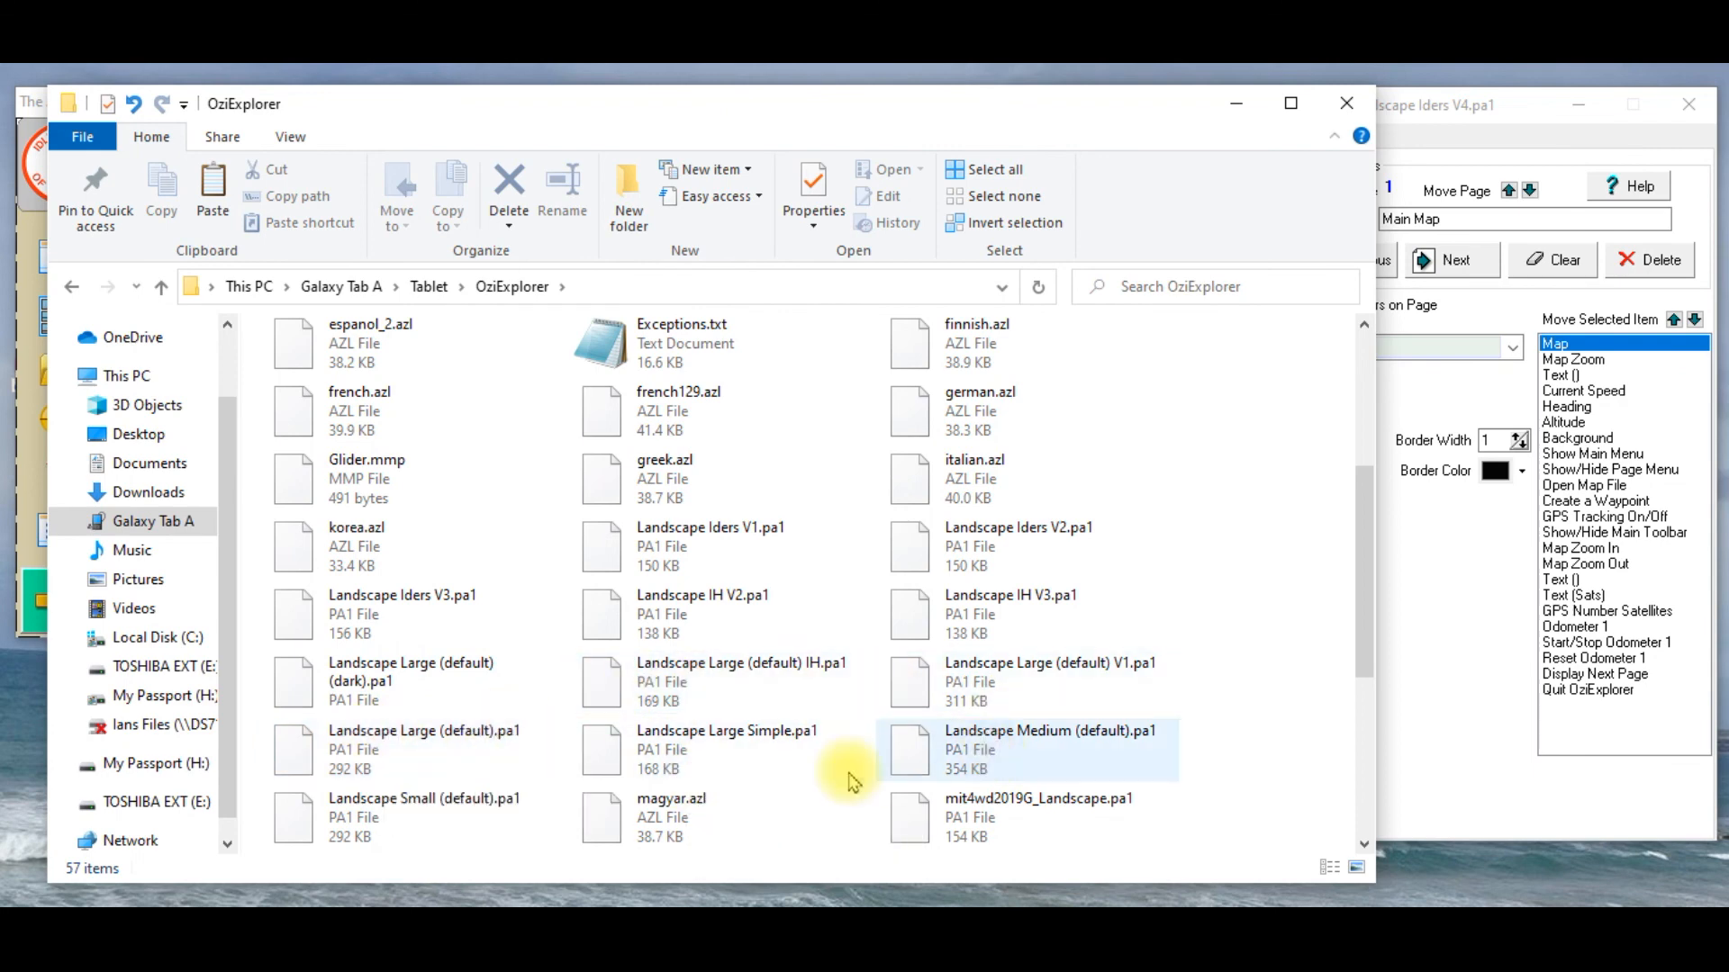
scroll(up, 3)
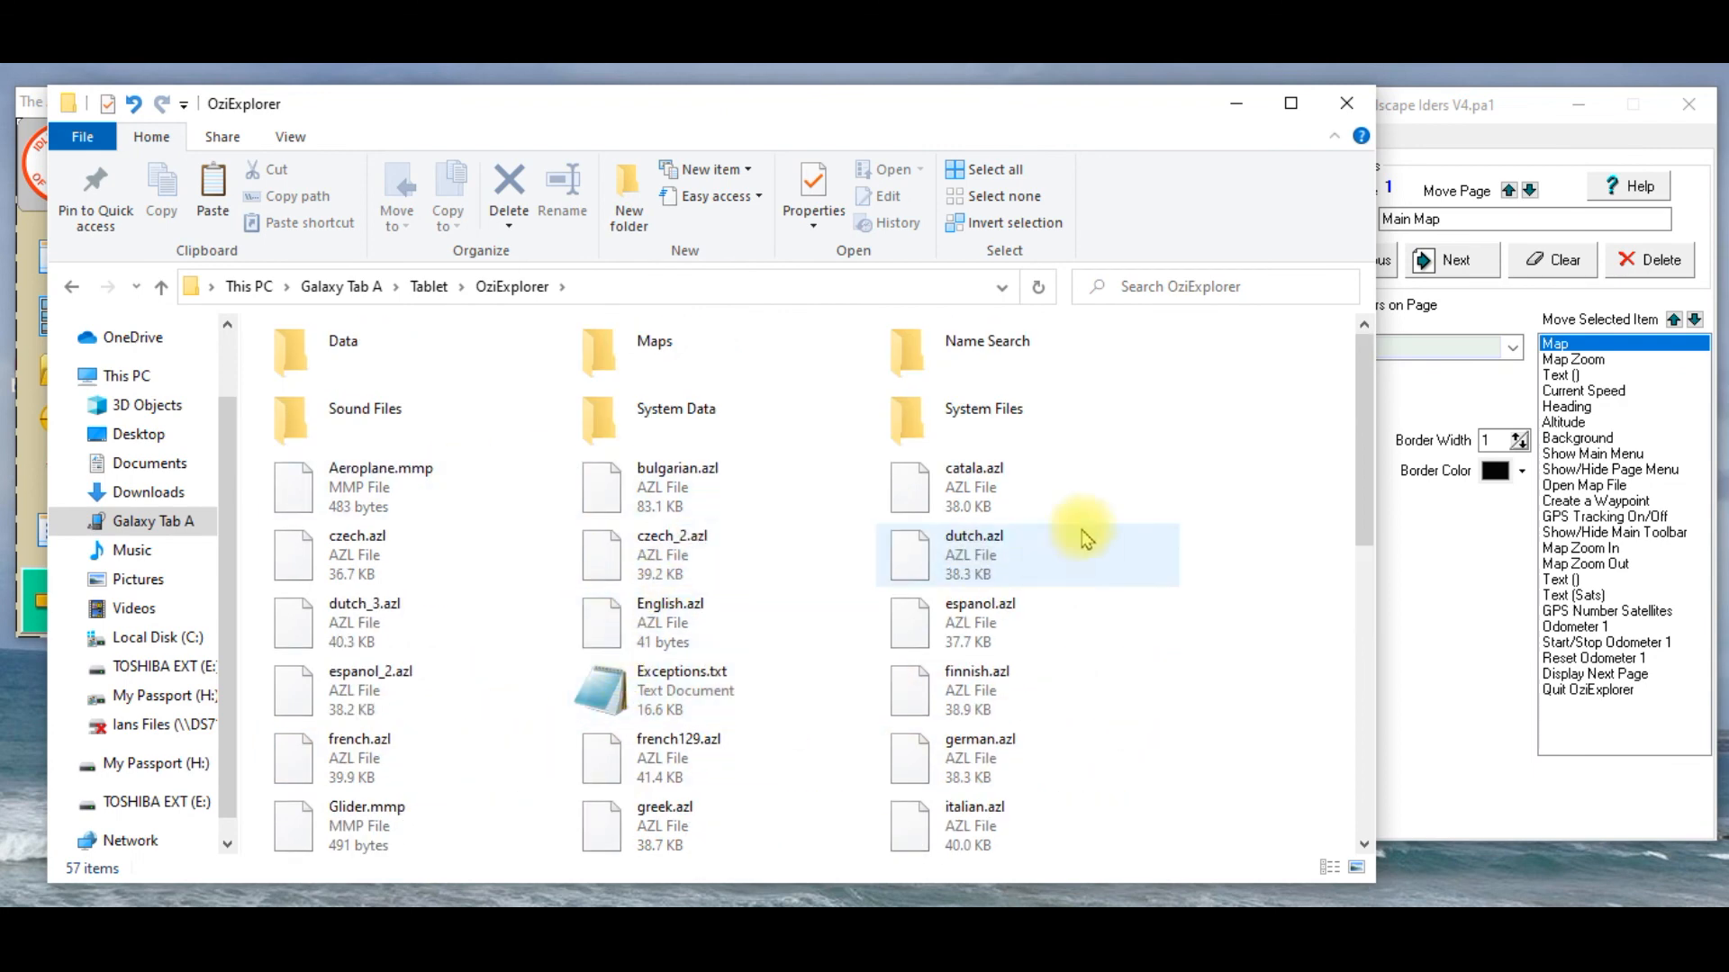
click(670, 623)
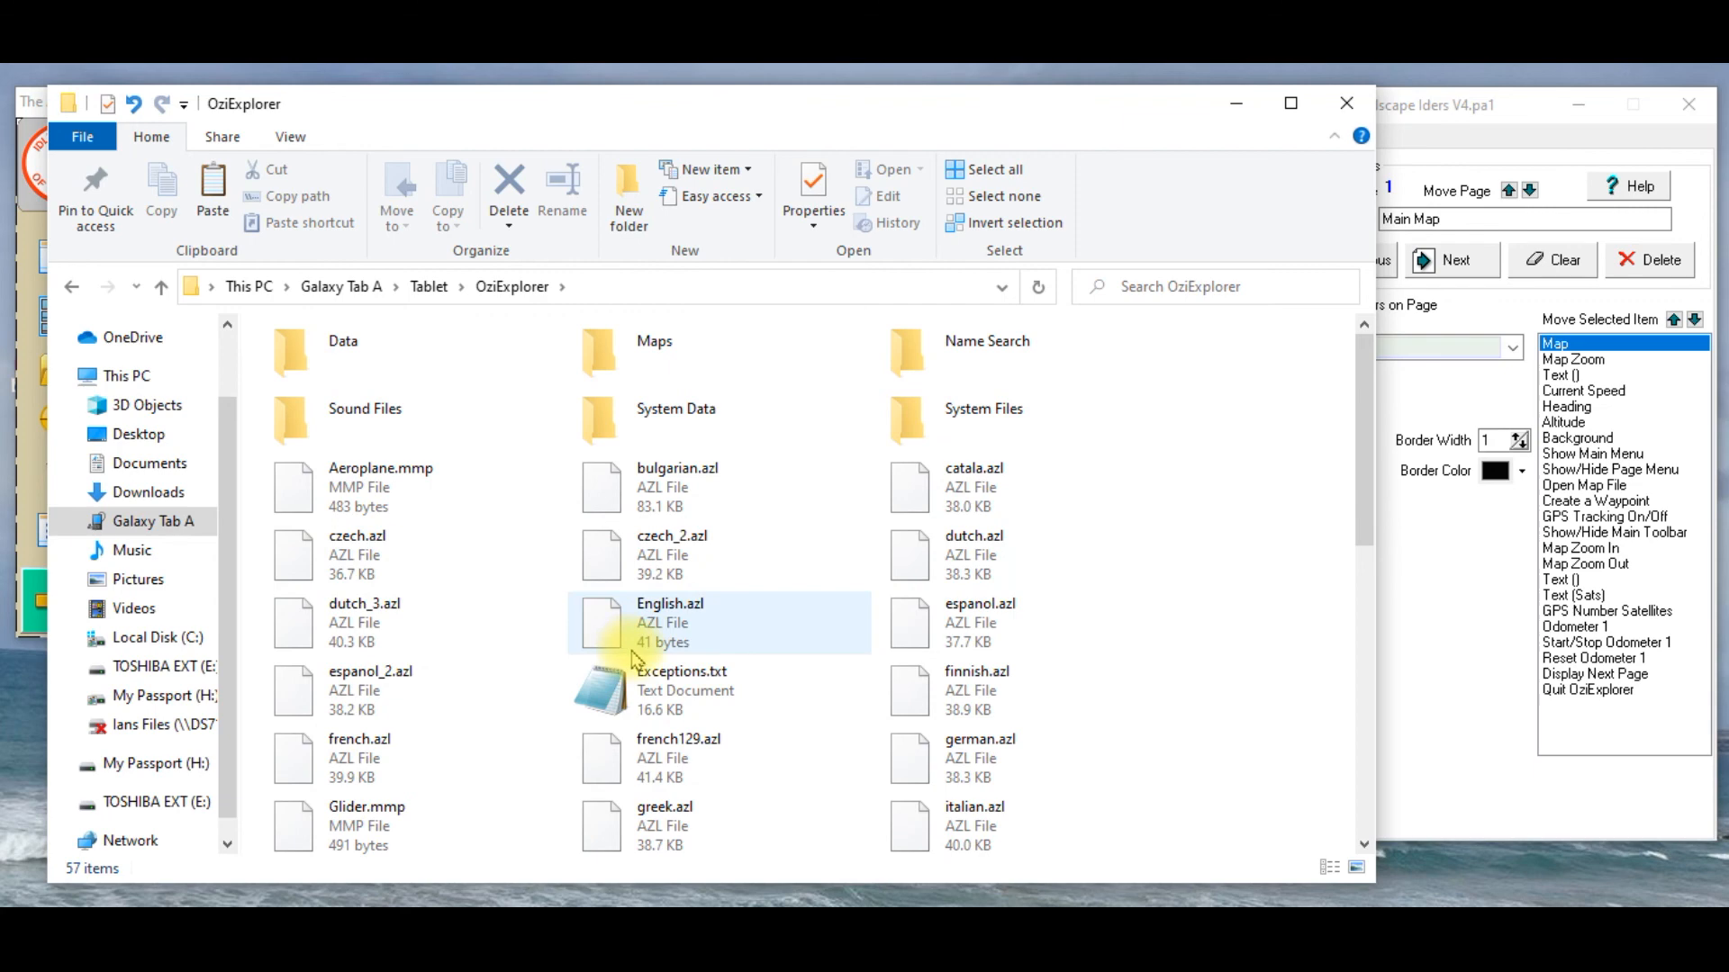
scroll(down, 3)
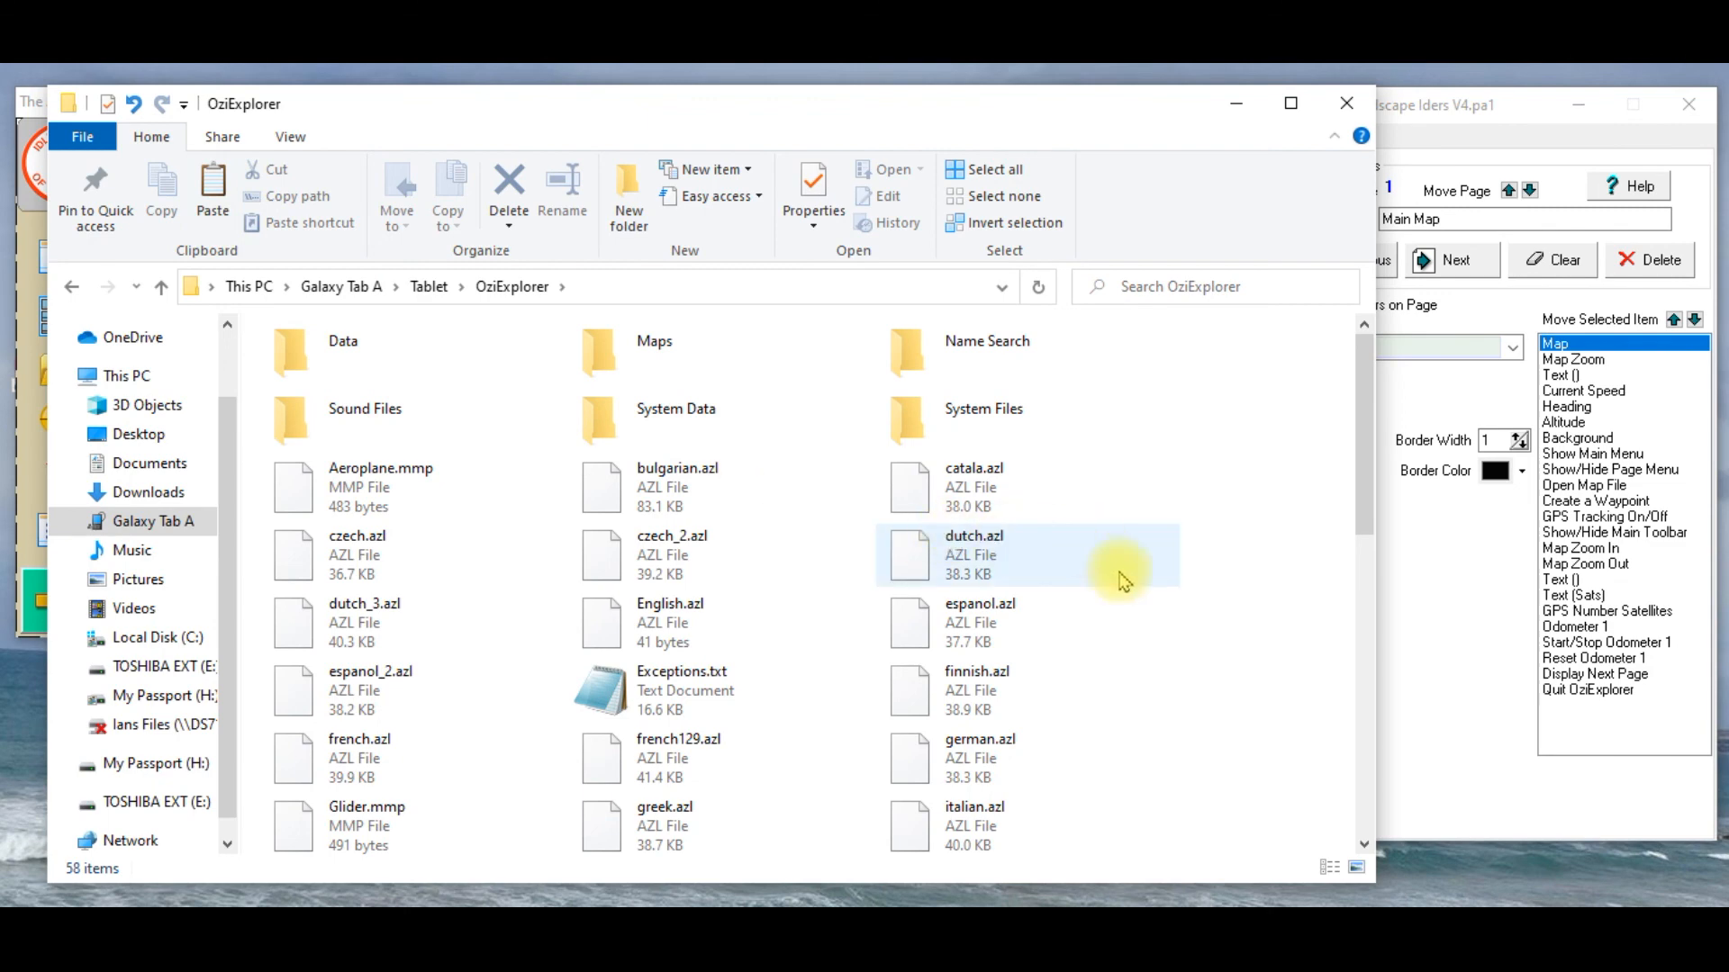
scroll(down, 3)
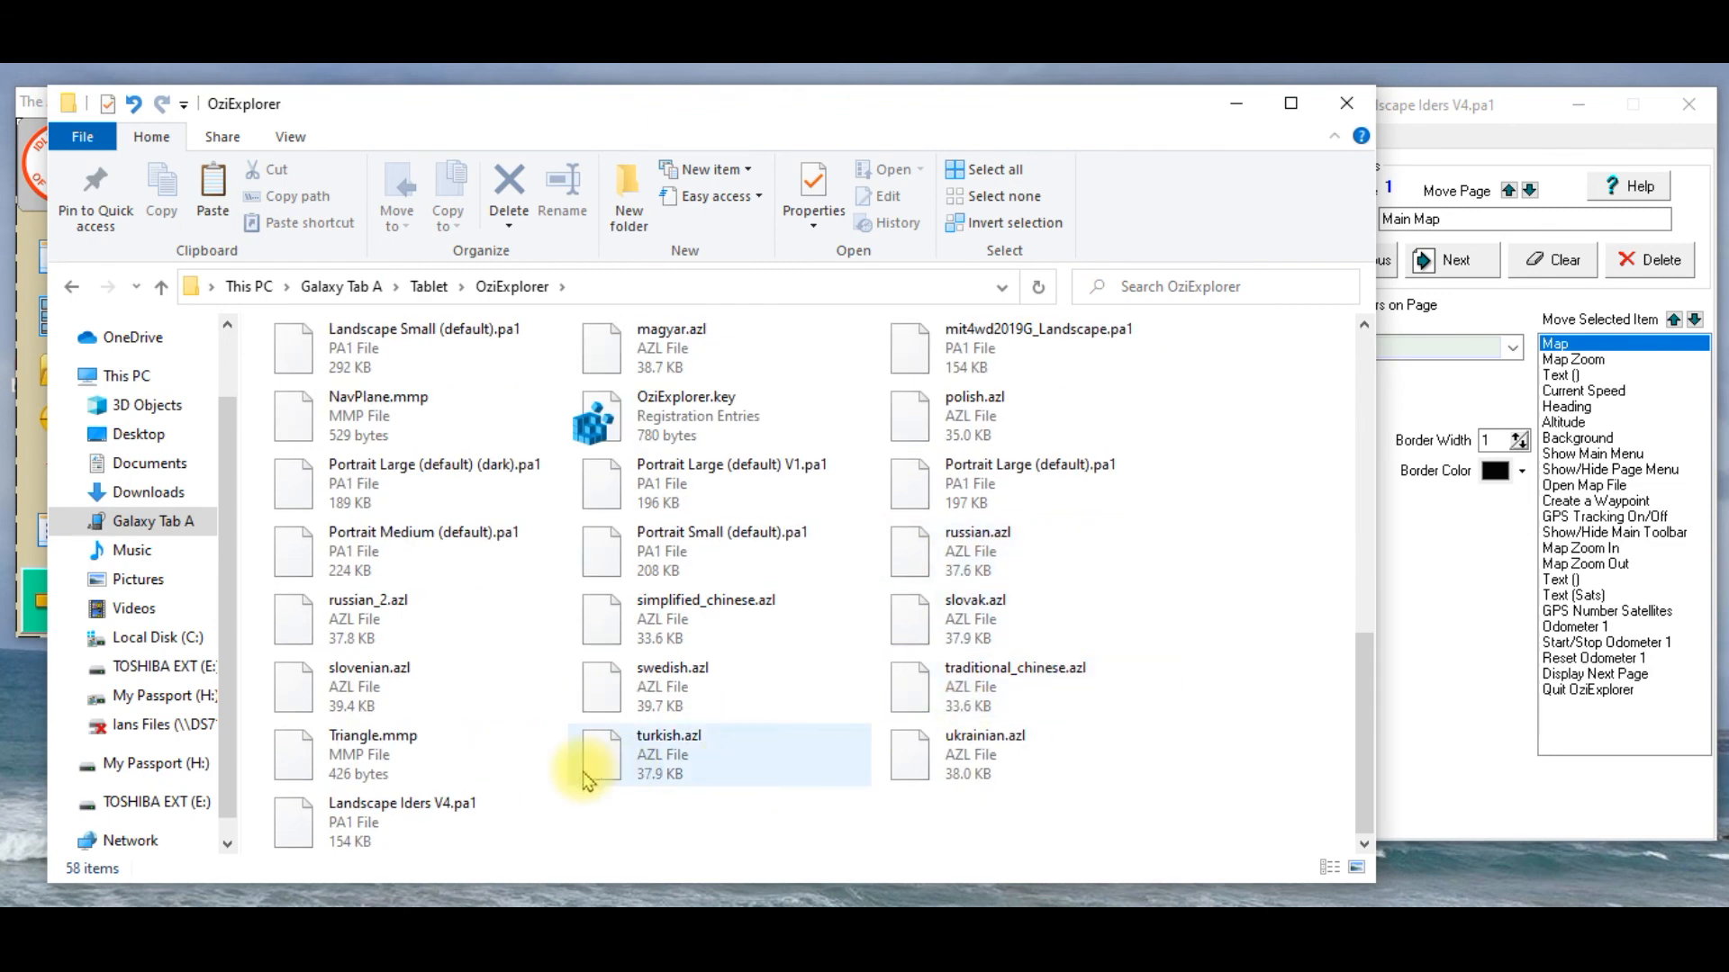
mouse_move(394, 821)
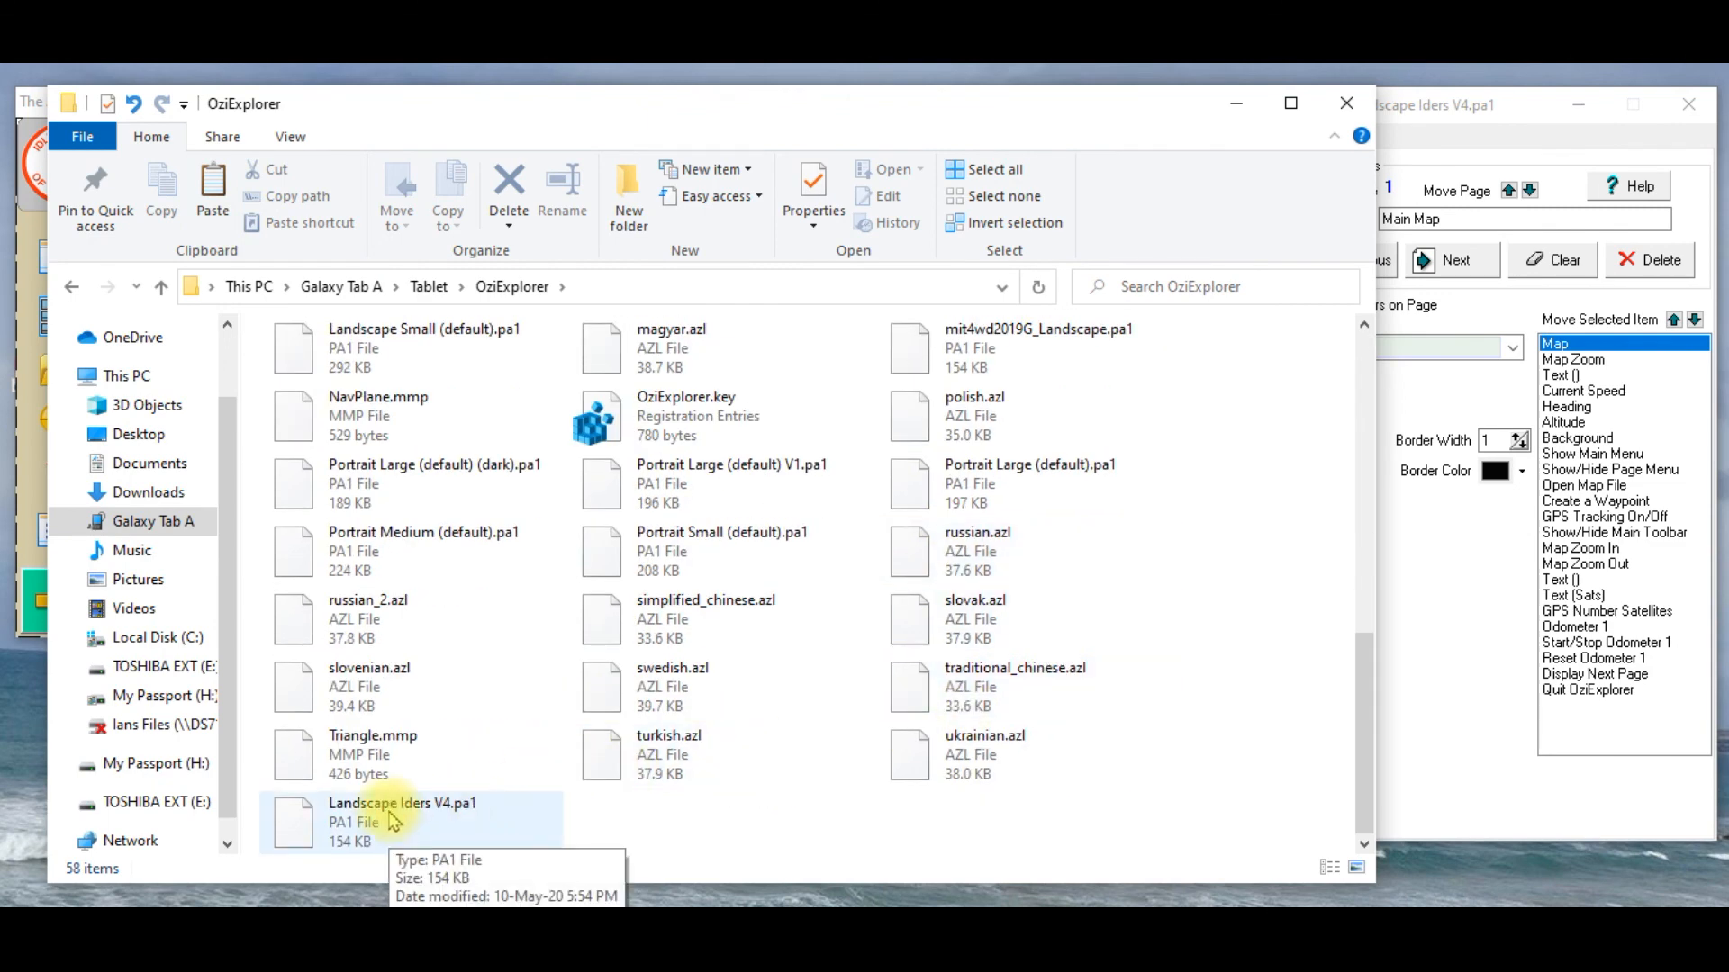